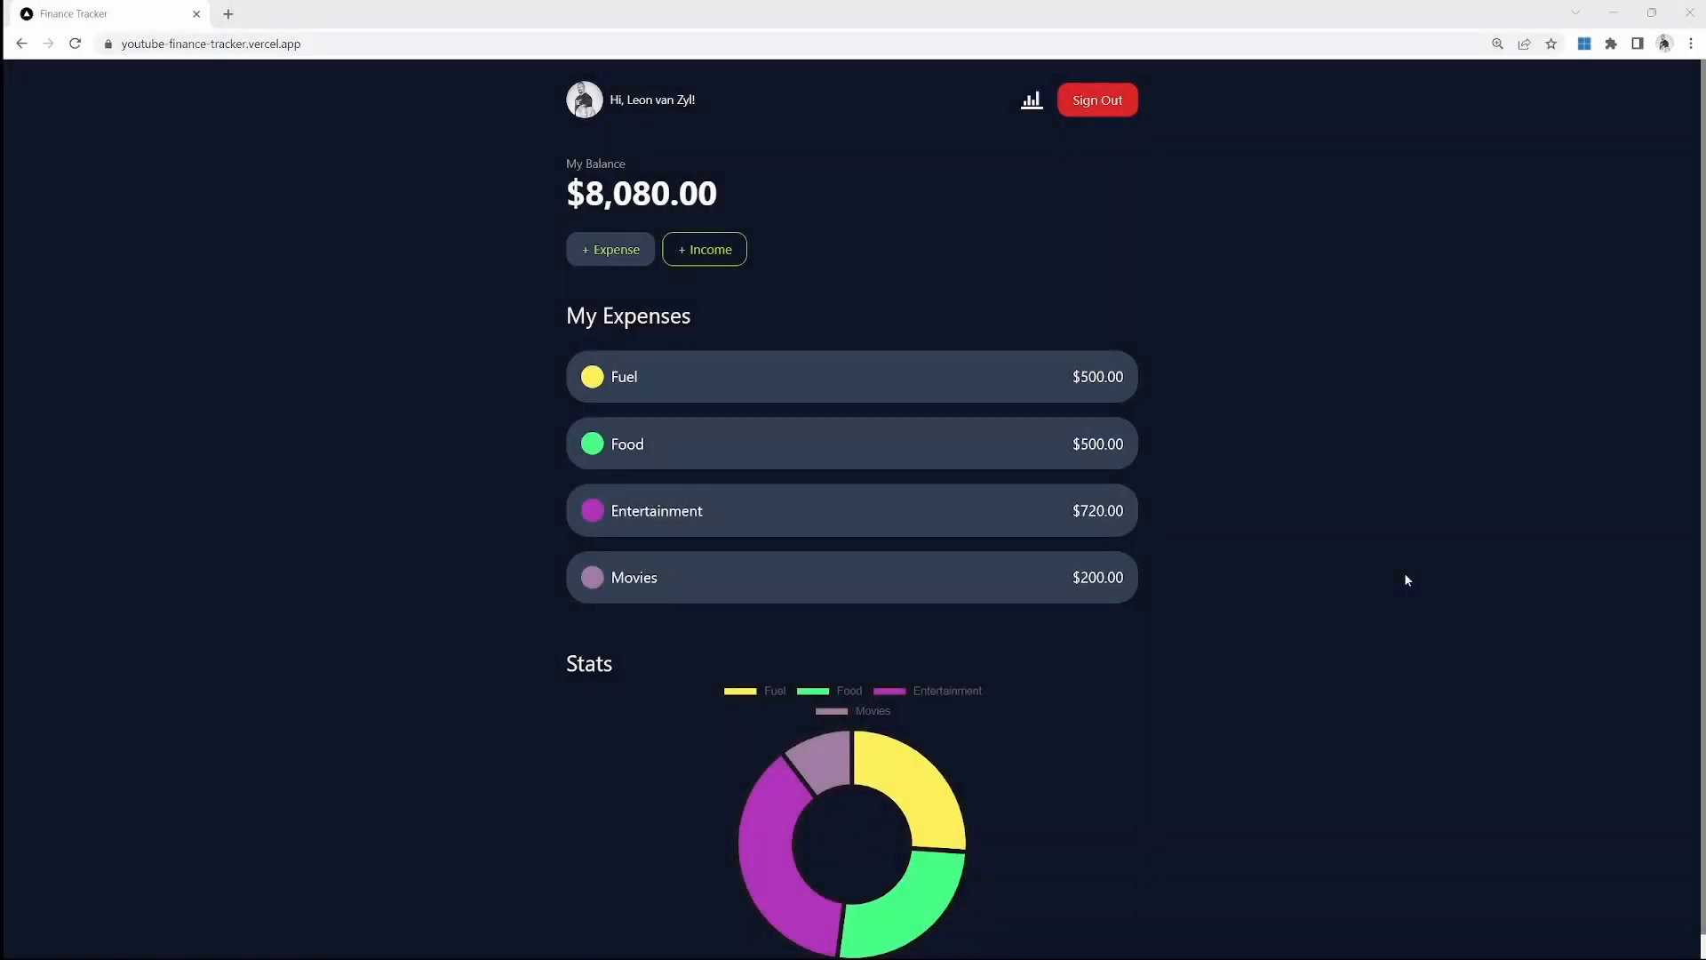
pyautogui.moveTo(551, 231)
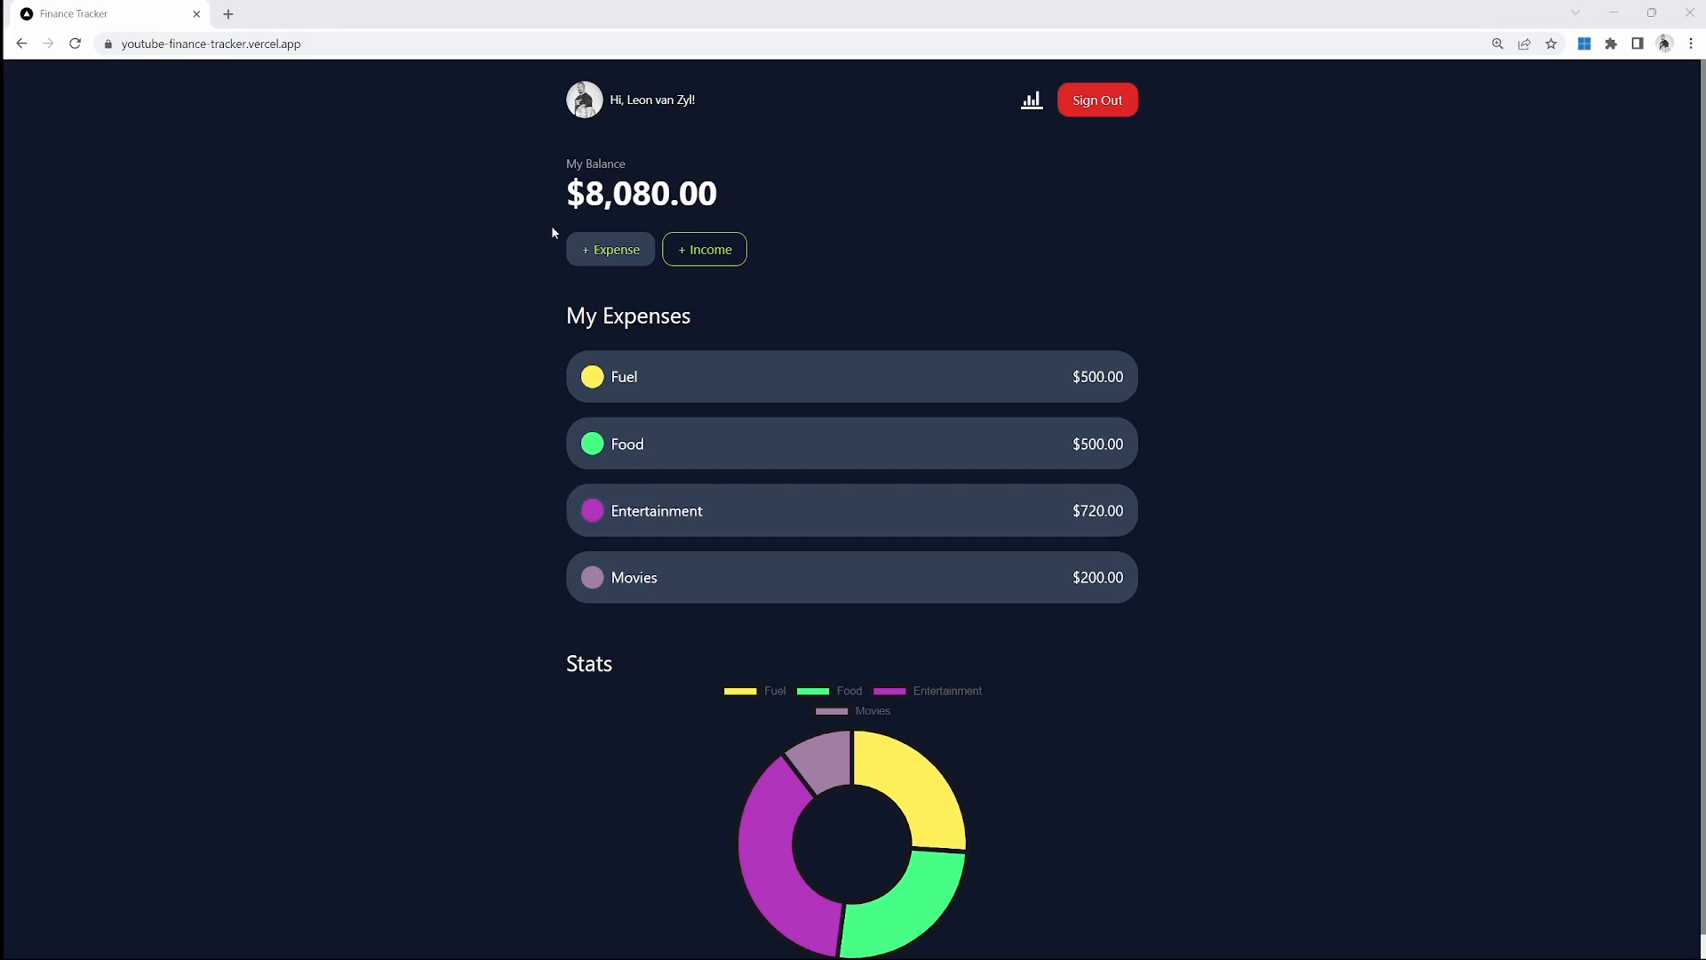
pyautogui.moveTo(914, 511)
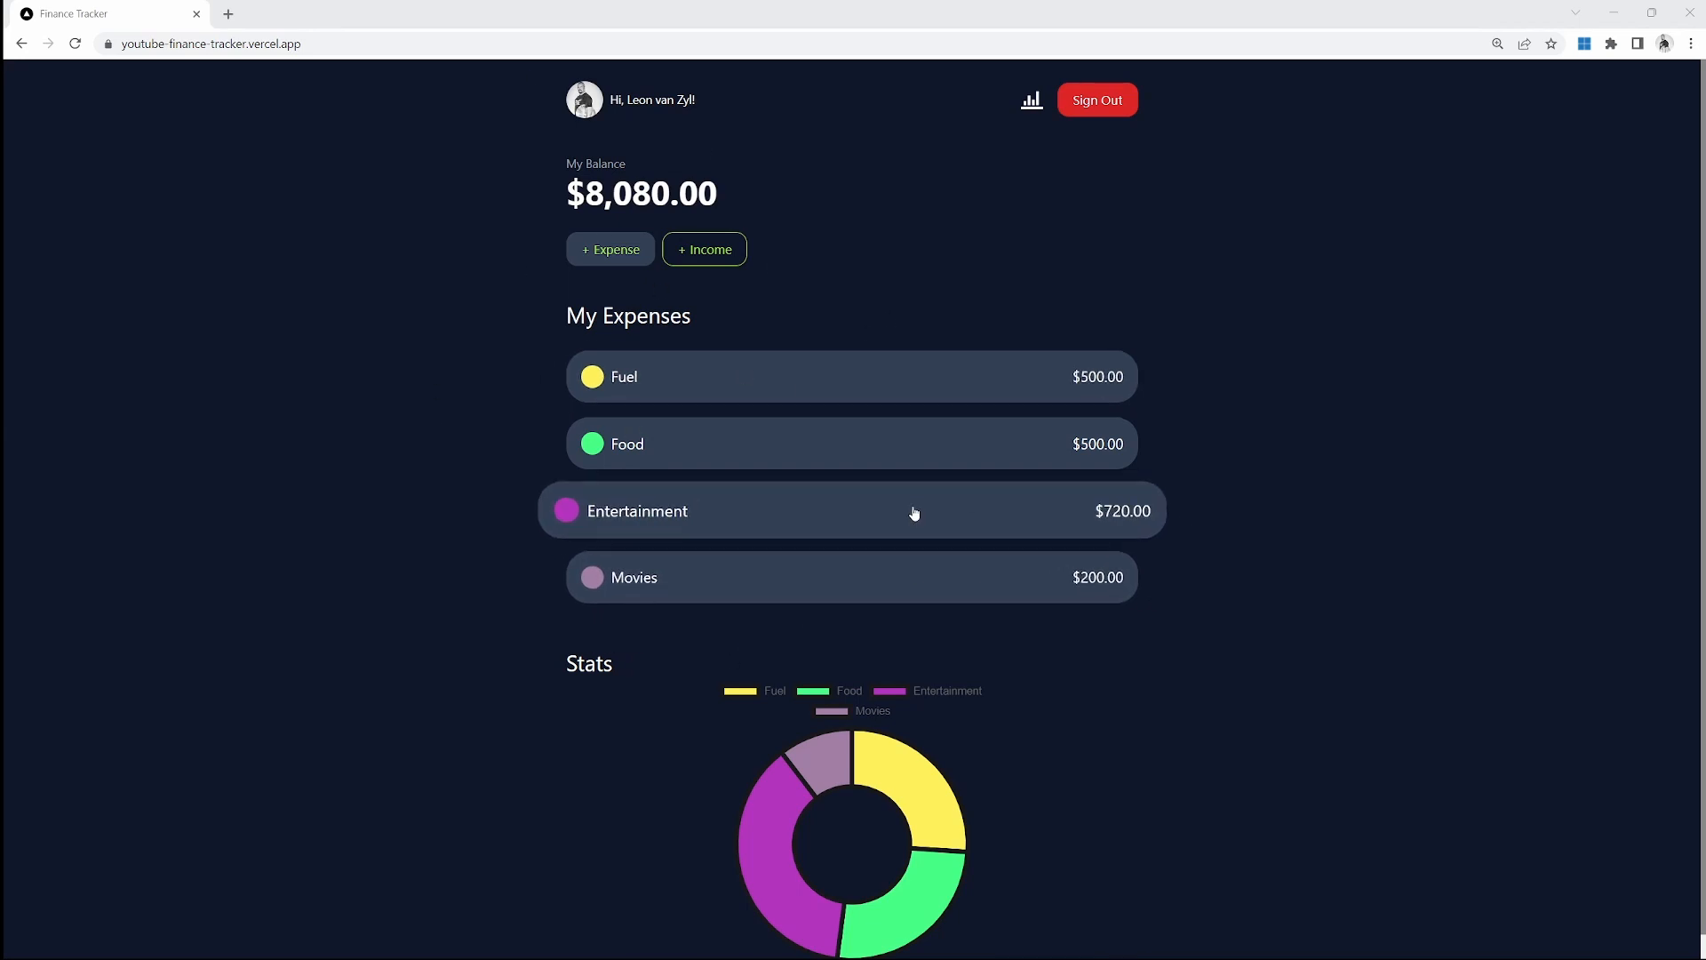
pyautogui.moveTo(1331, 396)
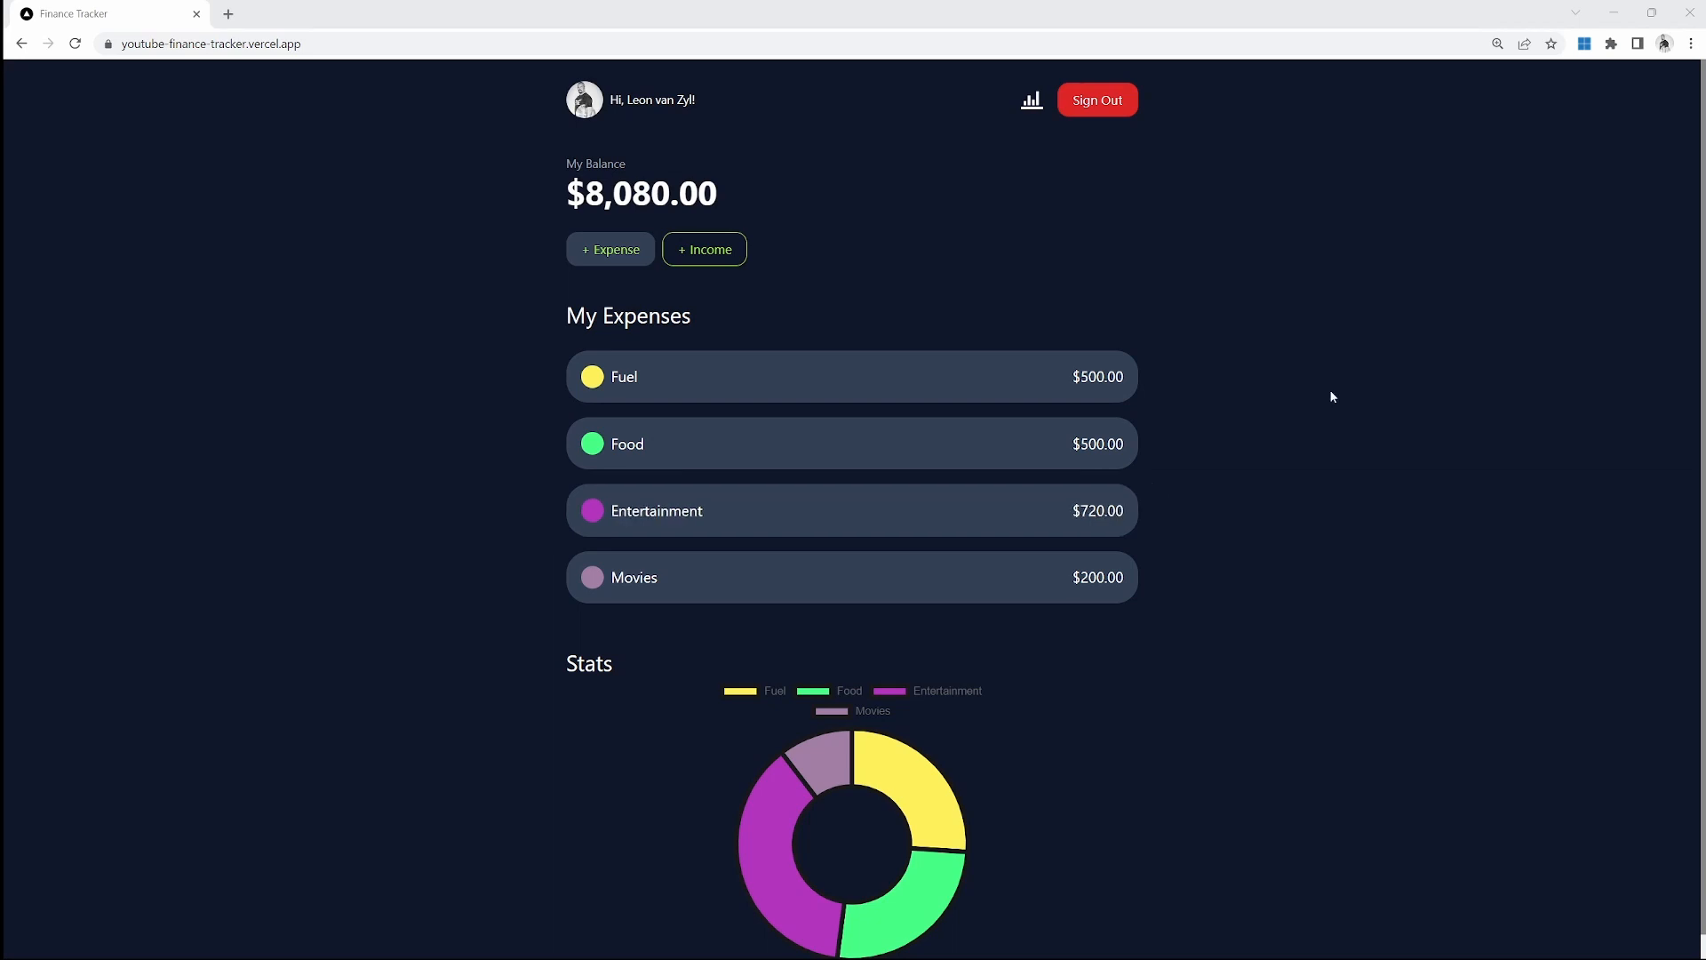
pyautogui.moveTo(1306, 563)
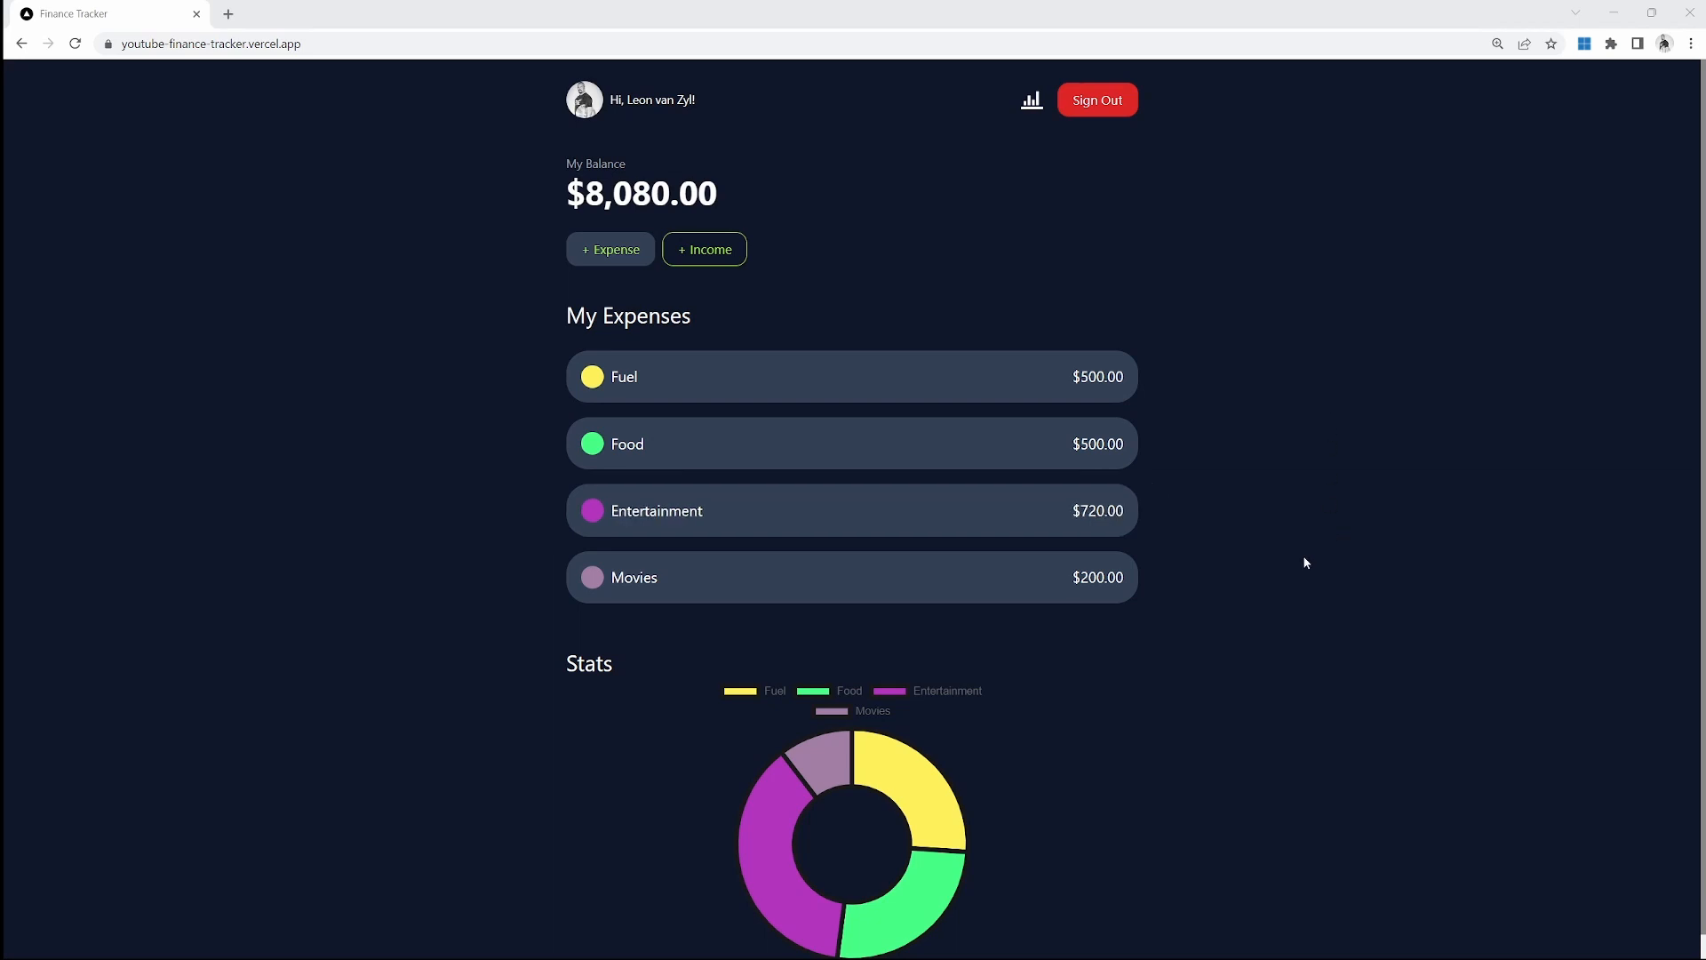
pyautogui.moveTo(725, 103)
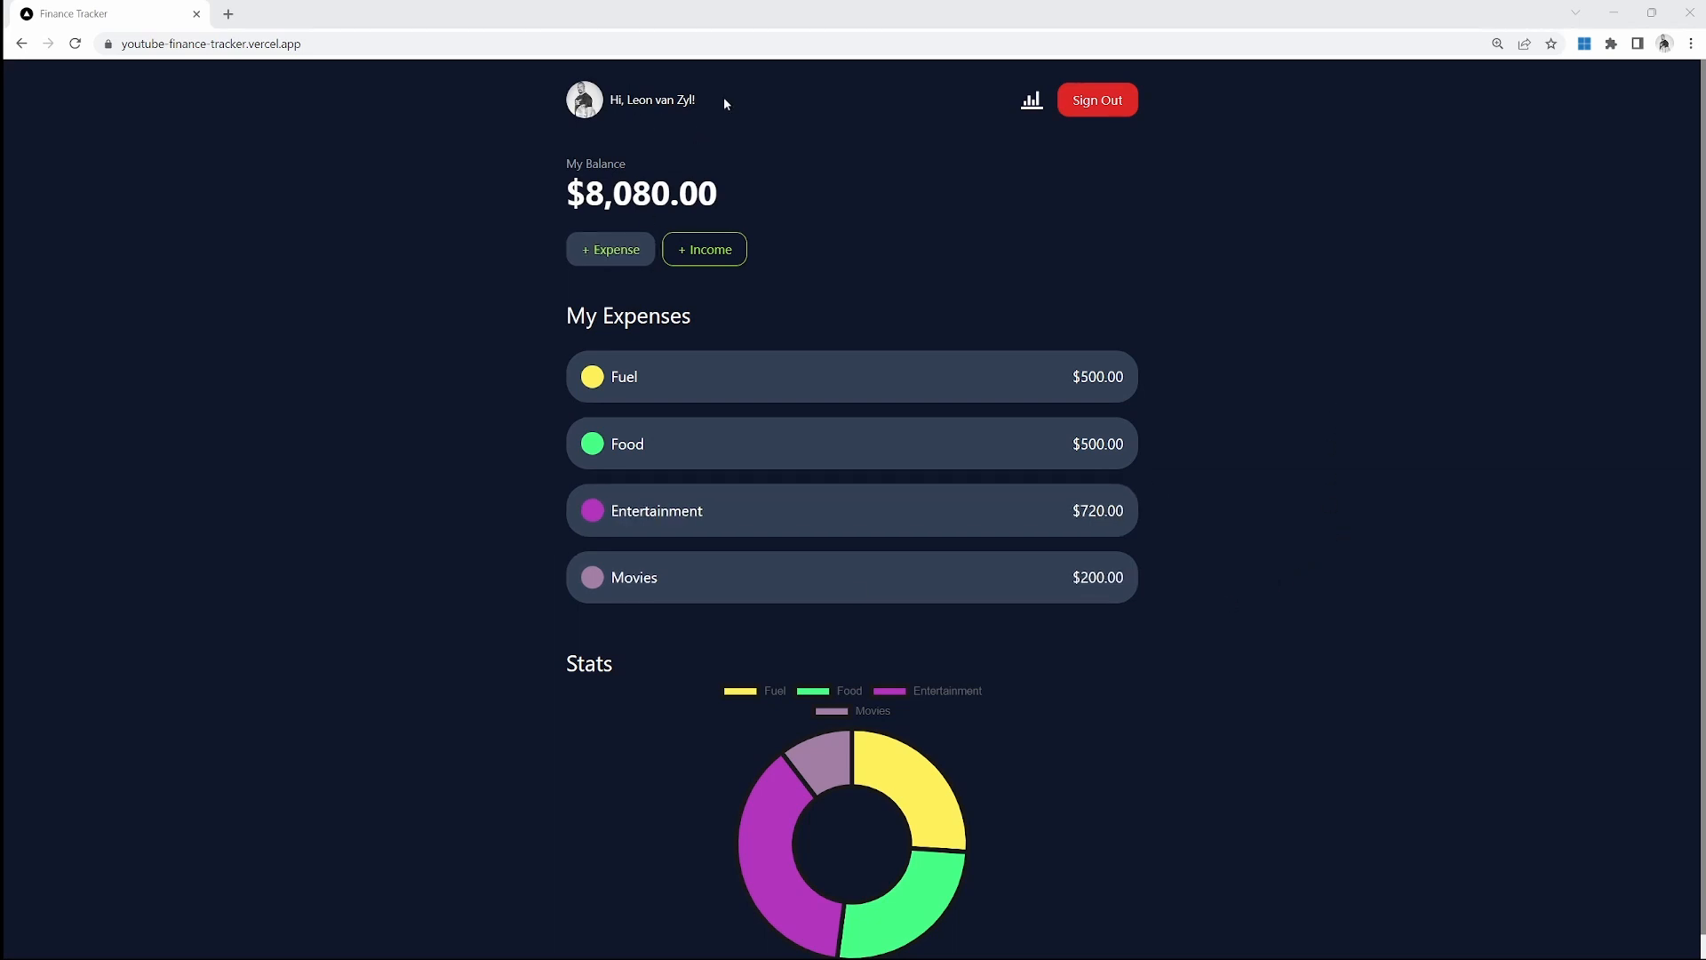
pyautogui.moveTo(663, 119)
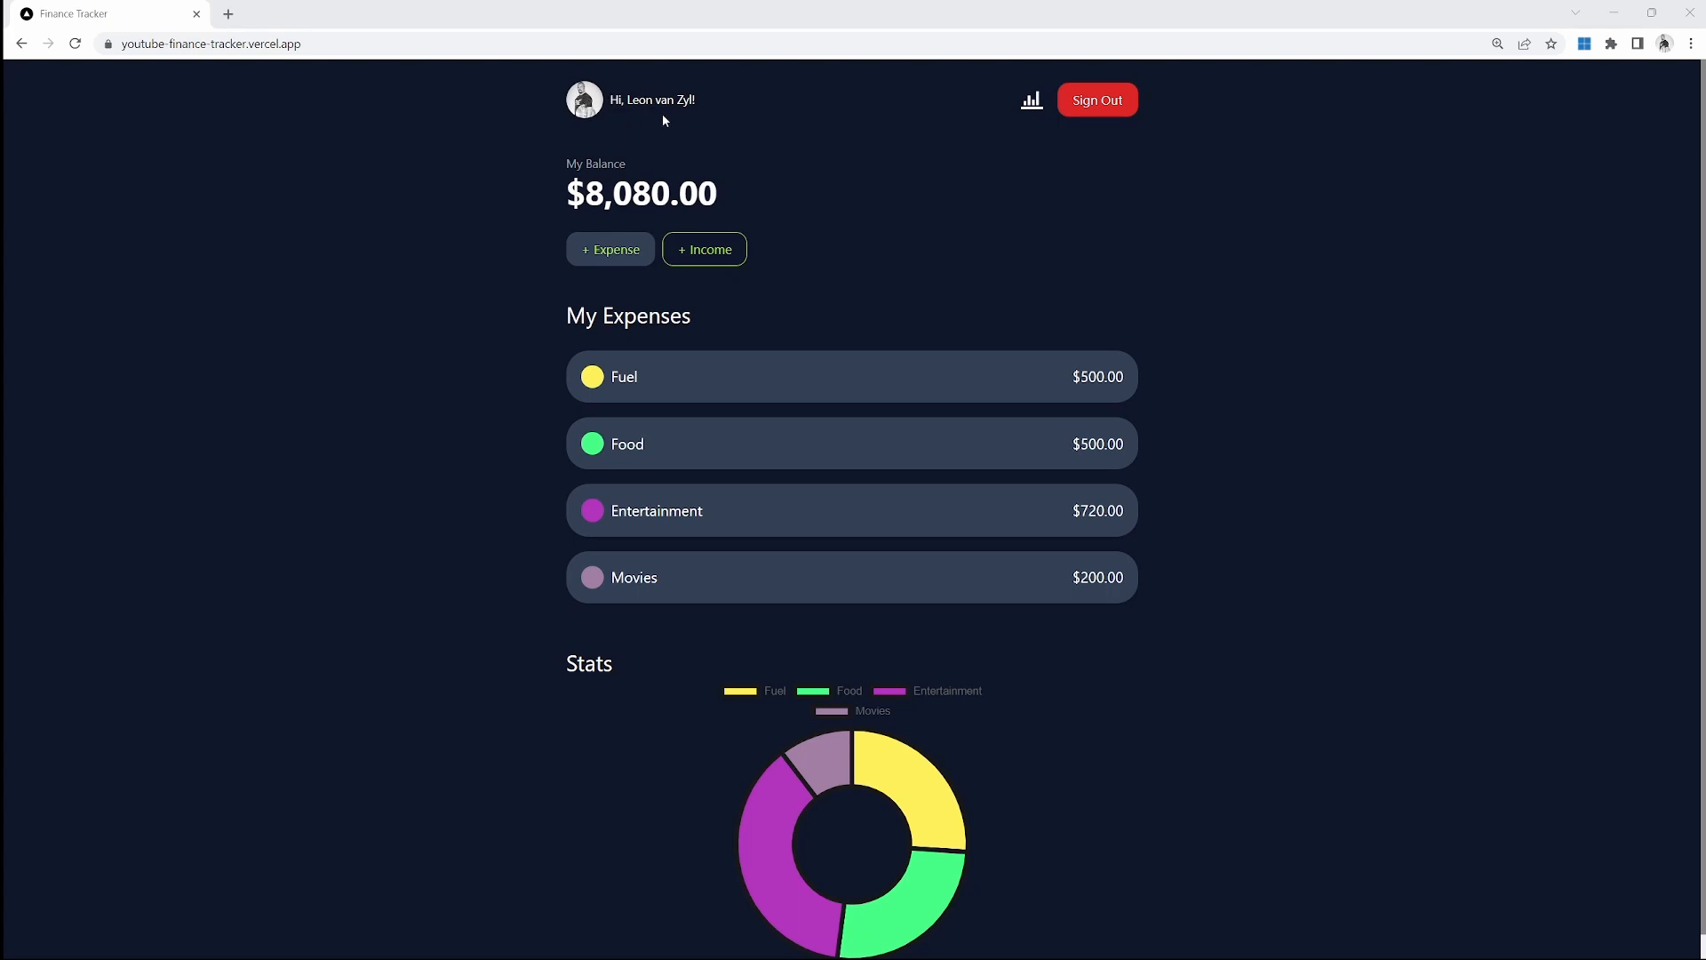
pyautogui.moveTo(1045, 107)
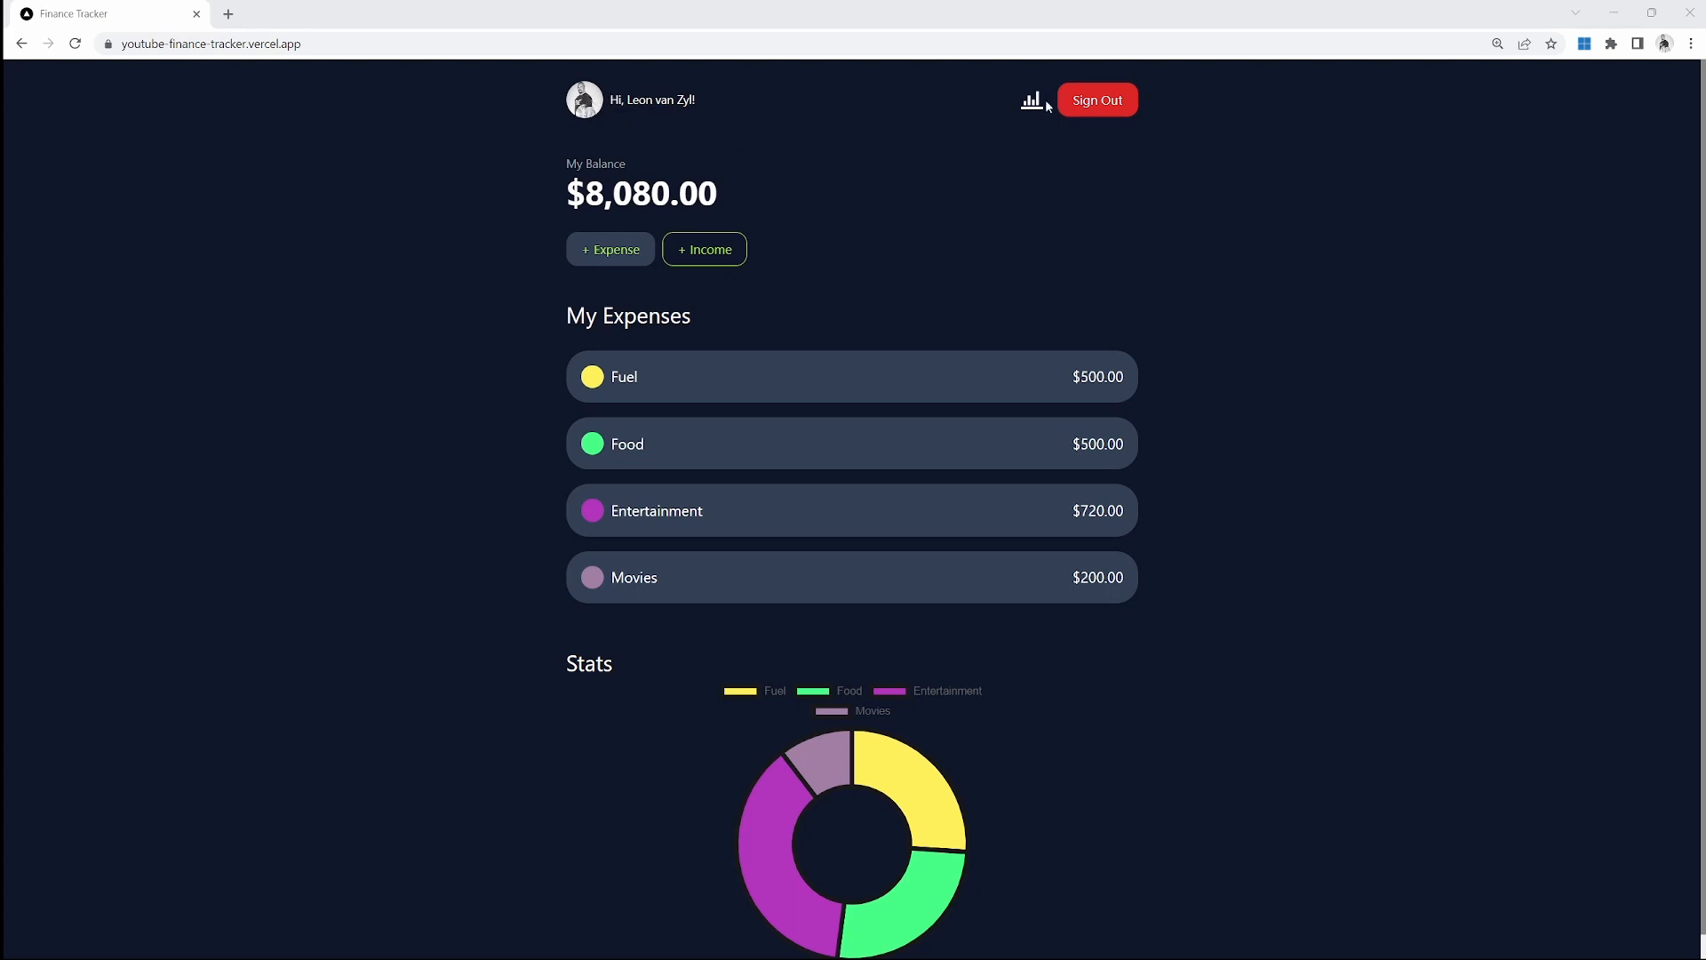
pyautogui.moveTo(1097, 100)
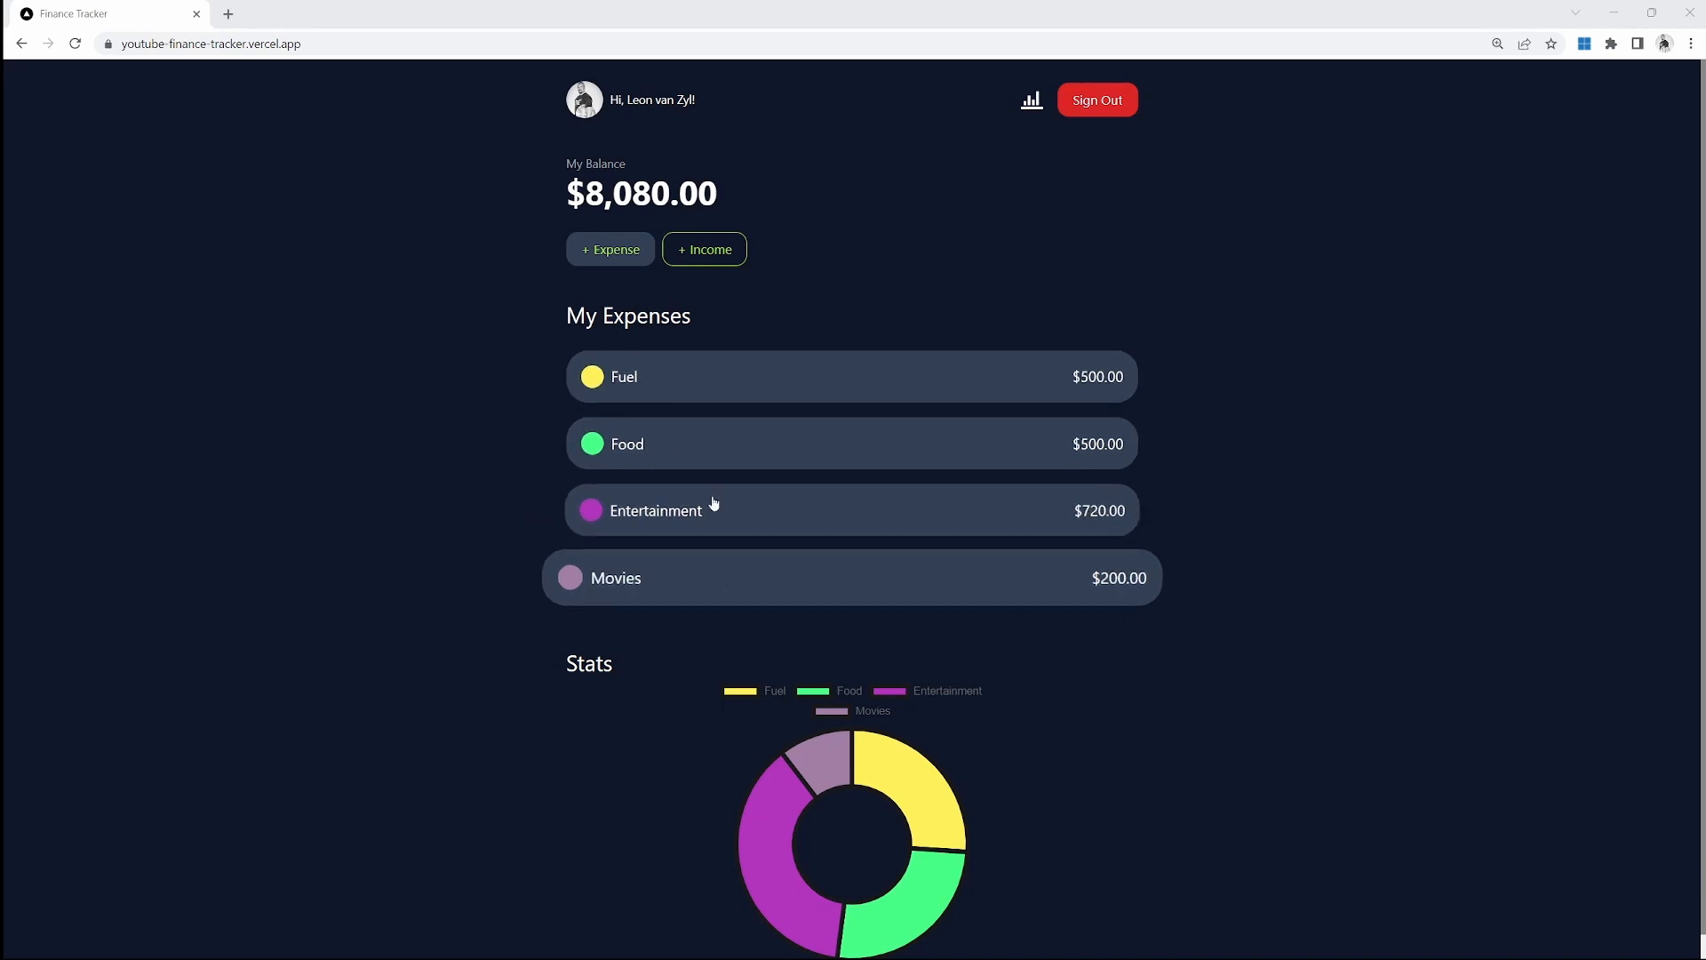
pyautogui.moveTo(778, 599)
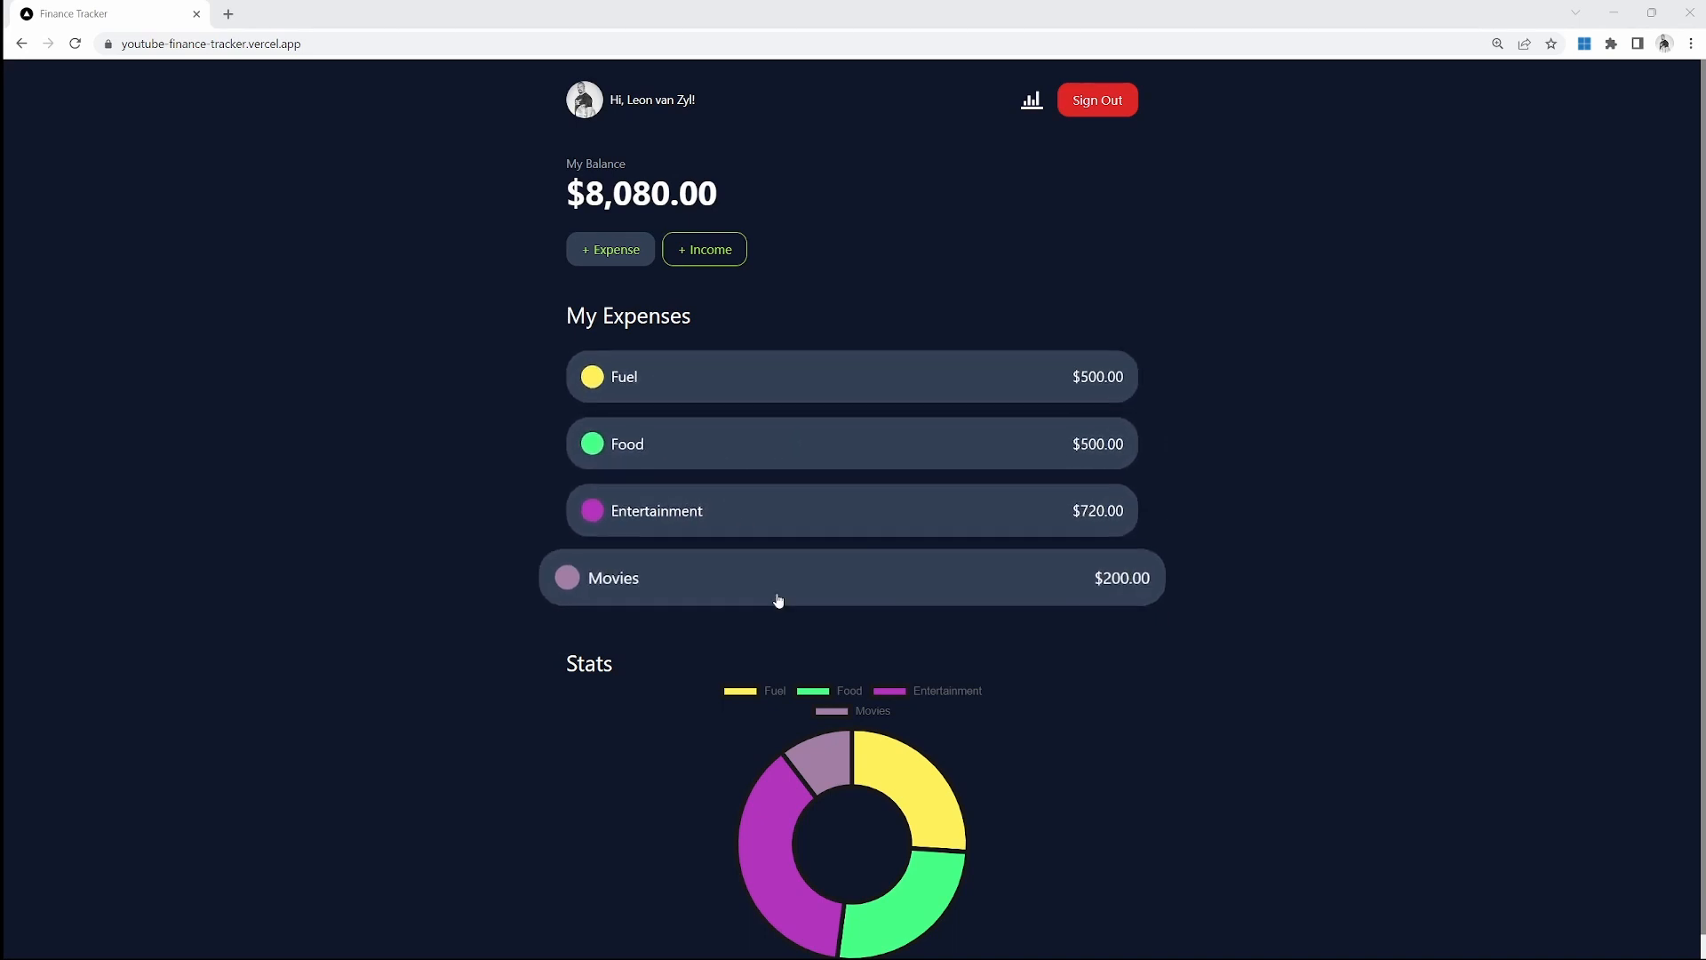
# - Run npm run dev in the integrated terminal to start the finance-tracker dev server
pyautogui.scroll(-3)
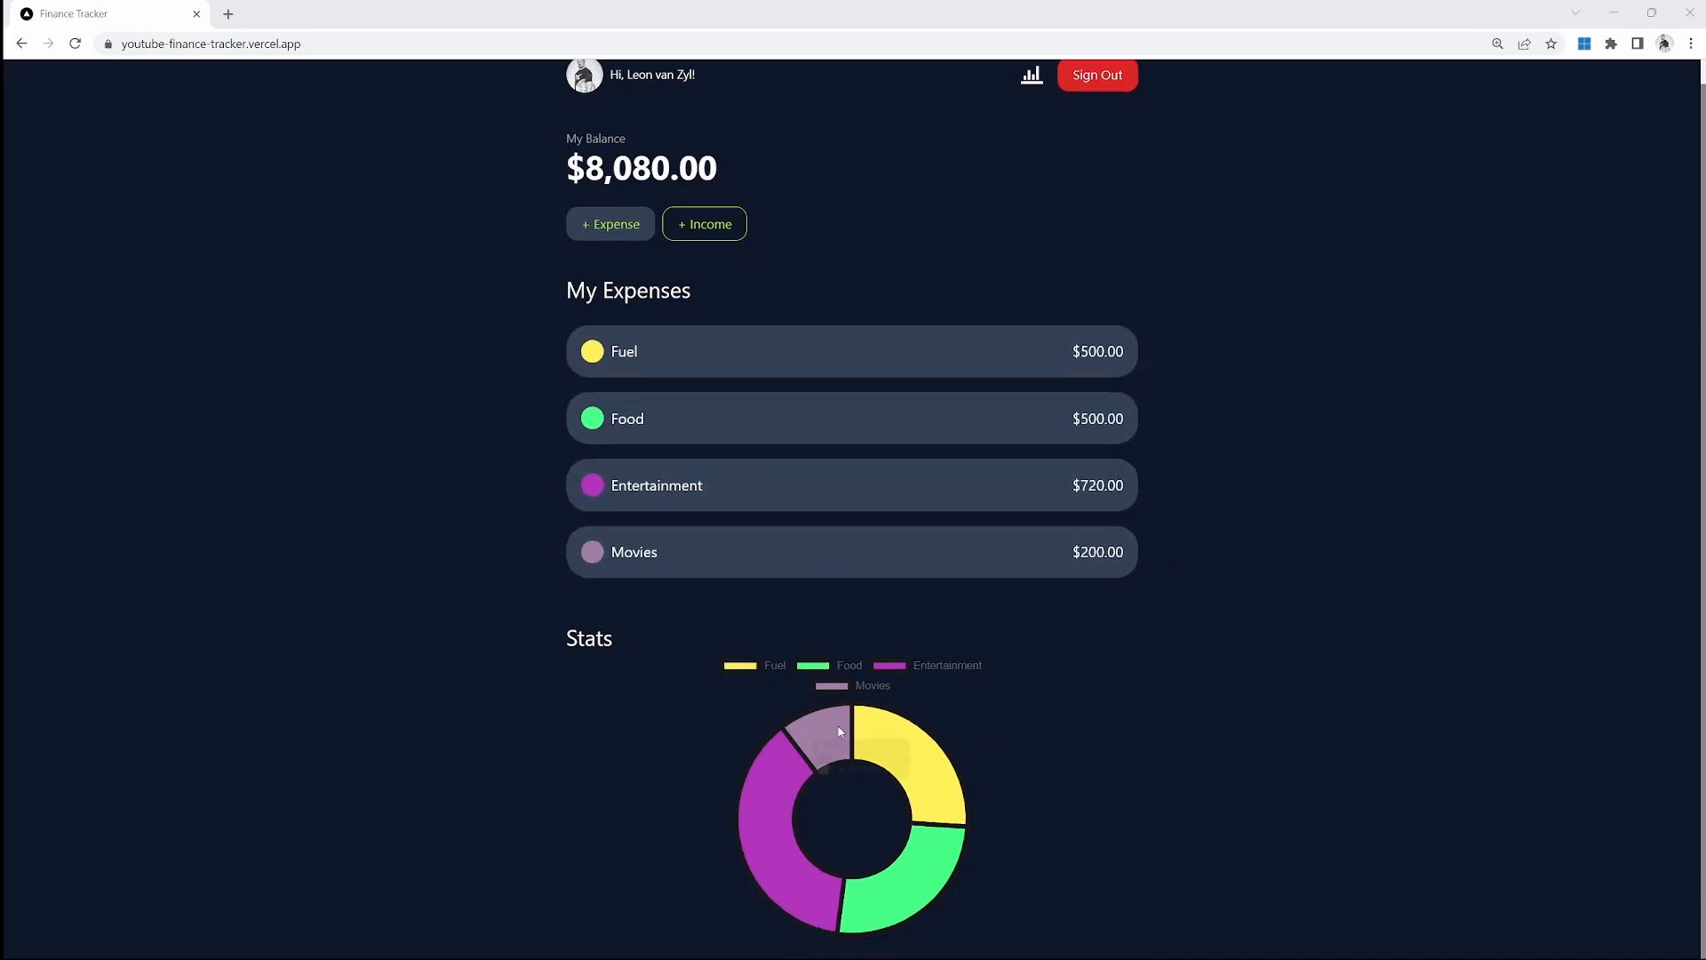
pyautogui.moveTo(583, 708)
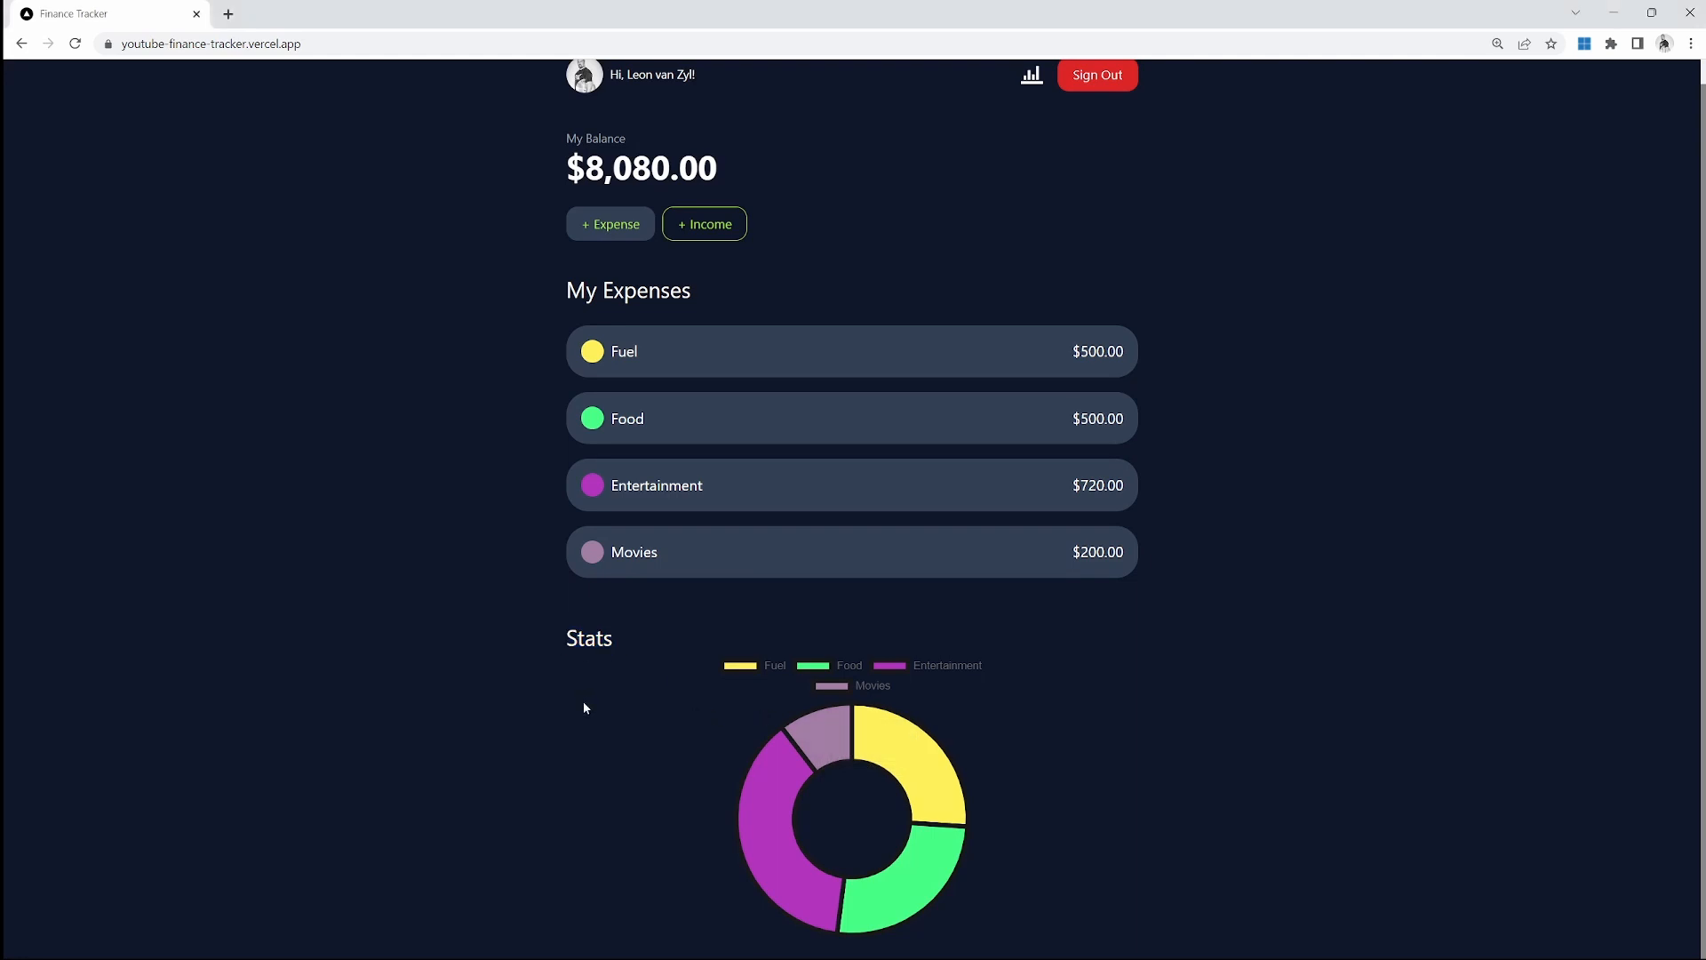
pyautogui.moveTo(838, 902)
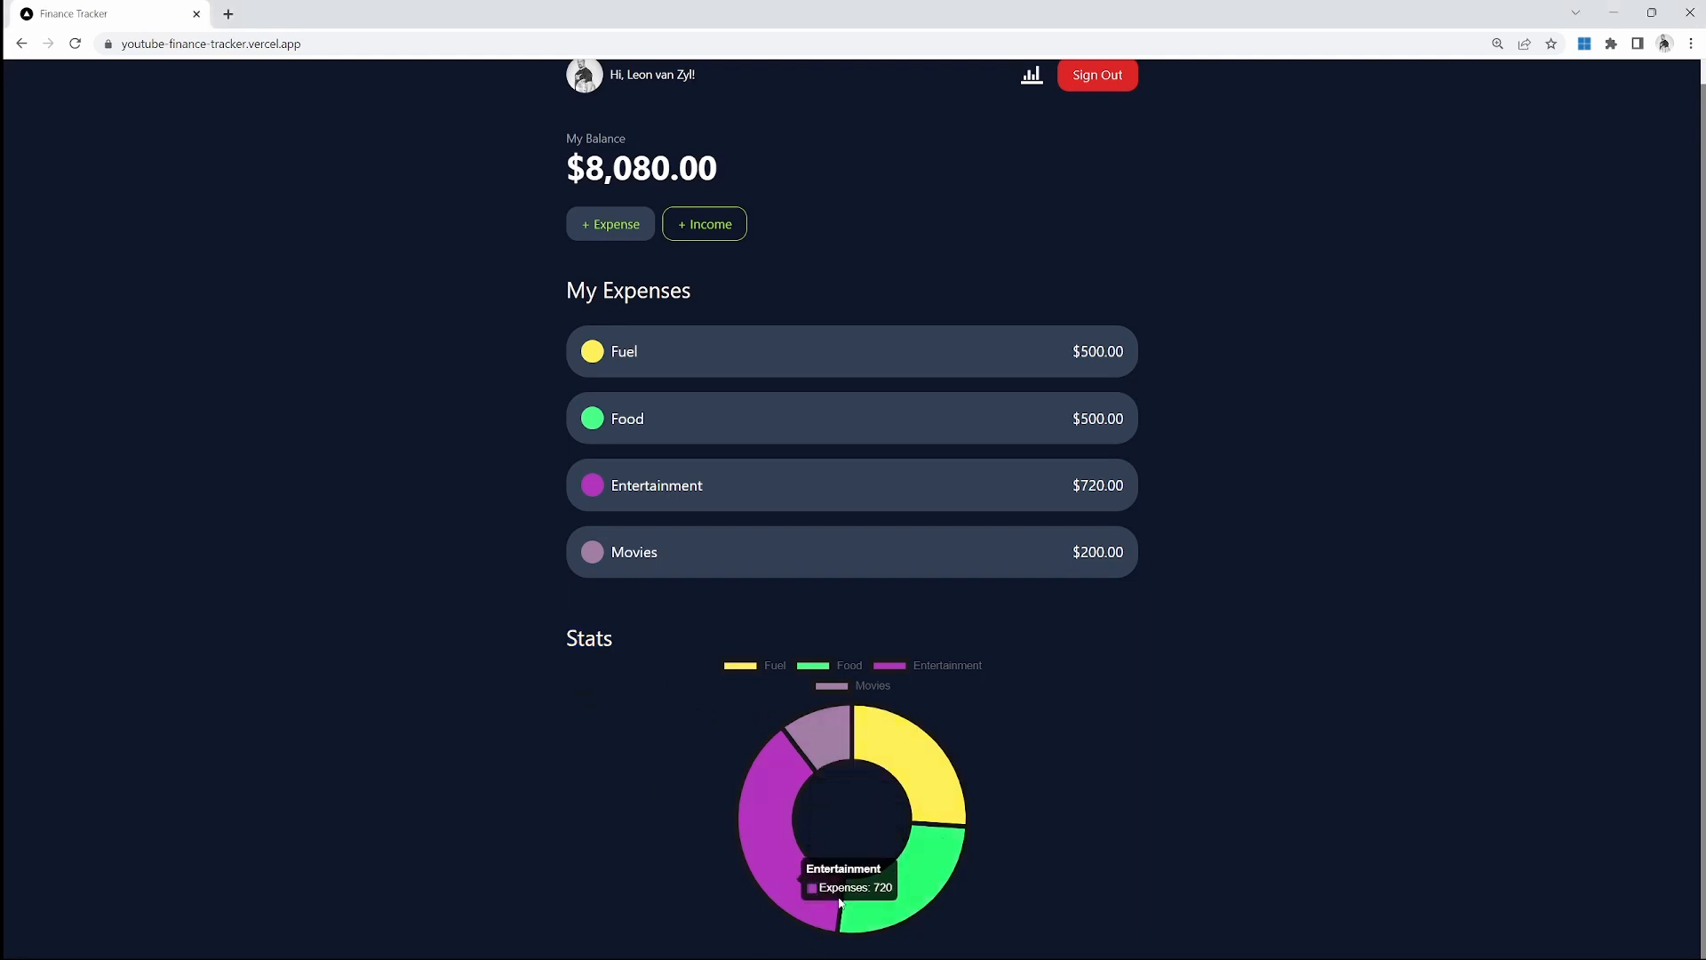
pyautogui.moveTo(814, 757)
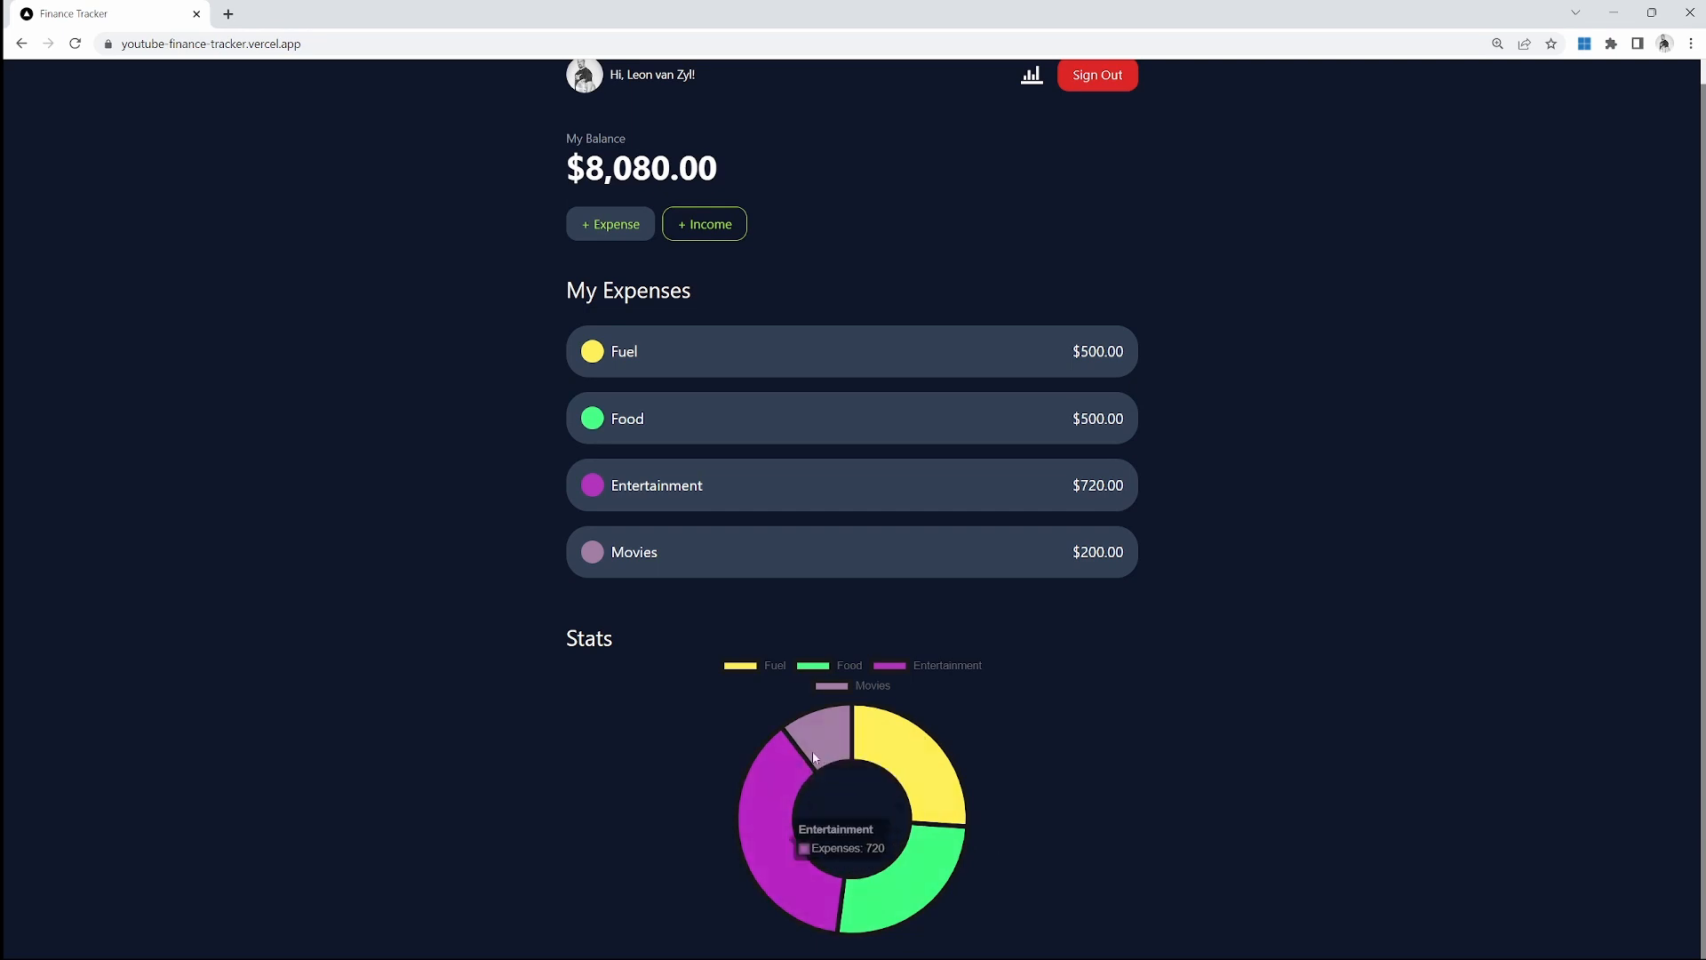
pyautogui.click(304, 13)
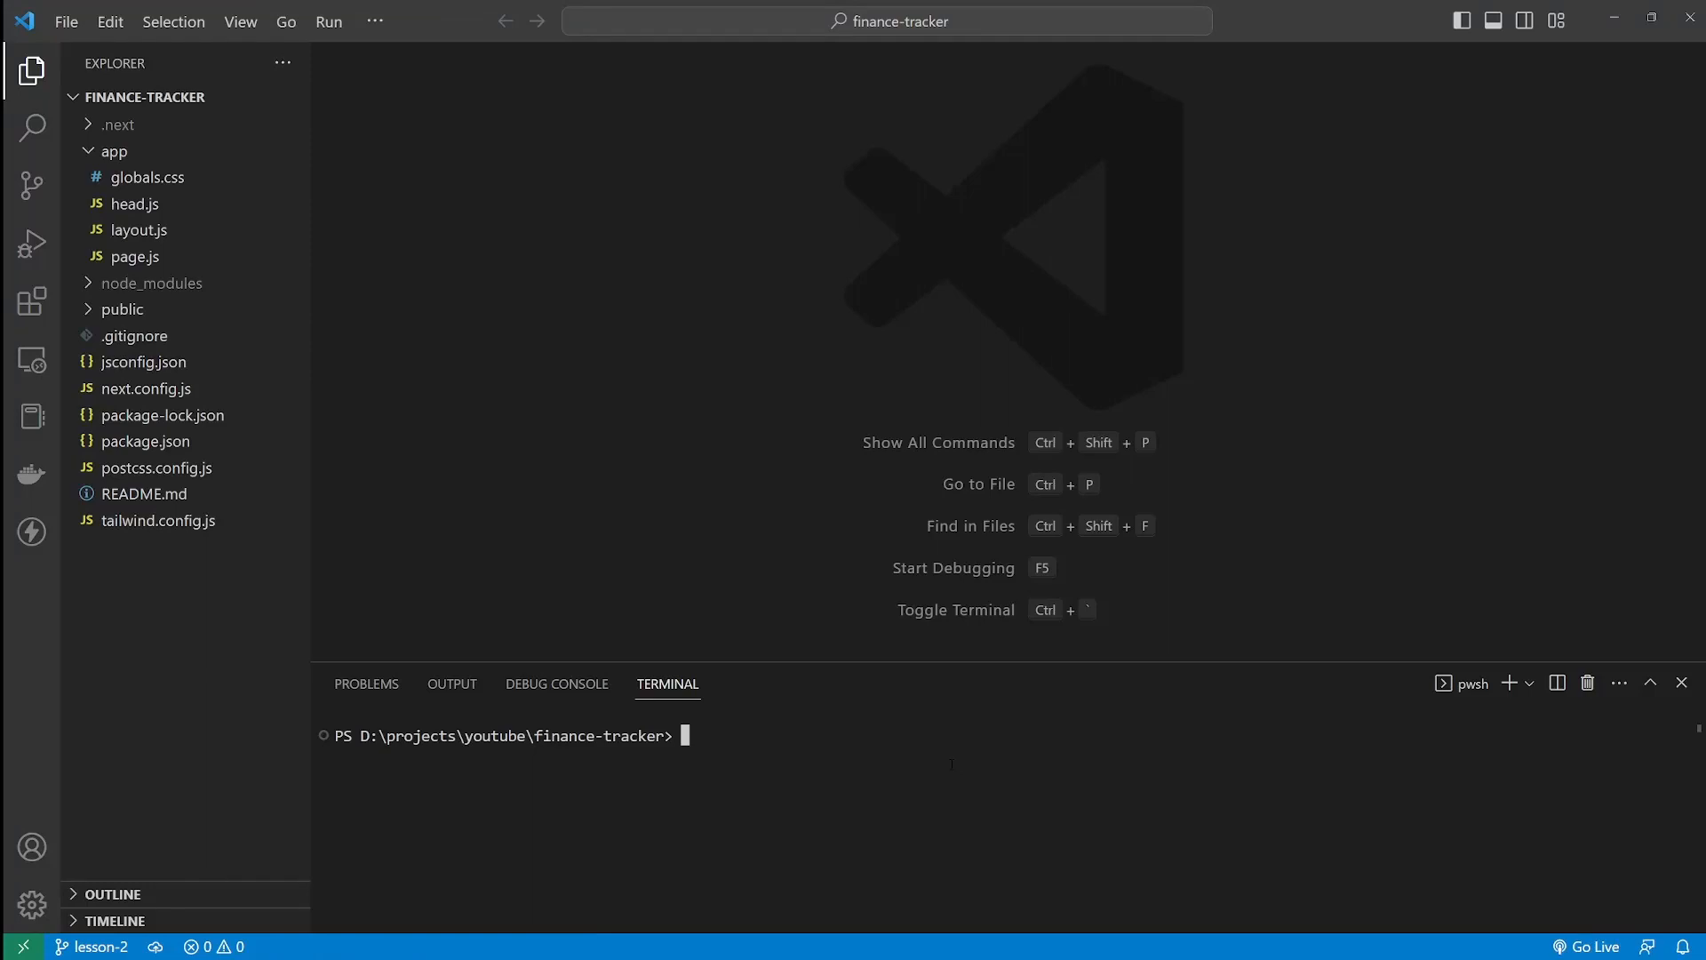
pyautogui.write('npm run dev')
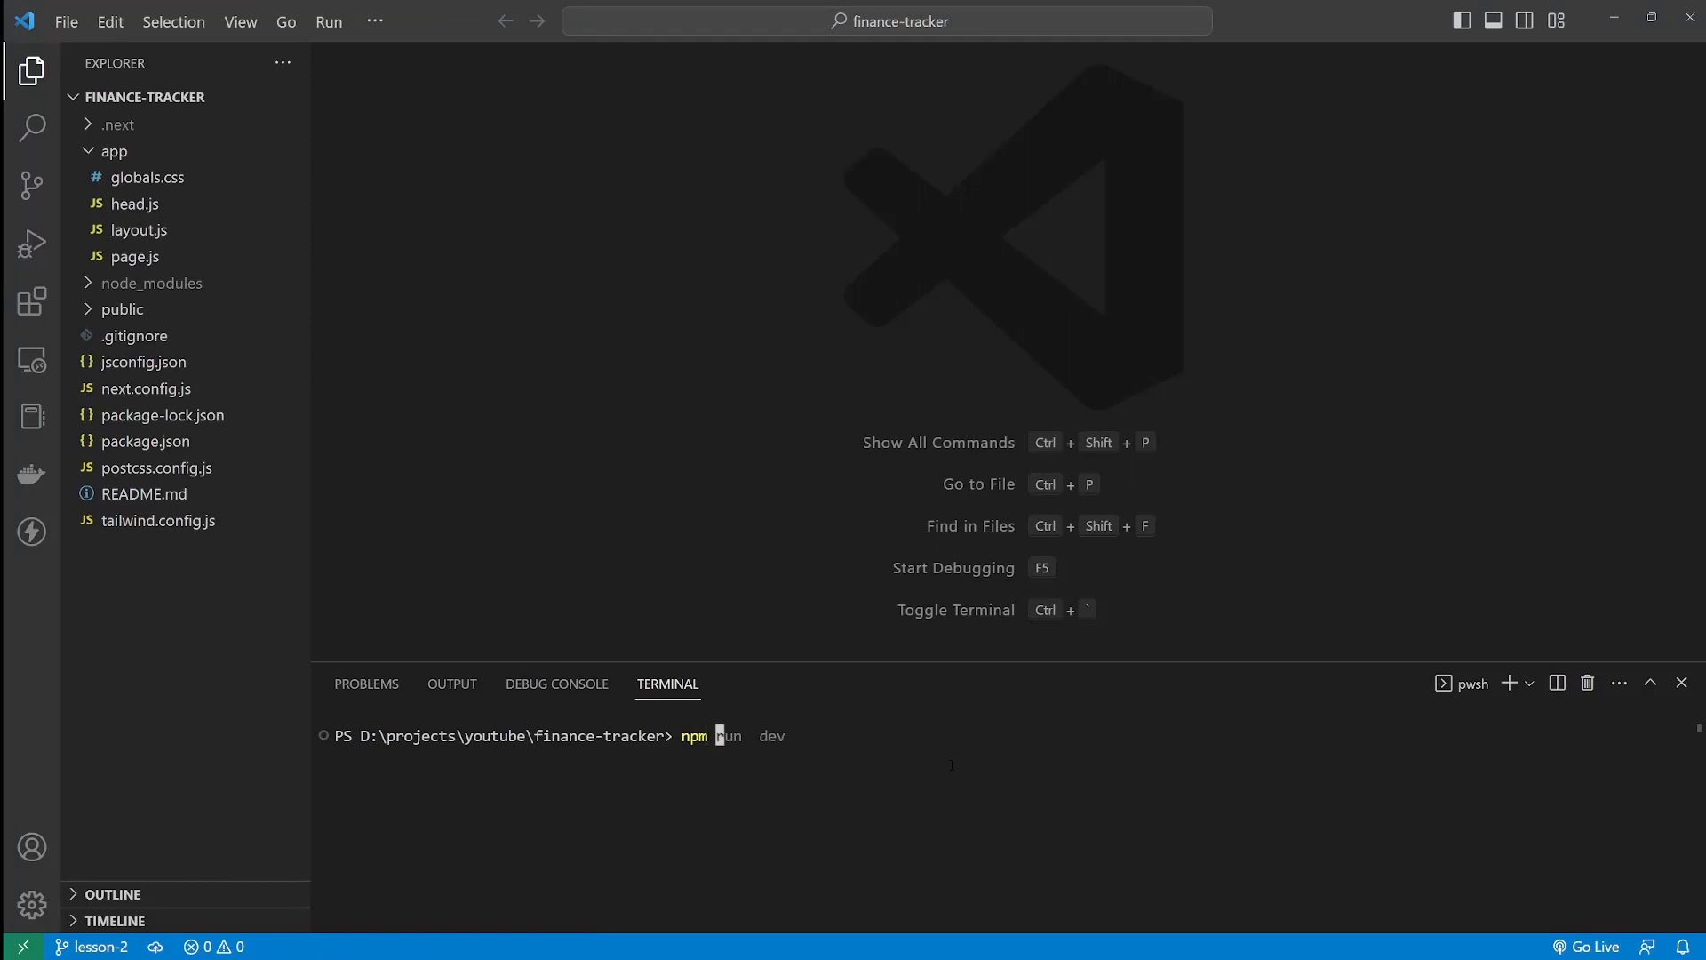
pyautogui.write('pm install firebase')
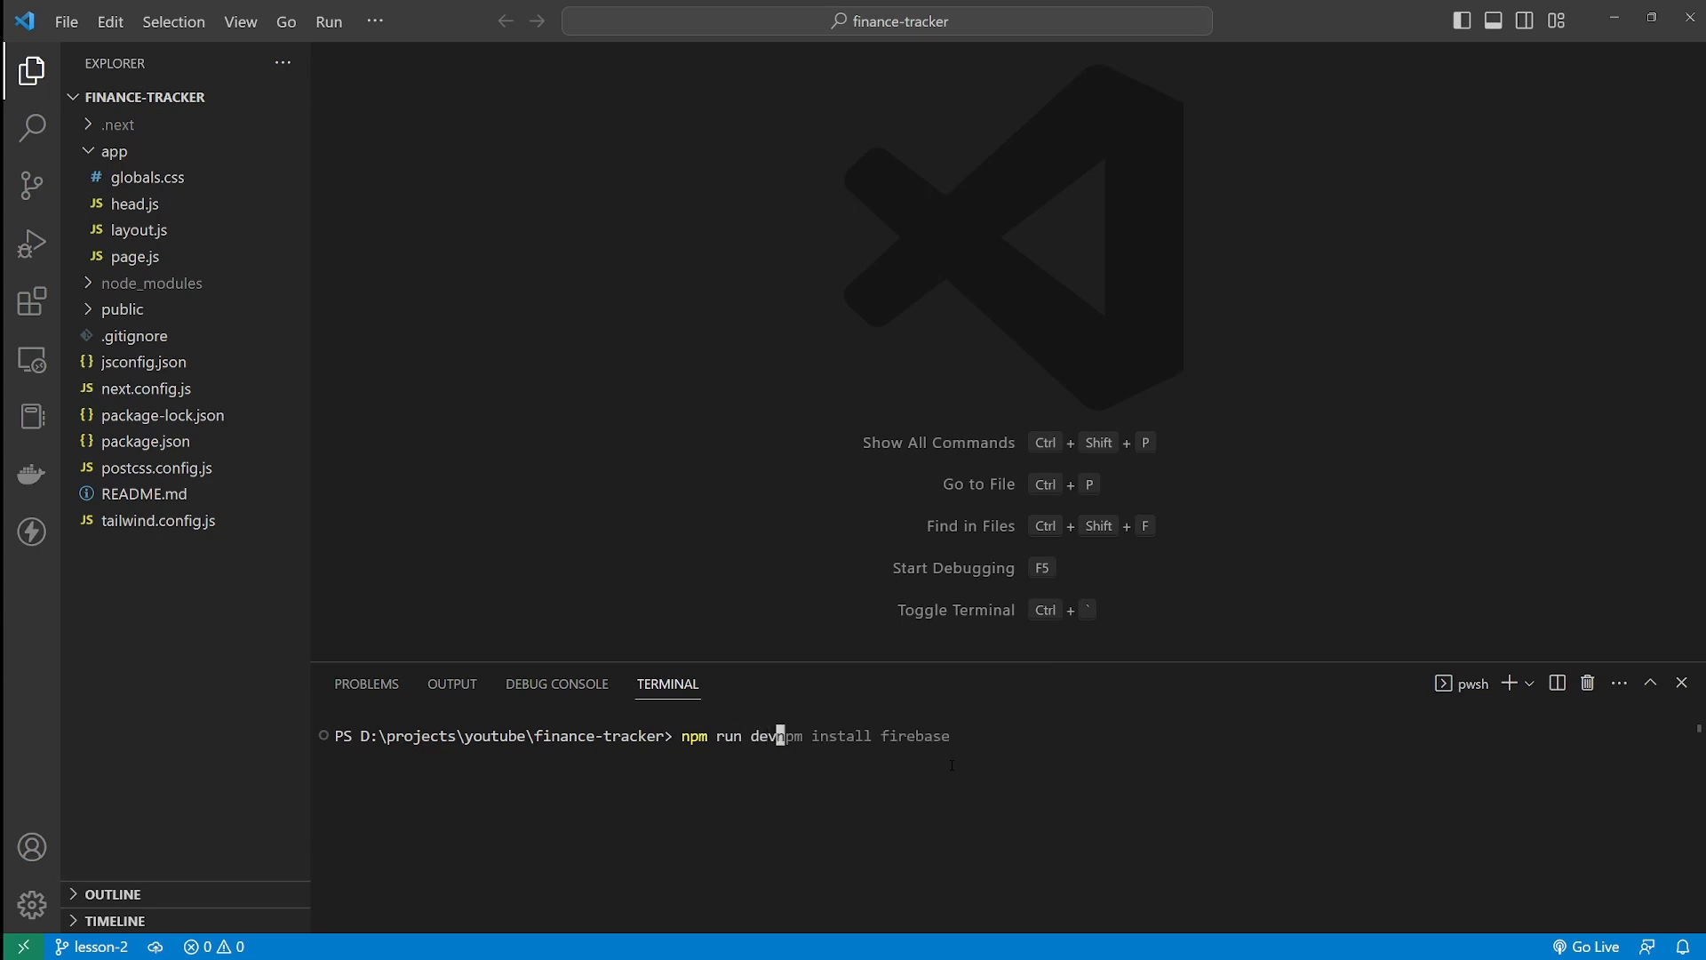
pyautogui.press('Return')
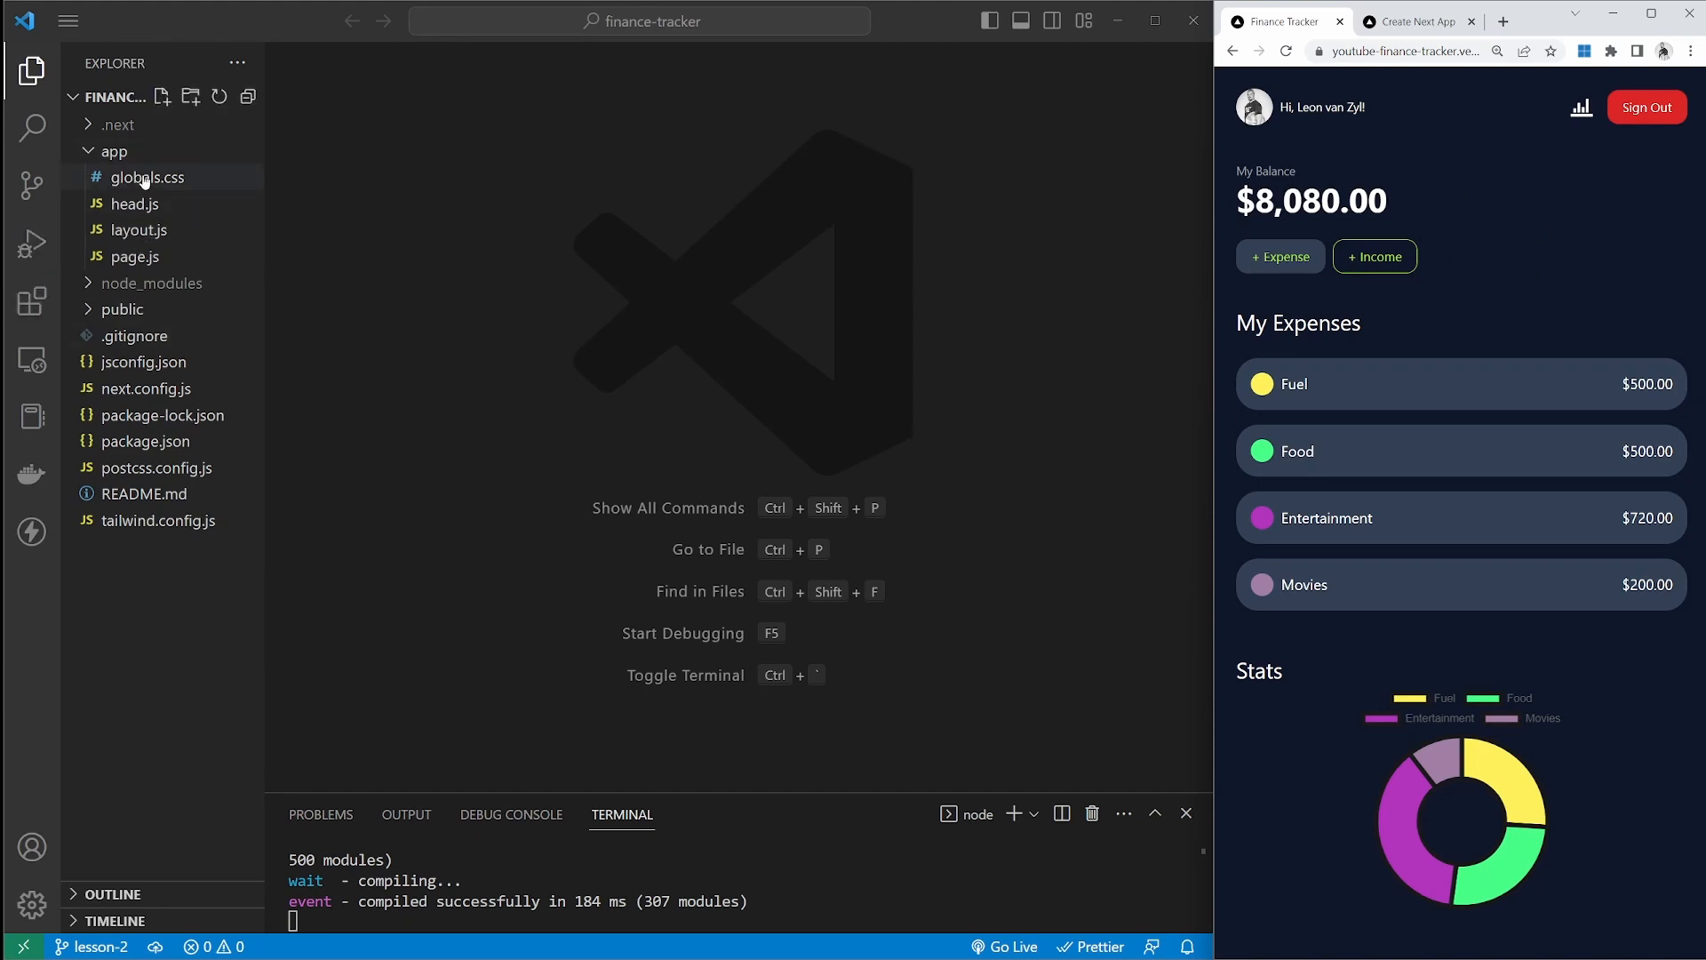
pyautogui.click(148, 177)
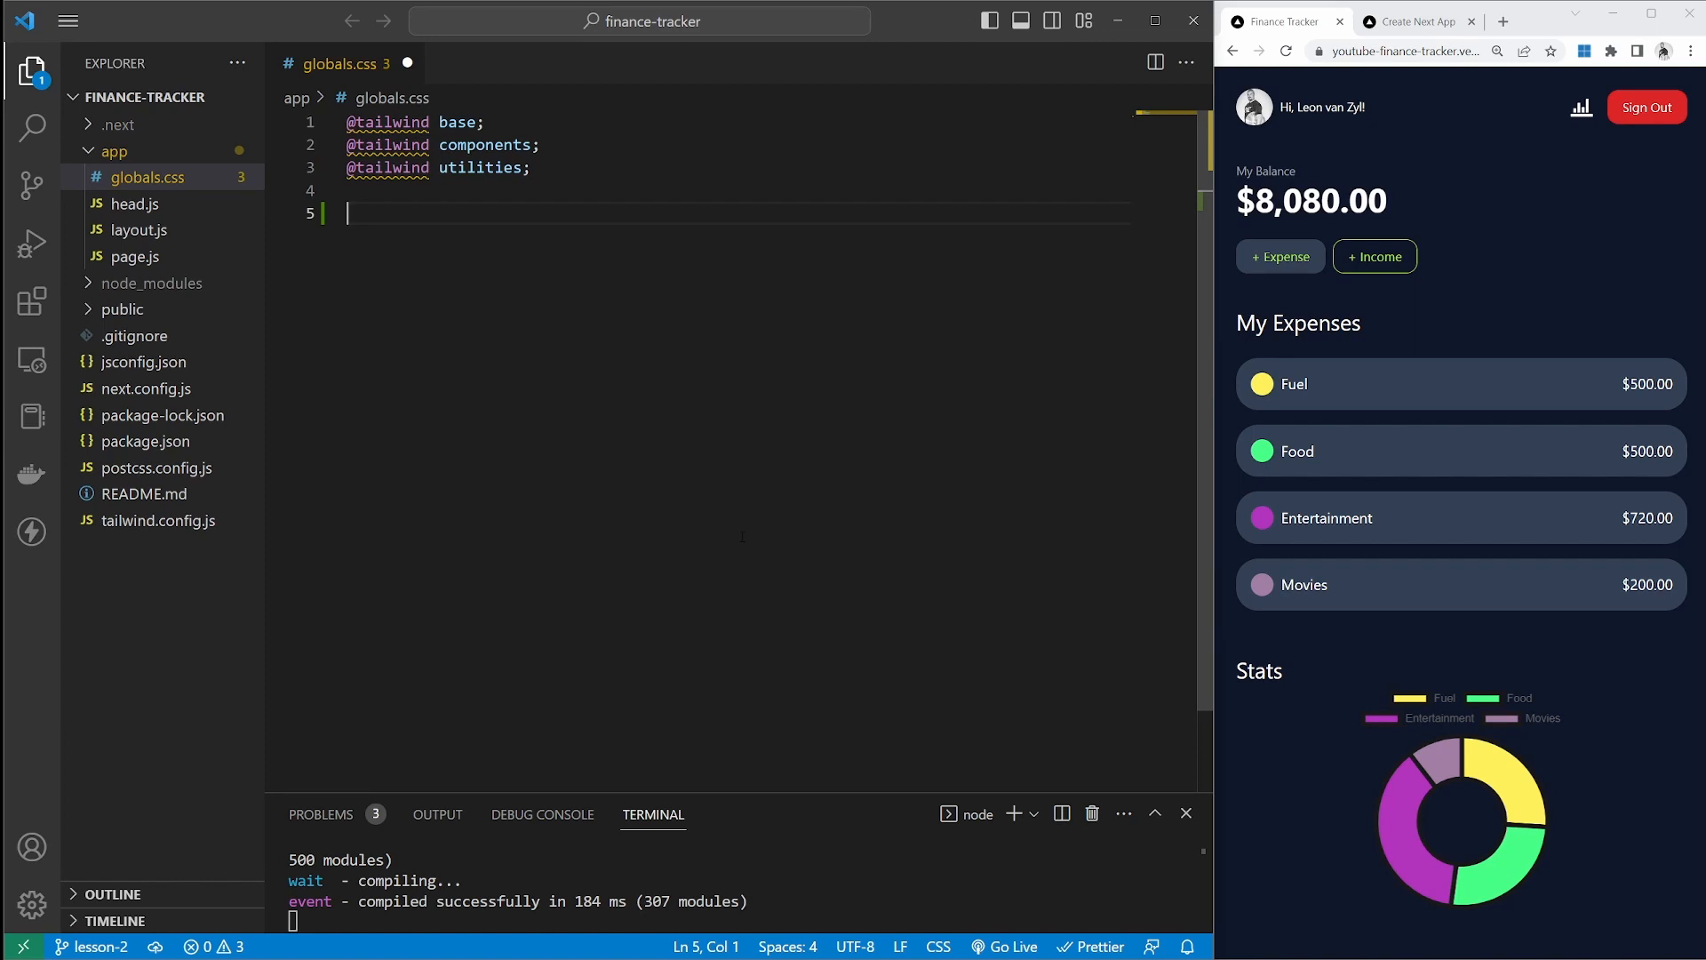
pyautogui.write('@lauer')
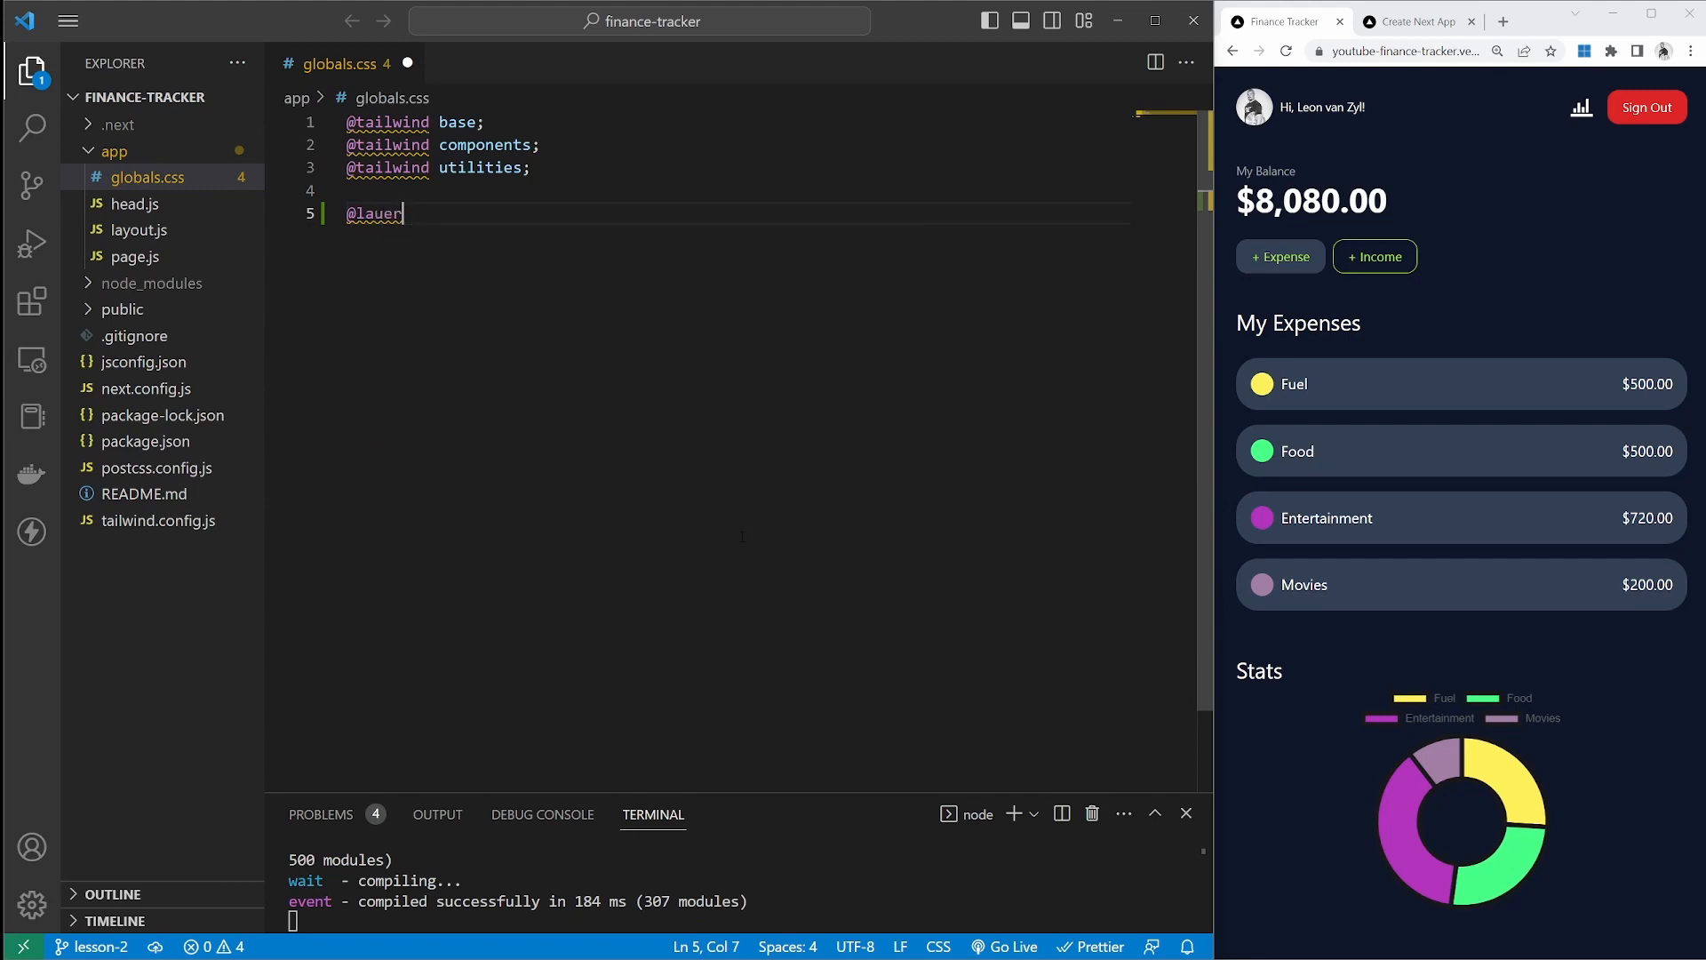
pyautogui.write('base{}')
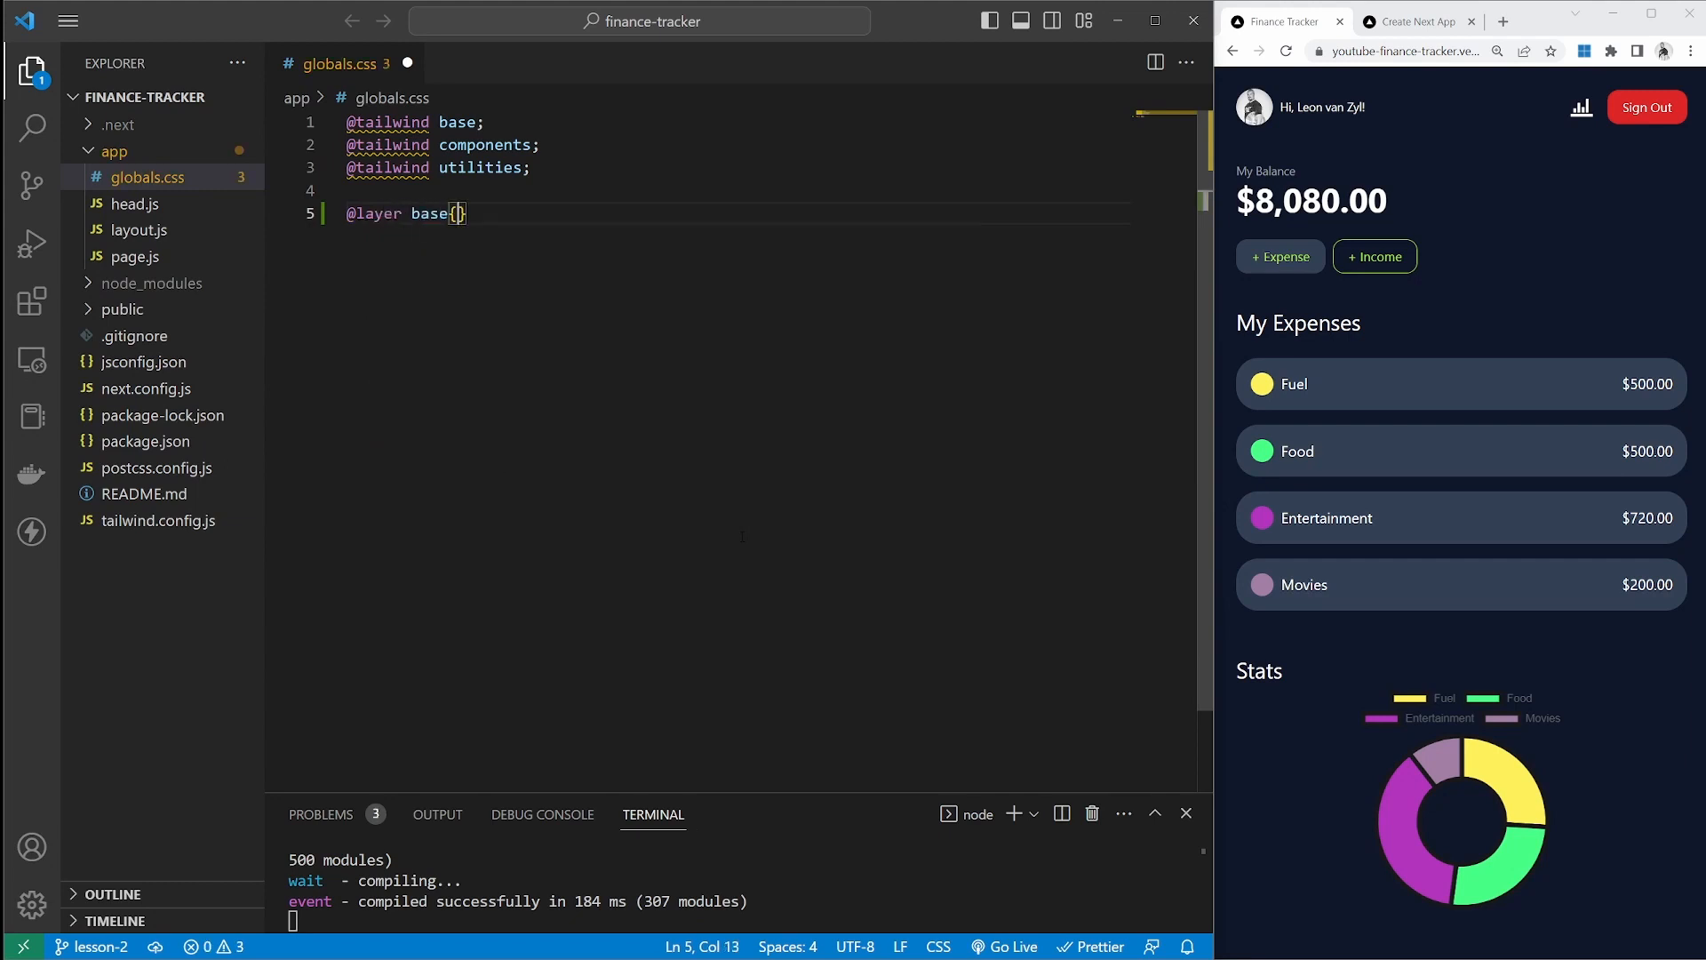
pyautogui.write('body{')
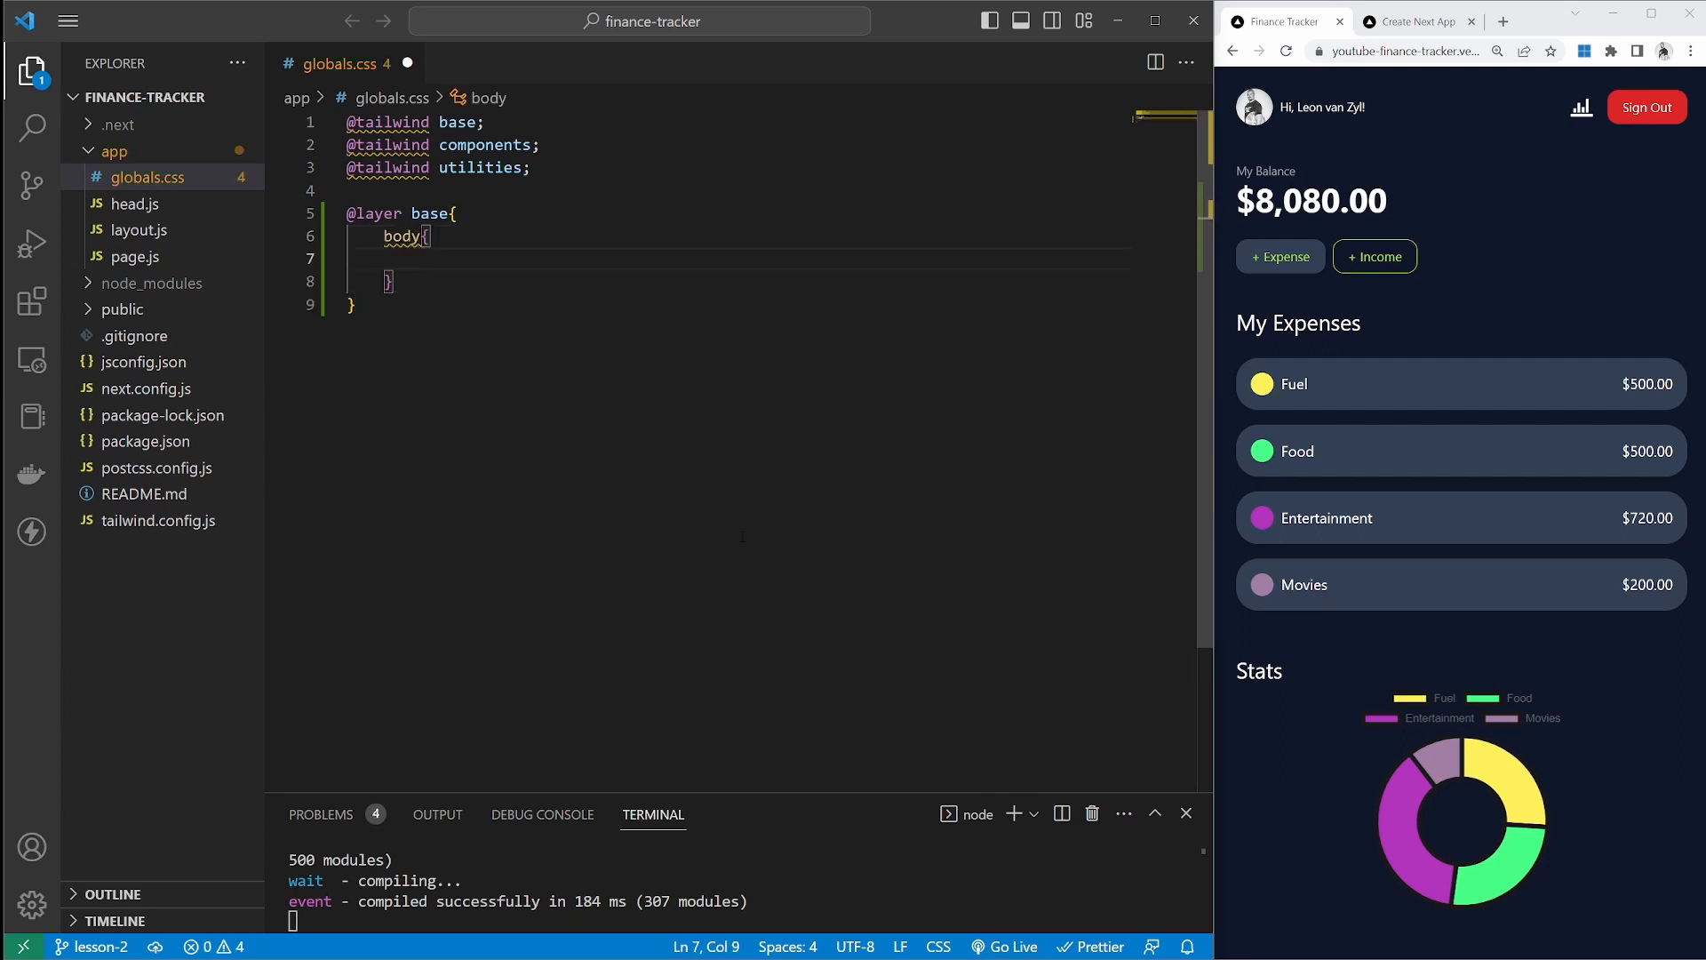
pyautogui.write('background-c')
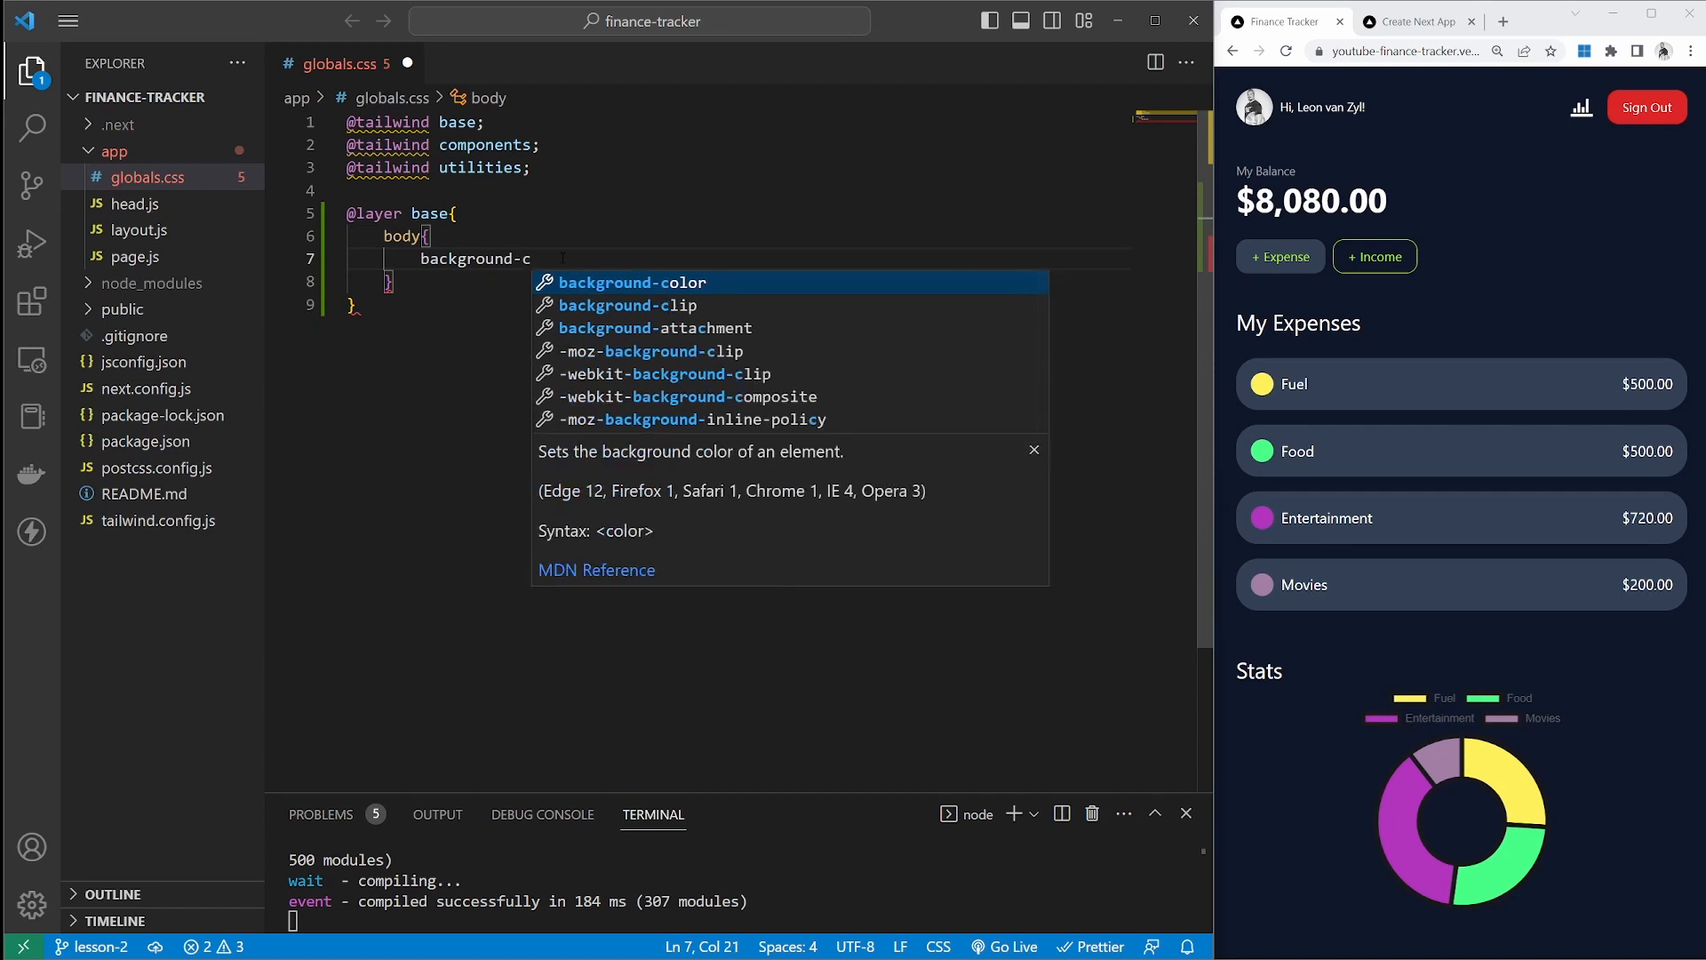
pyautogui.press('Backspace')
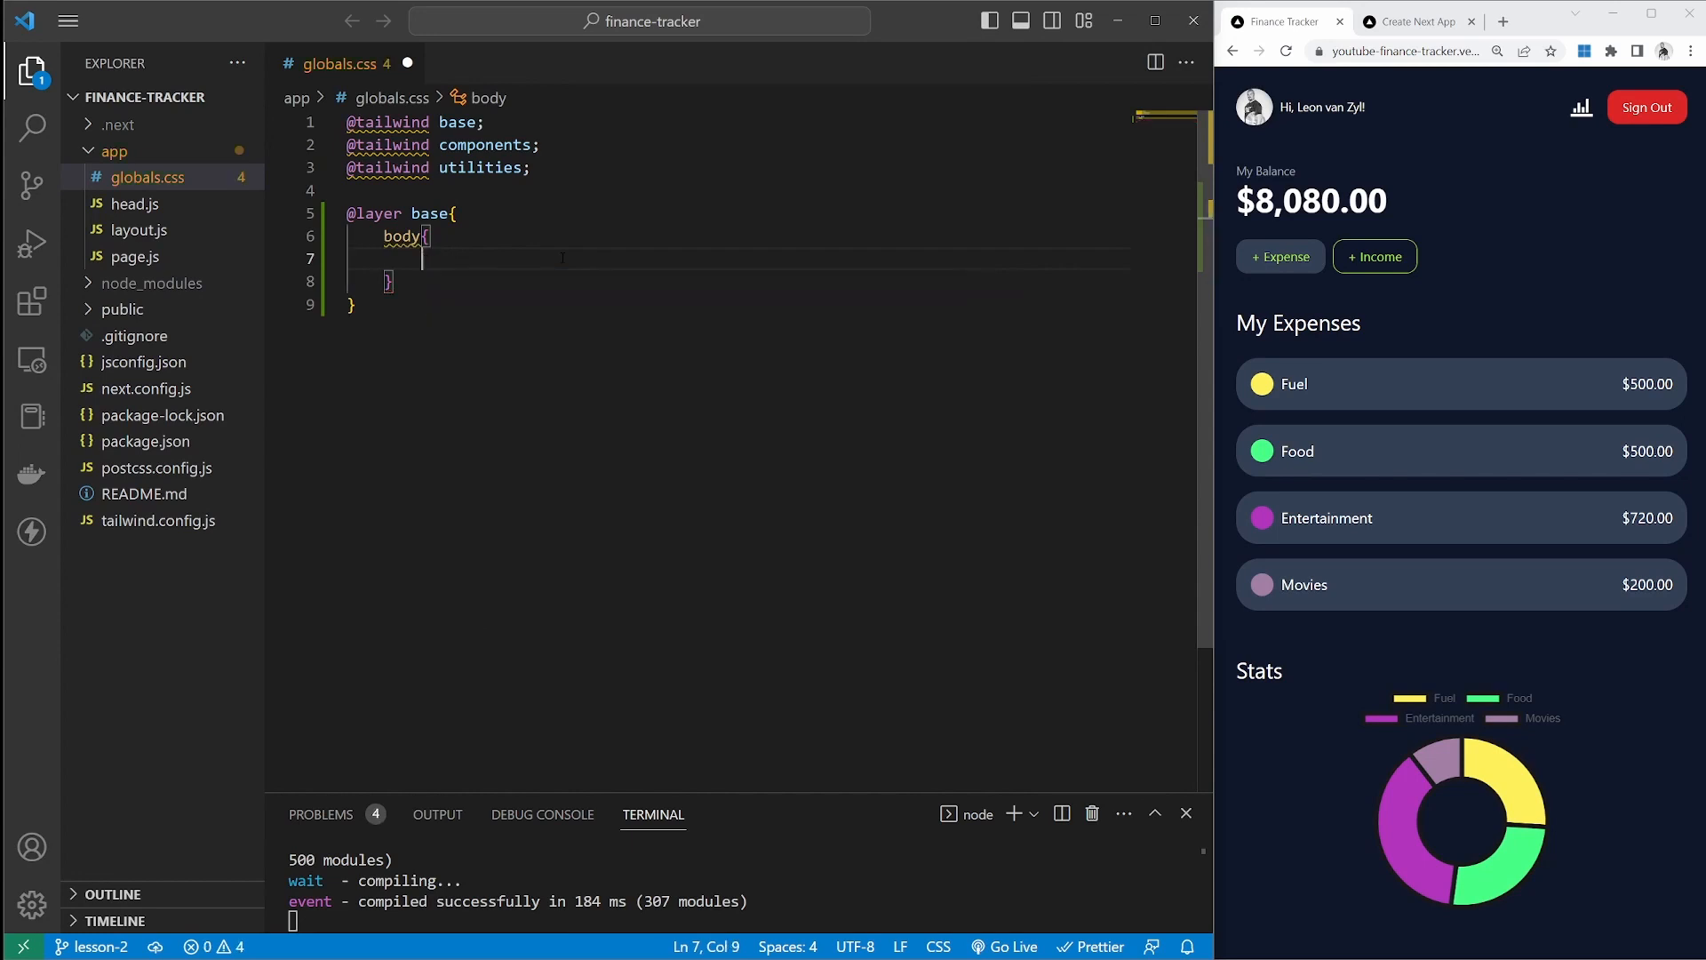
pyautogui.write('@appluy')
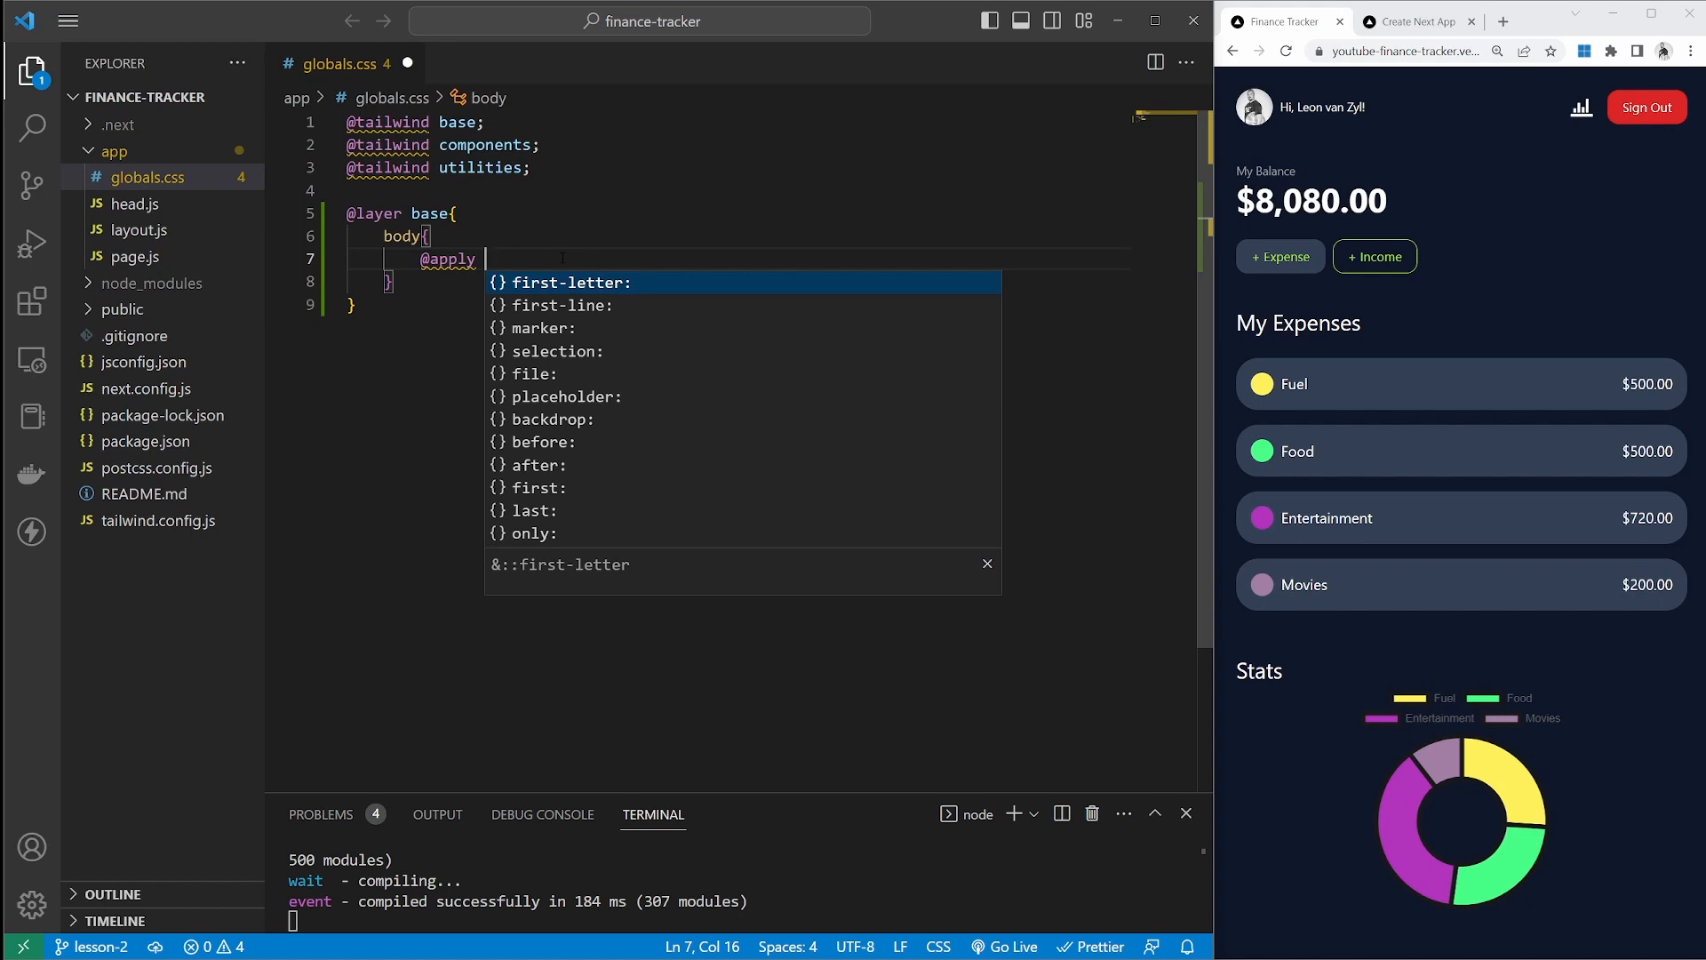
pyautogui.write('bg-')
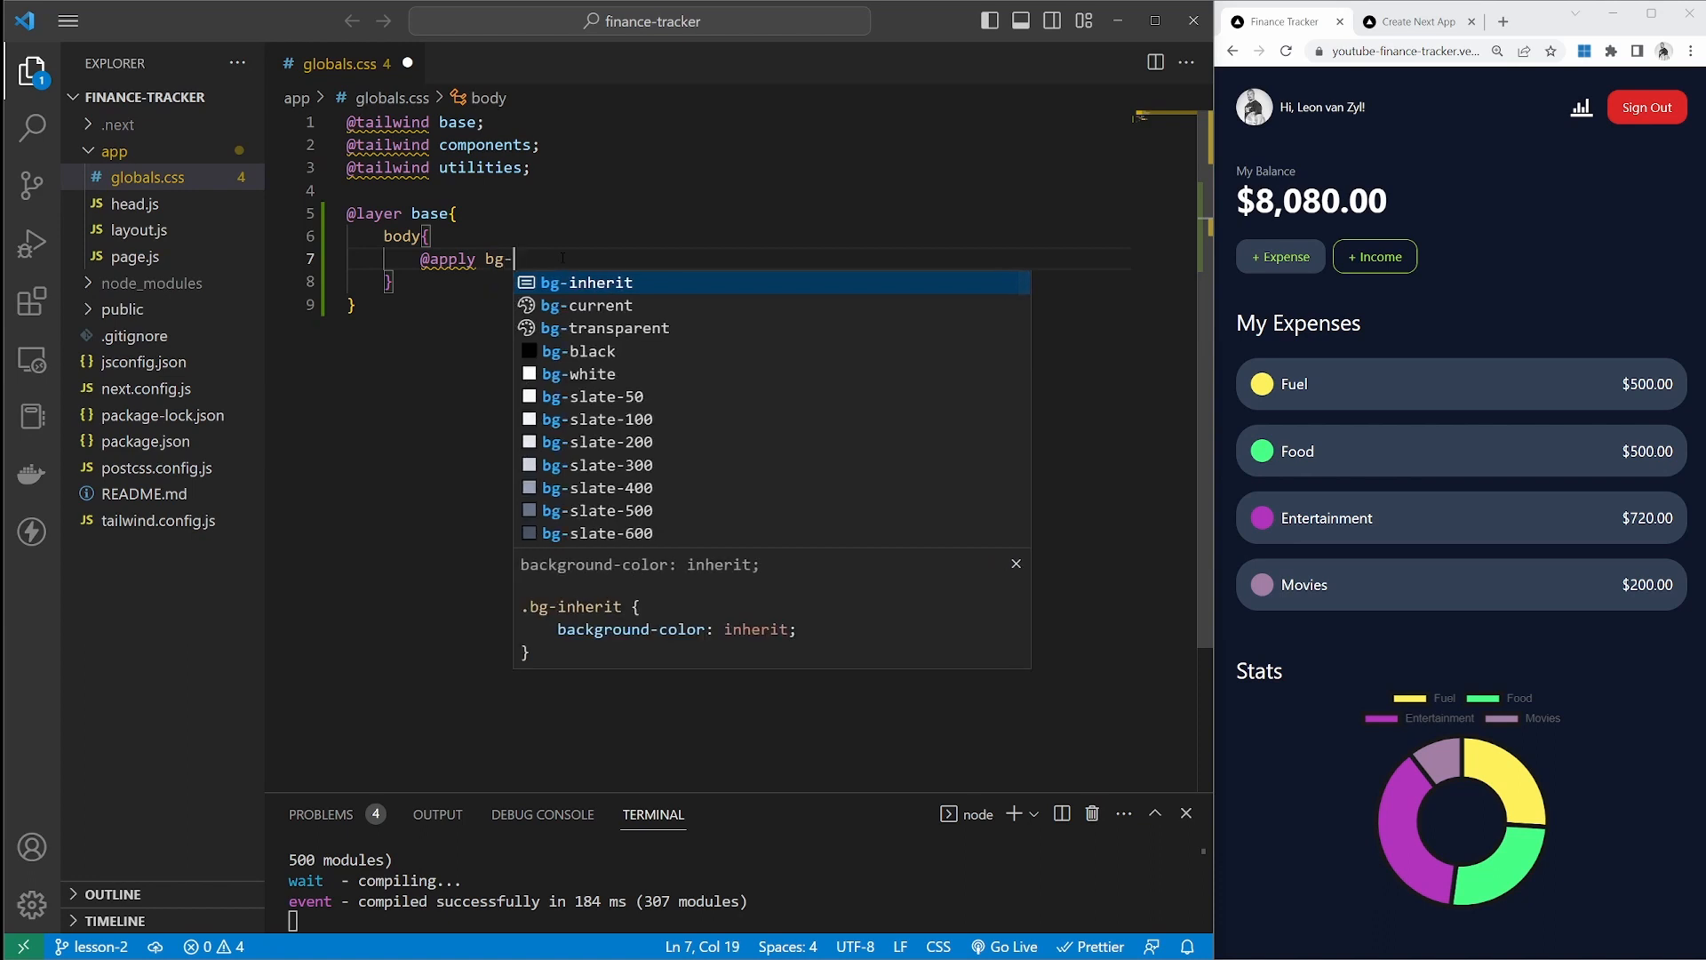
pyautogui.write('slate')
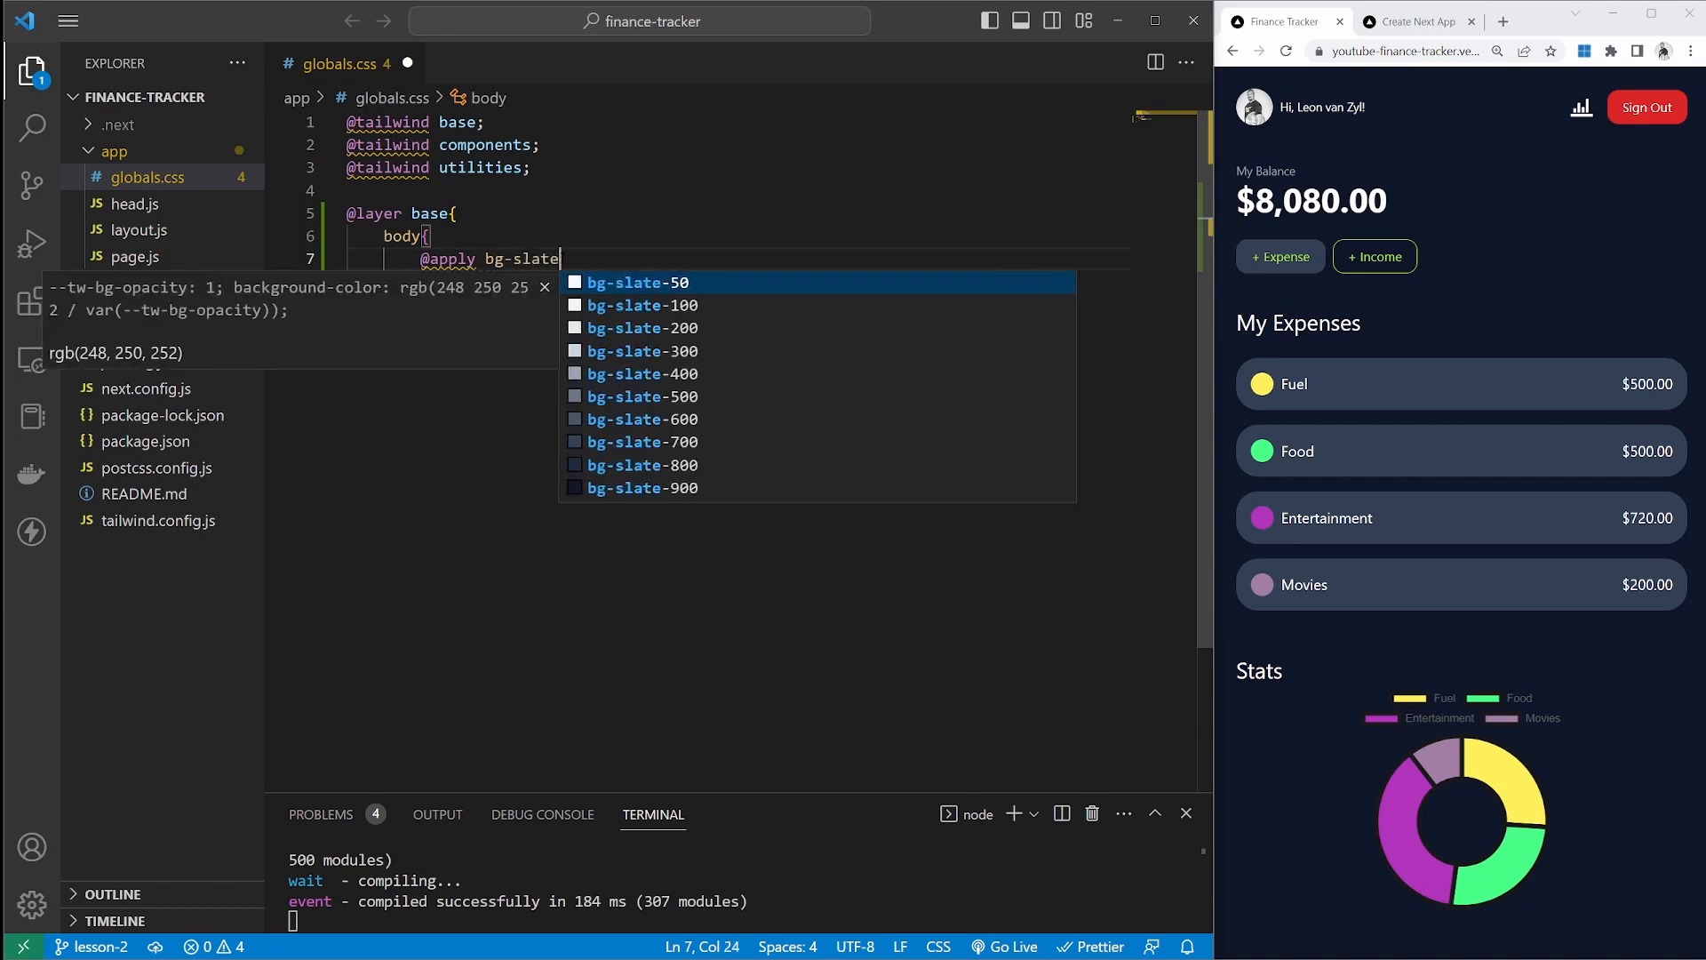
pyautogui.write('-900;')
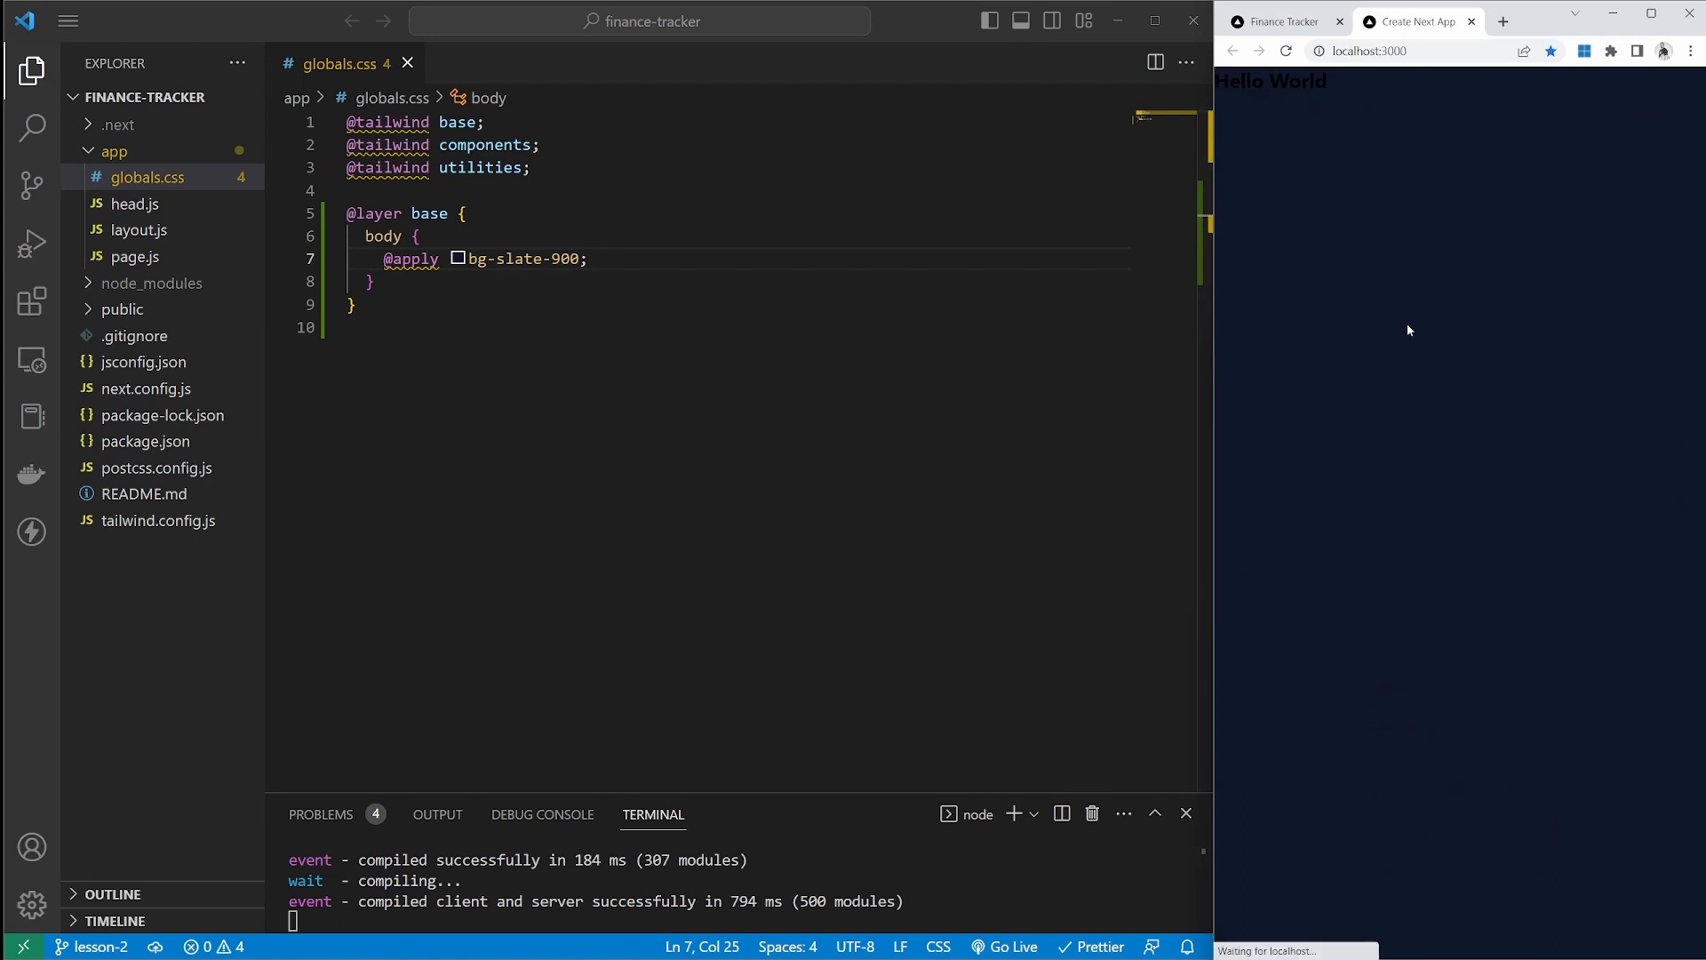
pyautogui.moveTo(1491, 359)
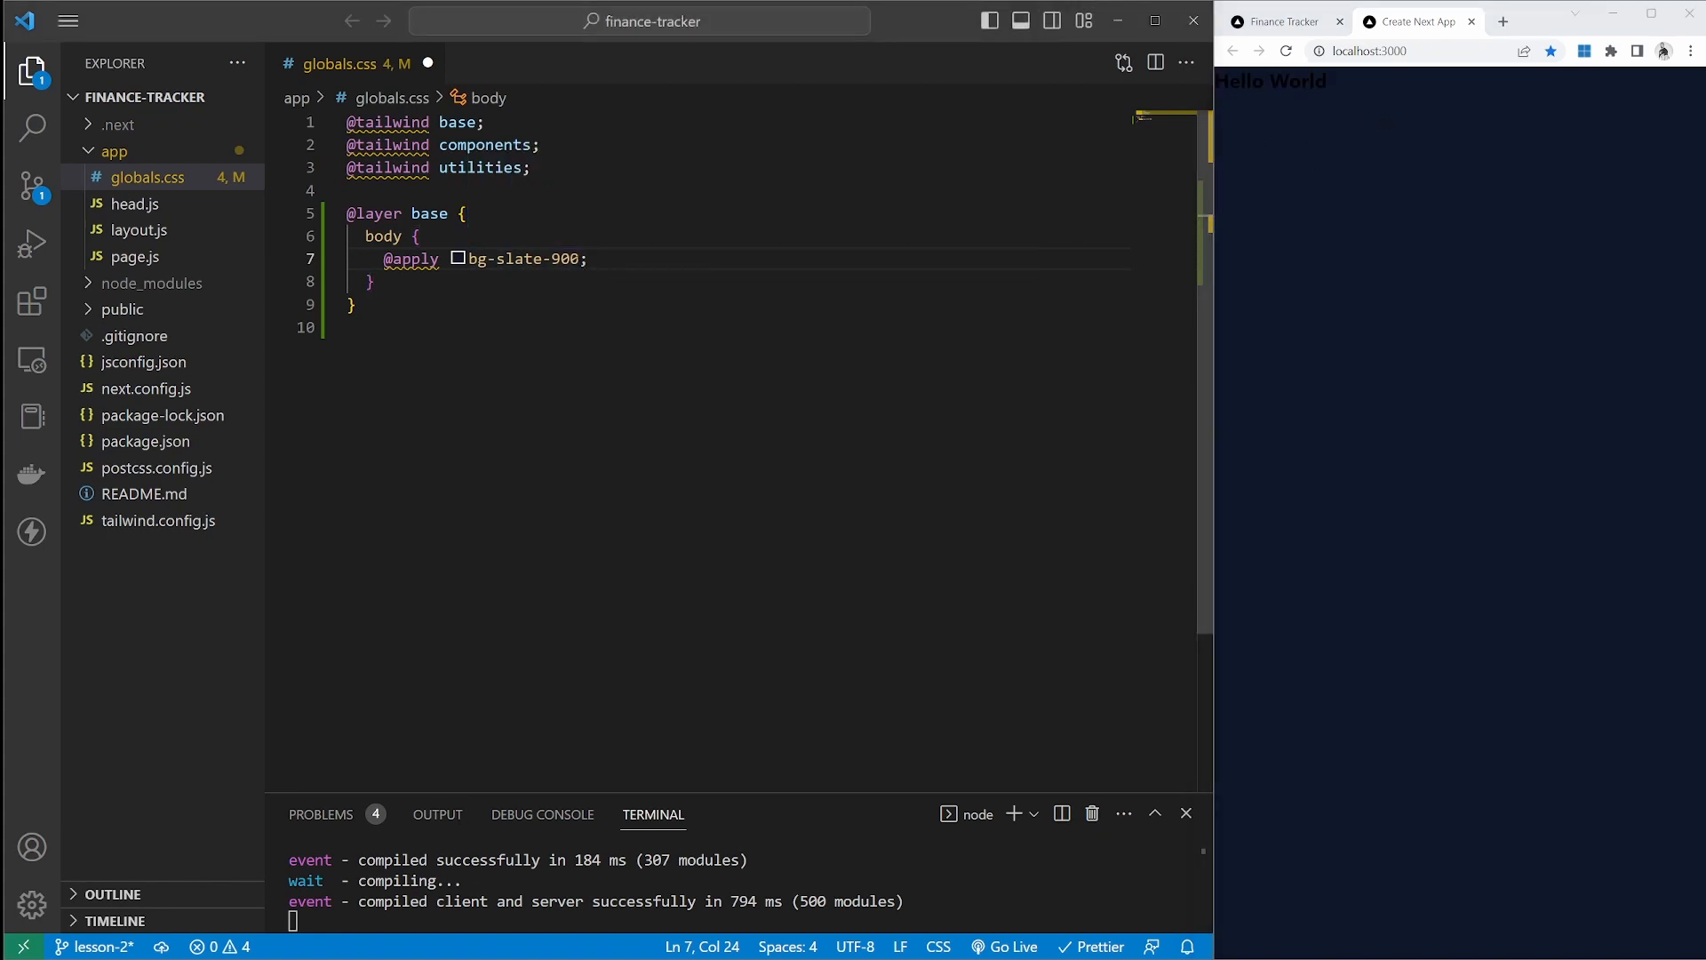
pyautogui.write('text-white')
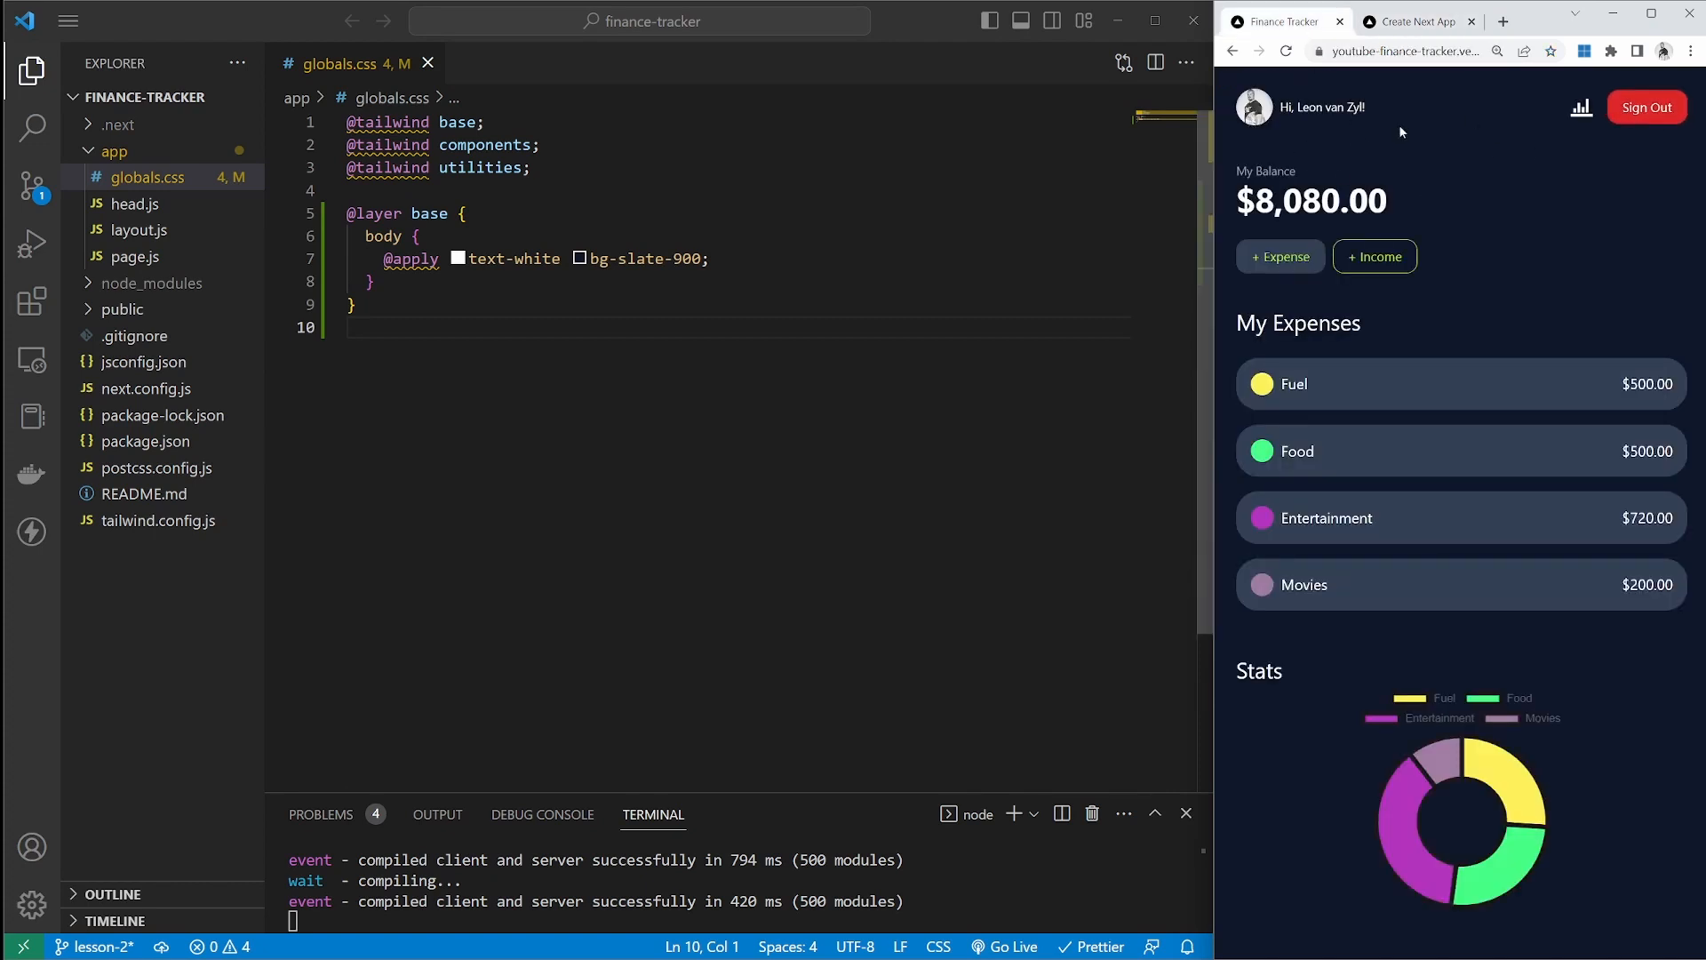
pyautogui.moveTo(1367, 114)
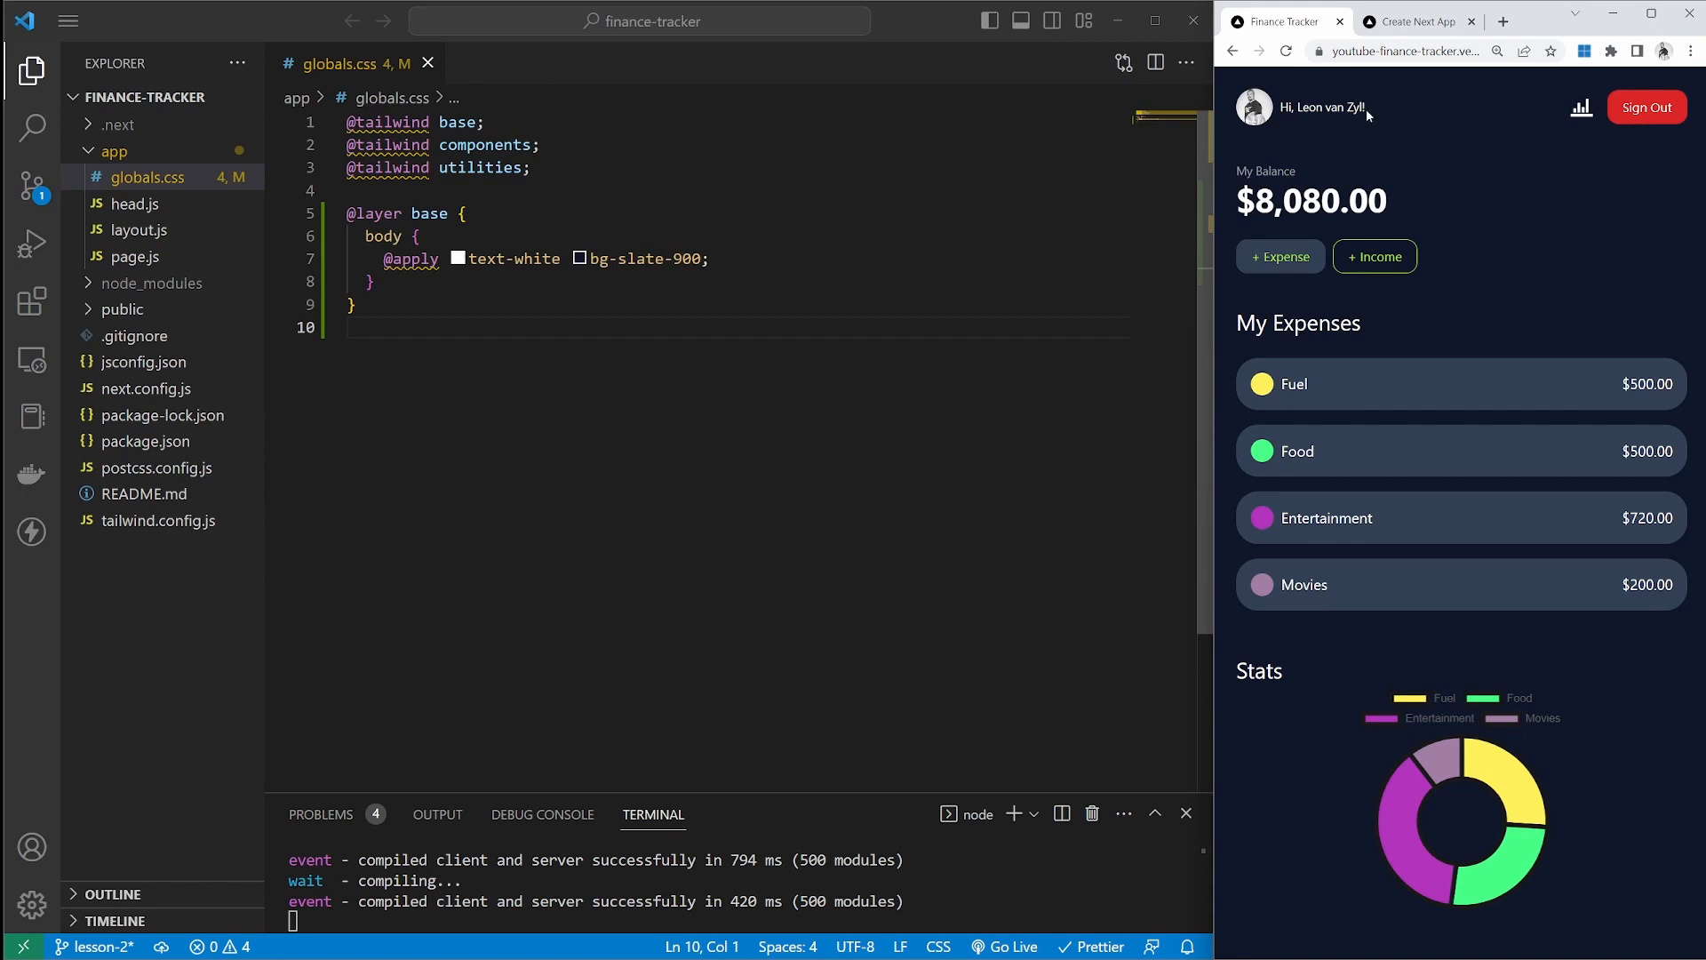
pyautogui.moveTo(1402, 110)
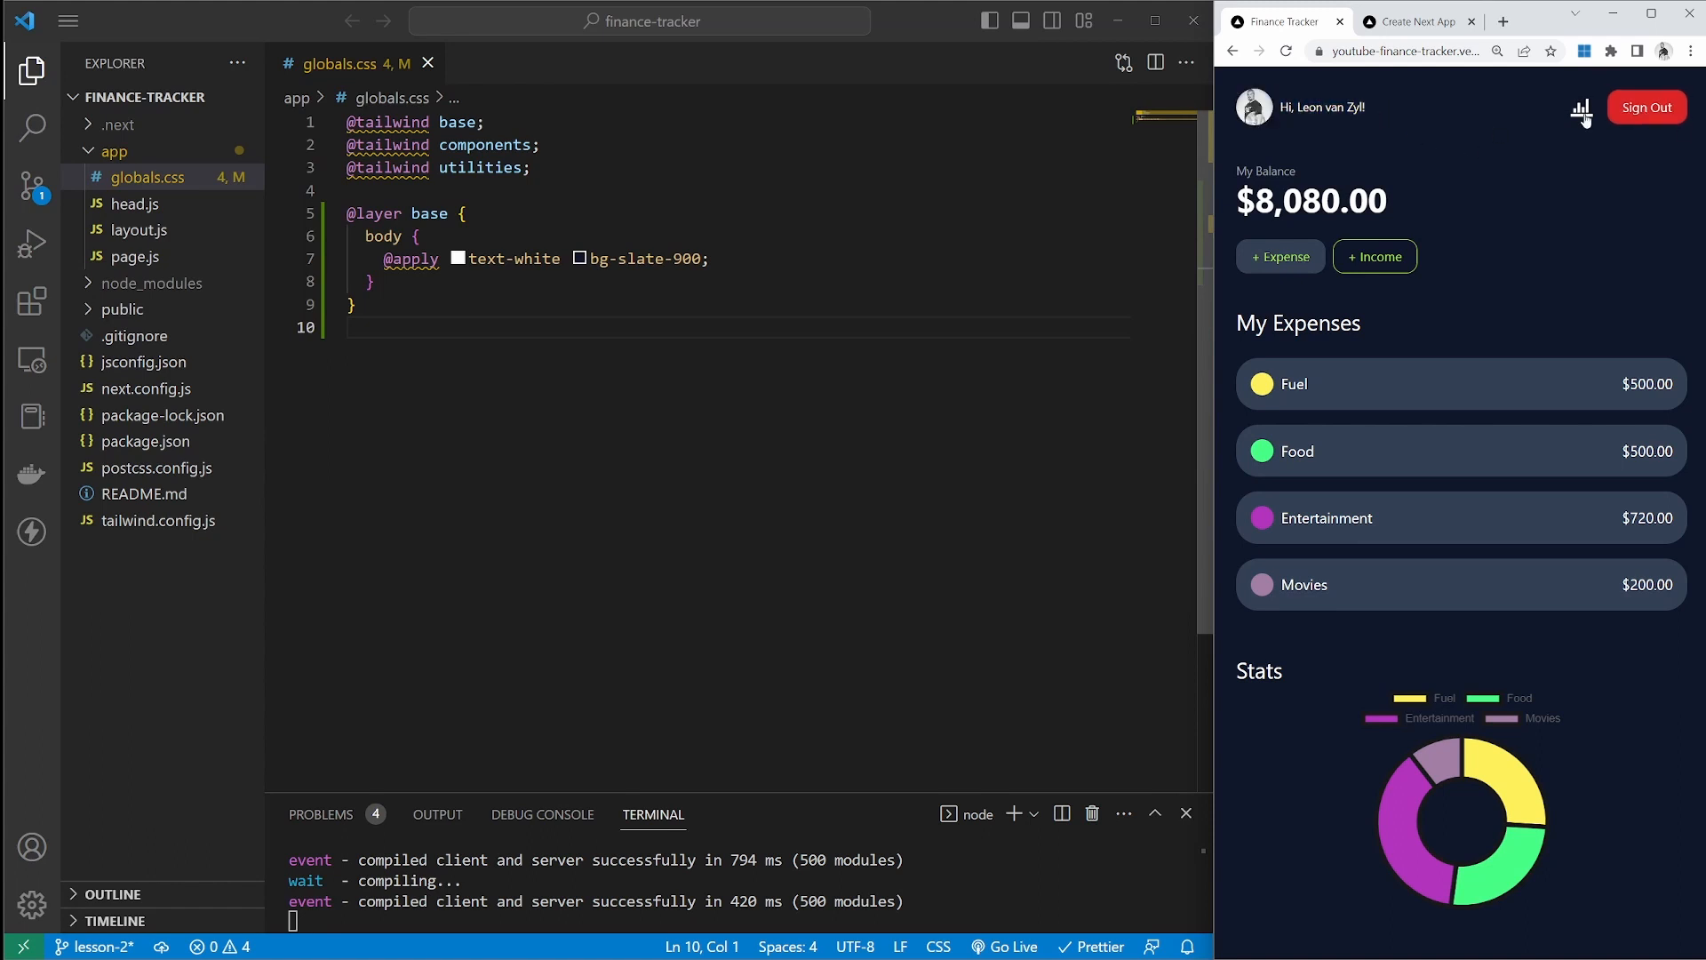
pyautogui.moveTo(1580, 108)
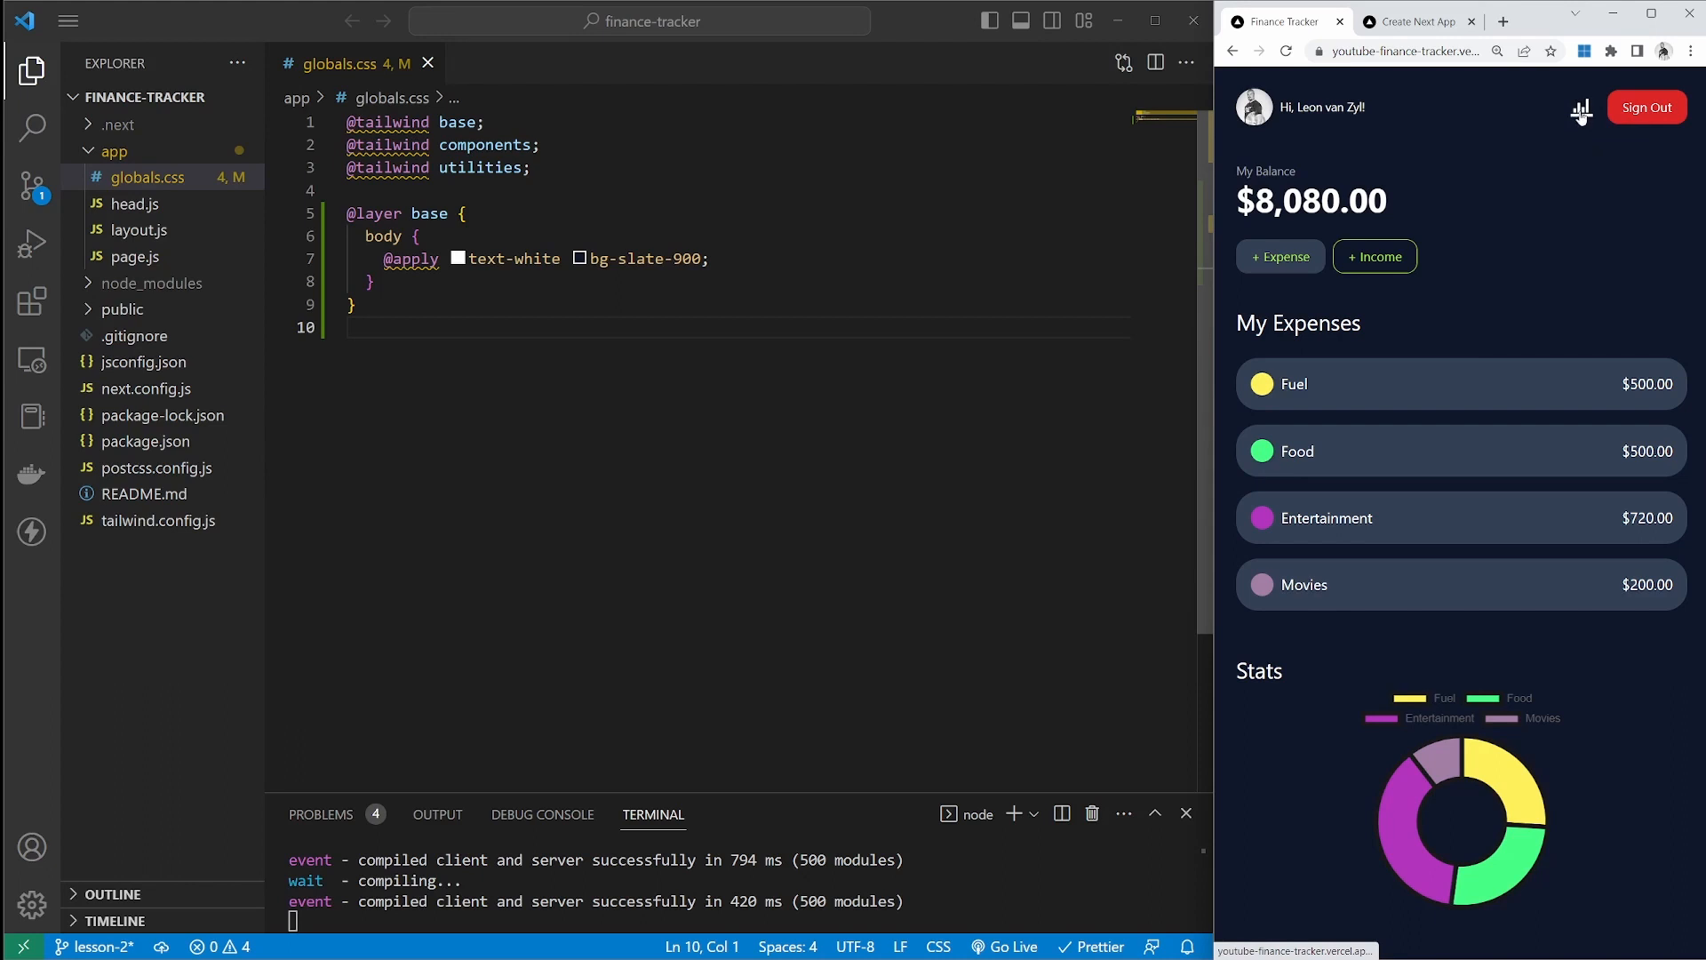
pyautogui.moveTo(1582, 108)
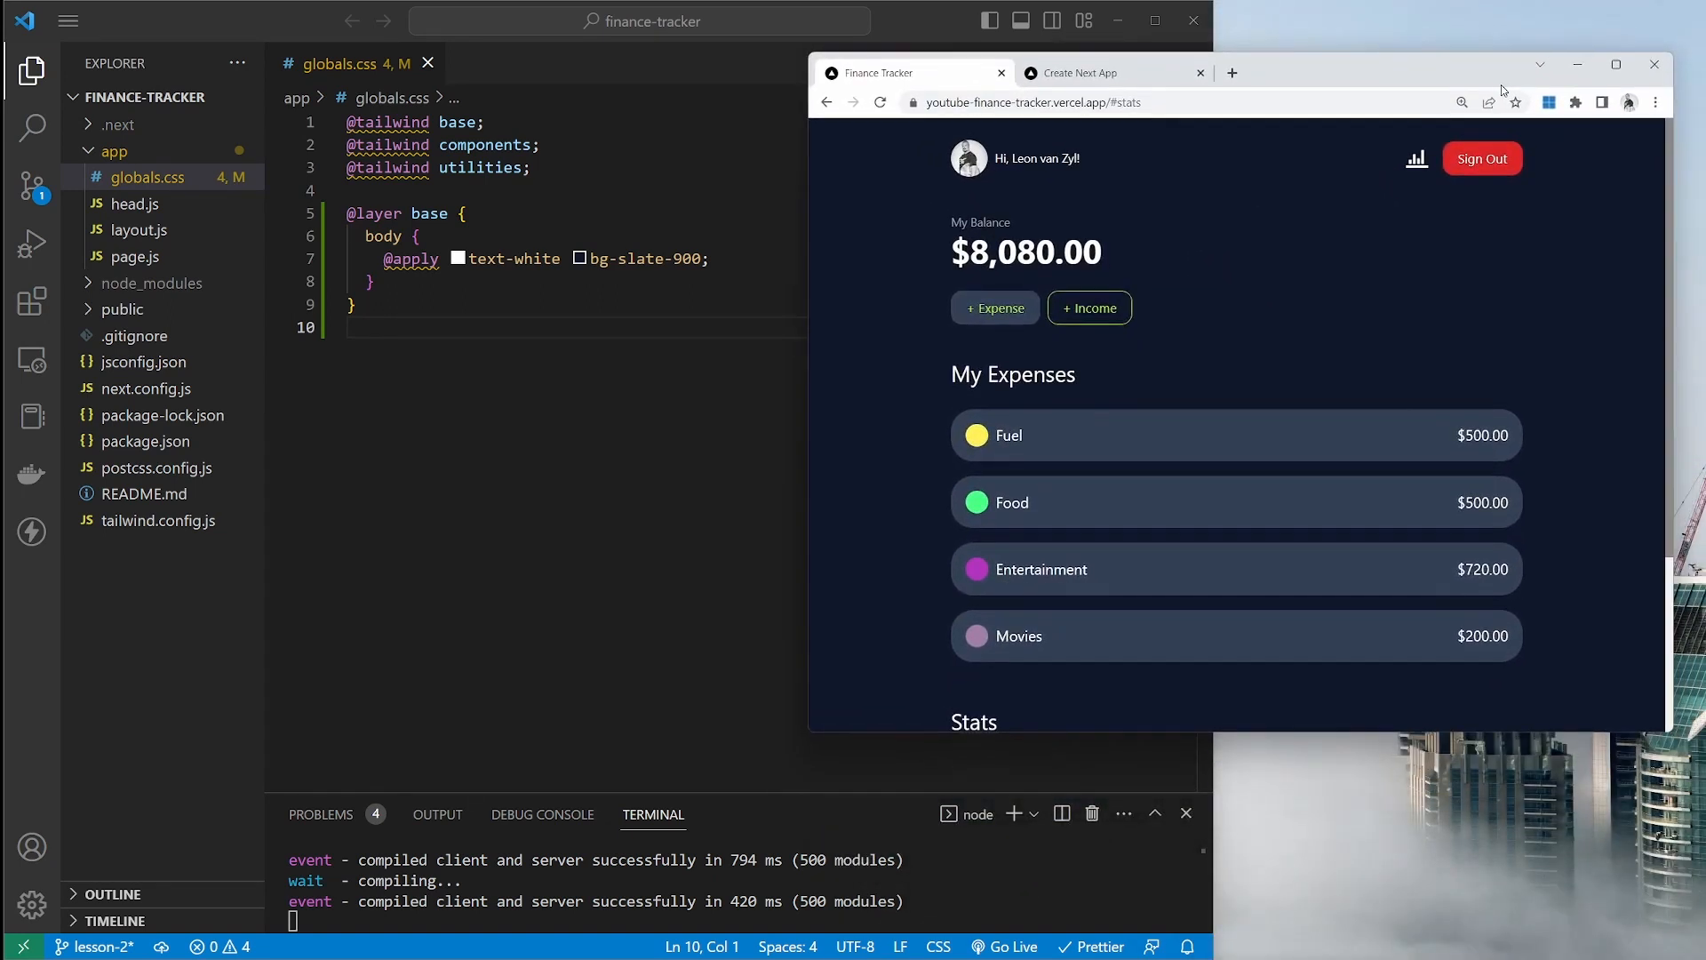
pyautogui.scroll(-3)
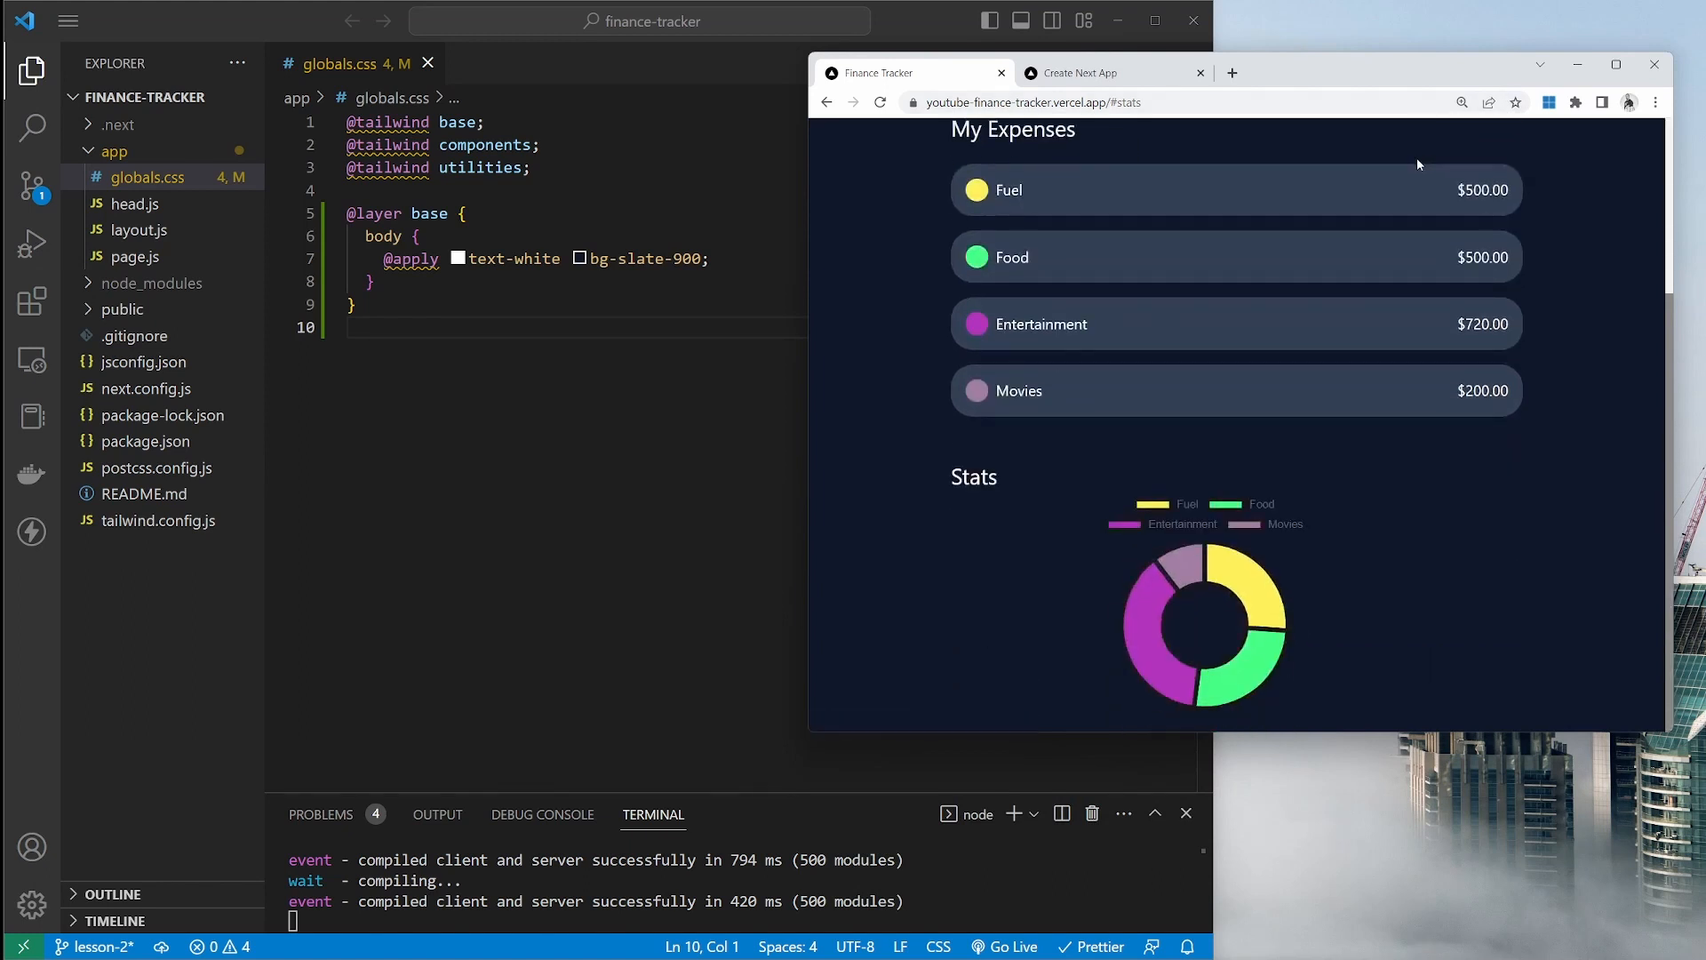
pyautogui.scroll(3)
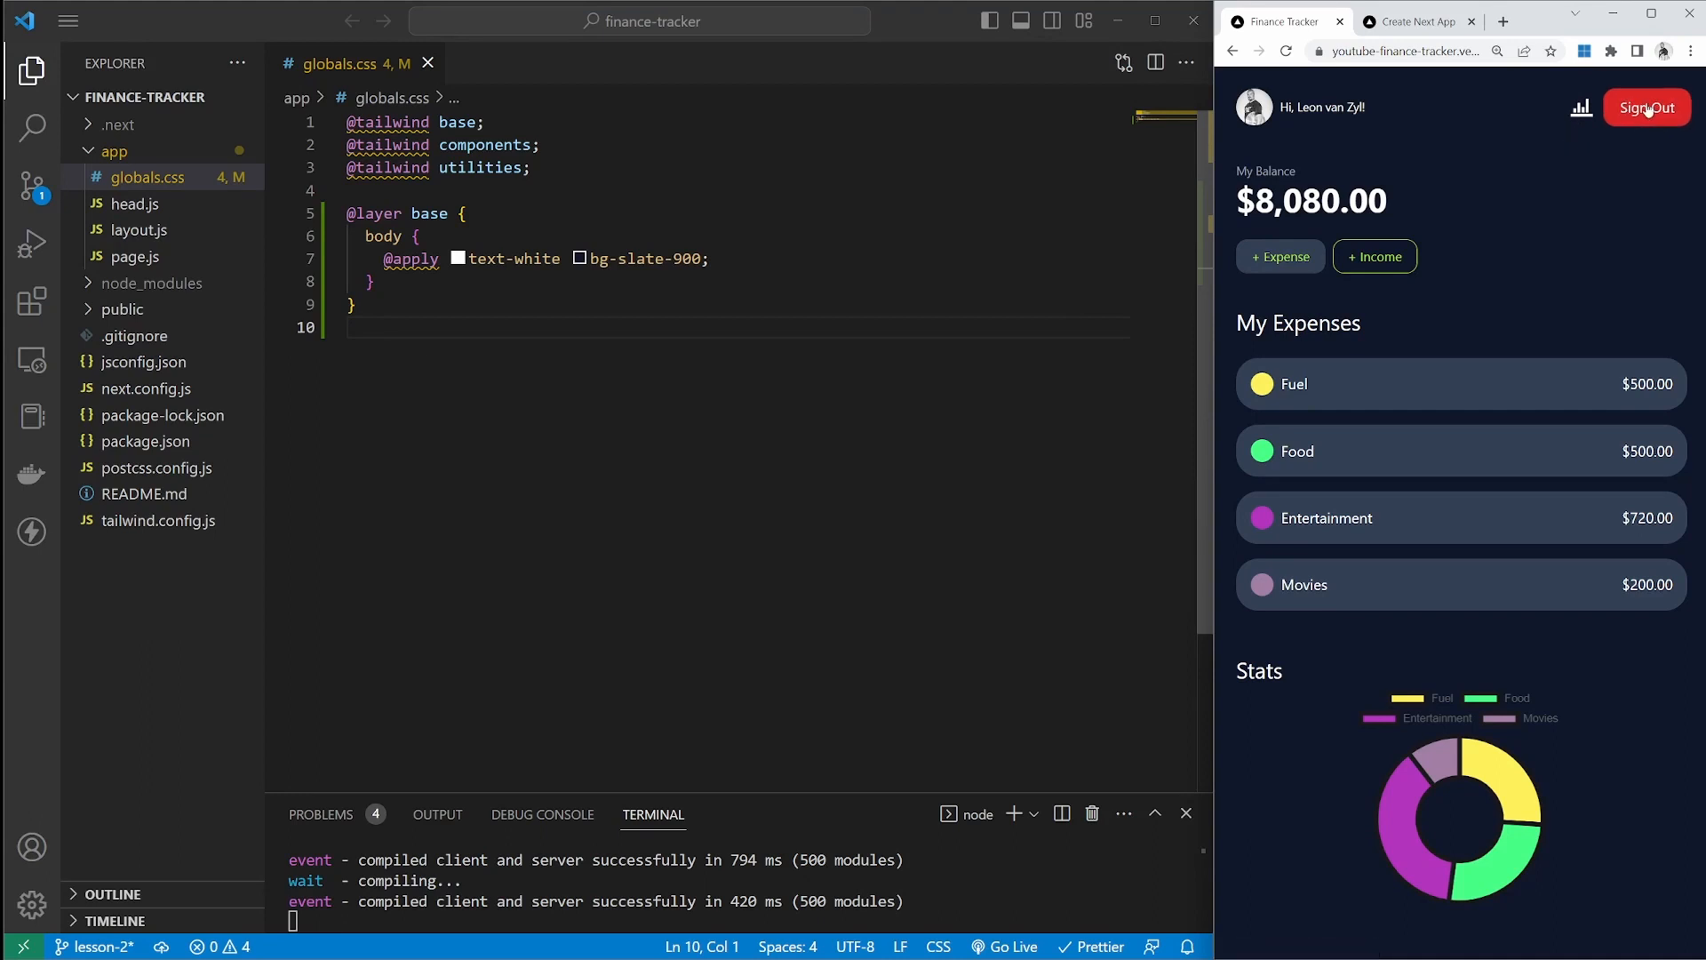
pyautogui.moveTo(1646, 122)
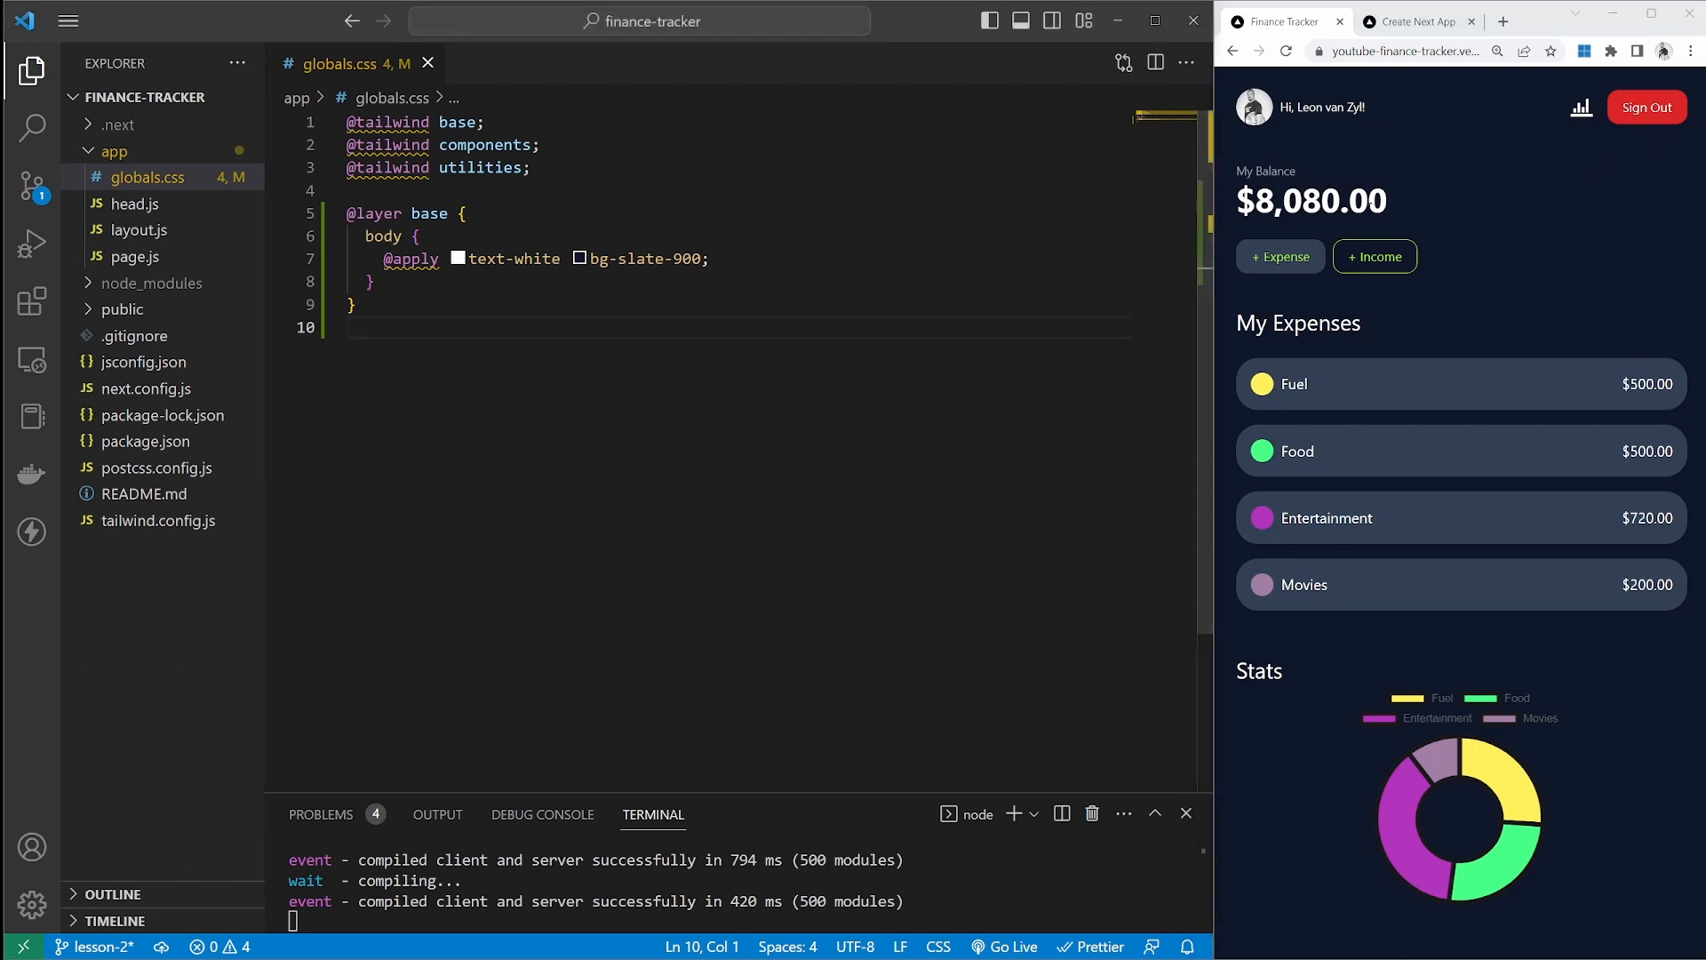
# - In app/page.js return a header element with a 'User information' comment inside
pyautogui.click(135, 256)
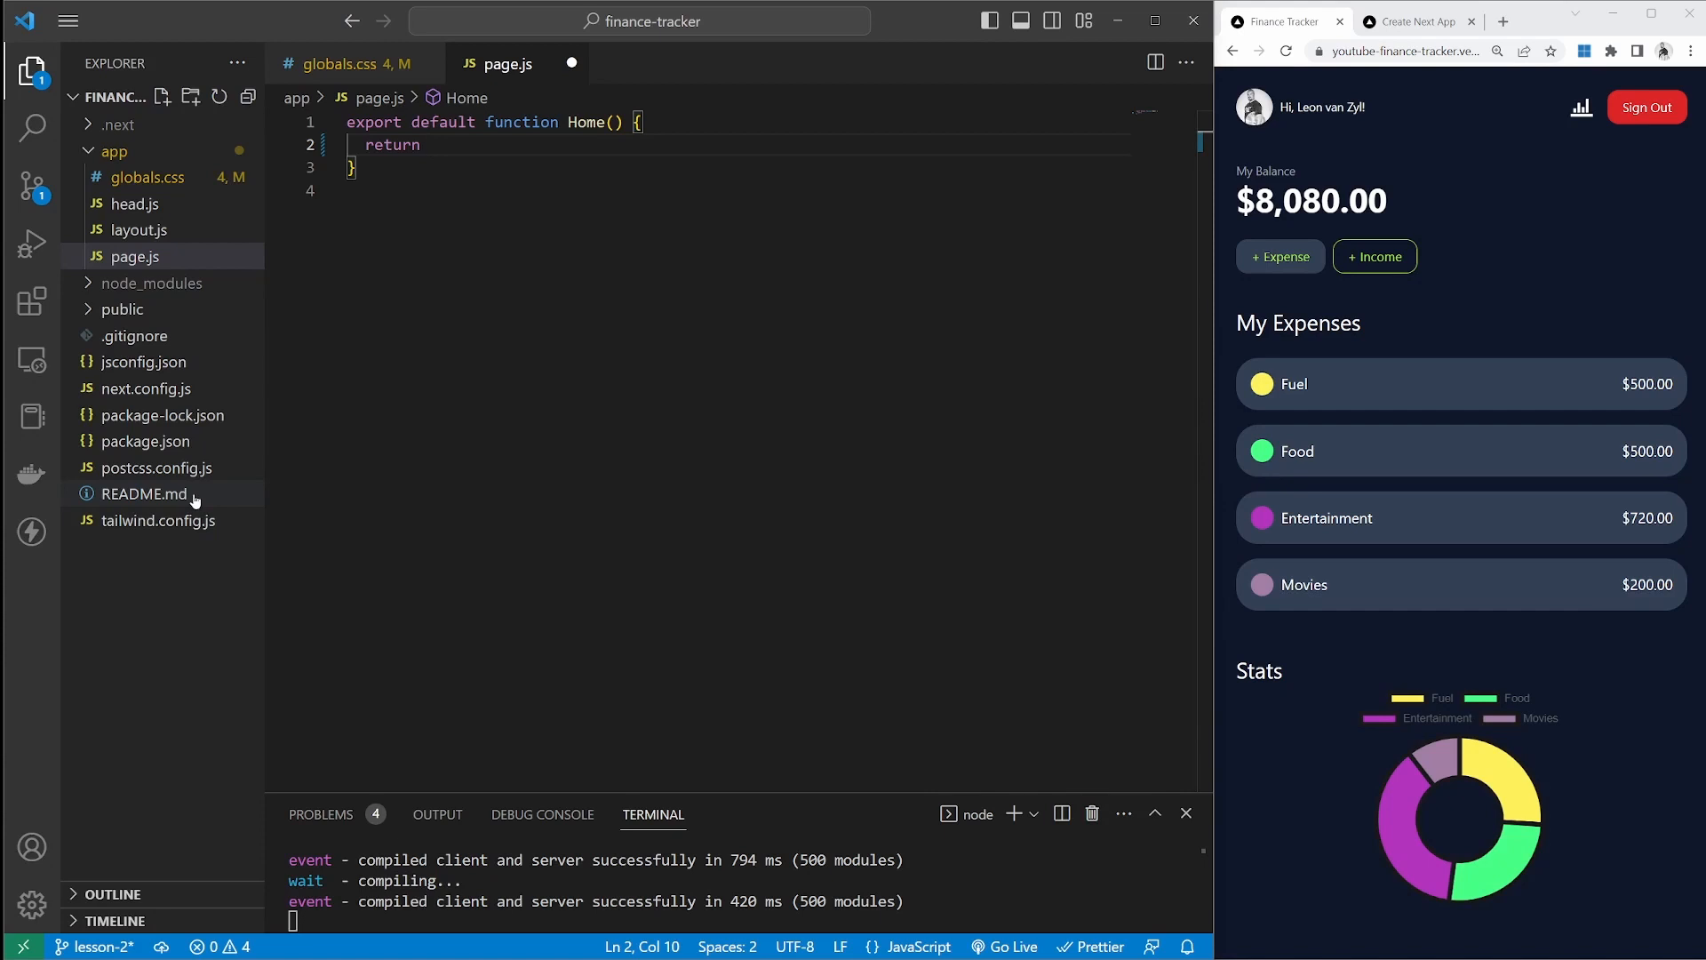
pyautogui.write('<header></header>')
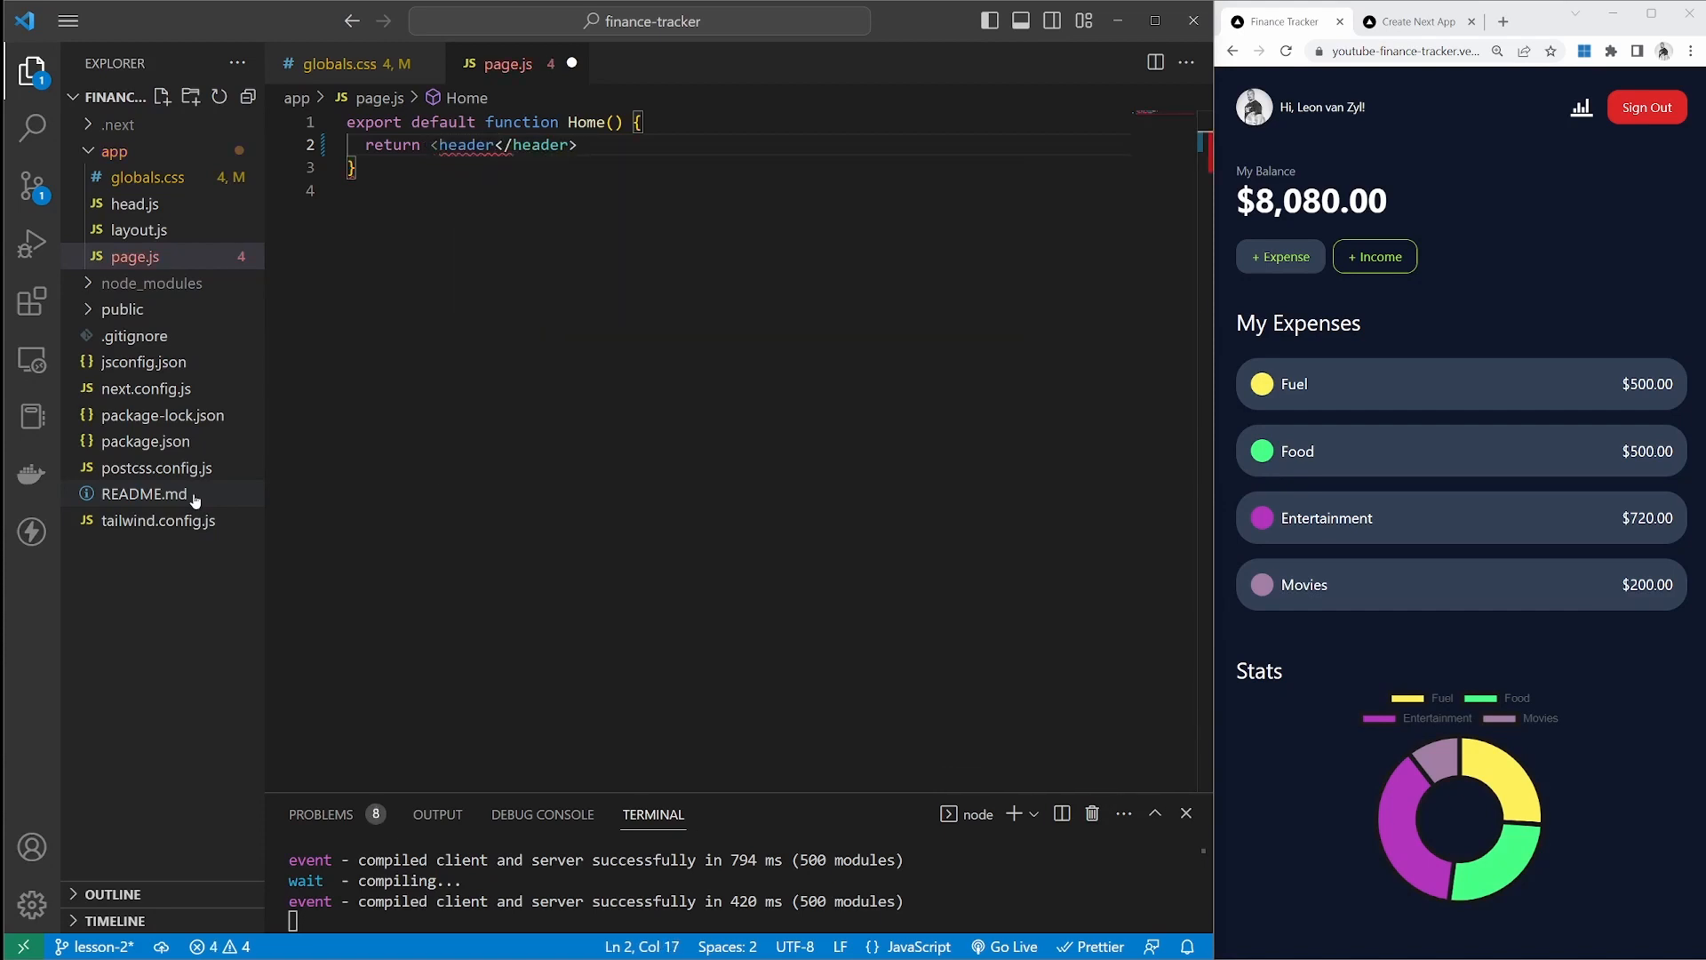
pyautogui.press('Enter')
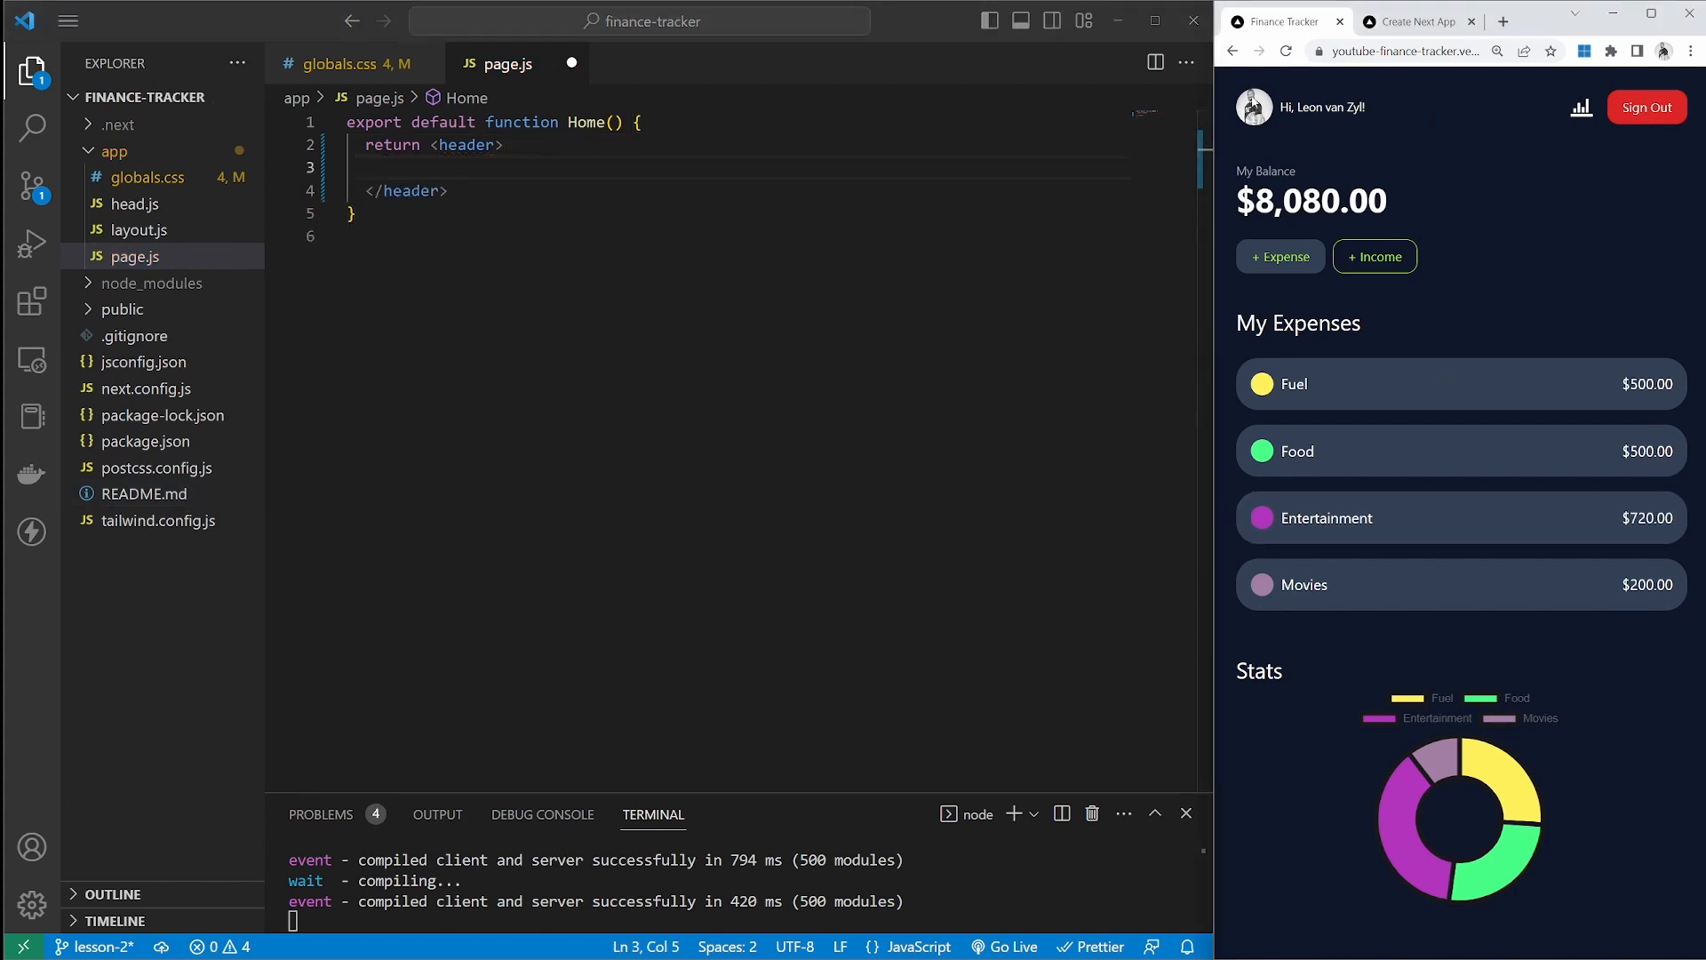
pyautogui.moveTo(1515, 109)
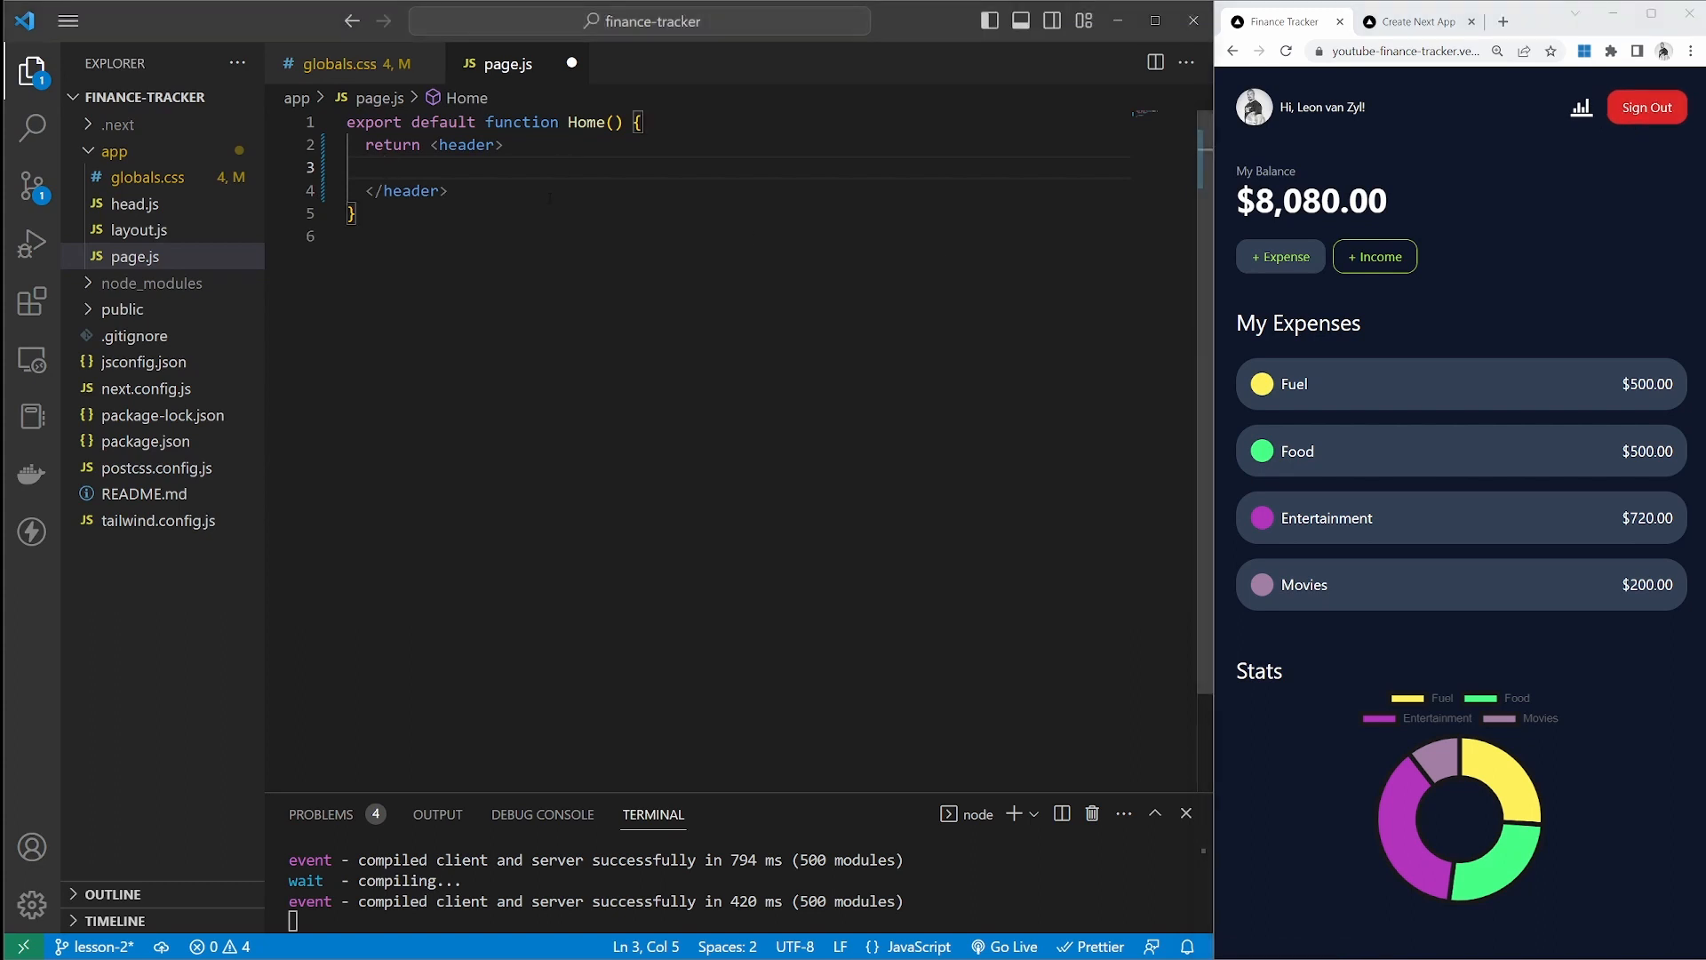
pyautogui.write('{/*  */}')
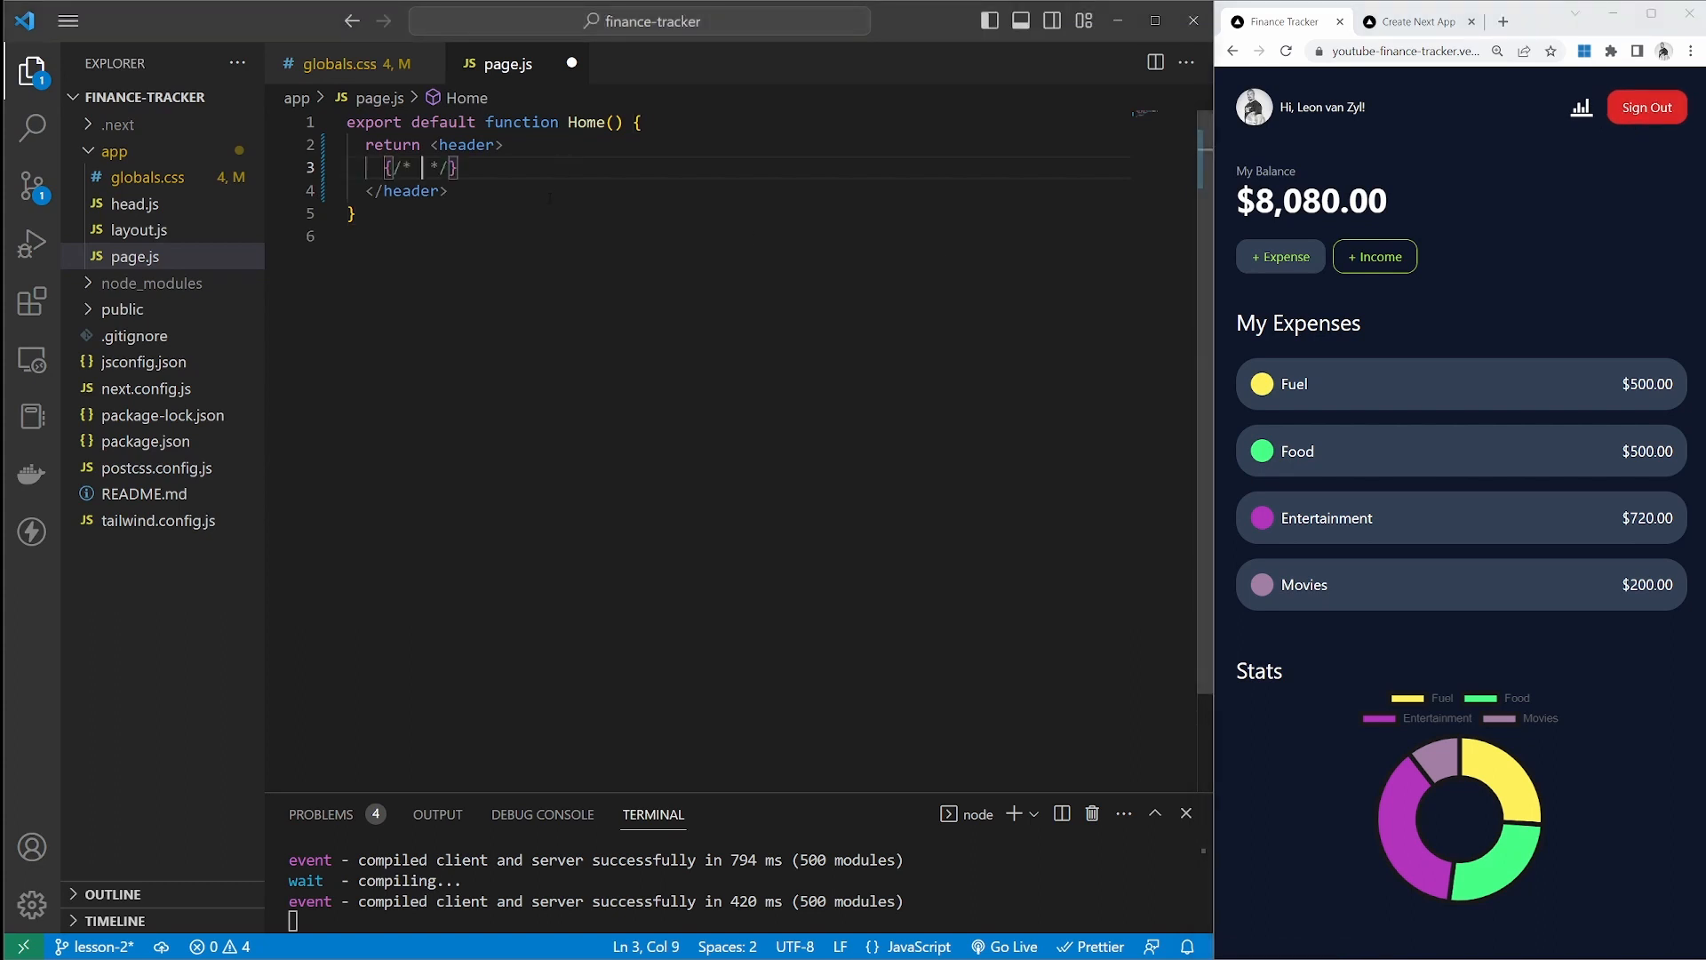
pyautogui.write('User inform')
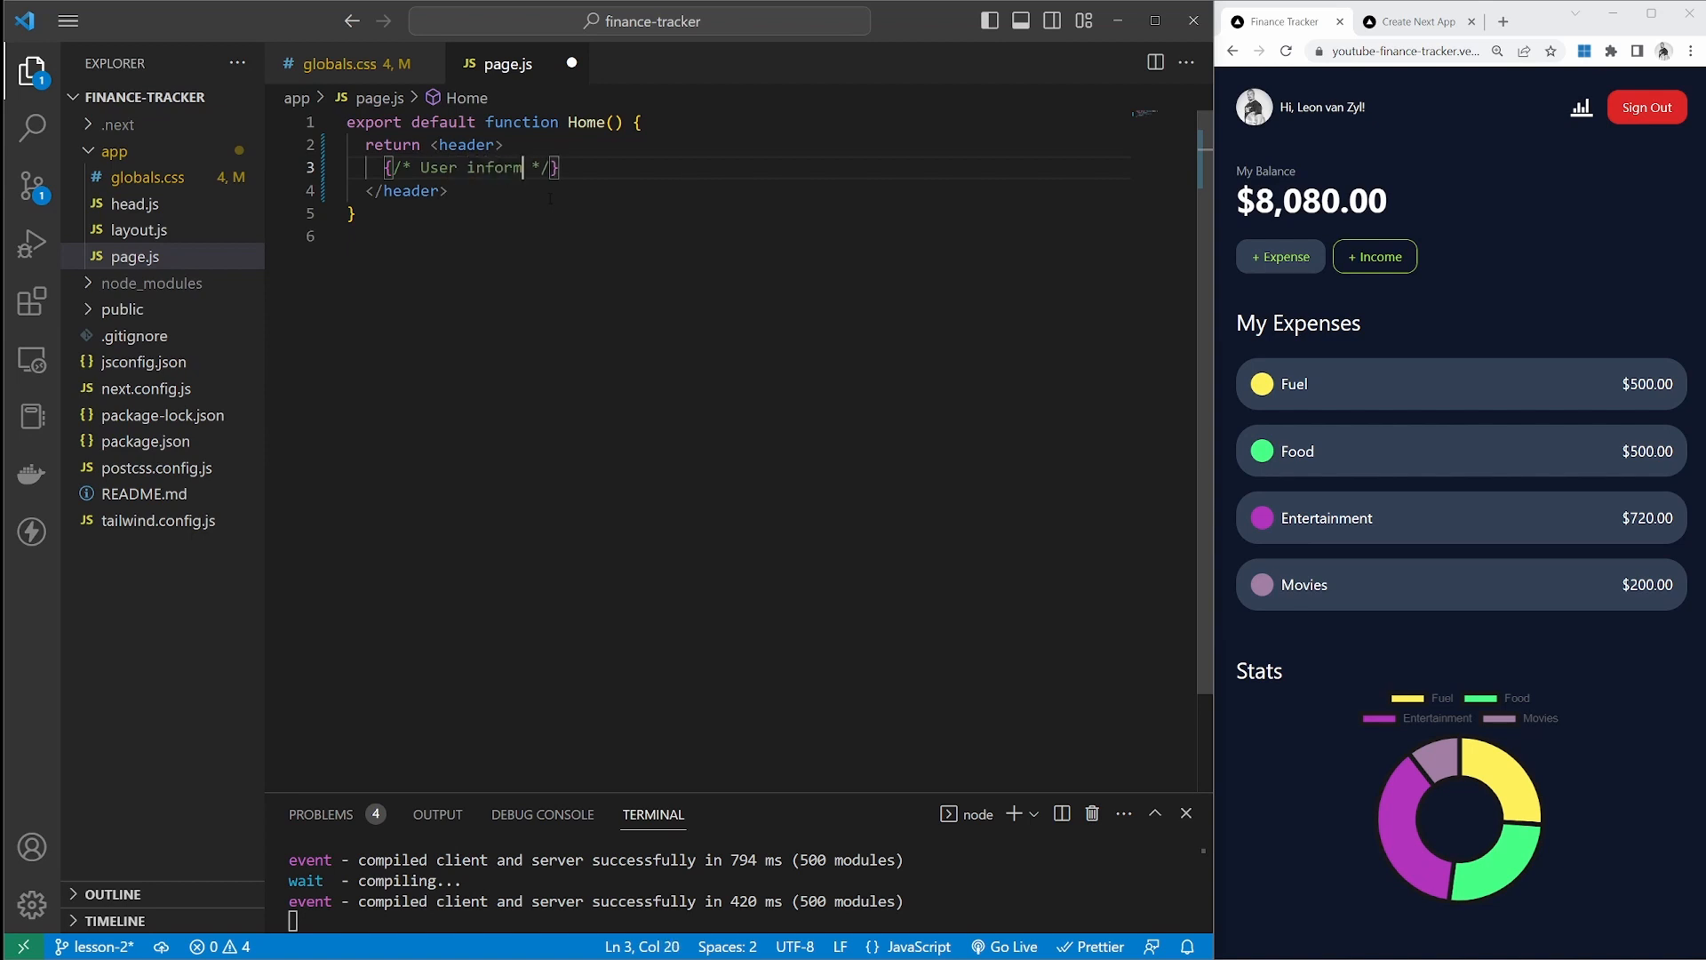
pyautogui.write('ation')
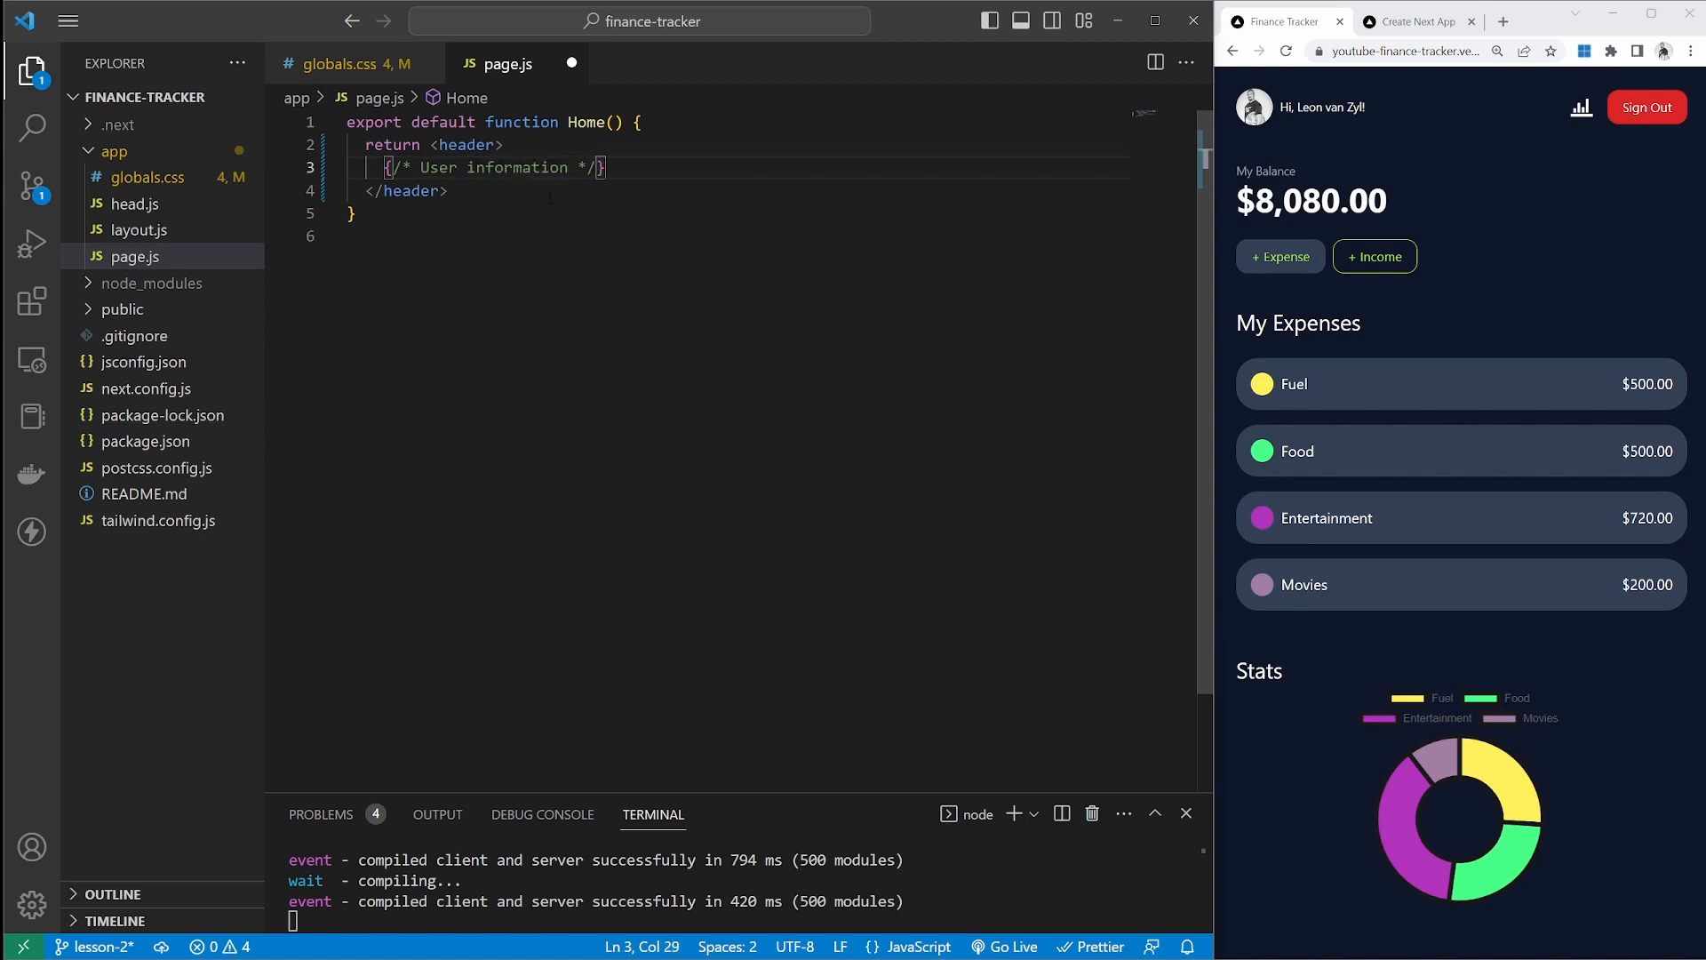
pyautogui.press('Enter')
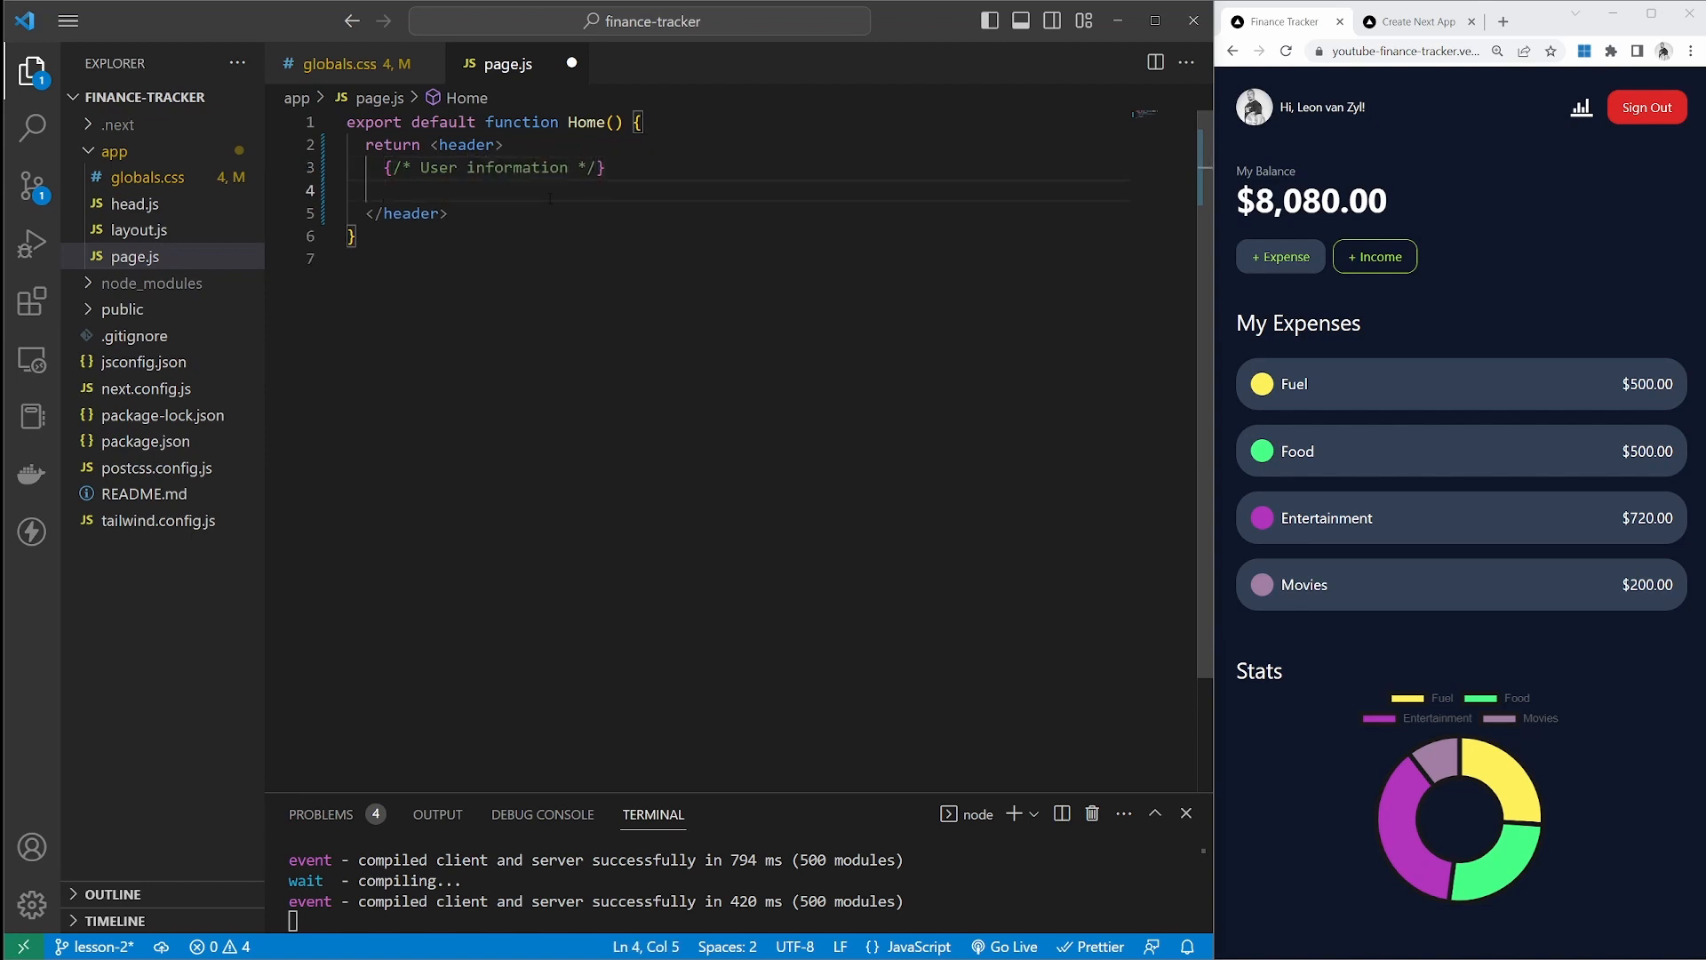
# - Add a div with img and name comments, an empty img tag and a small 'Hi, Leon' greeting
pyautogui.write('<')
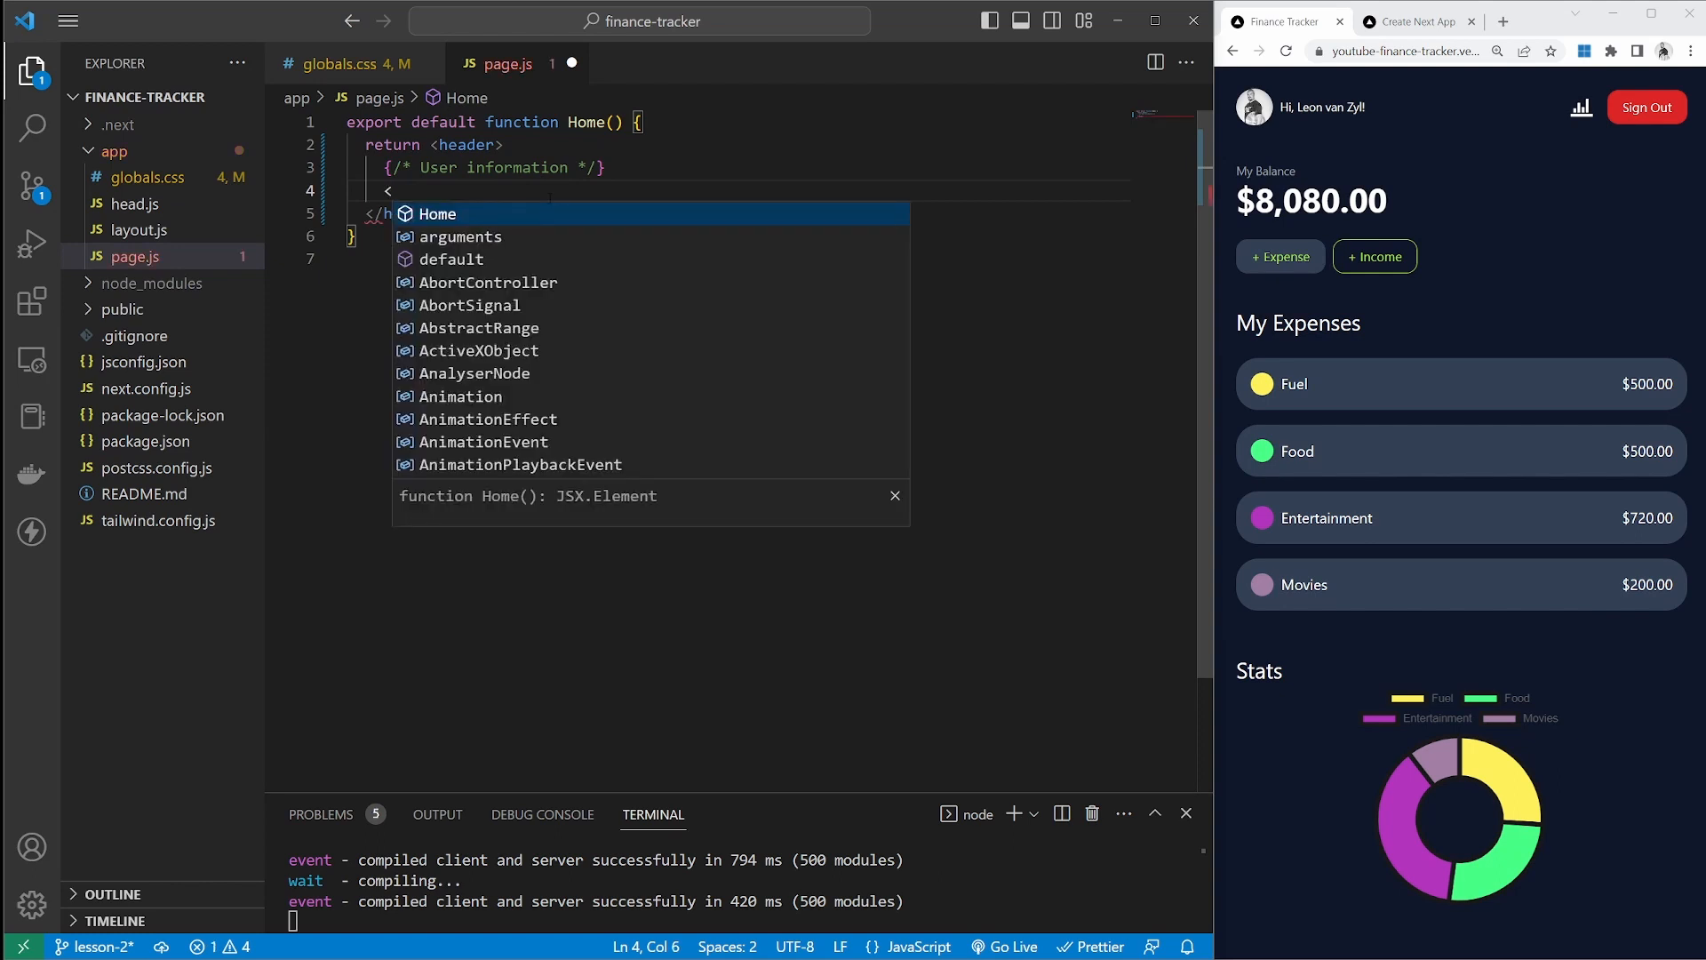
pyautogui.write('div>')
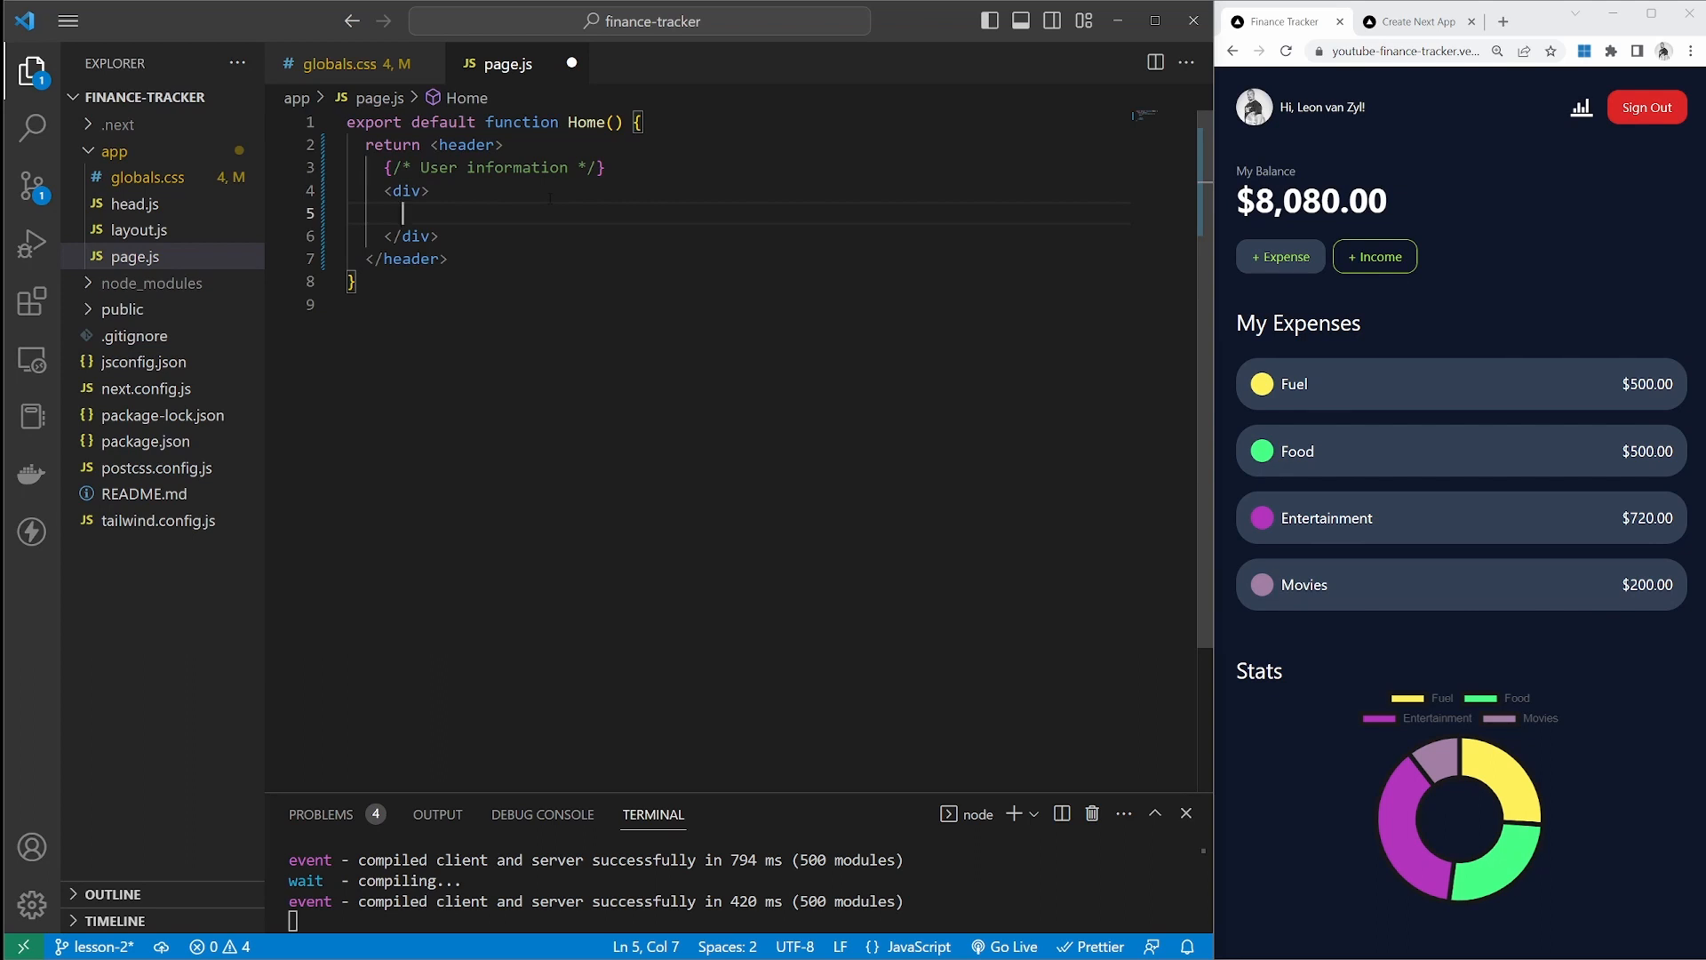
pyautogui.write('{/* img */}')
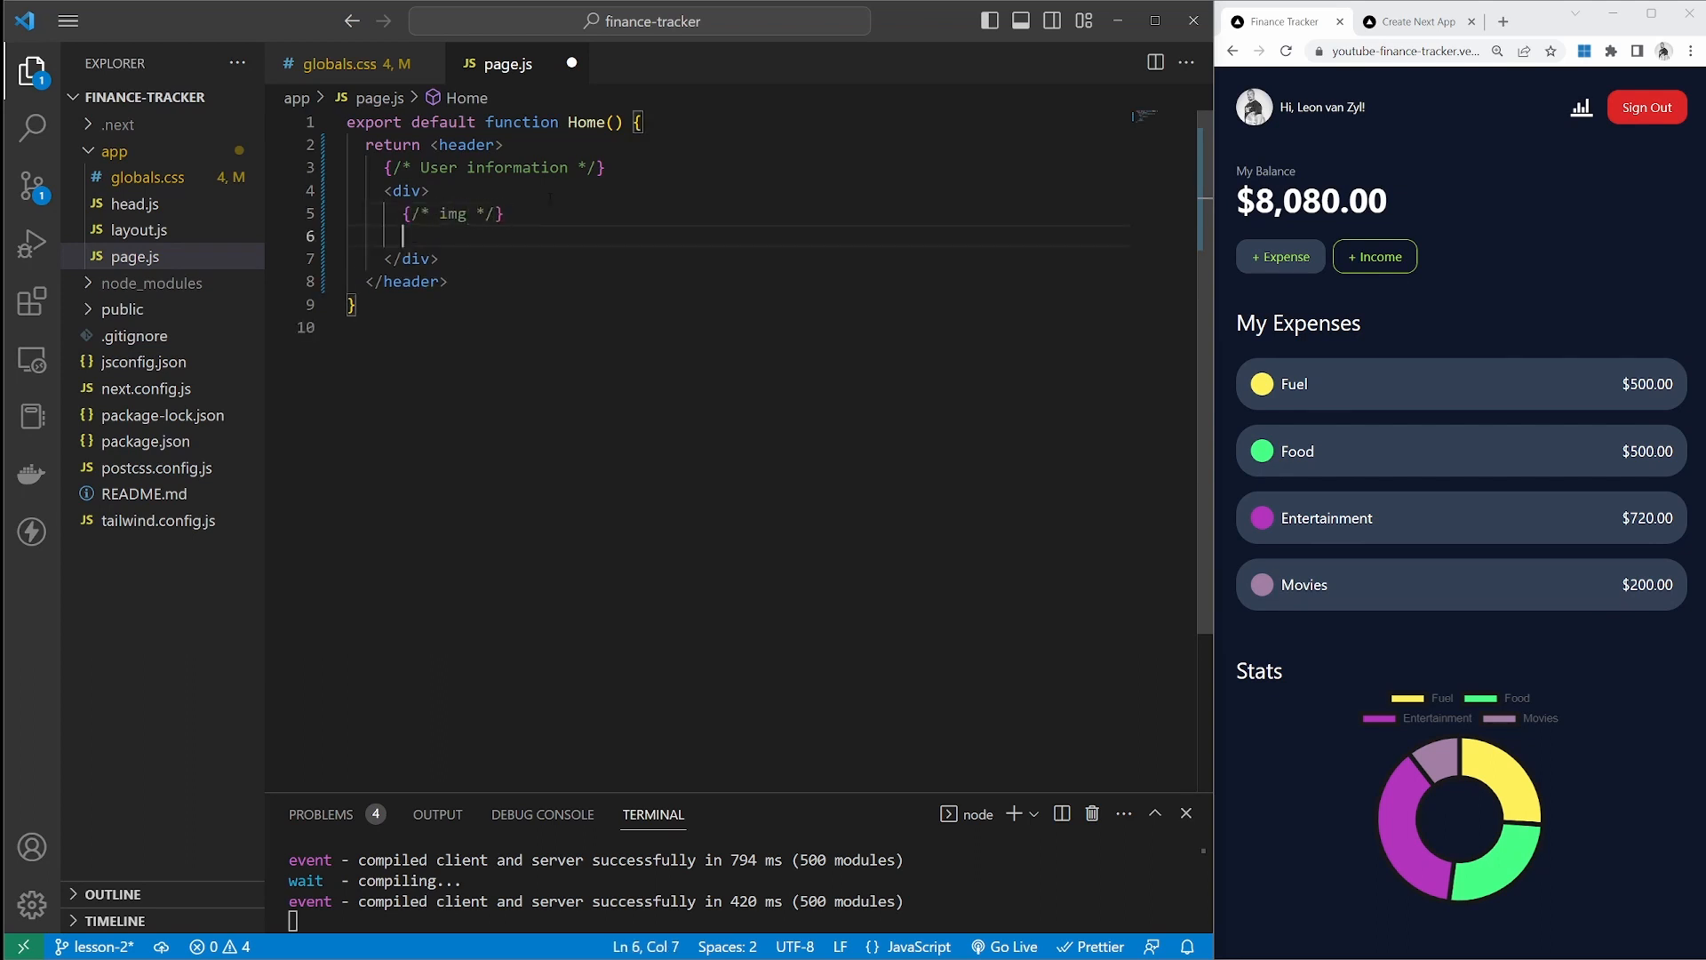
pyautogui.write('{/* name */}')
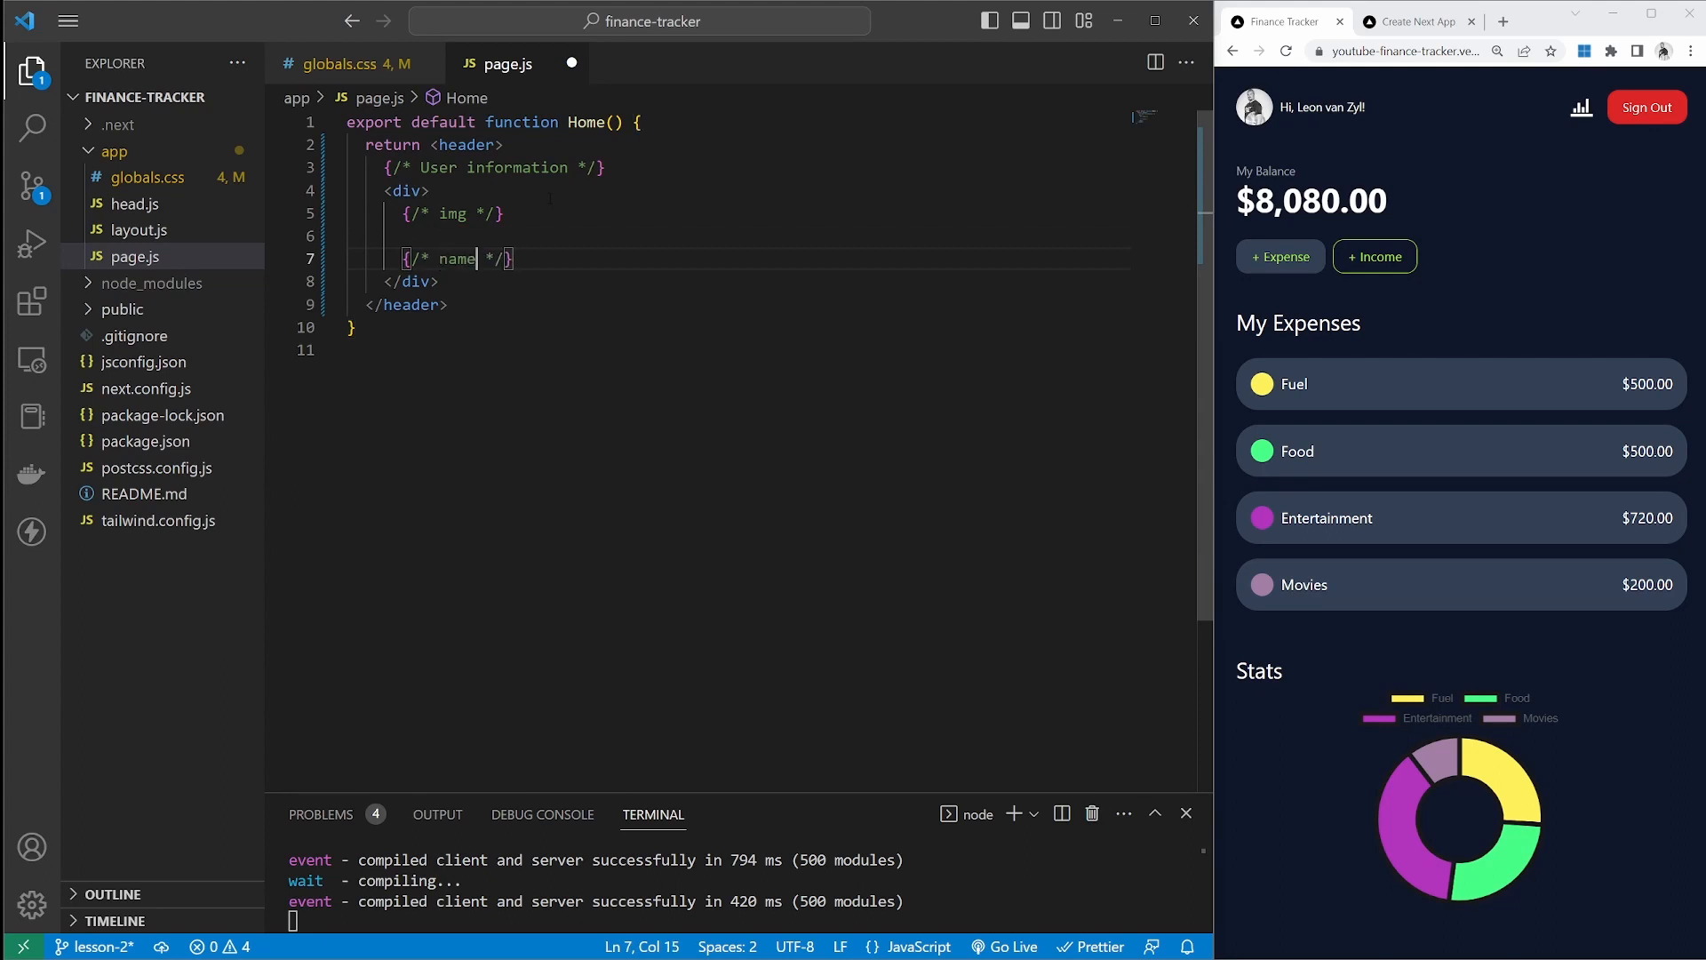
pyautogui.write('<img')
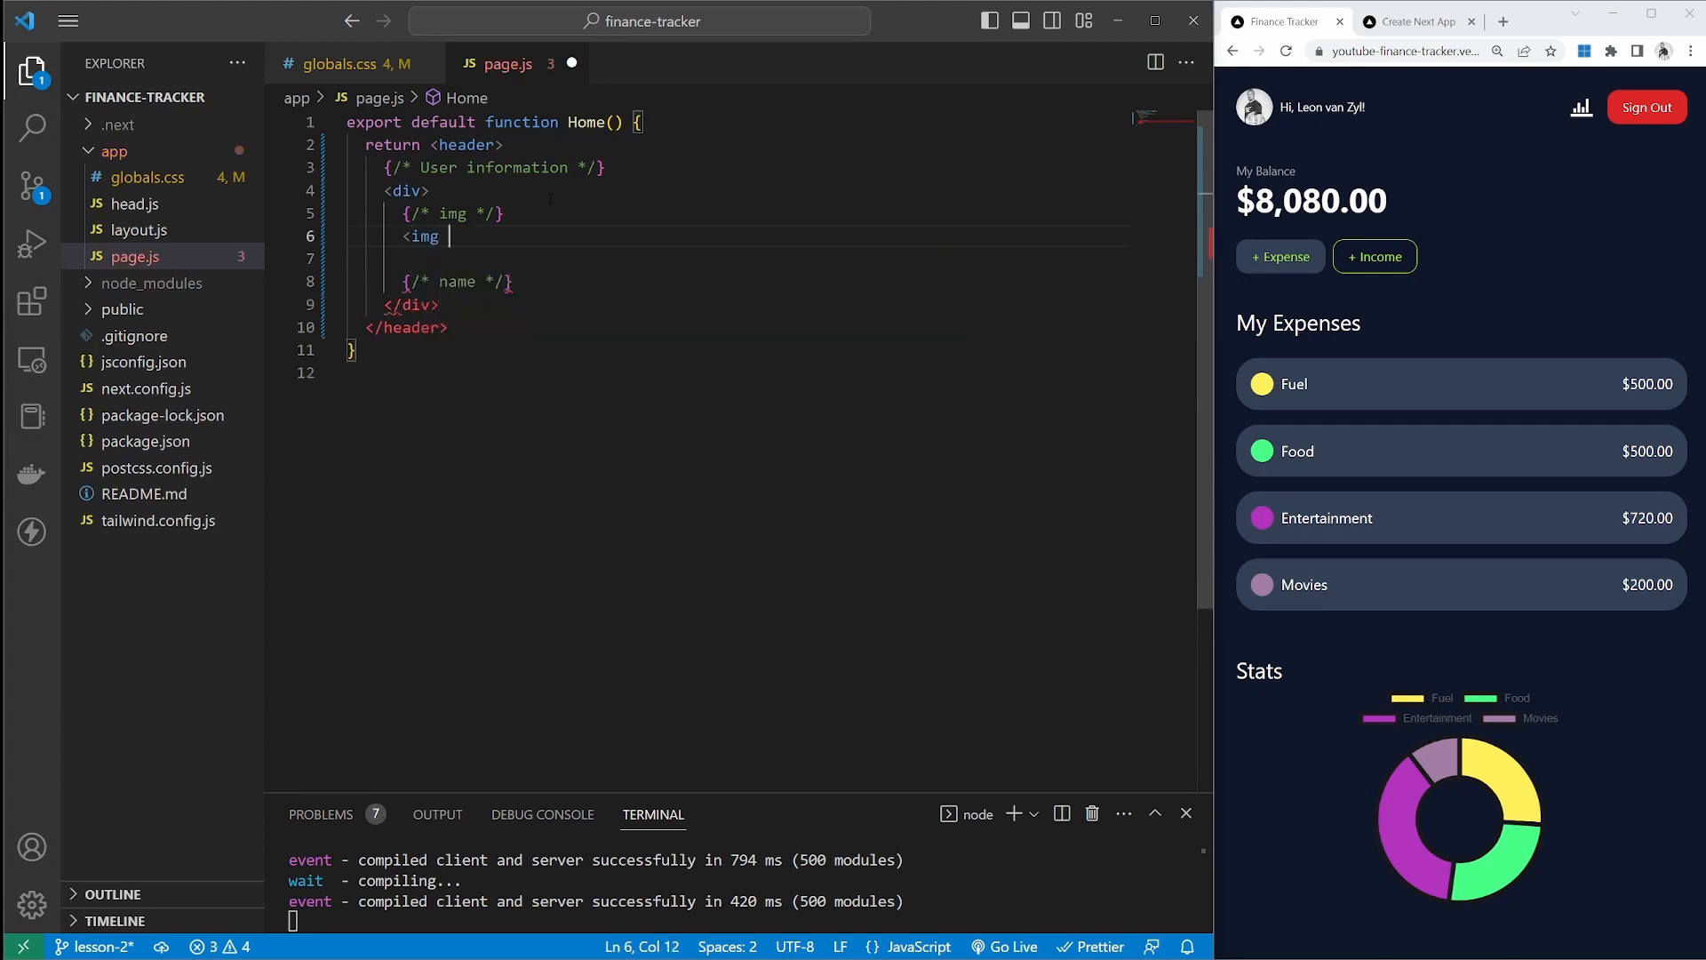
pyautogui.write('src="')
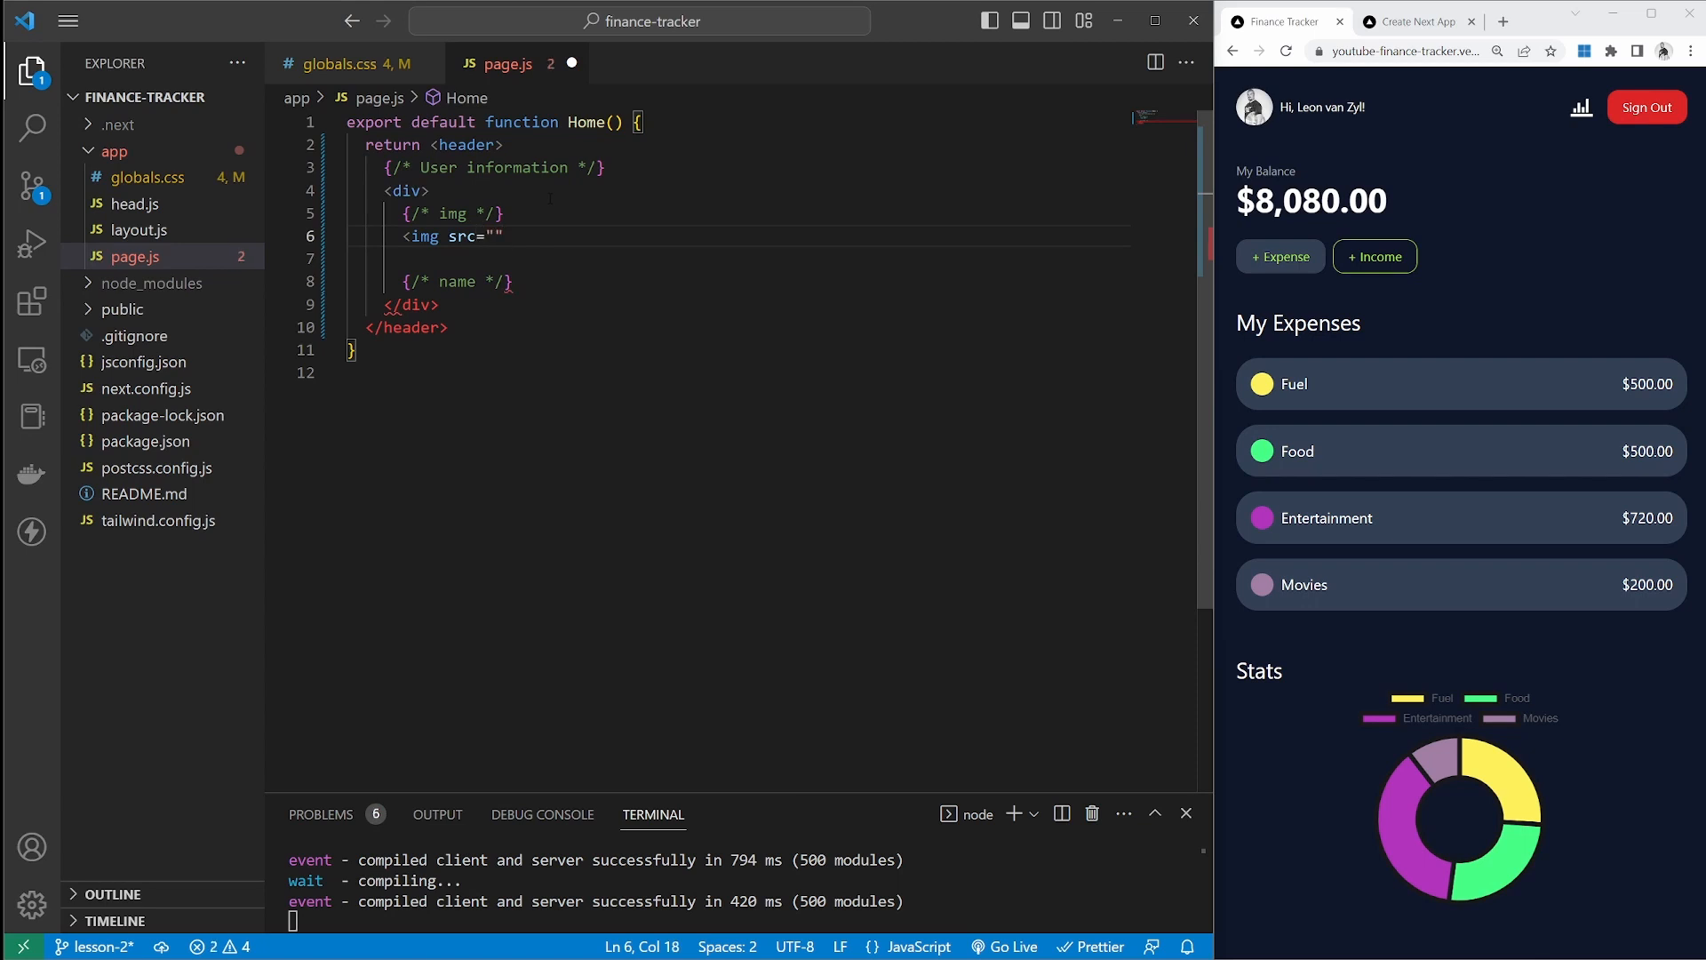
pyautogui.write('alty')
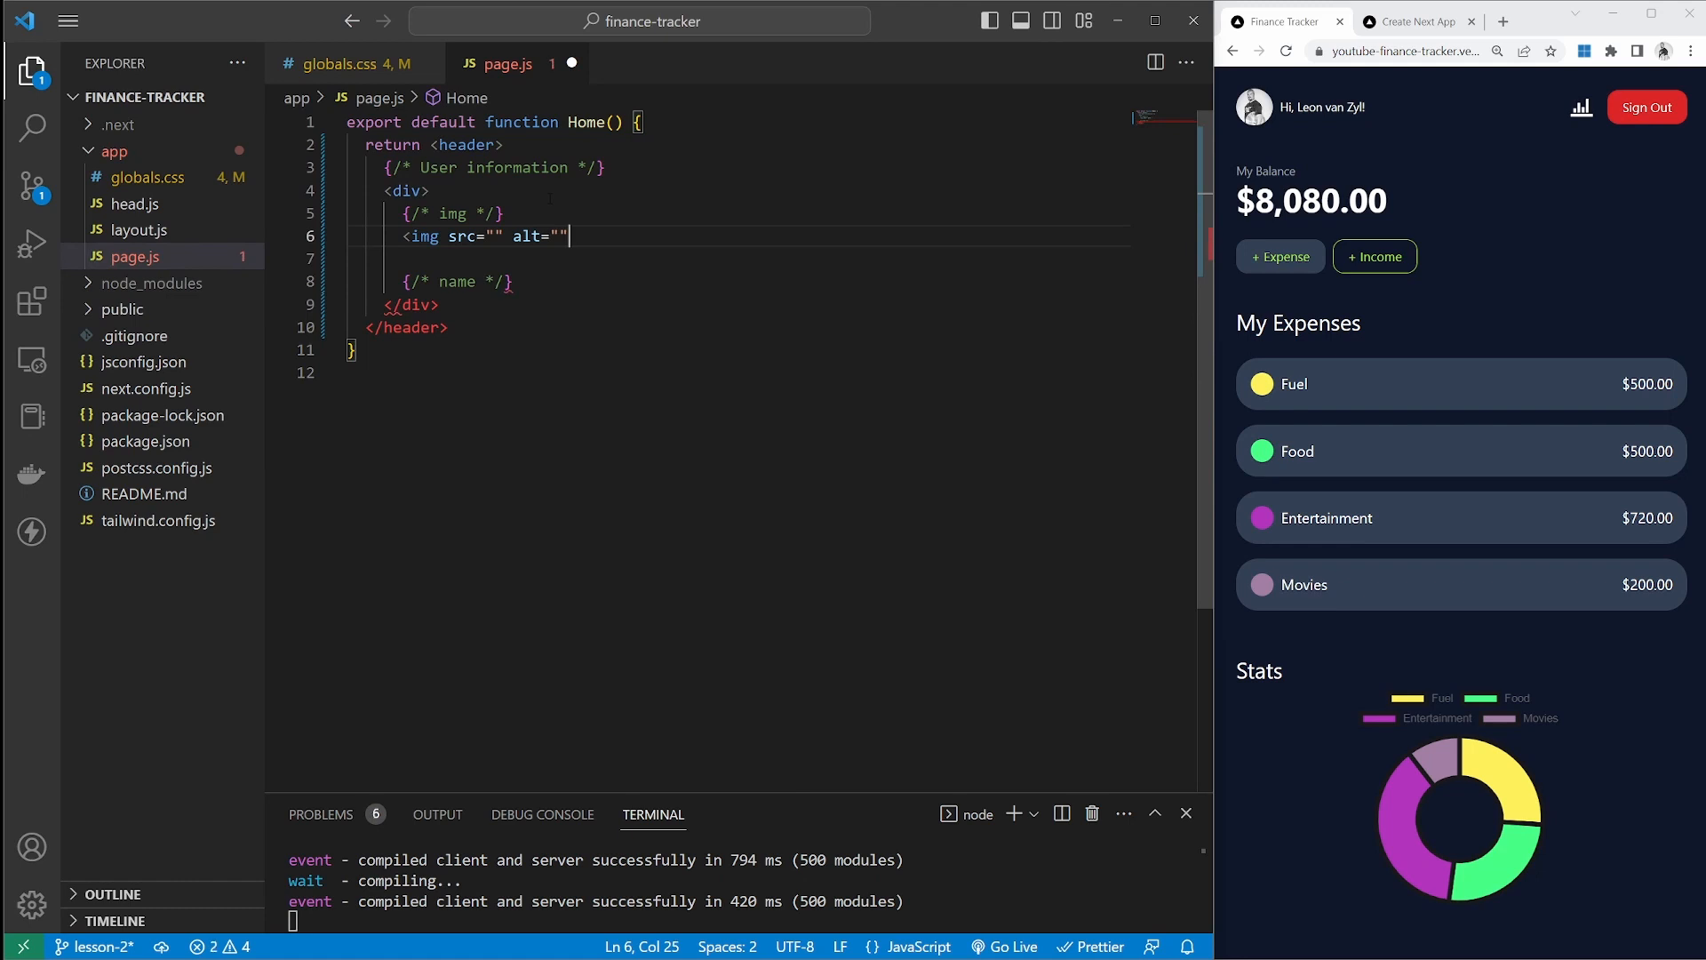
pyautogui.write('/>')
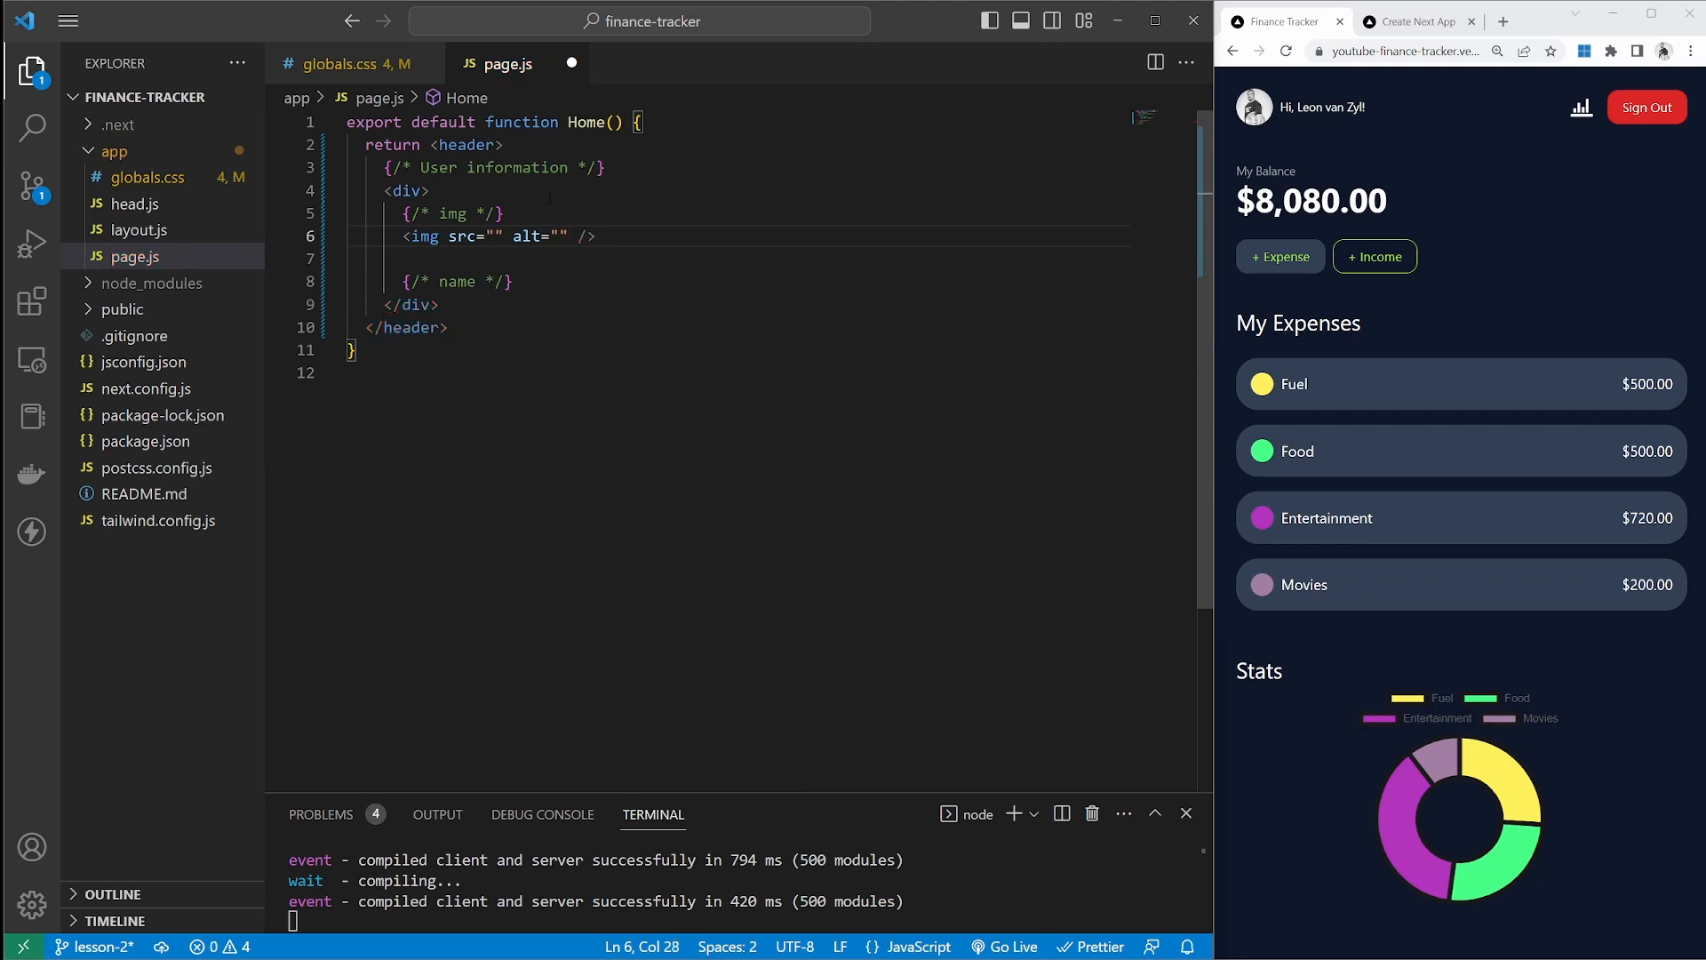
pyautogui.write('<small></small>')
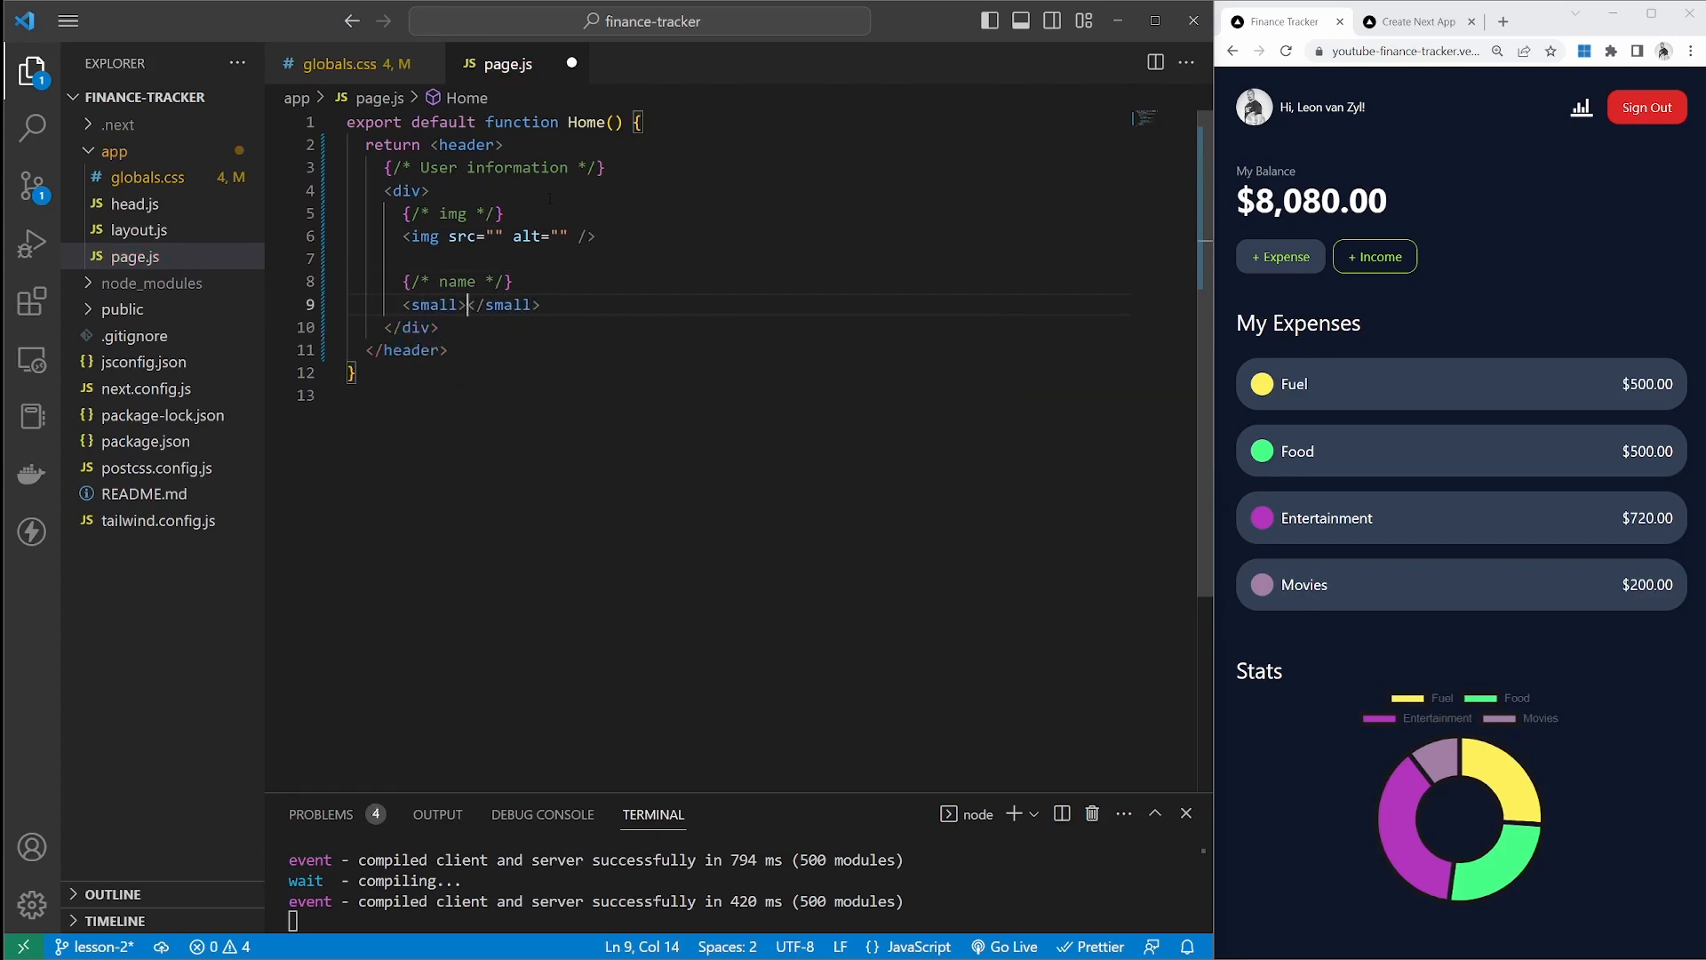
pyautogui.write('Hi, Leon!')
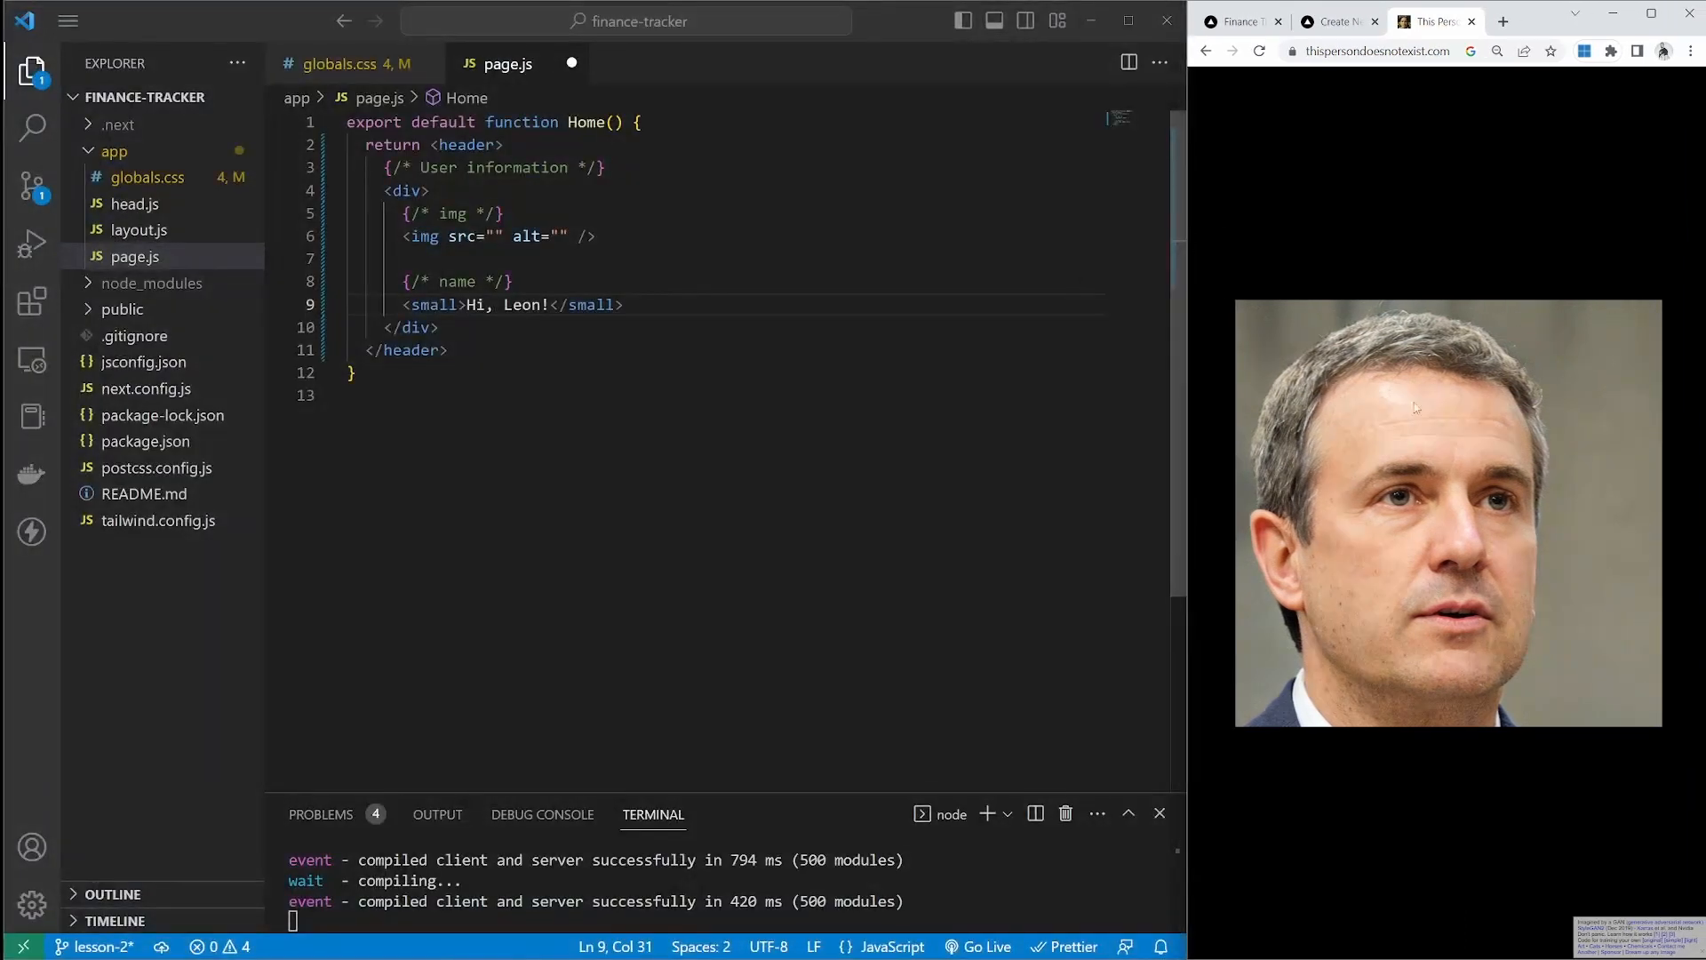
pyautogui.rightClick(1429, 430)
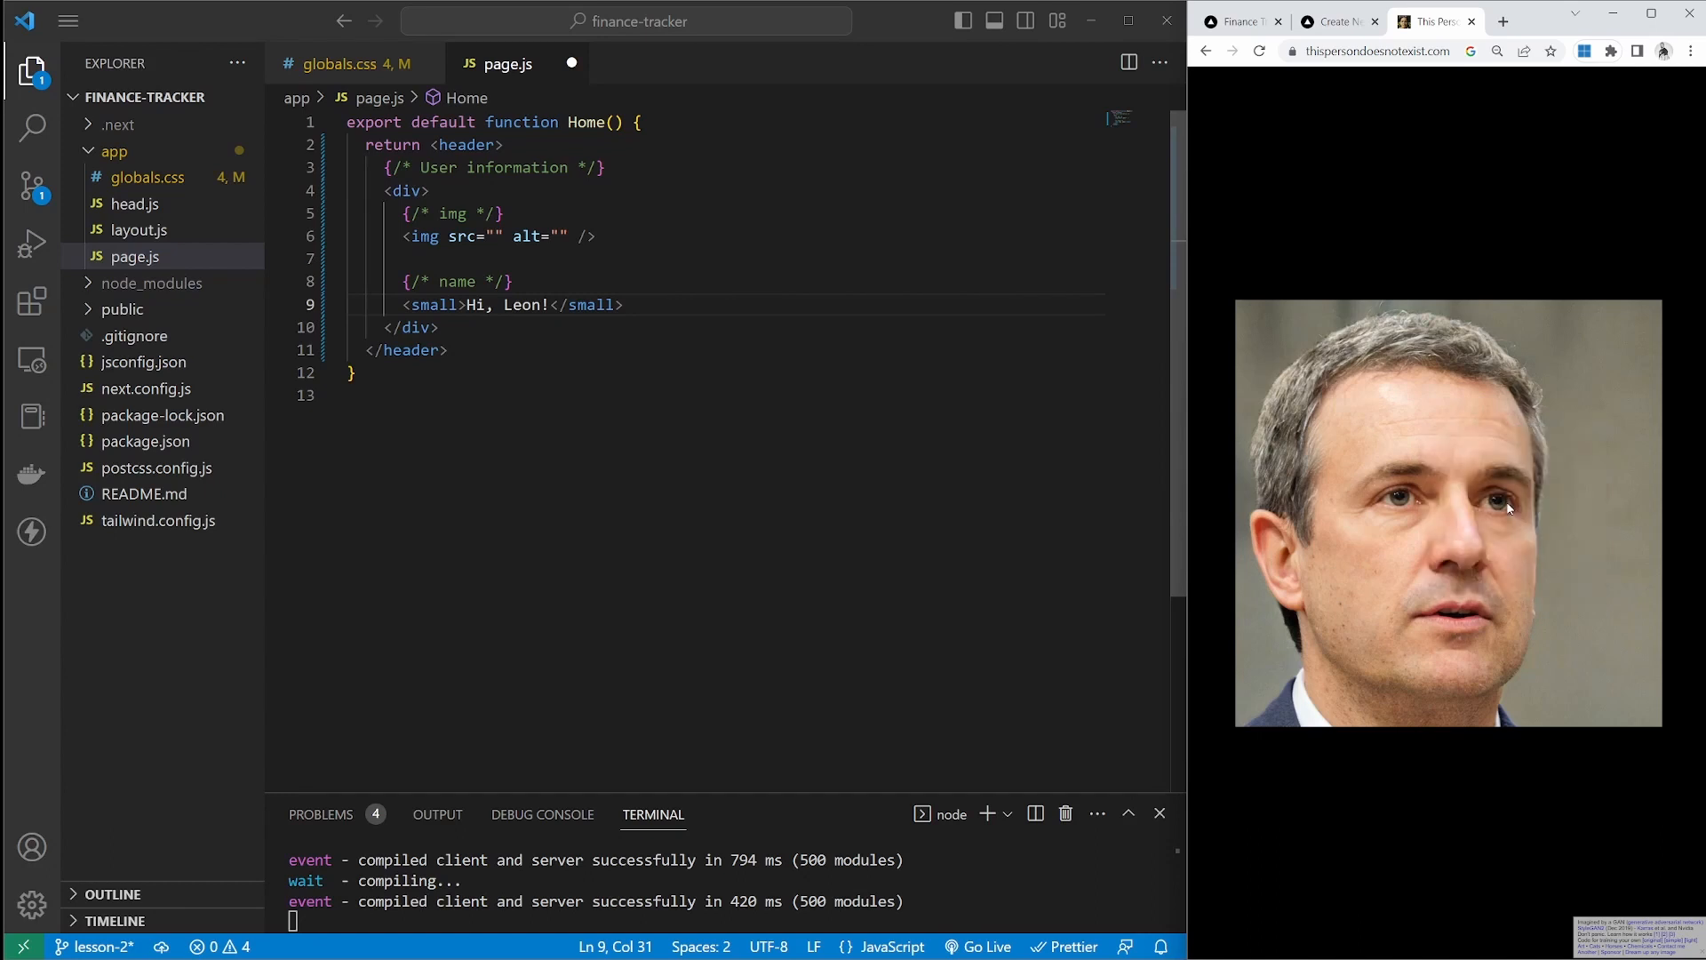
pyautogui.click(496, 236)
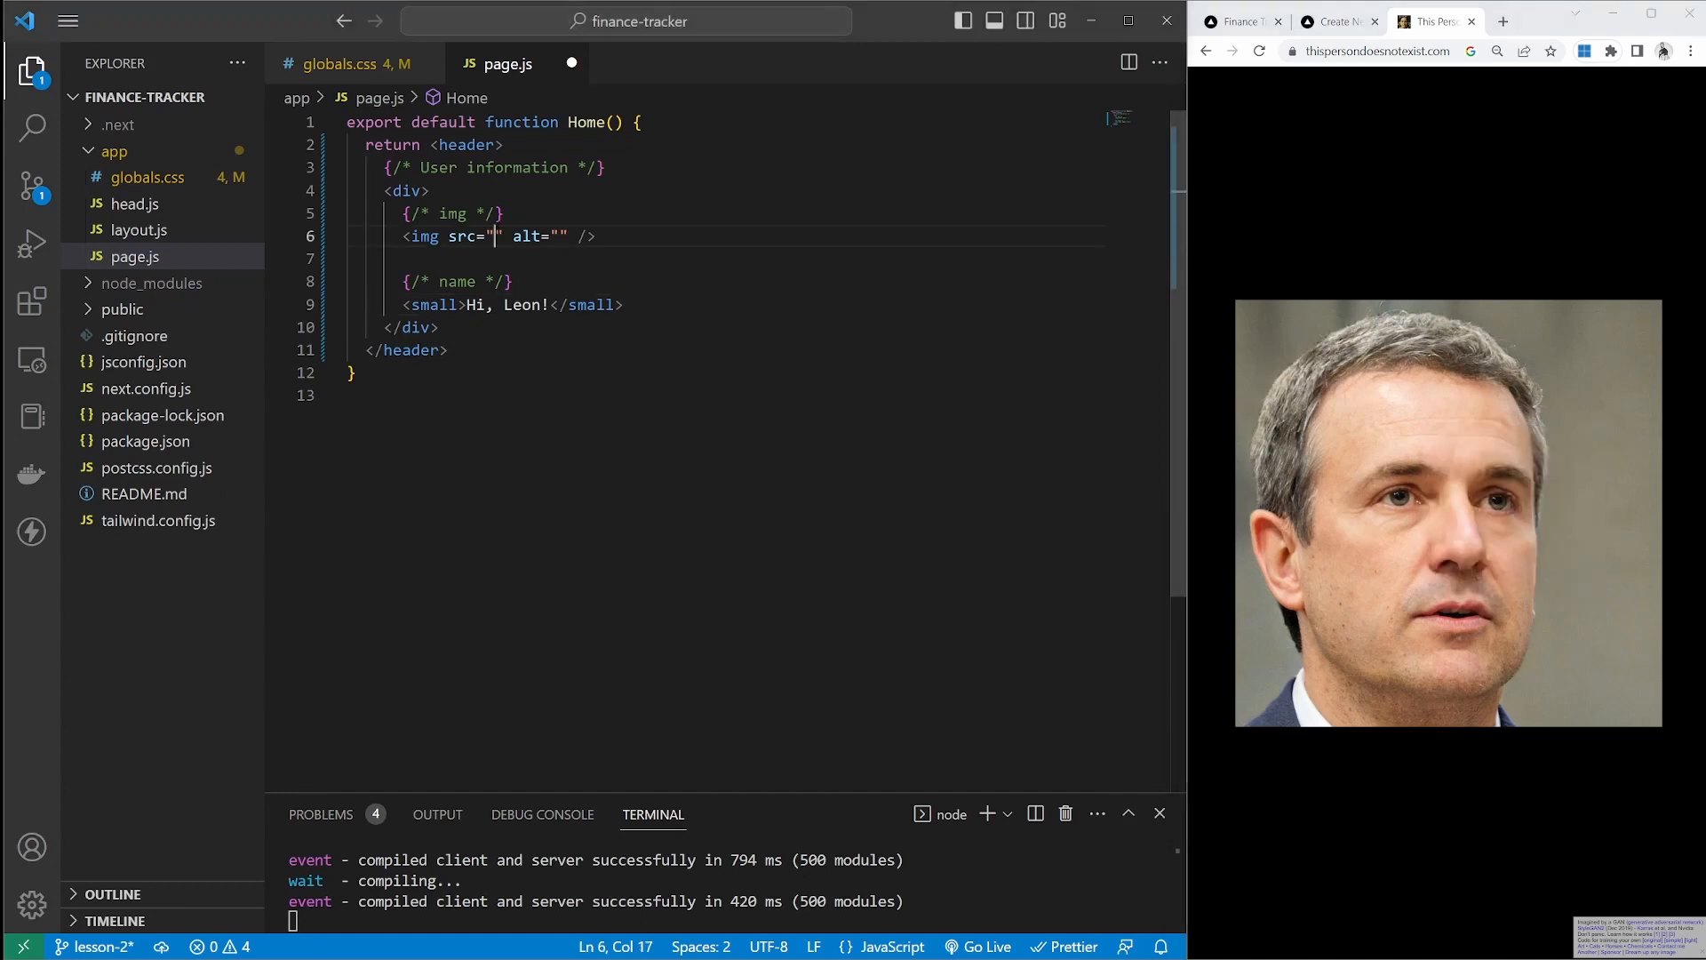
pyautogui.write('https://thispersondoesnotexist.com/image')
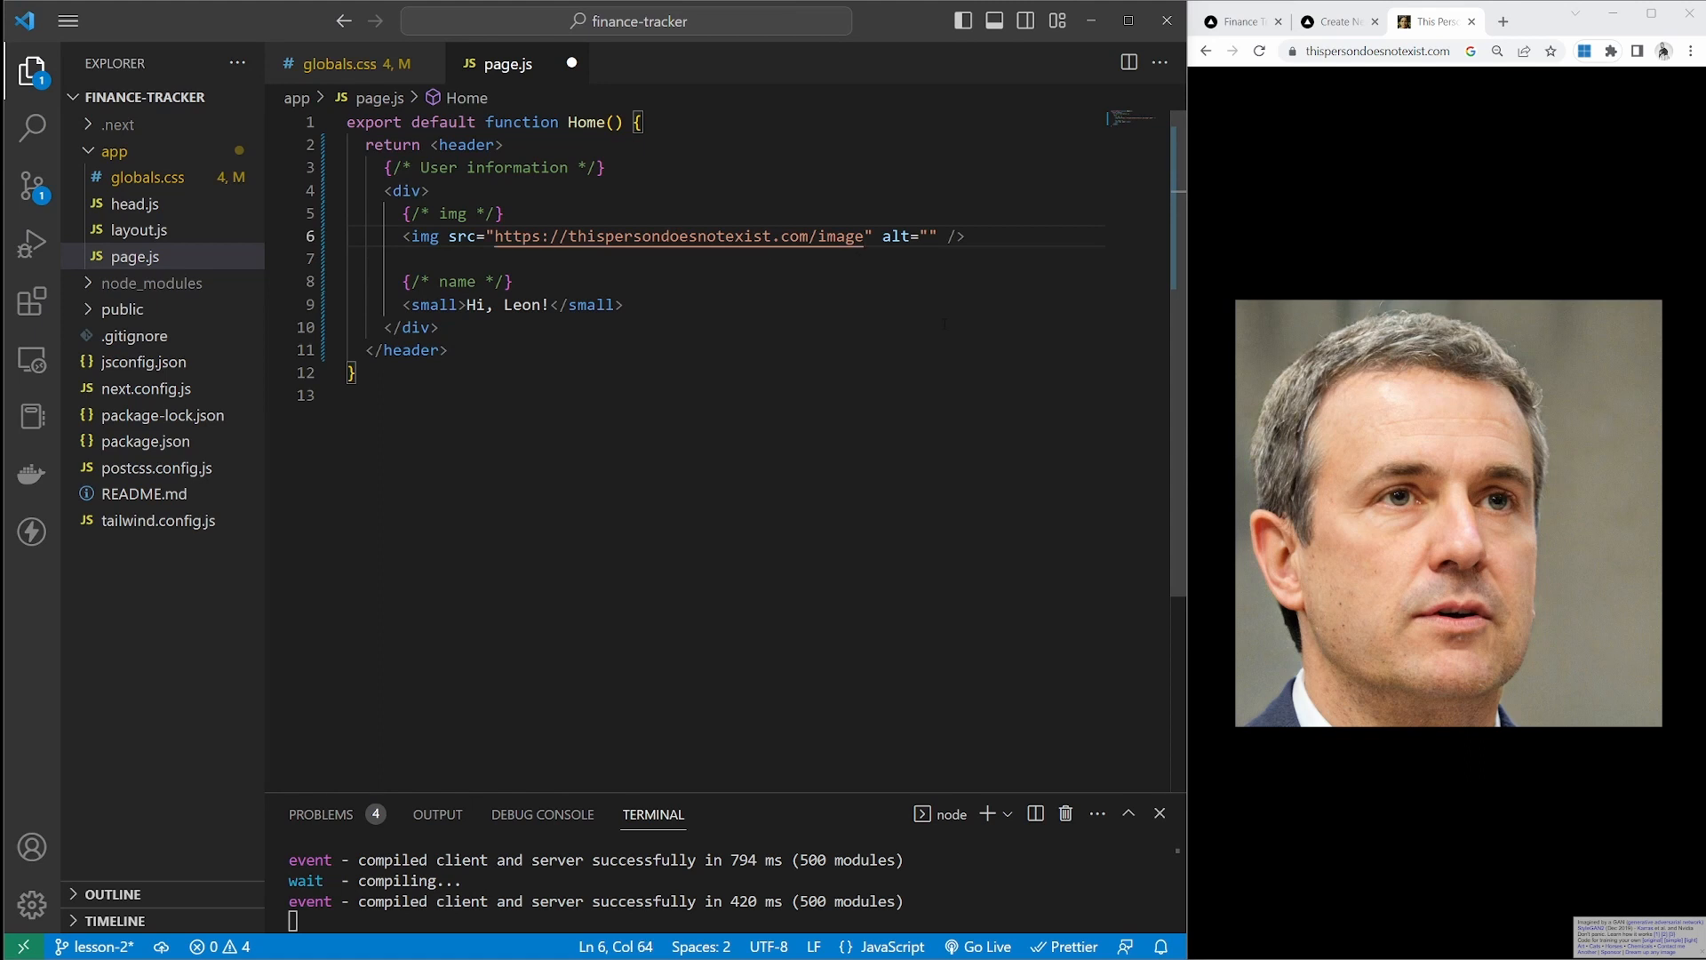
pyautogui.write('P')
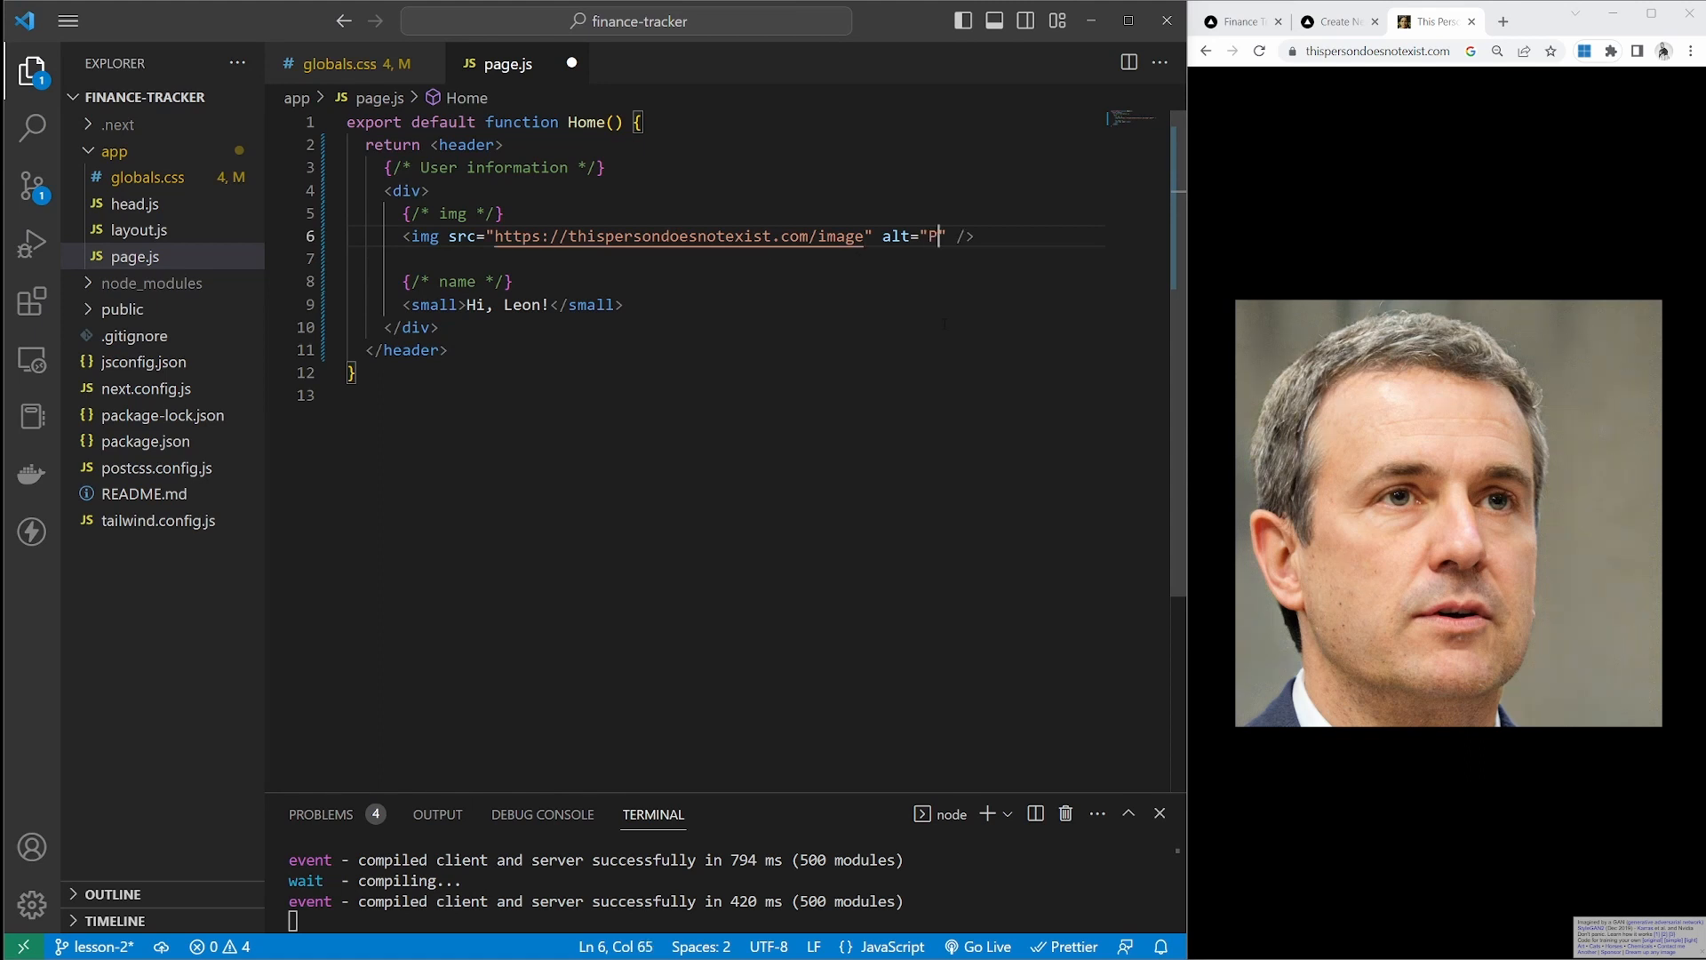
pyautogui.write('rofile image"')
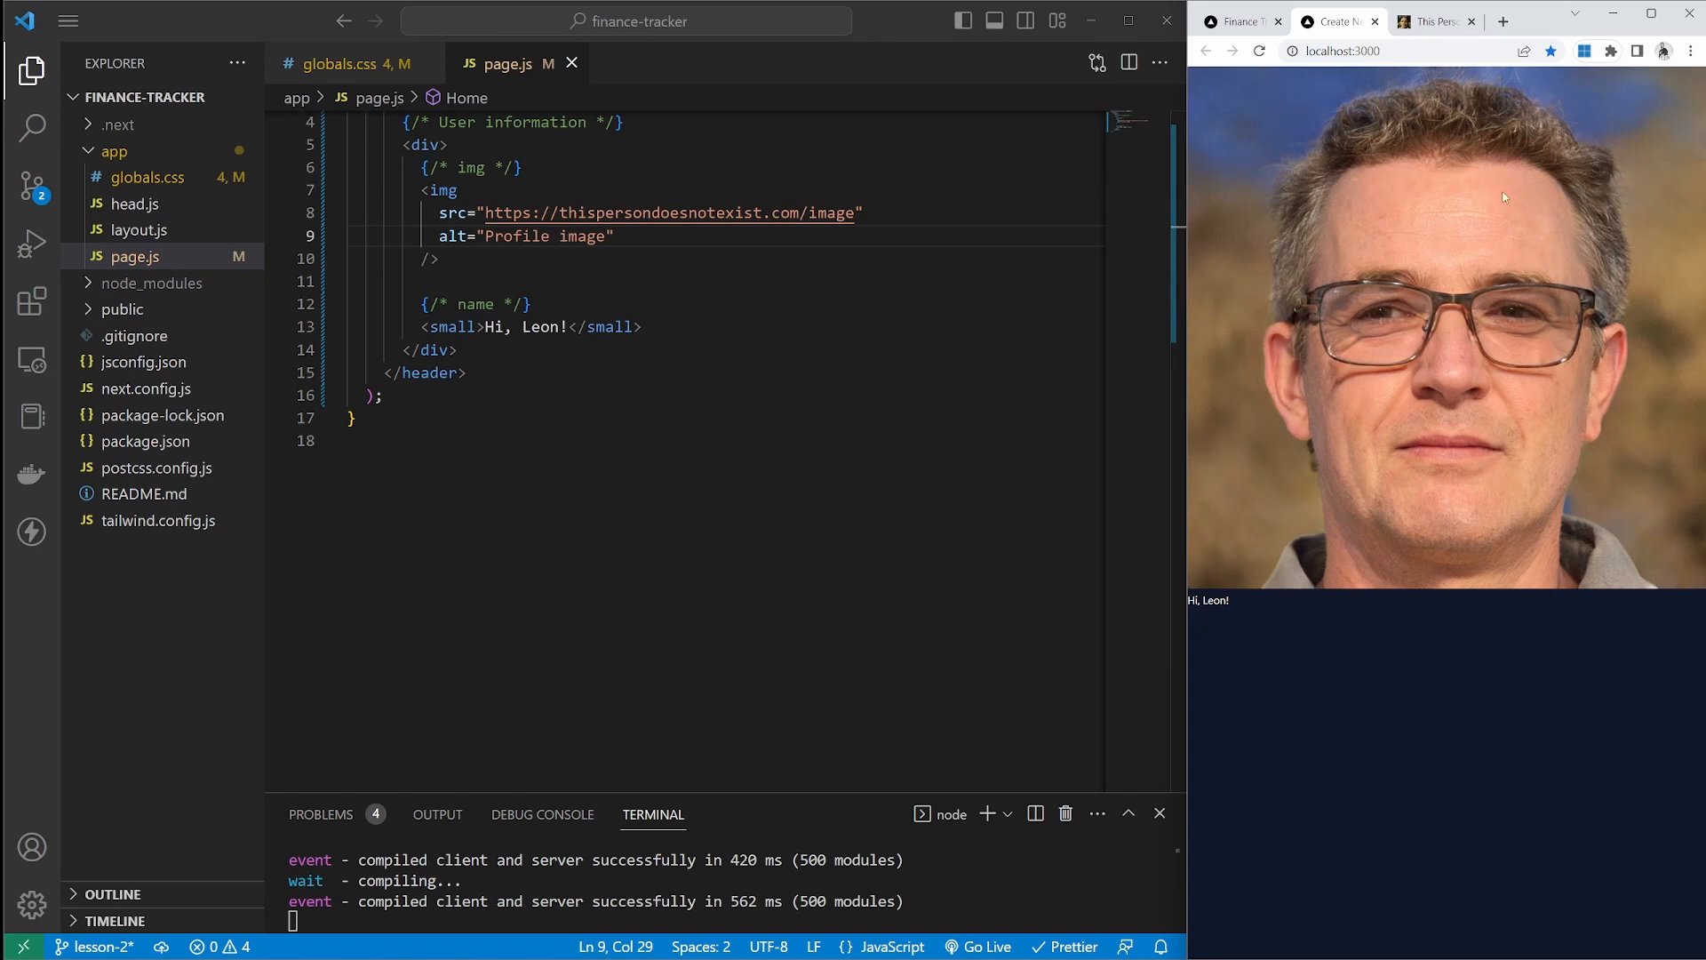
pyautogui.moveTo(1244, 603)
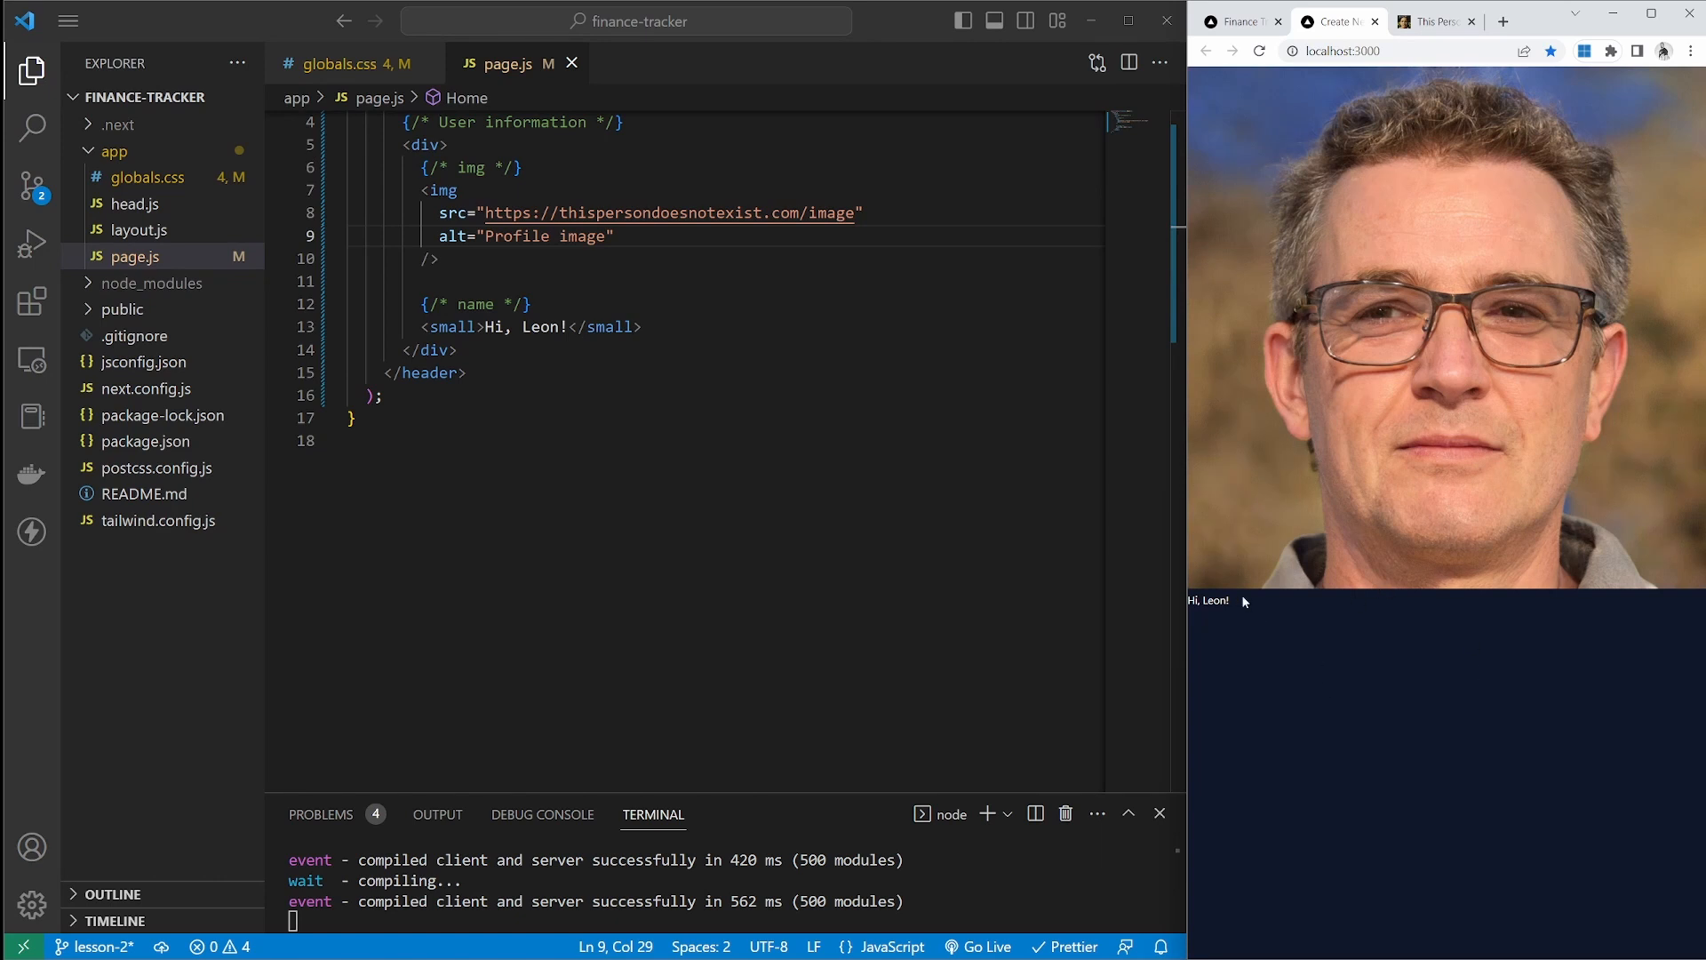
pyautogui.moveTo(1195, 643)
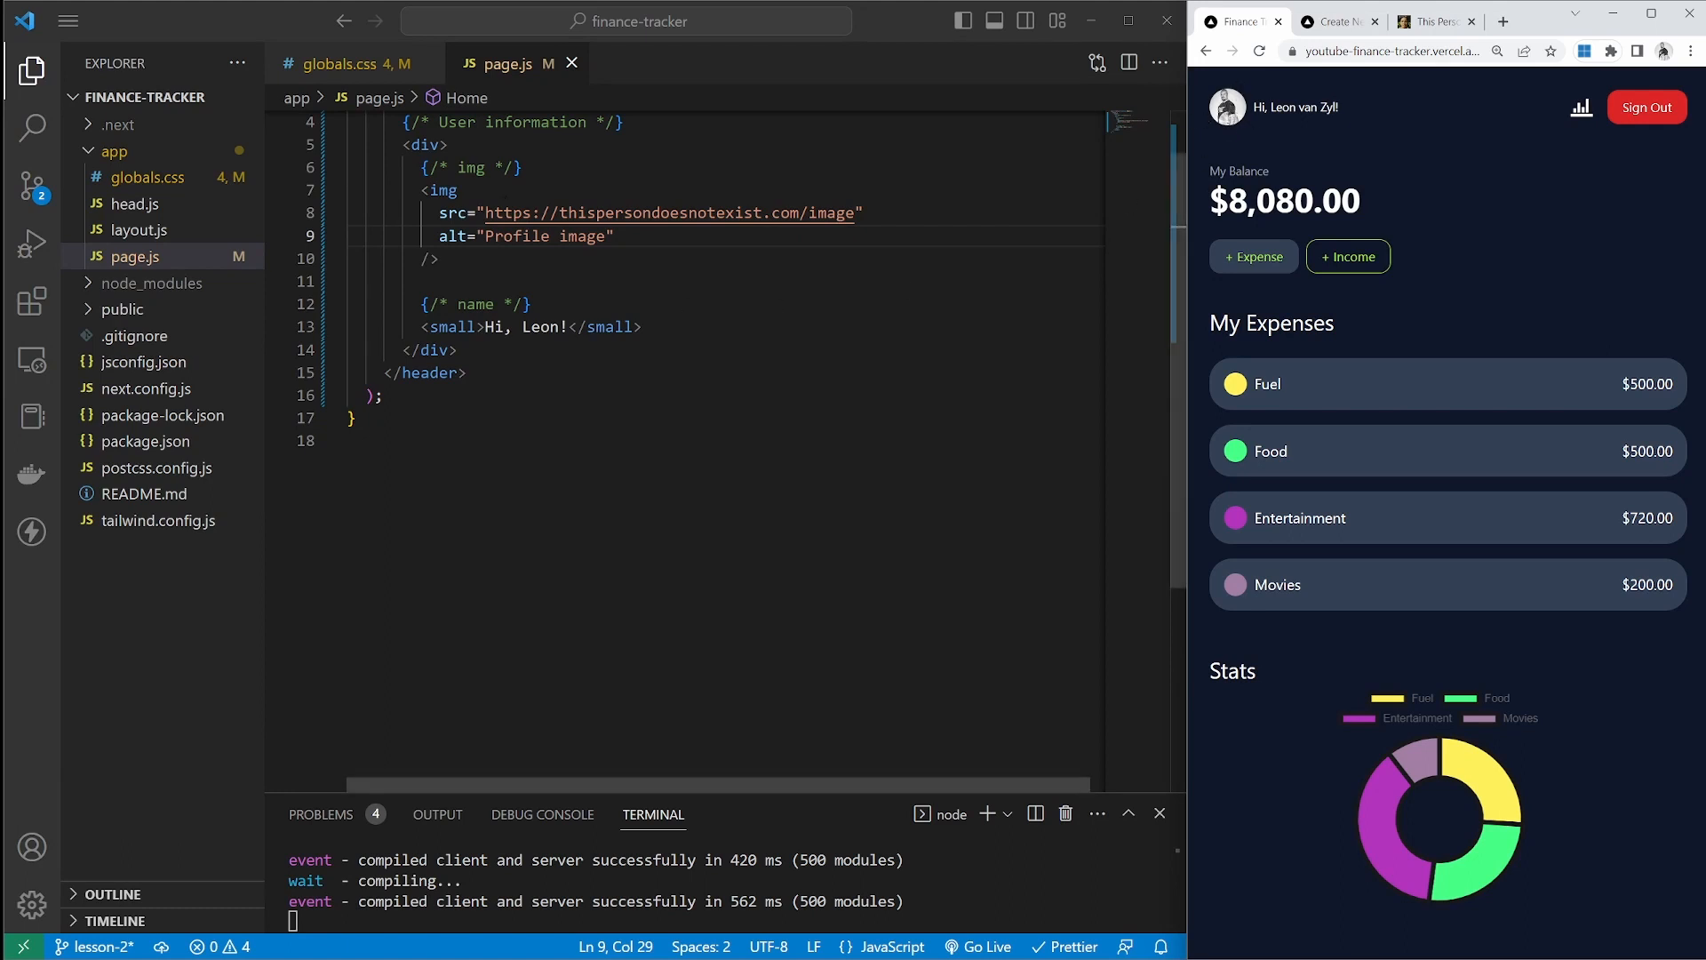
# - Wrap the img in a div with className h-[40px] w-[40px] rounded-full overflow-hidden
pyautogui.press('Enter')
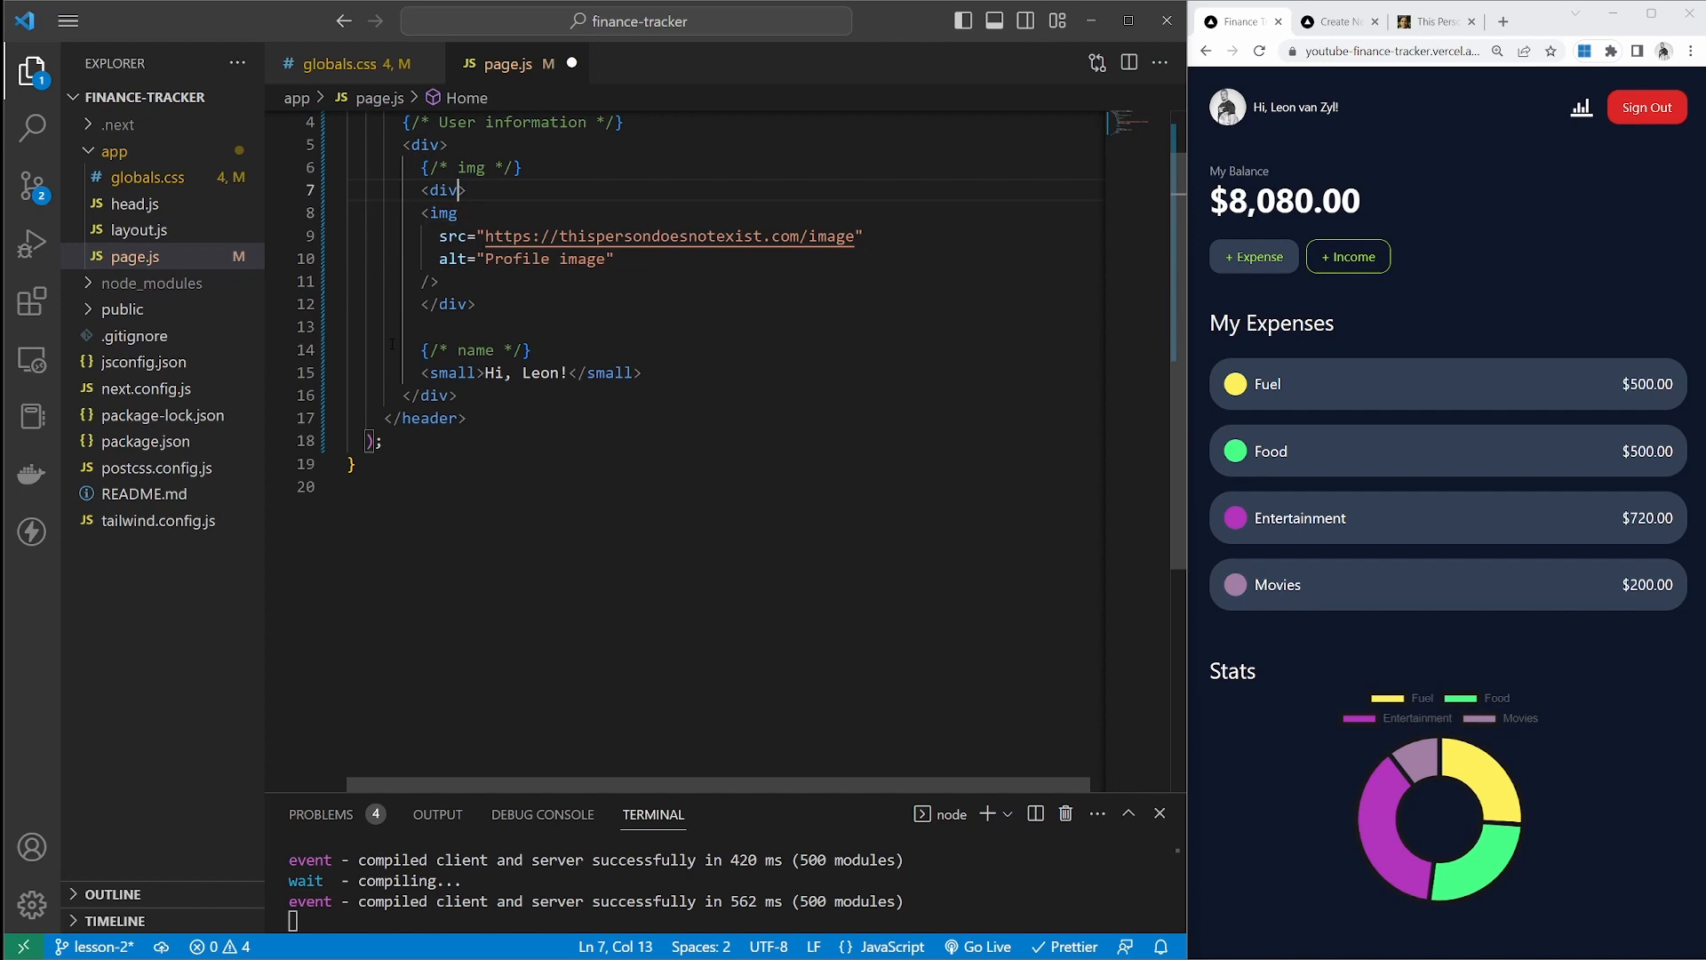
pyautogui.write('className=""')
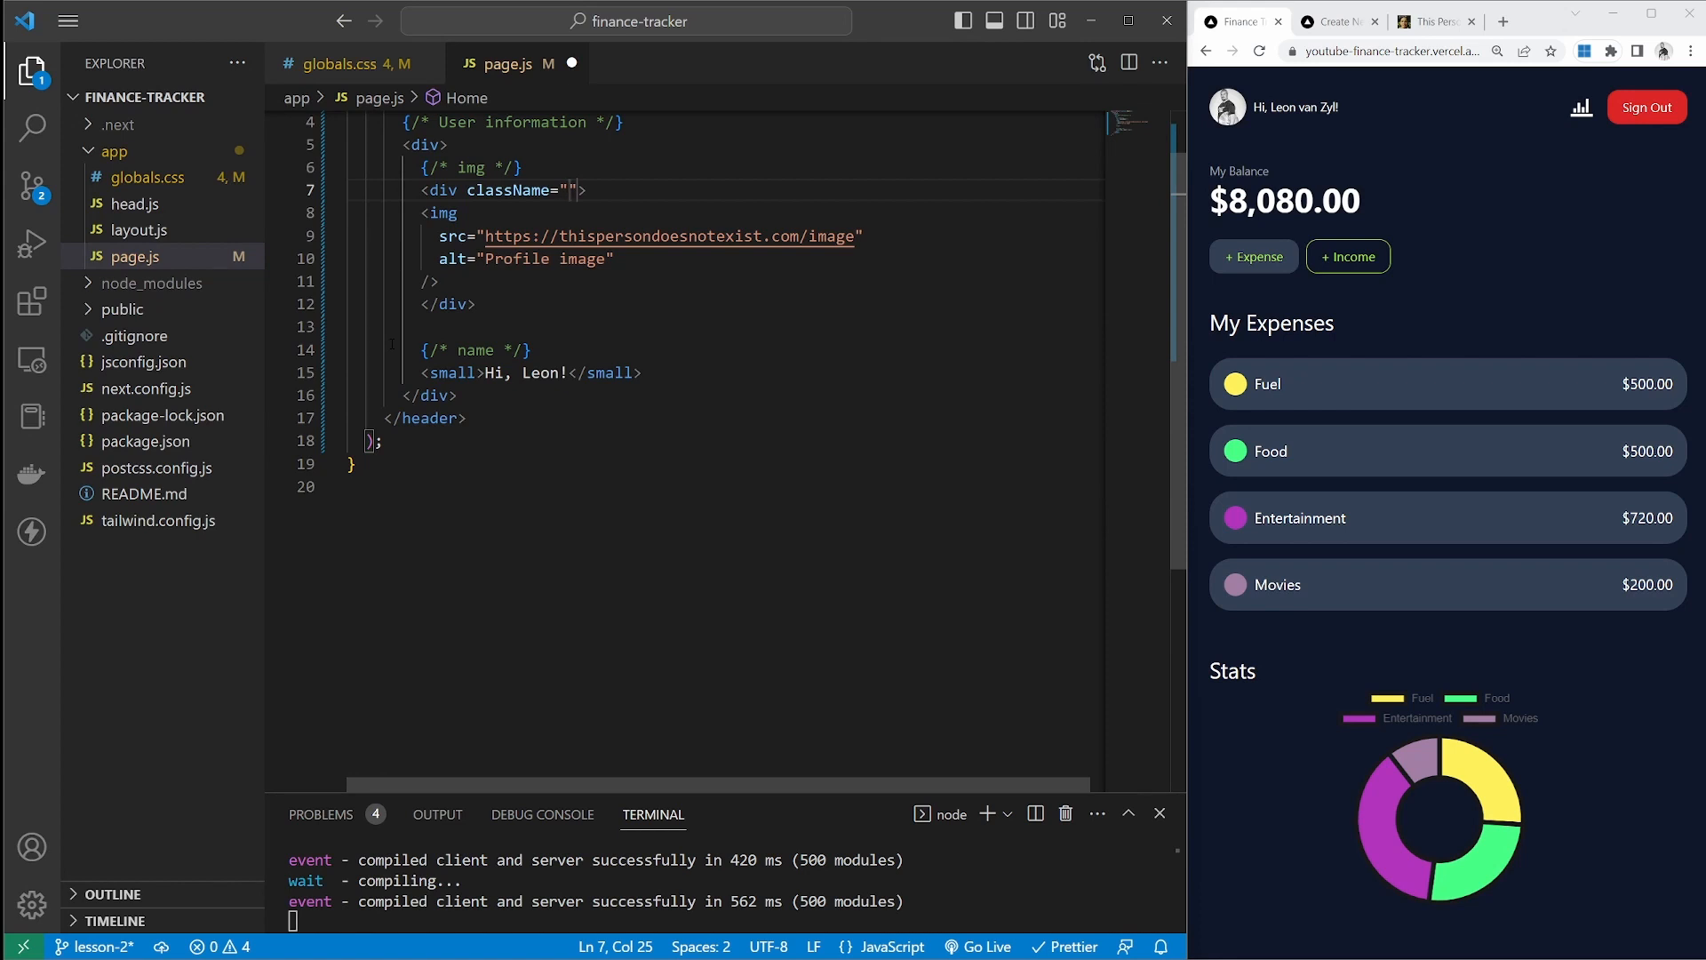
pyautogui.write('h-')
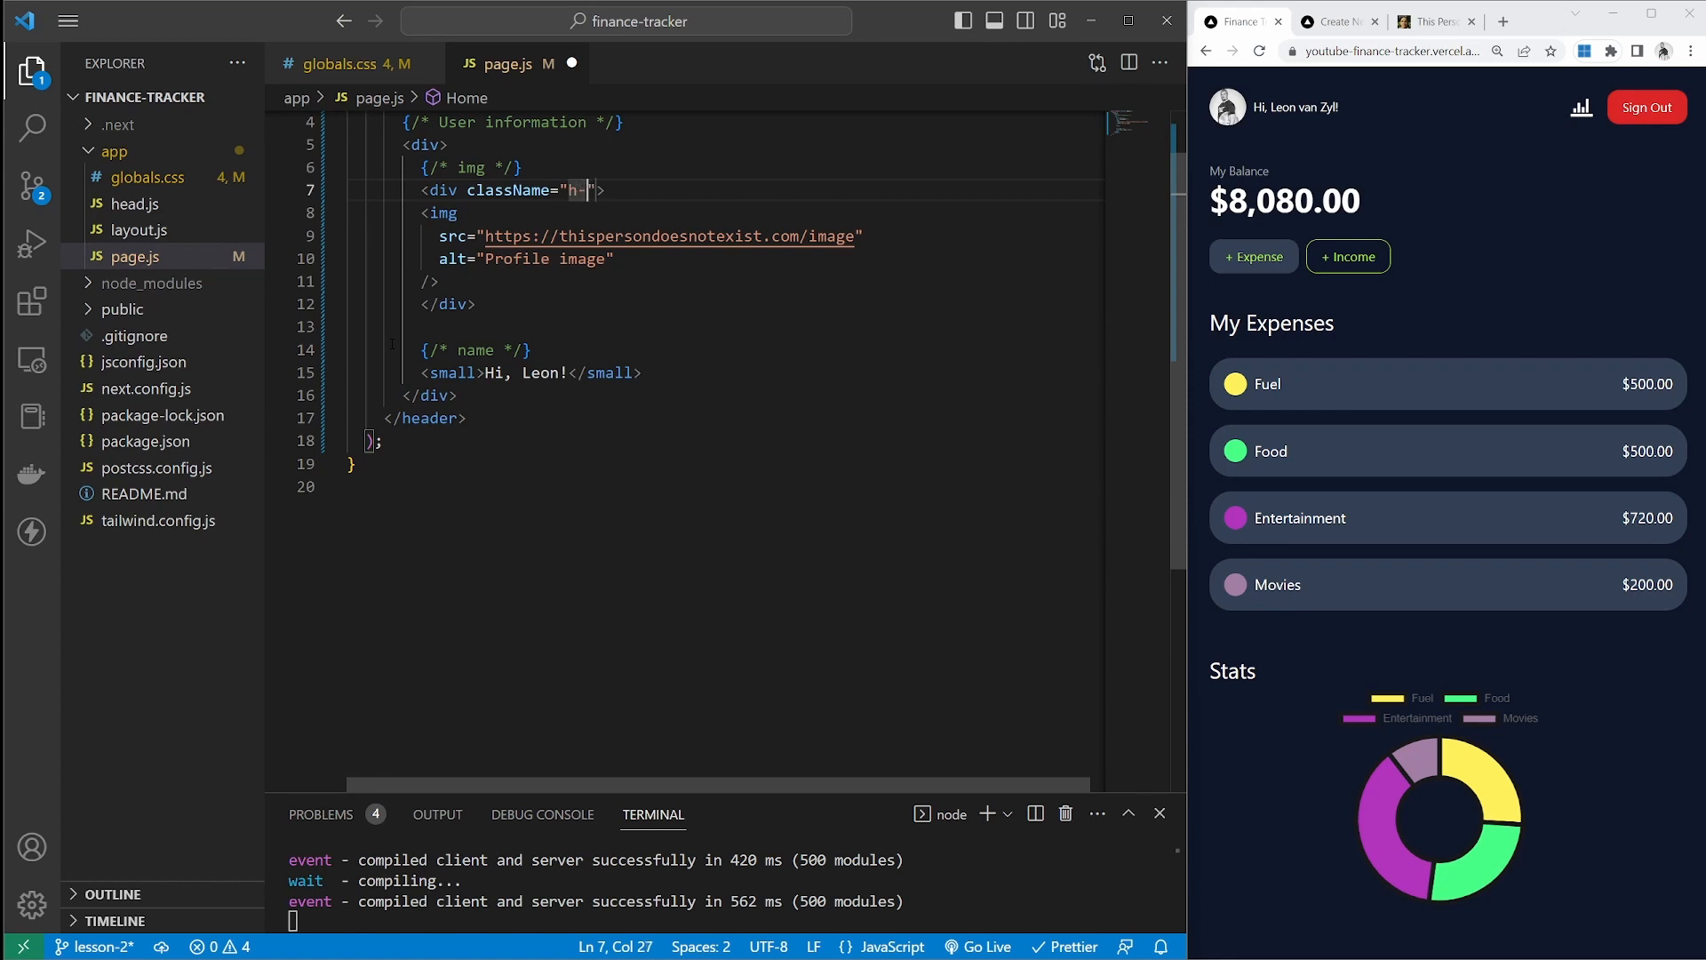
pyautogui.write('[40px] w-[40')
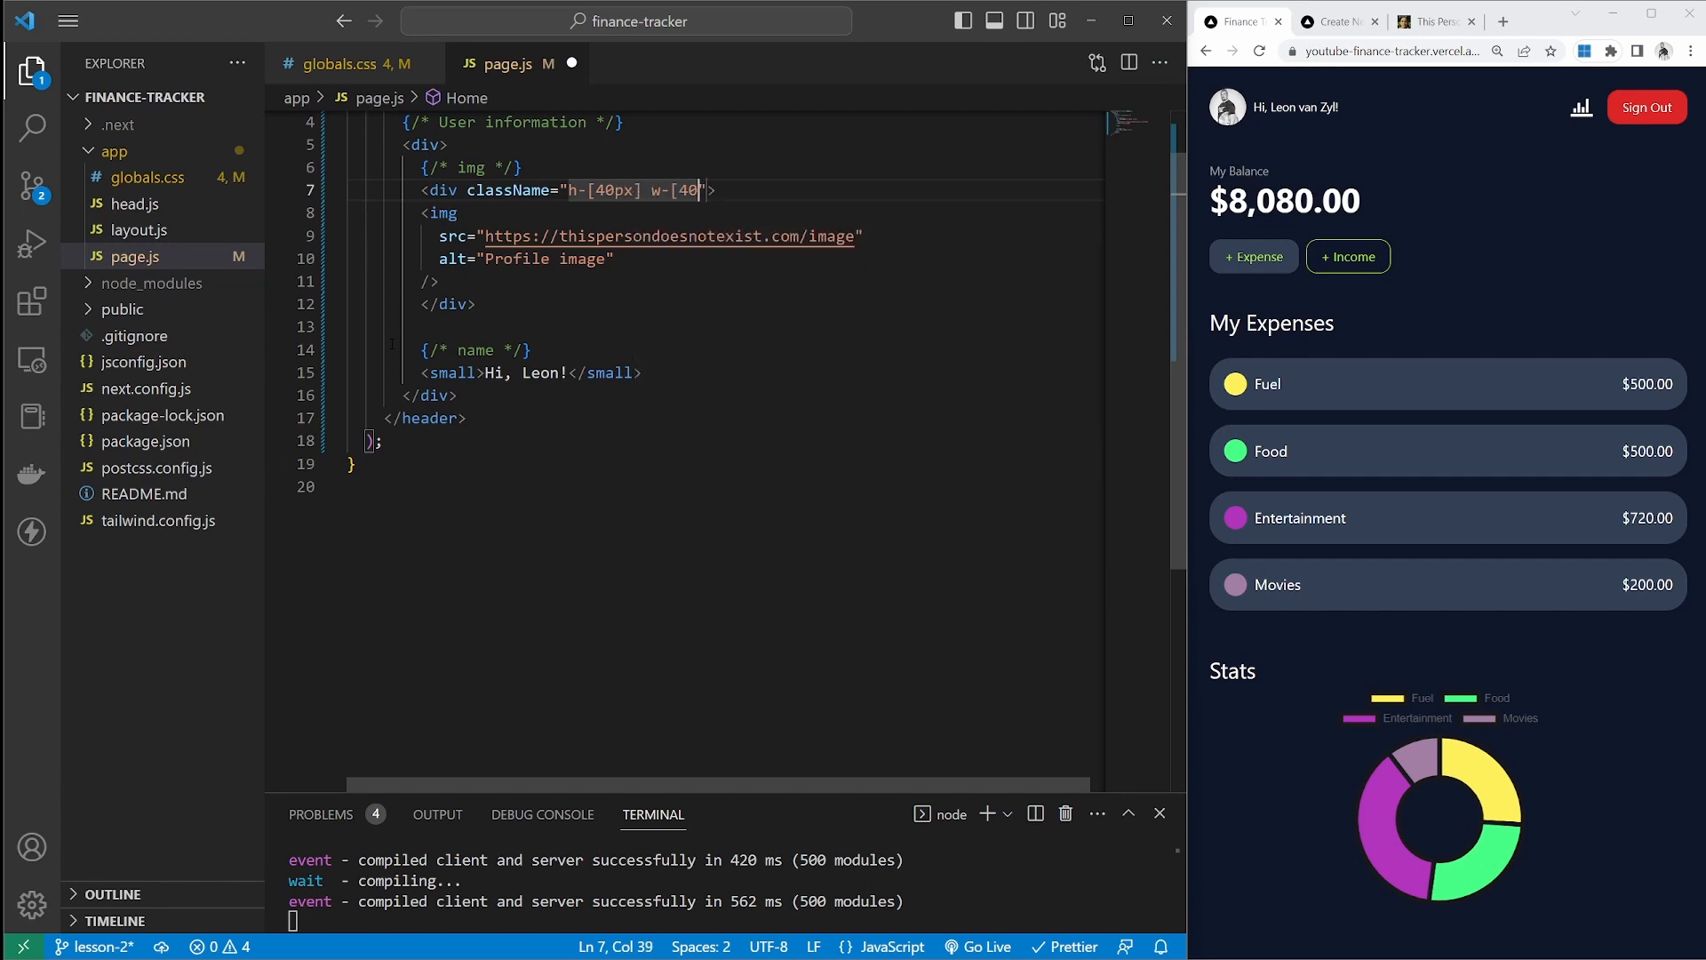
pyautogui.write('x')
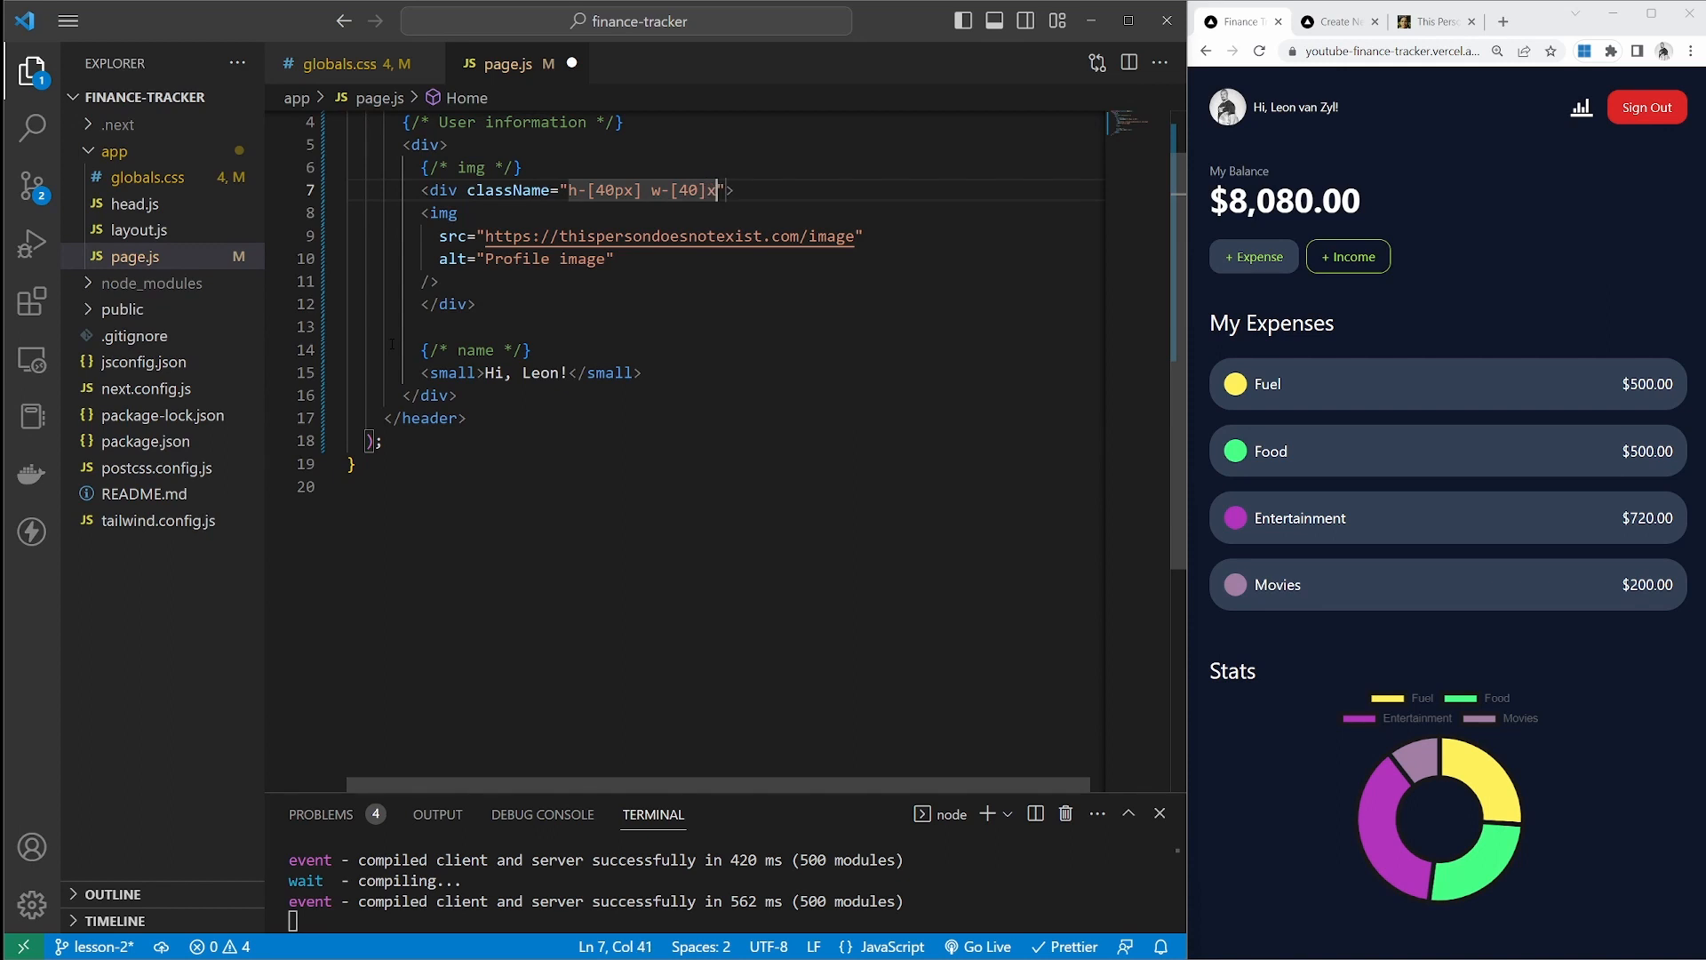
pyautogui.write('roi')
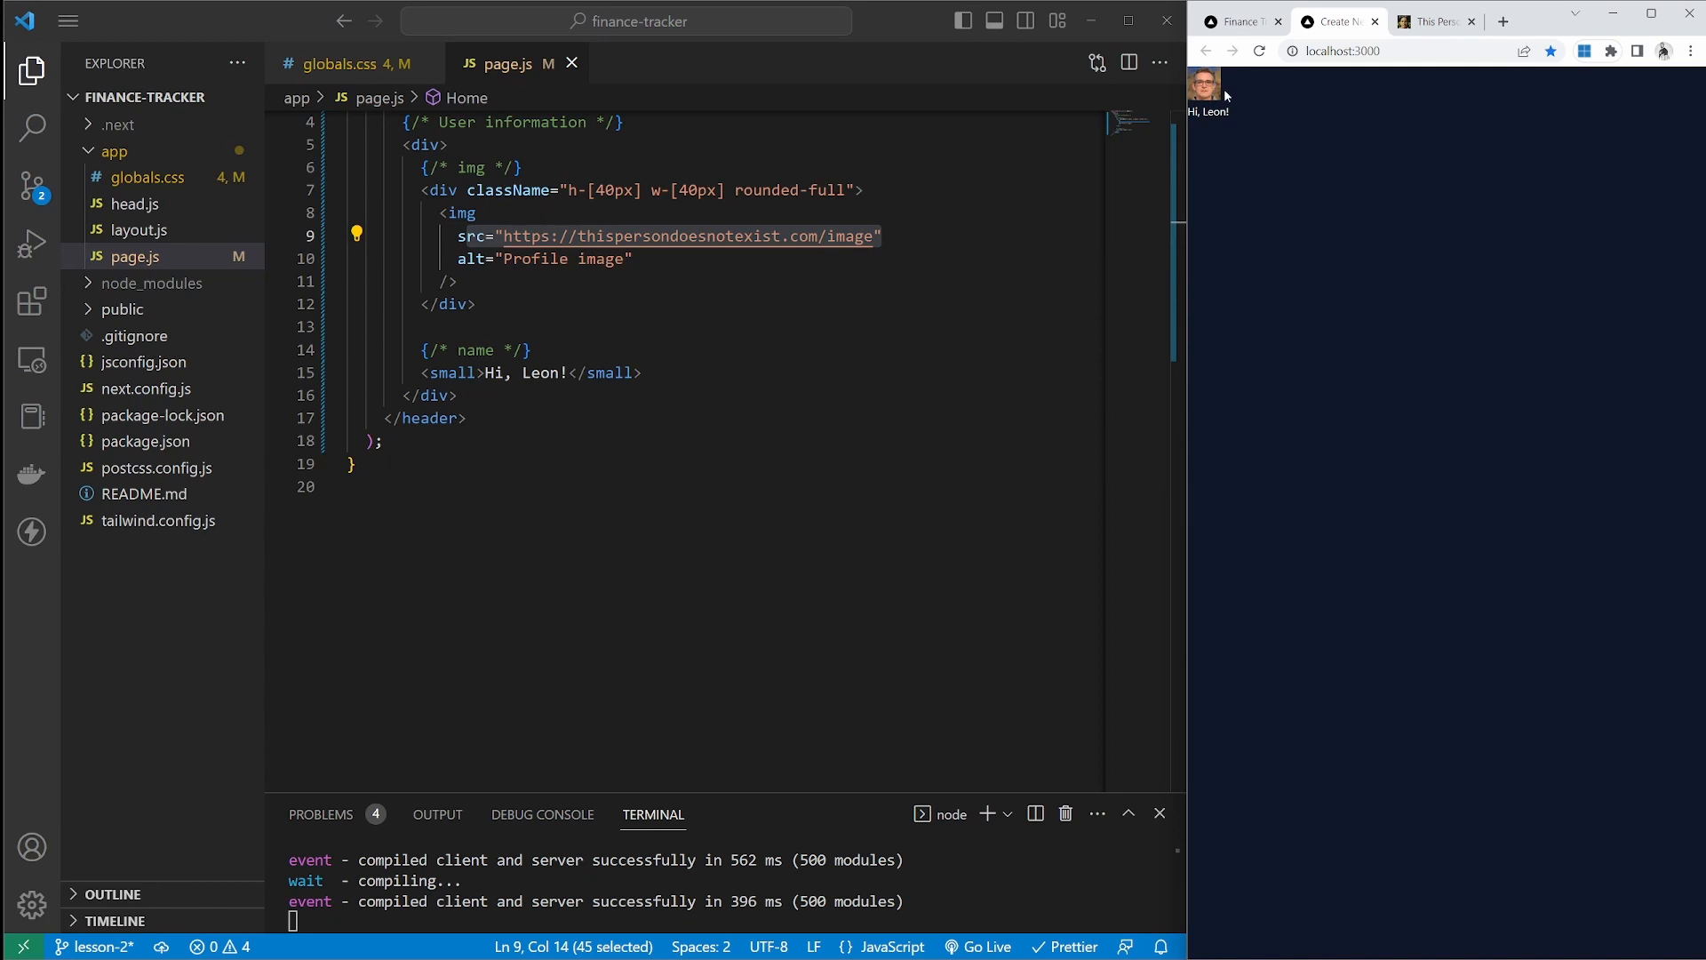
pyautogui.click(842, 190)
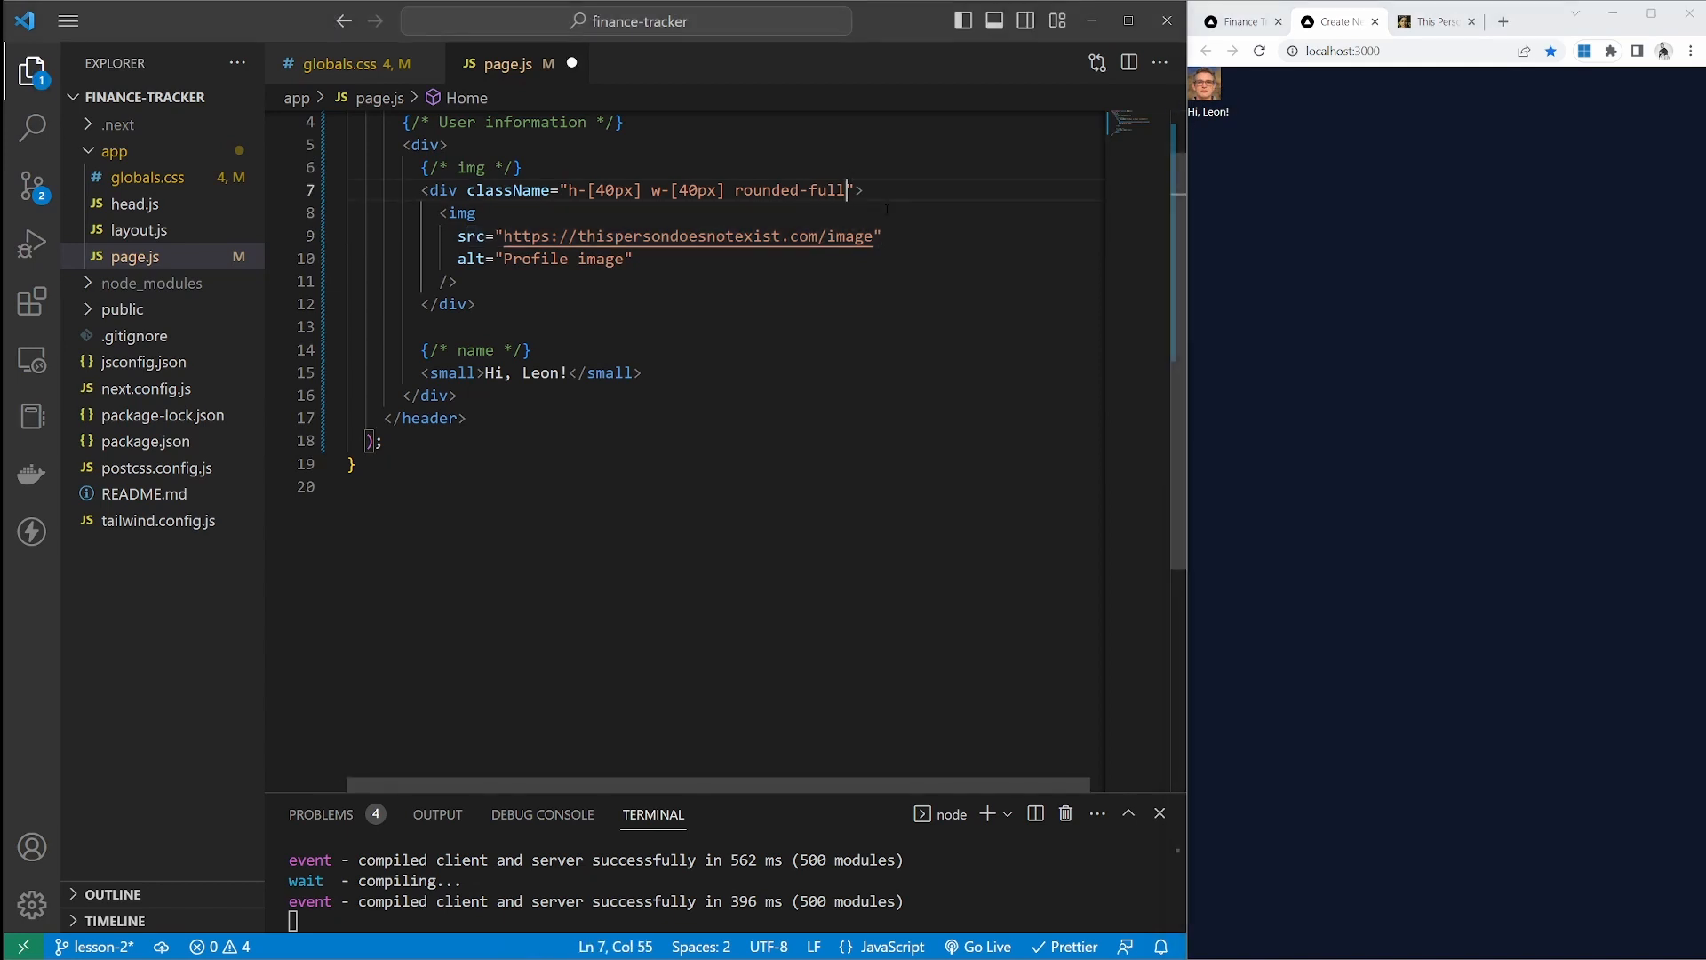
pyautogui.write('overflow-hidden')
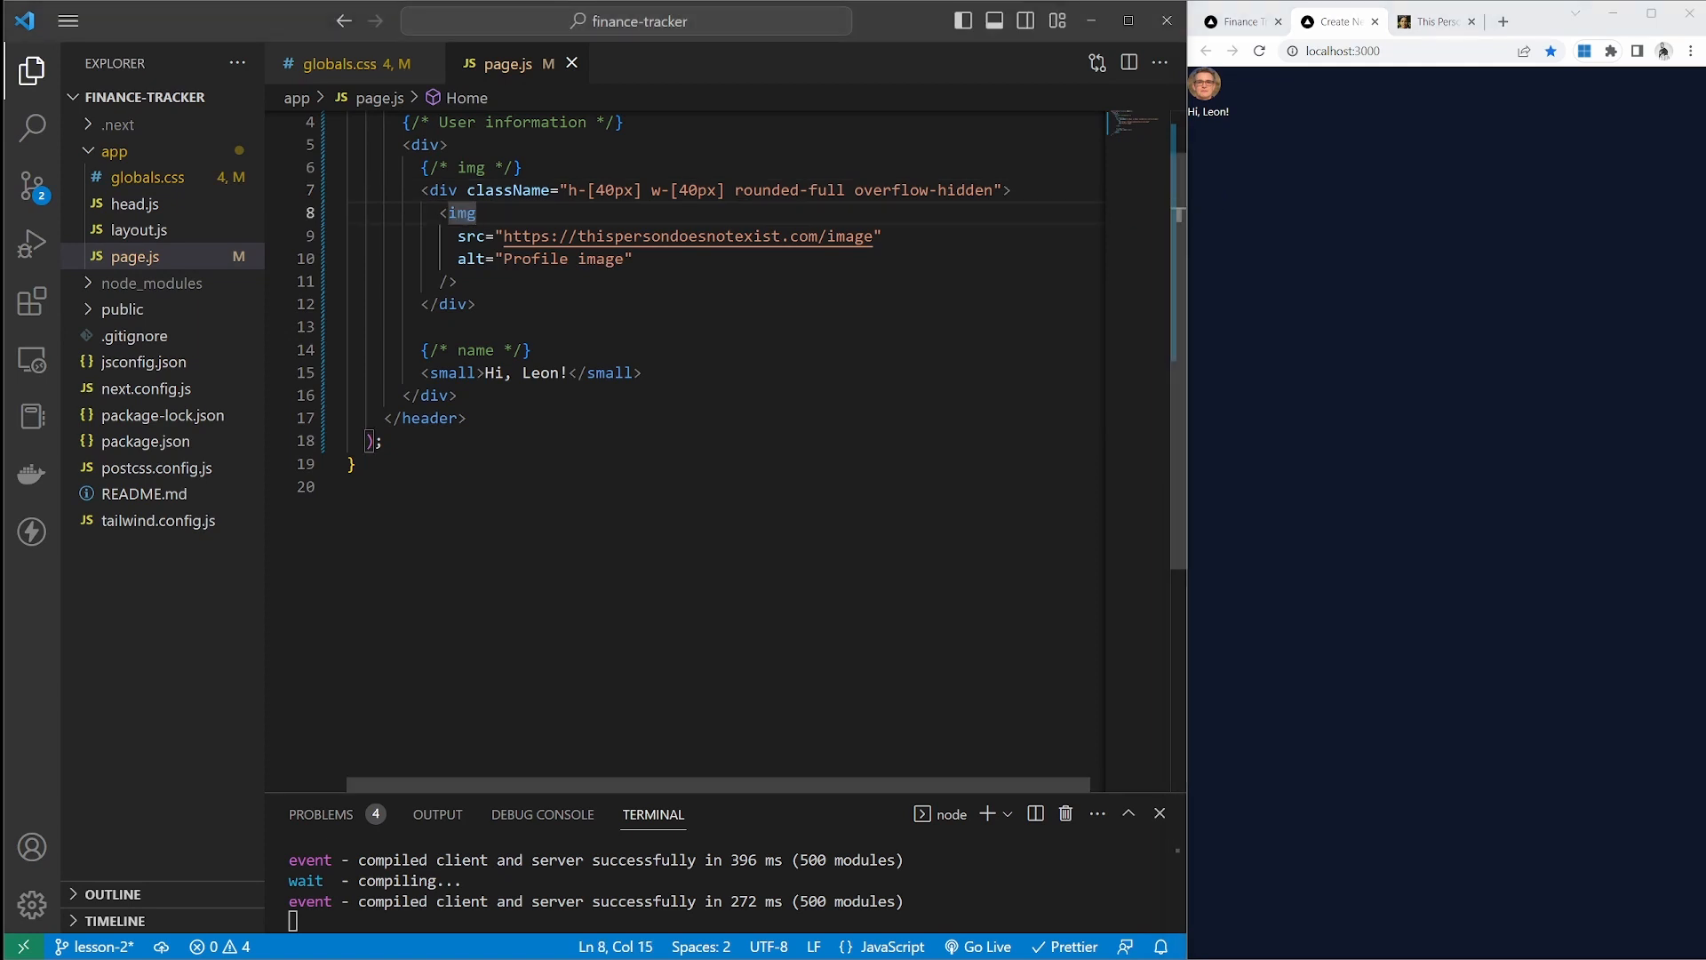
# - Give the img className object-cover w-full h-full so it fills the round wrapper
pyautogui.write('className="')
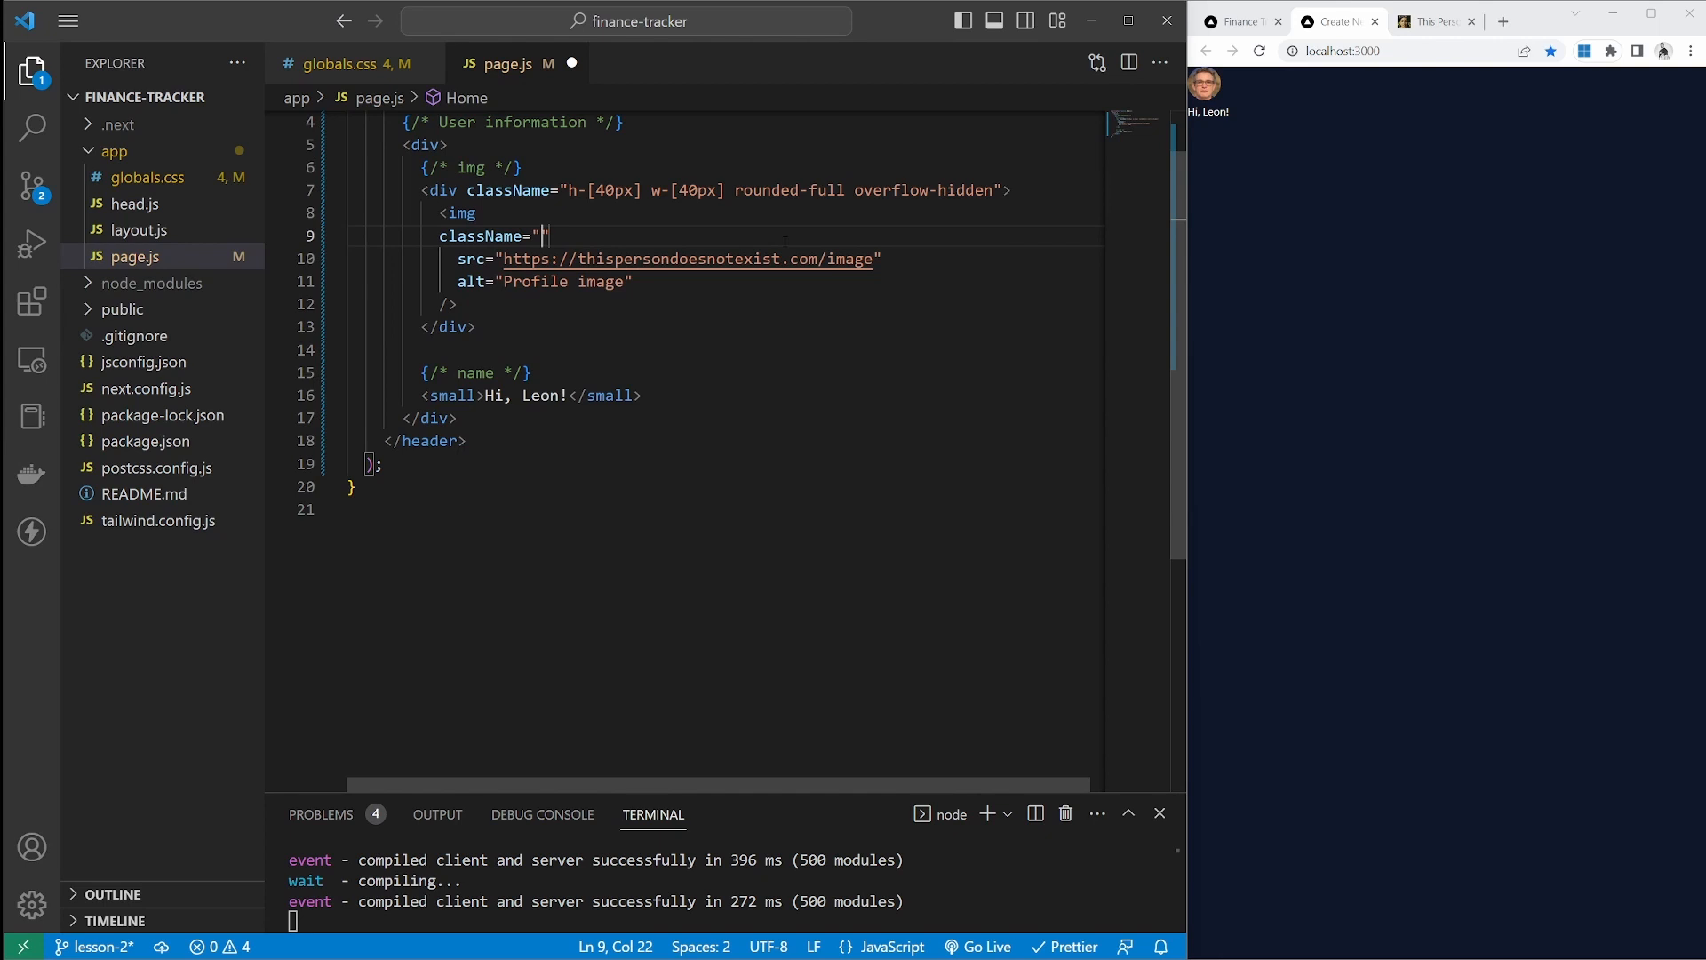
pyautogui.write('w-f')
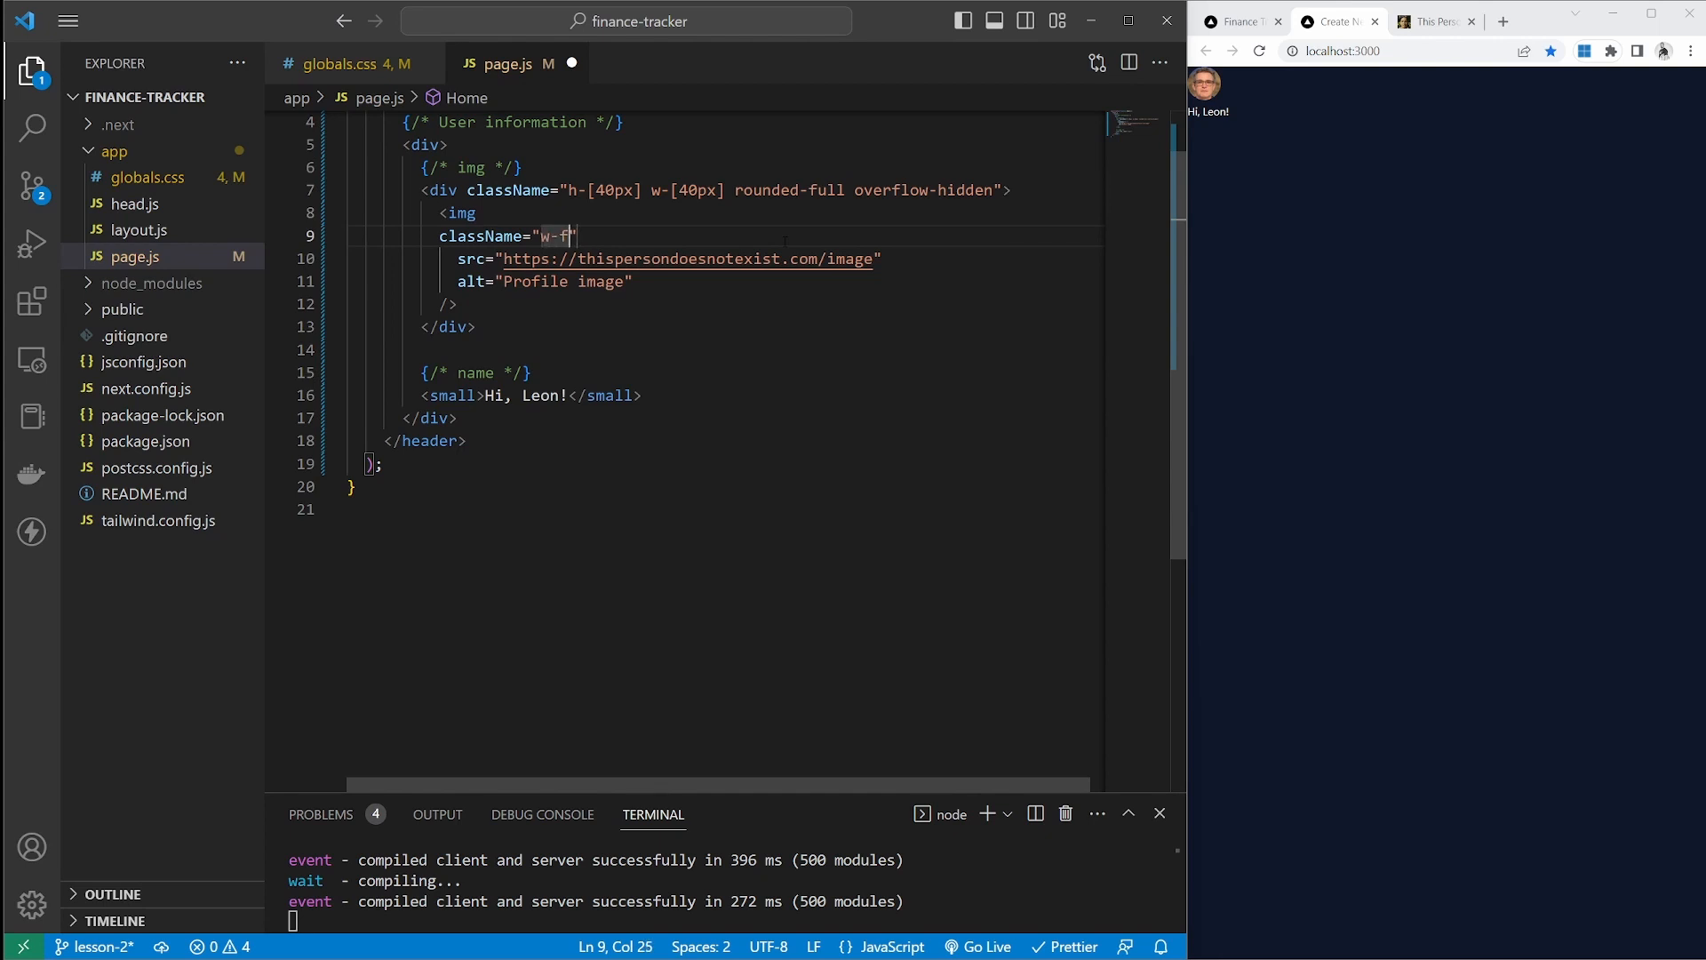
pyautogui.write('ull h-full')
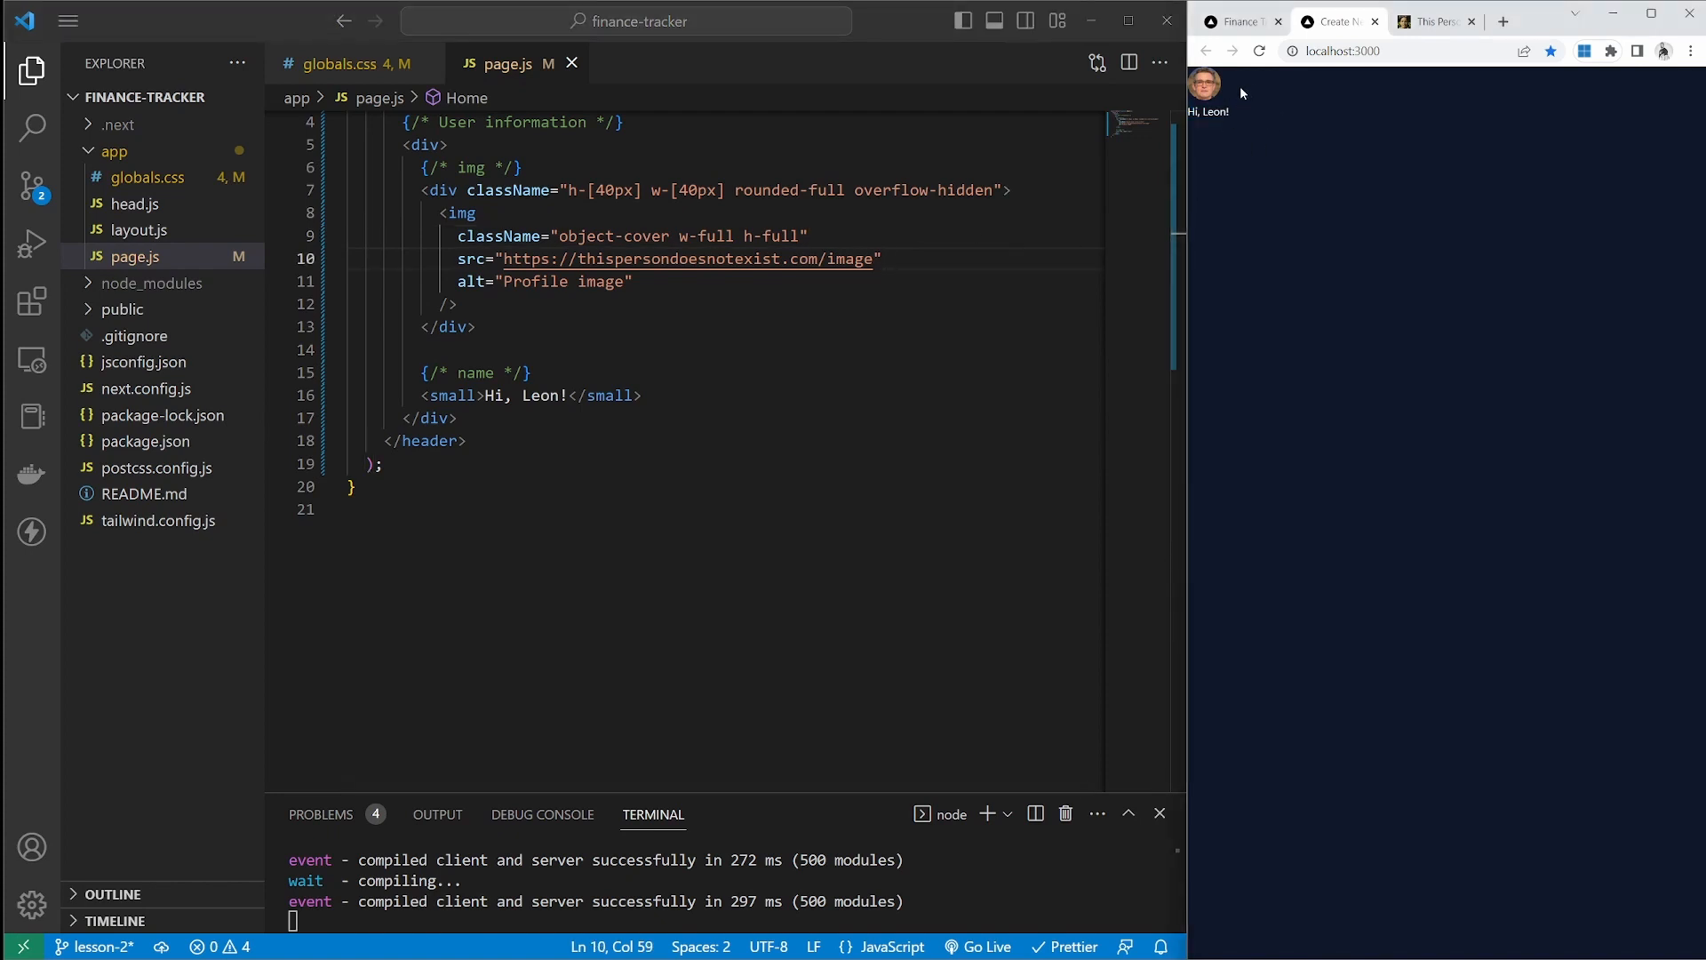
# - Give the user information div className flex items-center gap-2 and save
pyautogui.click(450, 144)
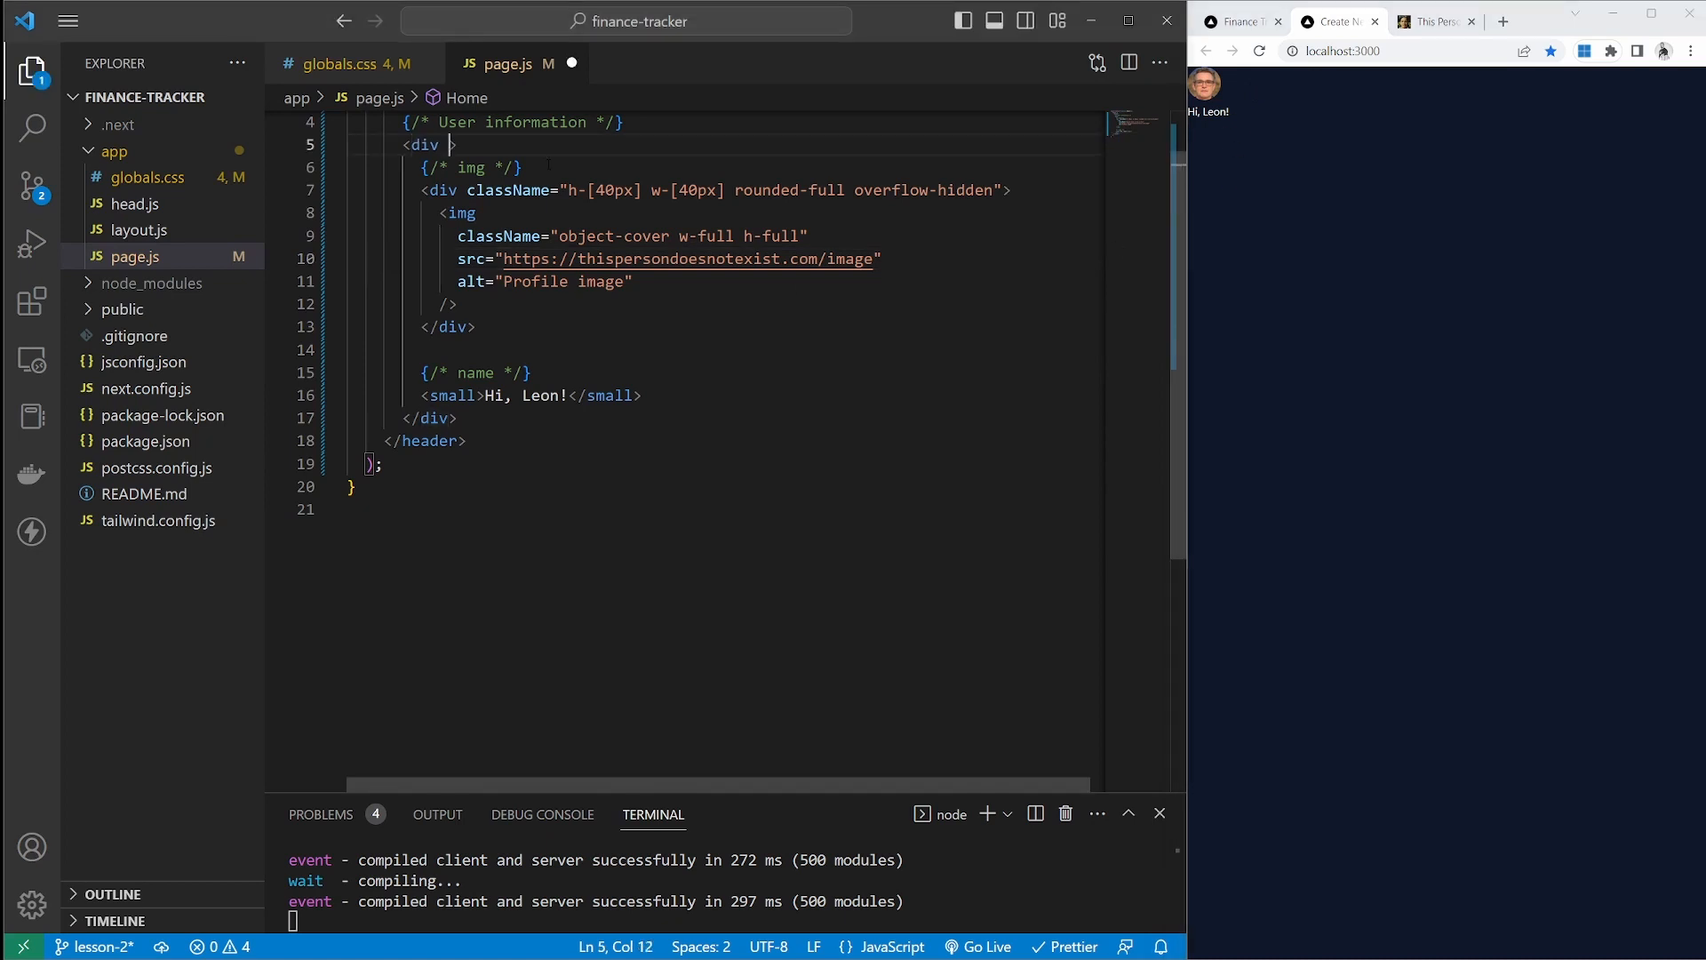
pyautogui.write('className=""')
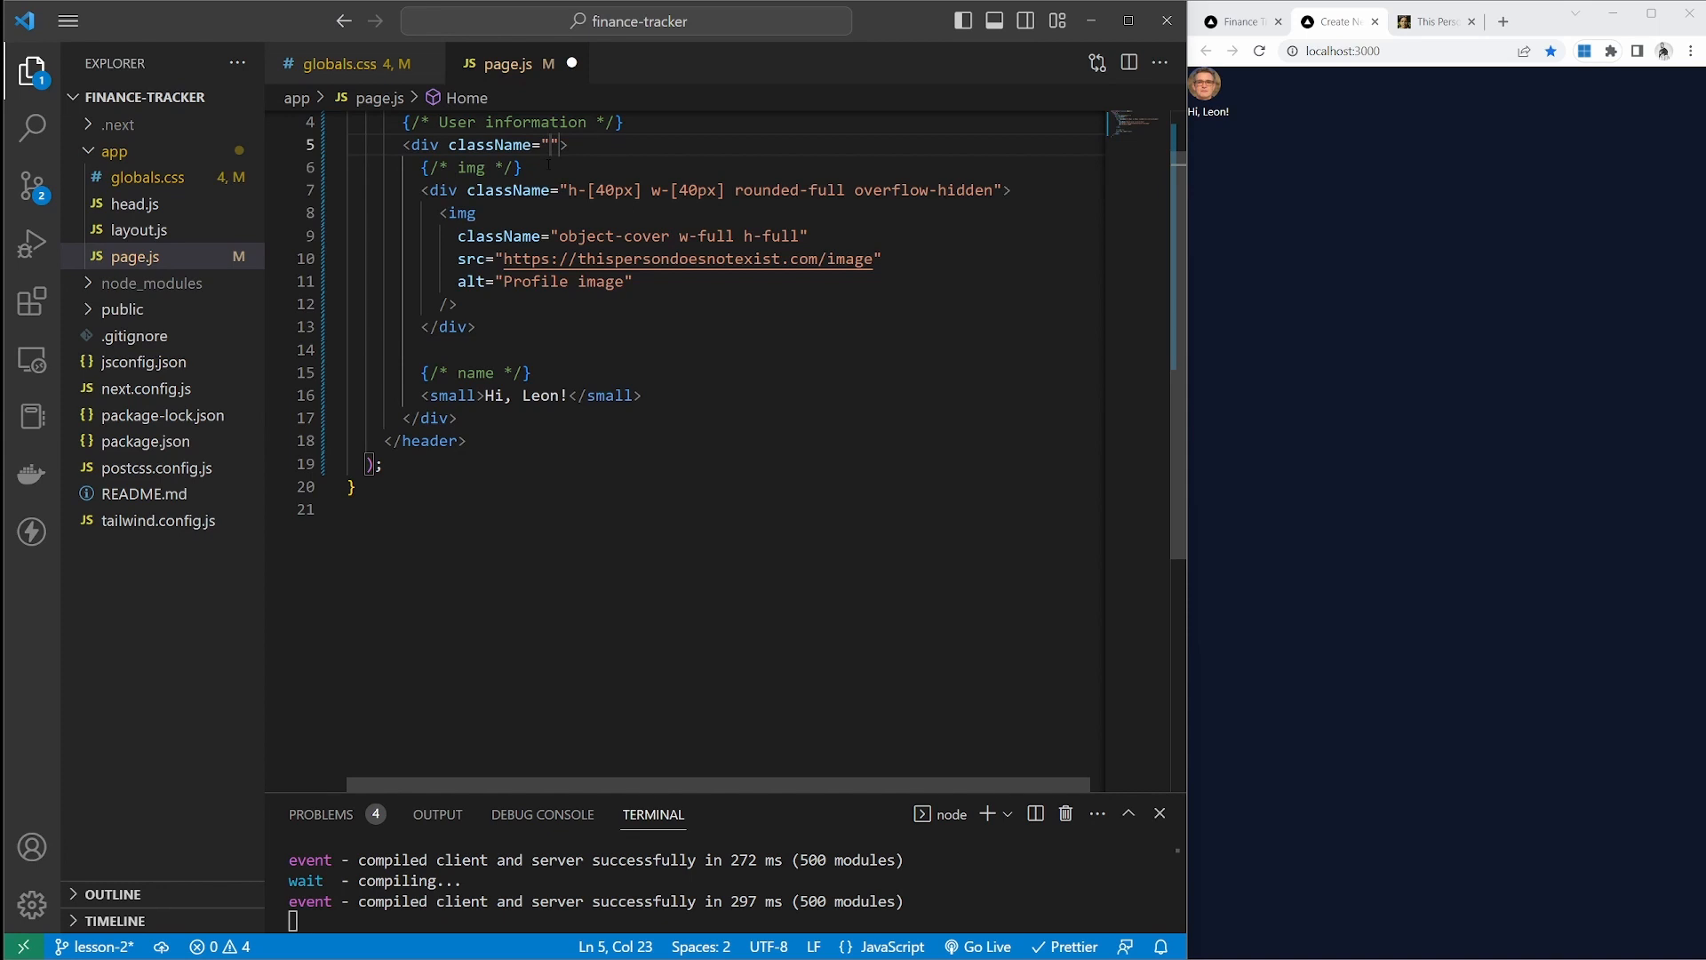
pyautogui.write('flex')
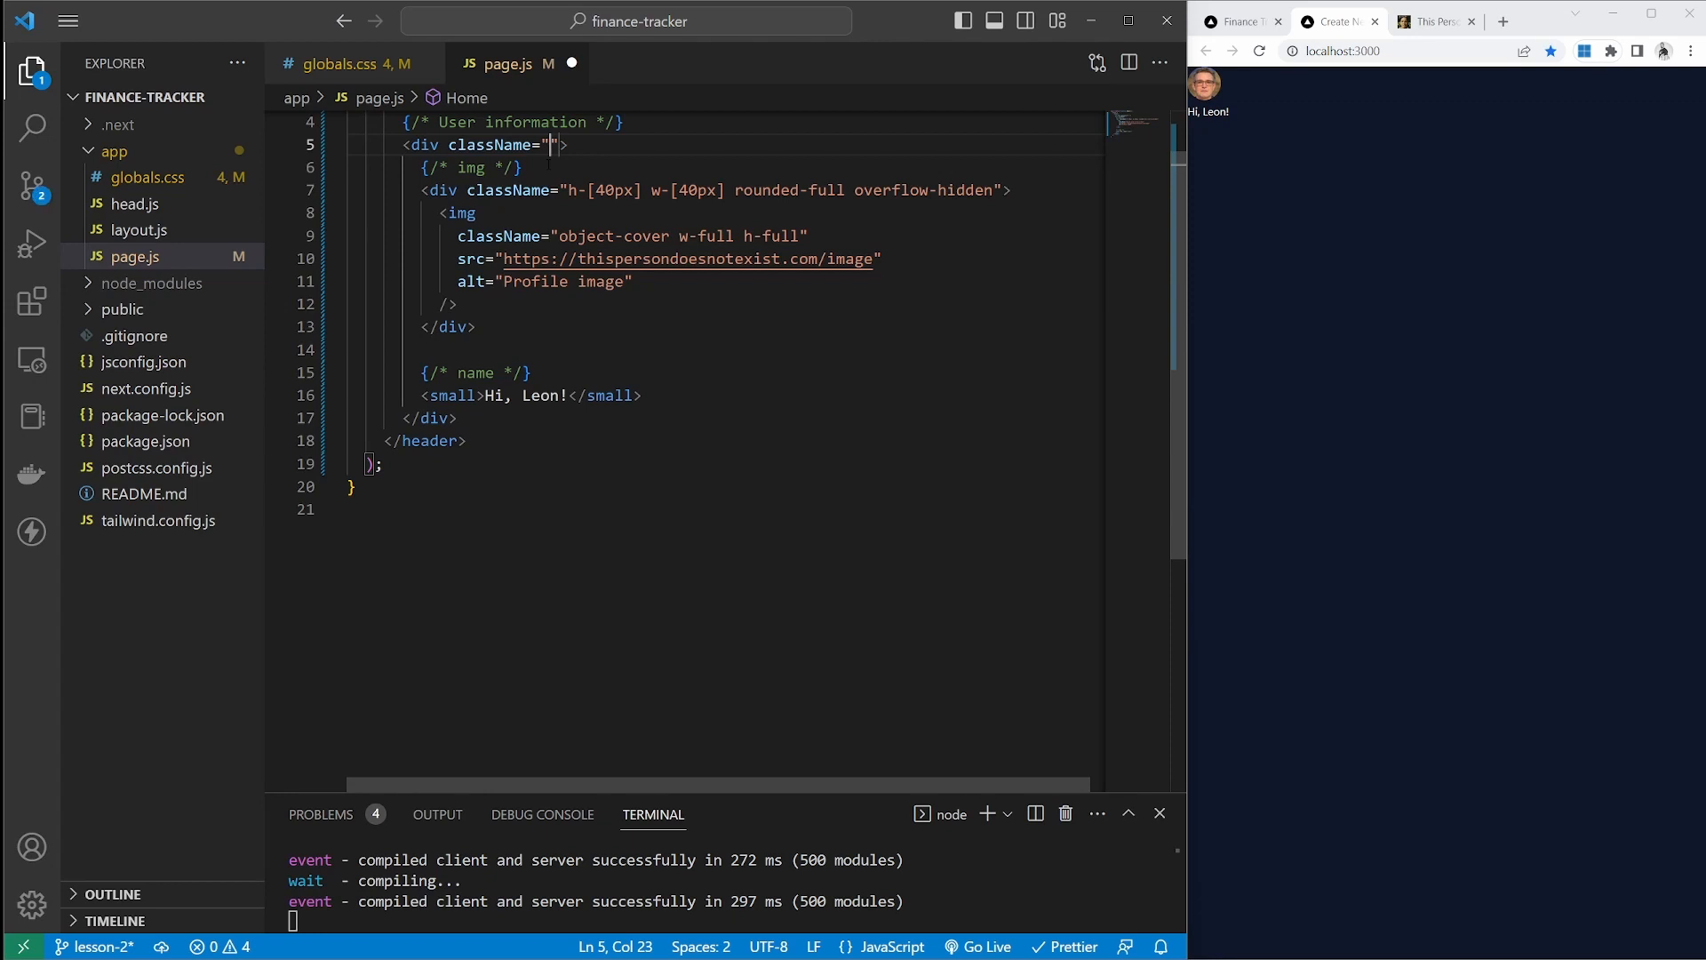
pyautogui.write('flex')
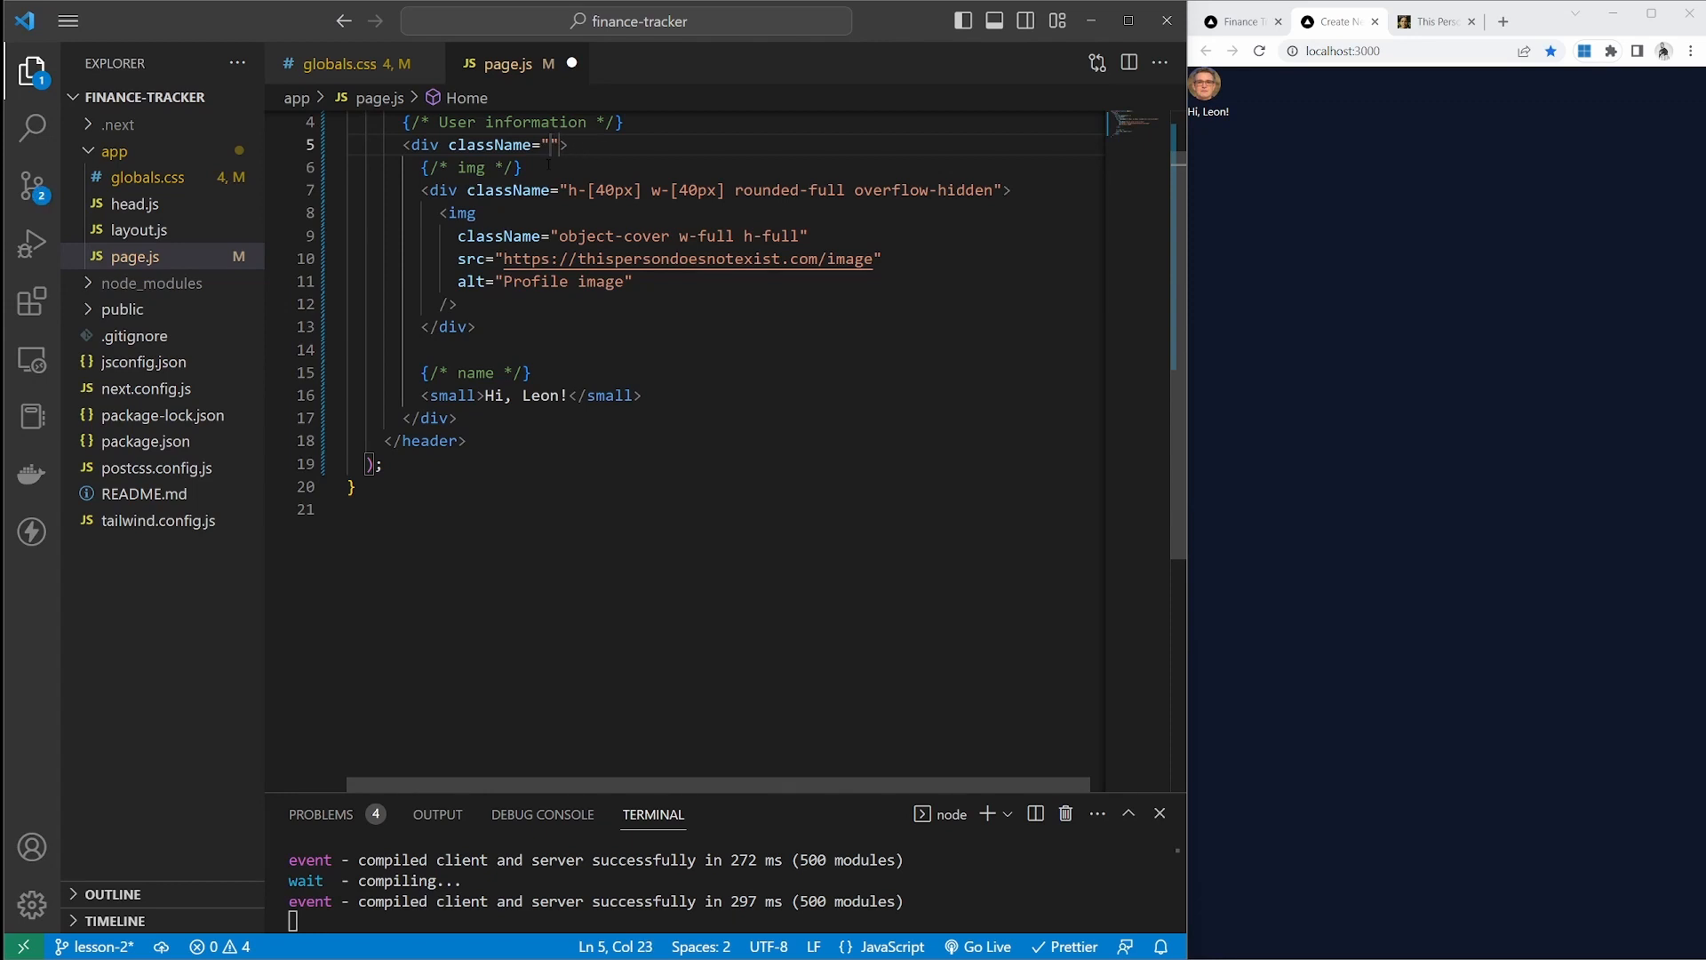
pyautogui.write('flex')
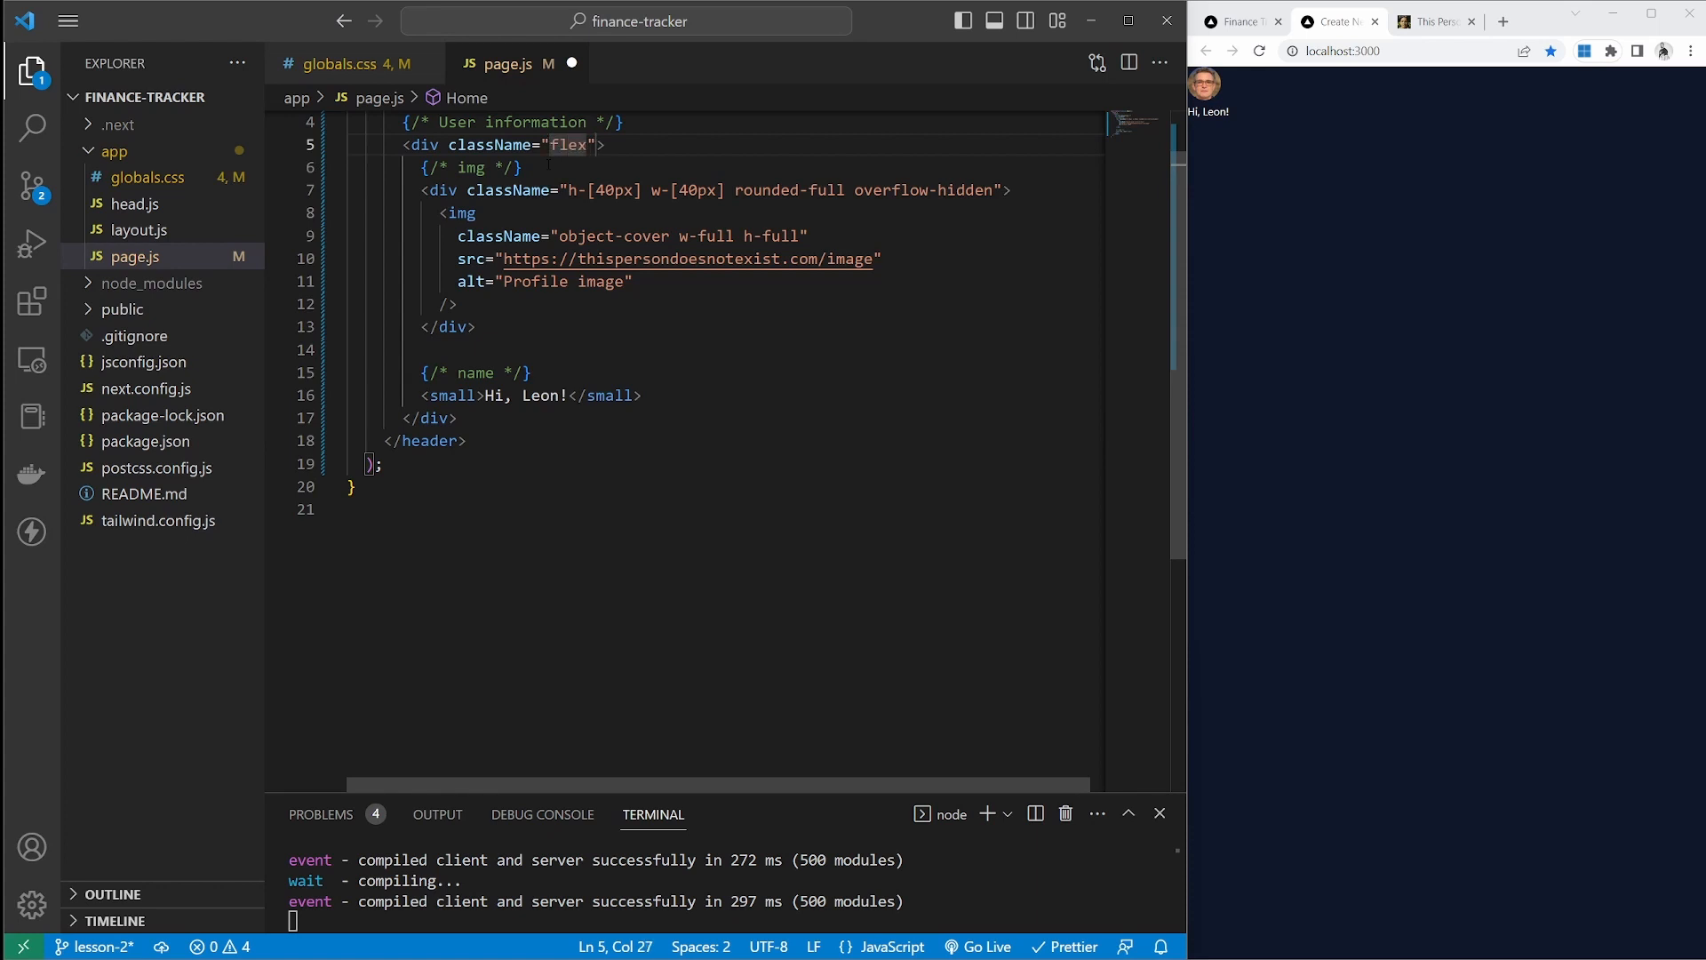
pyautogui.write('items-center')
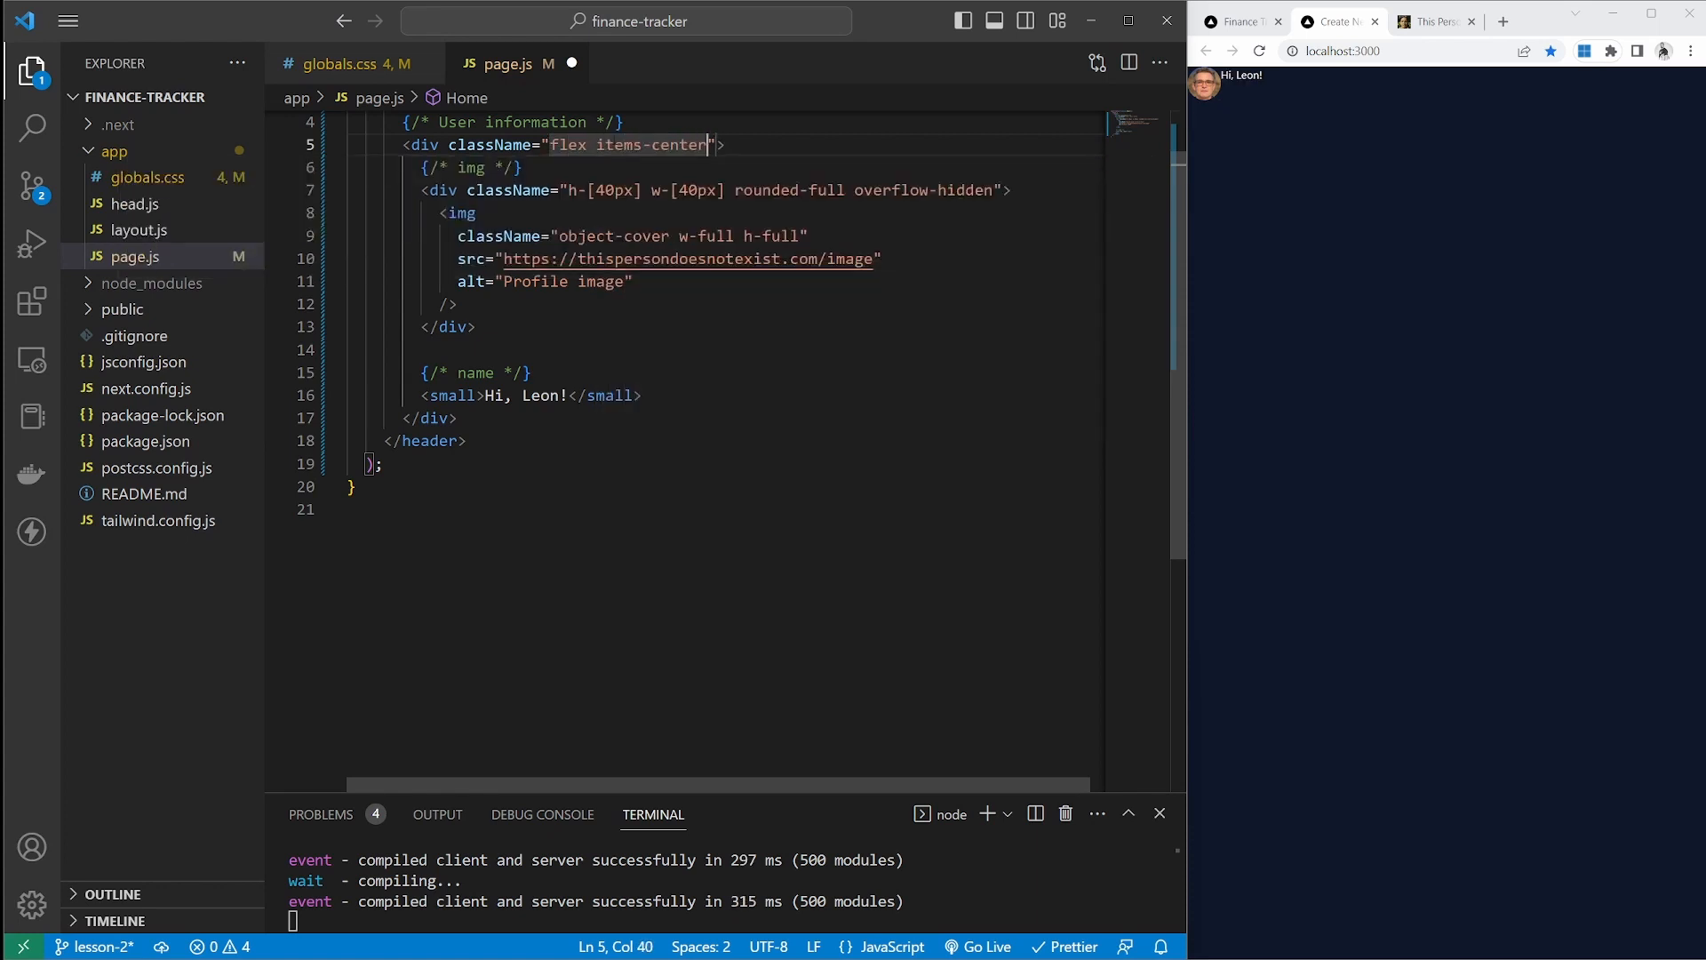
pyautogui.press('ctrl+s')
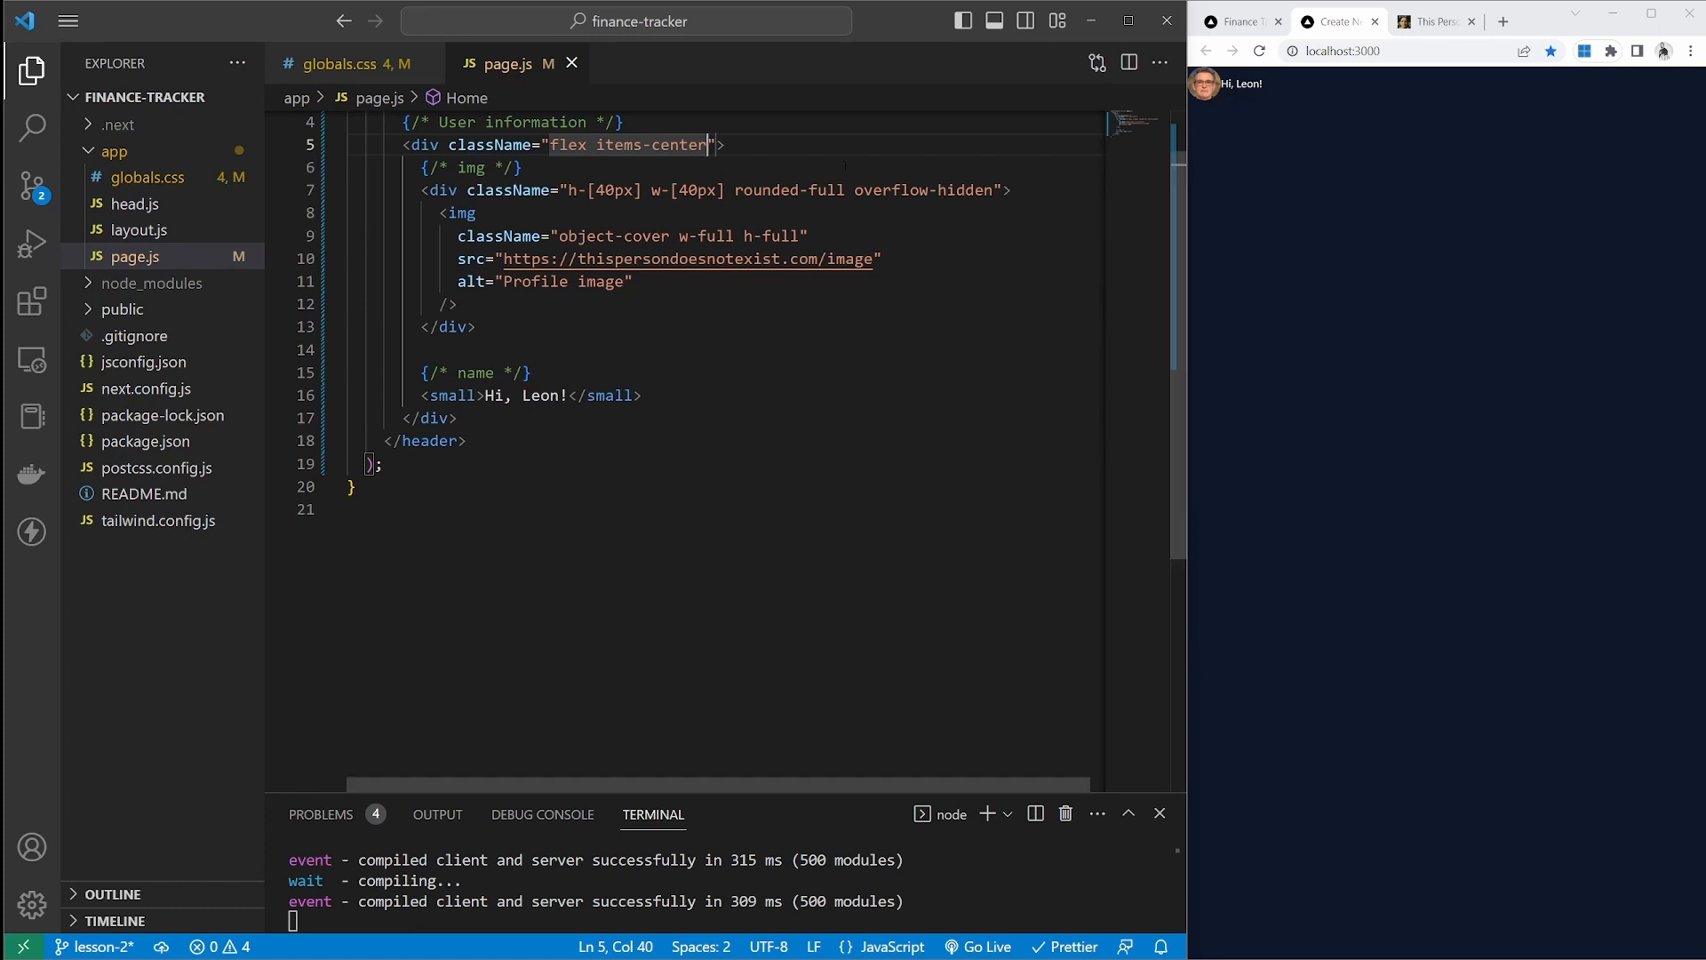
pyautogui.write('gap-2')
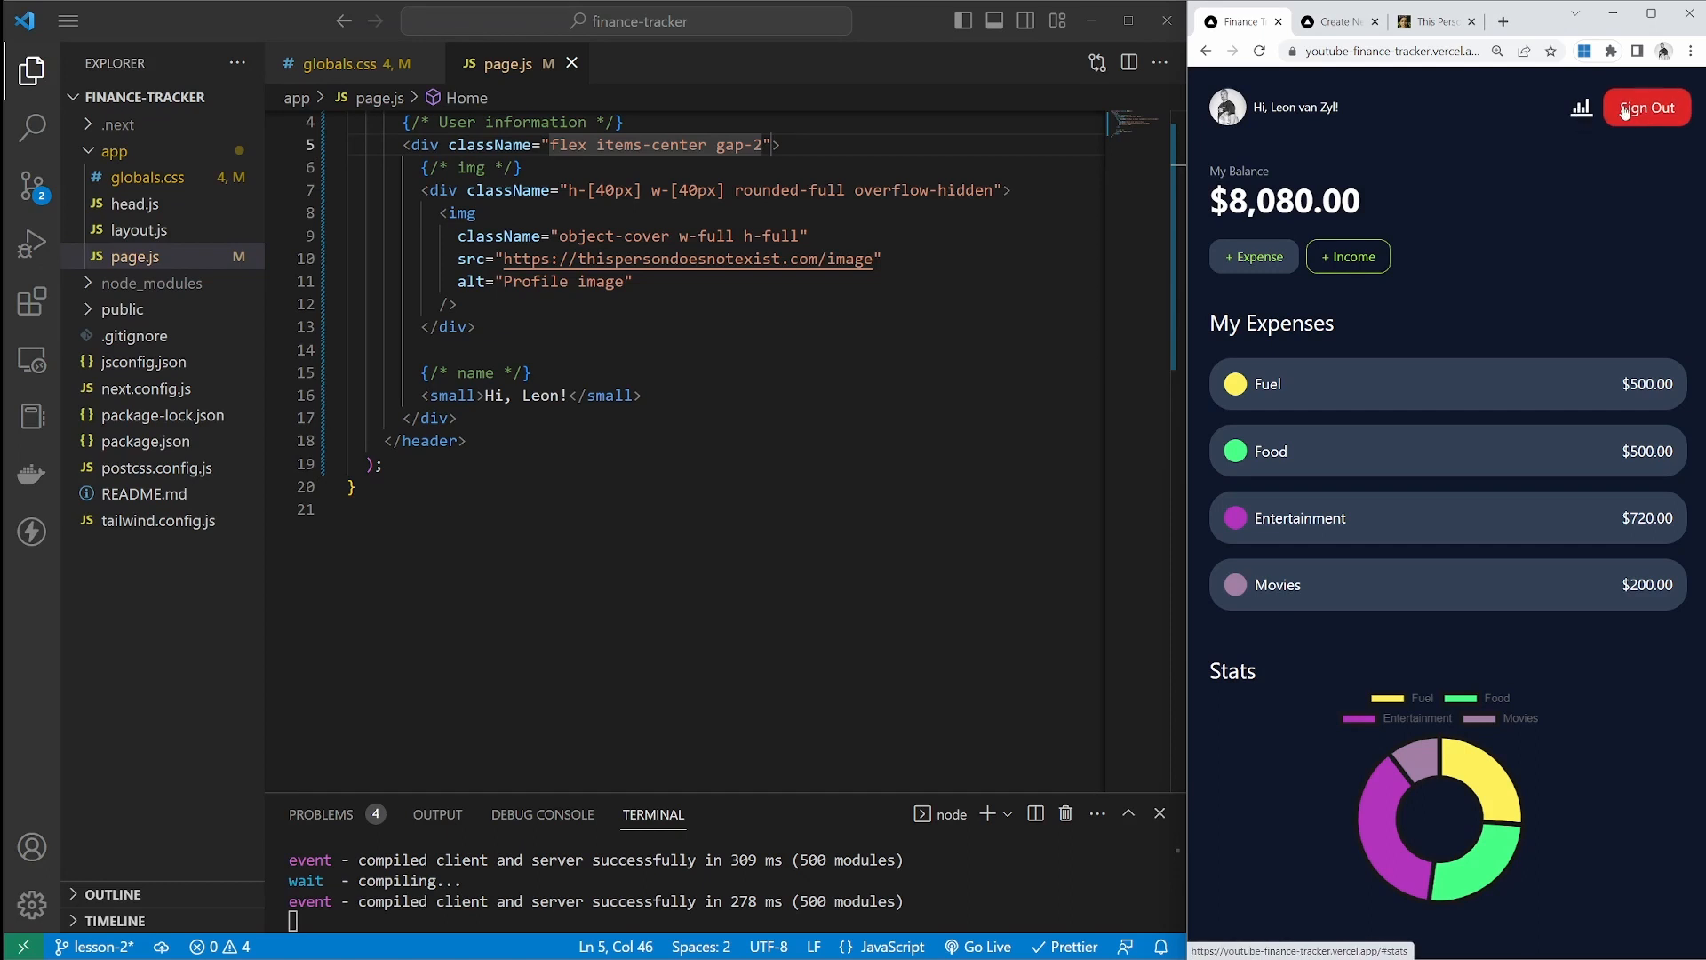
# - Add a 'Right side of our nav' comment and a nav with Stats Icon and Logout Button divs, then save
pyautogui.click(1646, 106)
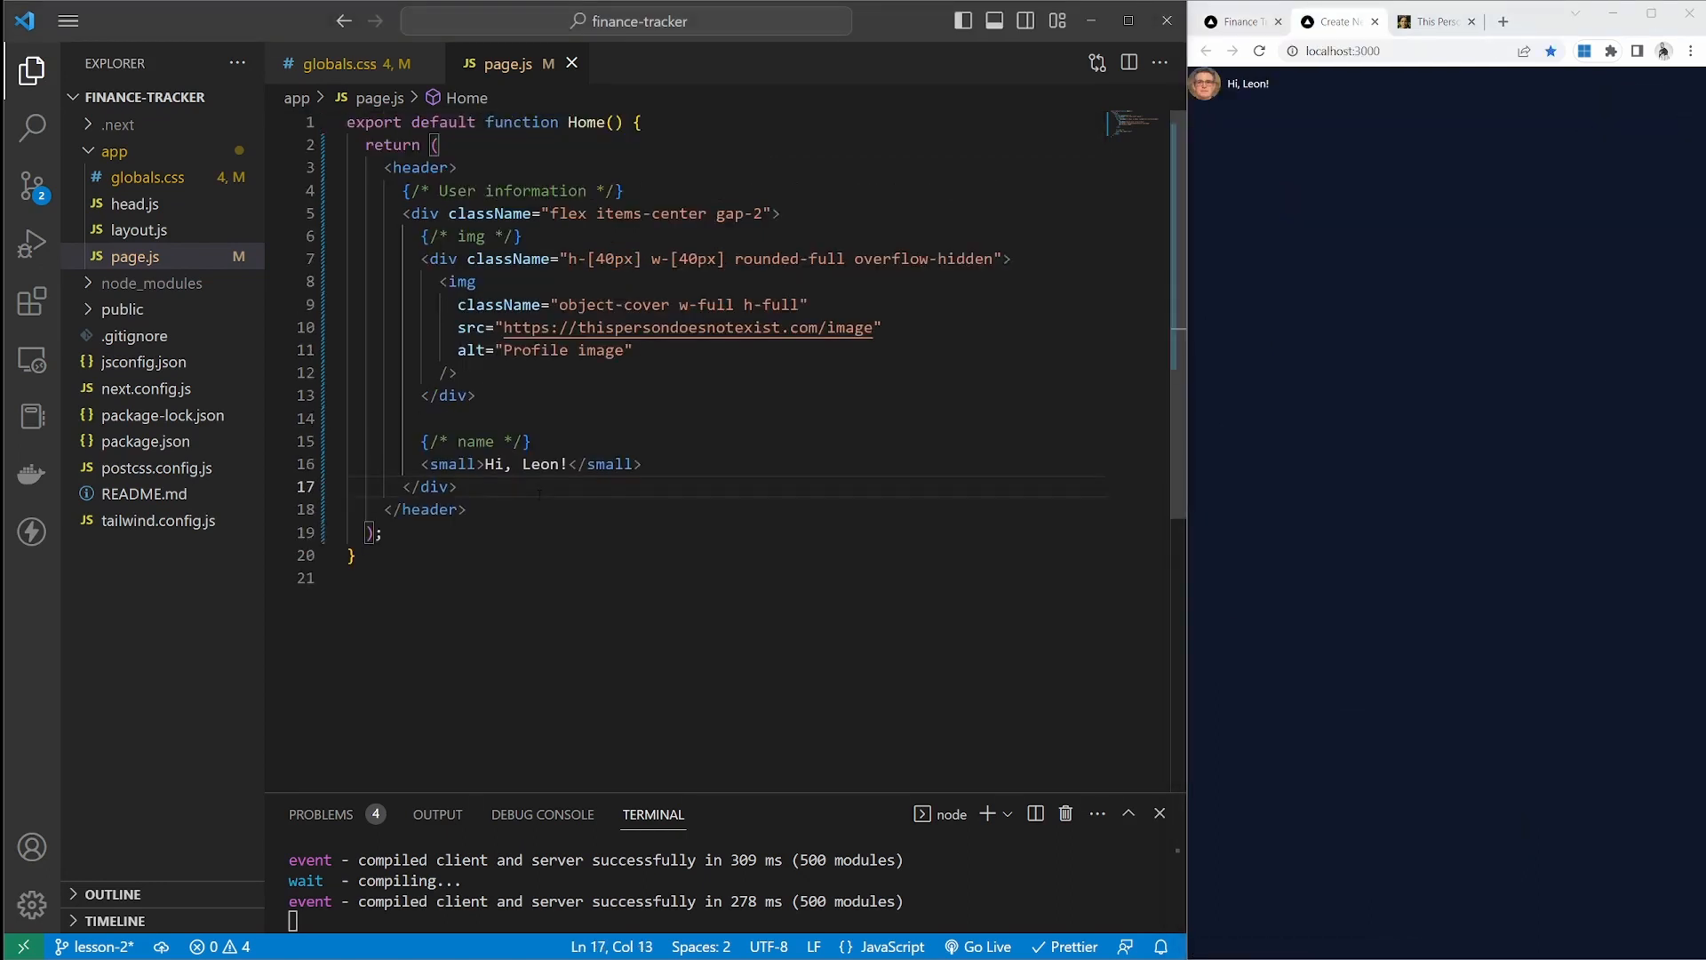
pyautogui.press('Enter')
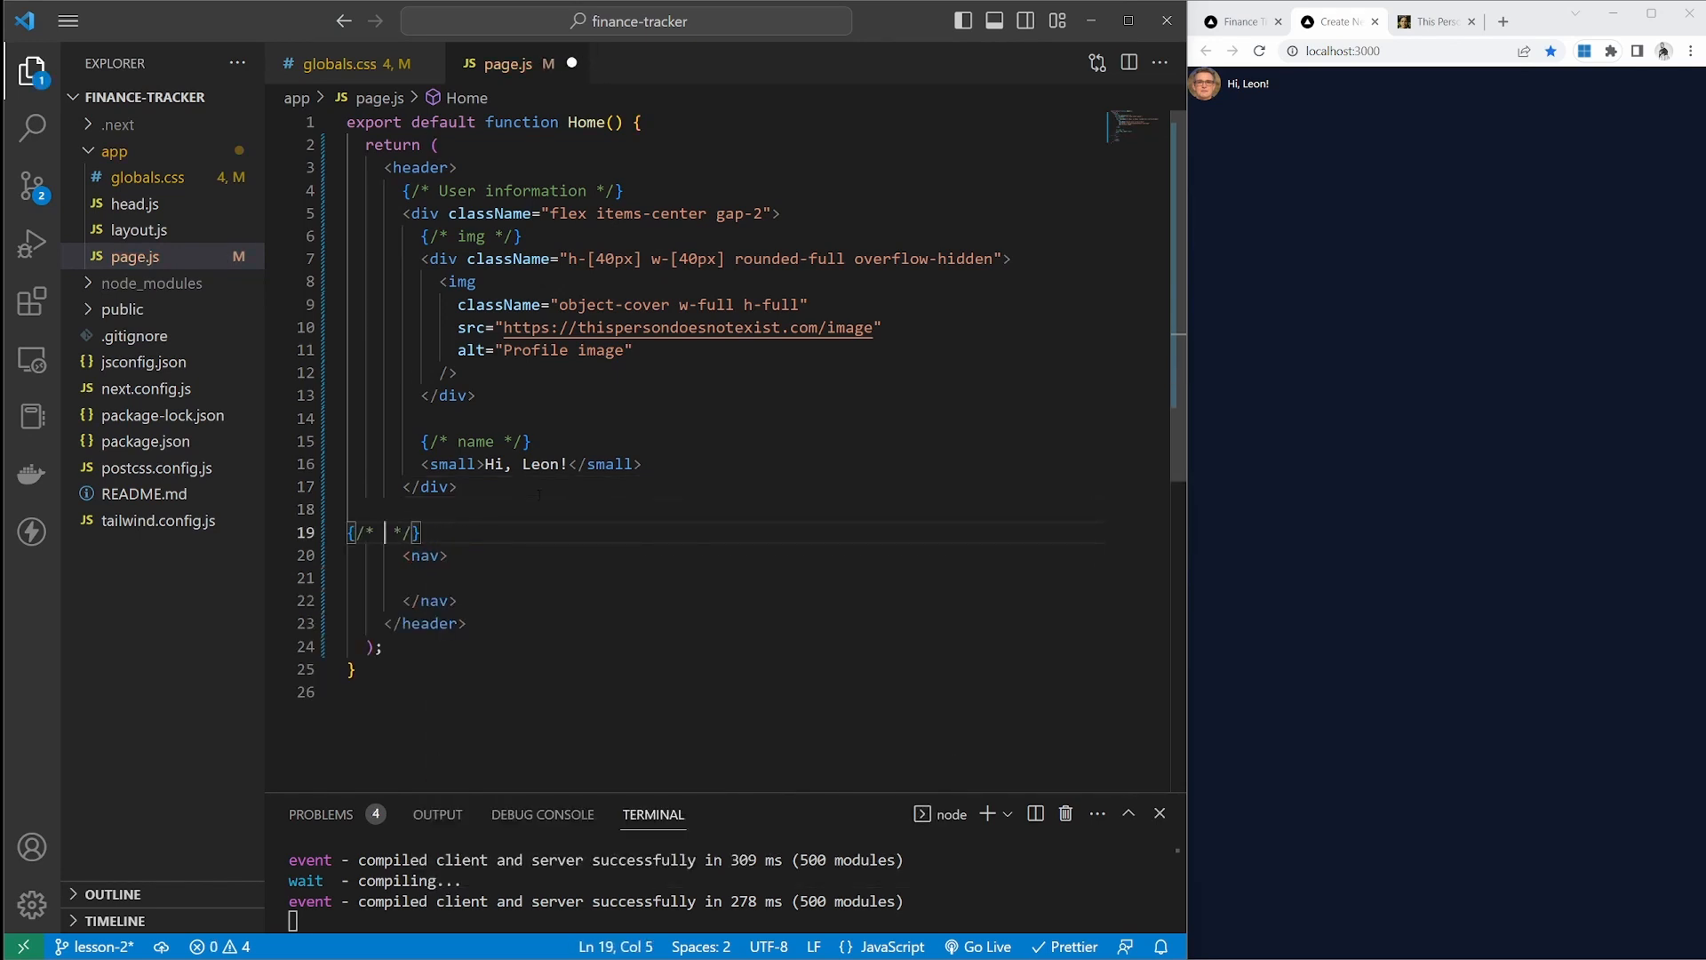
pyautogui.write('Right side of')
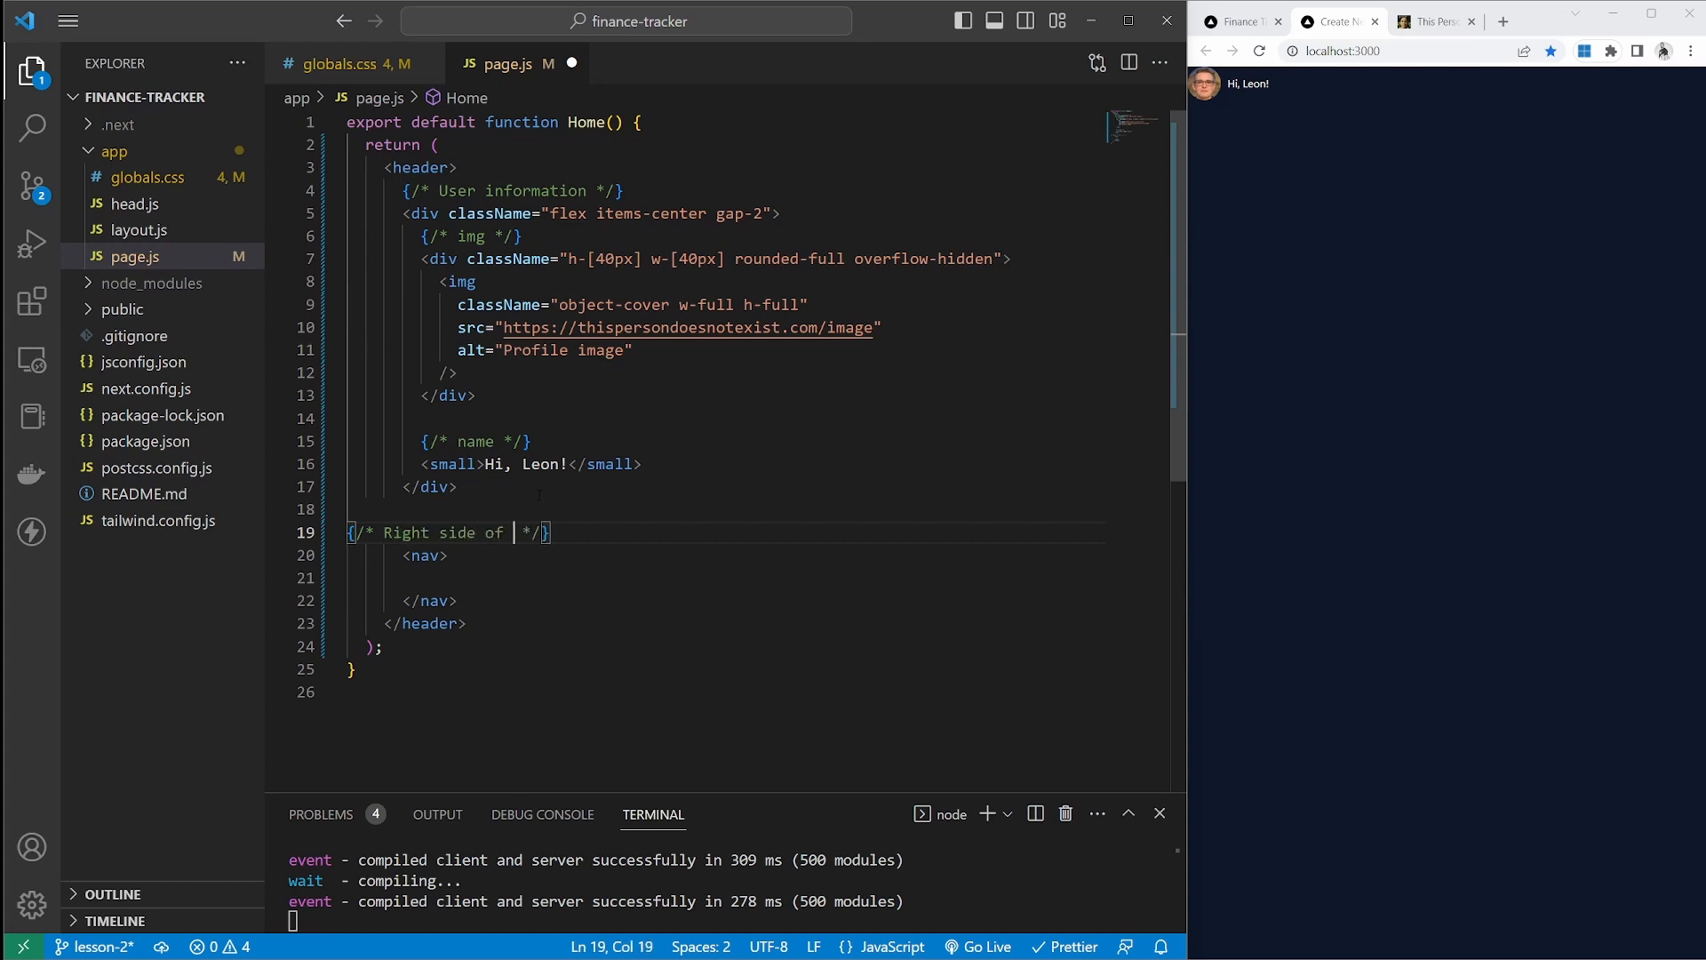
pyautogui.write('our navigation')
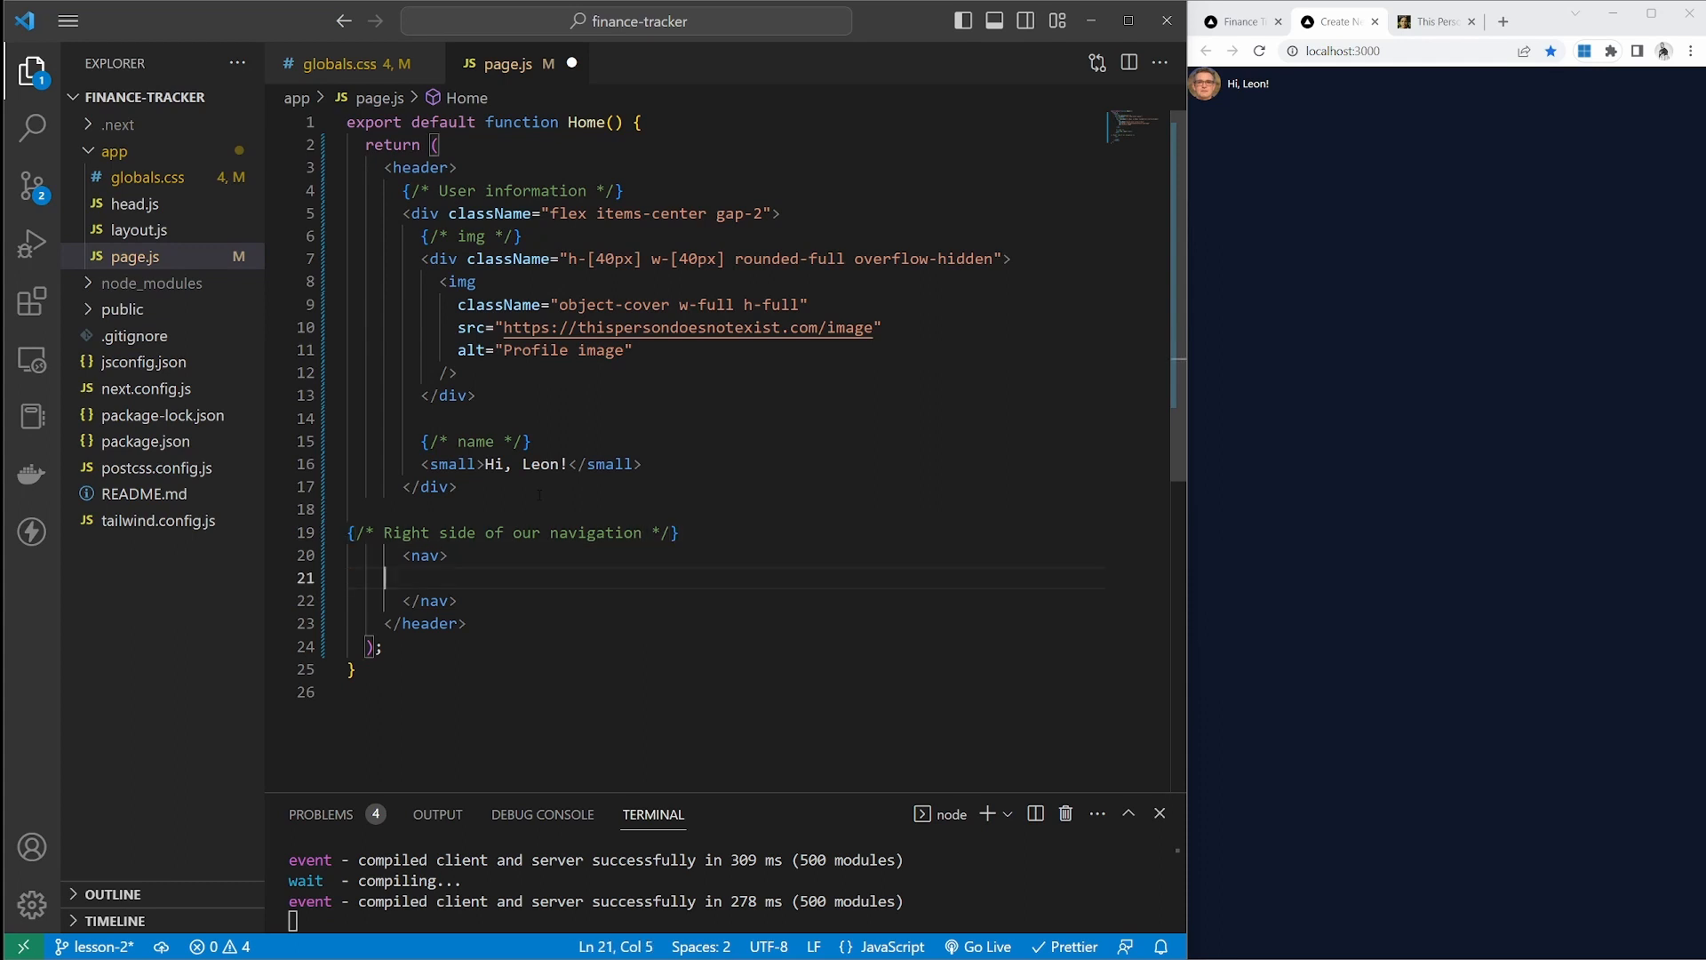
pyautogui.write('<div></div>')
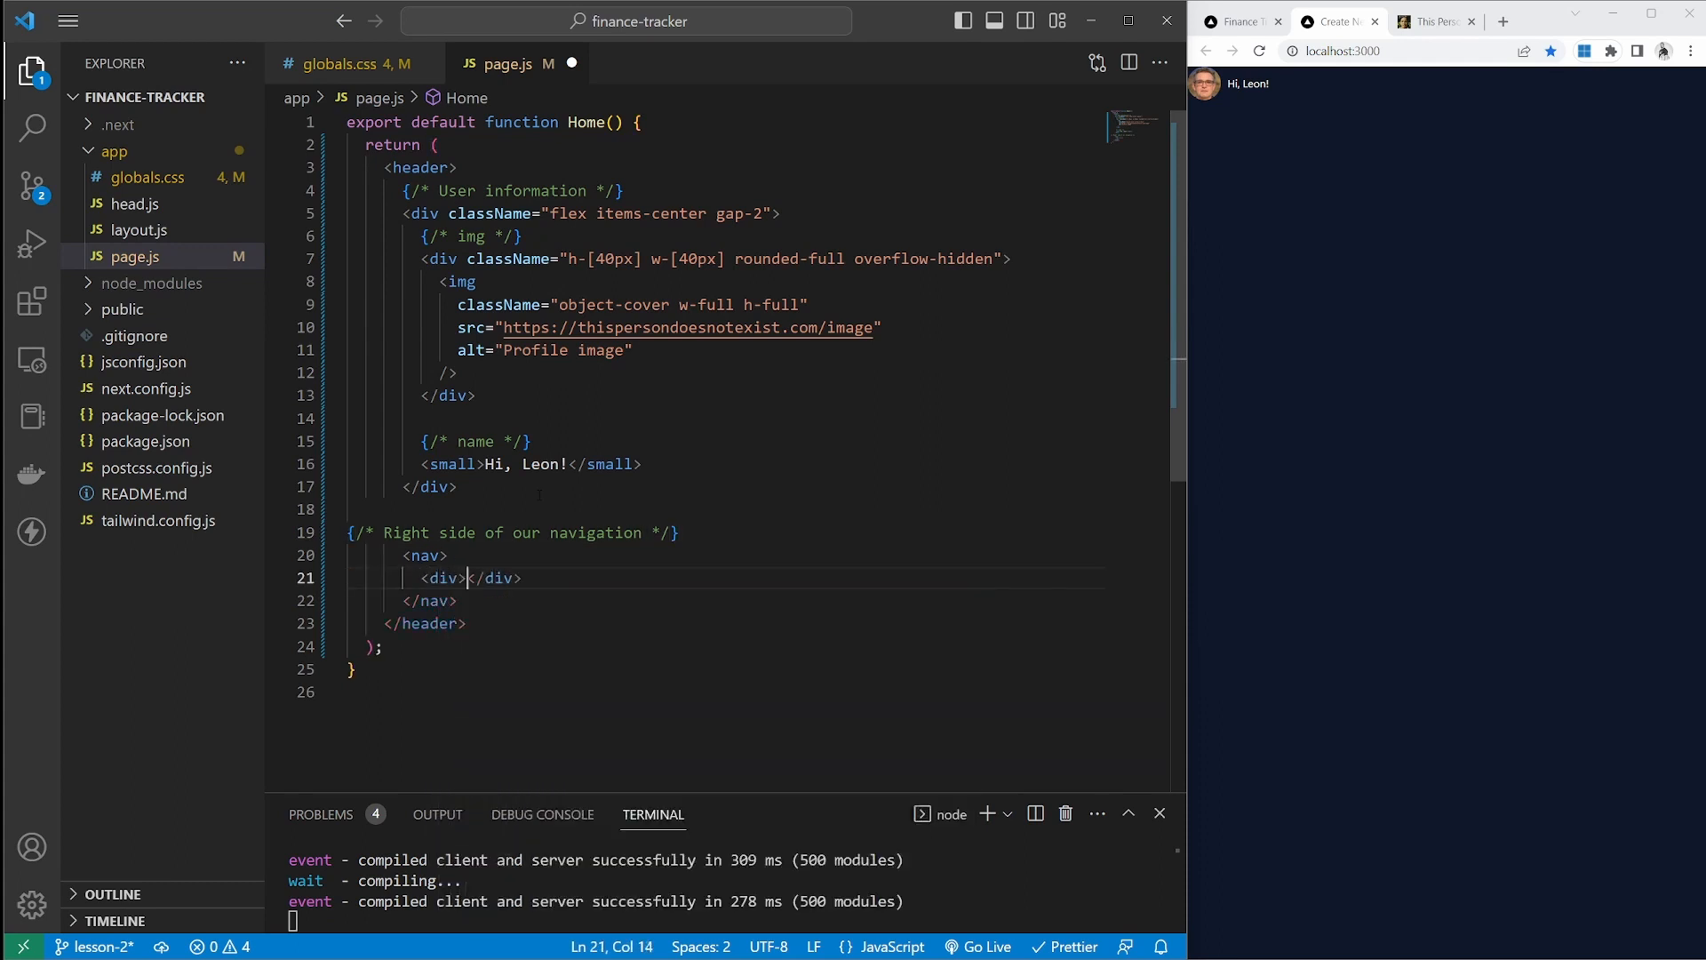
pyautogui.write('Stats Icon')
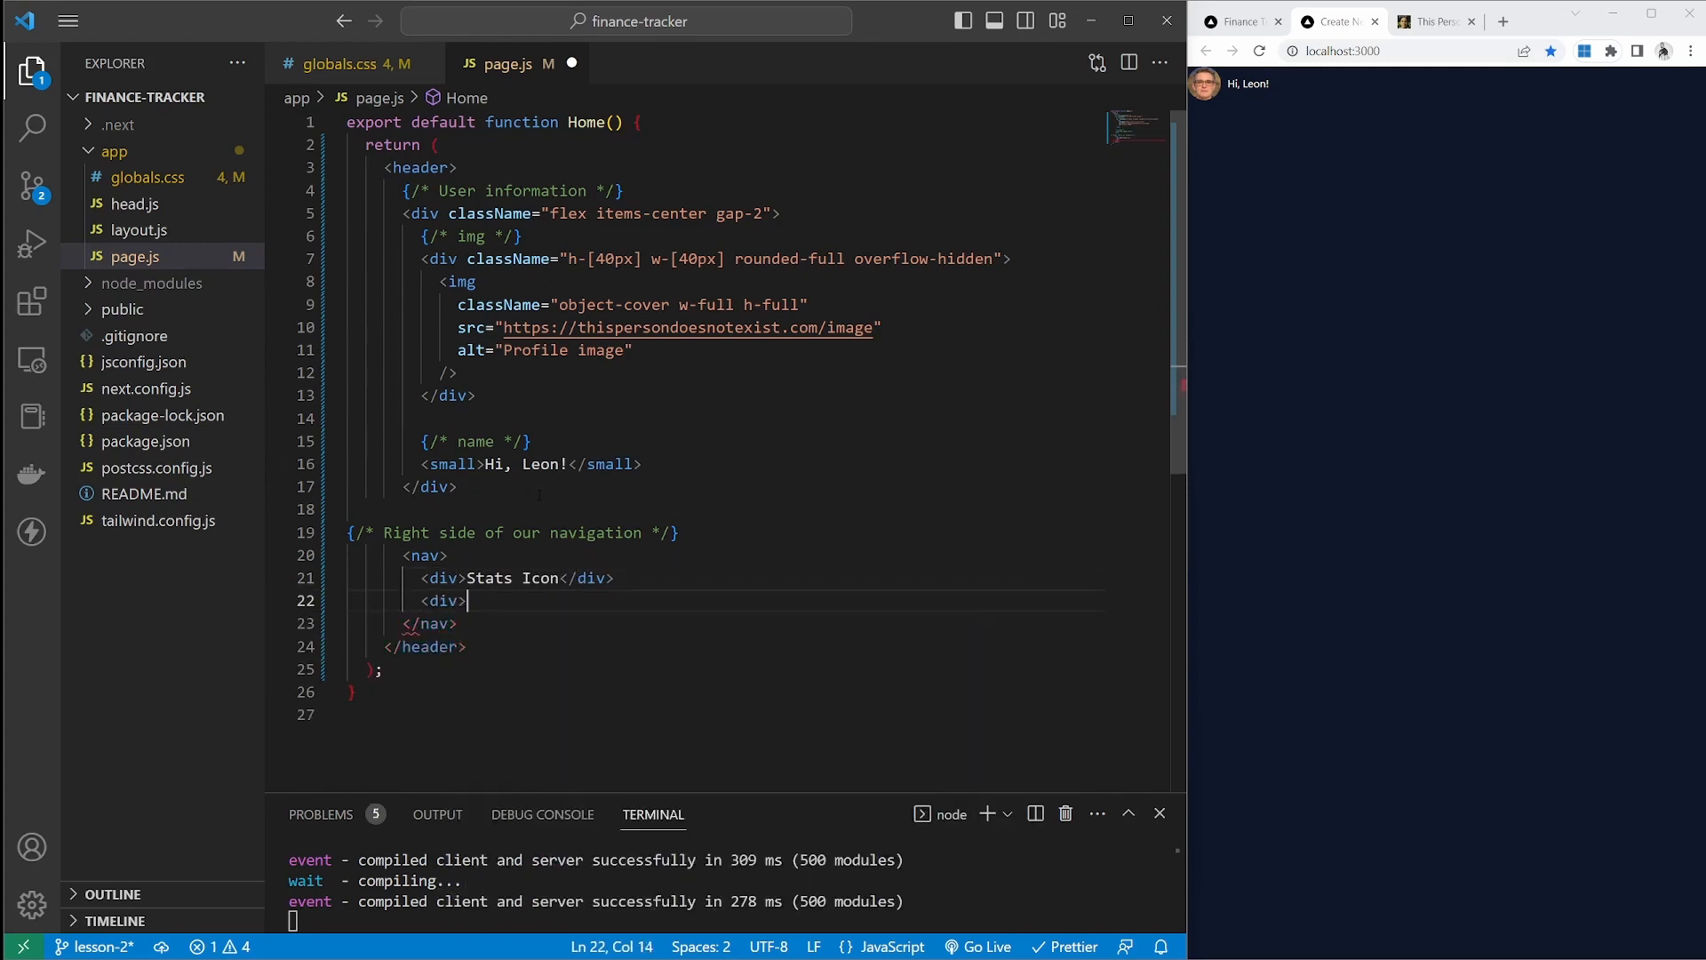
pyautogui.write('Logout Button</div>')
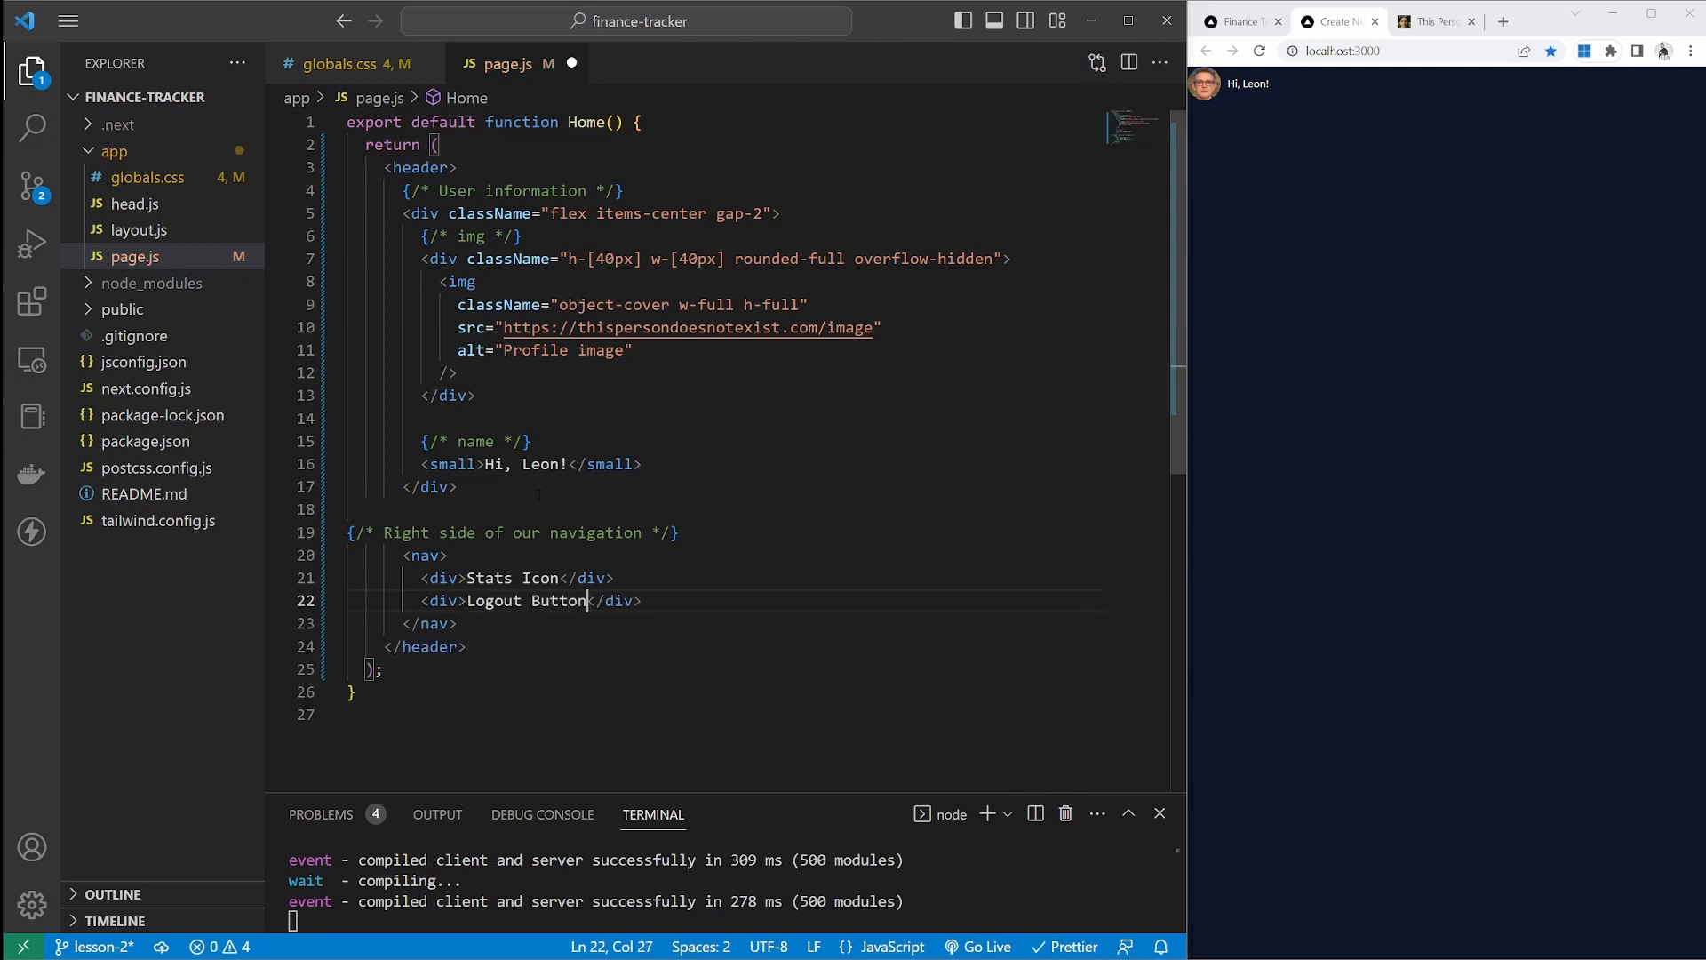
pyautogui.press('ctrl+s')
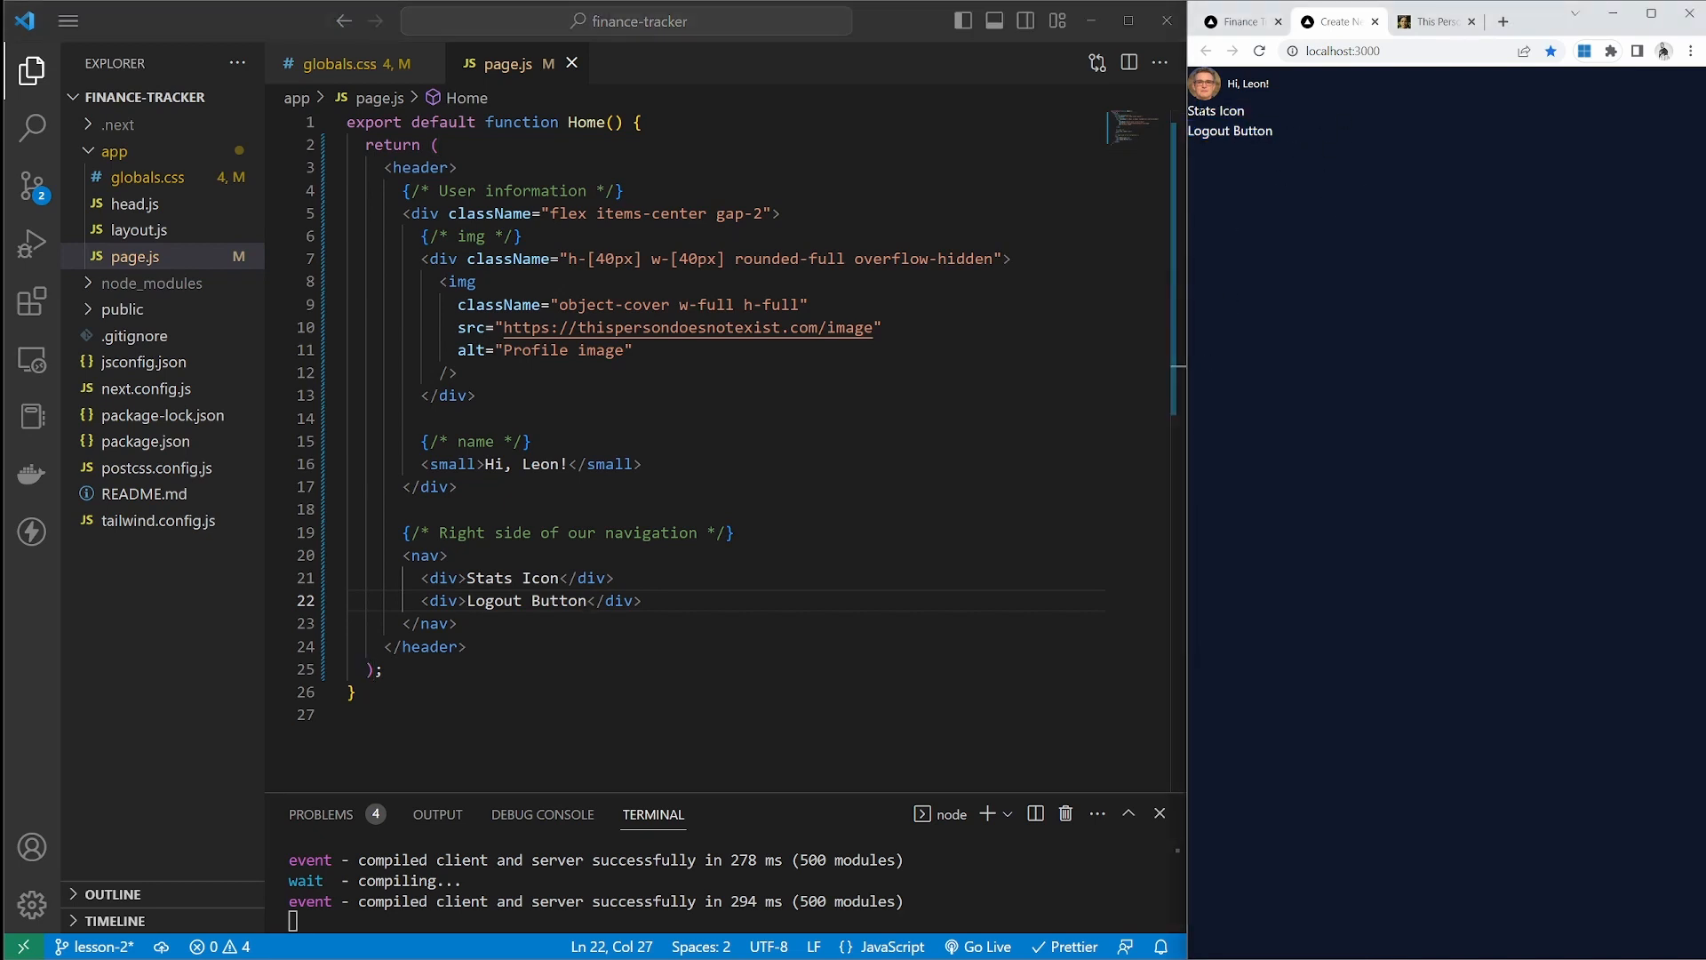
pyautogui.moveTo(1596, 96)
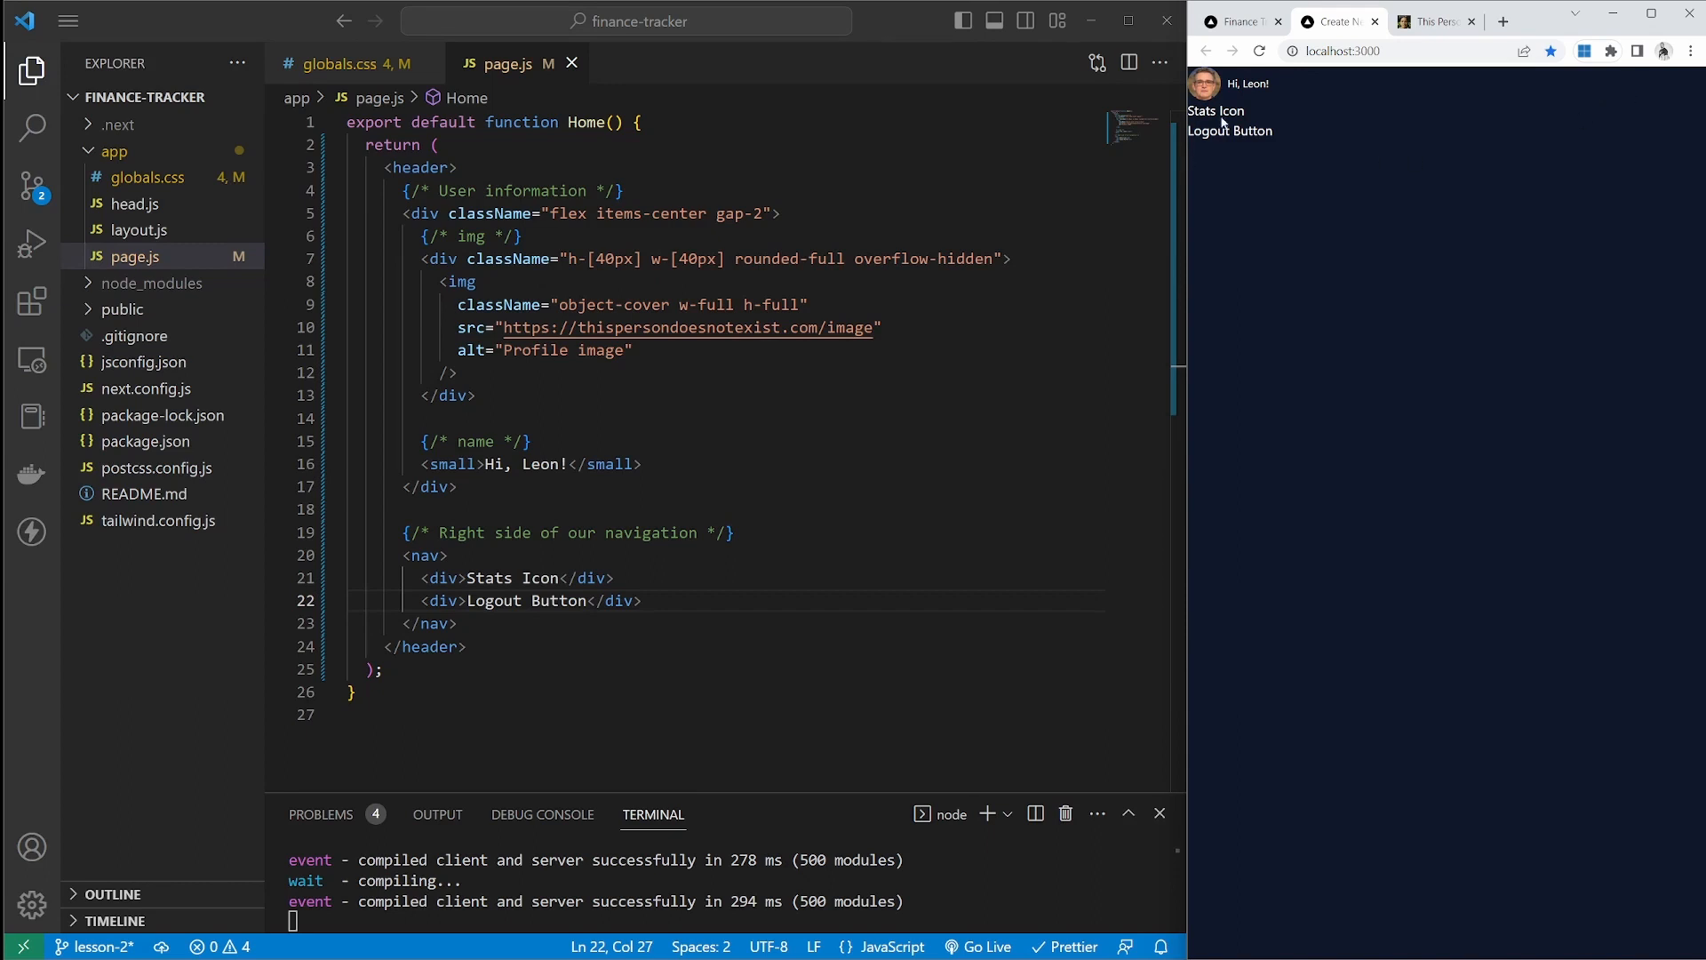
pyautogui.moveTo(1248, 121)
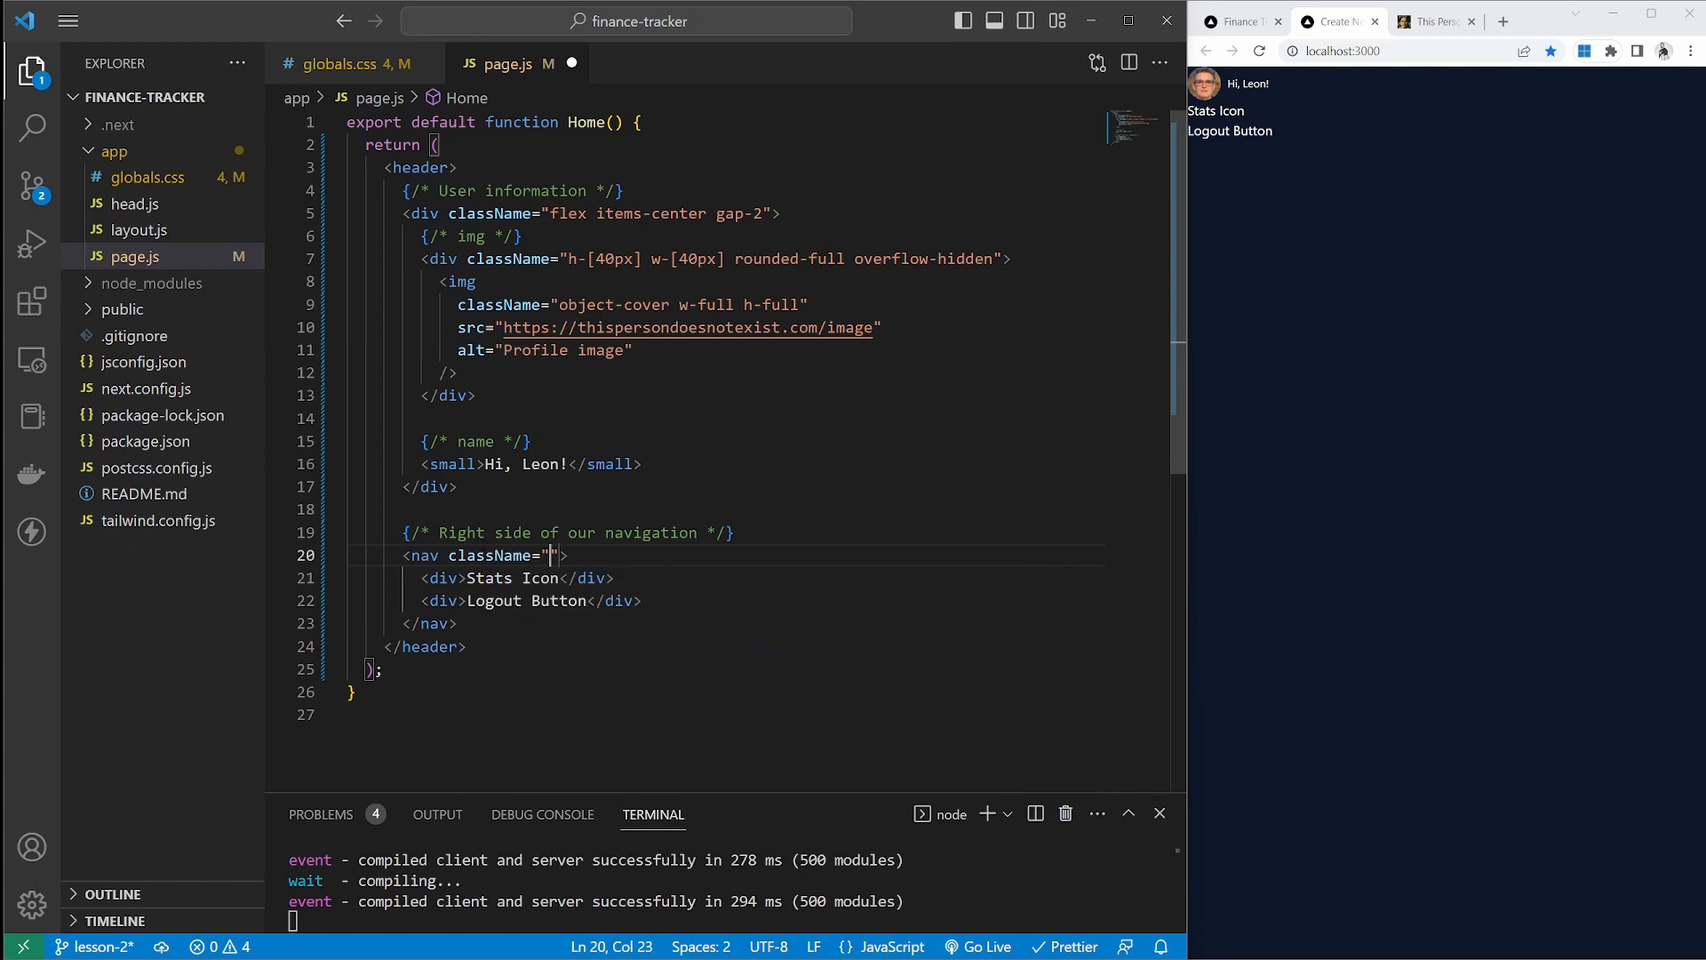
# - Give the nav className flex items-center gap-2
pyautogui.write('flex')
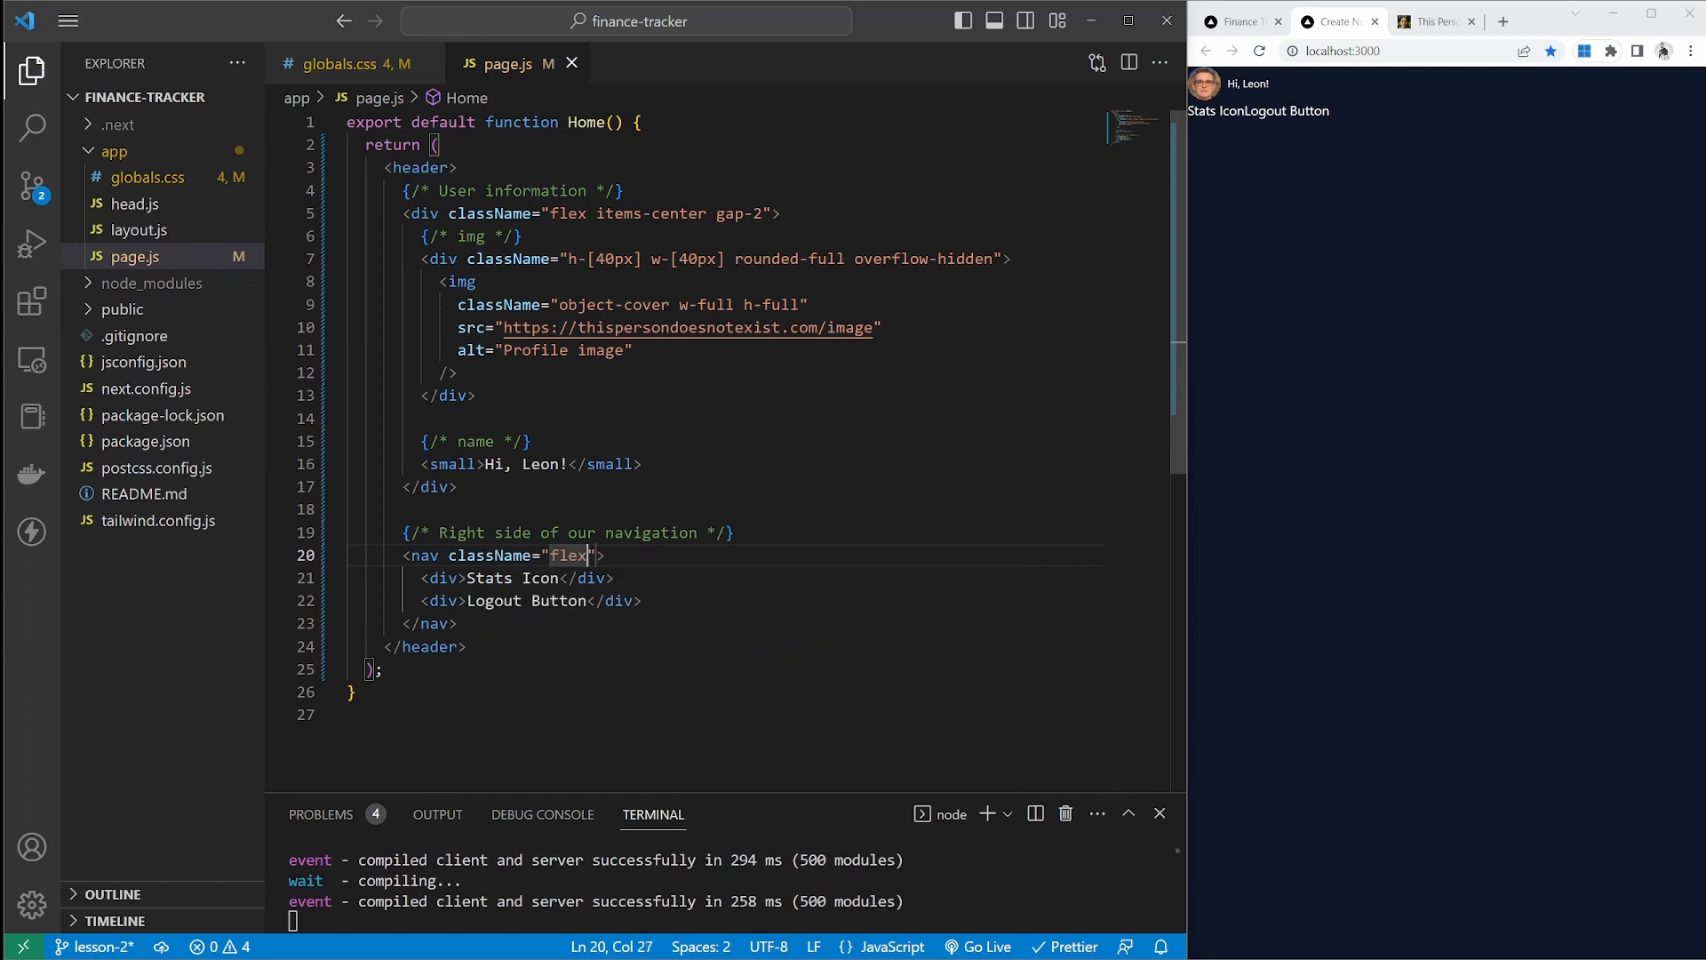
pyautogui.write('items-c')
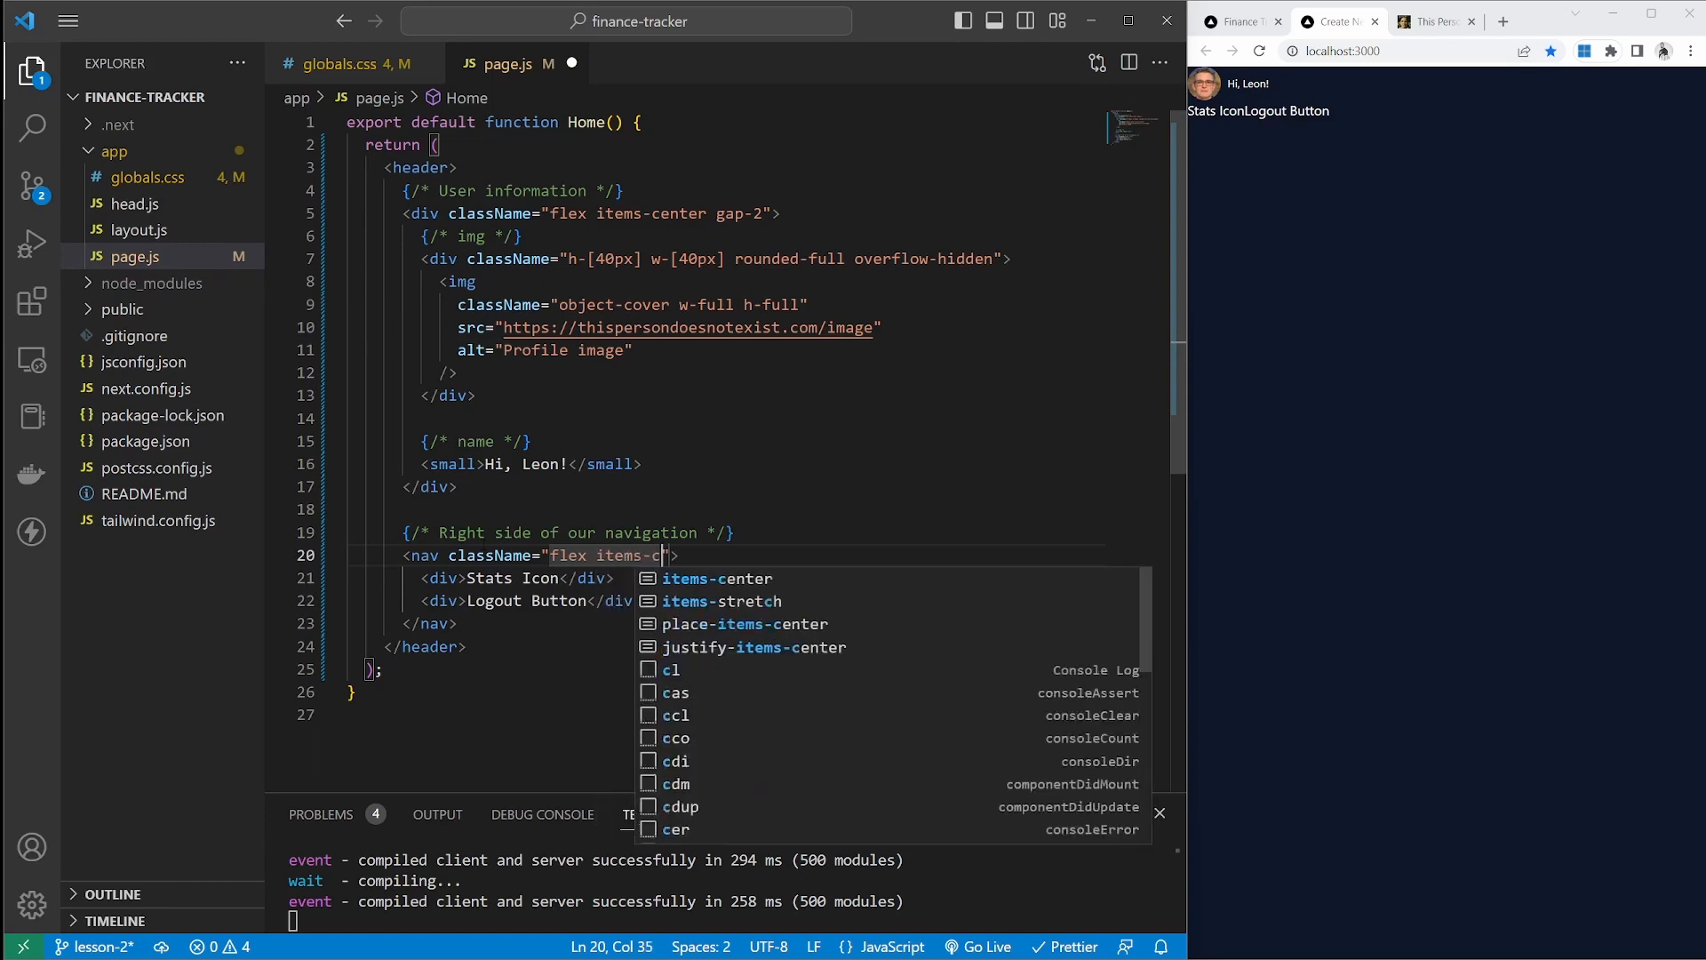
pyautogui.write('gap-2')
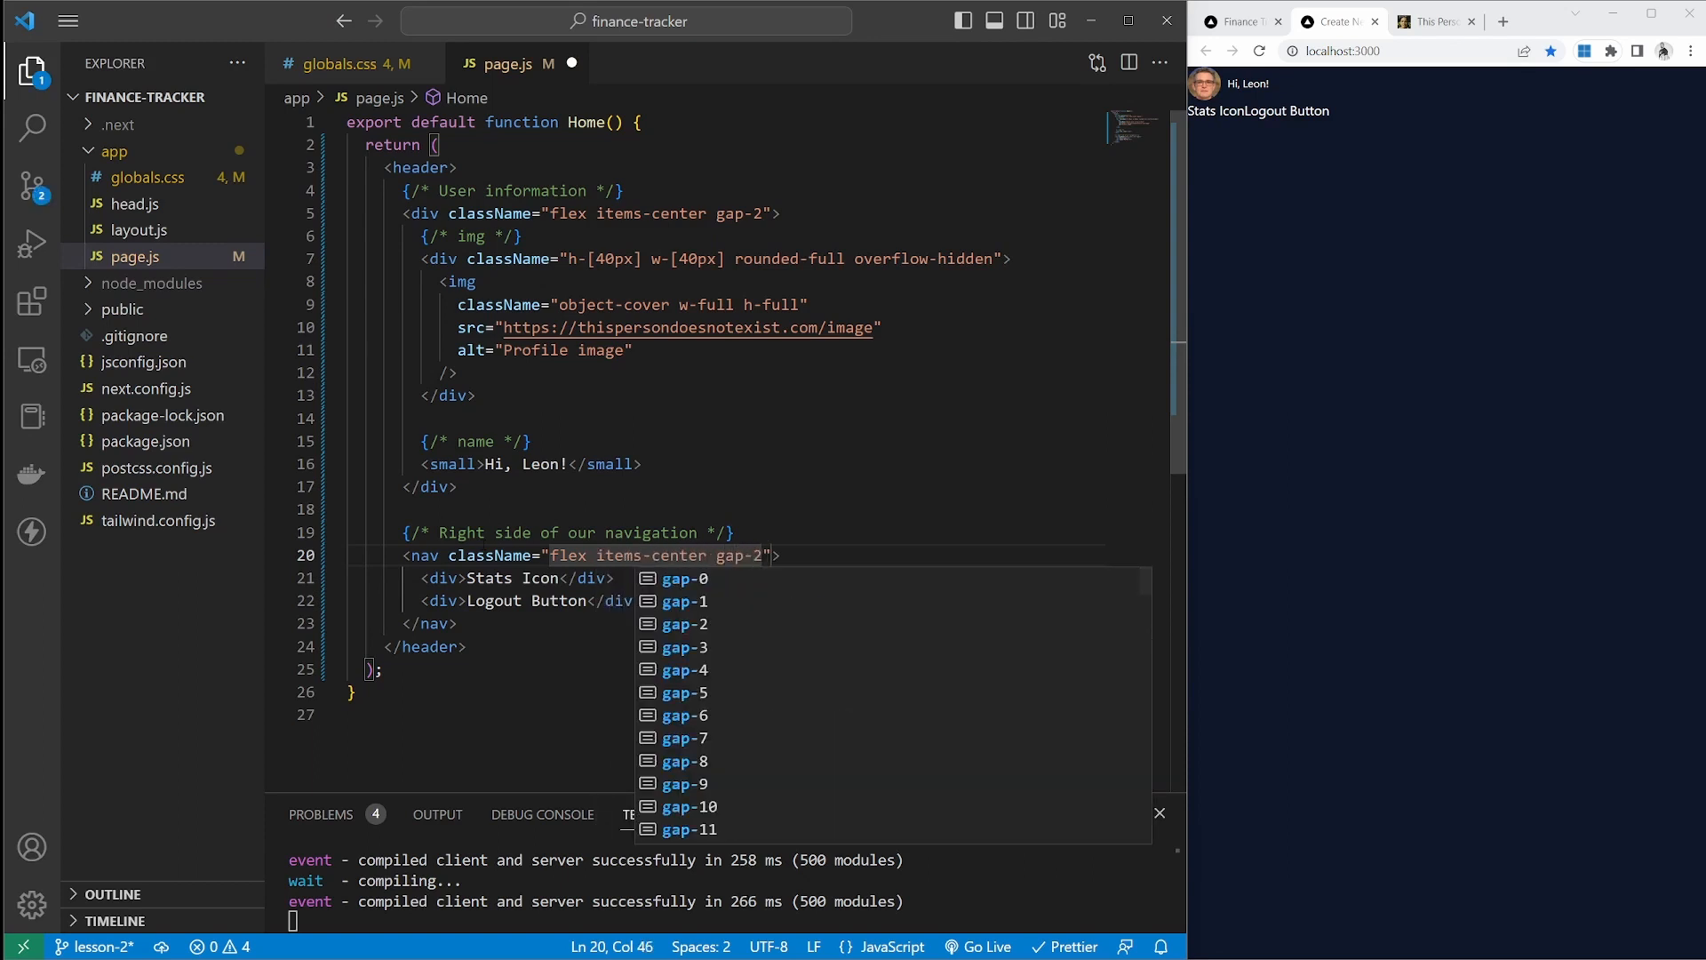
pyautogui.press('Escape')
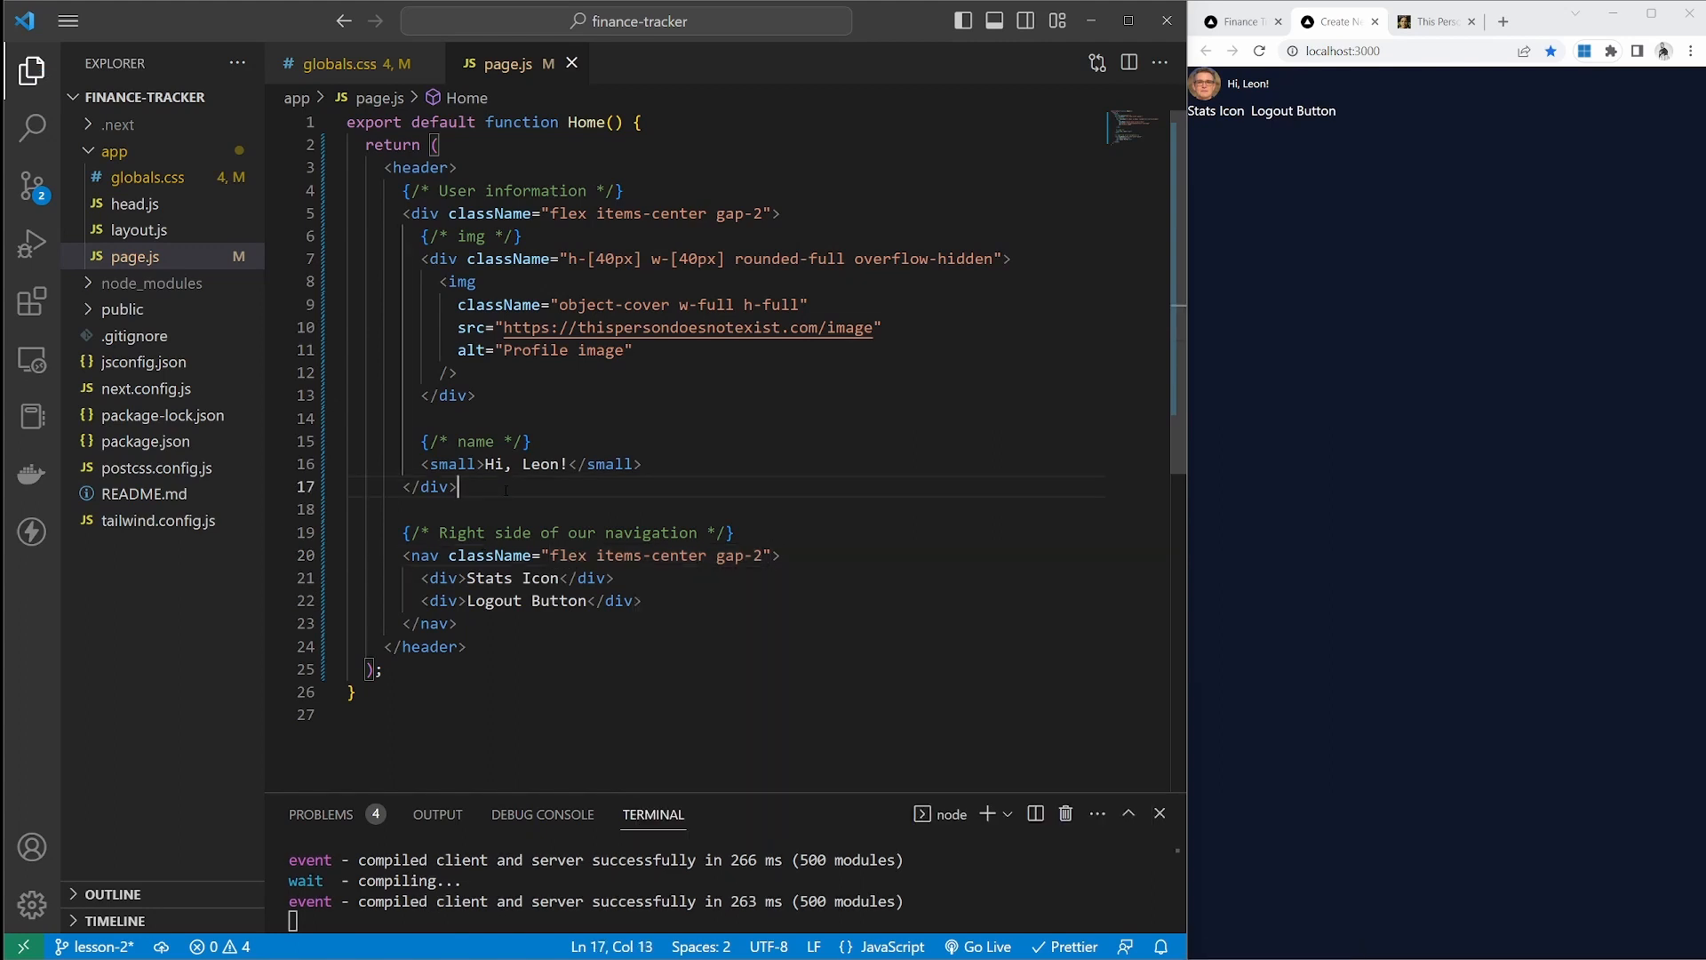
# - Give the header className flex items-center justify-between so its content spreads apart
pyautogui.click(457, 167)
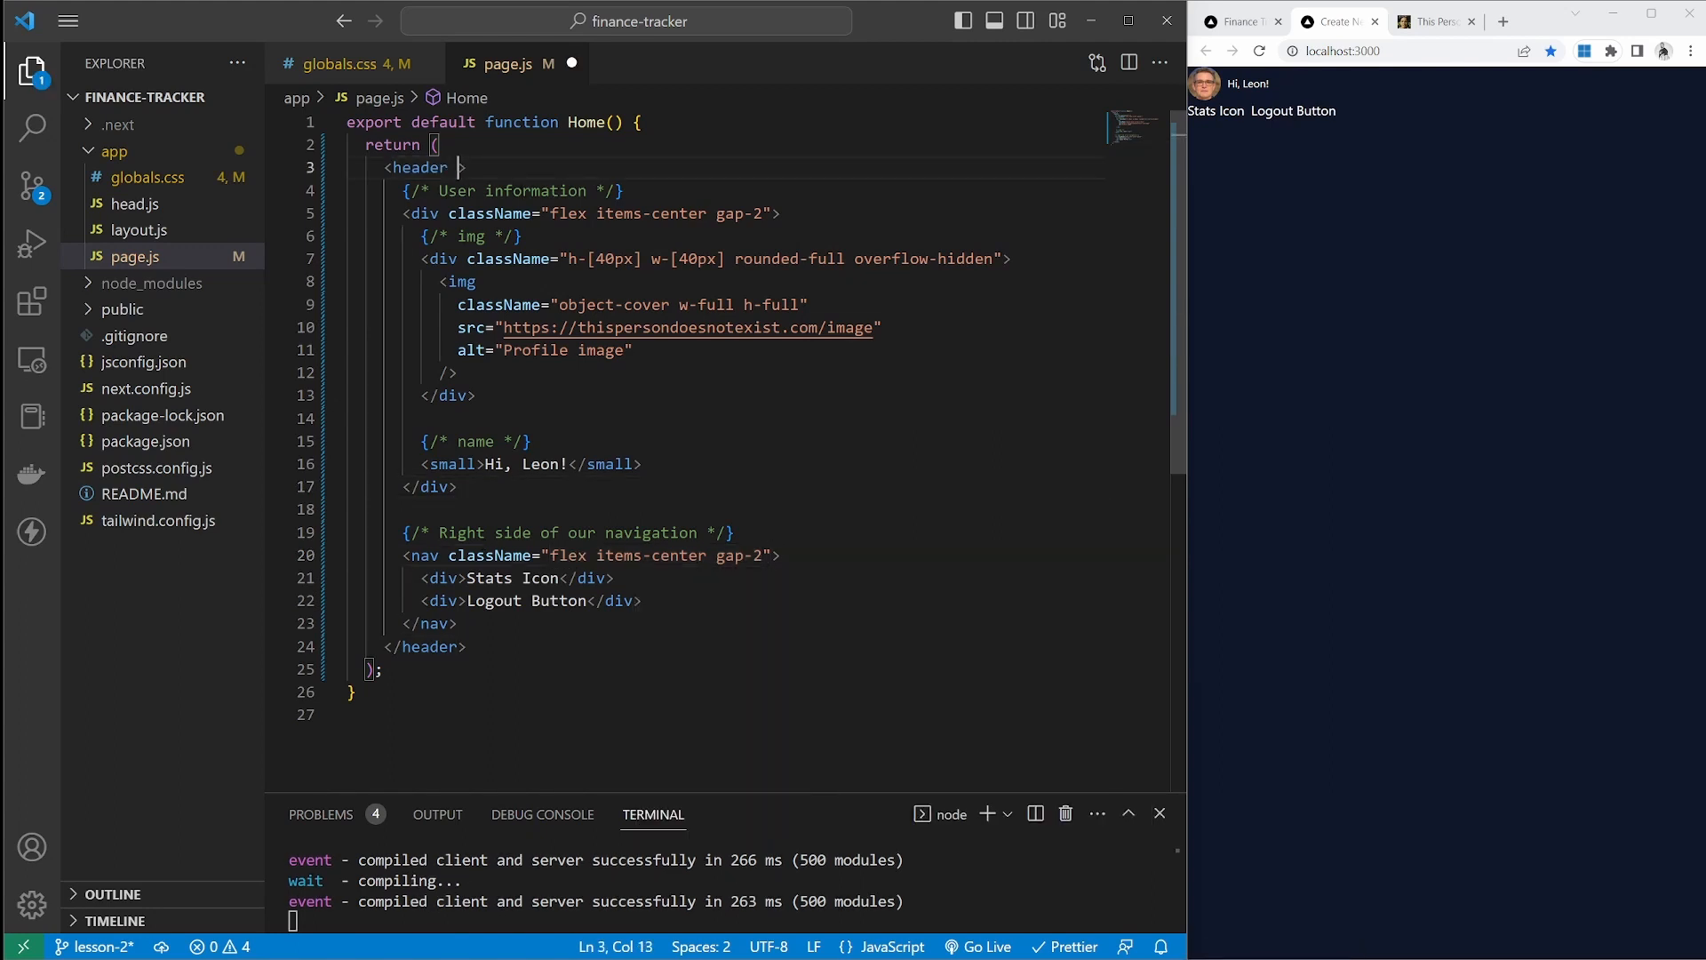
pyautogui.write('className=""')
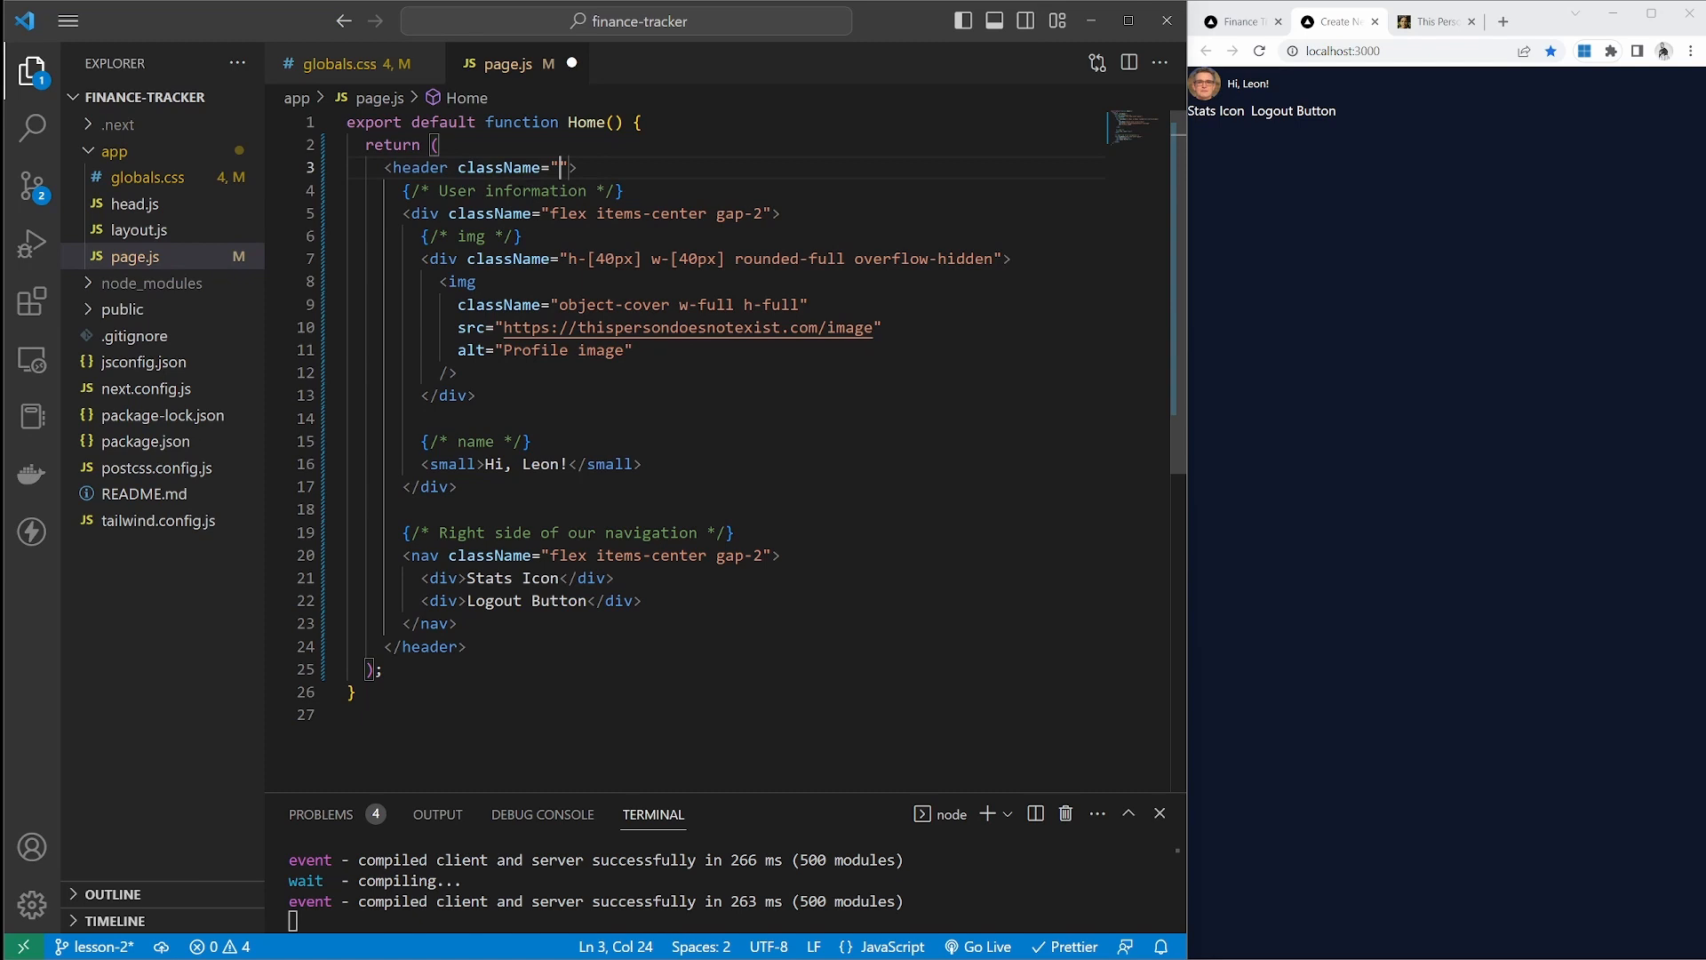
pyautogui.write('flex items-center justify-between')
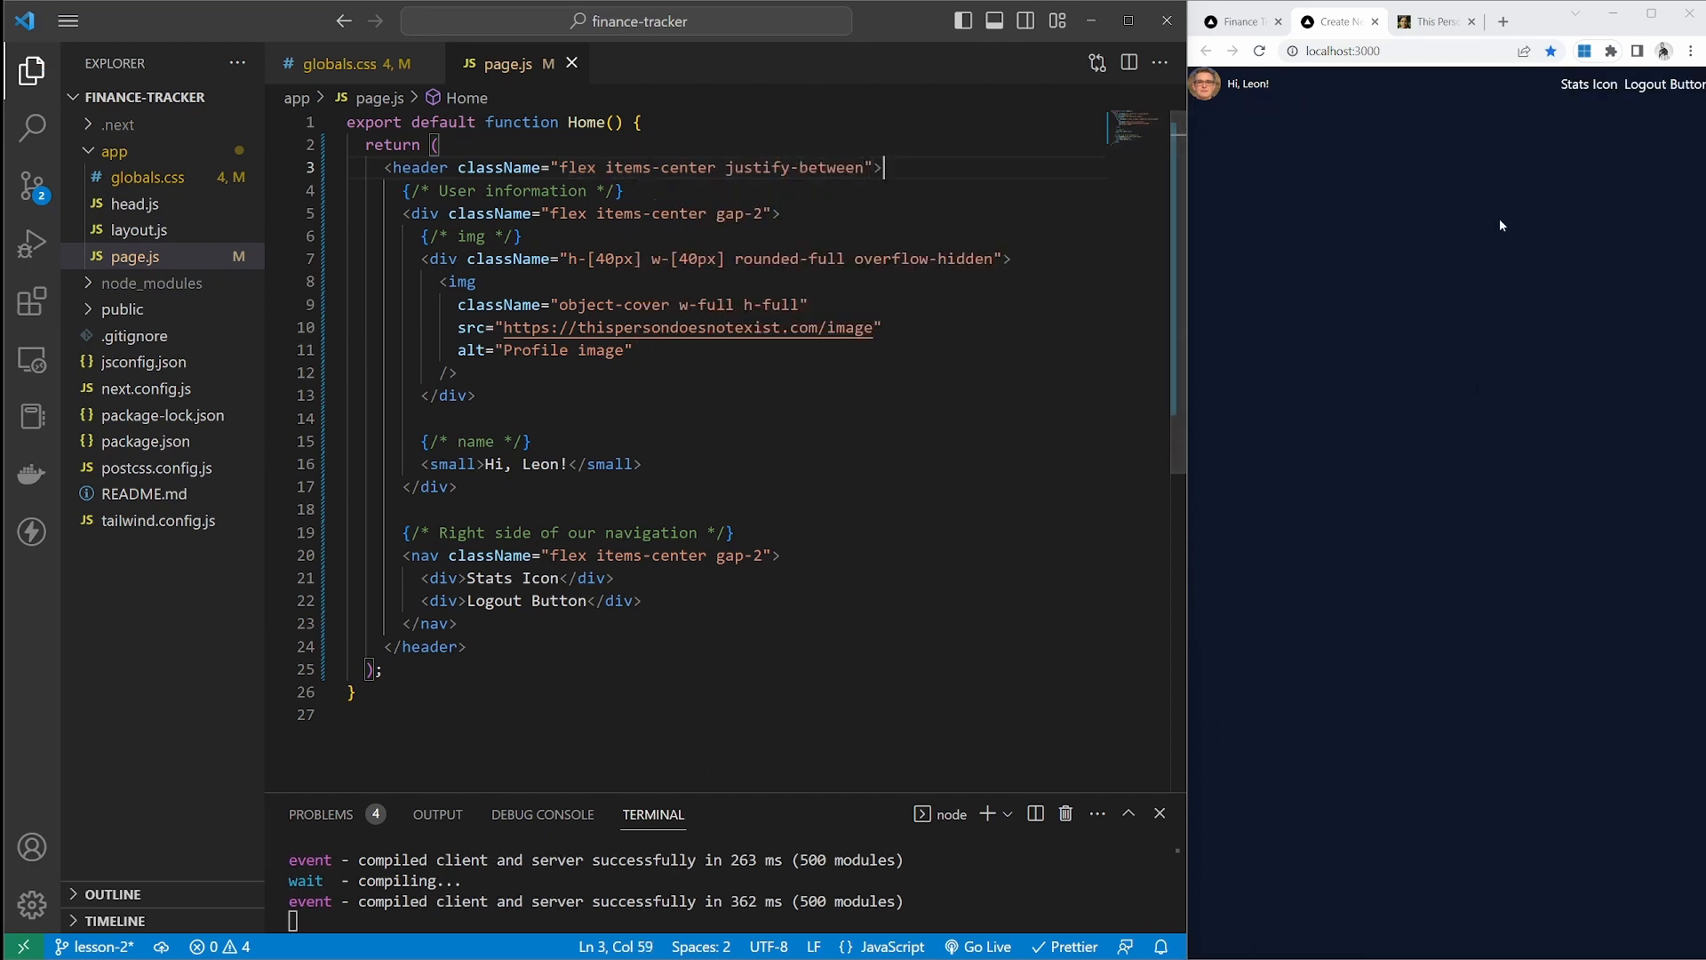
pyautogui.moveTo(1282, 96)
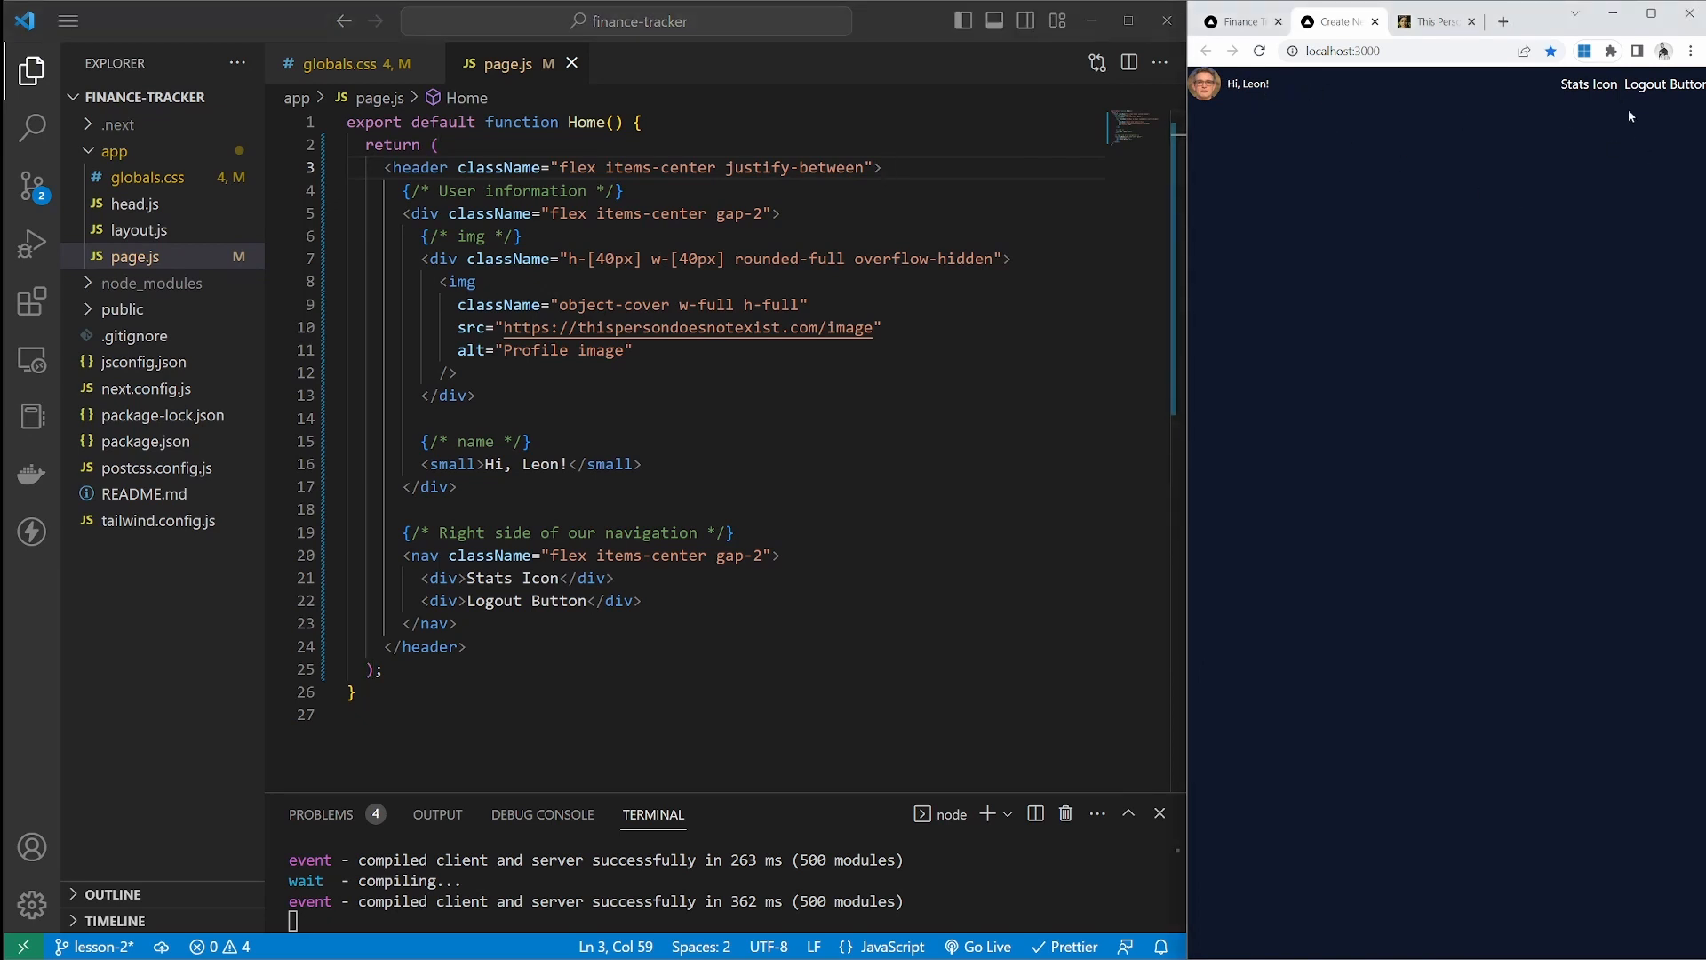
pyautogui.moveTo(1683, 69)
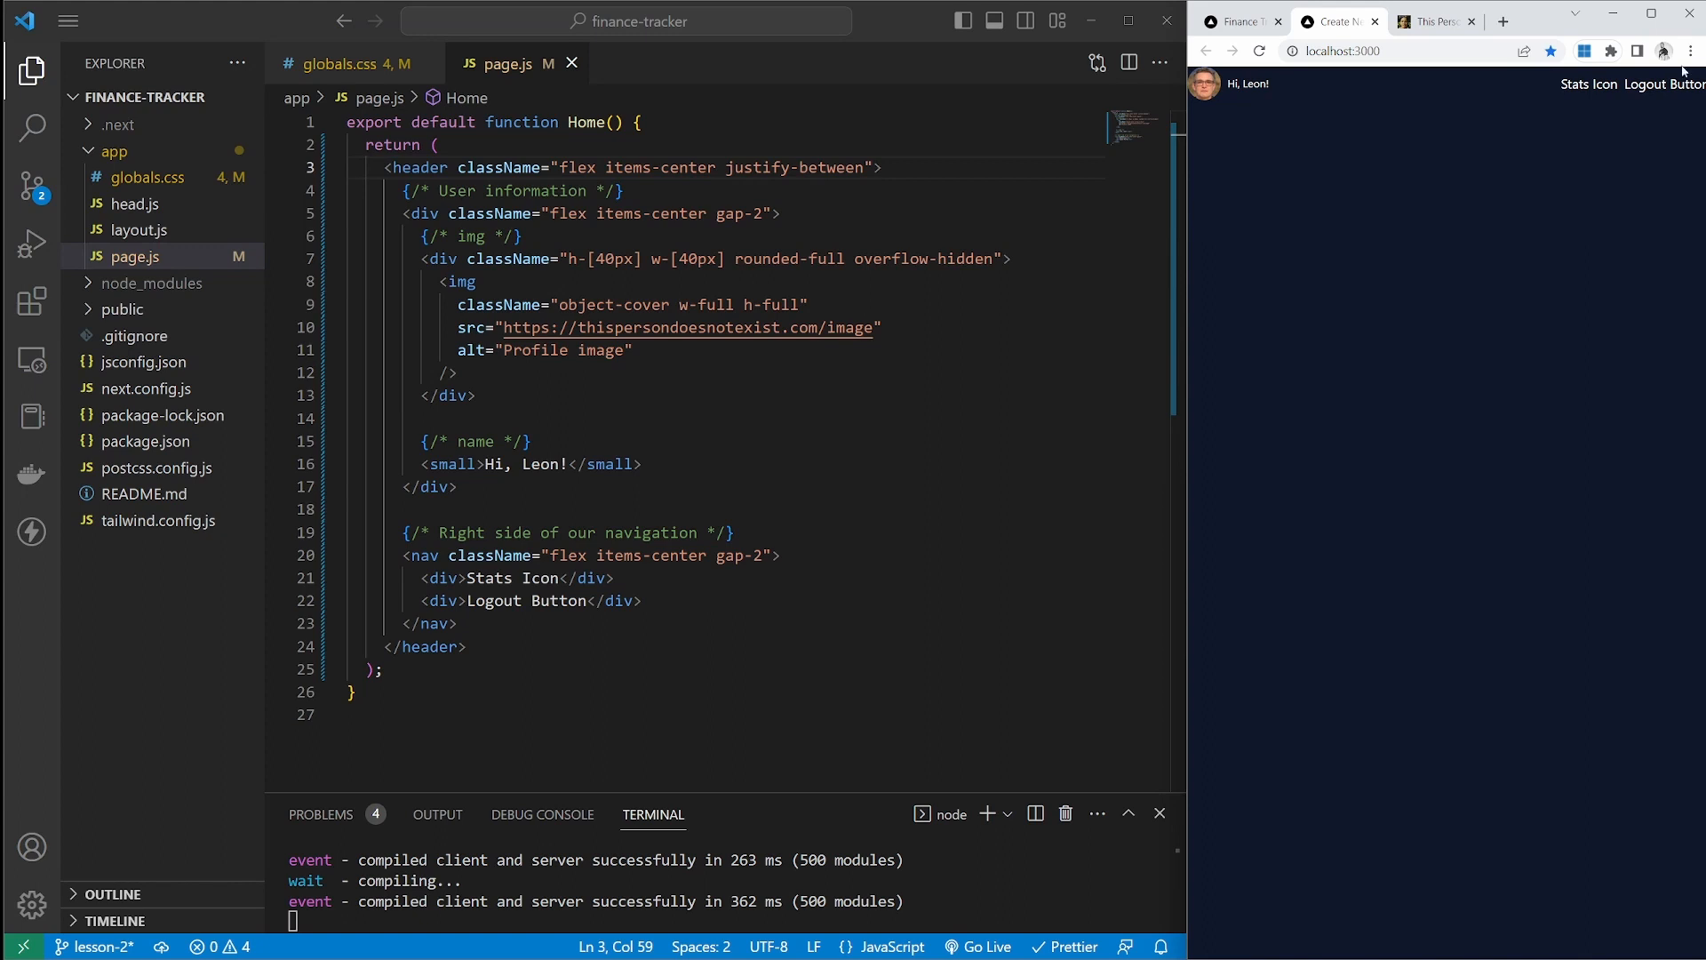
pyautogui.moveTo(1568, 109)
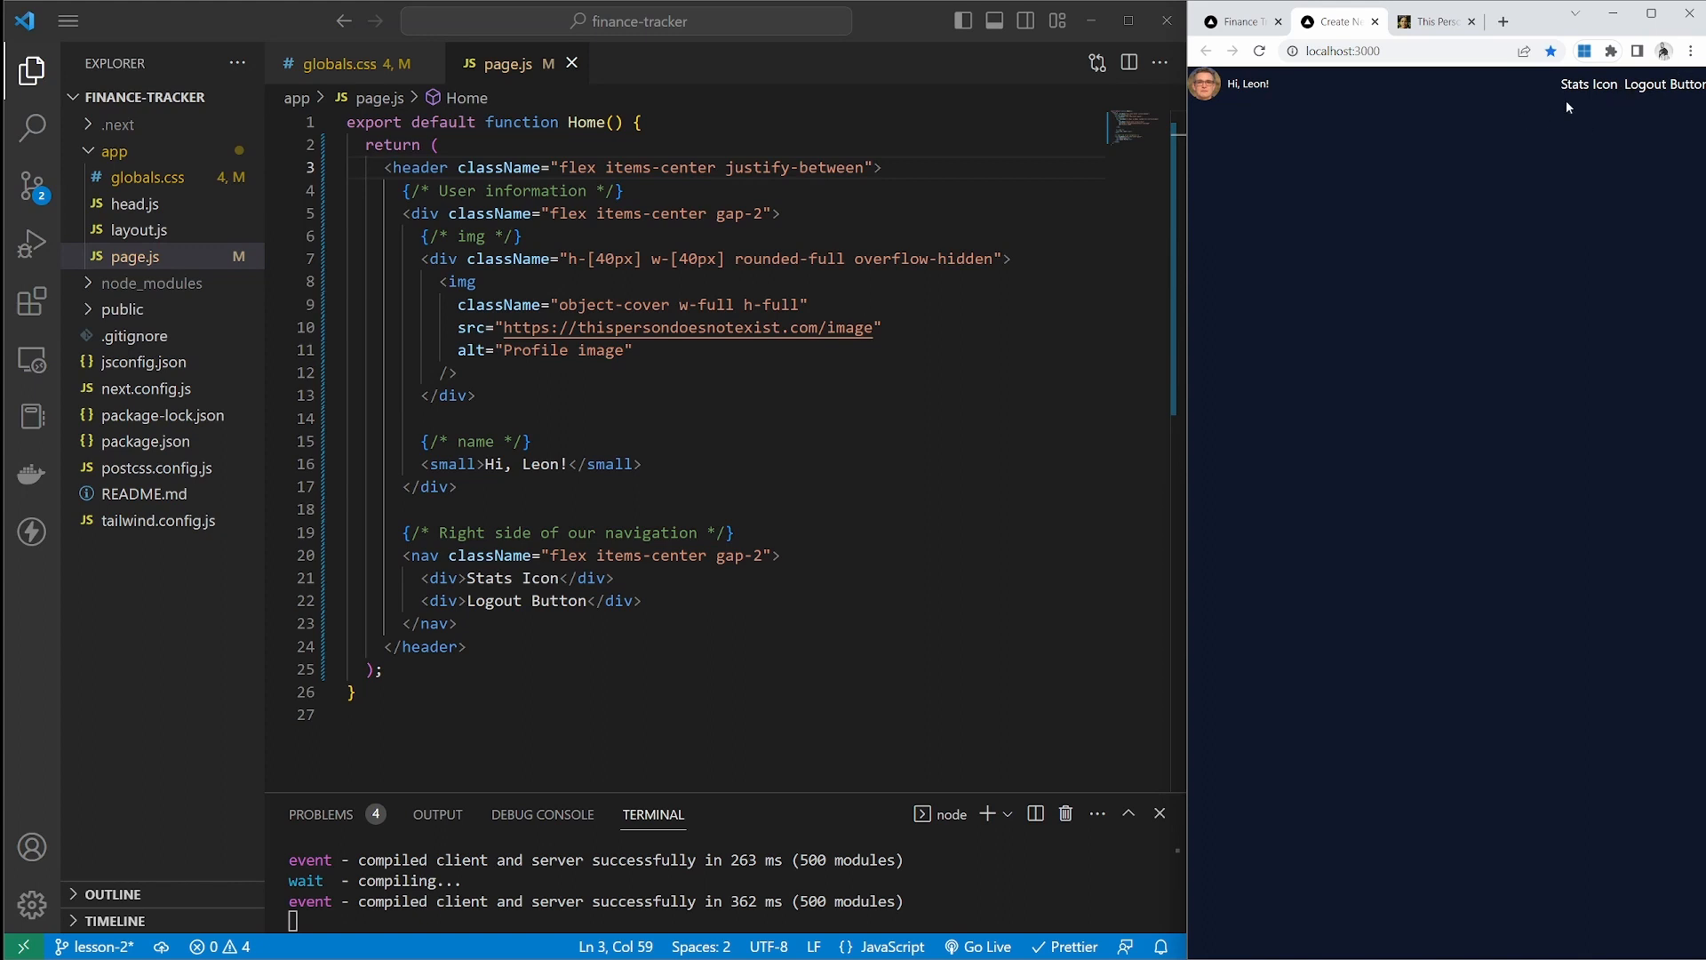
pyautogui.moveTo(1600, 128)
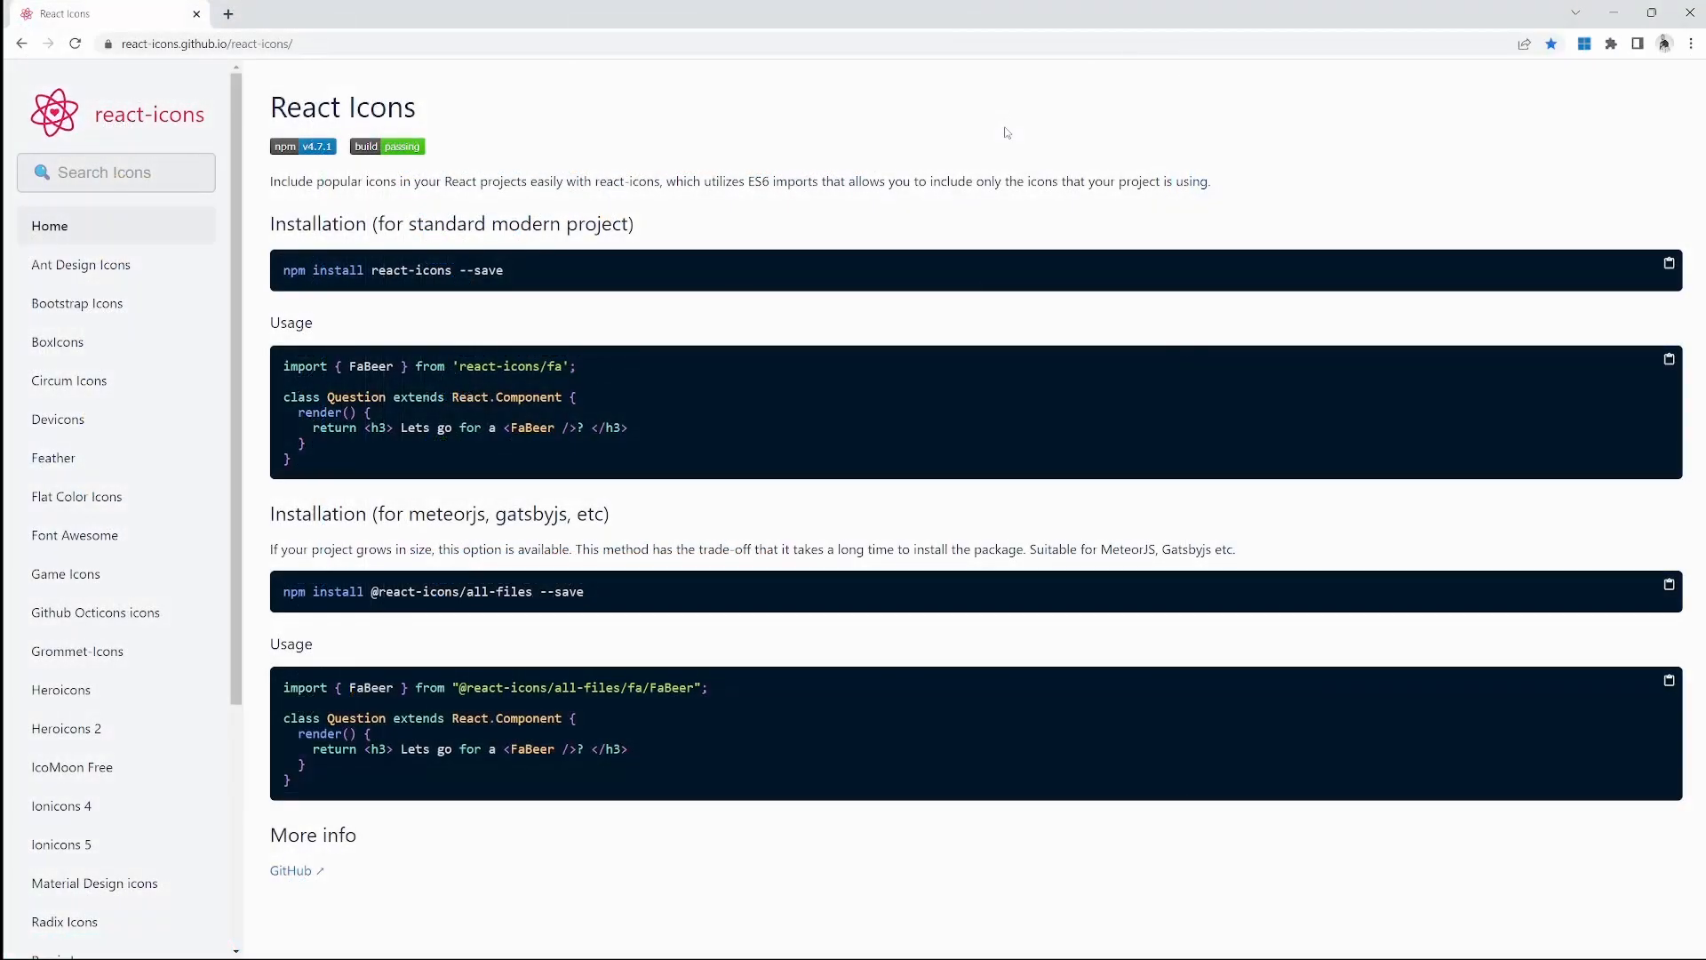
pyautogui.moveTo(980, 135)
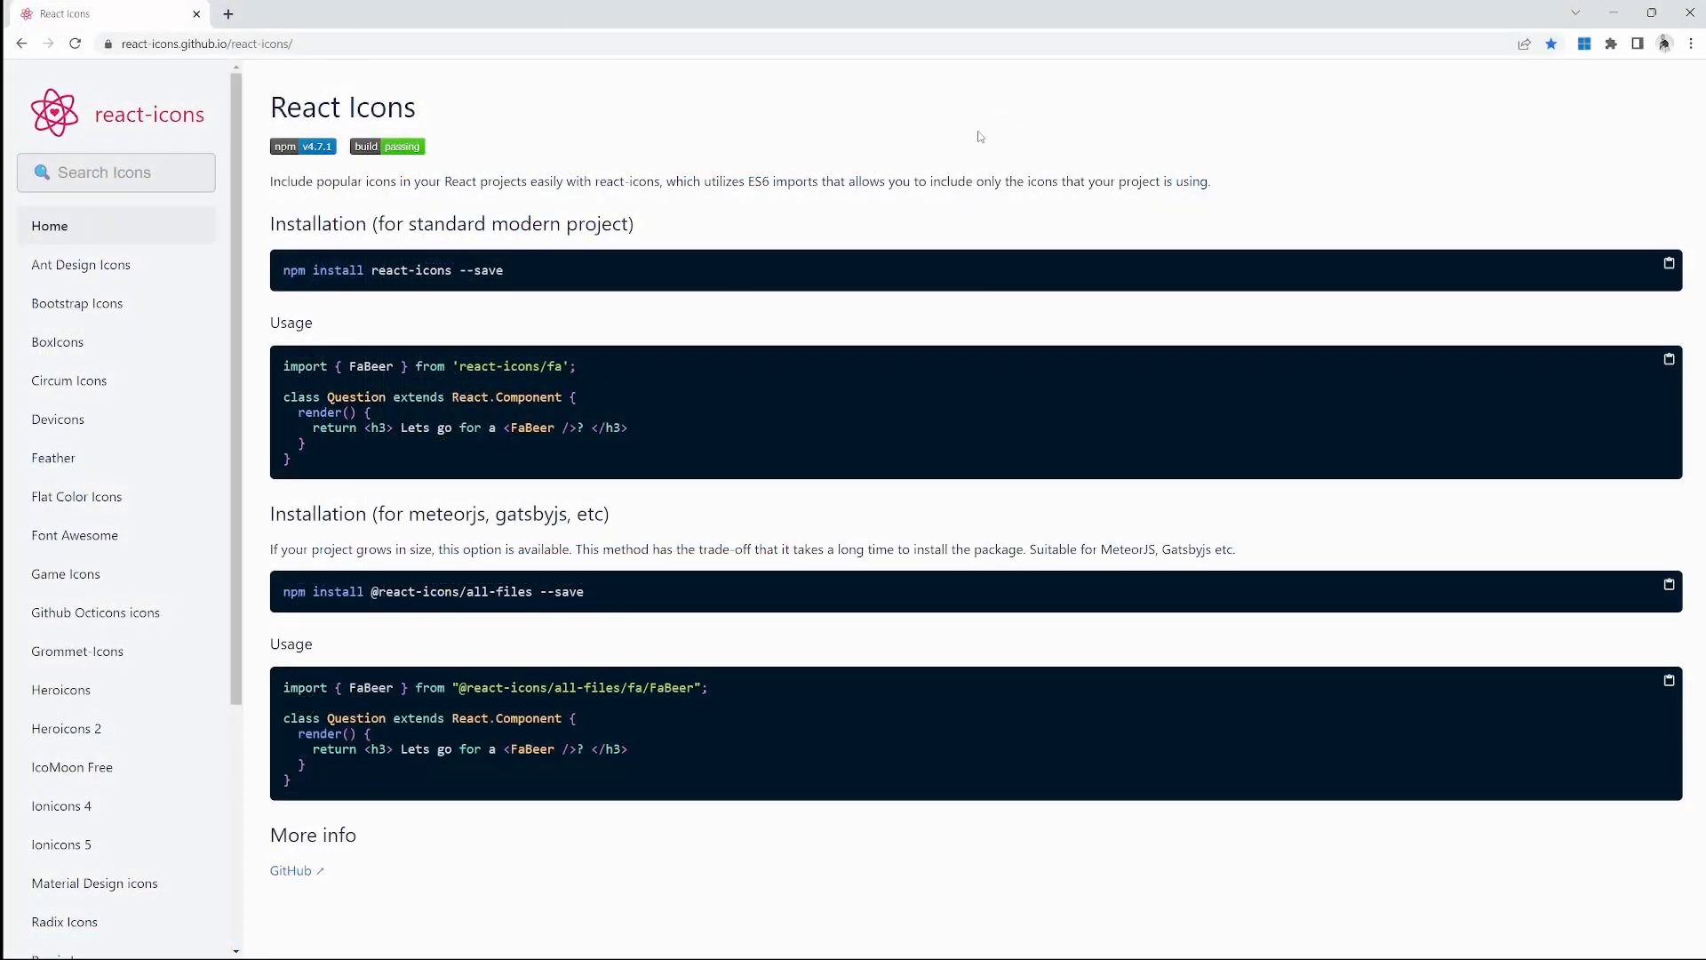
pyautogui.moveTo(256, 131)
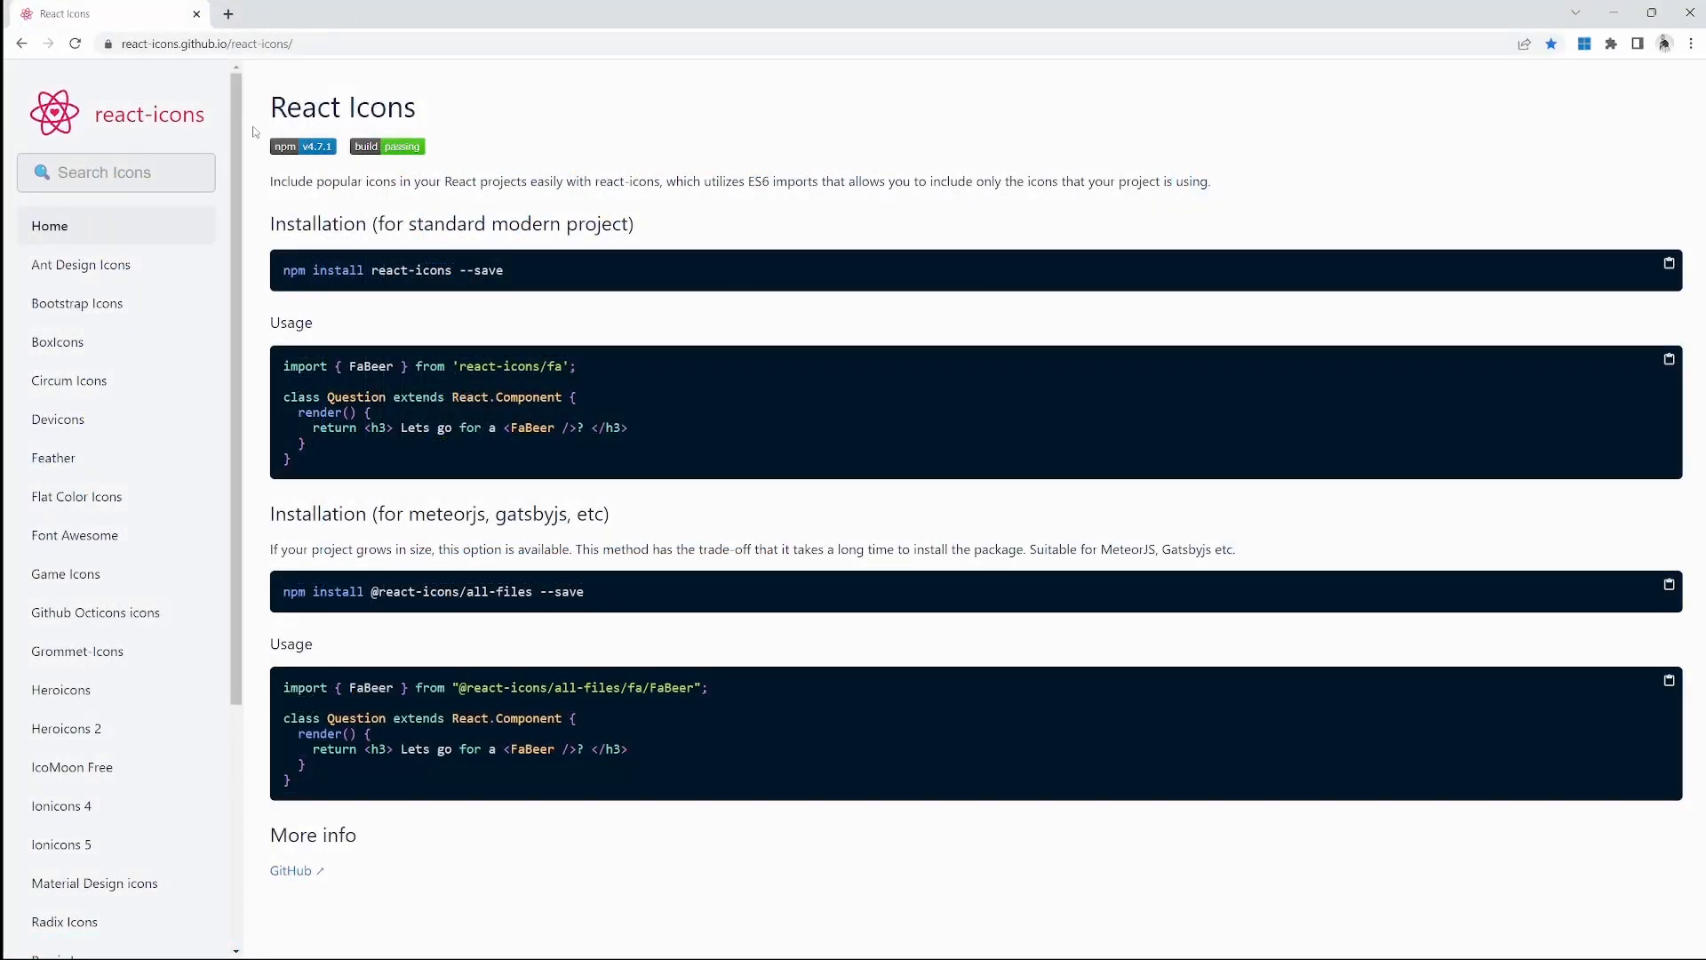
pyautogui.moveTo(656, 278)
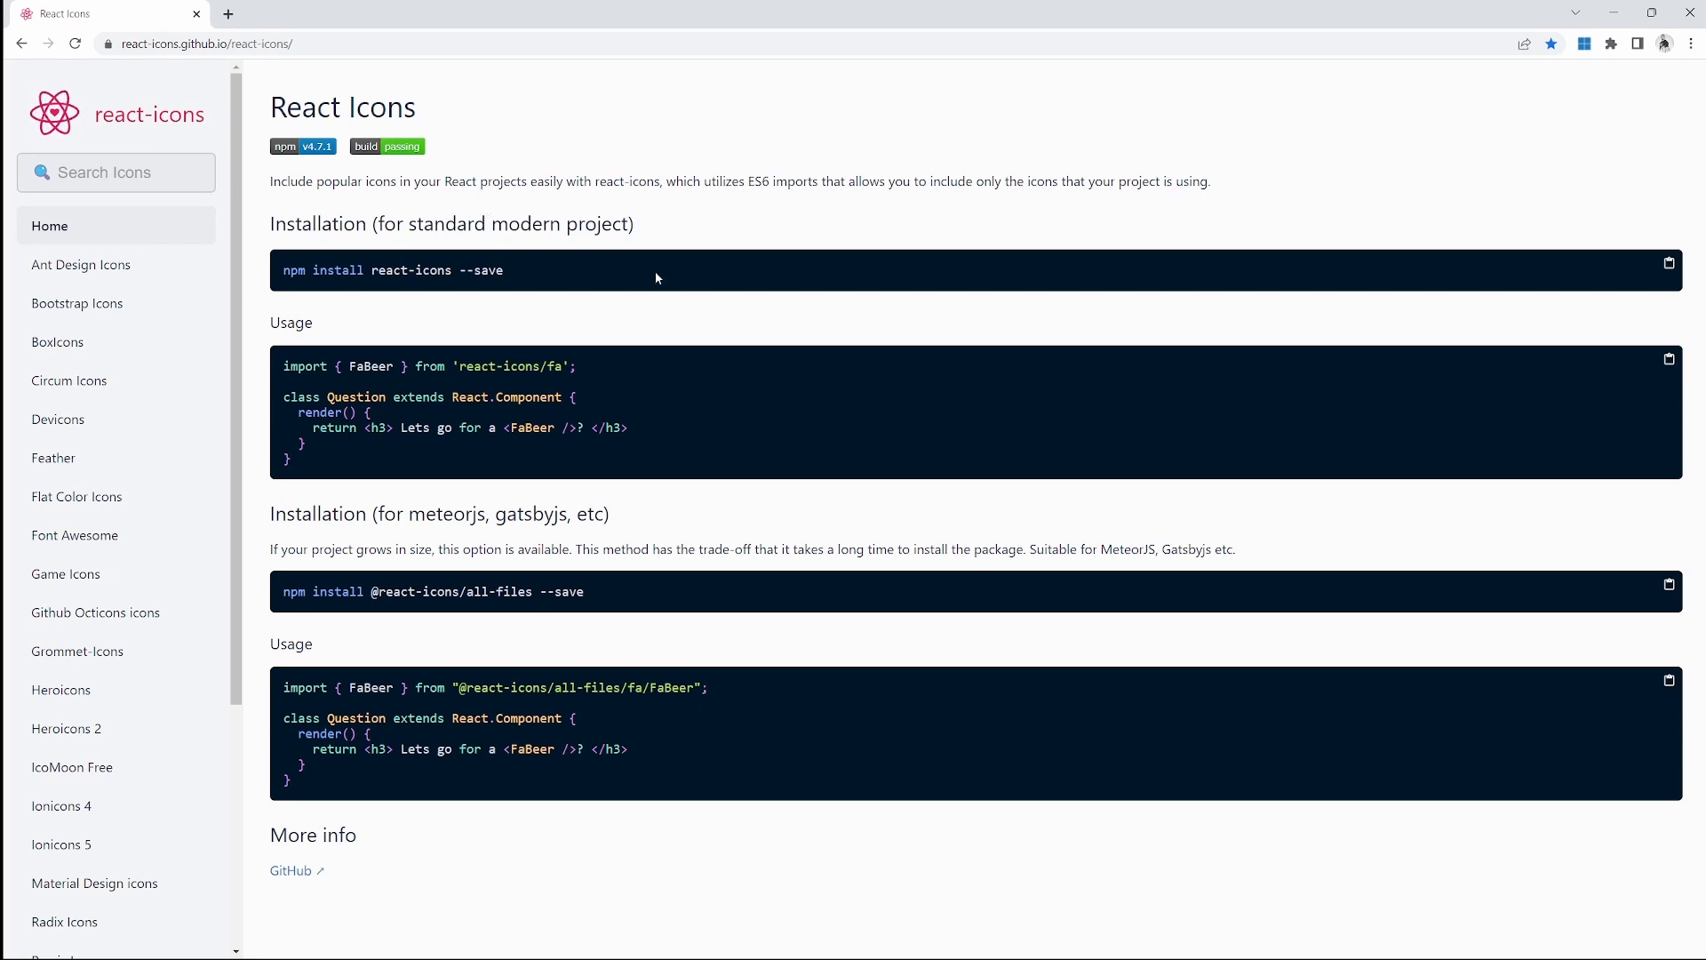
pyautogui.moveTo(338, 265)
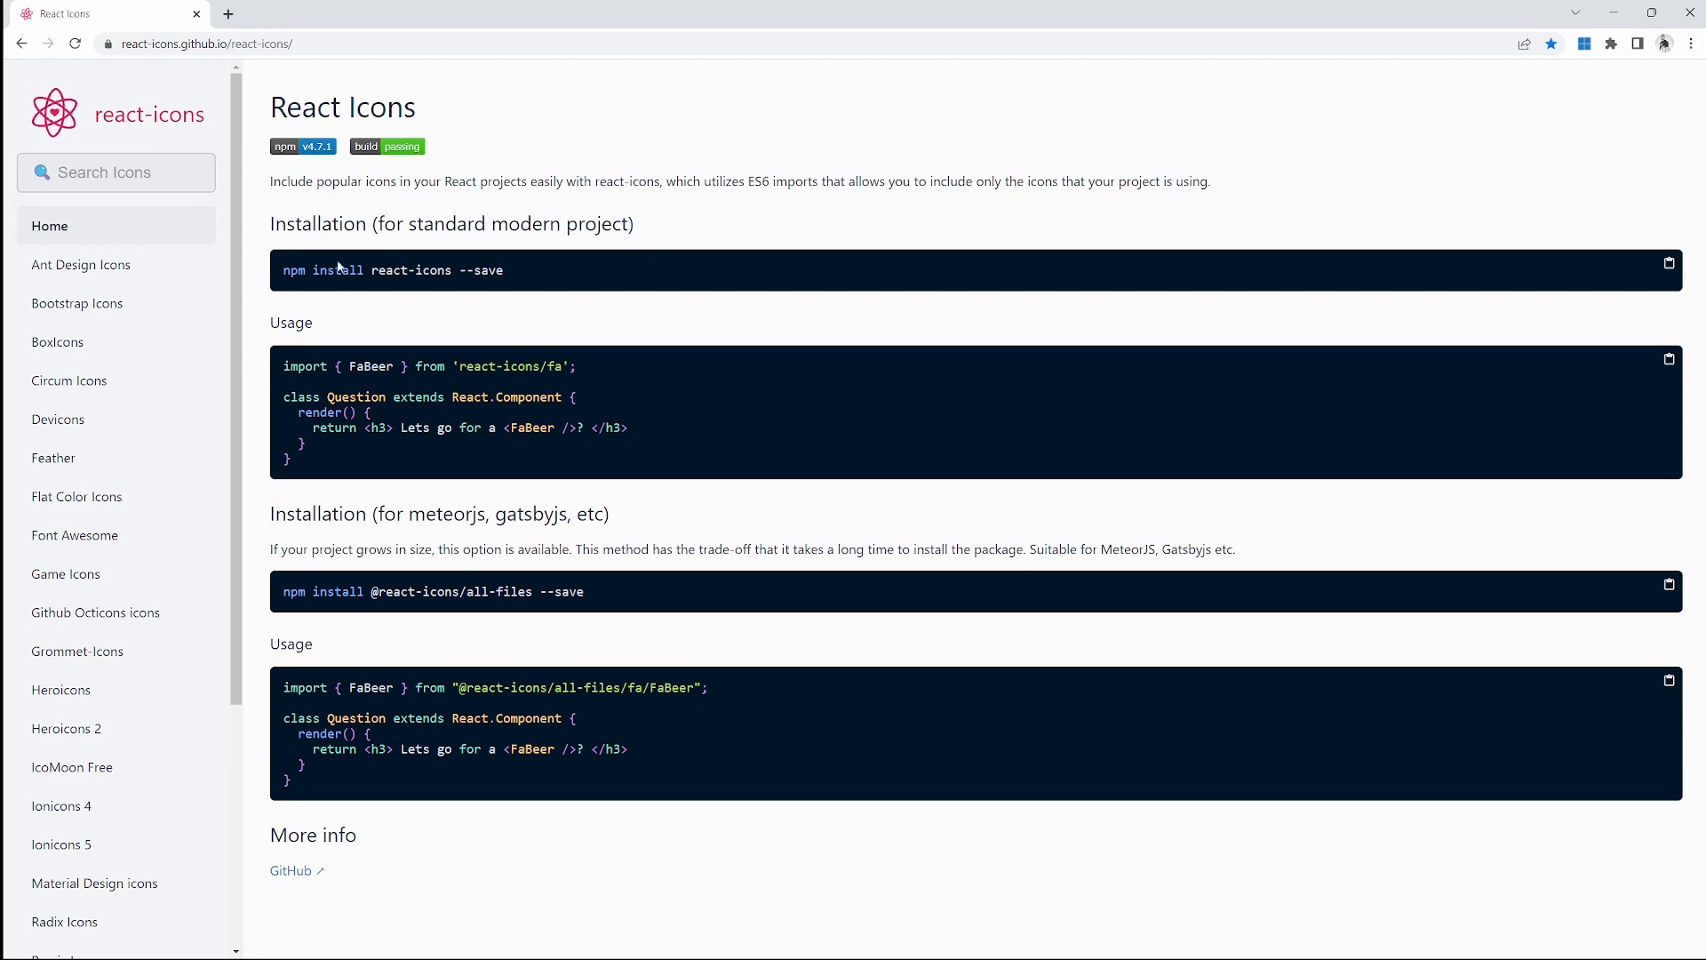
# - Select the 'npm install react-icons --save' command on the React Icons site
pyautogui.tripleClick(391, 271)
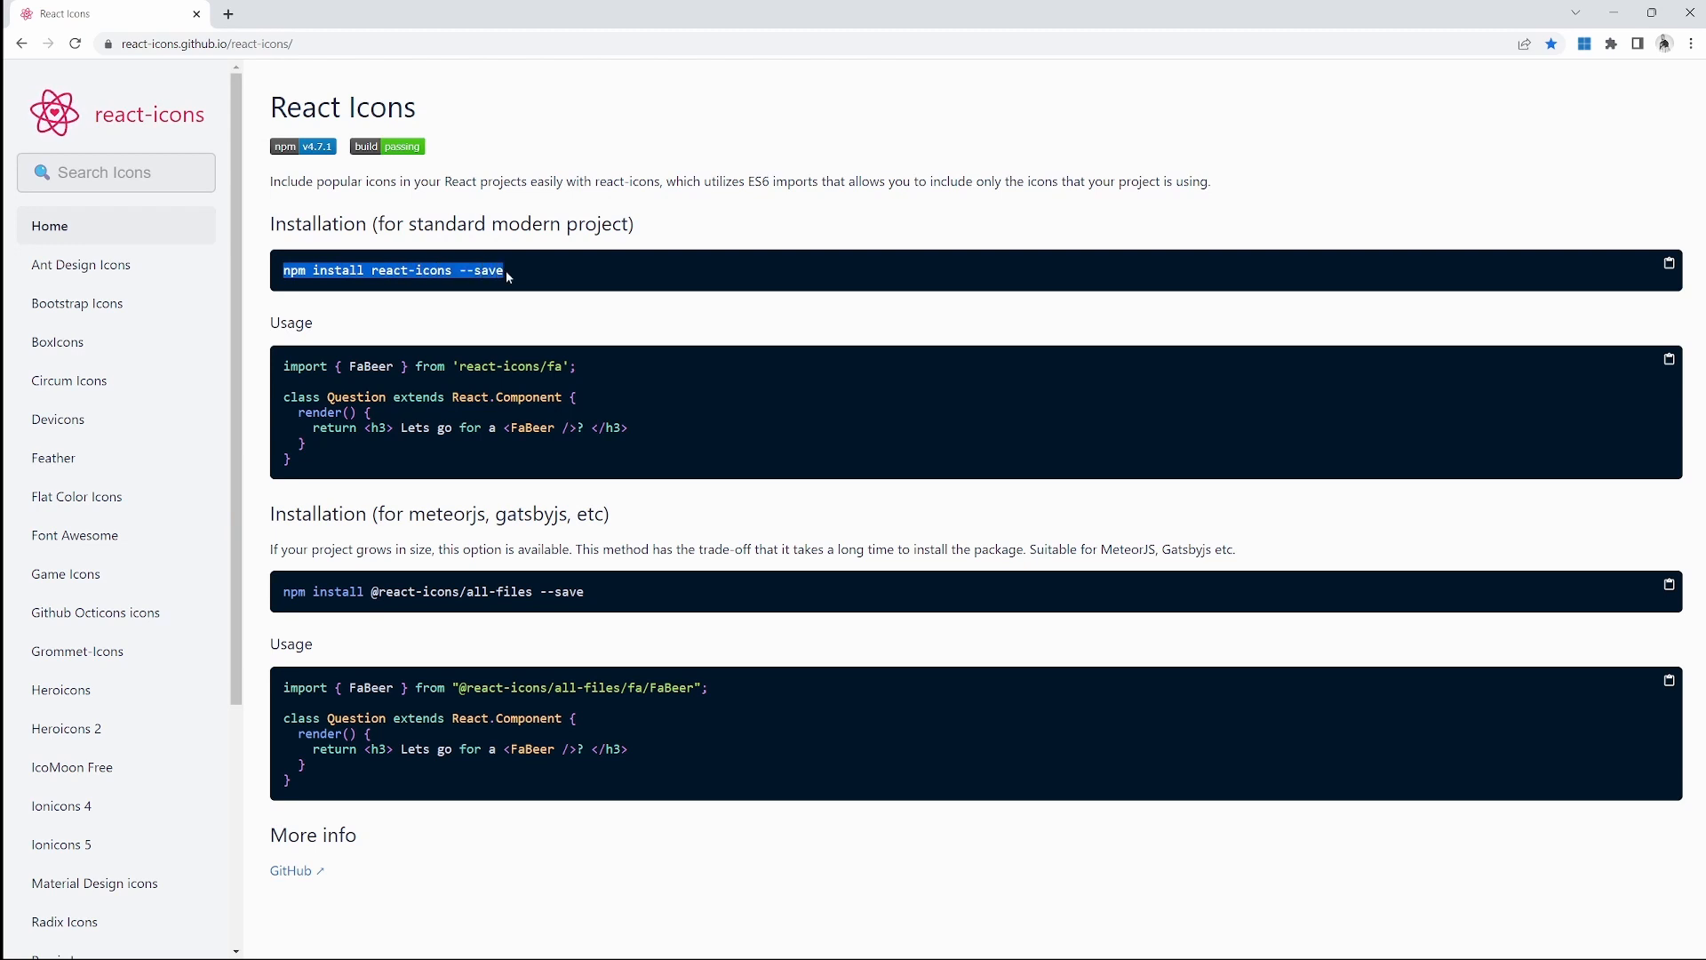
pyautogui.moveTo(510, 327)
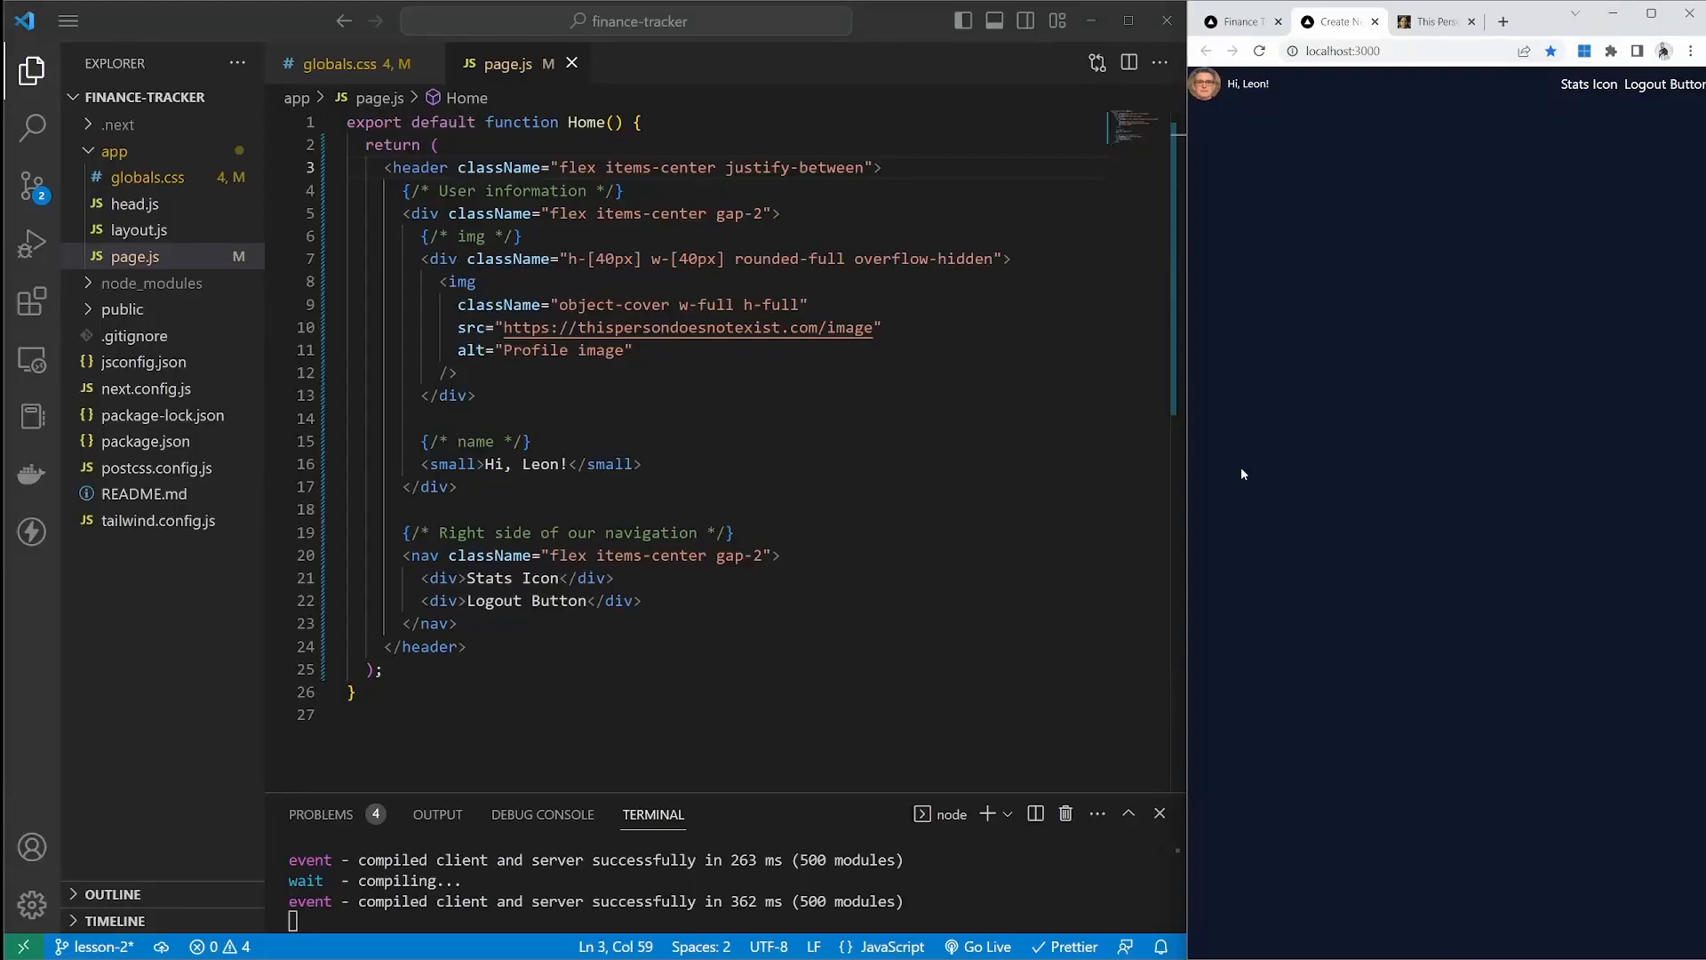
# - Stop the dev server, install react-icons, and restart it with npm run dev
pyautogui.press('ctrl+c')
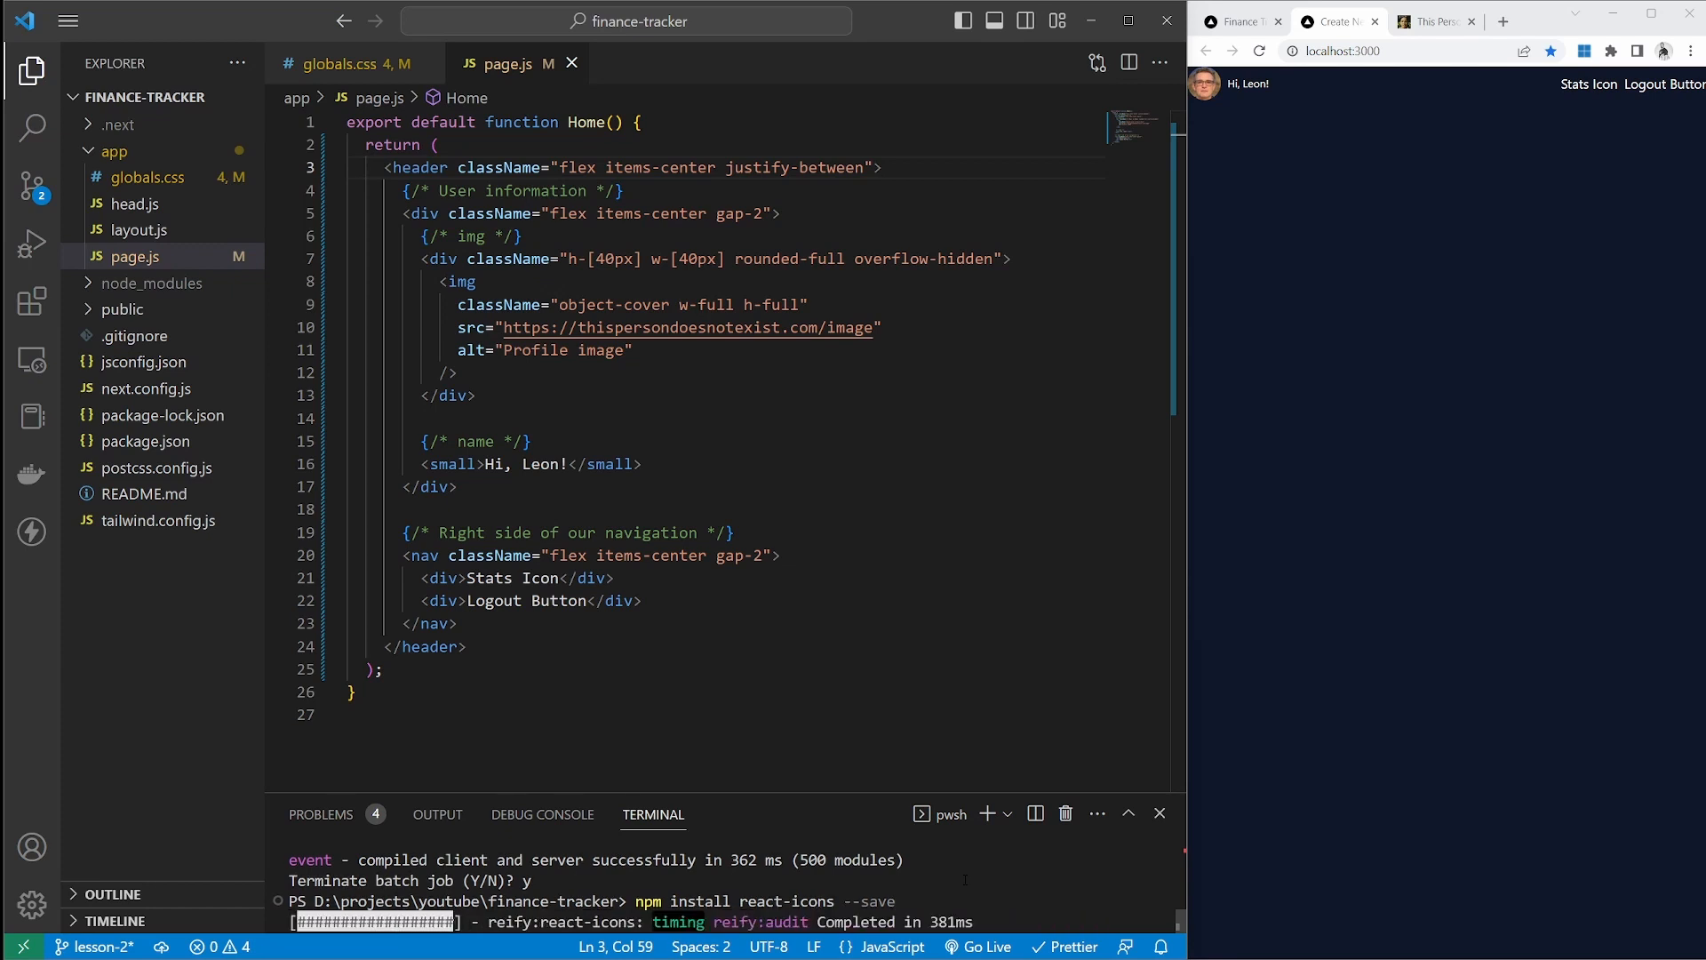
pyautogui.write('npm run dev')
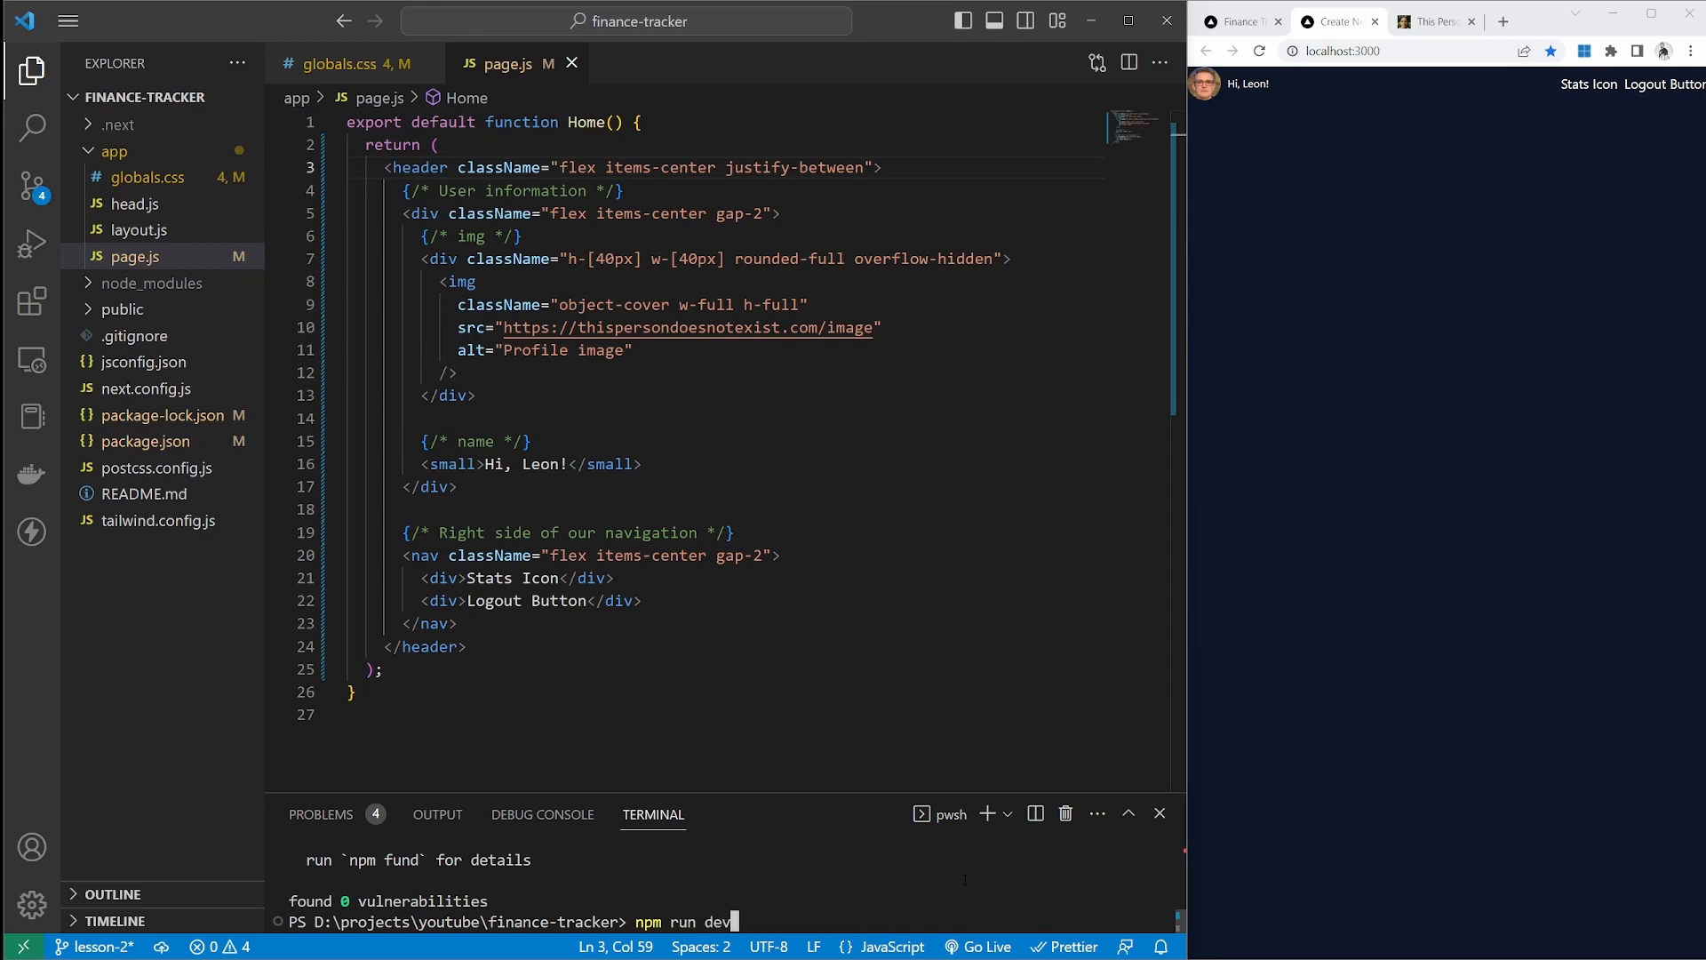
pyautogui.press('Return')
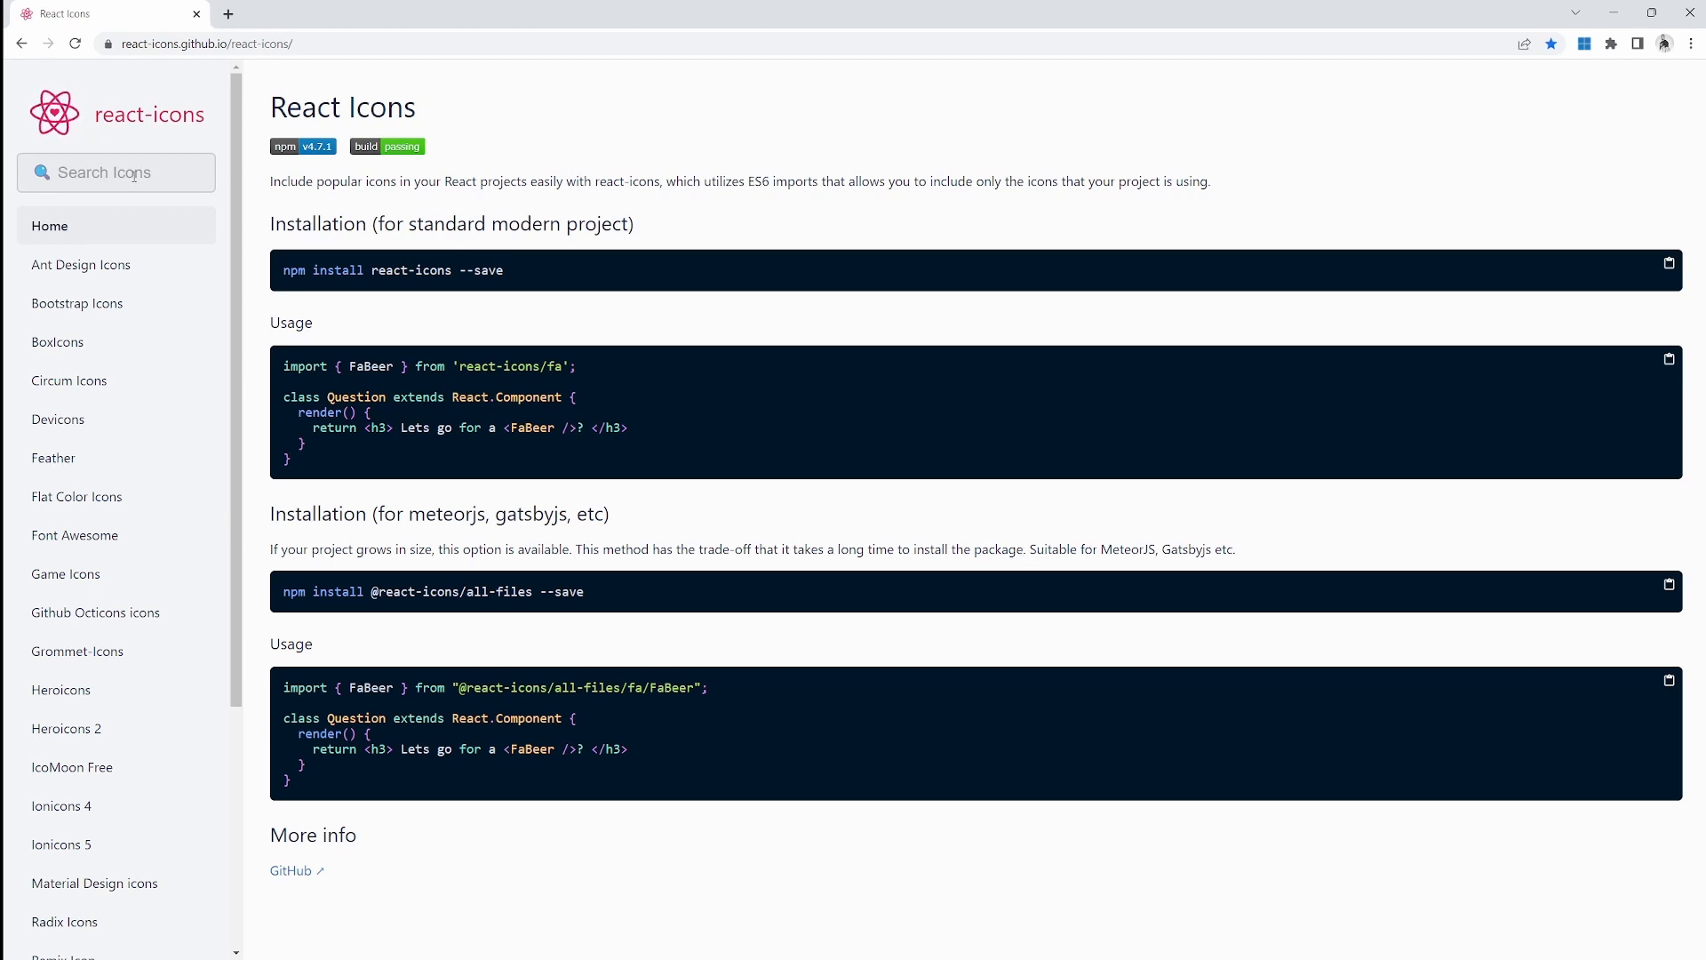
# - Search the React Icons library for "stats"
pyautogui.click(116, 172)
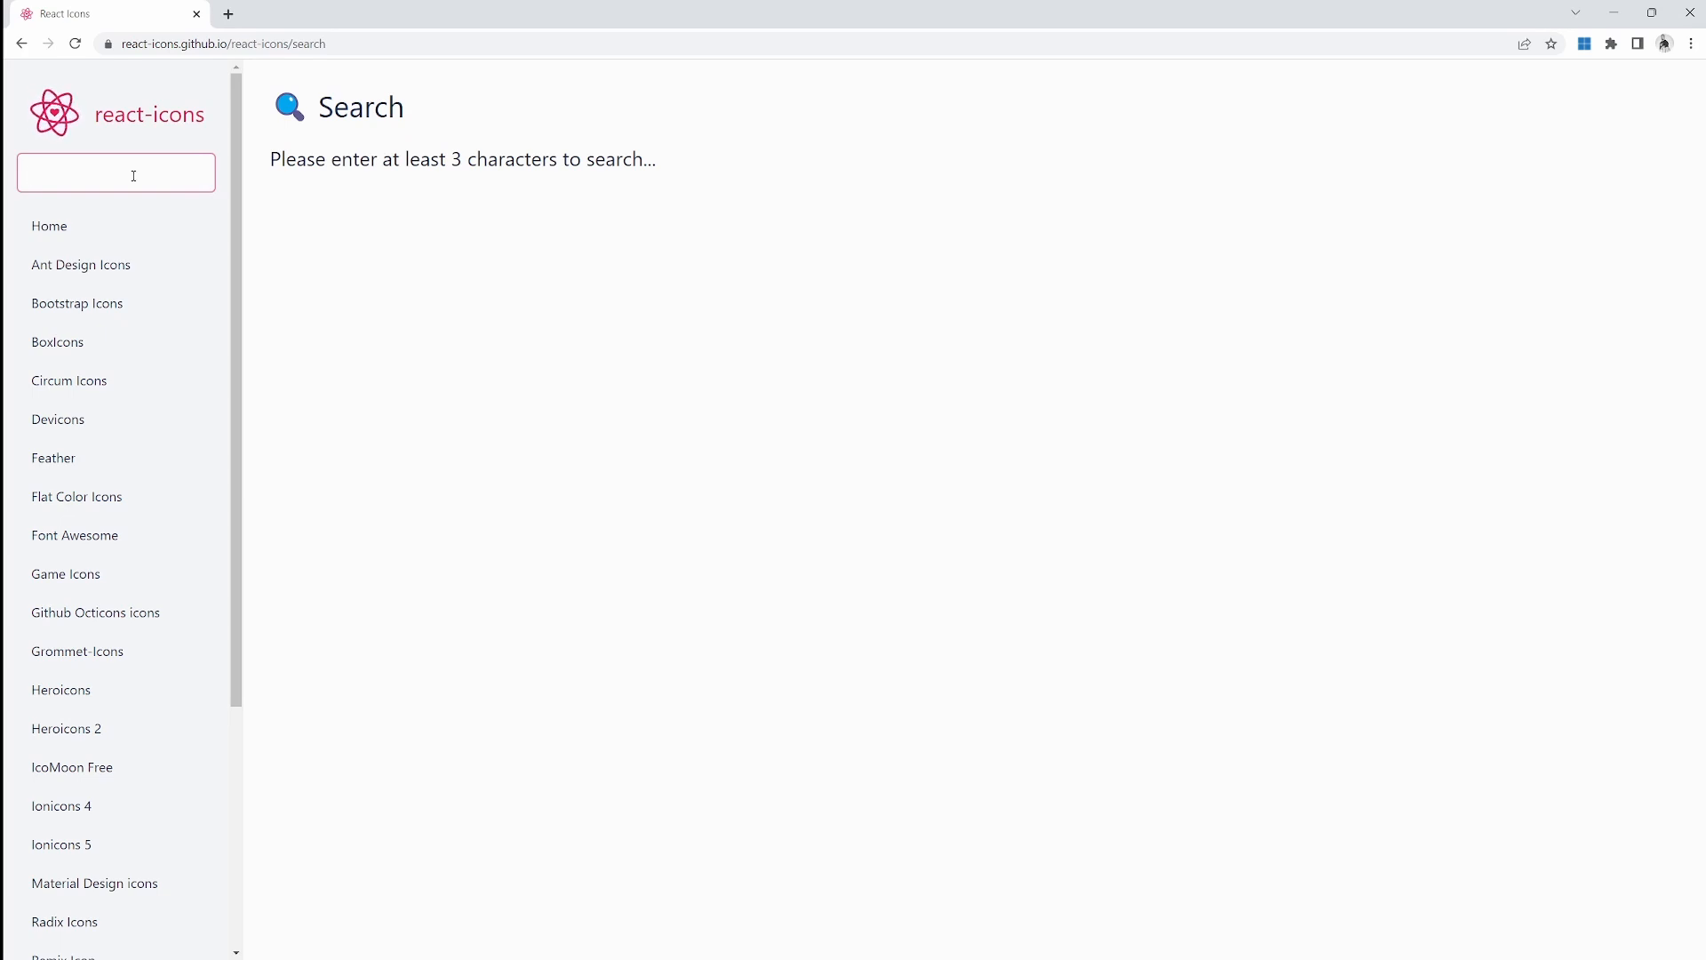
pyautogui.write('stats')
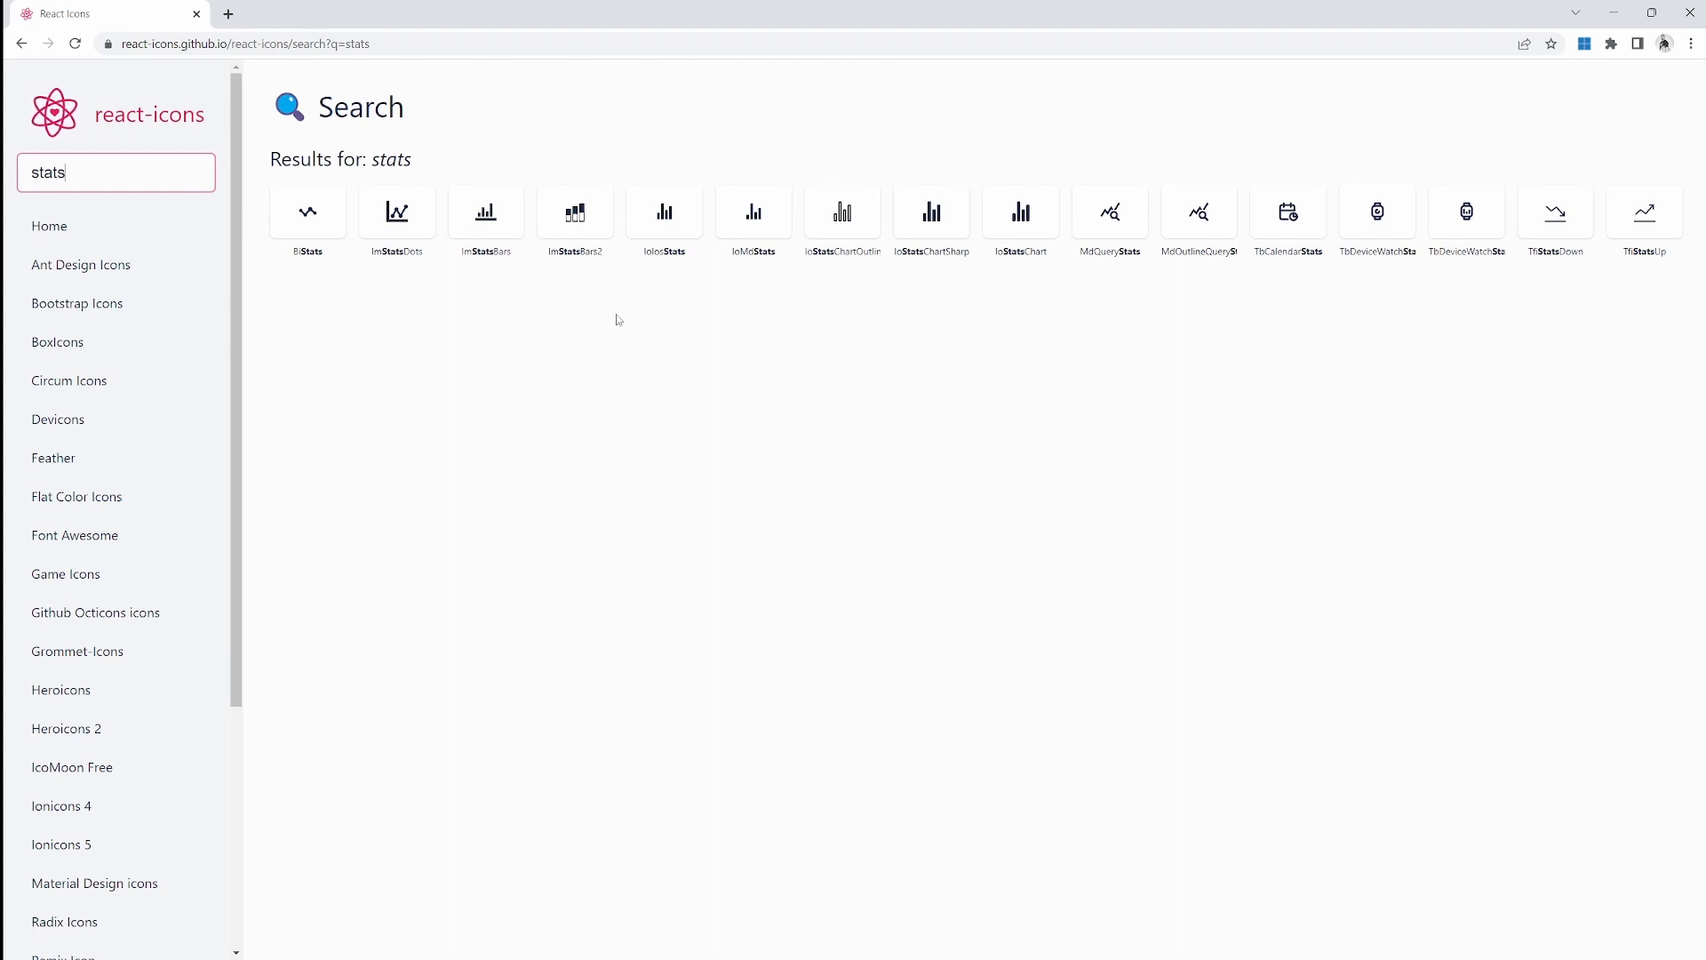
pyautogui.moveTo(1101, 510)
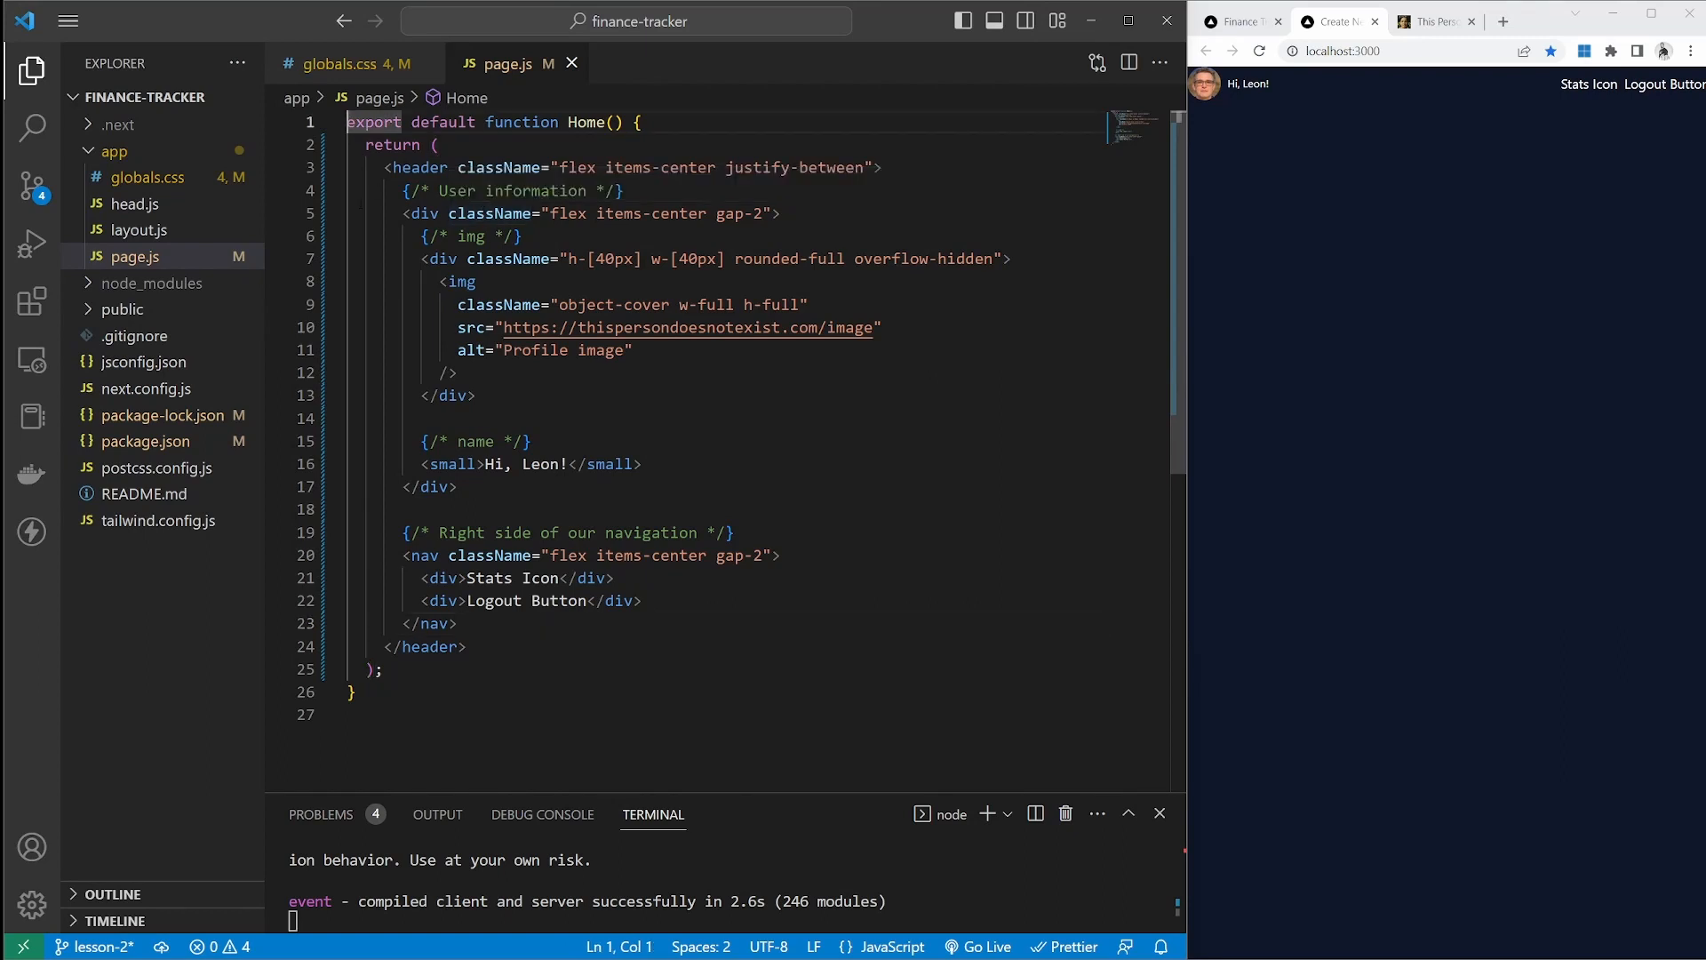
# - Import ImStatsBars from react-icons/im at the top of page.js
pyautogui.press('Enter')
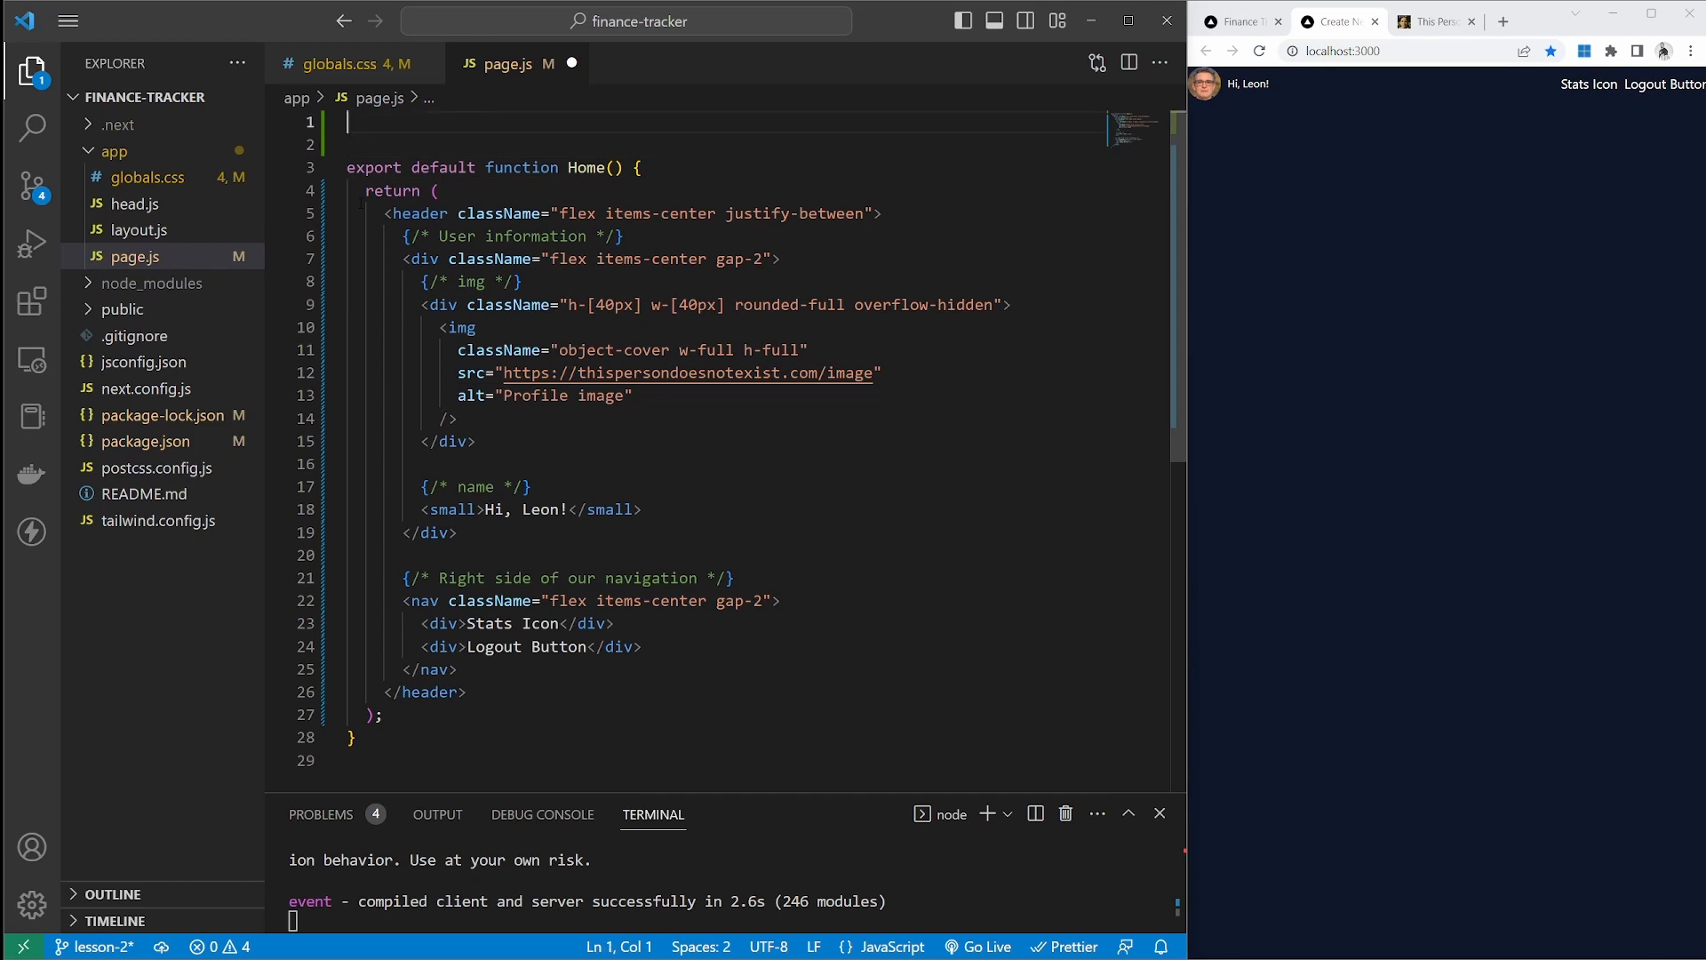
pyautogui.write("import {} from 'react-icons")
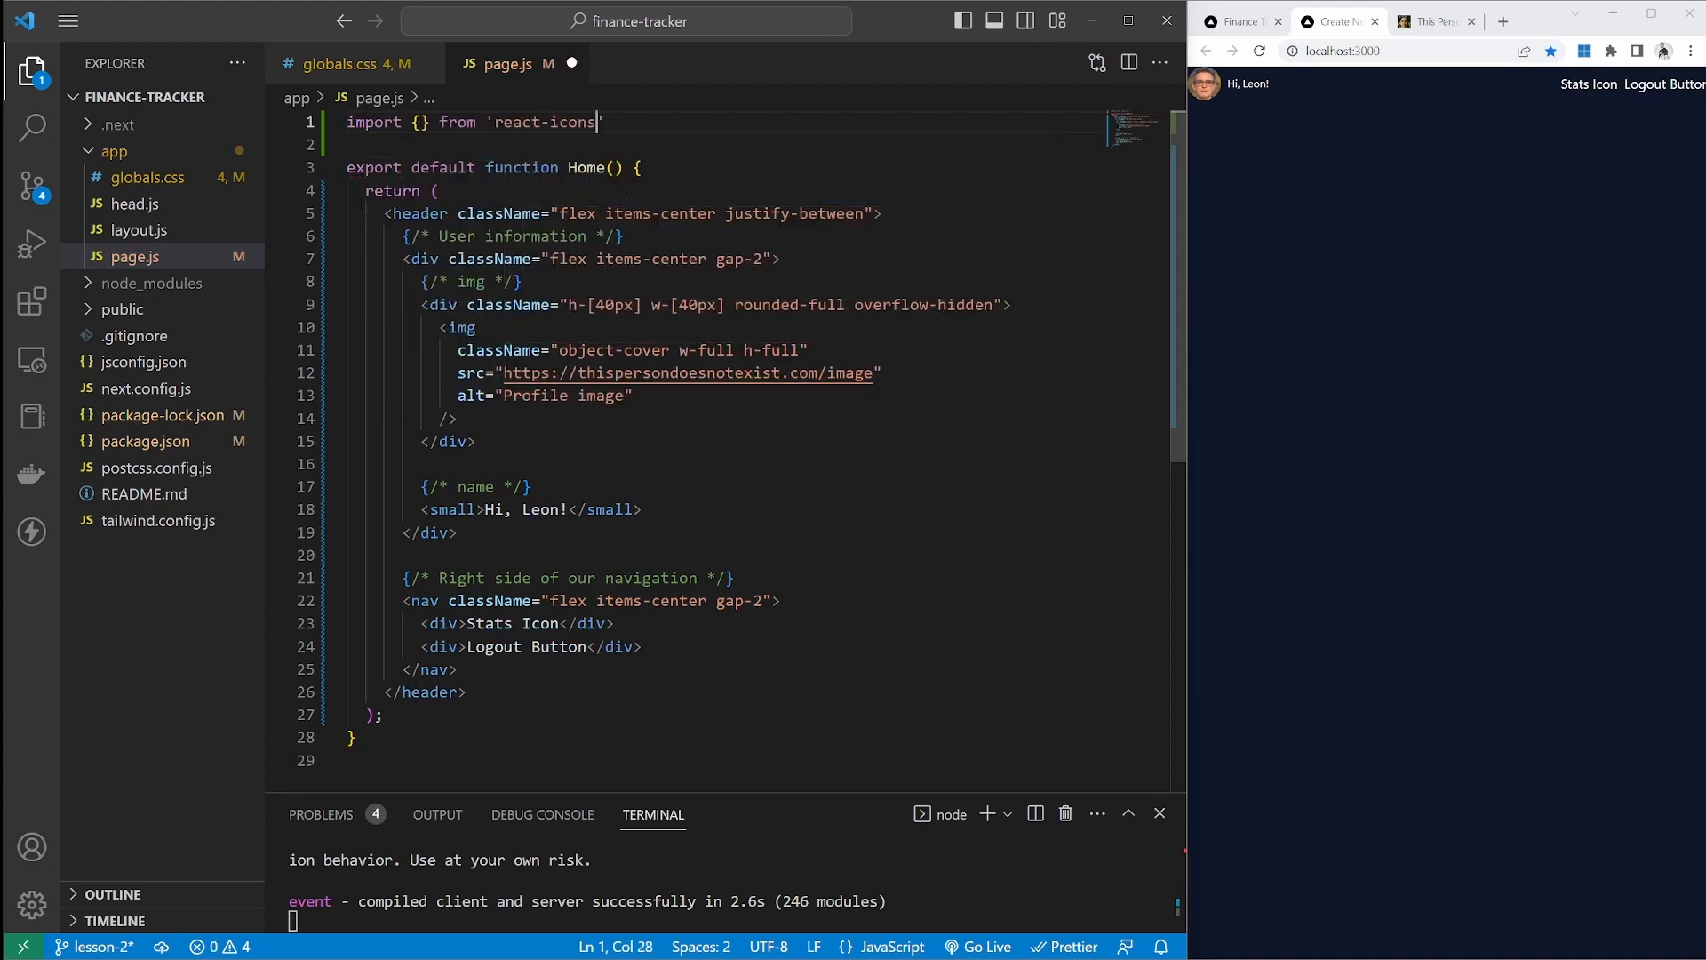
pyautogui.write('/')
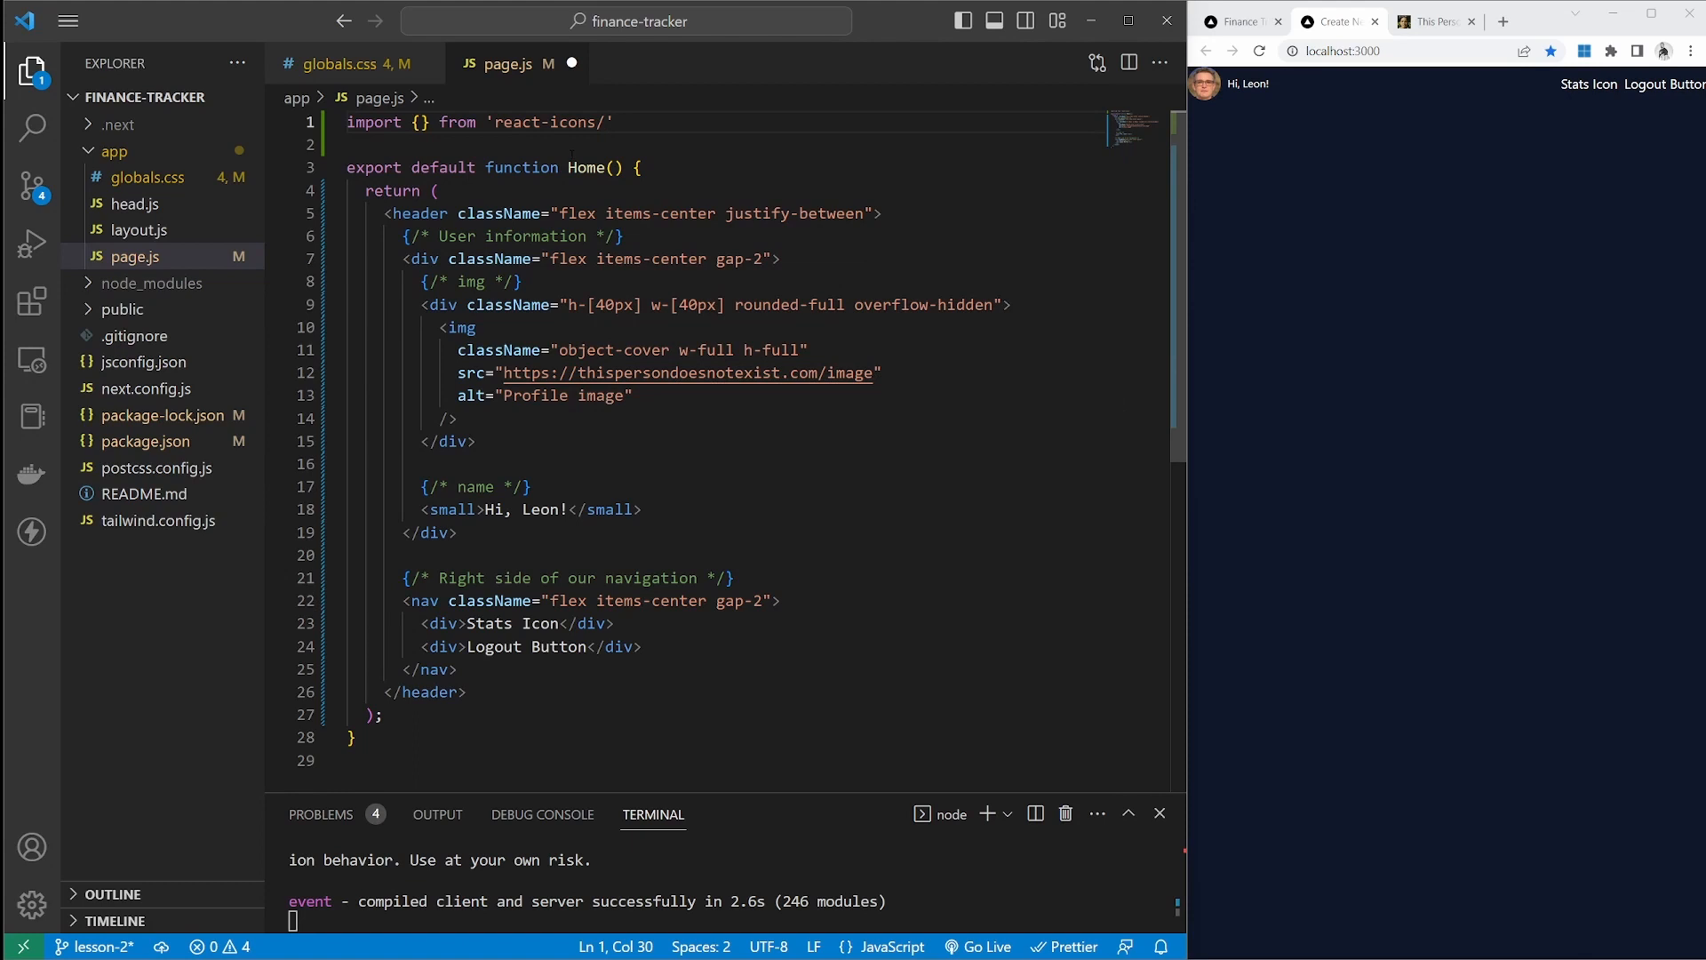
pyautogui.write('ImStatsBars')
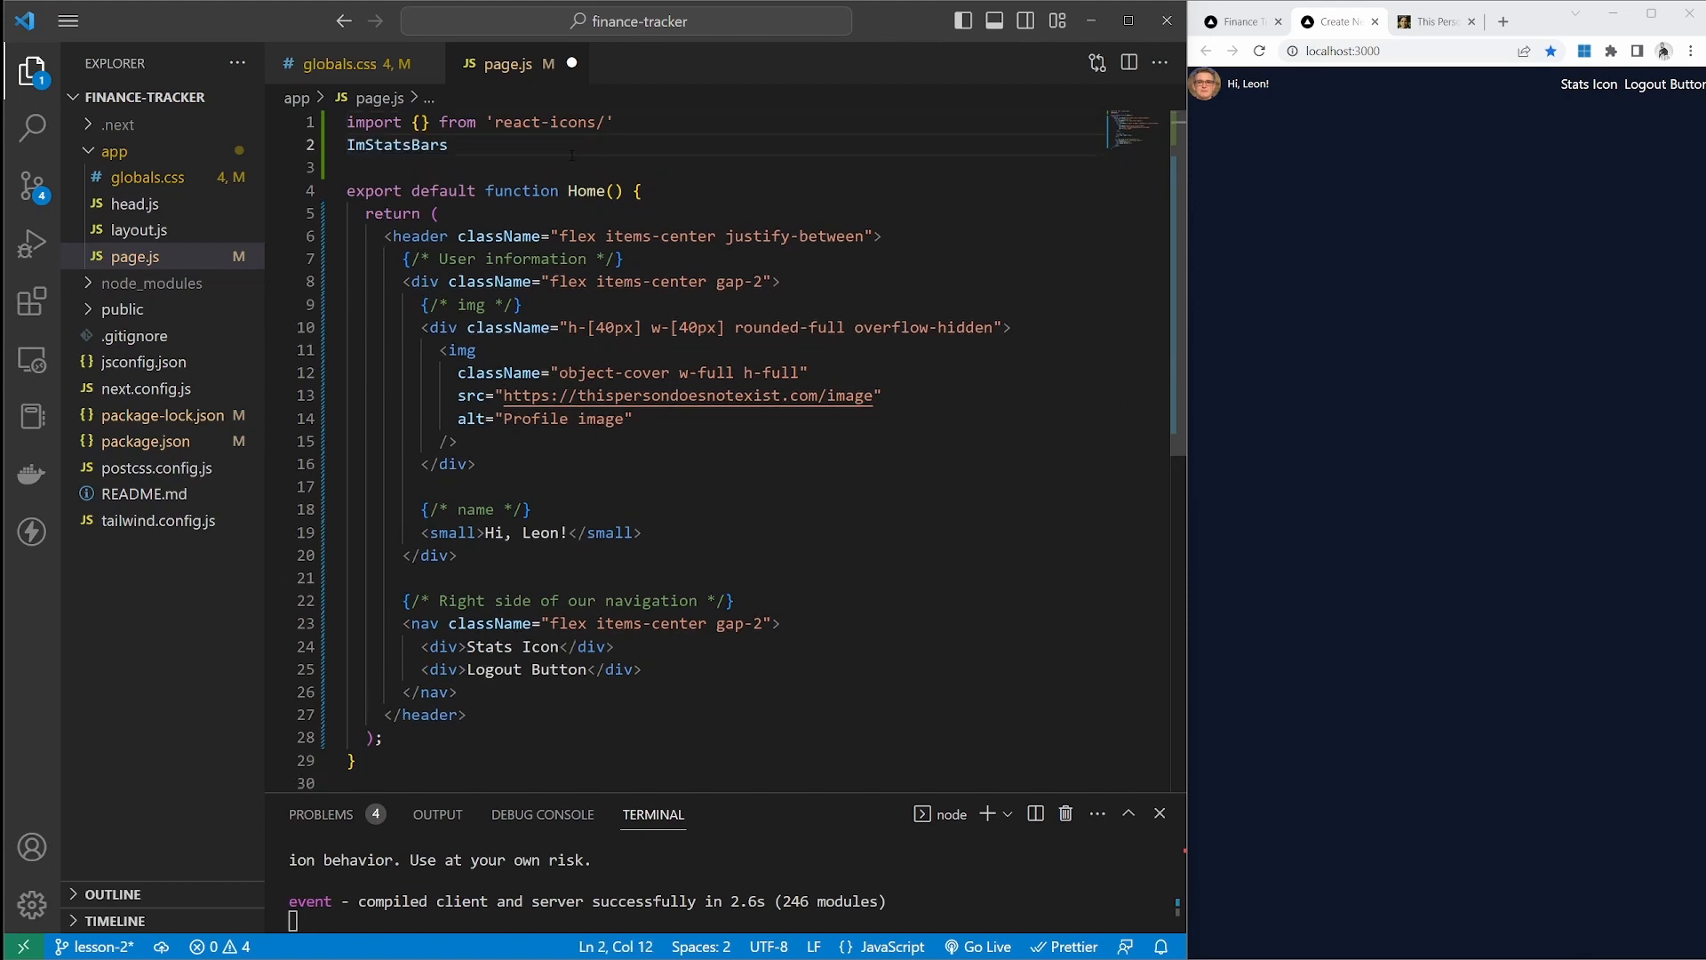
pyautogui.press('Backspace')
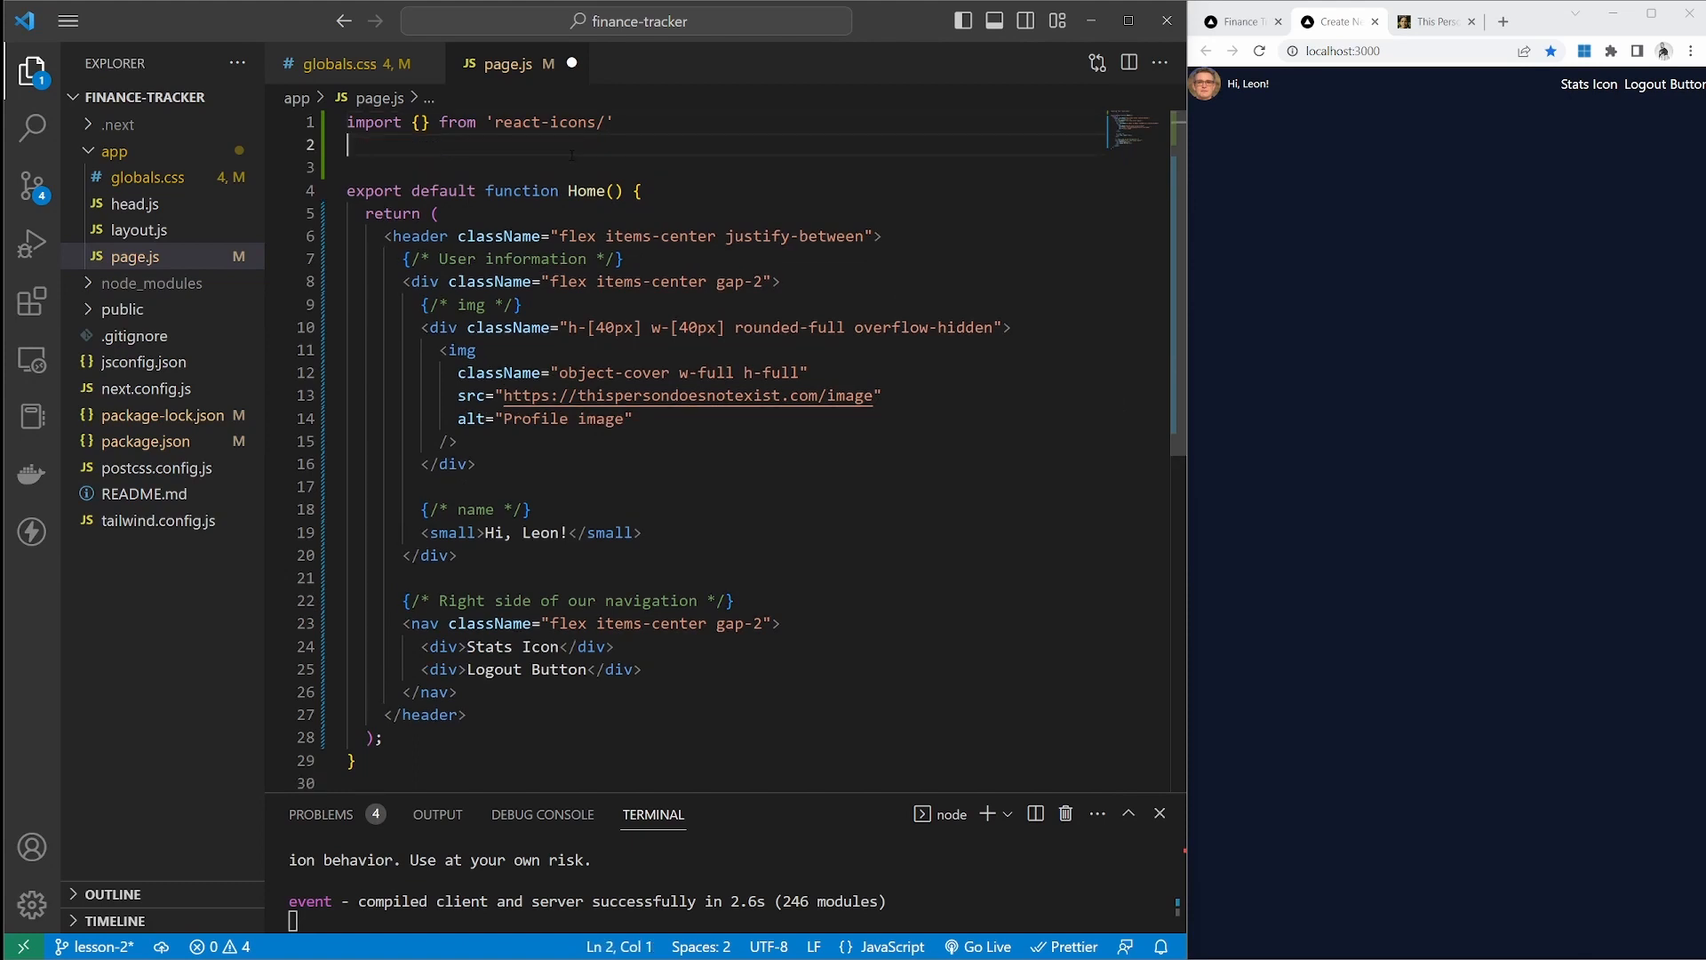
pyautogui.write('/')
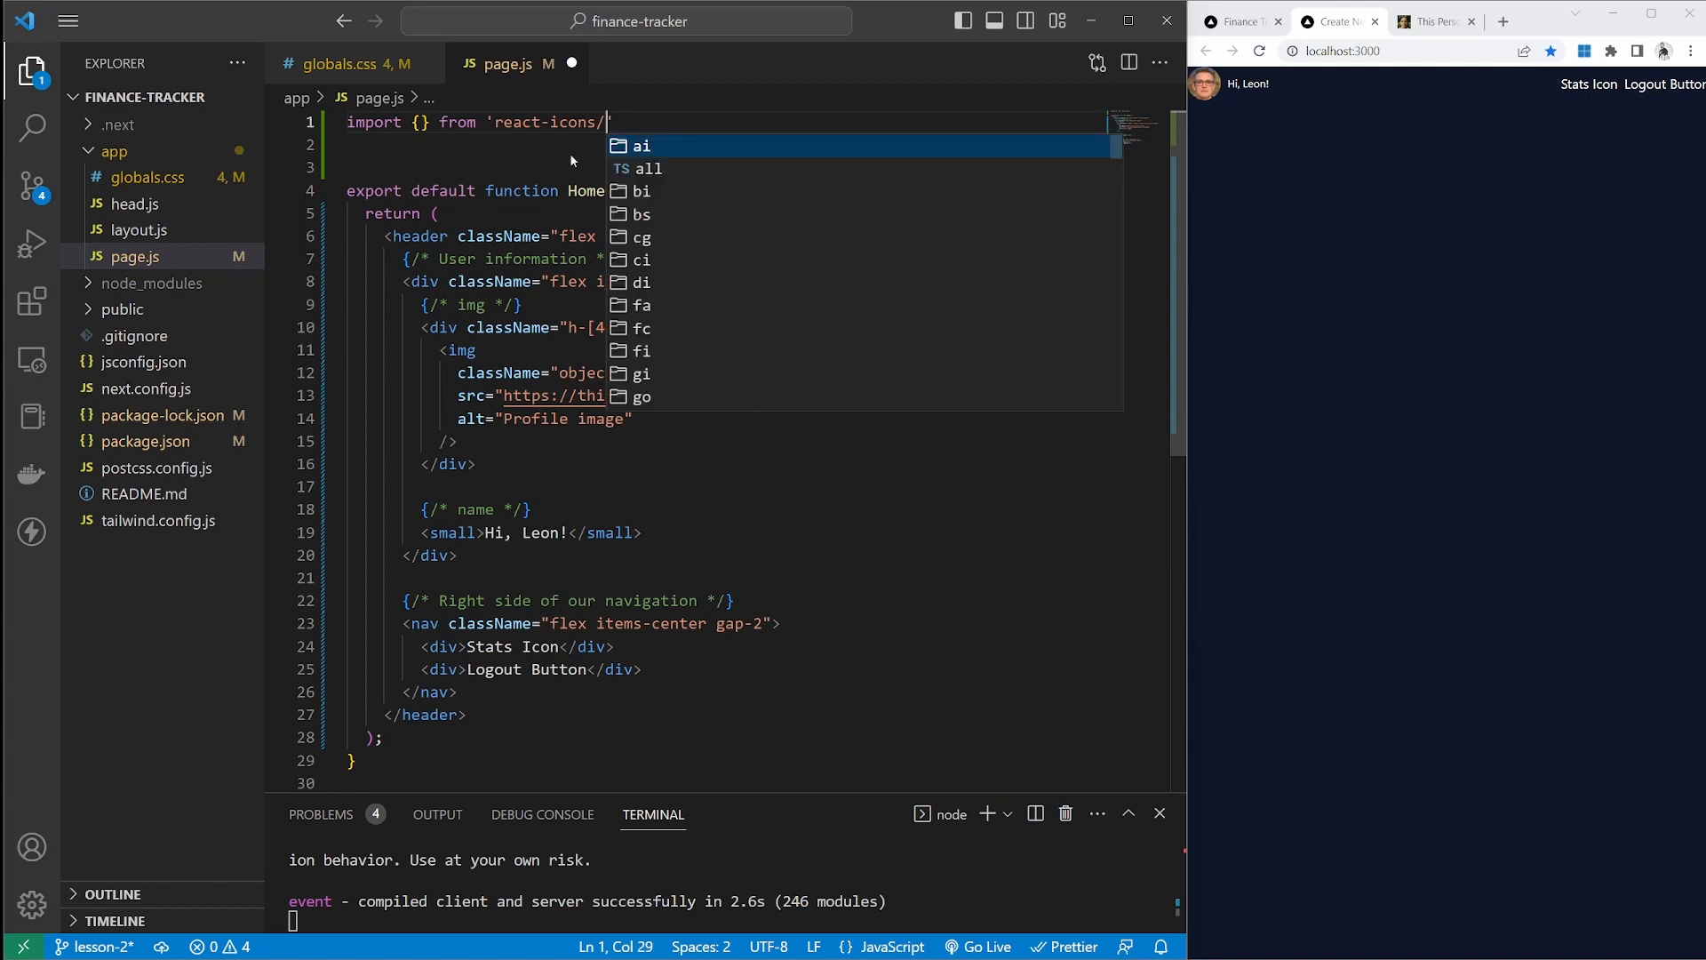
pyautogui.write('im')
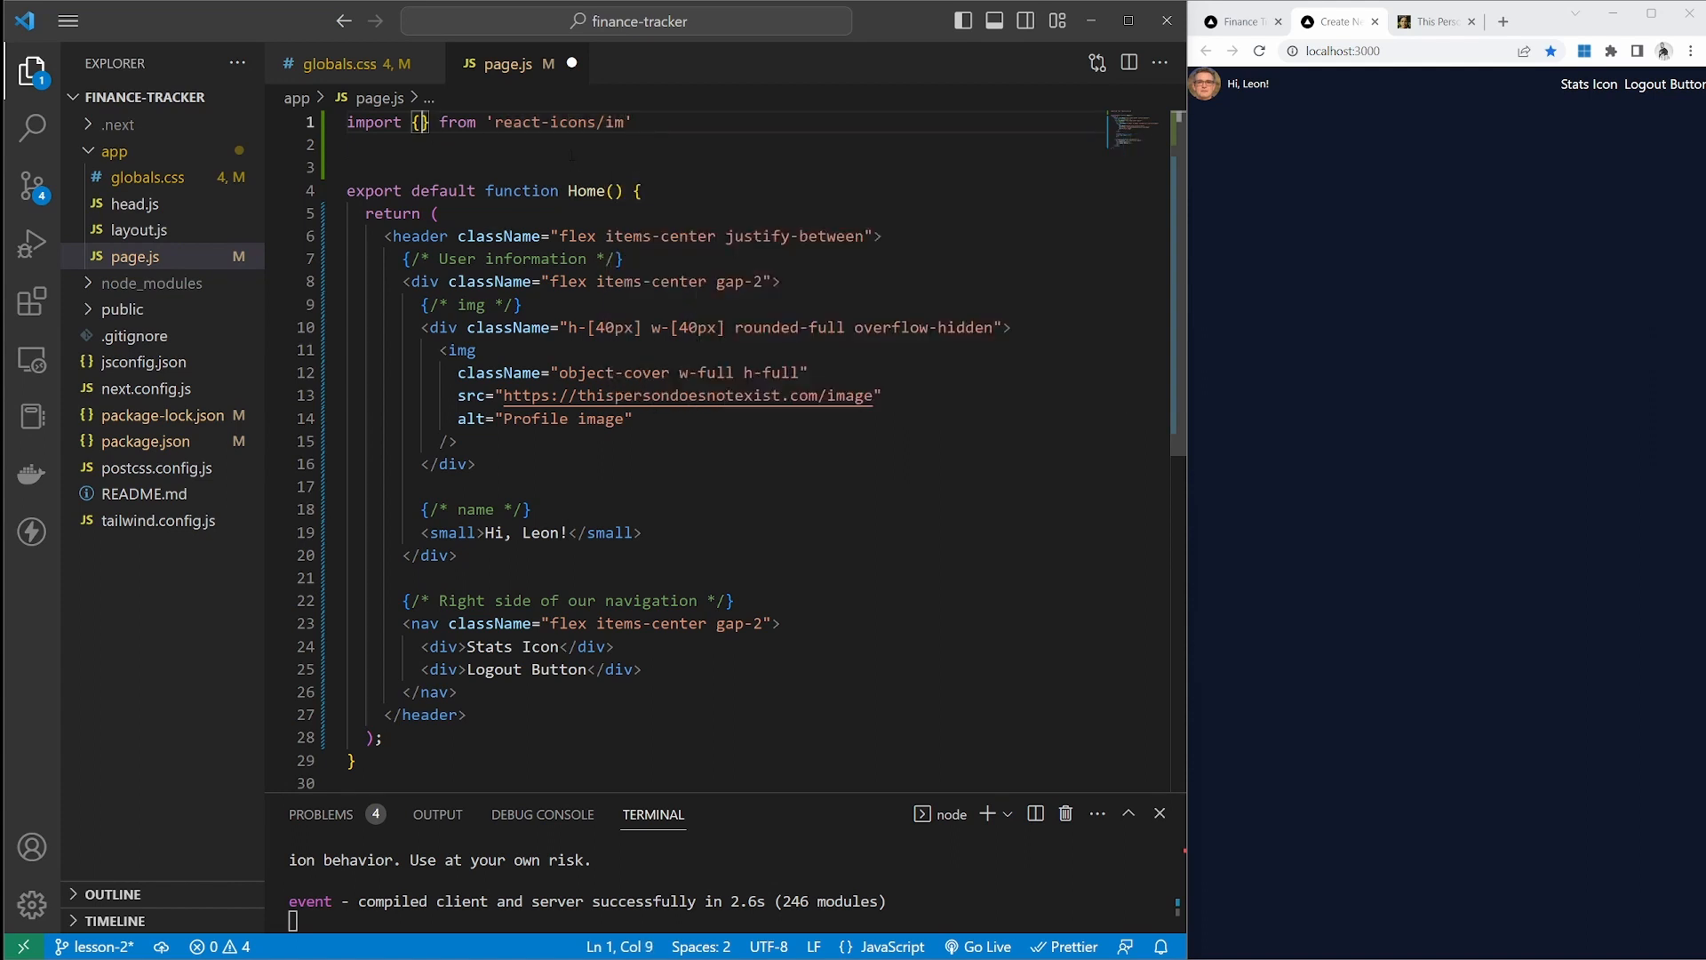
pyautogui.write('ImStatsBars')
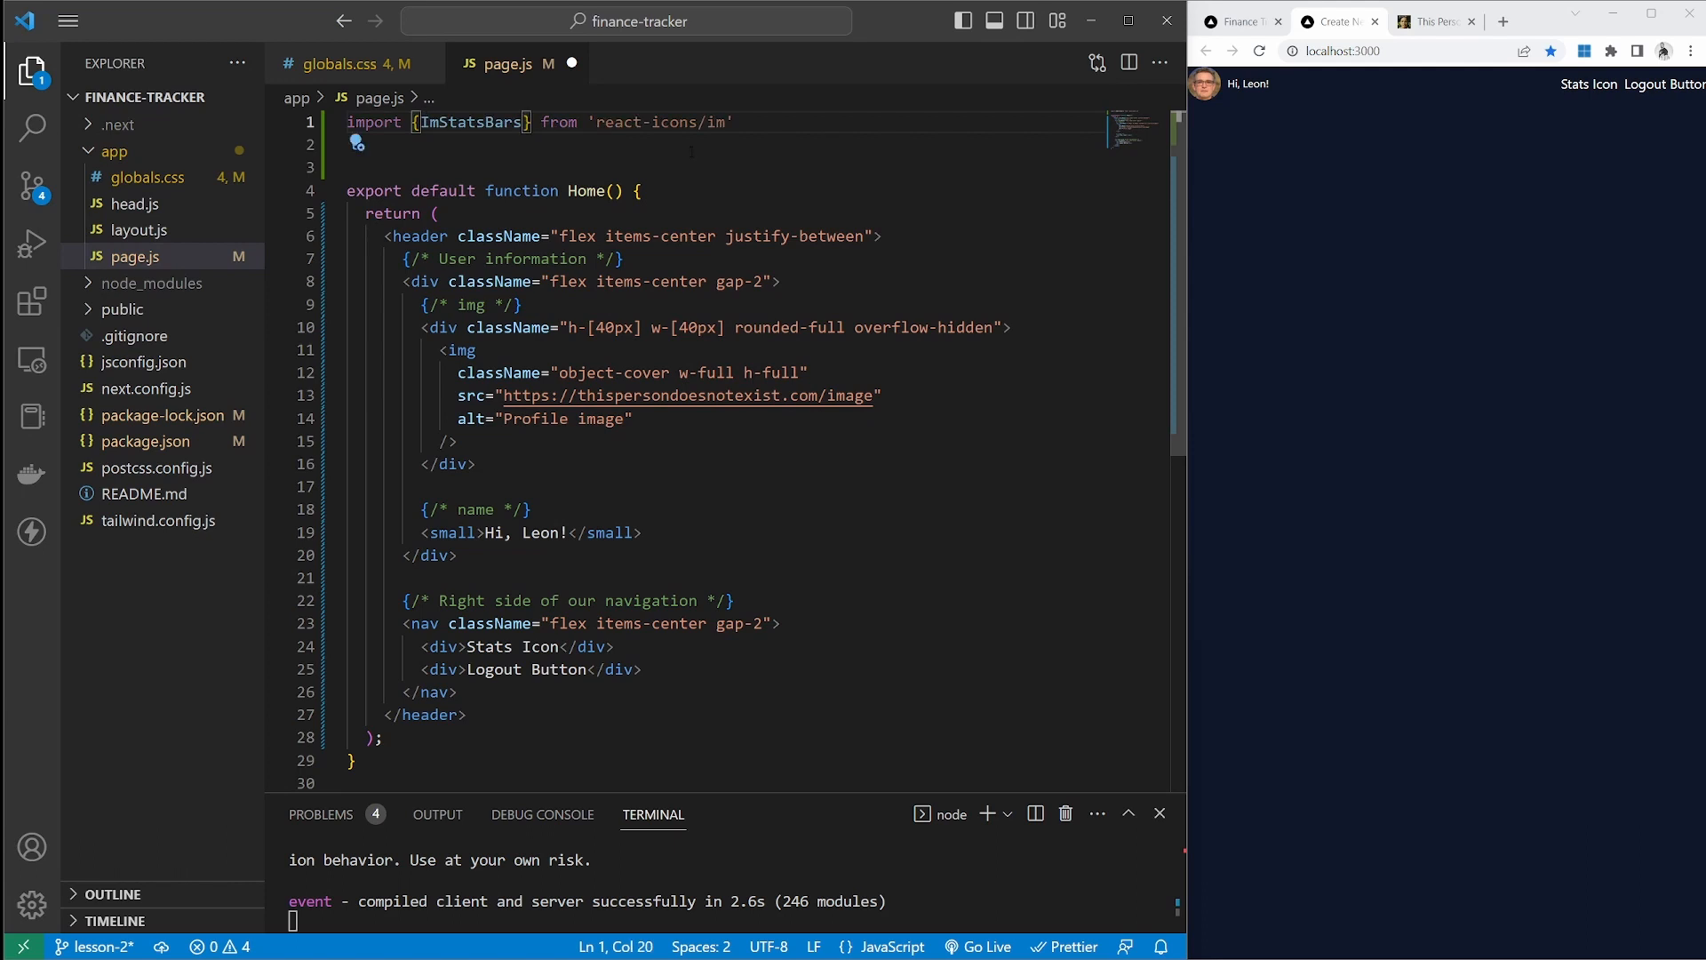
# - Render <ImStatsBars className="text-2xl" /> in place of the Stats Icon placeholder and save
pyautogui.doubleClick(469, 123)
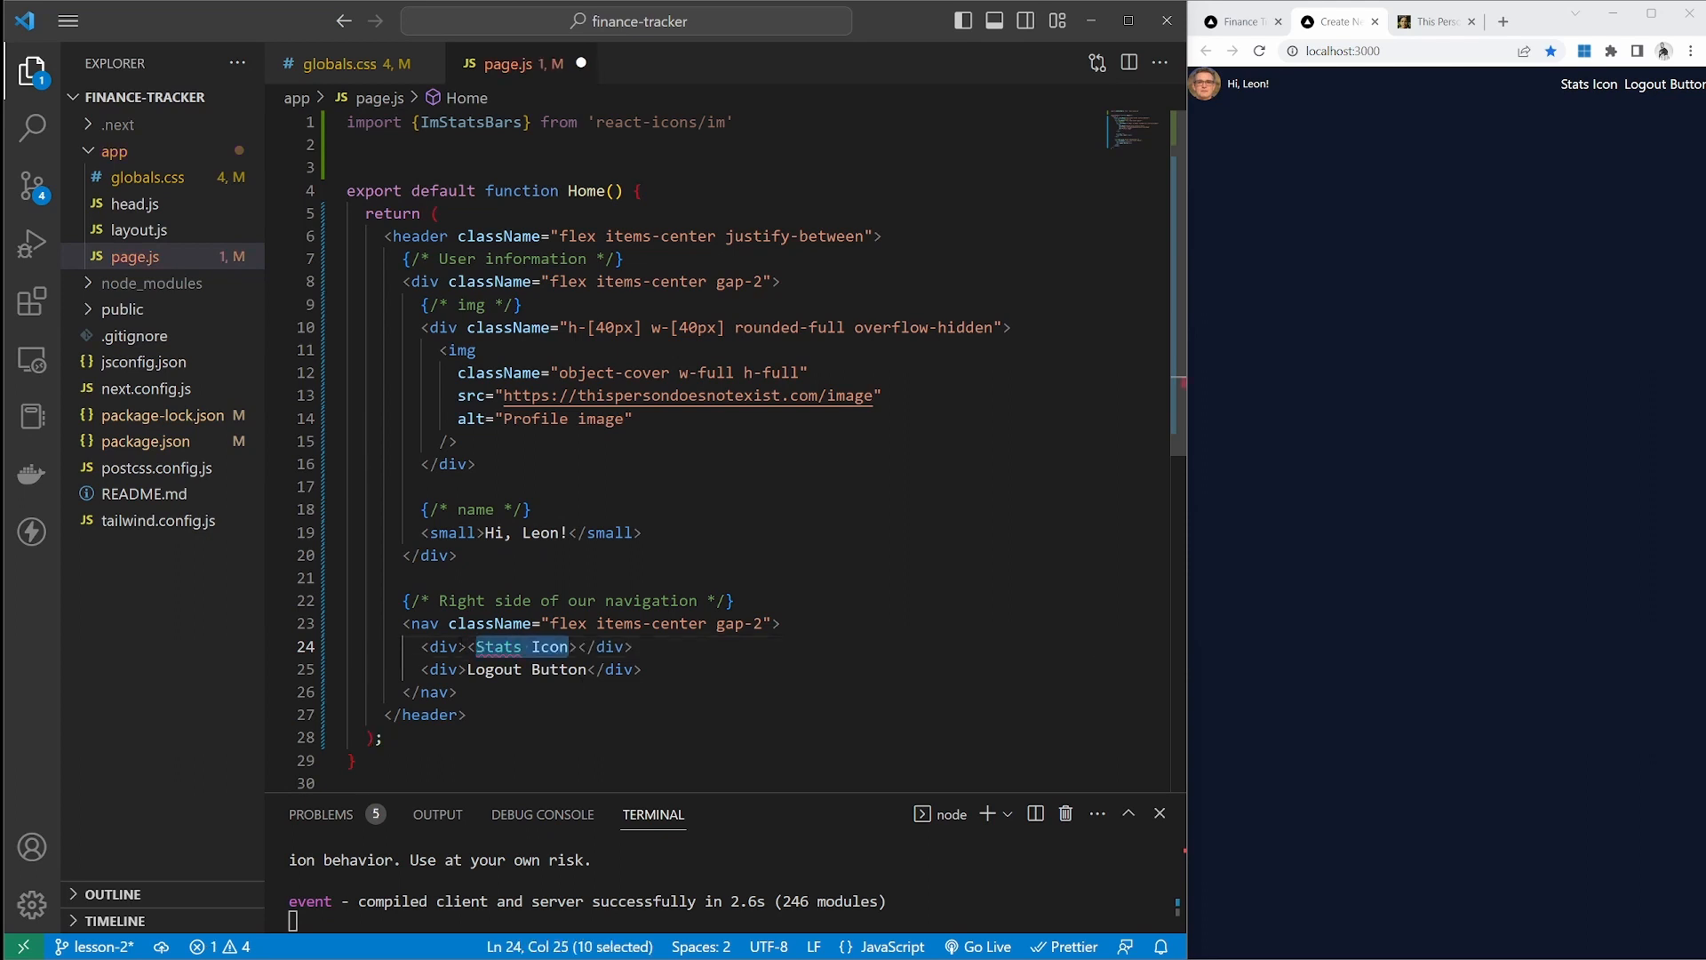
pyautogui.write('ImStatsBars')
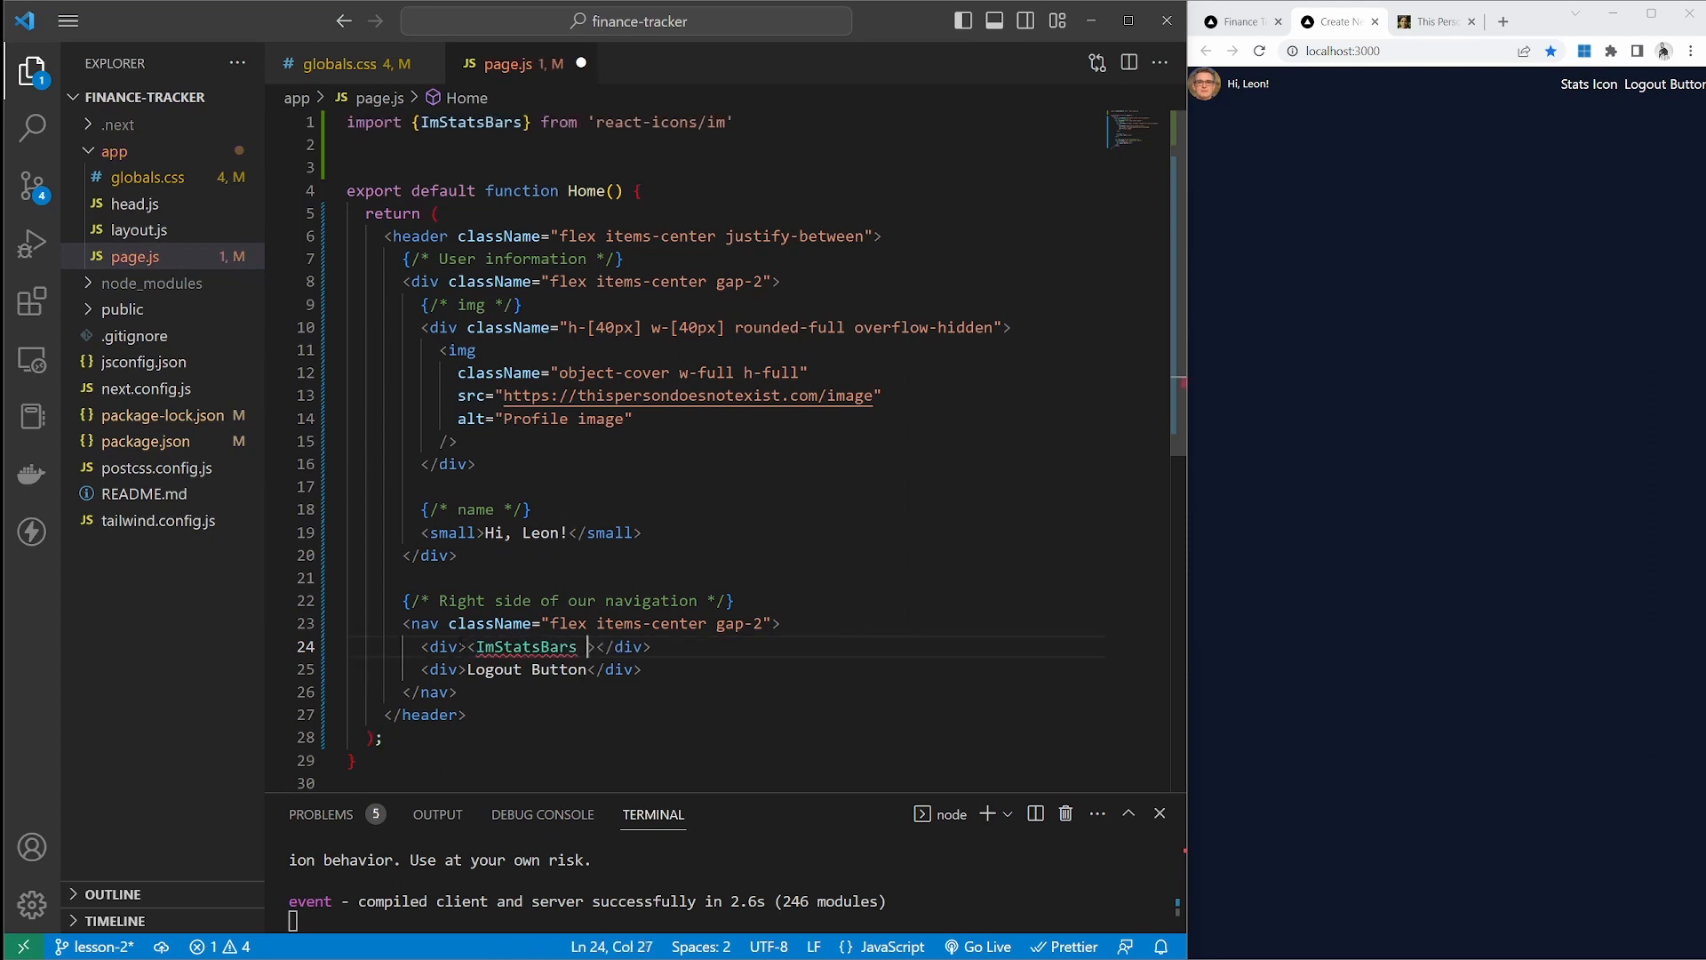
pyautogui.write('/')
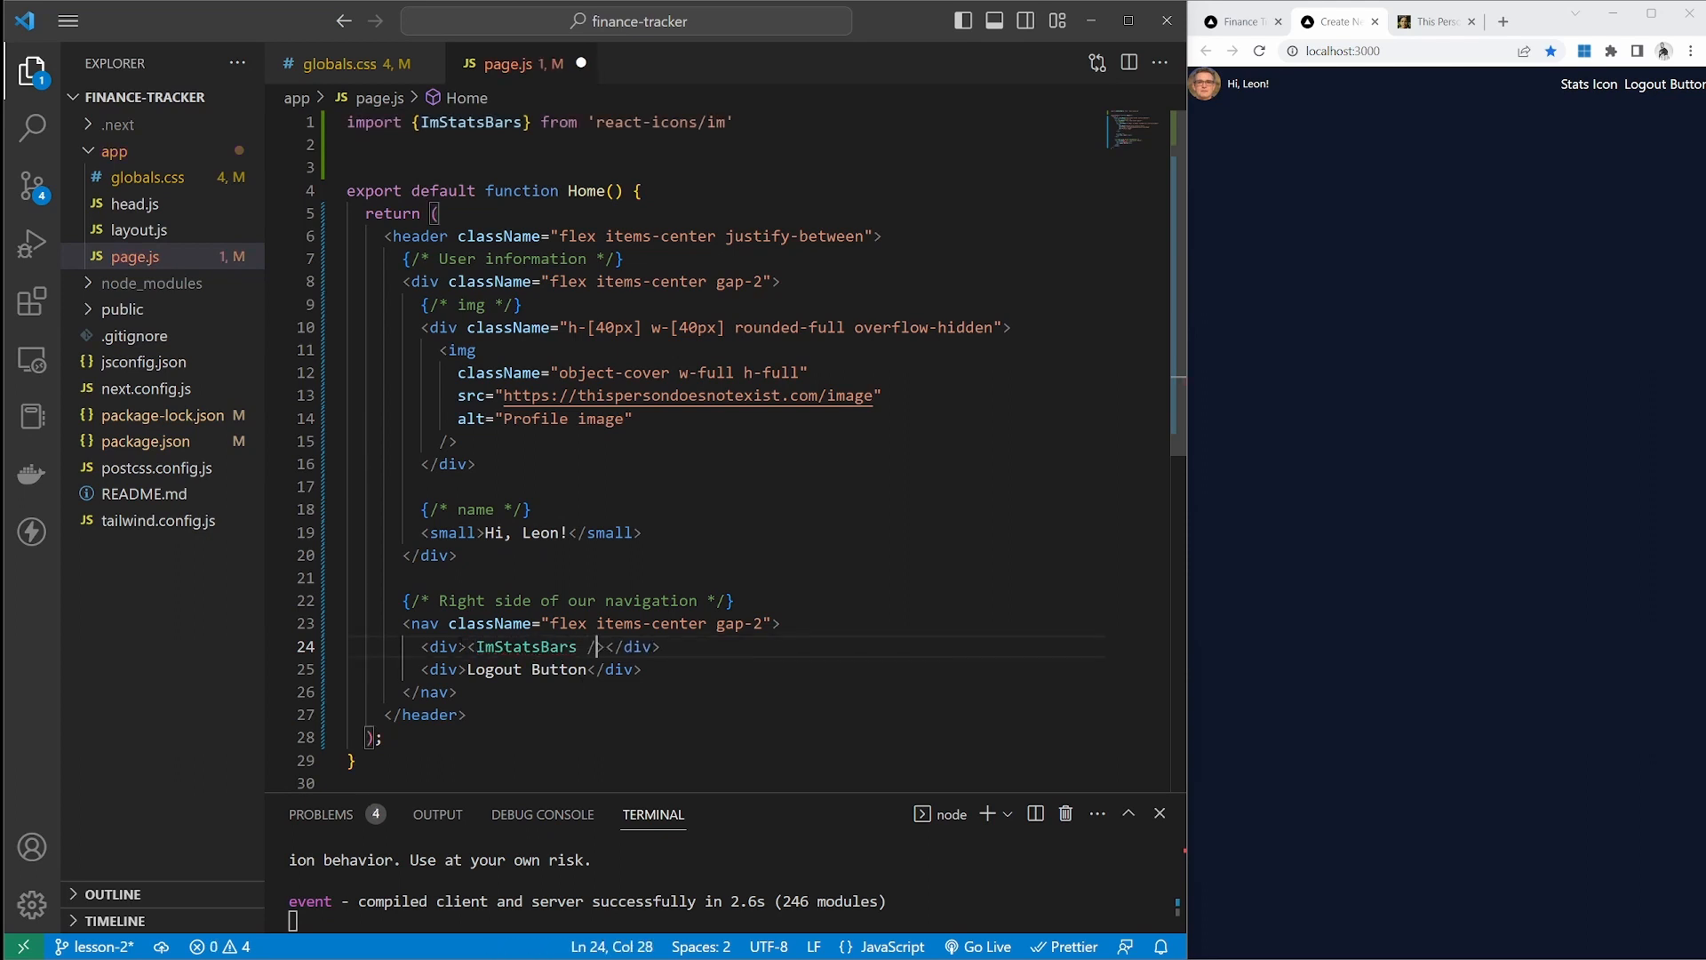
pyautogui.press('ctrl+s')
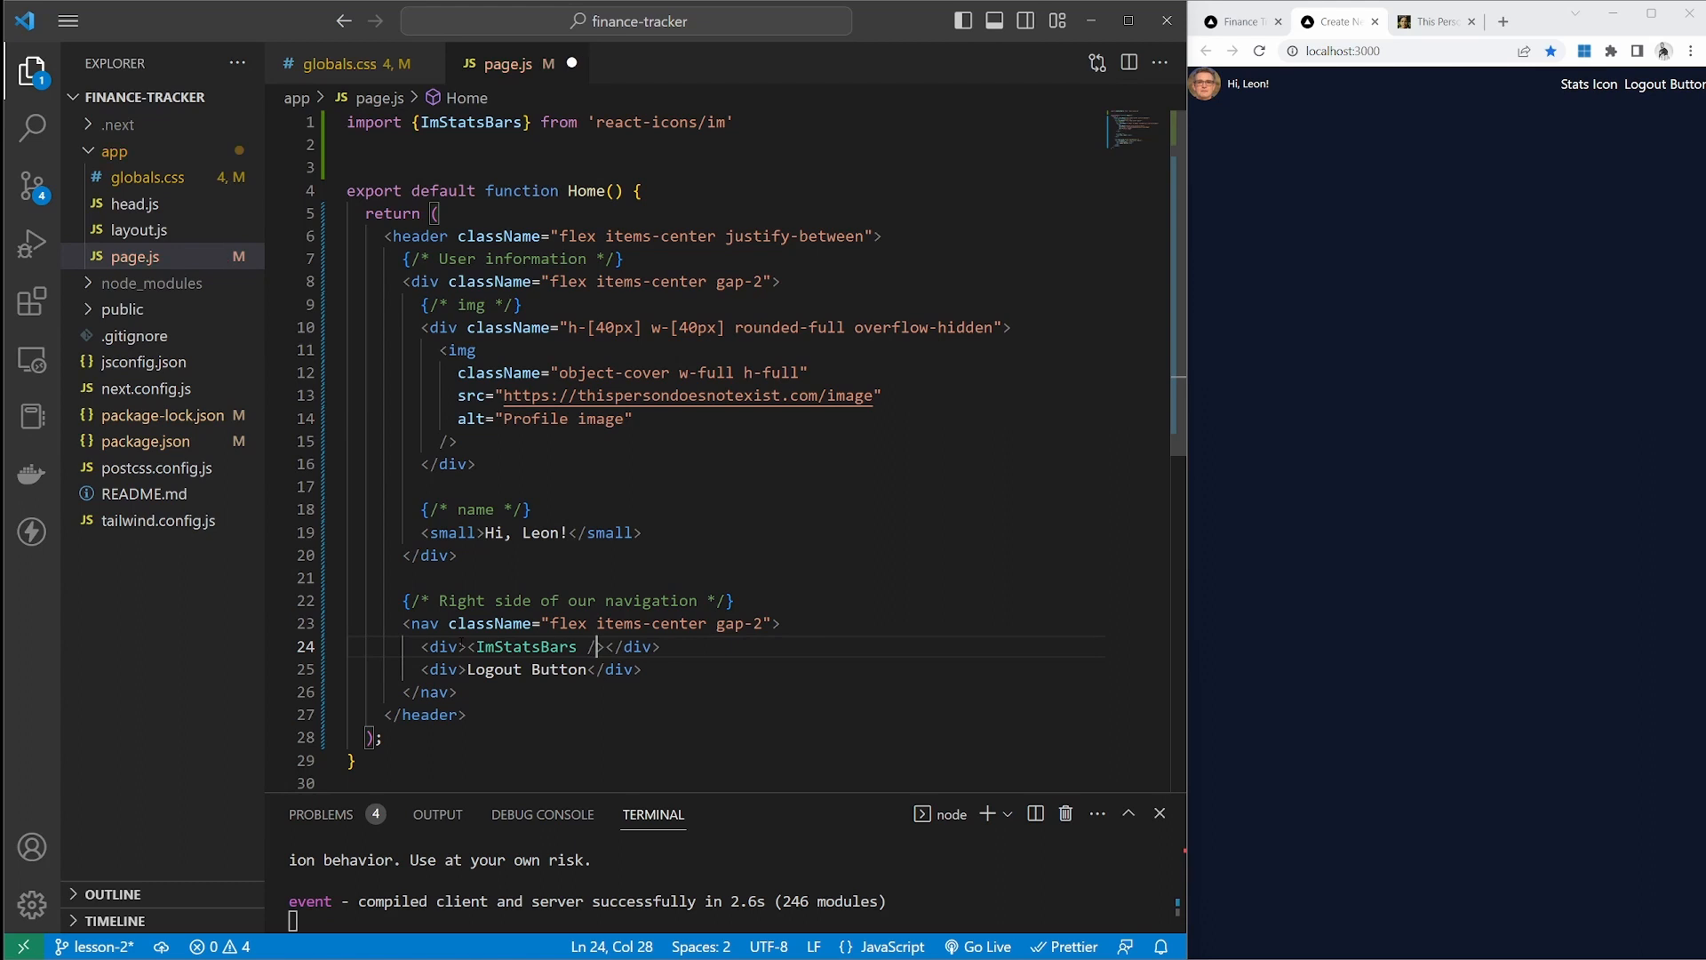
pyautogui.press('ctrl+s')
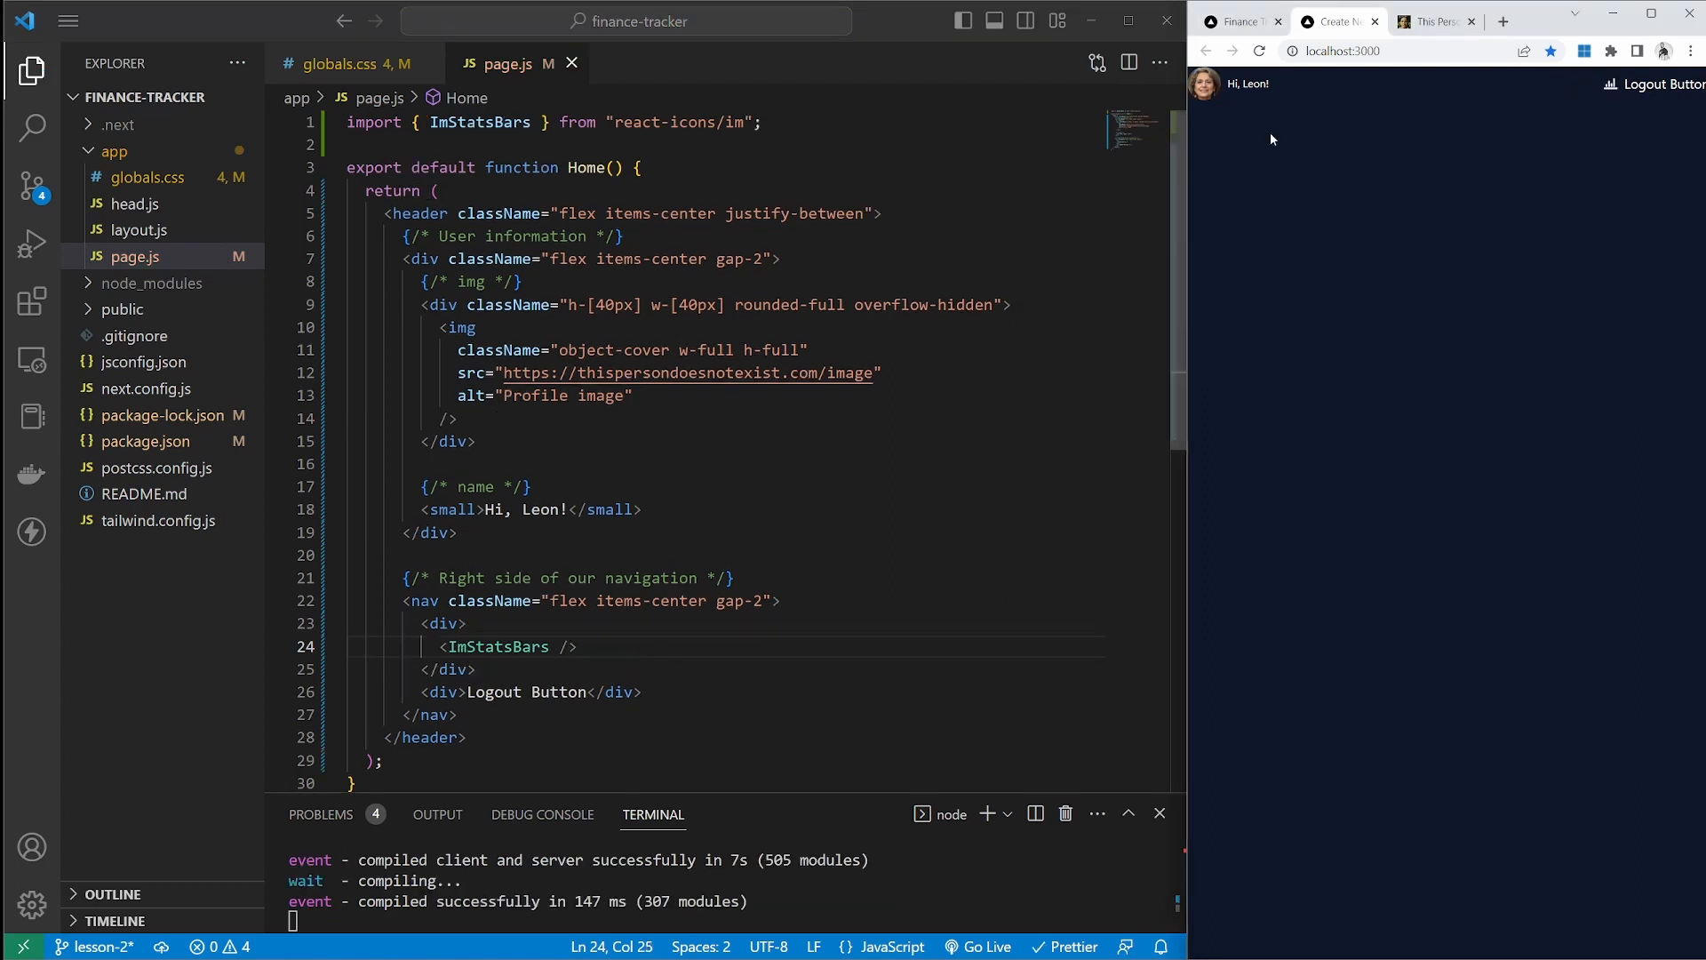
pyautogui.moveTo(1607, 89)
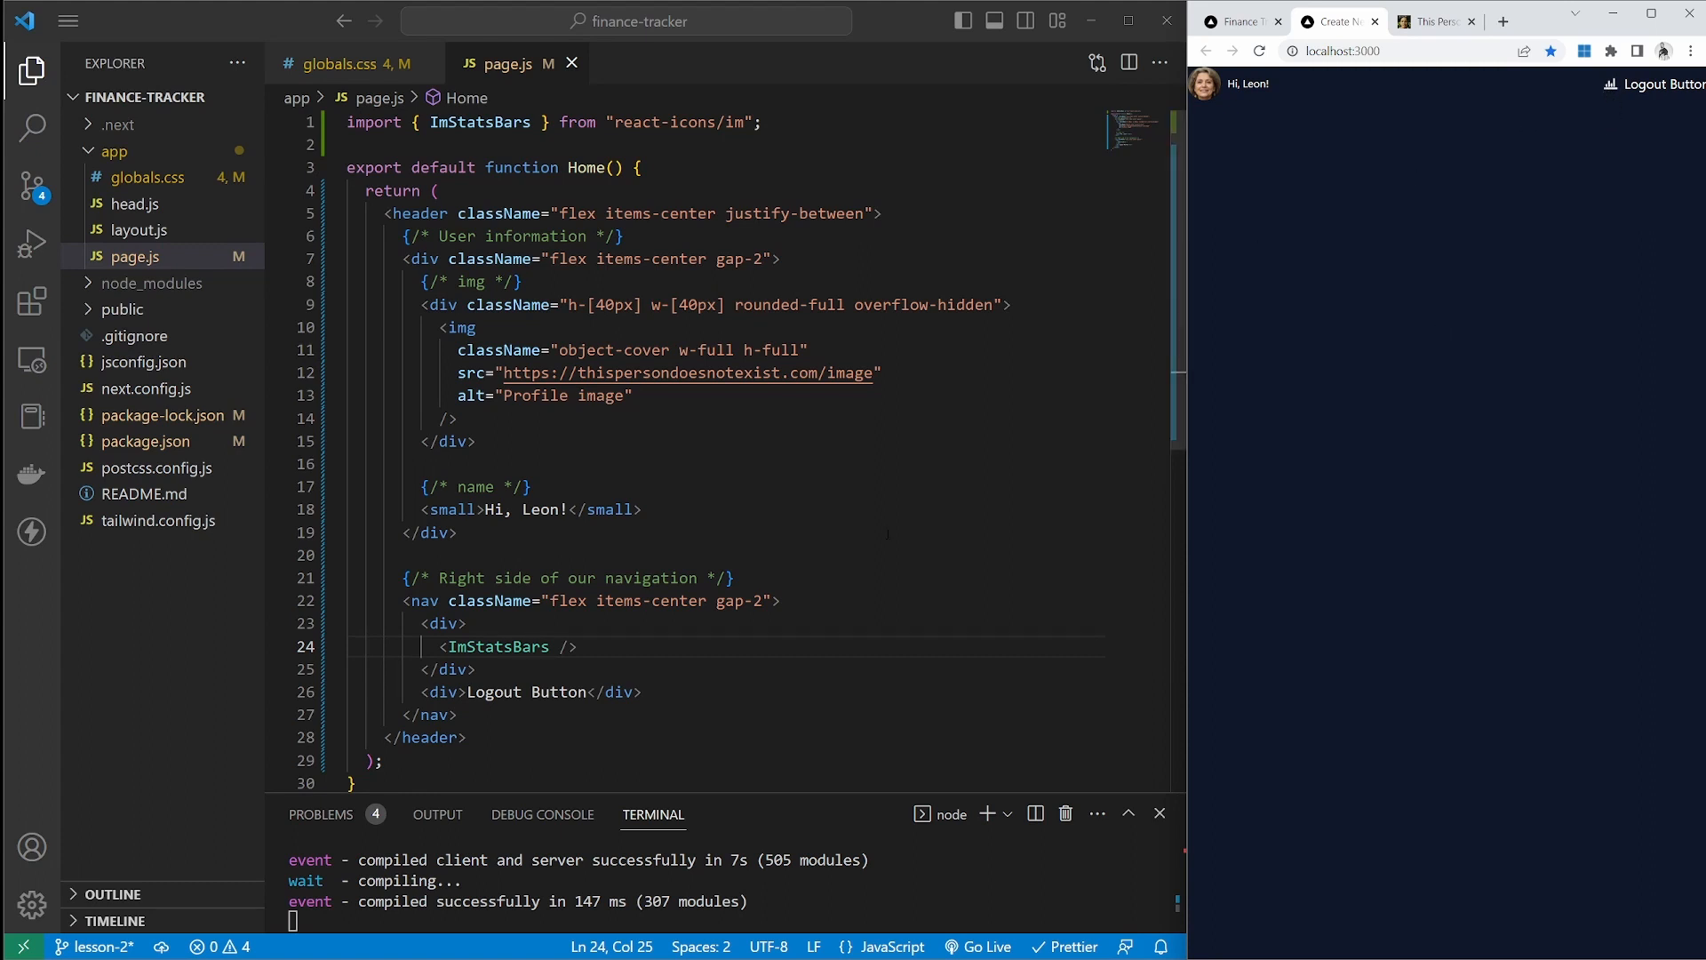
pyautogui.moveTo(498, 647)
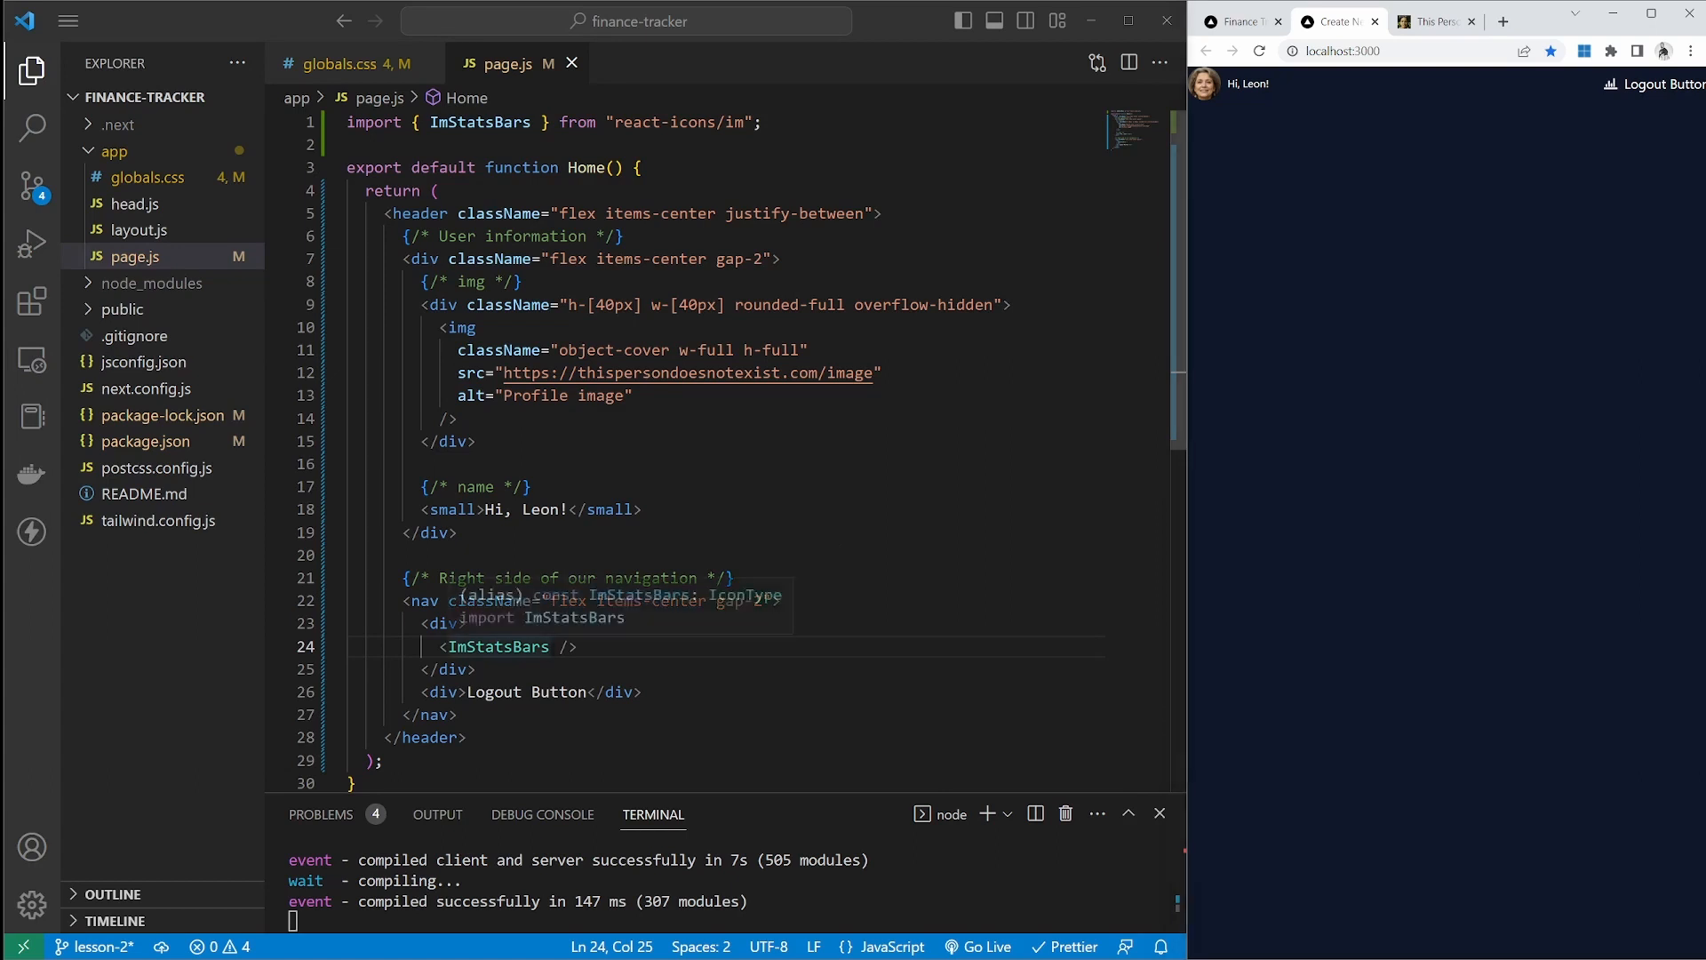
pyautogui.write('className="')
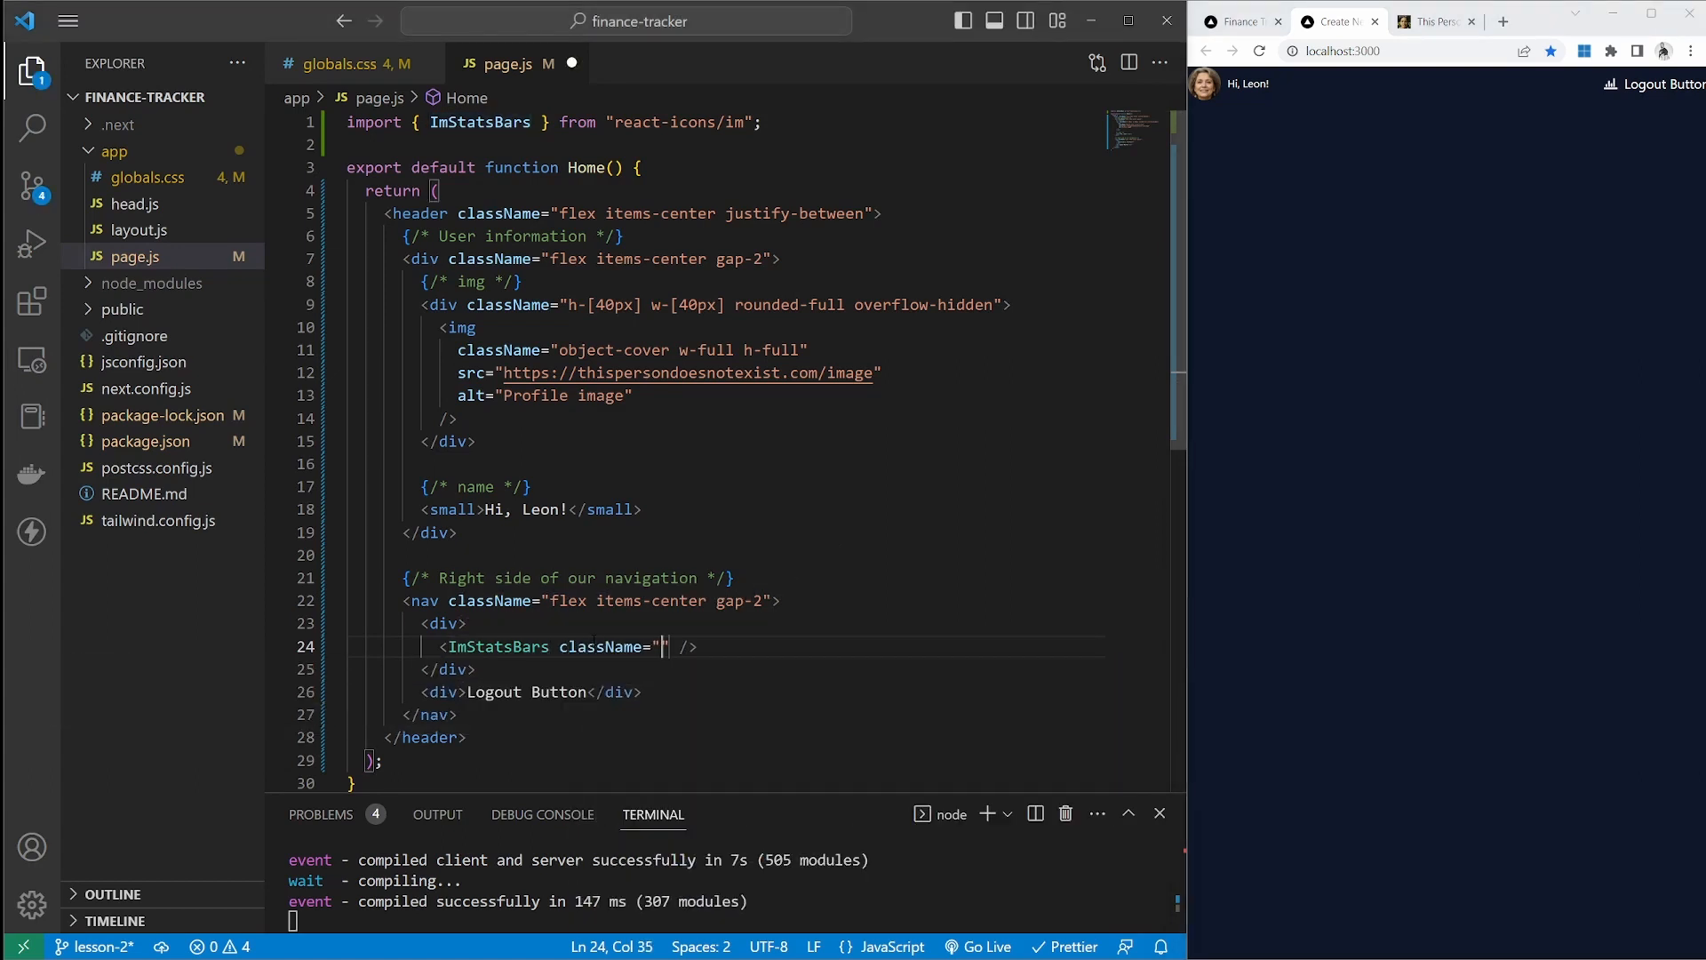
pyautogui.write('text-2x')
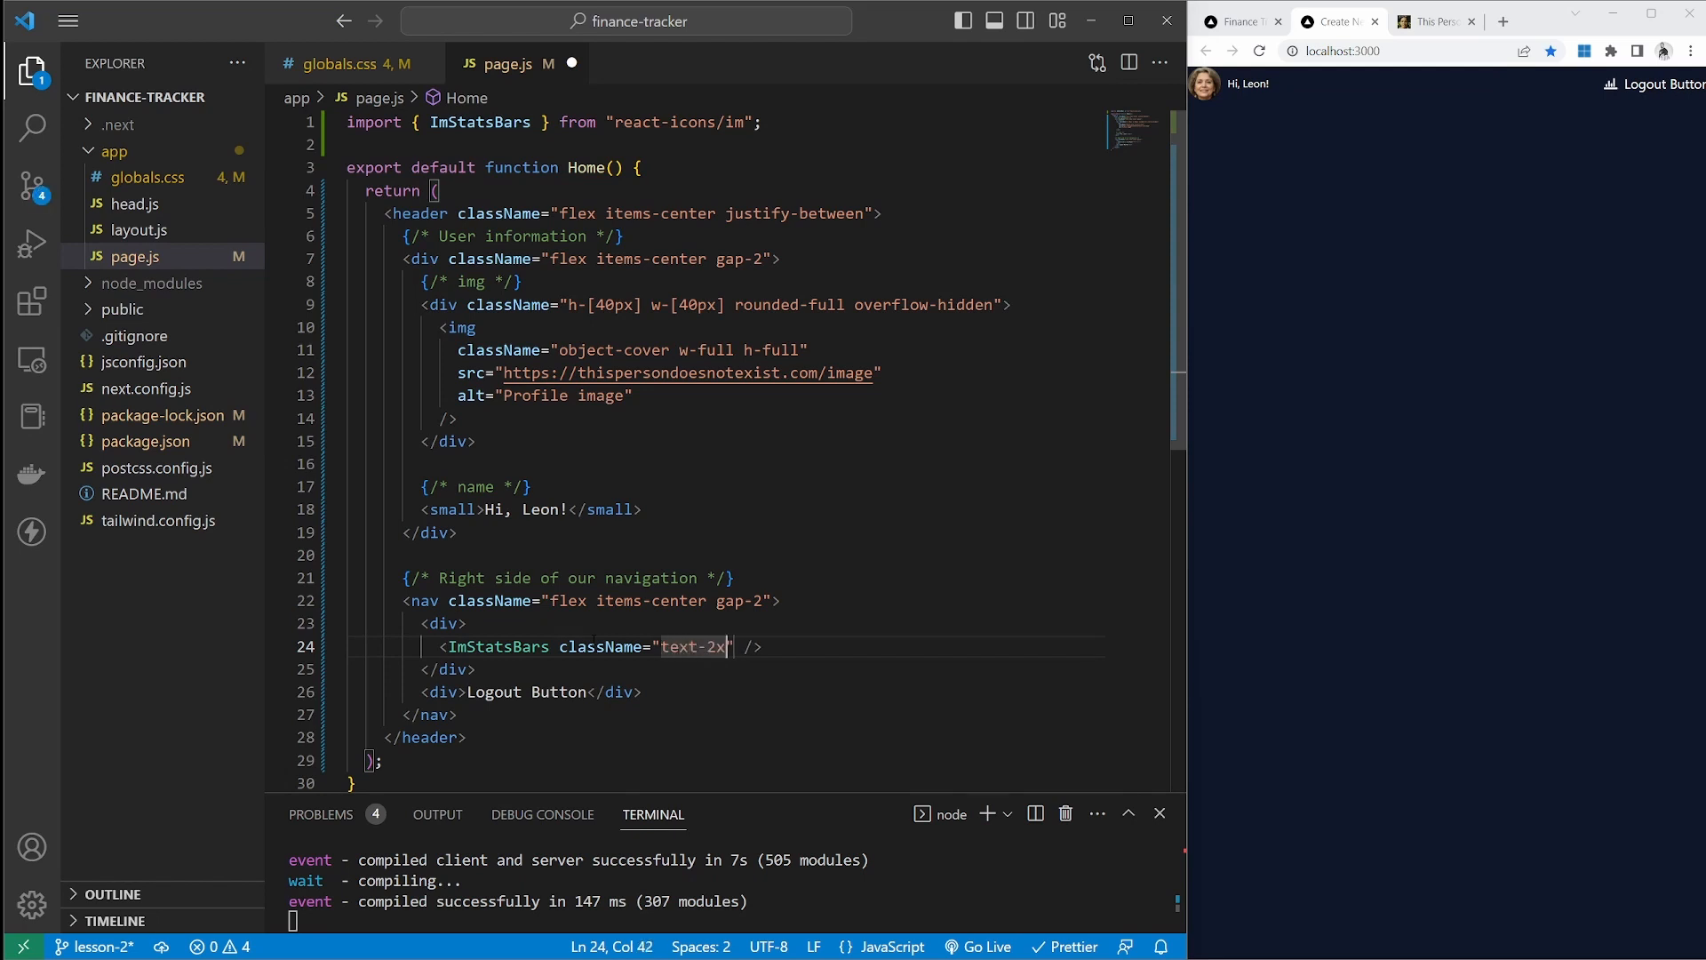
pyautogui.write('l')
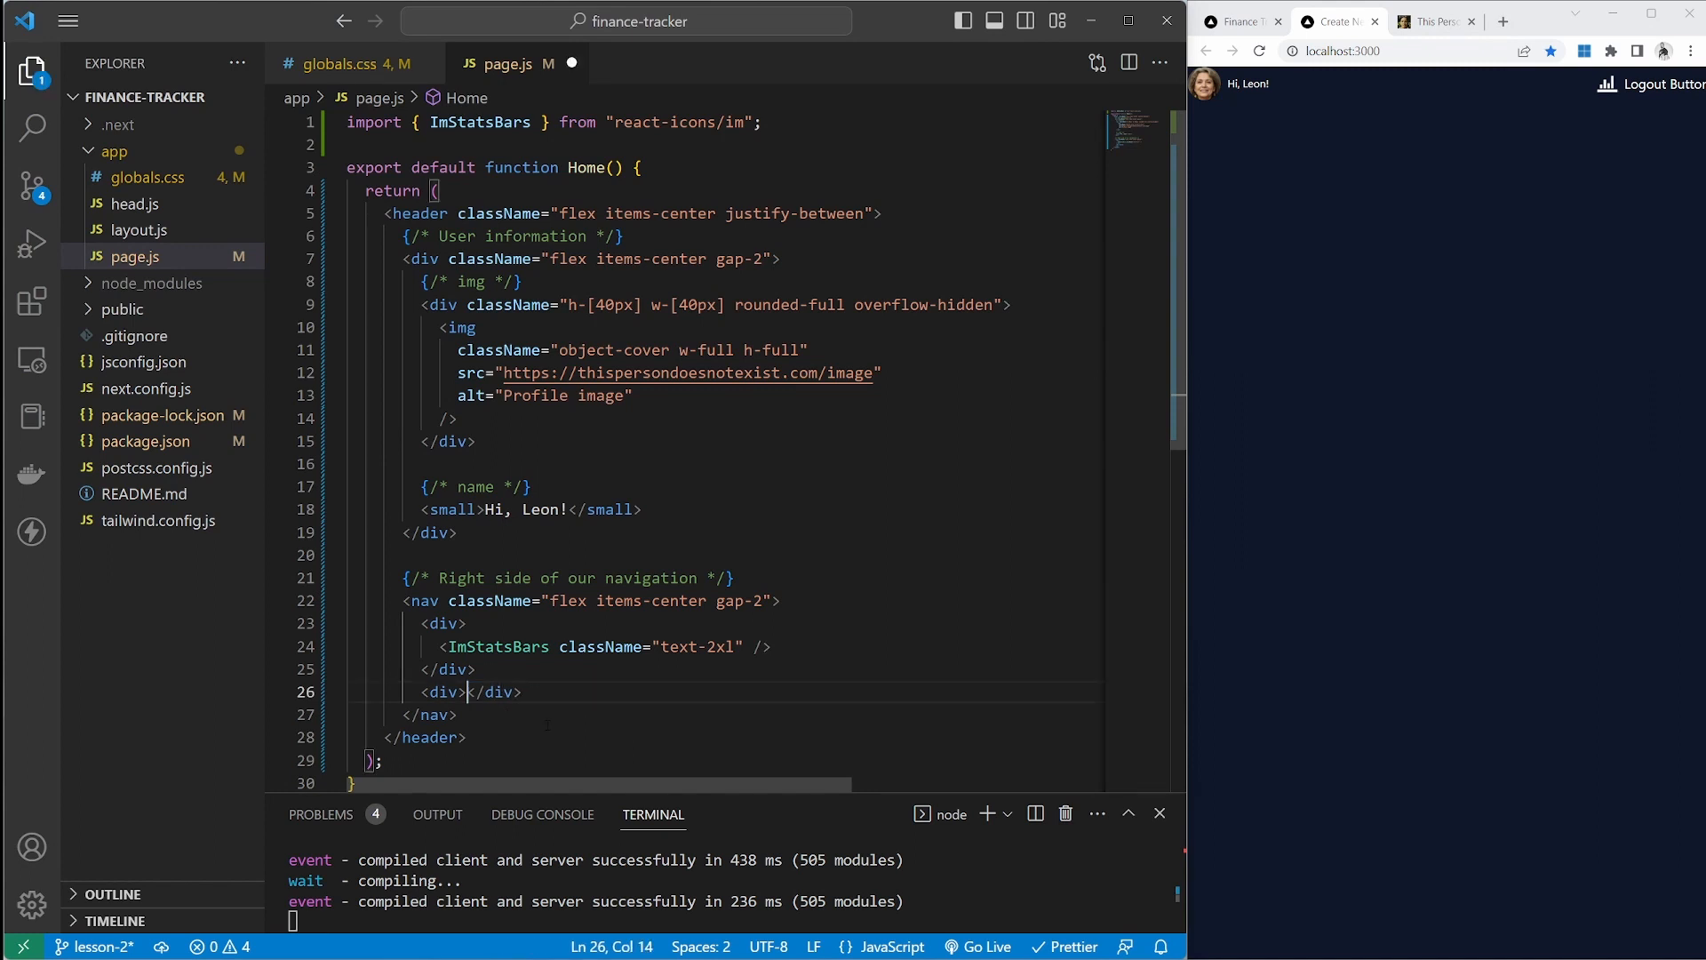
# - Turn the logout placeholder into a Sign out button with px-4 py-2 text-sm capitalize
pyautogui.write('button<')
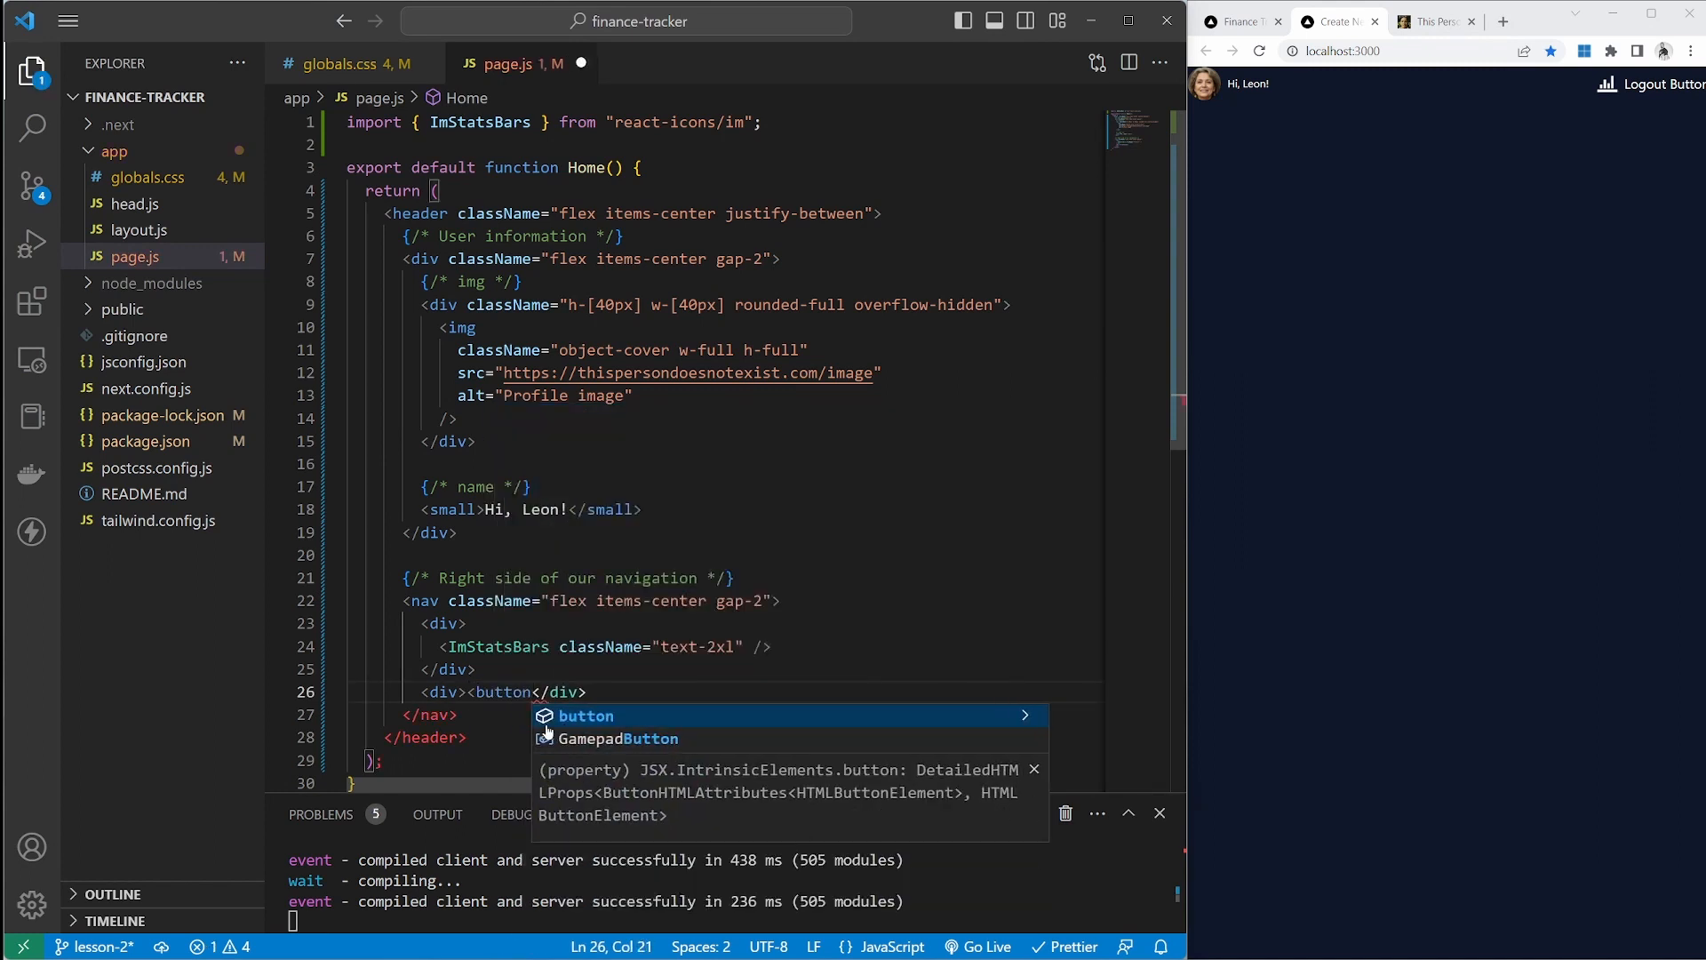
pyautogui.write('Sign</button>')
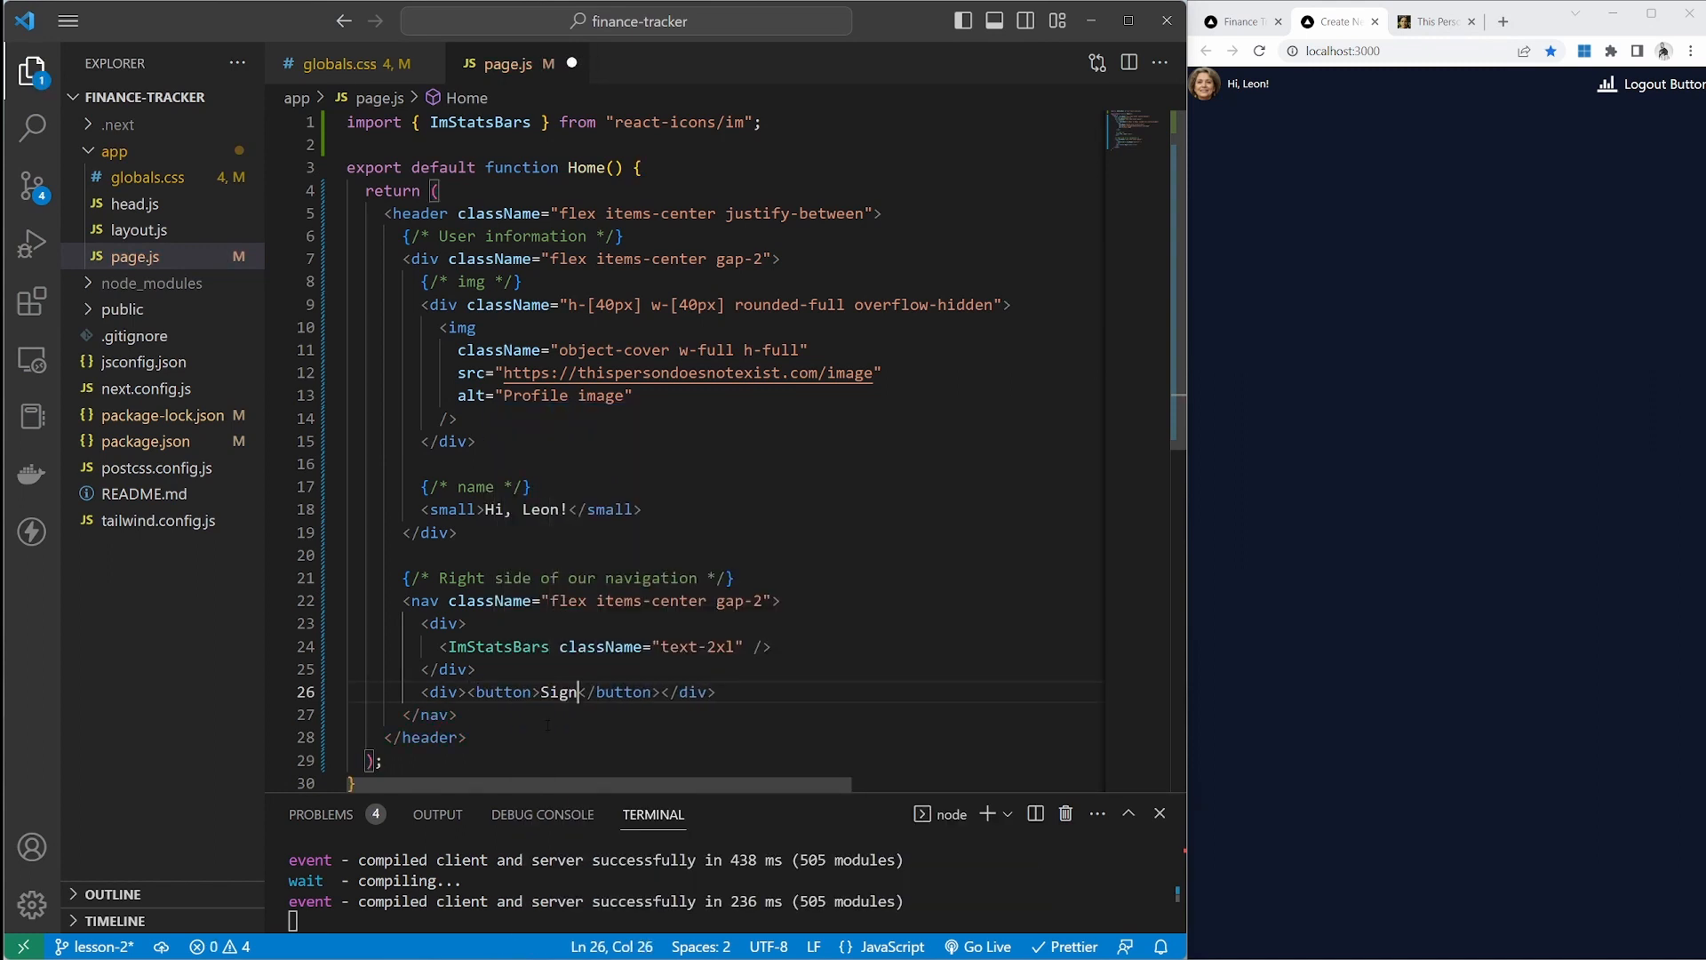
pyautogui.write('out')
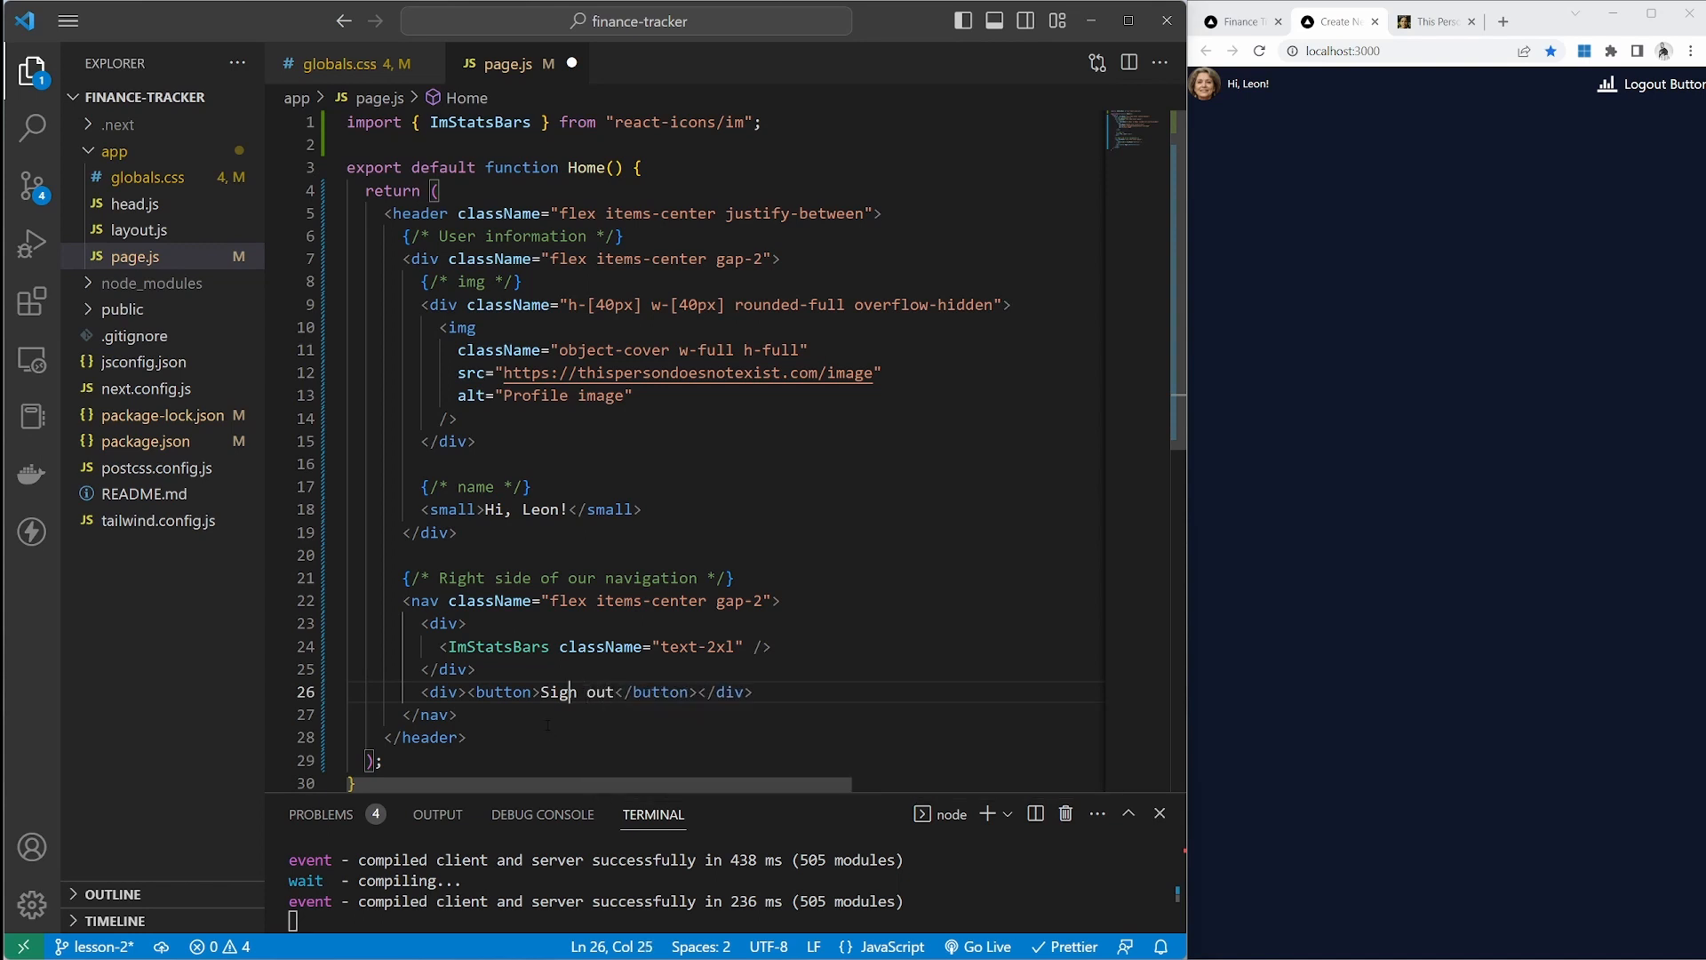
pyautogui.write('className=""')
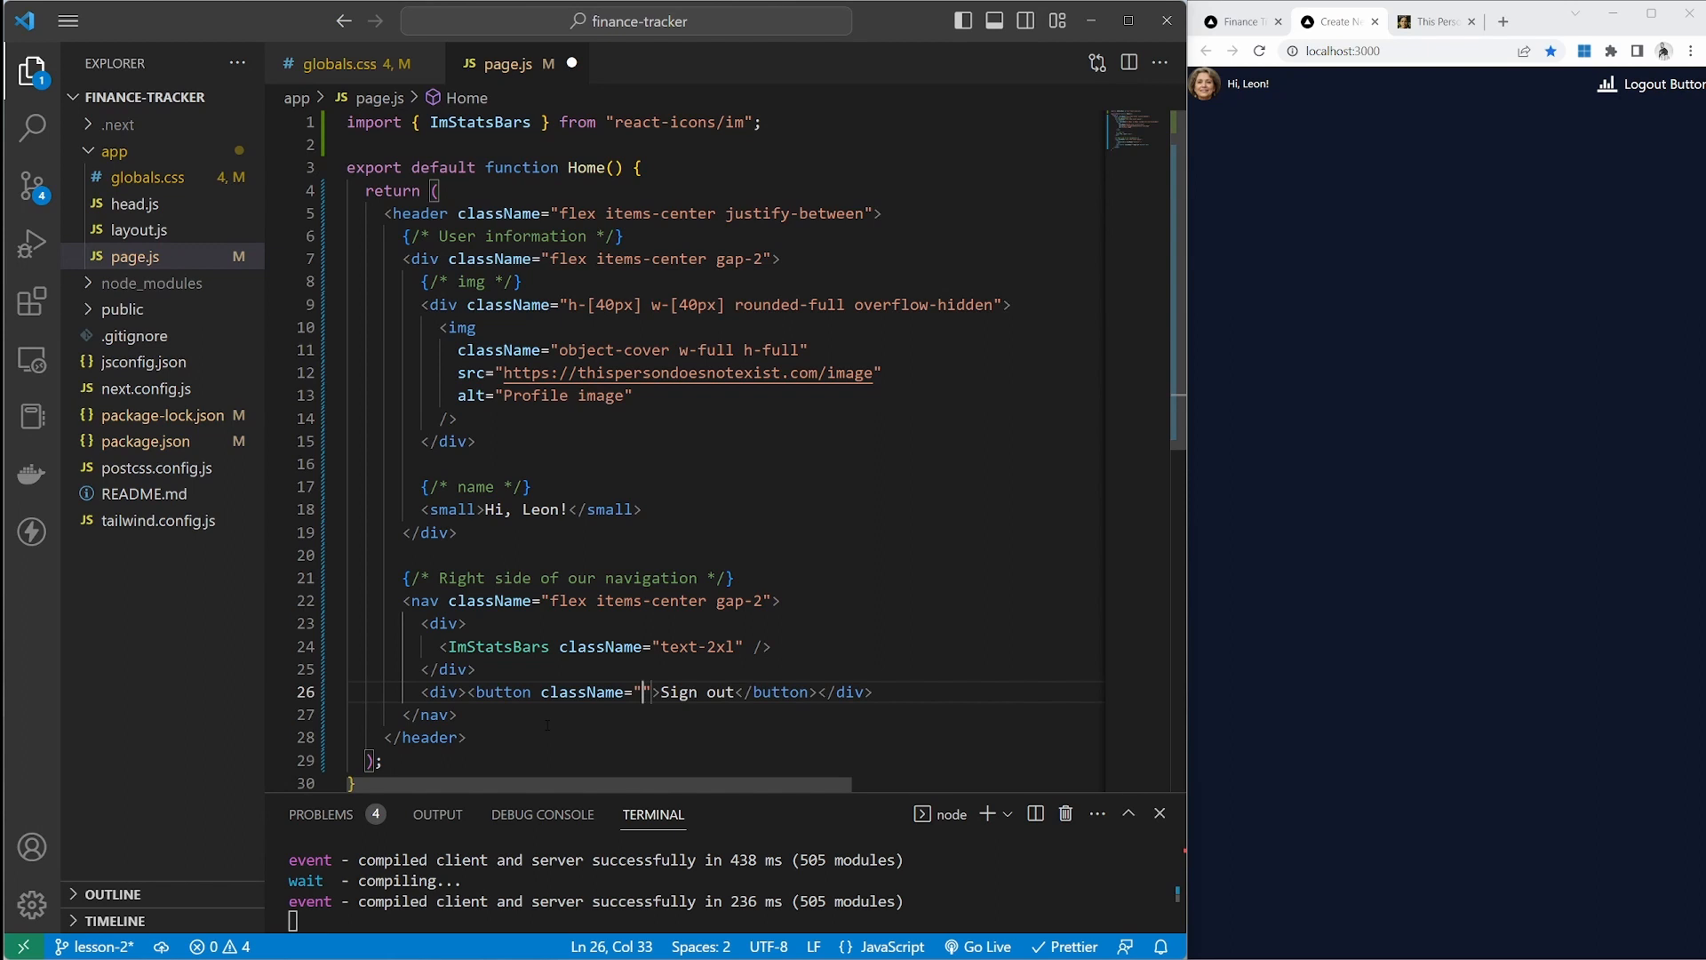
pyautogui.write('px')
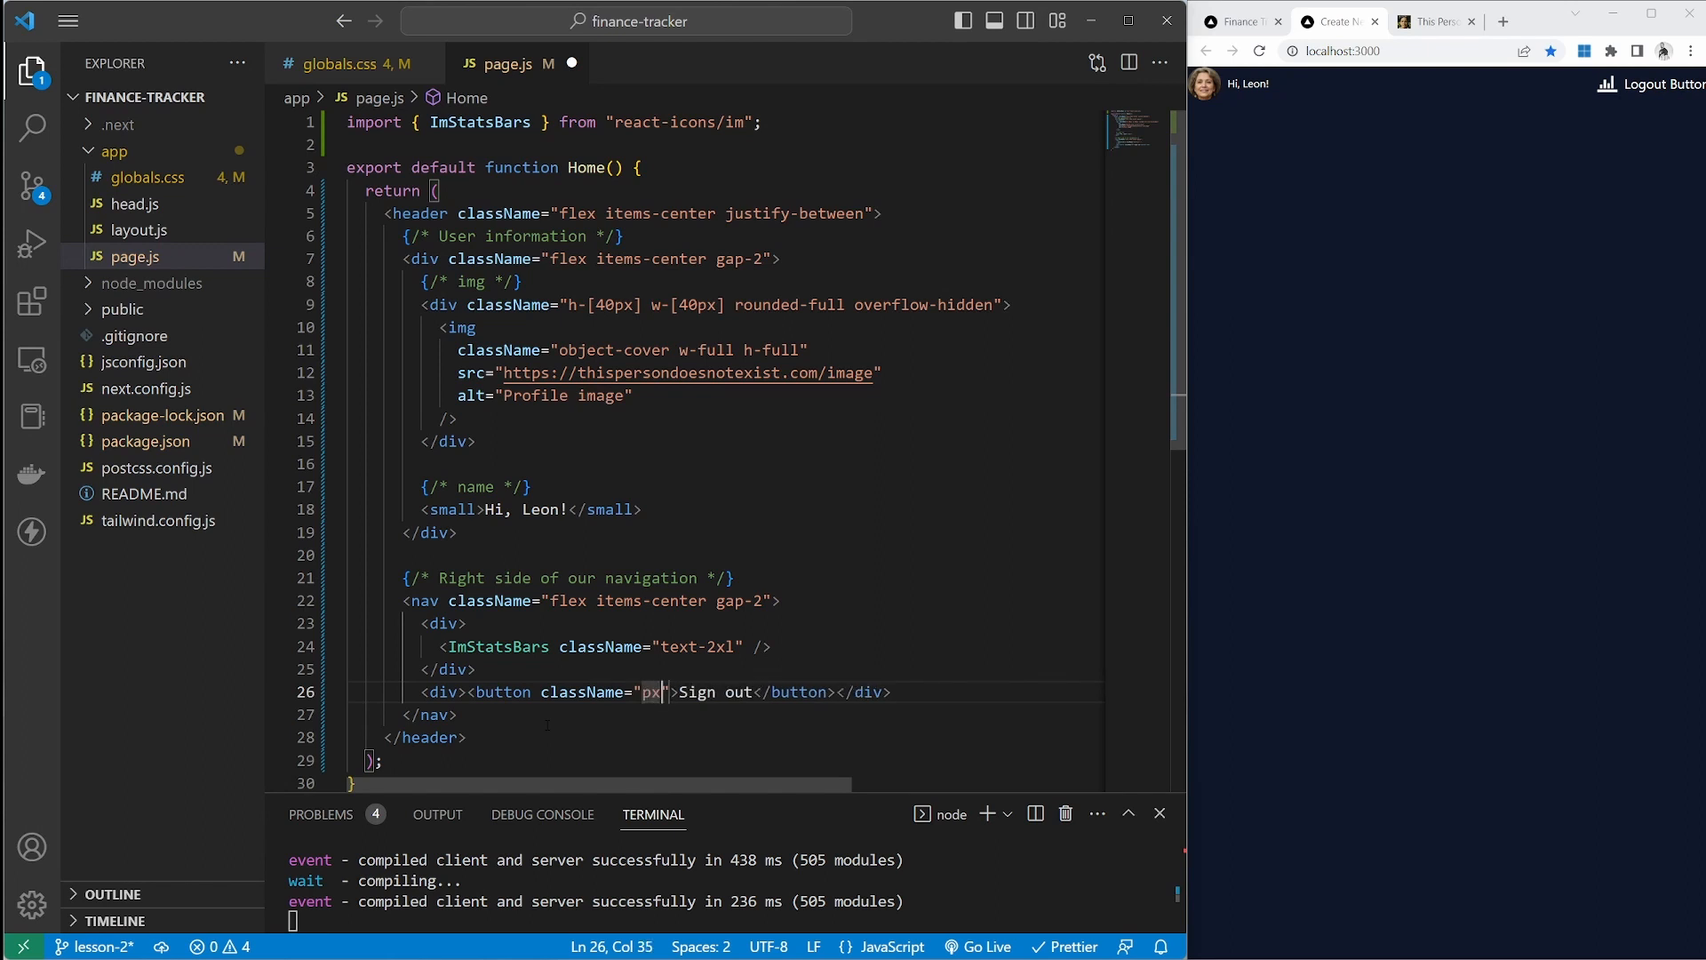
pyautogui.write('-4')
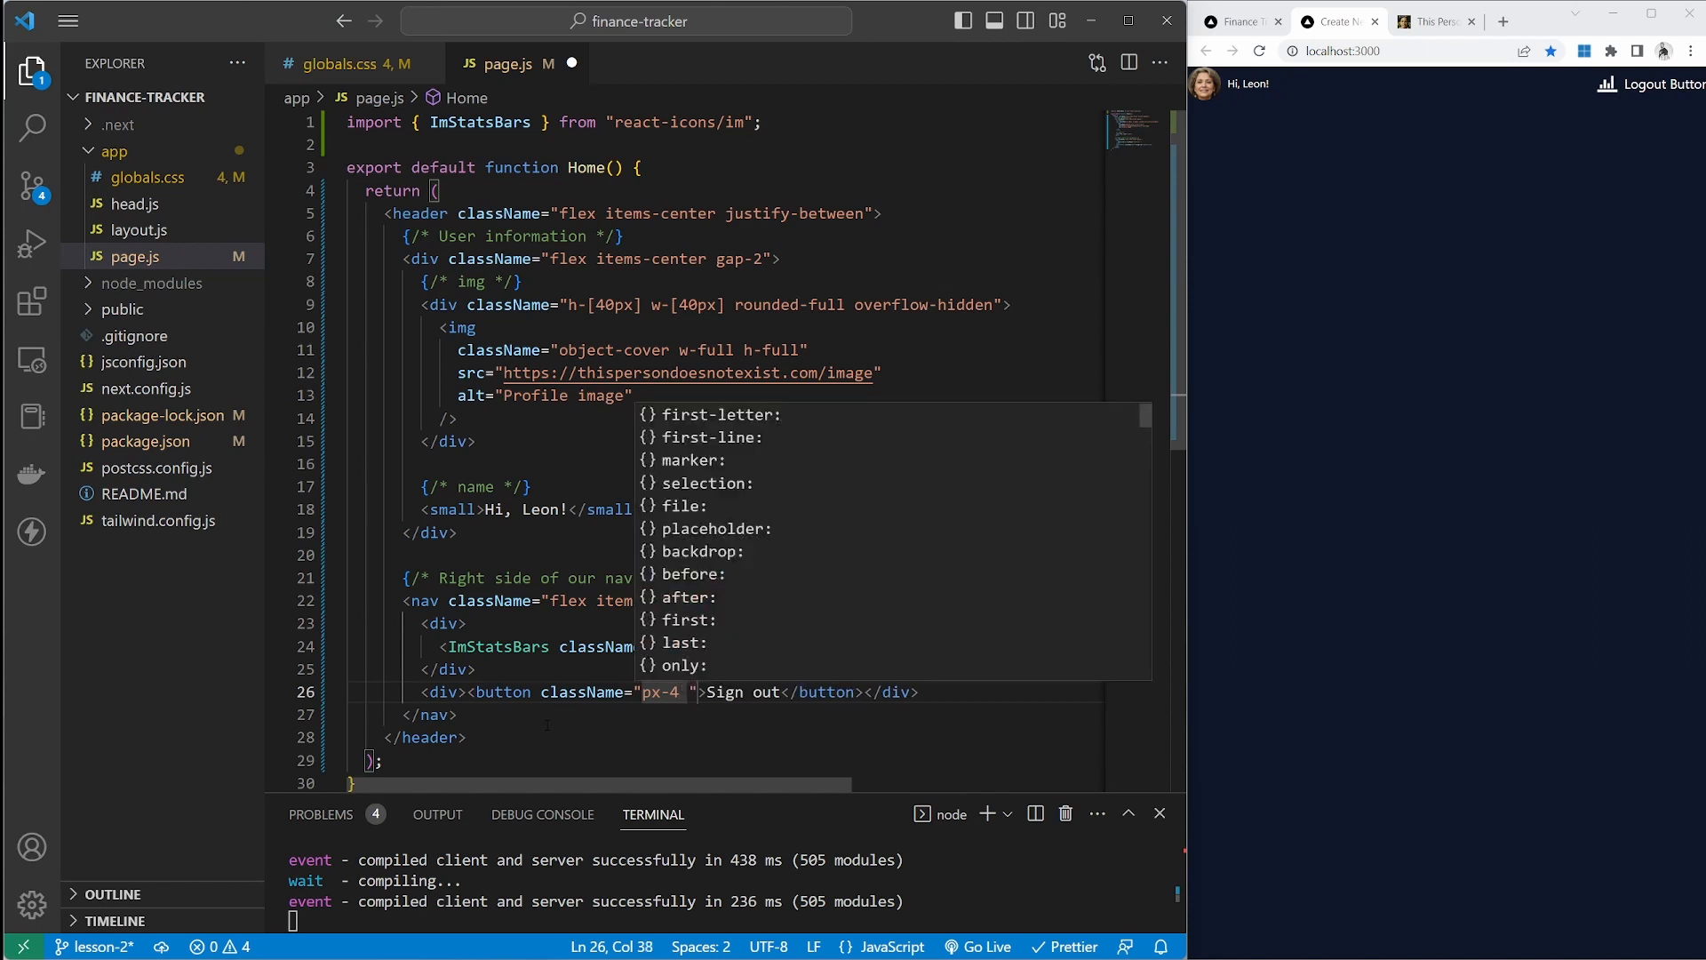
pyautogui.write('py-2')
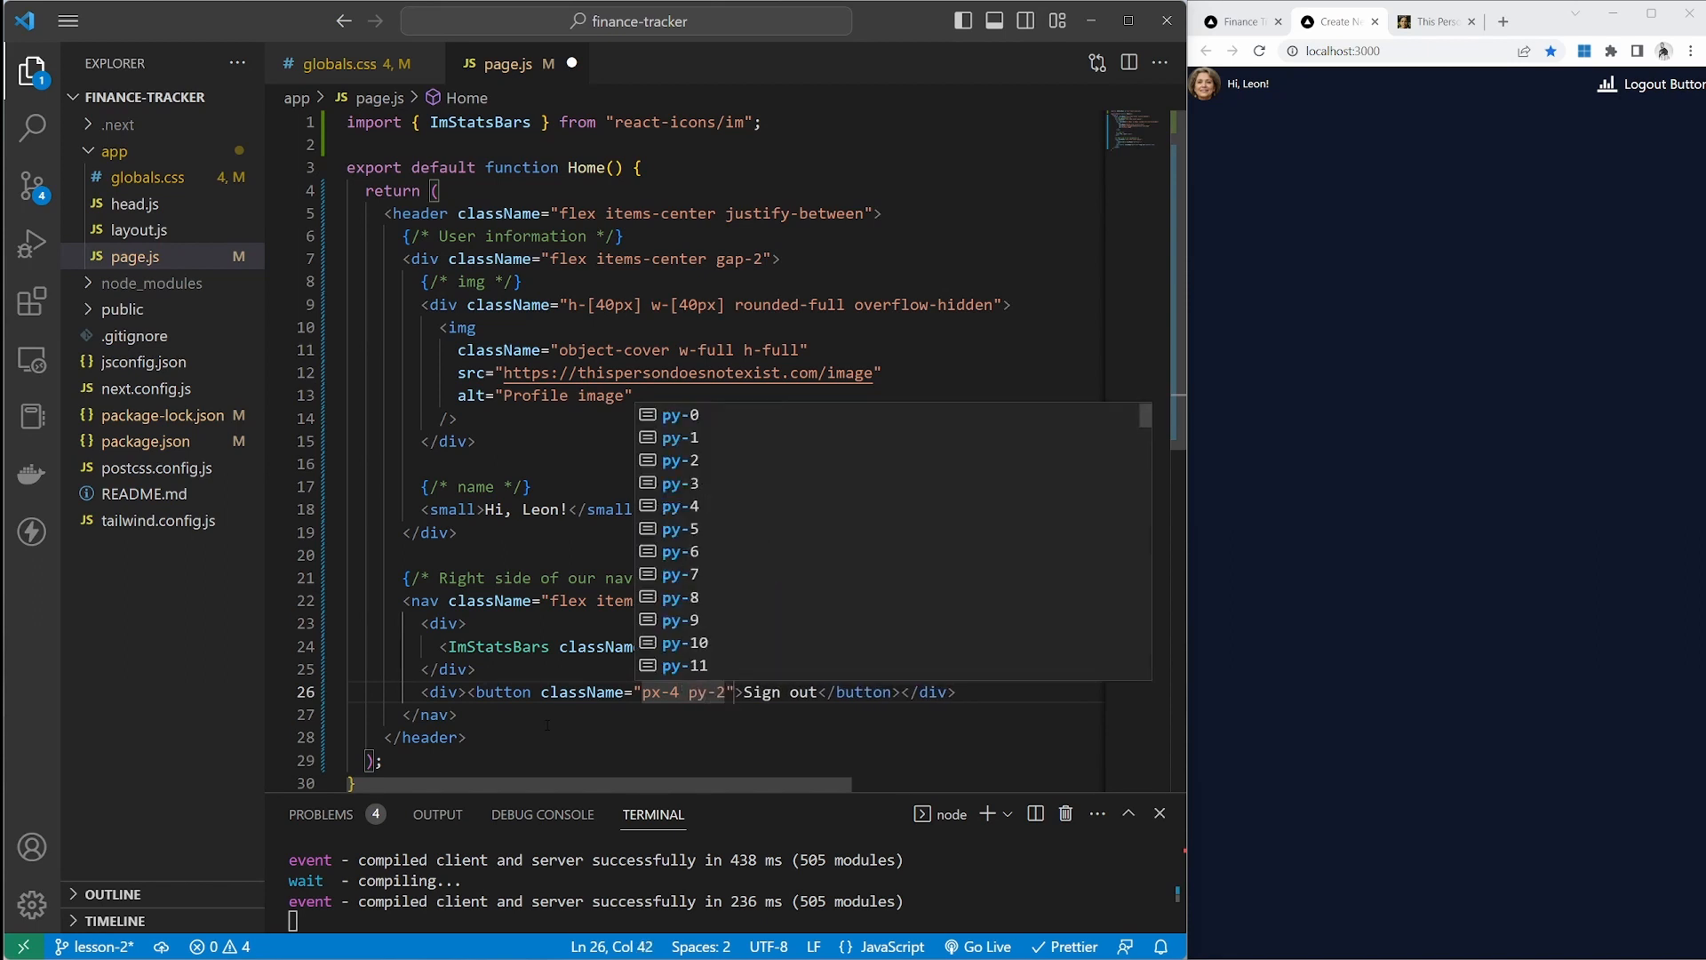
pyautogui.write('text-s')
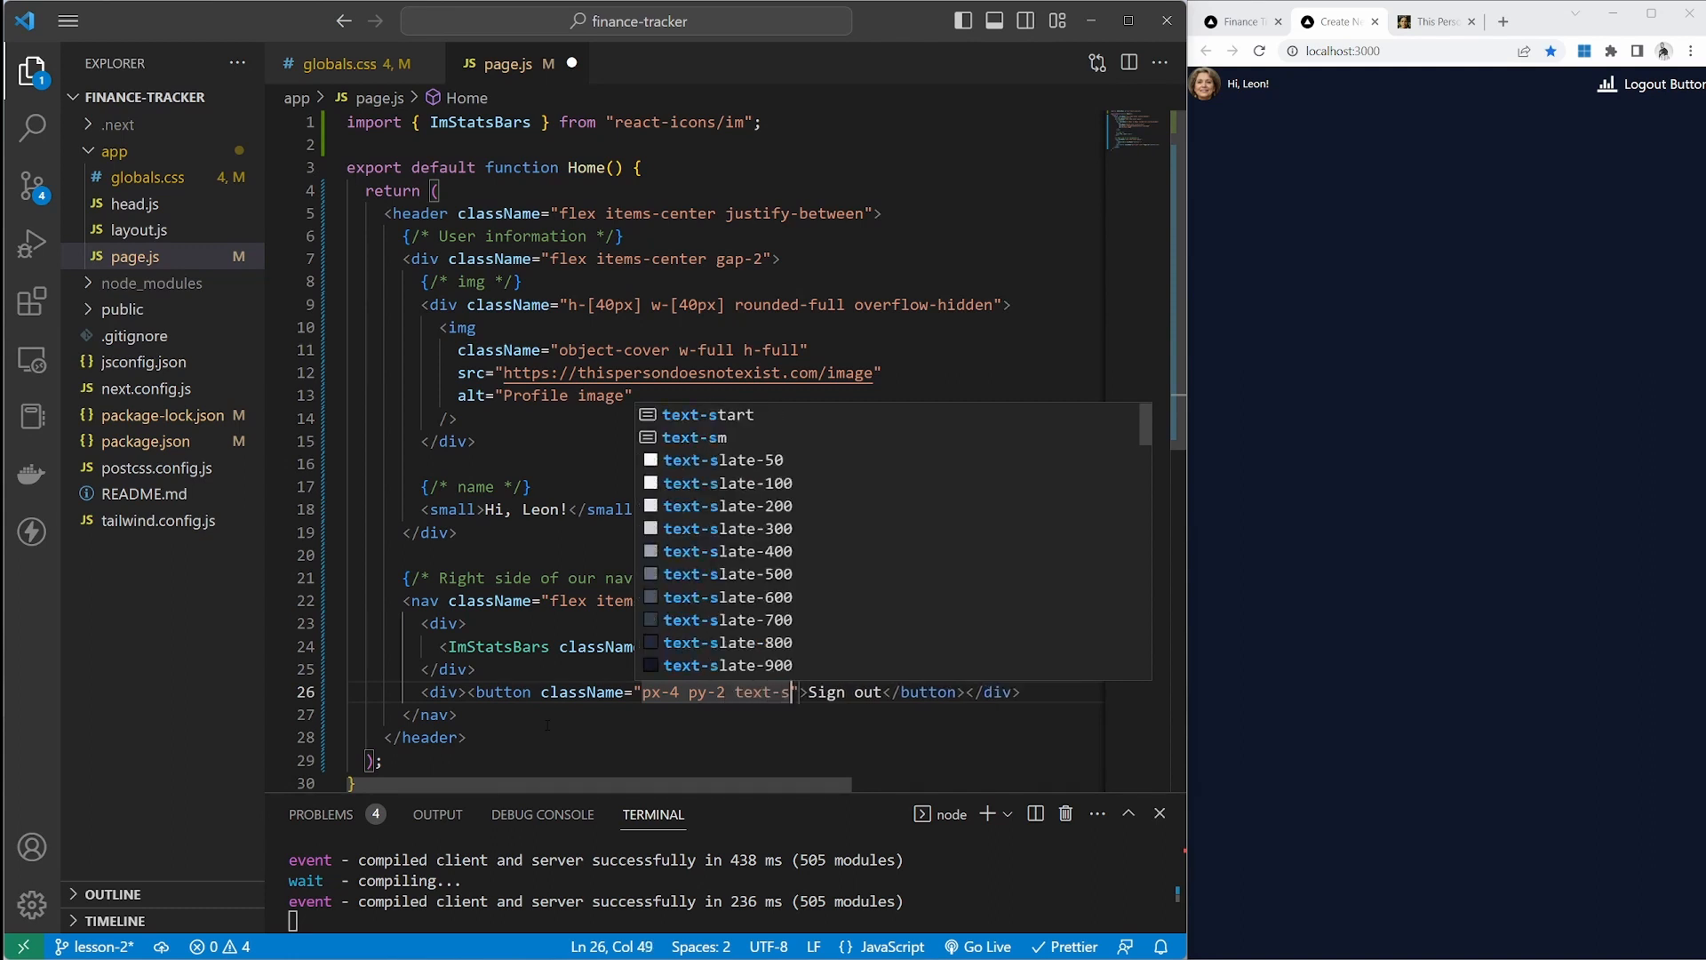
pyautogui.write('capitalize rounded-xl')
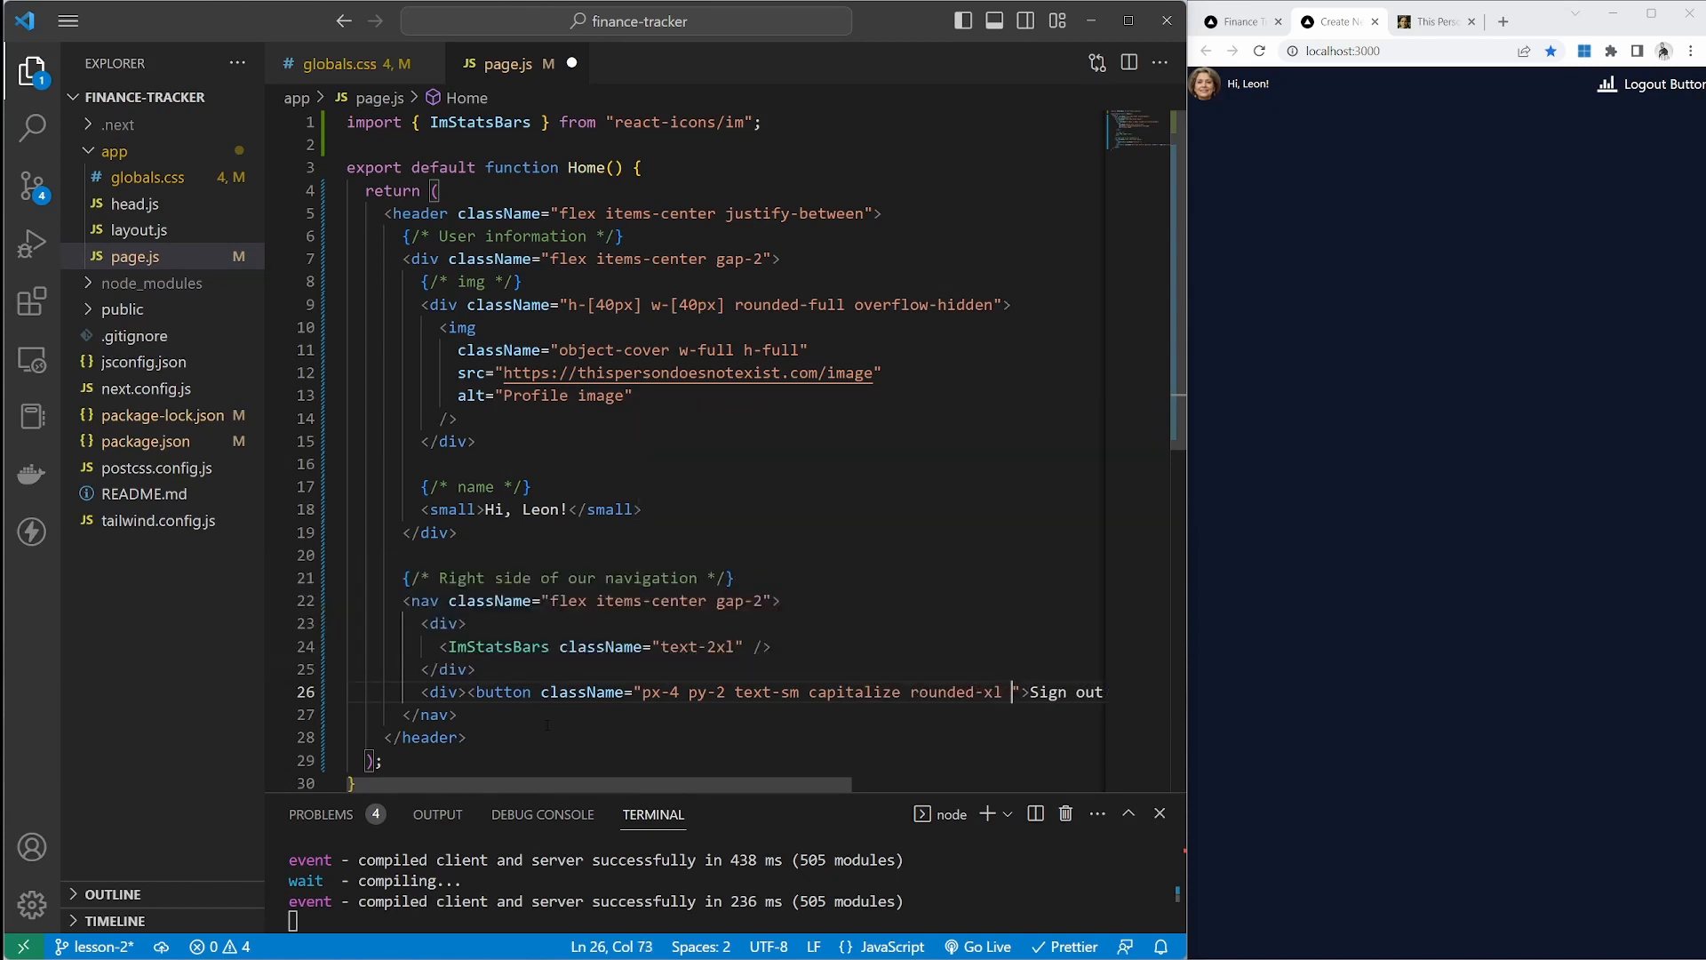
# - Add bg-red-600 border-red-600 text-white to the button and save
pyautogui.write('bg')
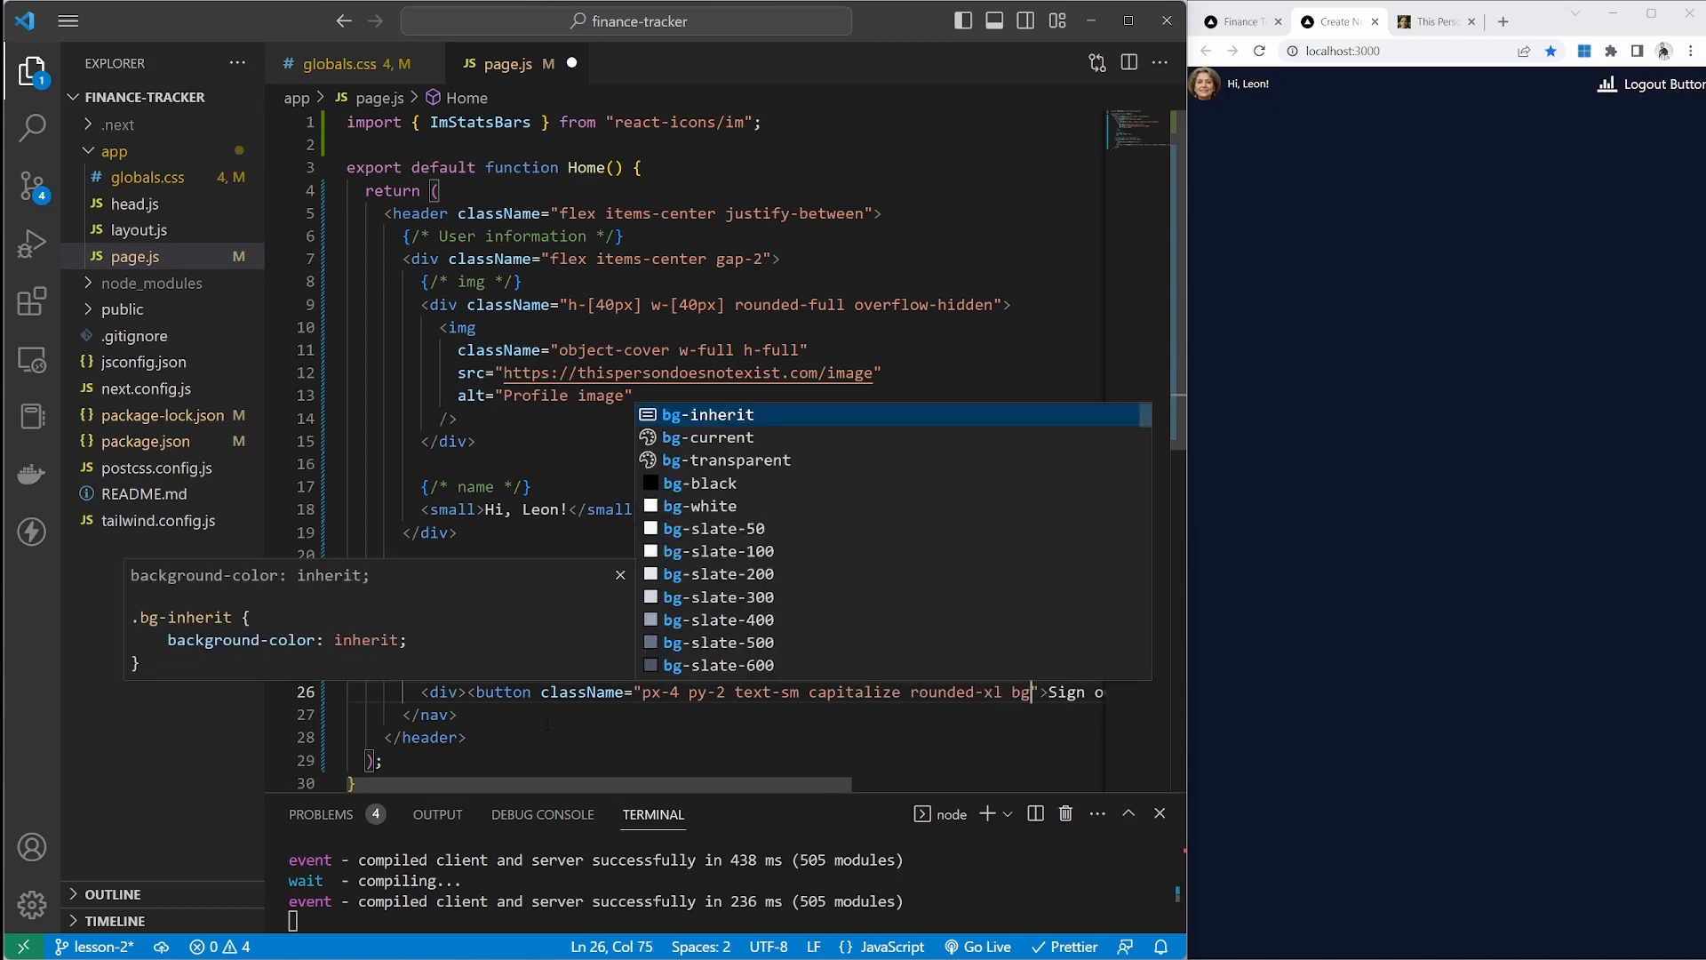
pyautogui.write('-r')
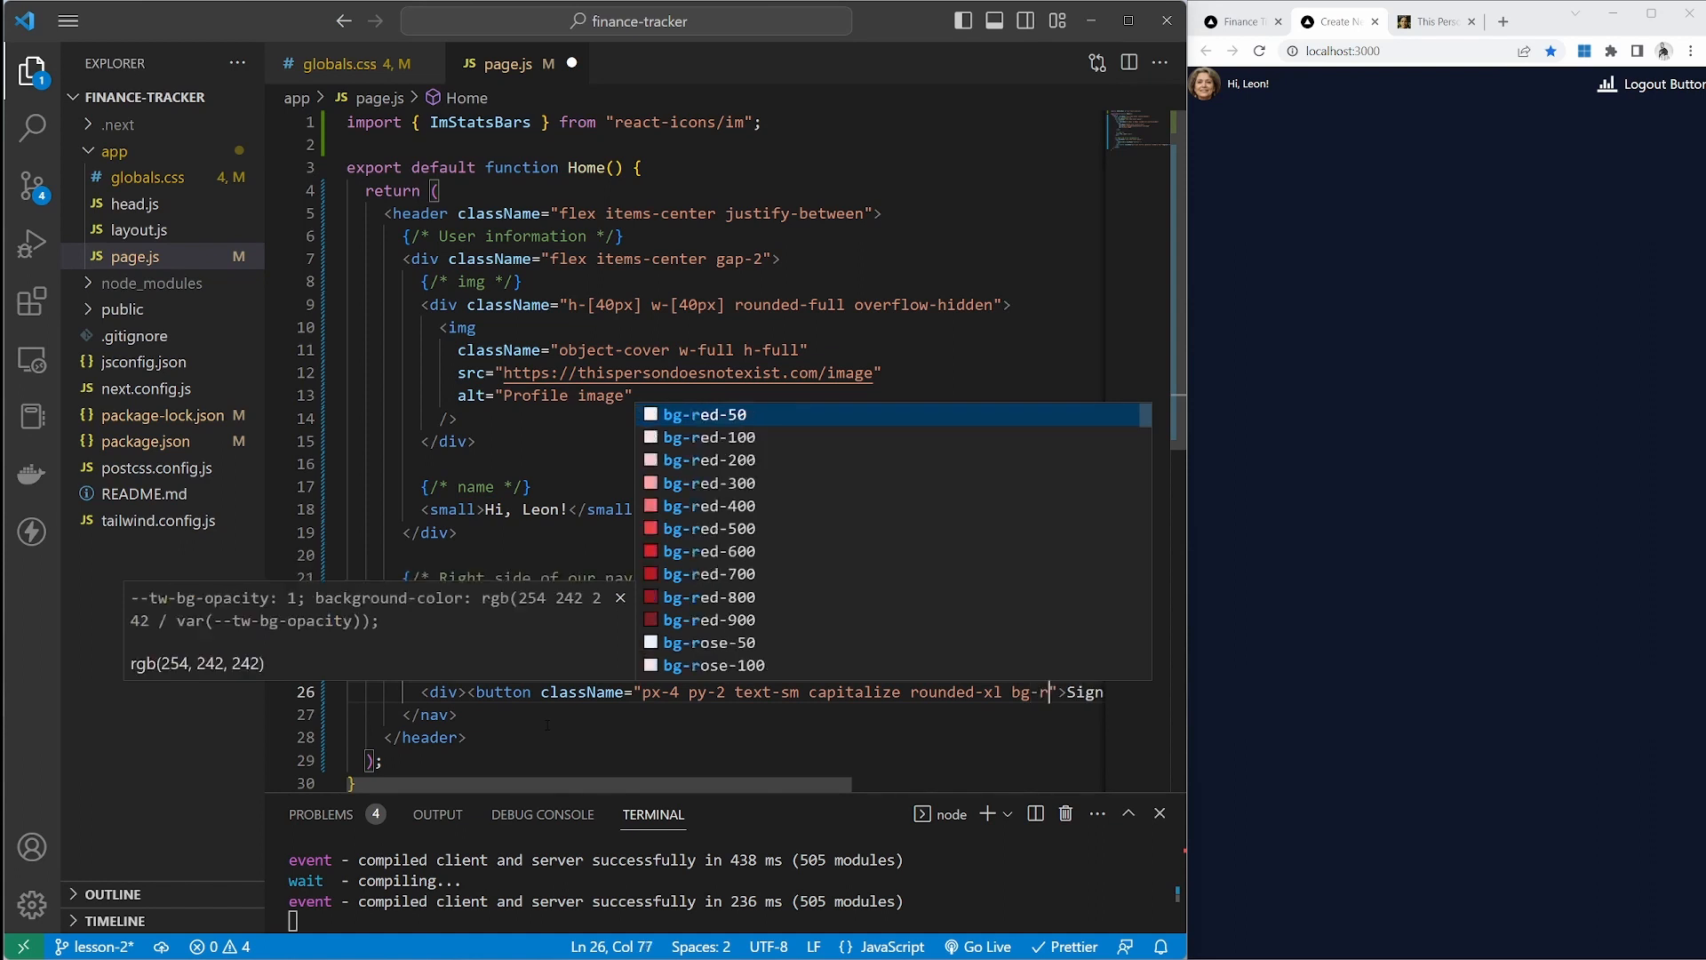
pyautogui.write('ed-600')
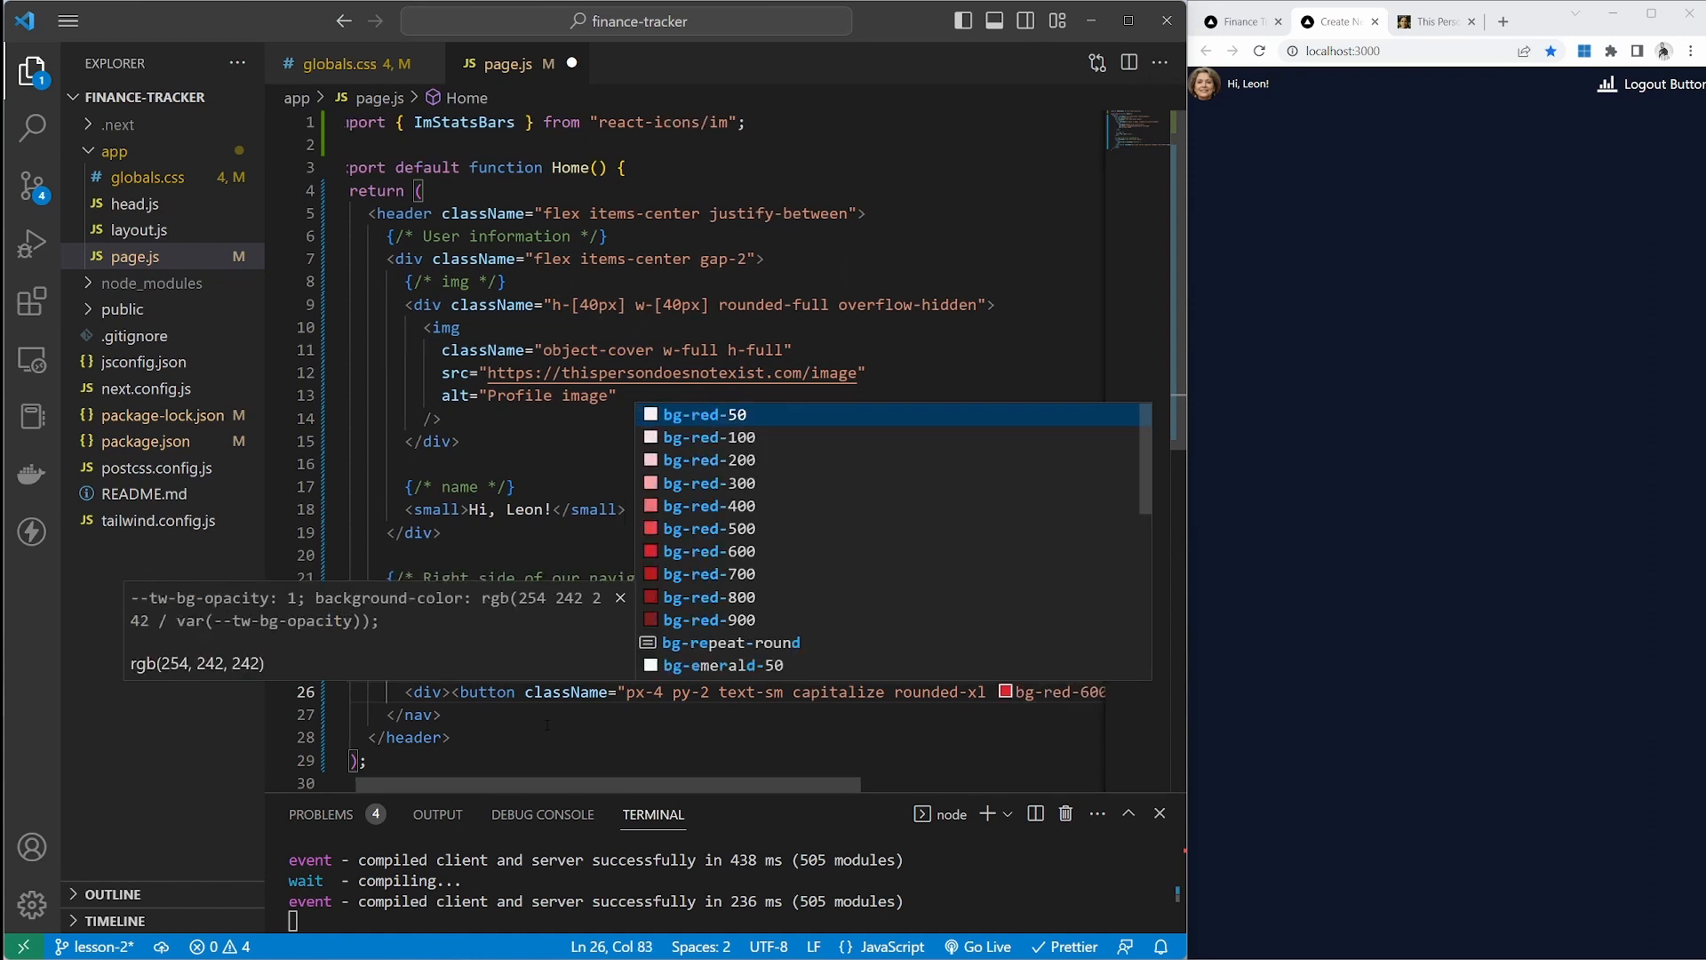
pyautogui.write('border-">')
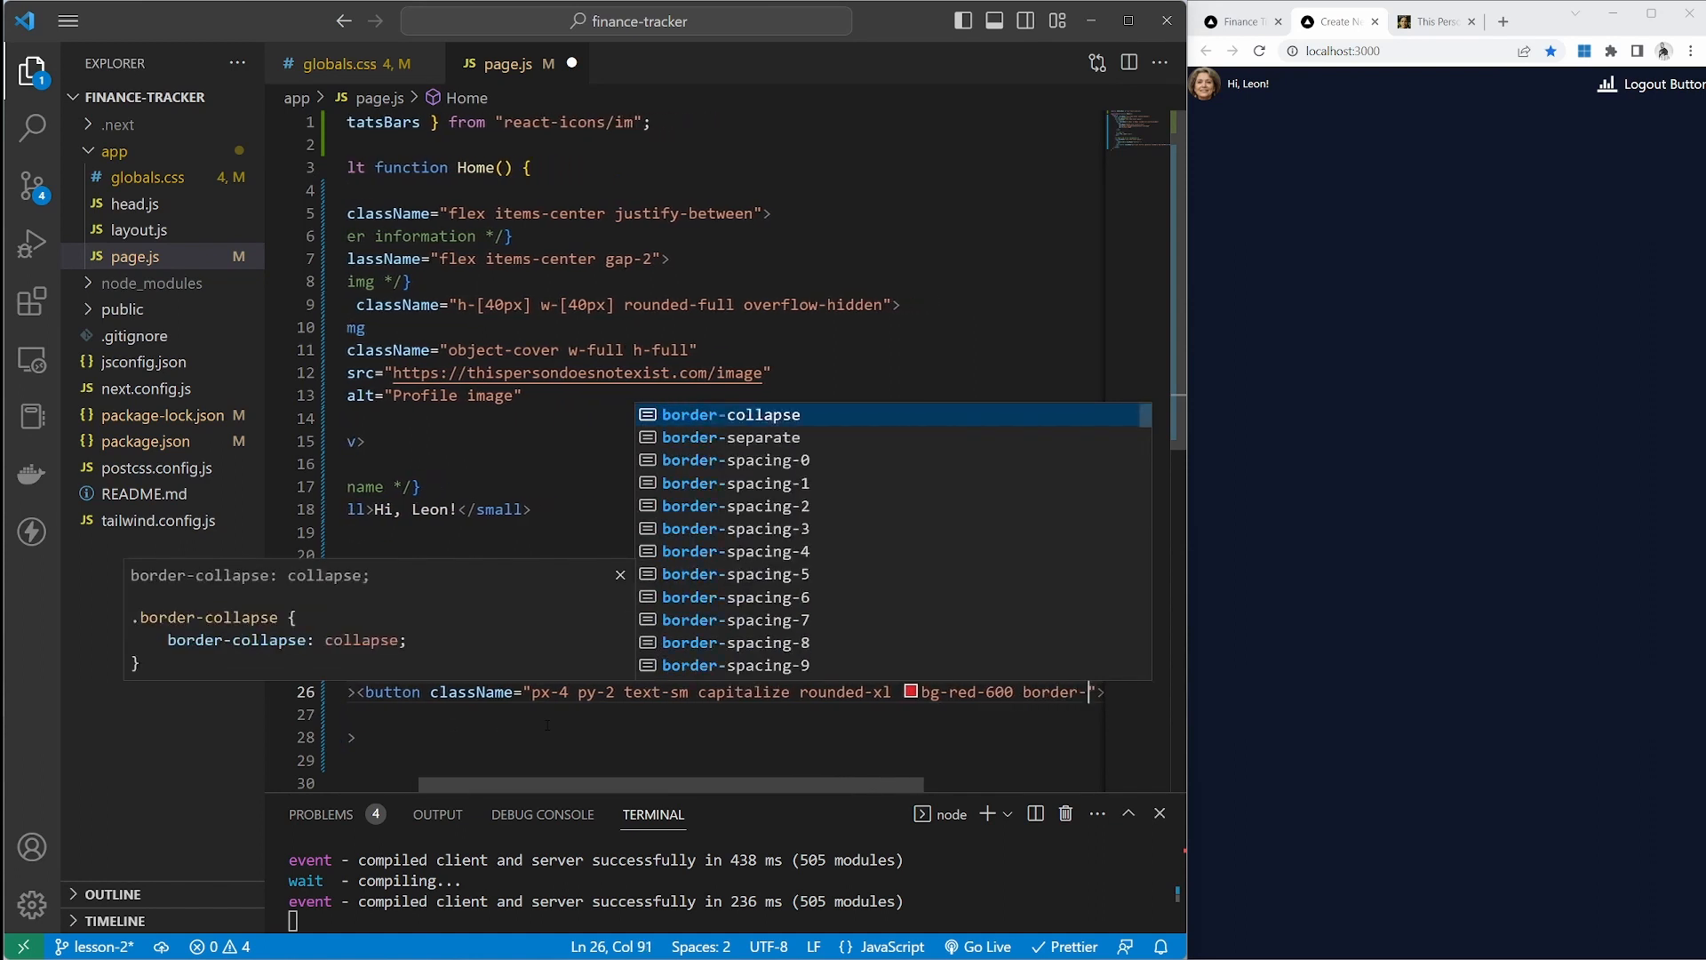
pyautogui.write('red-')
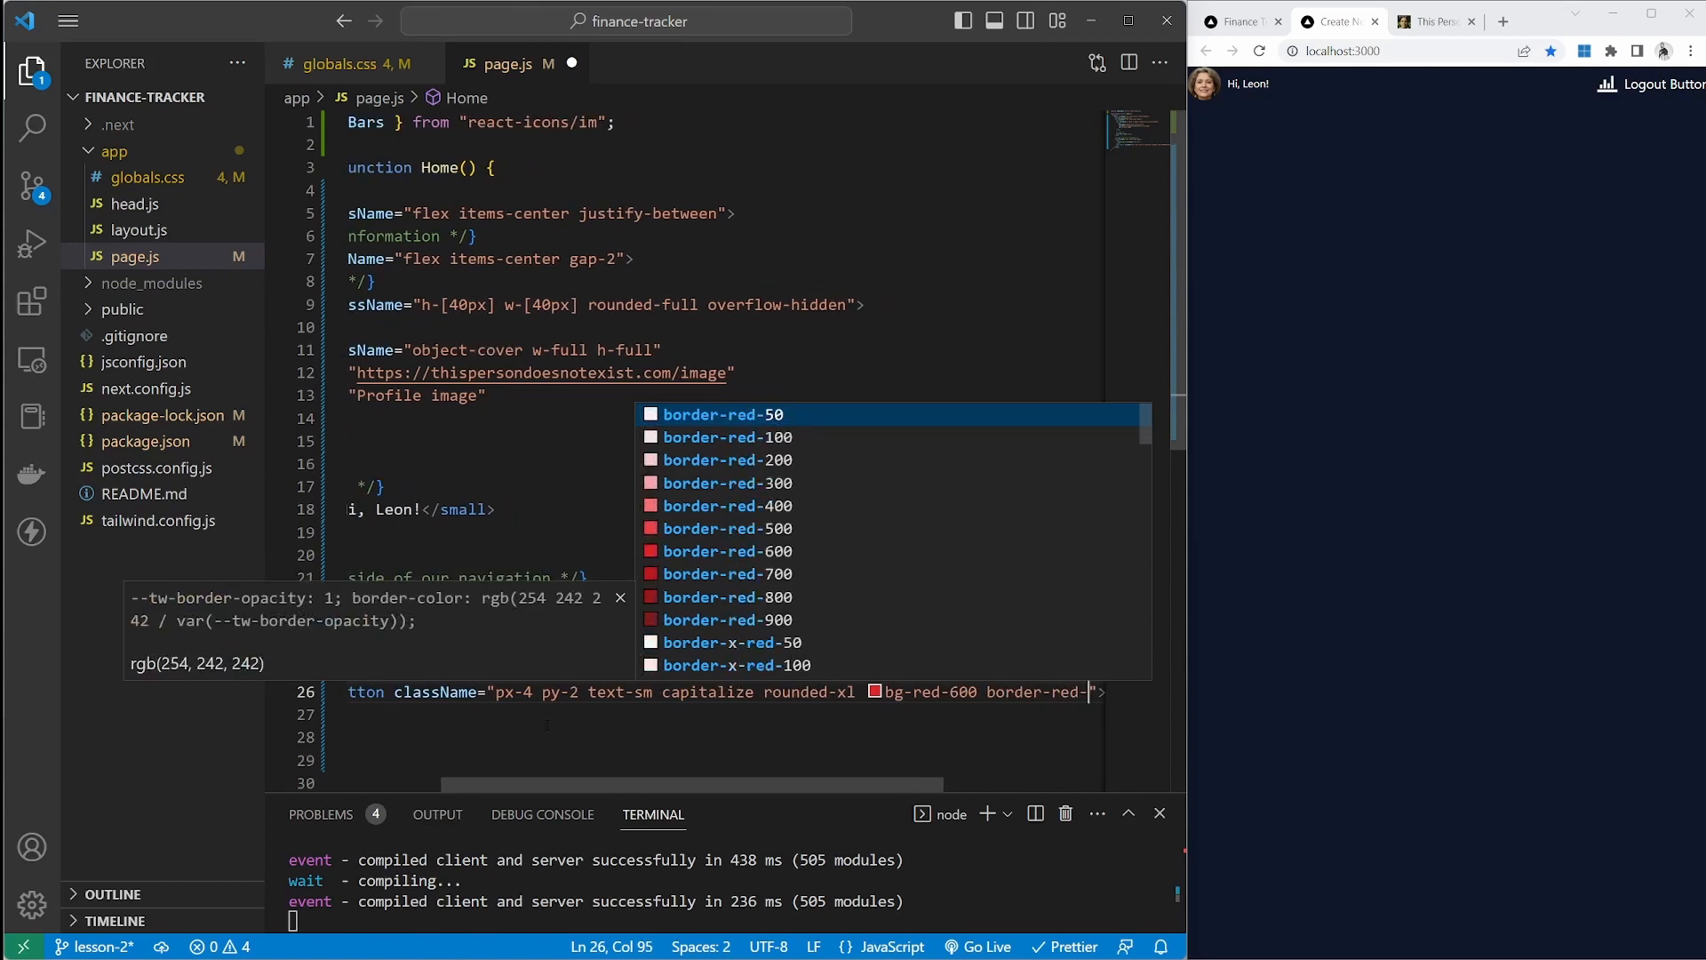
pyautogui.write('text-whit')
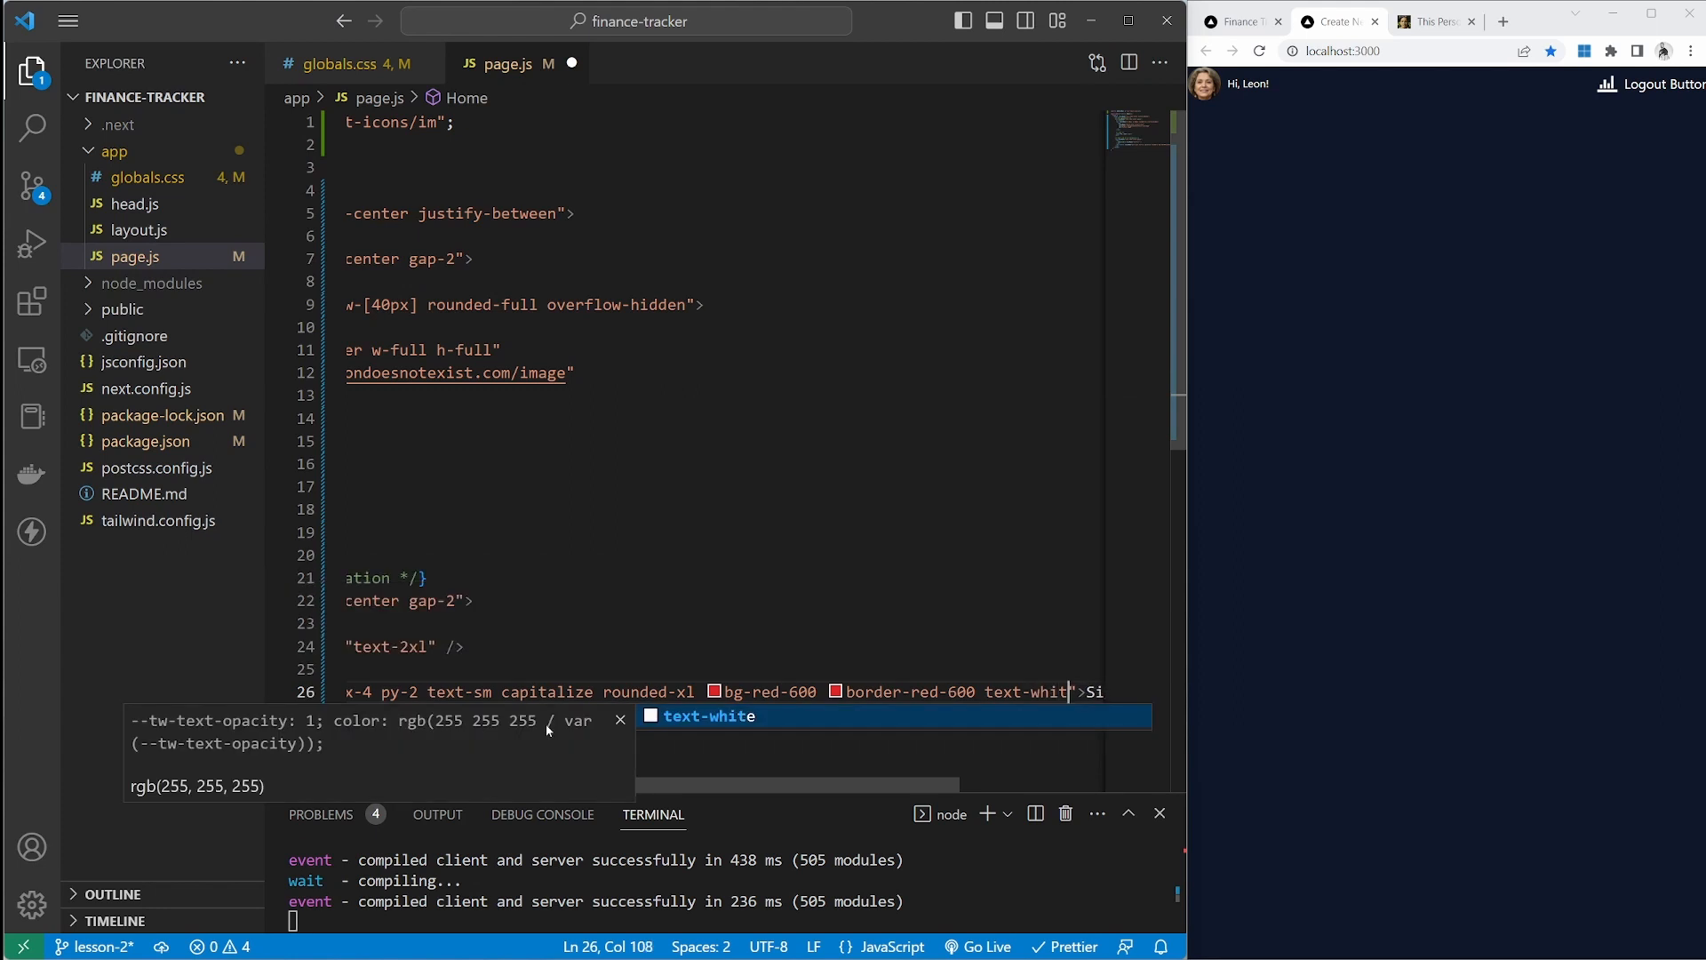
pyautogui.press('Enter')
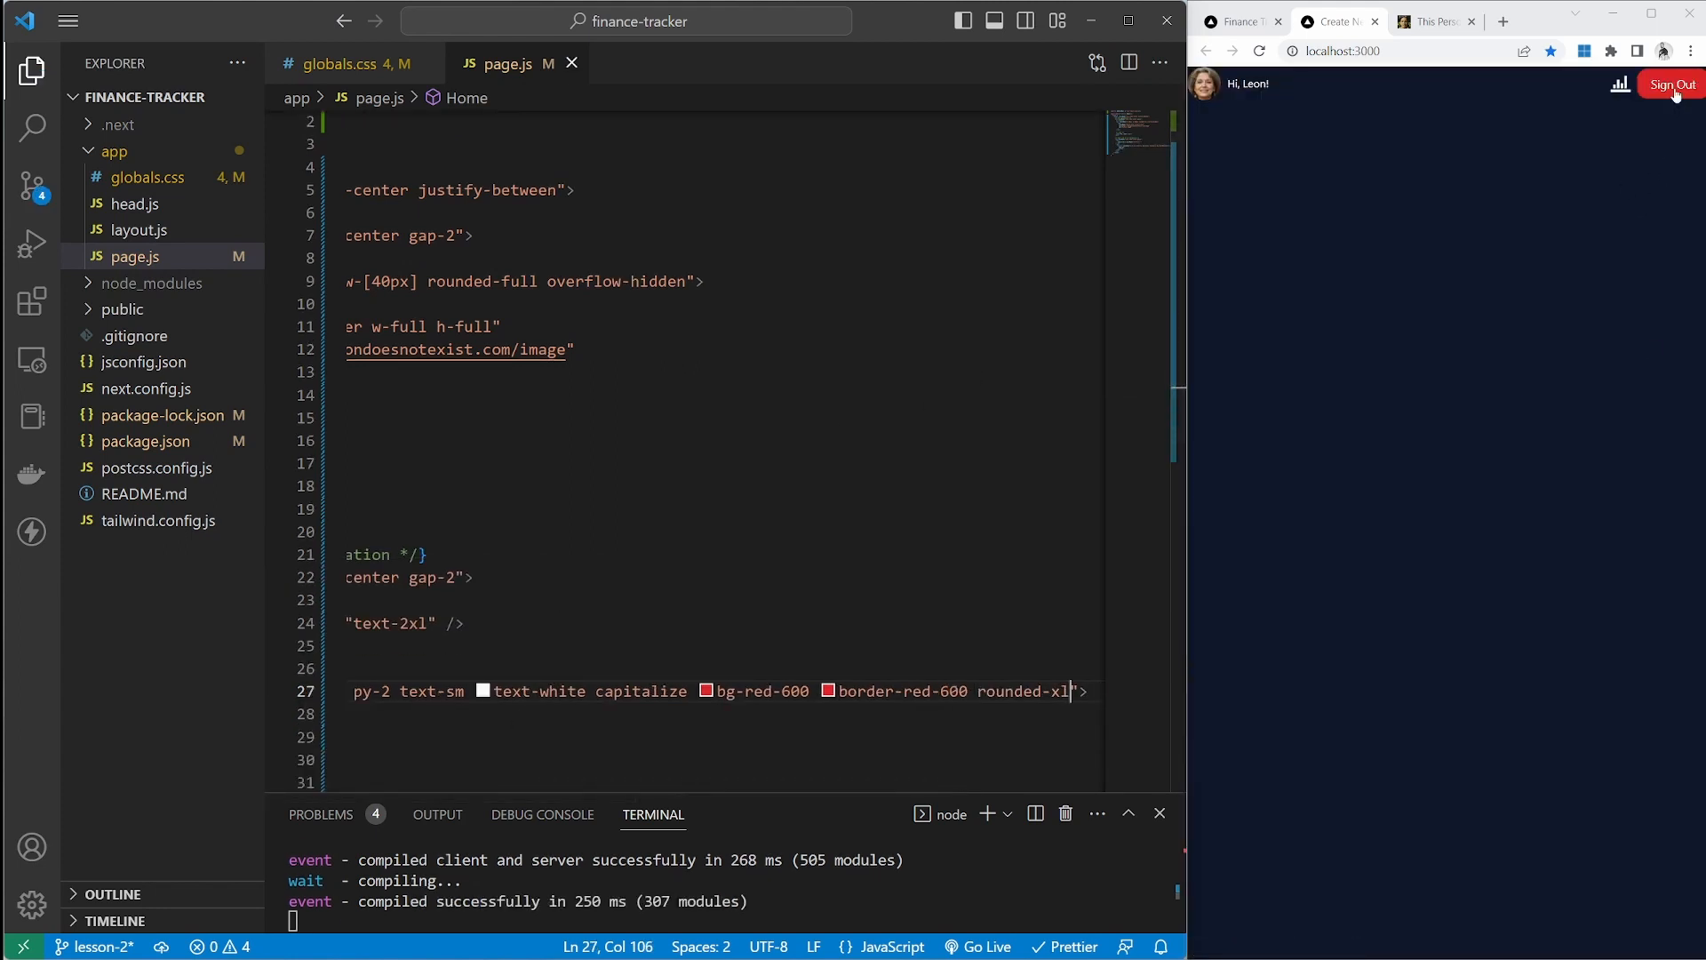
pyautogui.moveTo(1618, 156)
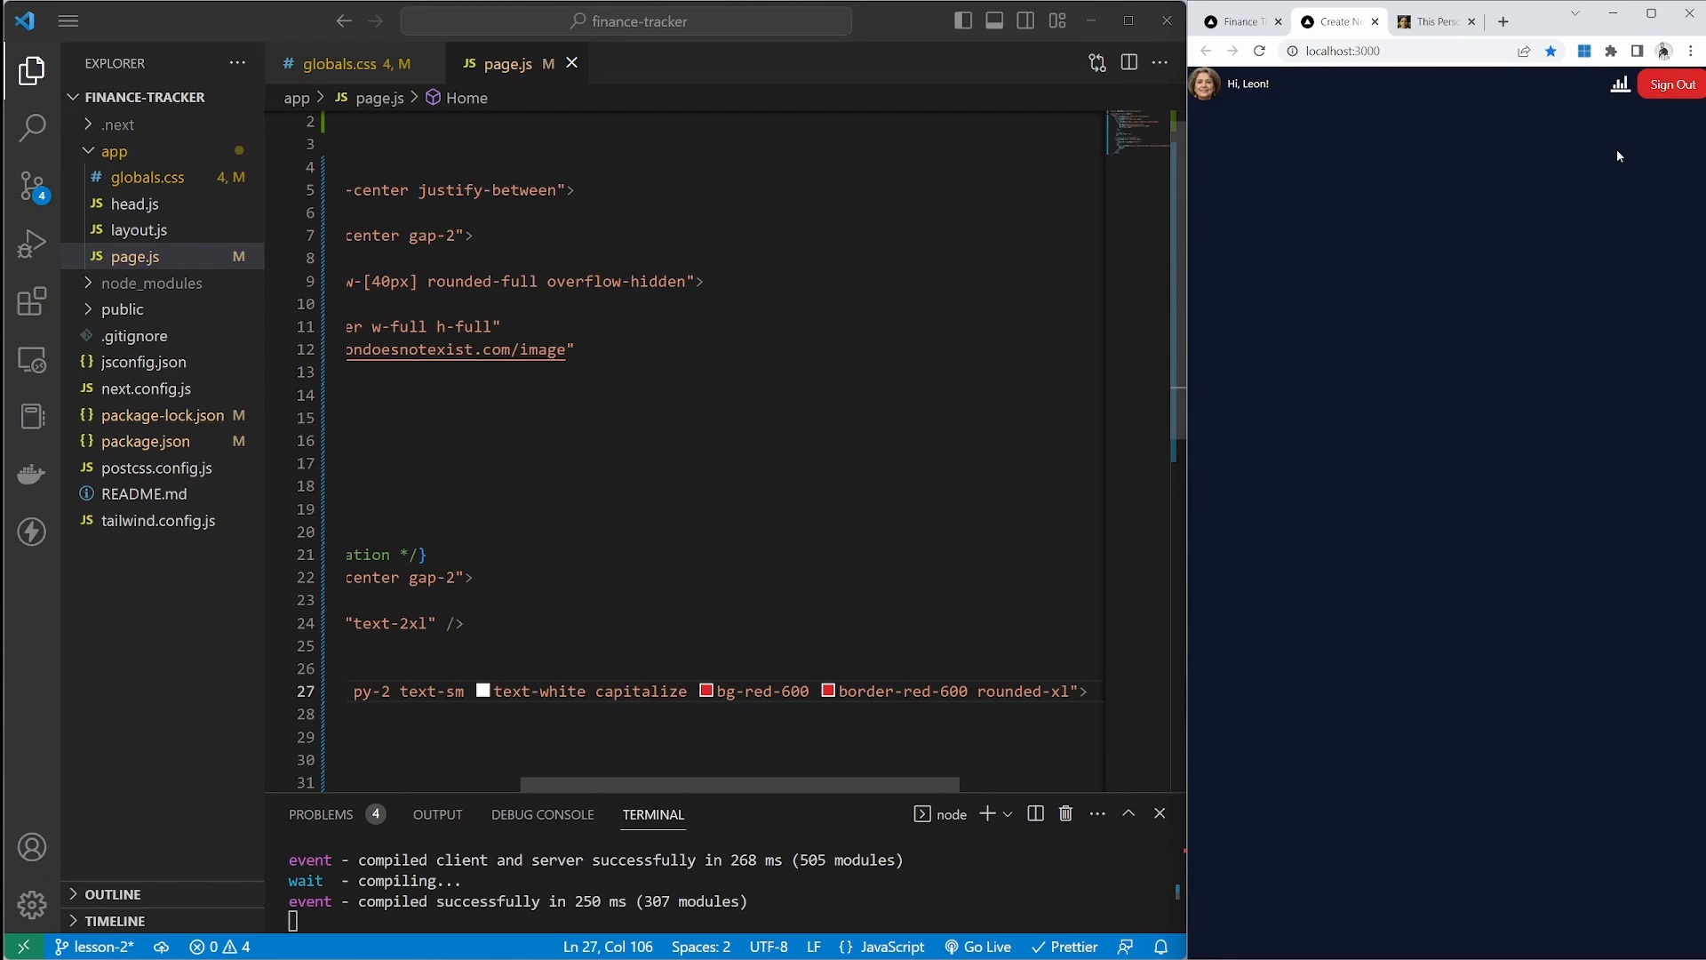
pyautogui.moveTo(1673, 86)
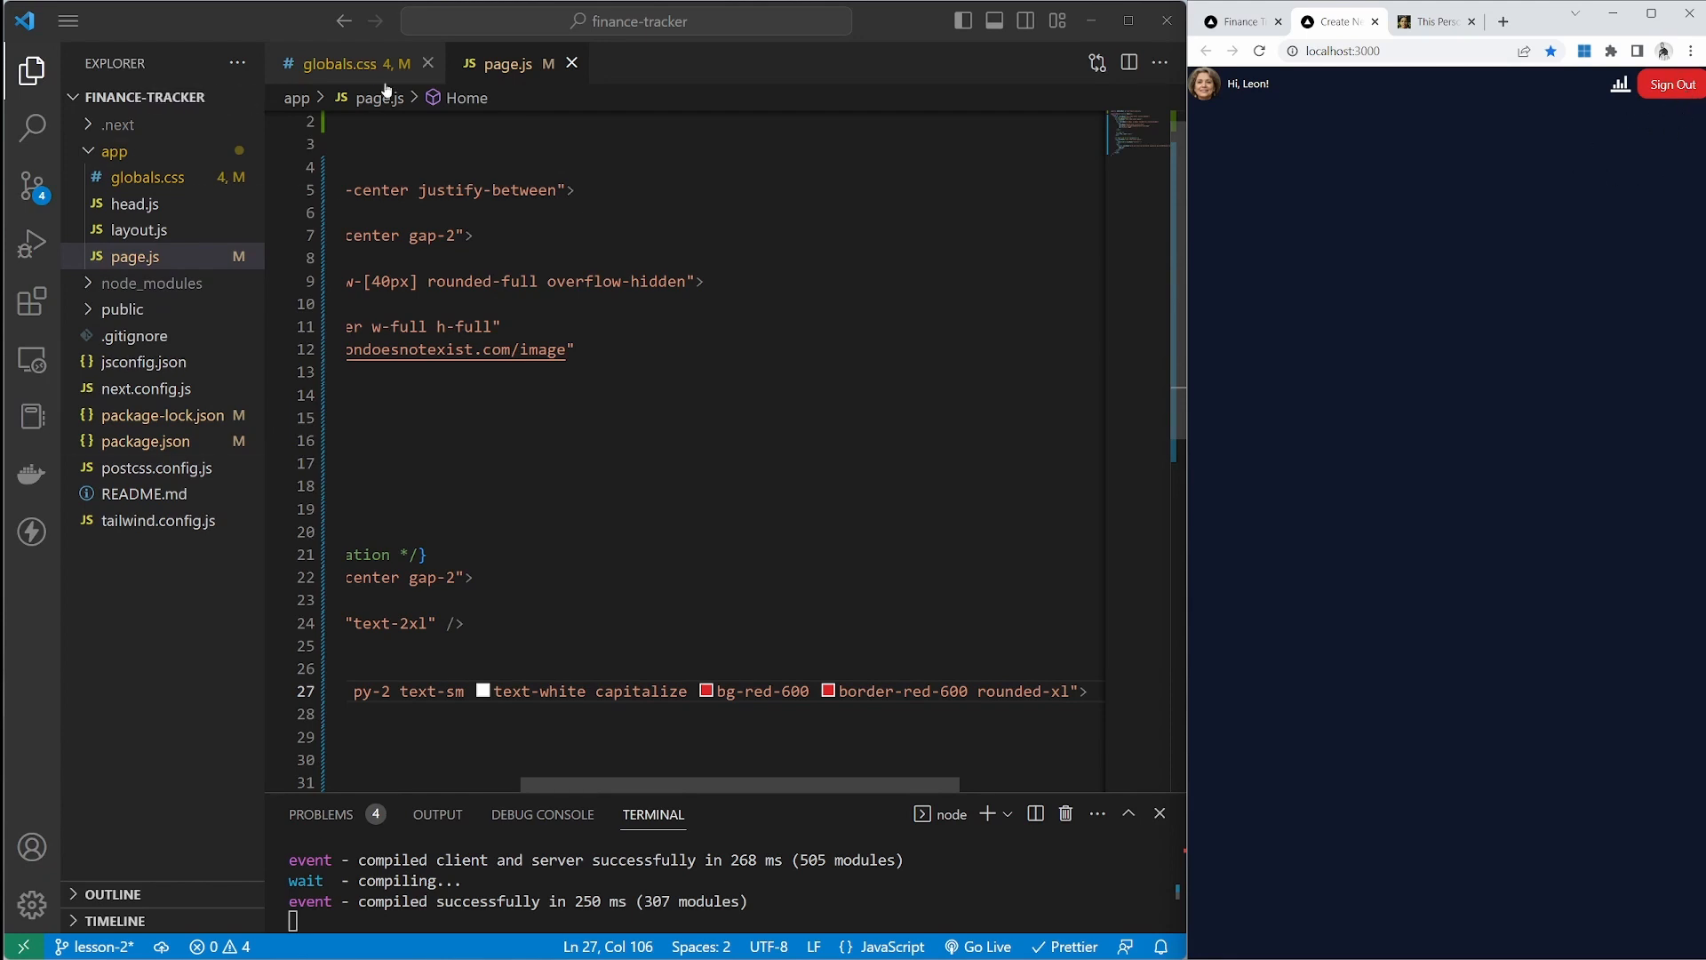
pyautogui.click(349, 64)
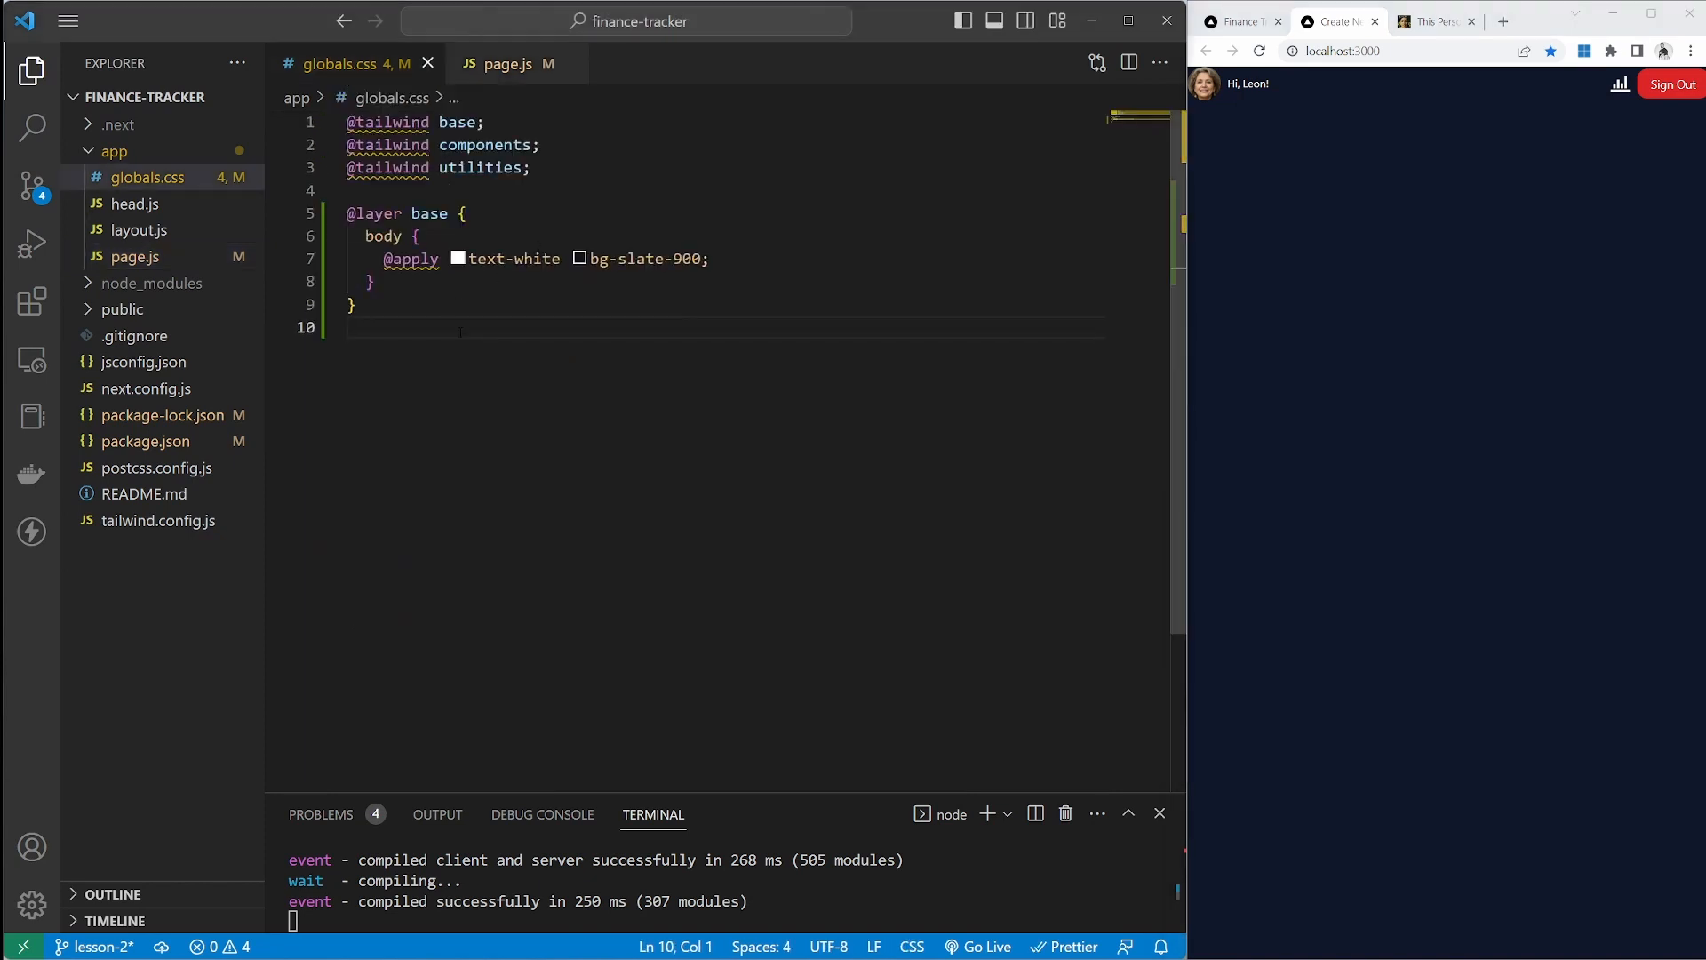
pyautogui.press('enter')
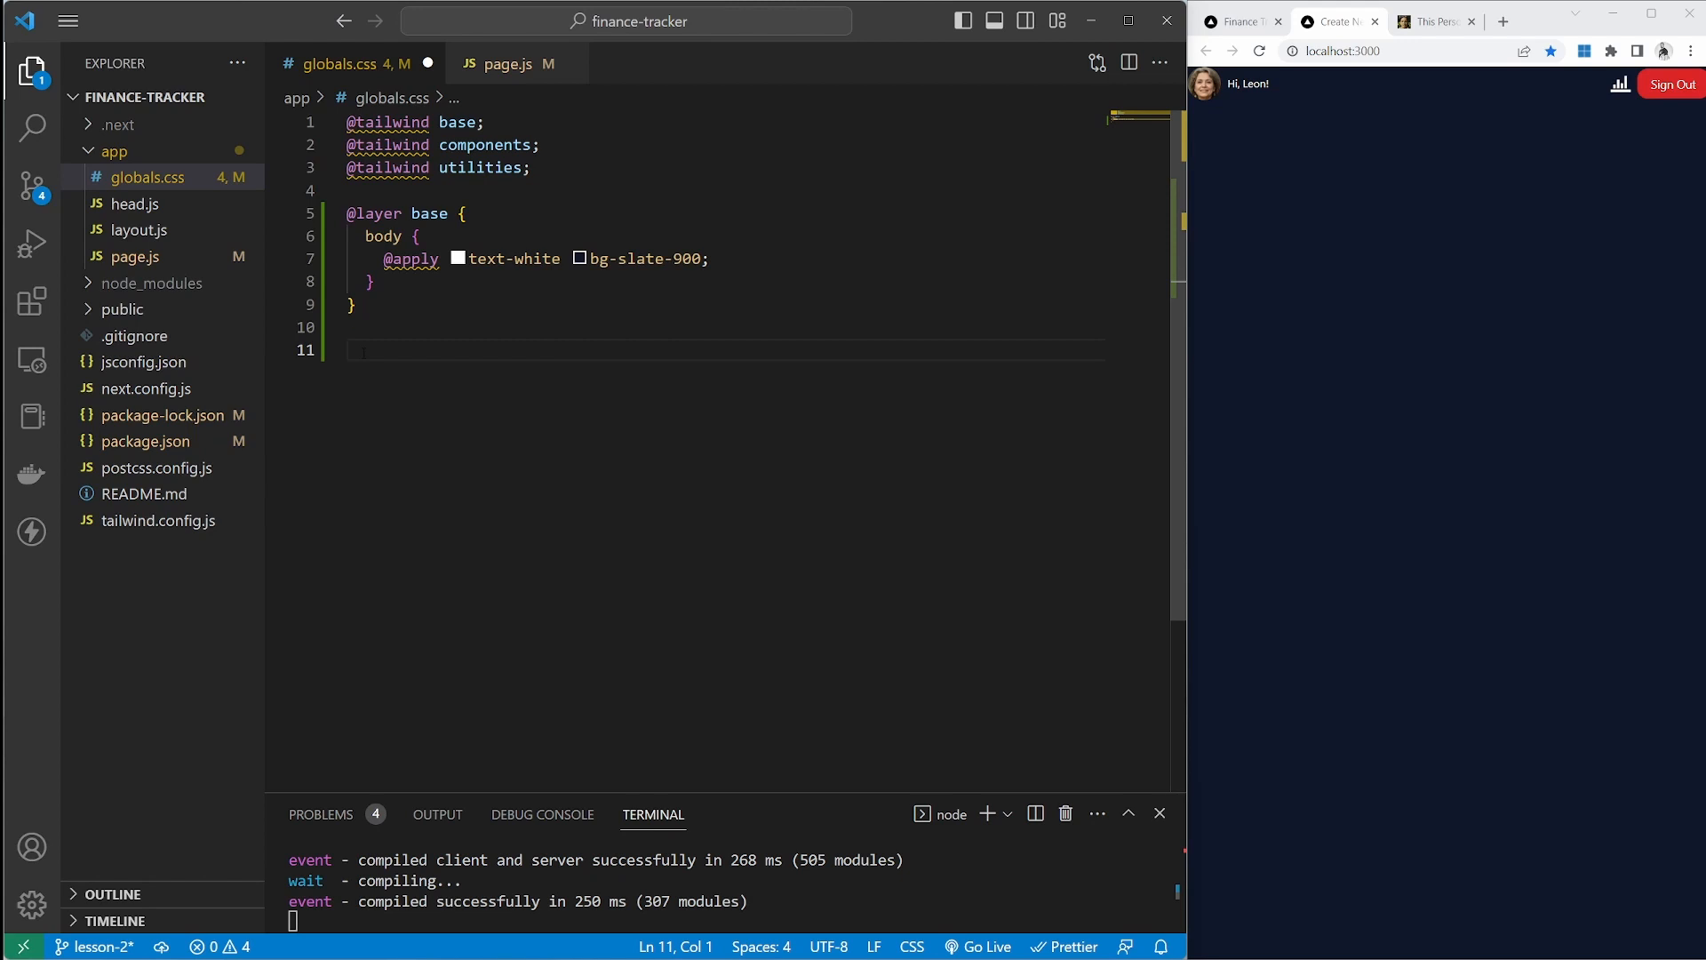
pyautogui.write('@')
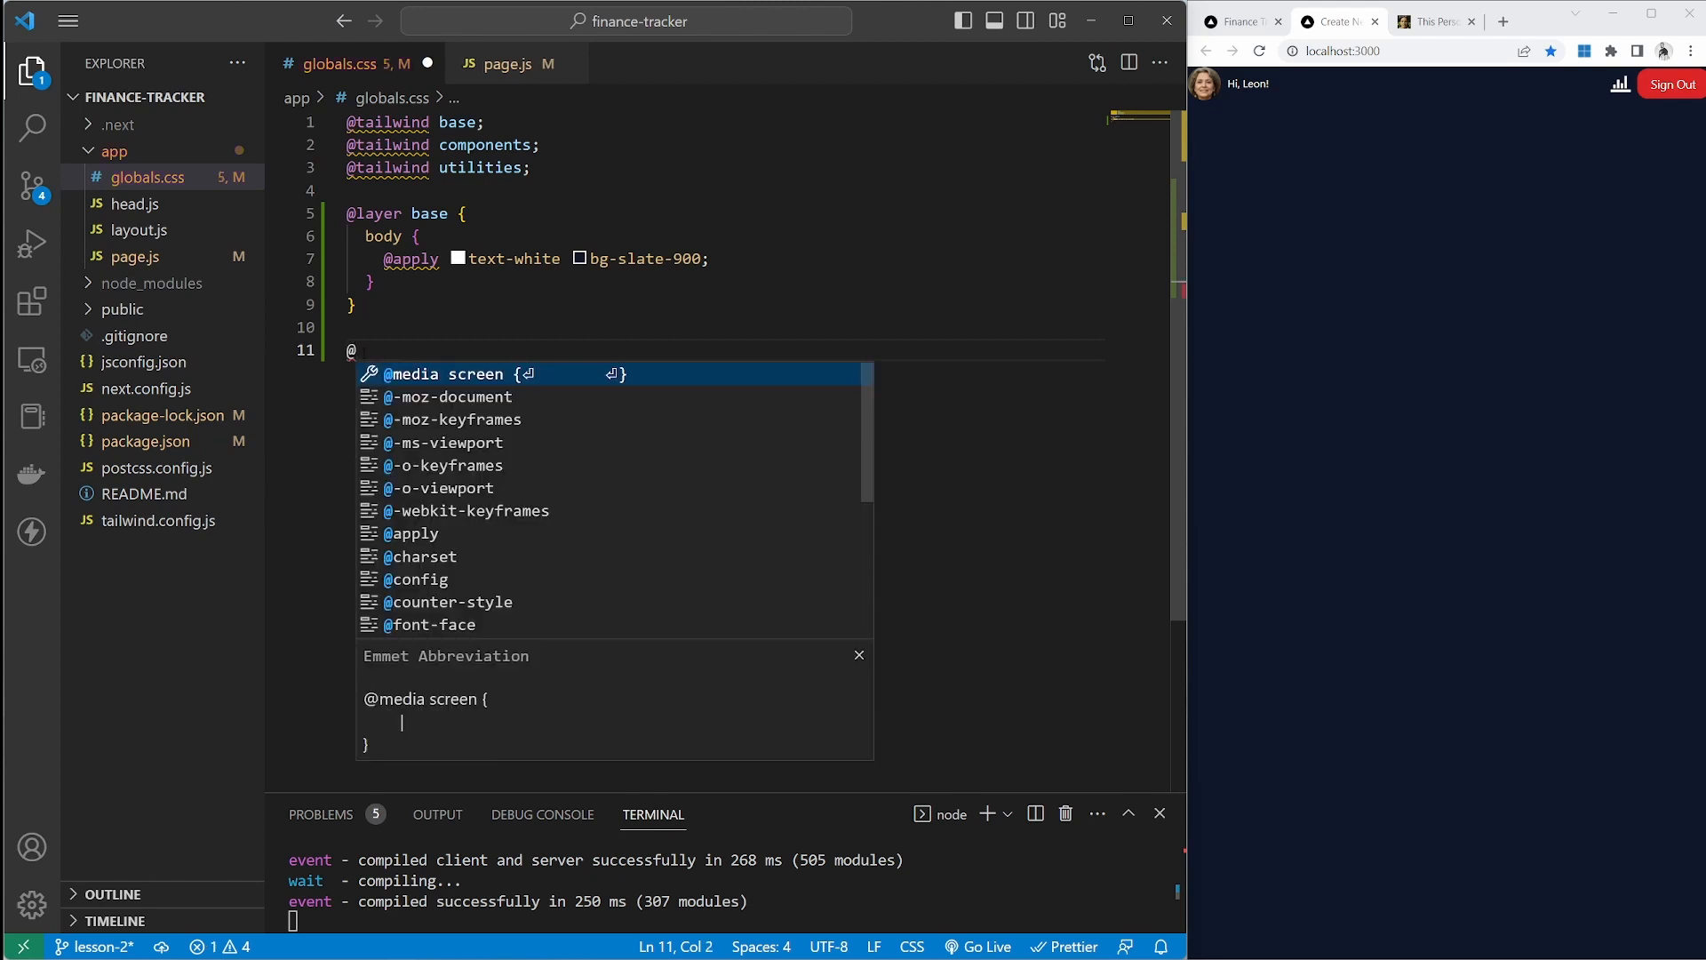
pyautogui.write('layer utilities')
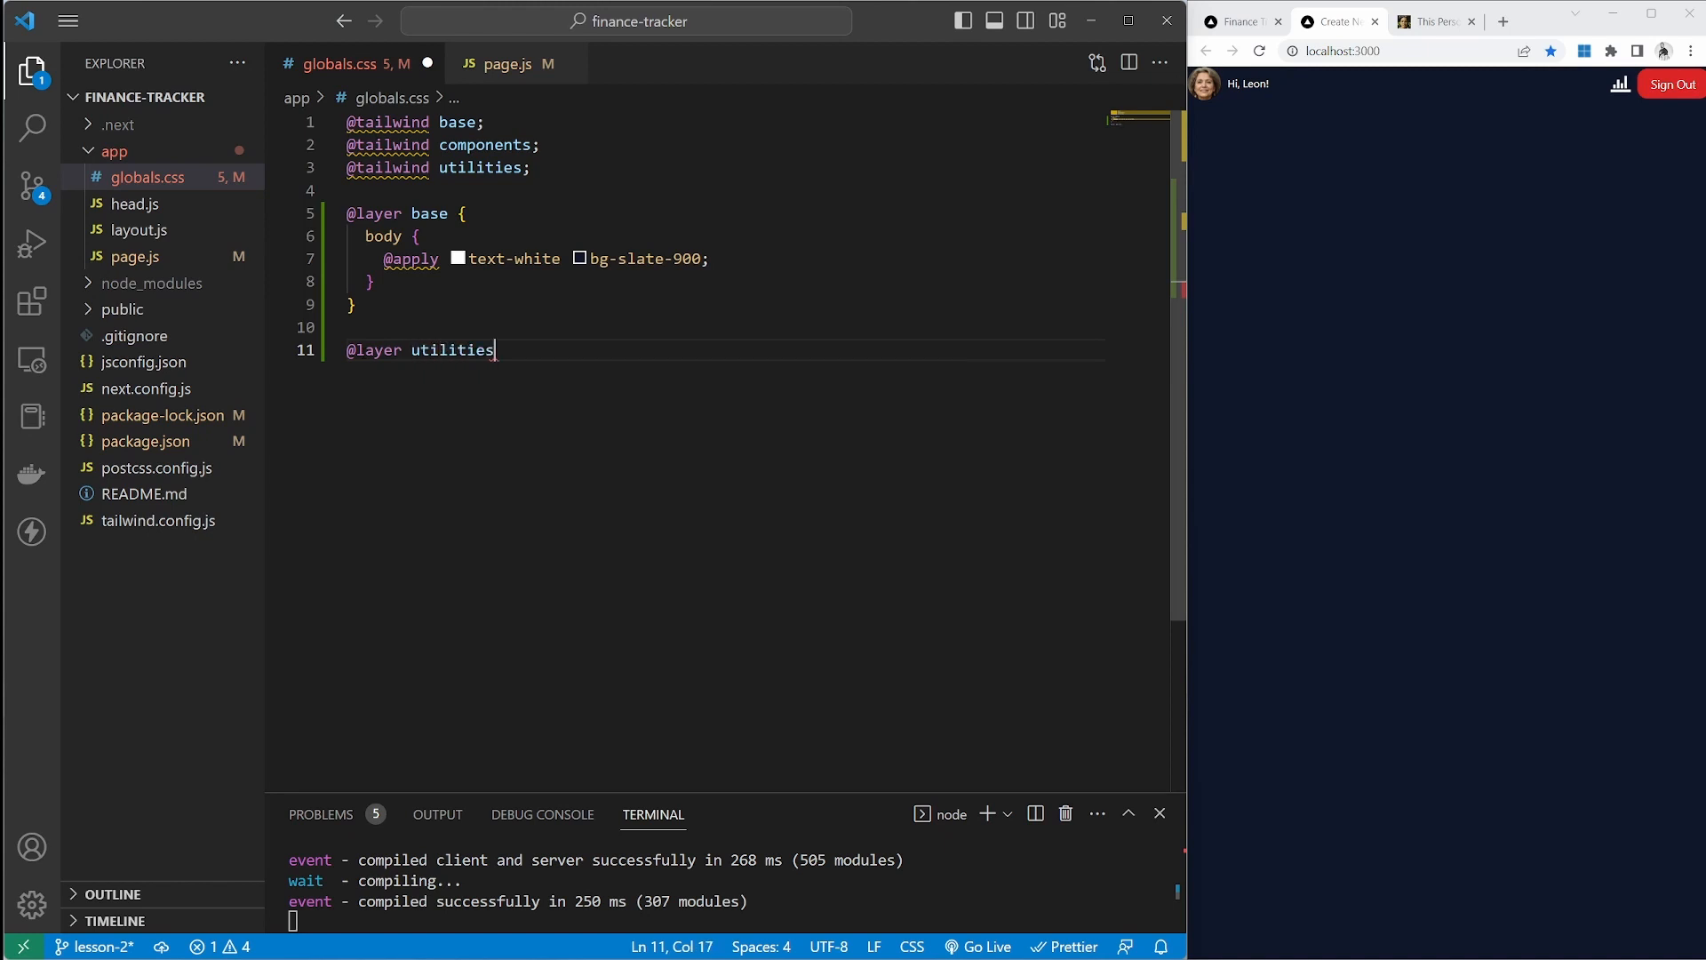
pyautogui.write('{')
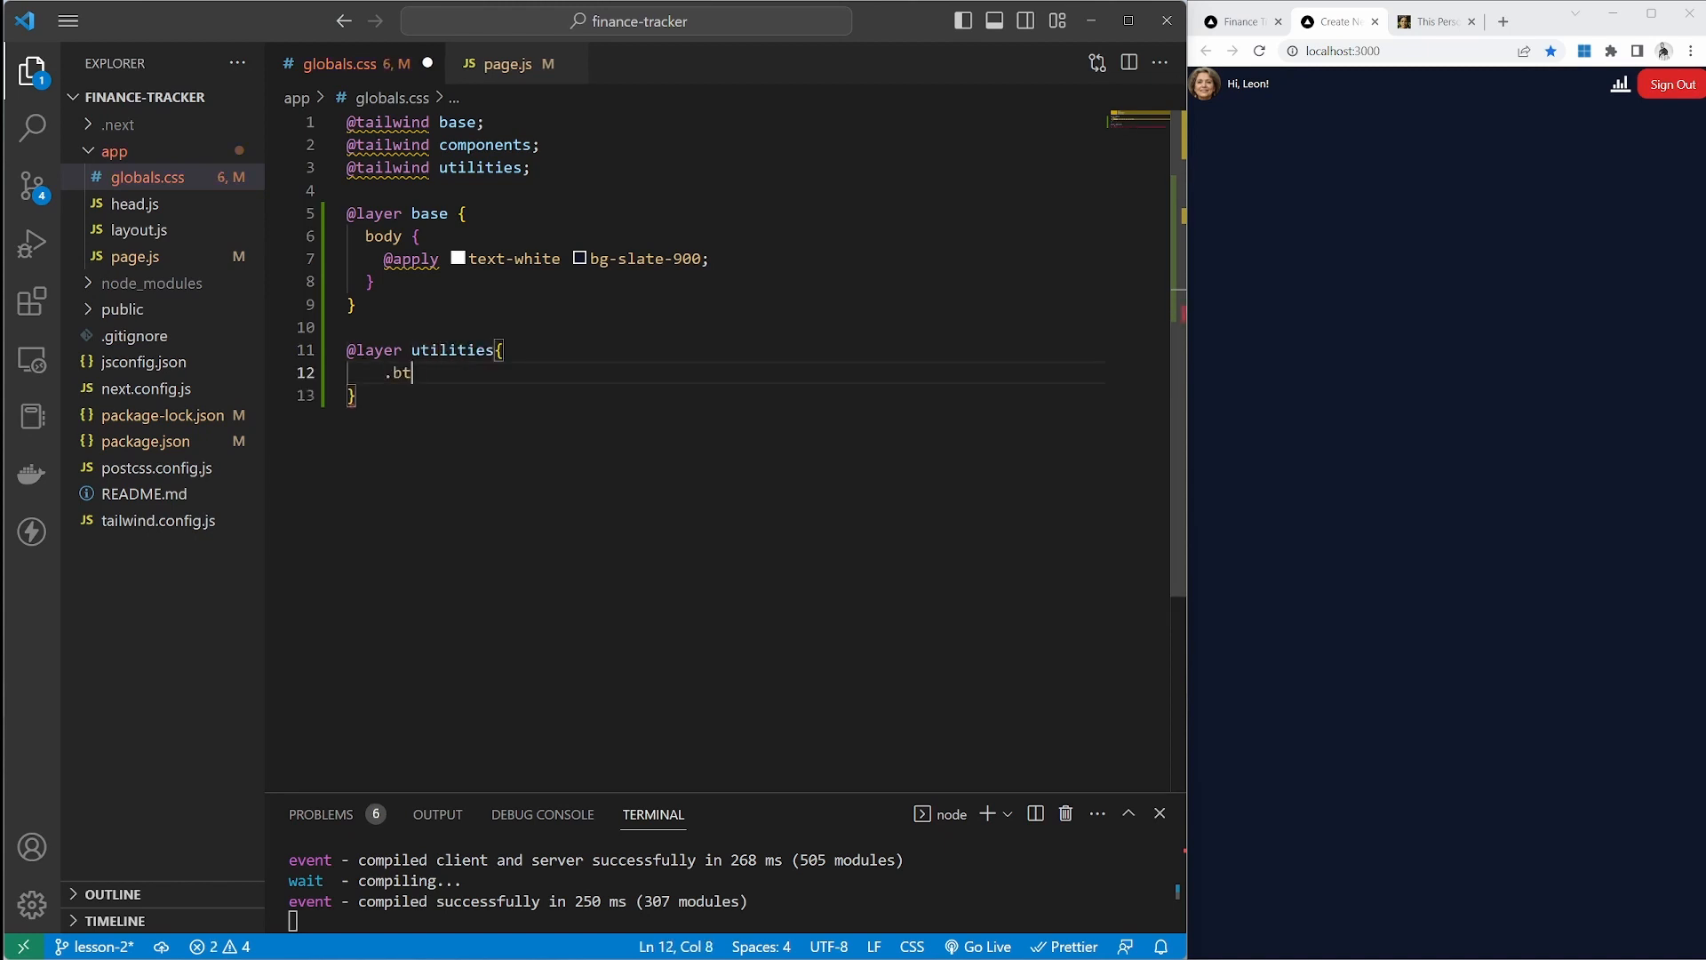
pyautogui.write('n{')
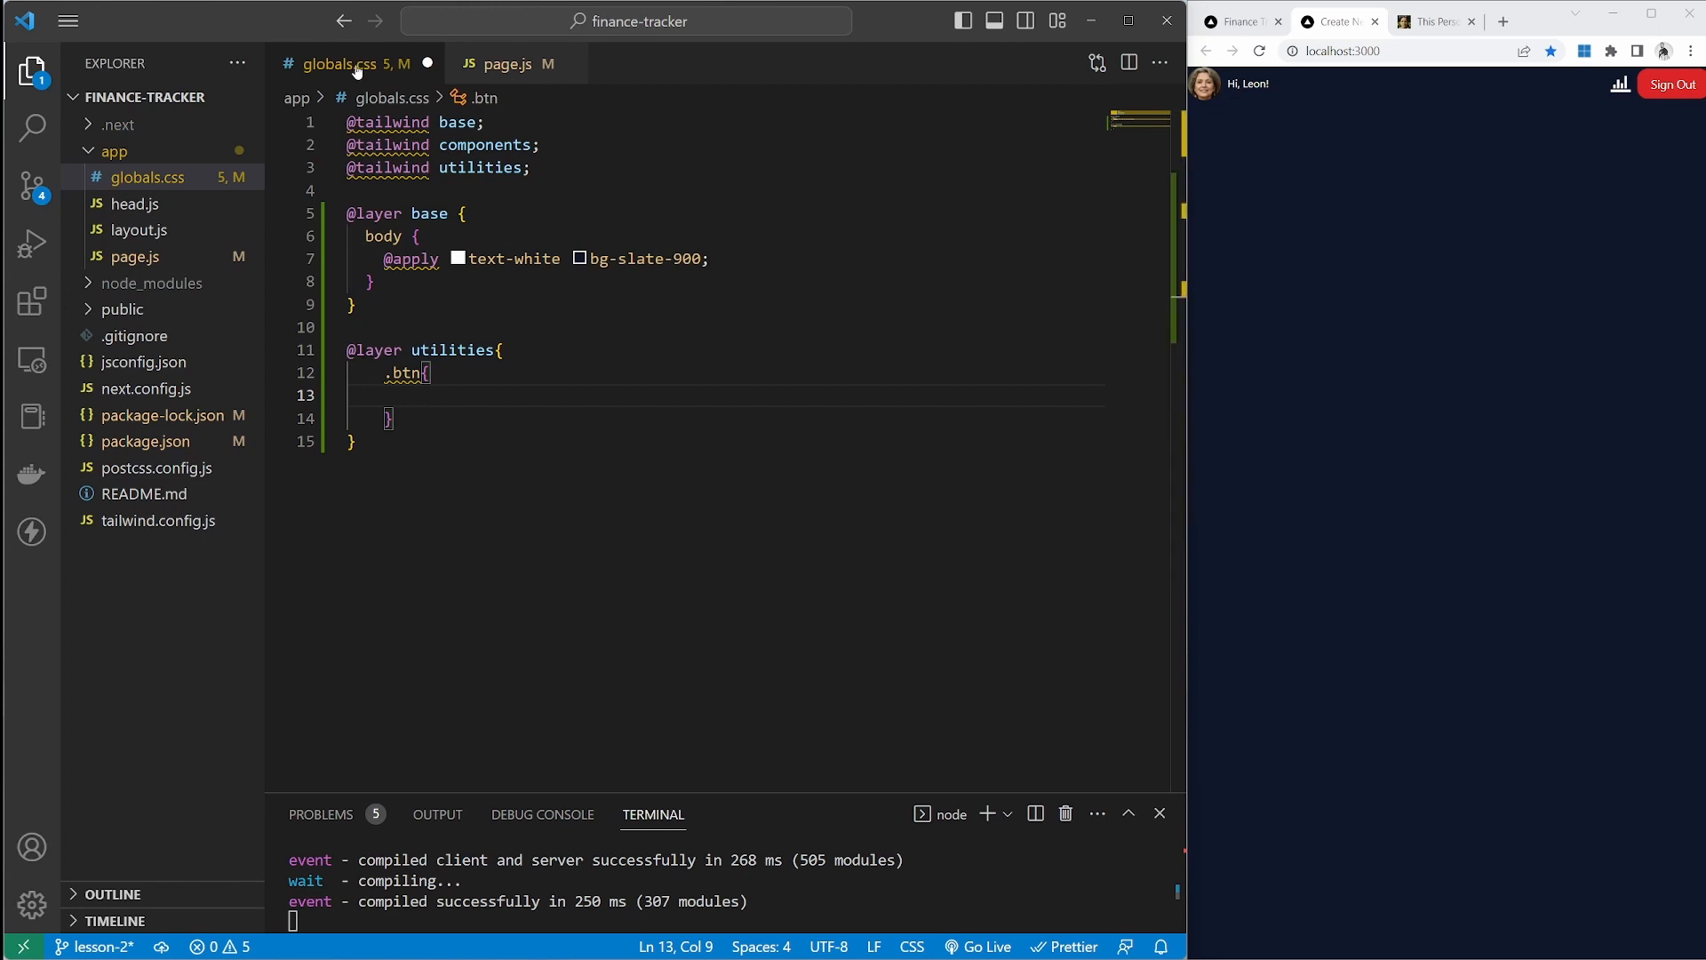
pyautogui.click(506, 64)
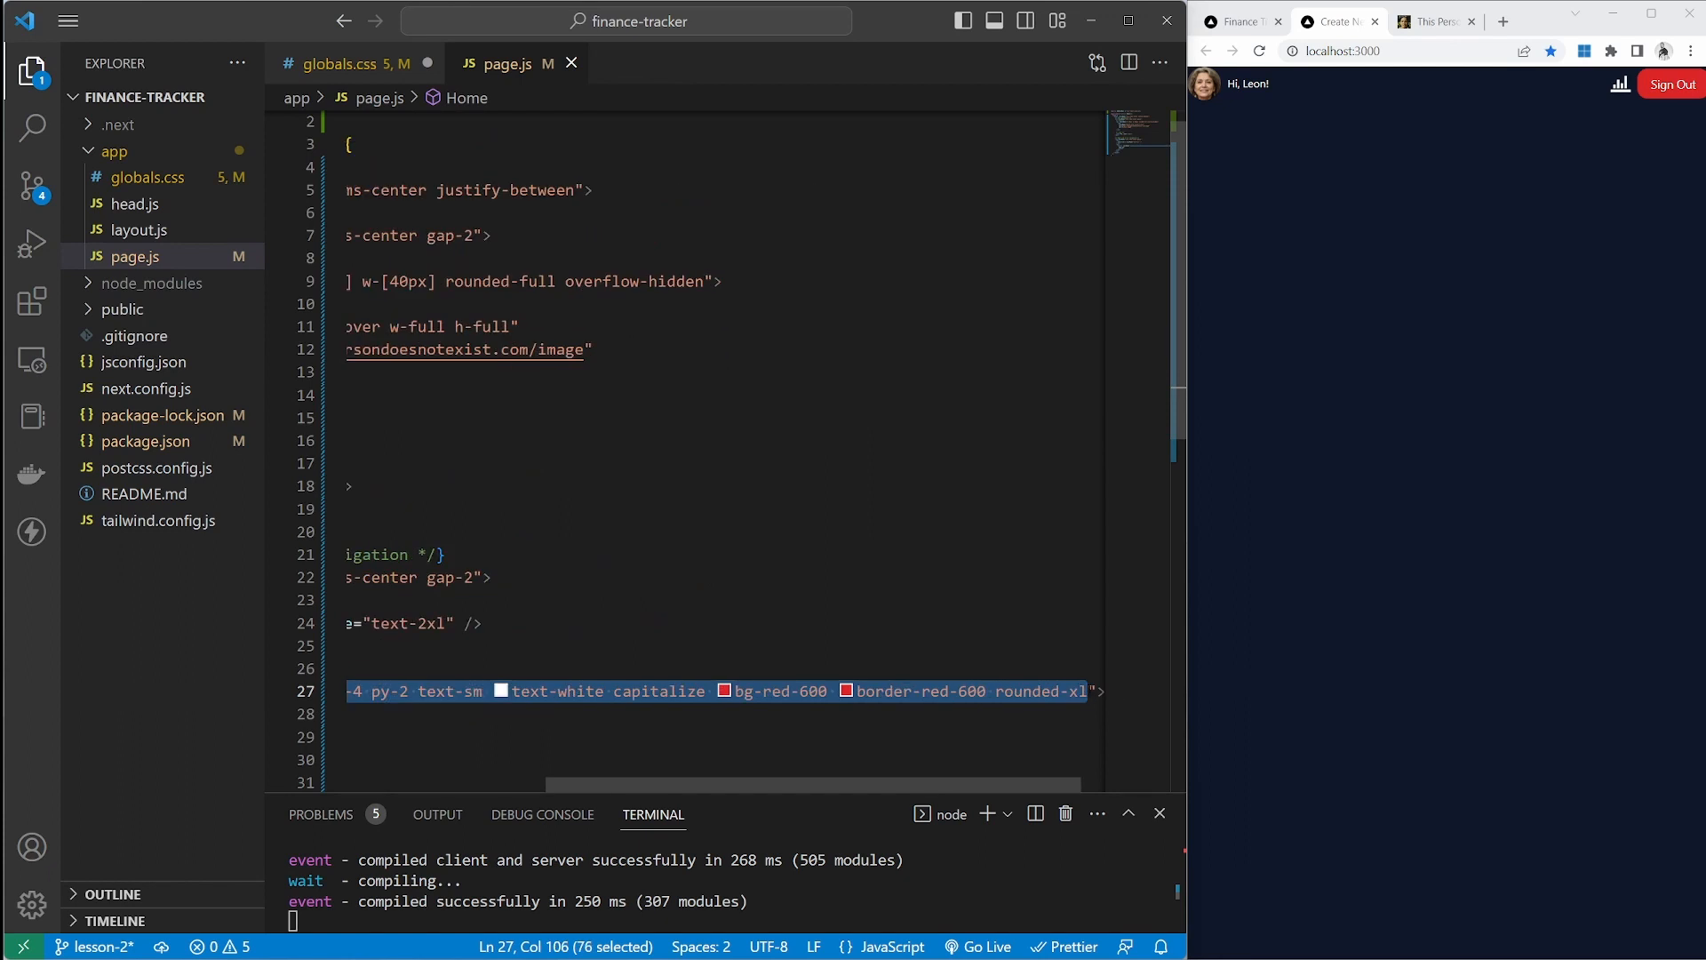
pyautogui.press('Delete')
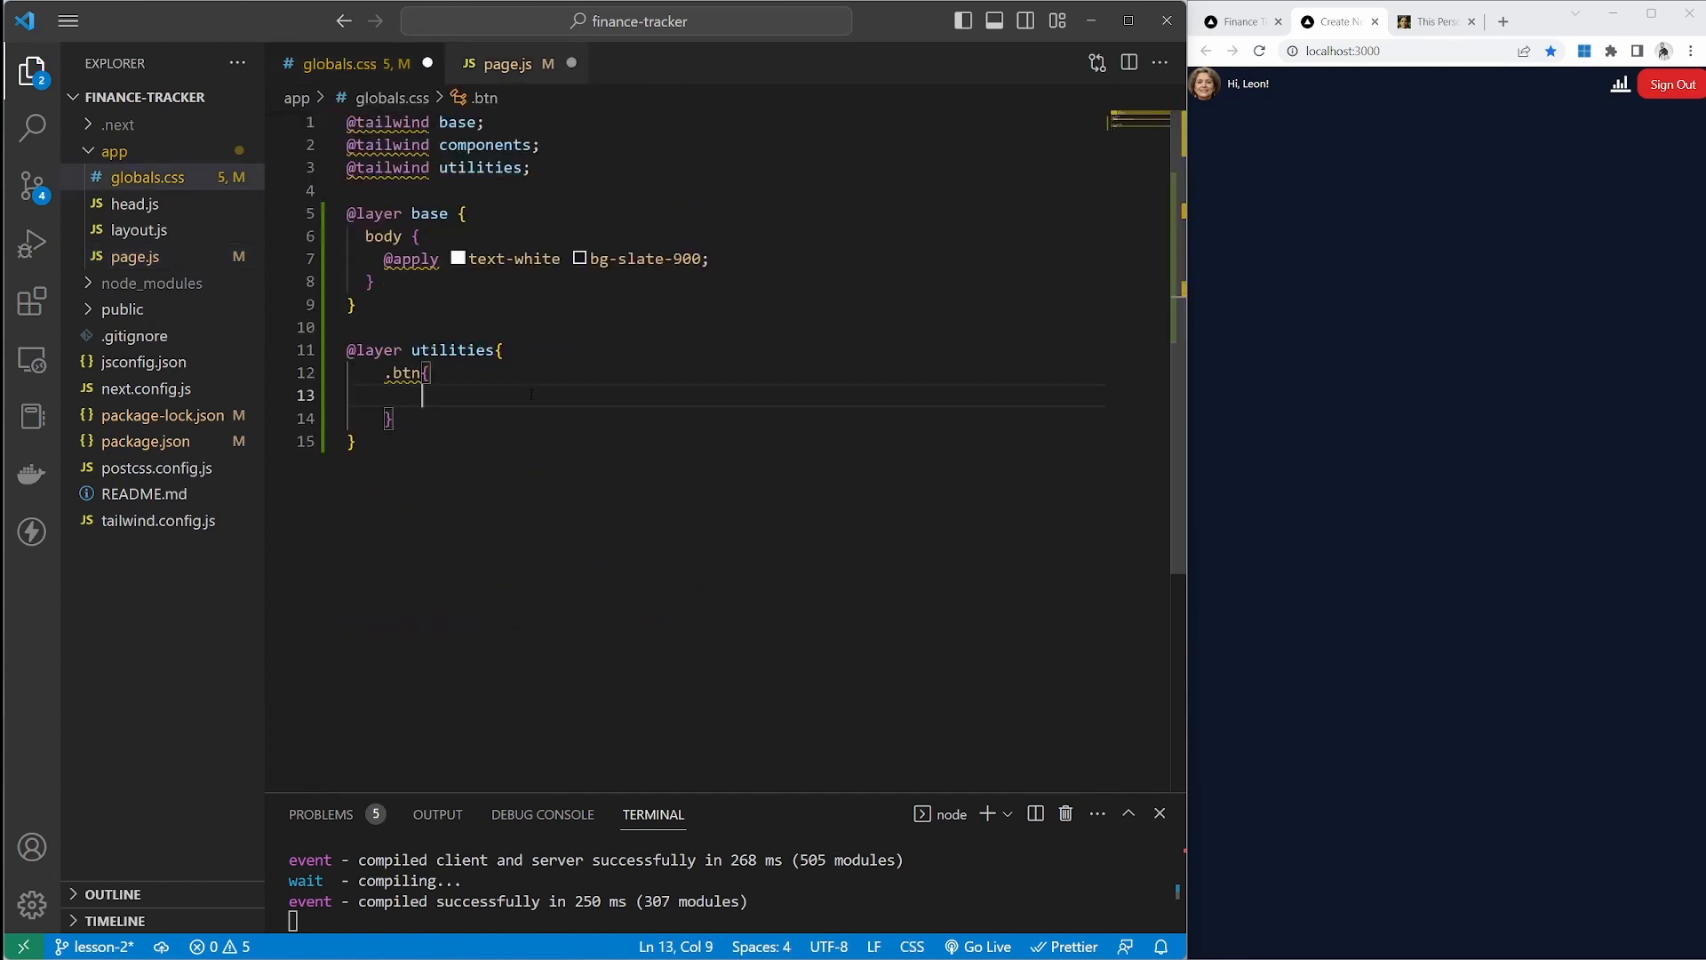
pyautogui.write('@a')
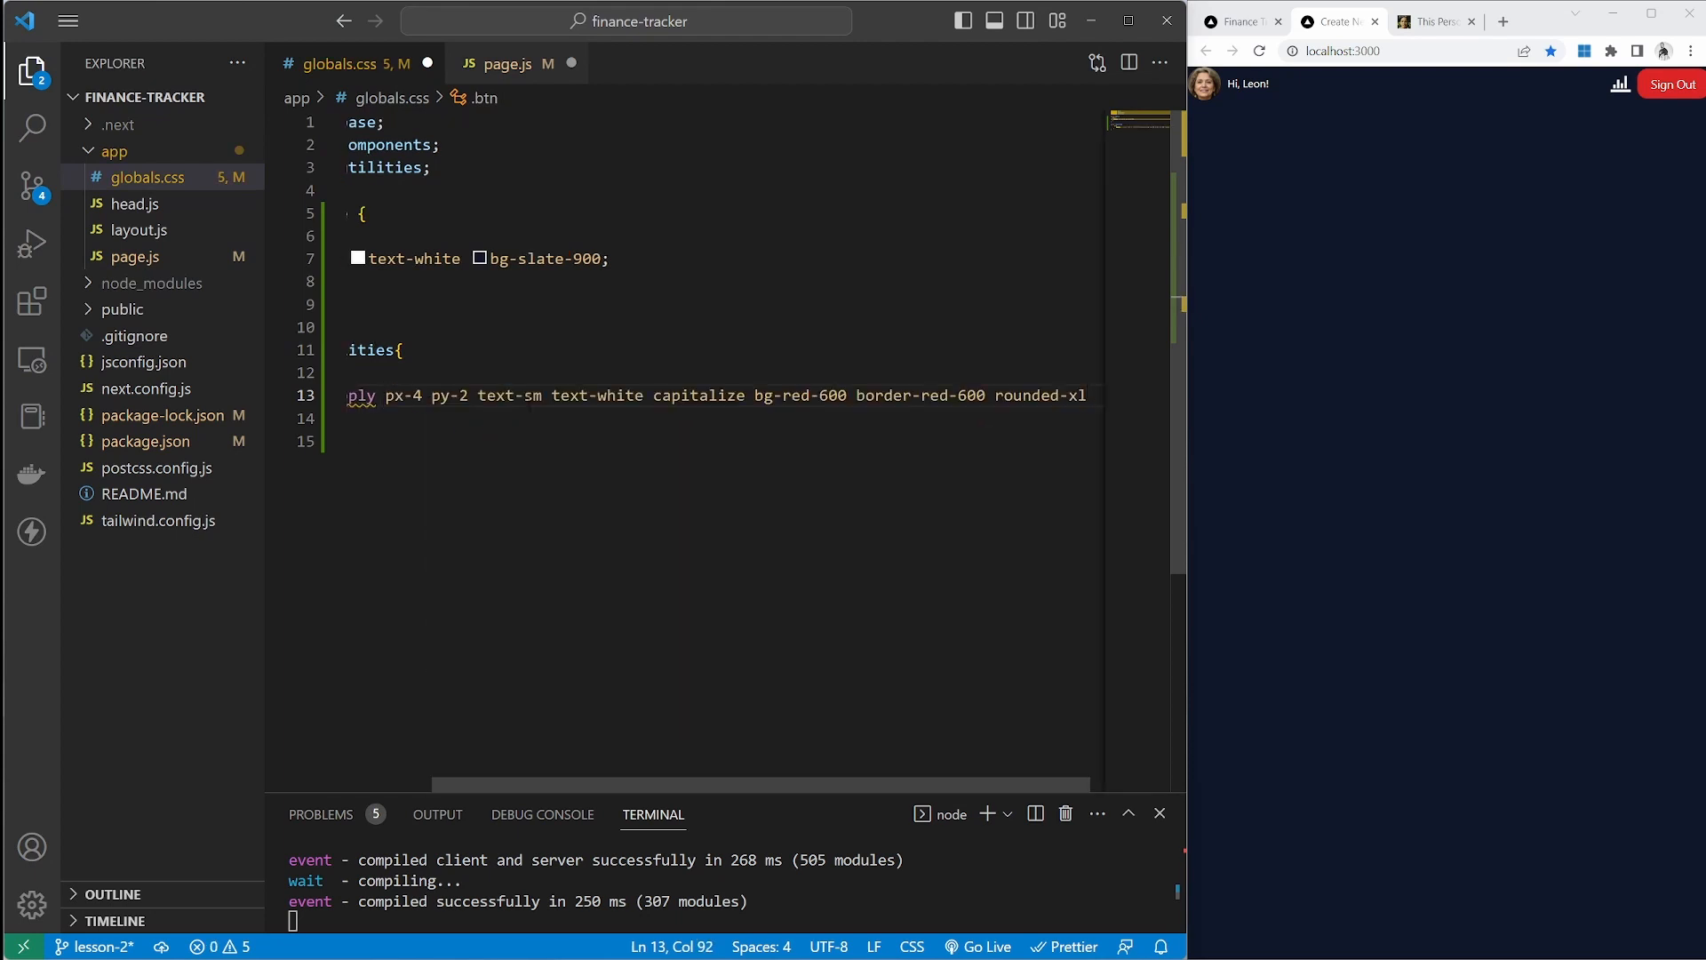
pyautogui.click(506, 64)
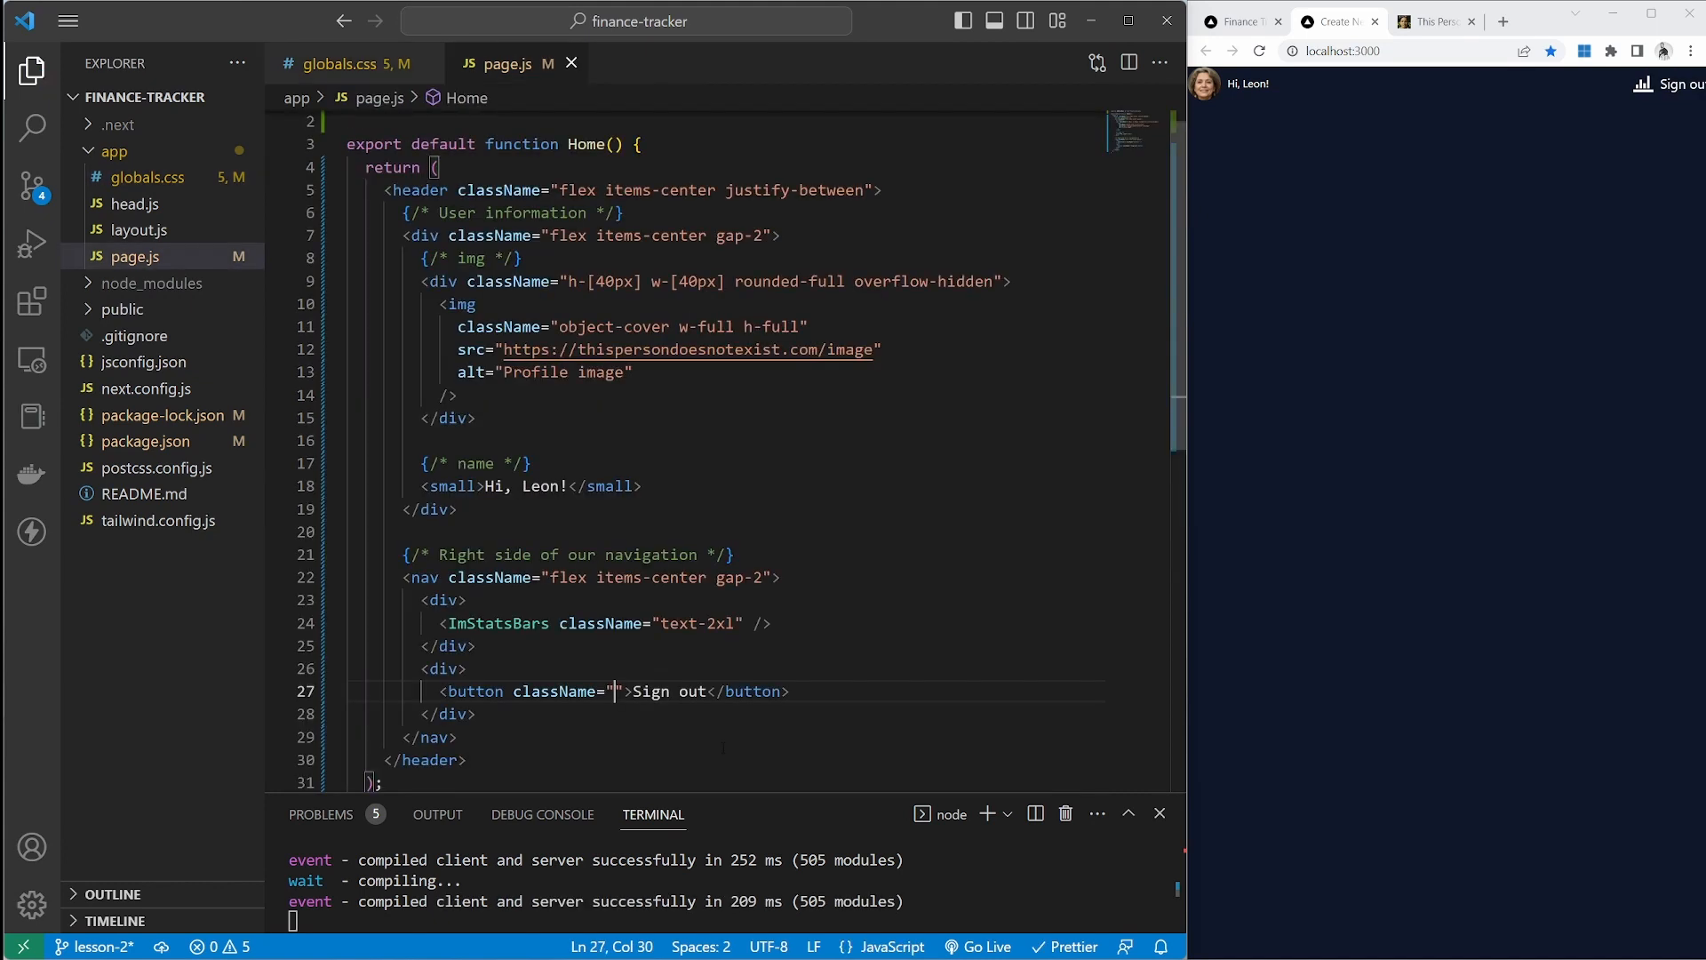
pyautogui.write('btn')
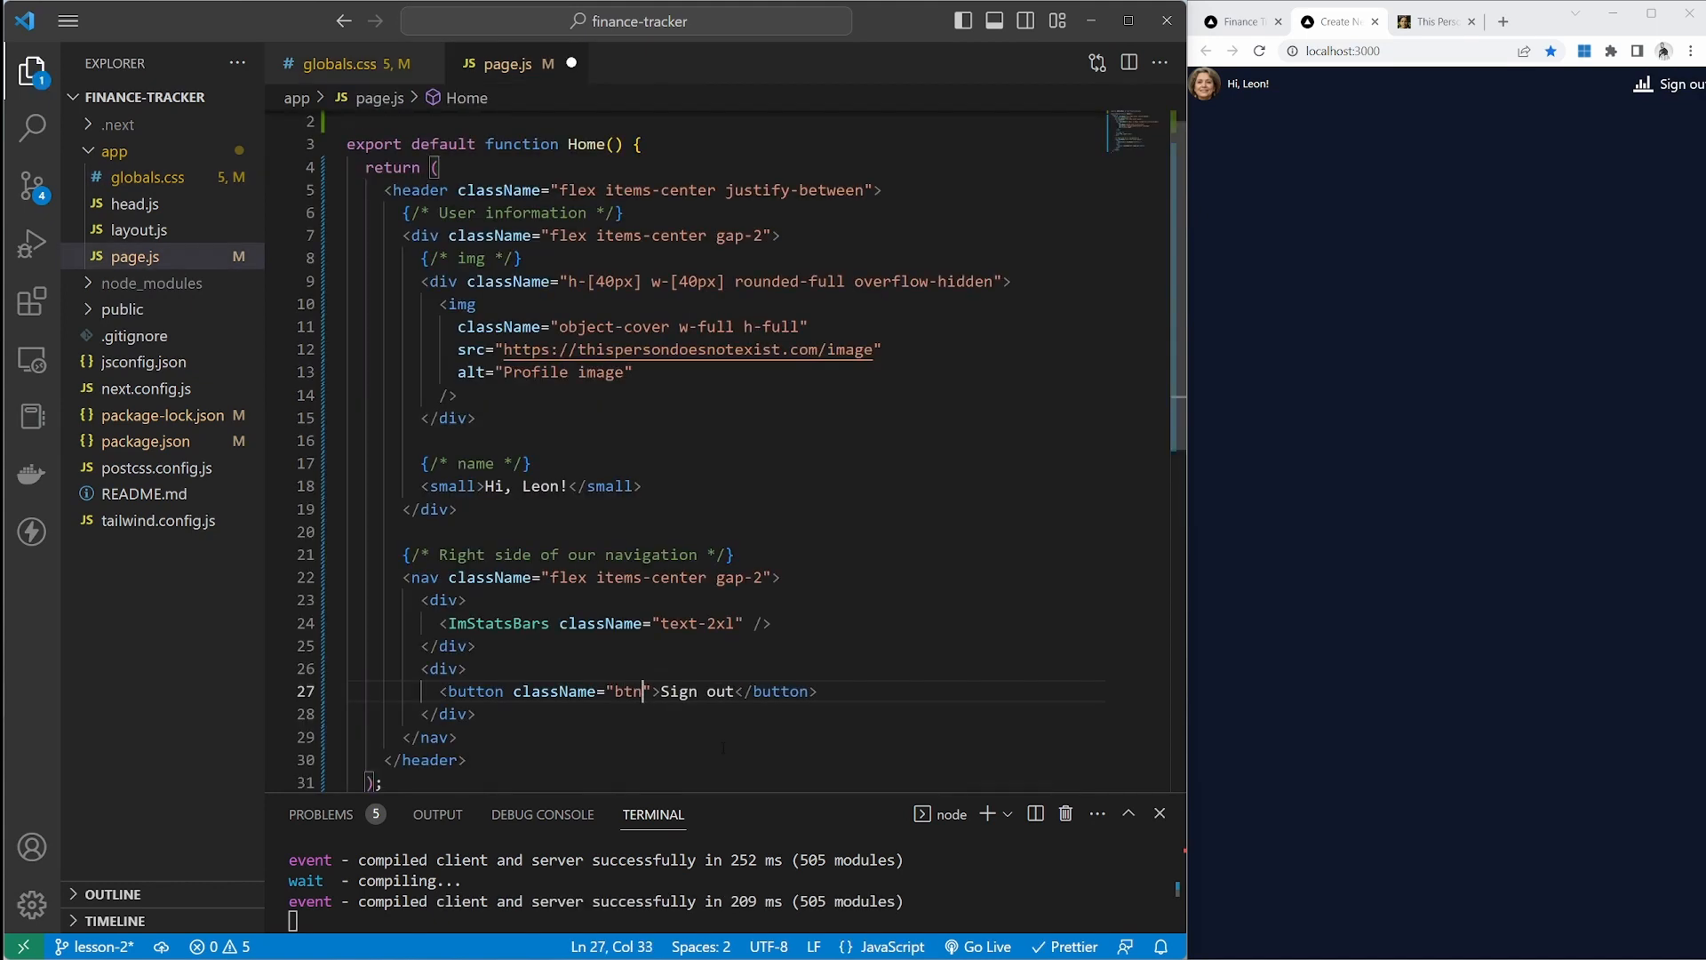
pyautogui.press('ctrl+s')
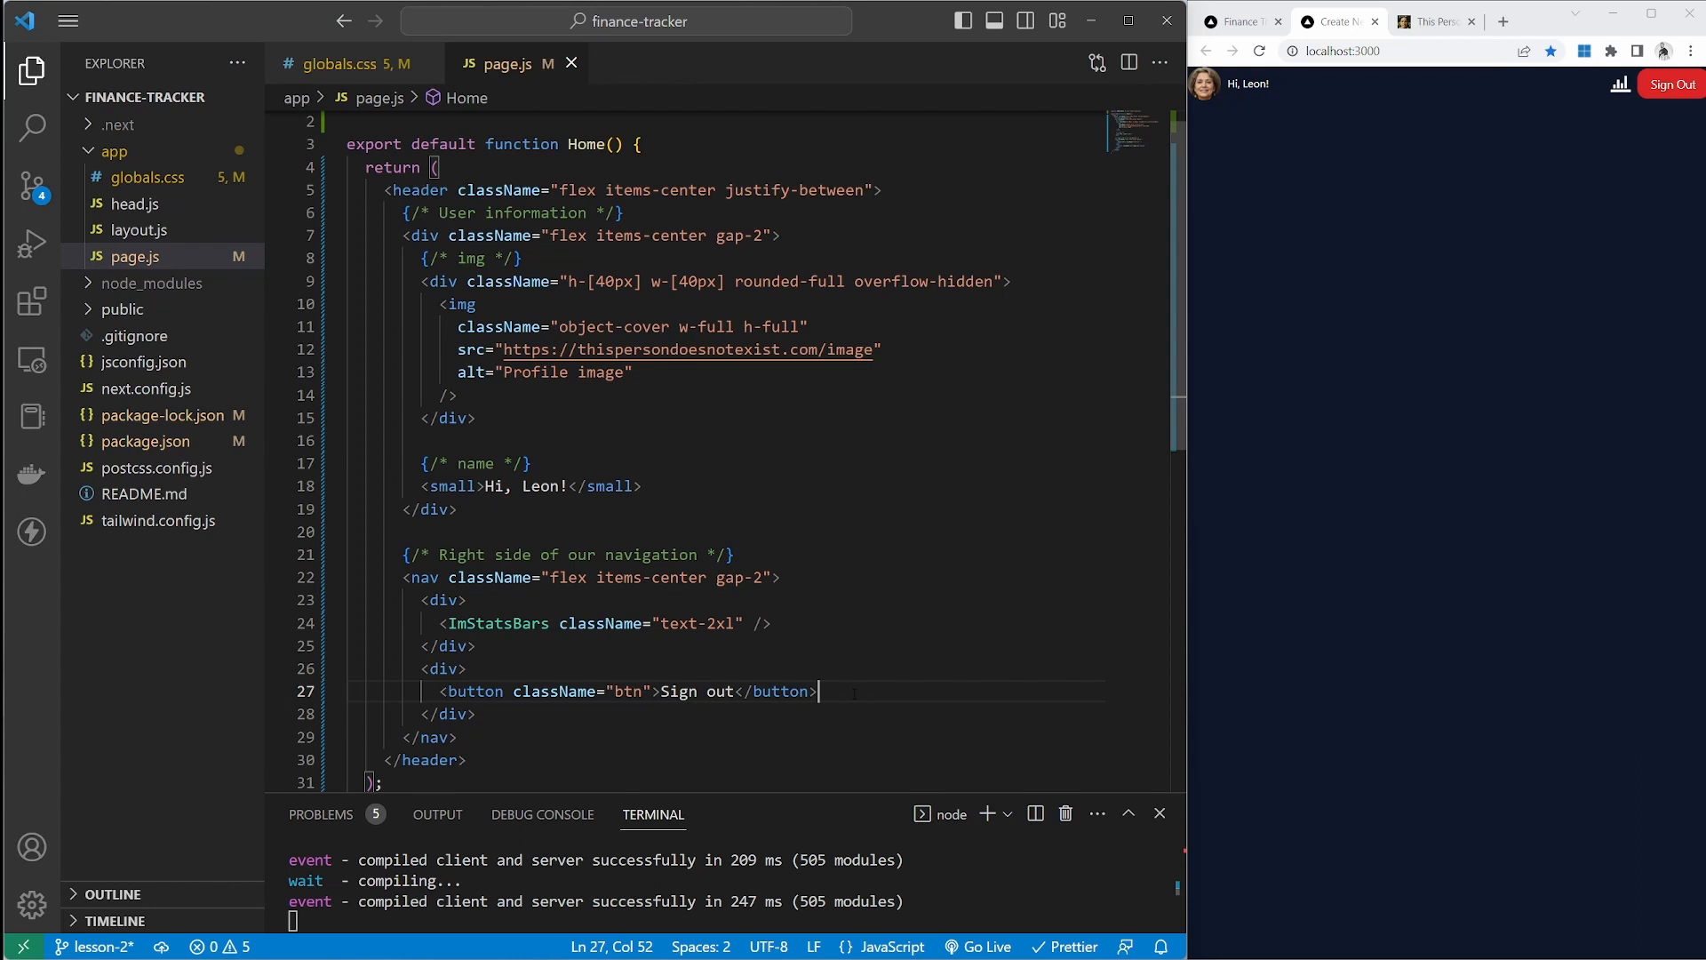
pyautogui.moveTo(1403, 314)
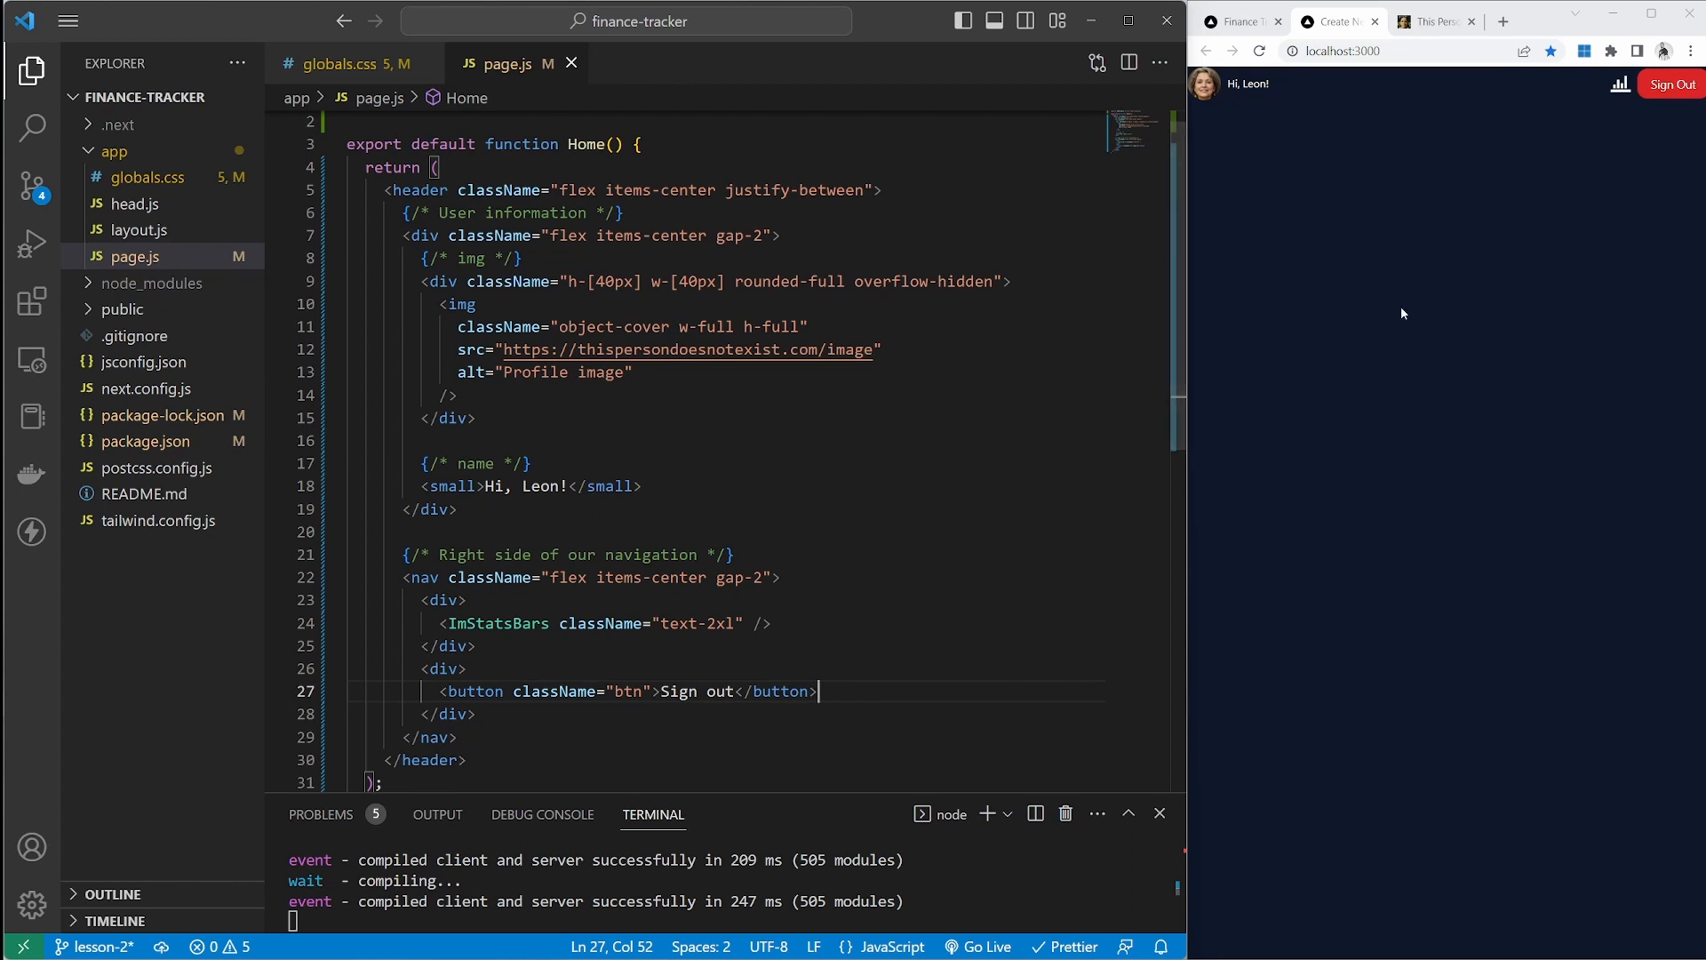
pyautogui.moveTo(1672, 86)
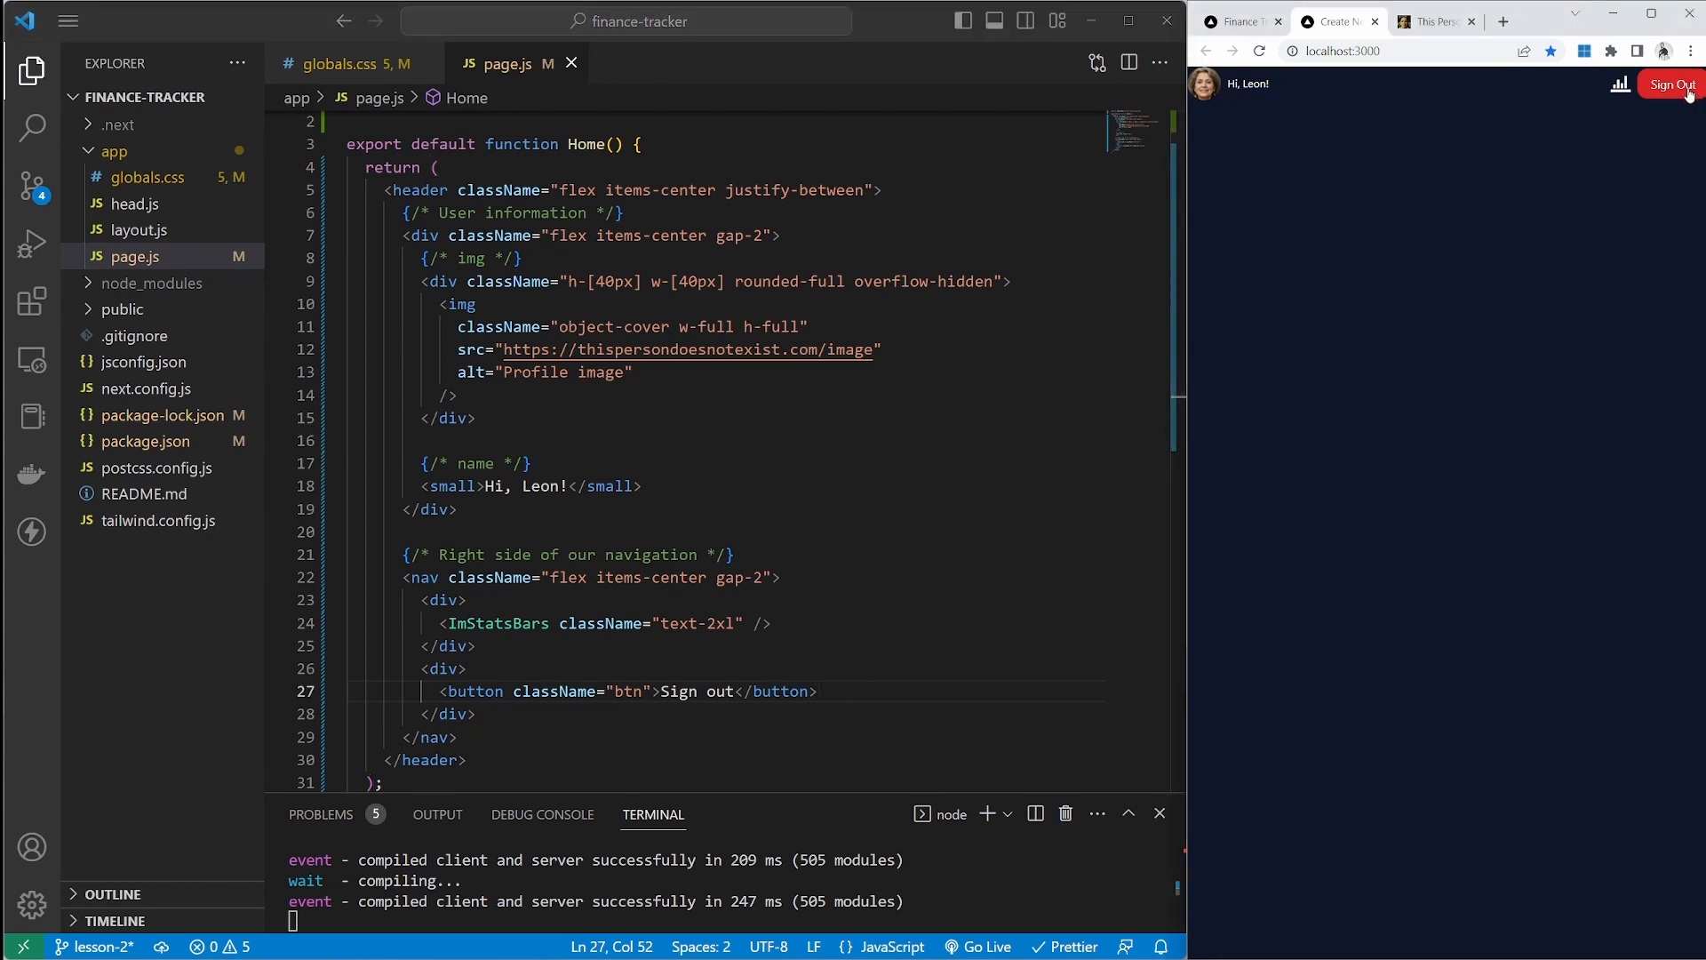
pyautogui.moveTo(1637, 176)
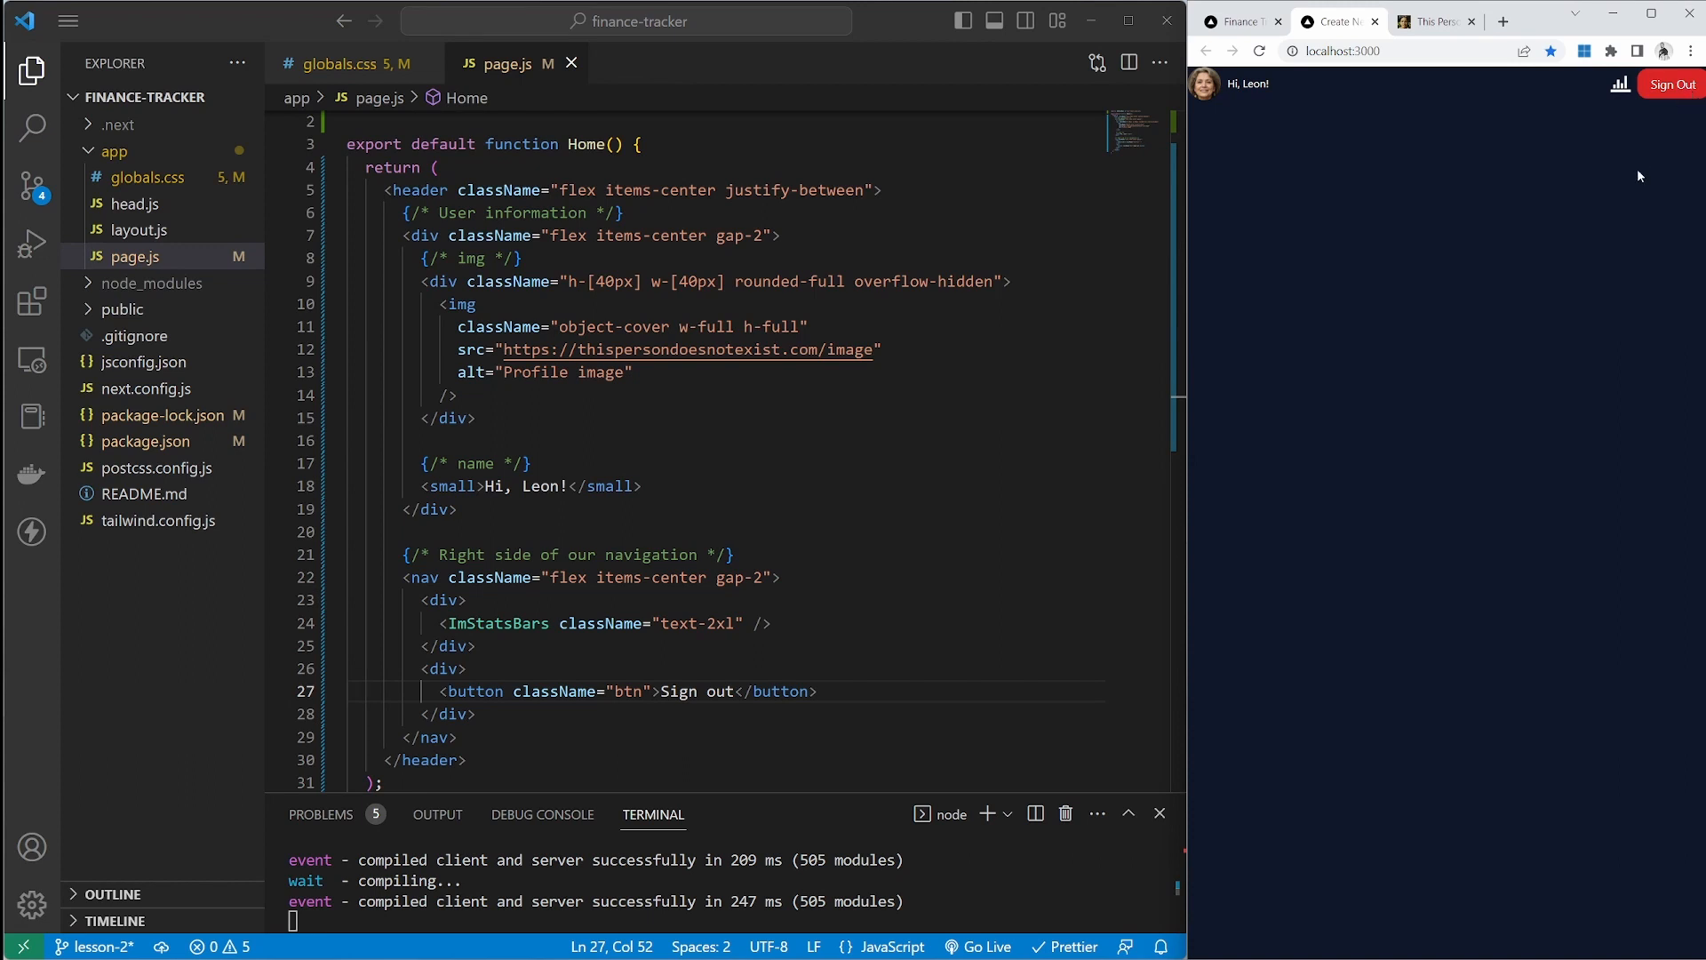
pyautogui.moveTo(1534, 216)
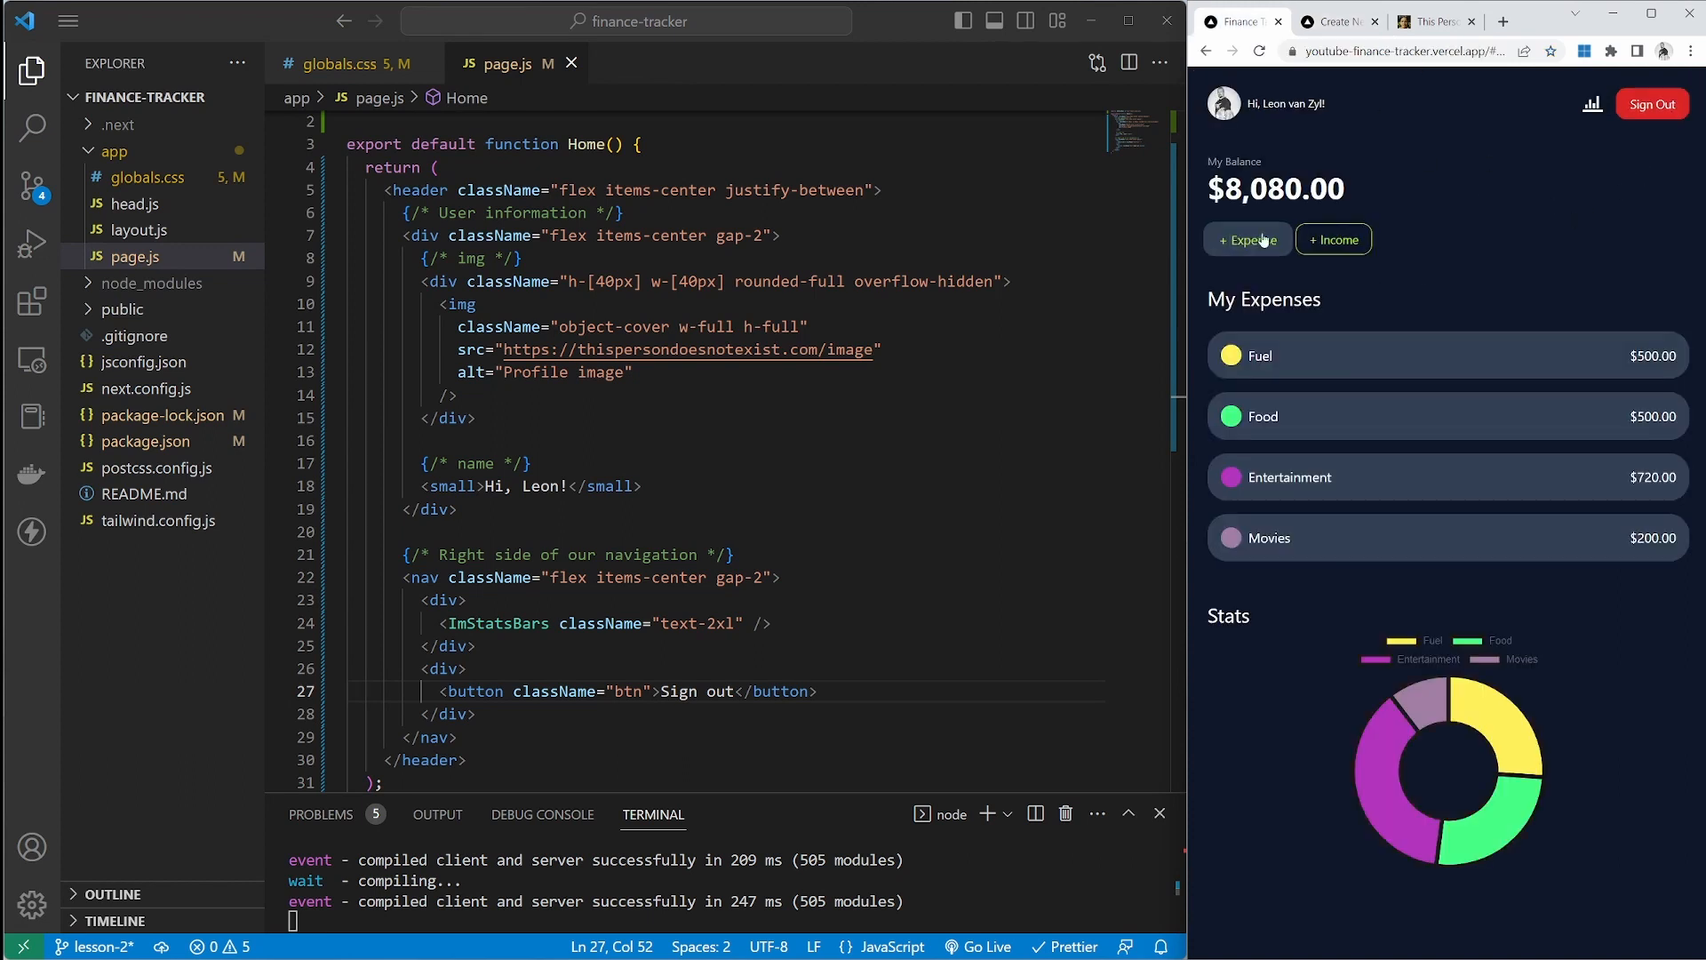
pyautogui.moveTo(1351, 278)
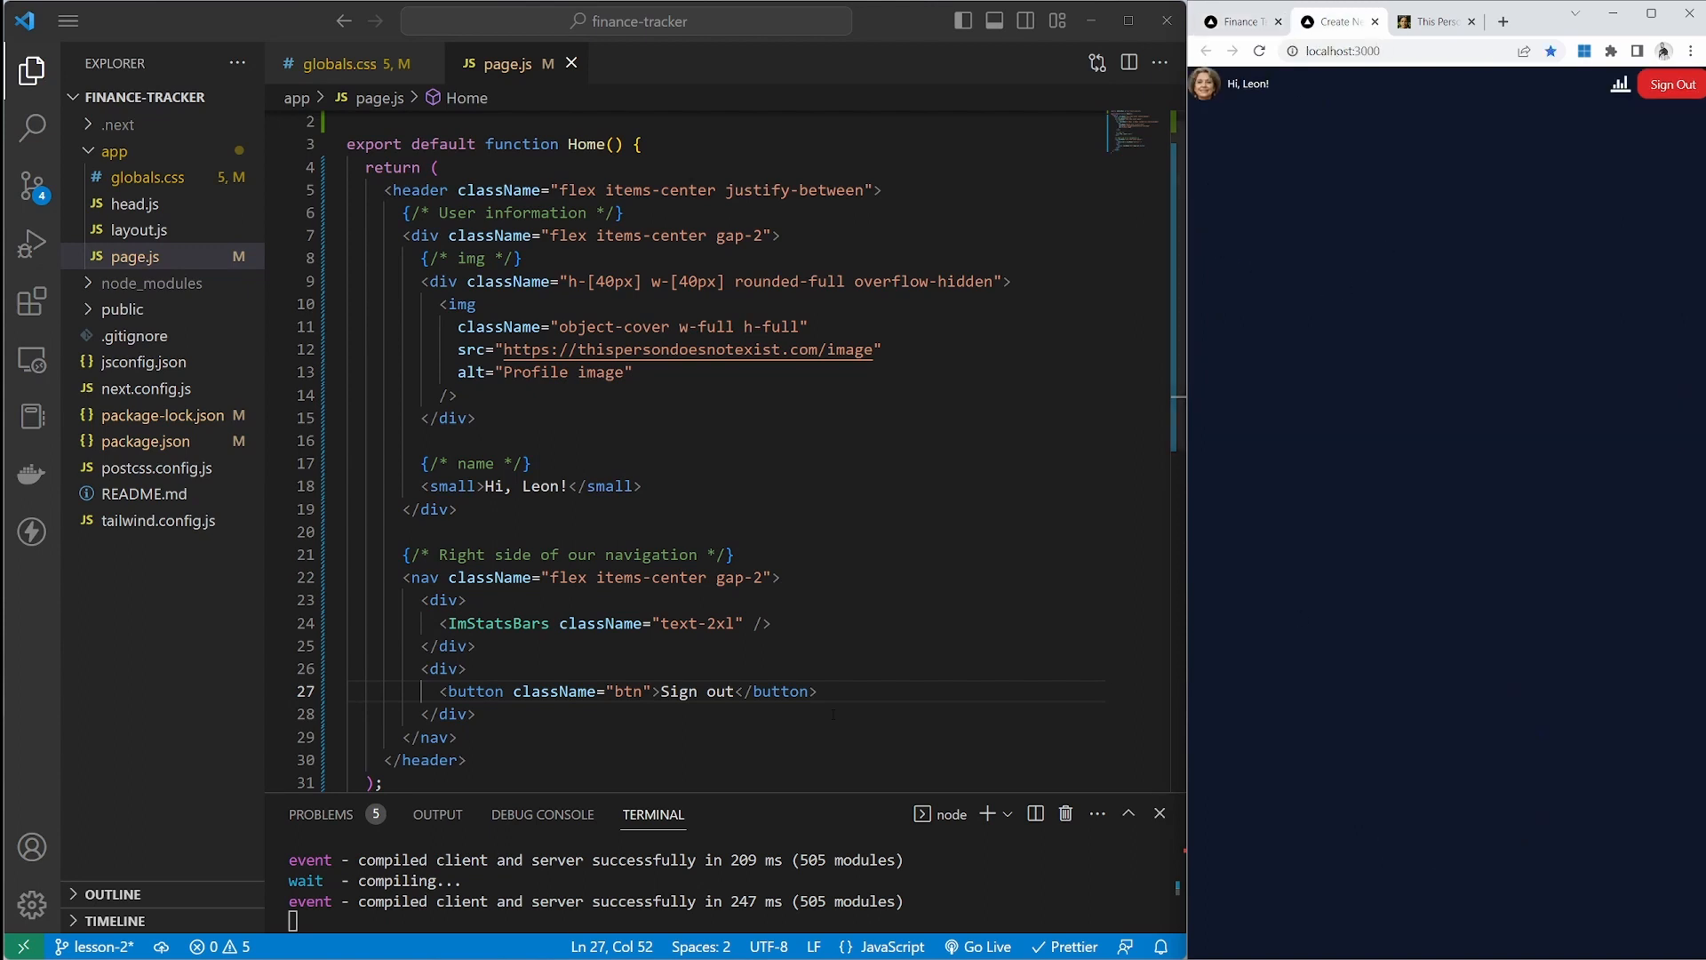
pyautogui.click(343, 64)
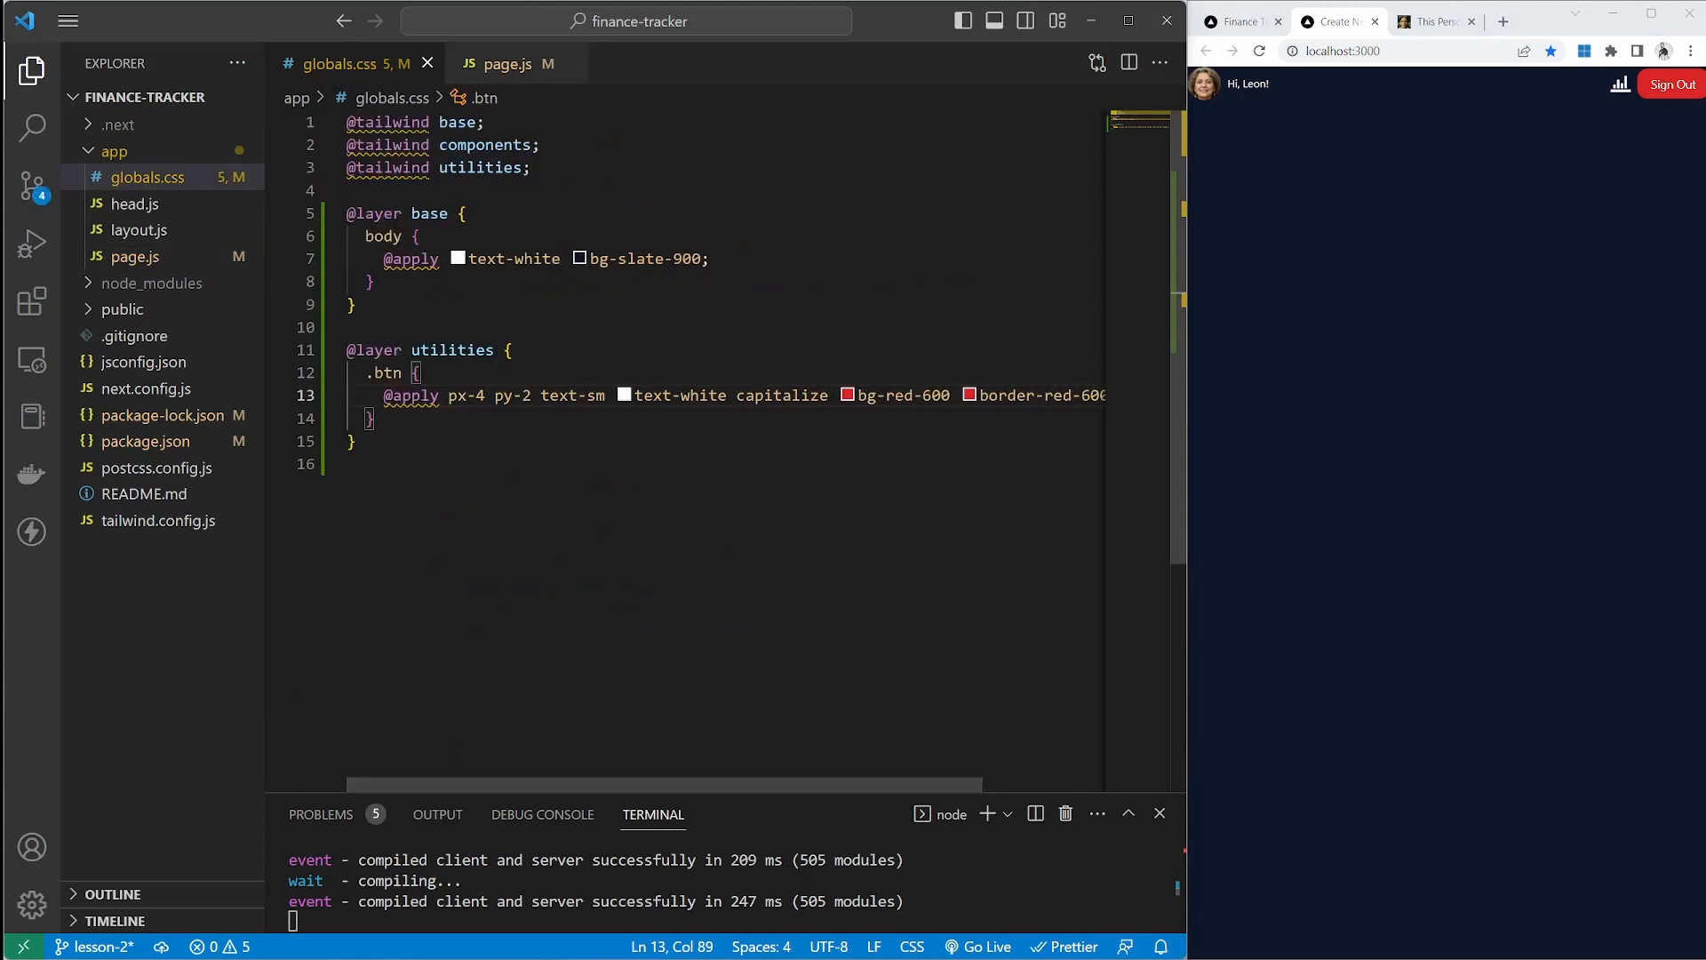
pyautogui.write('.btn')
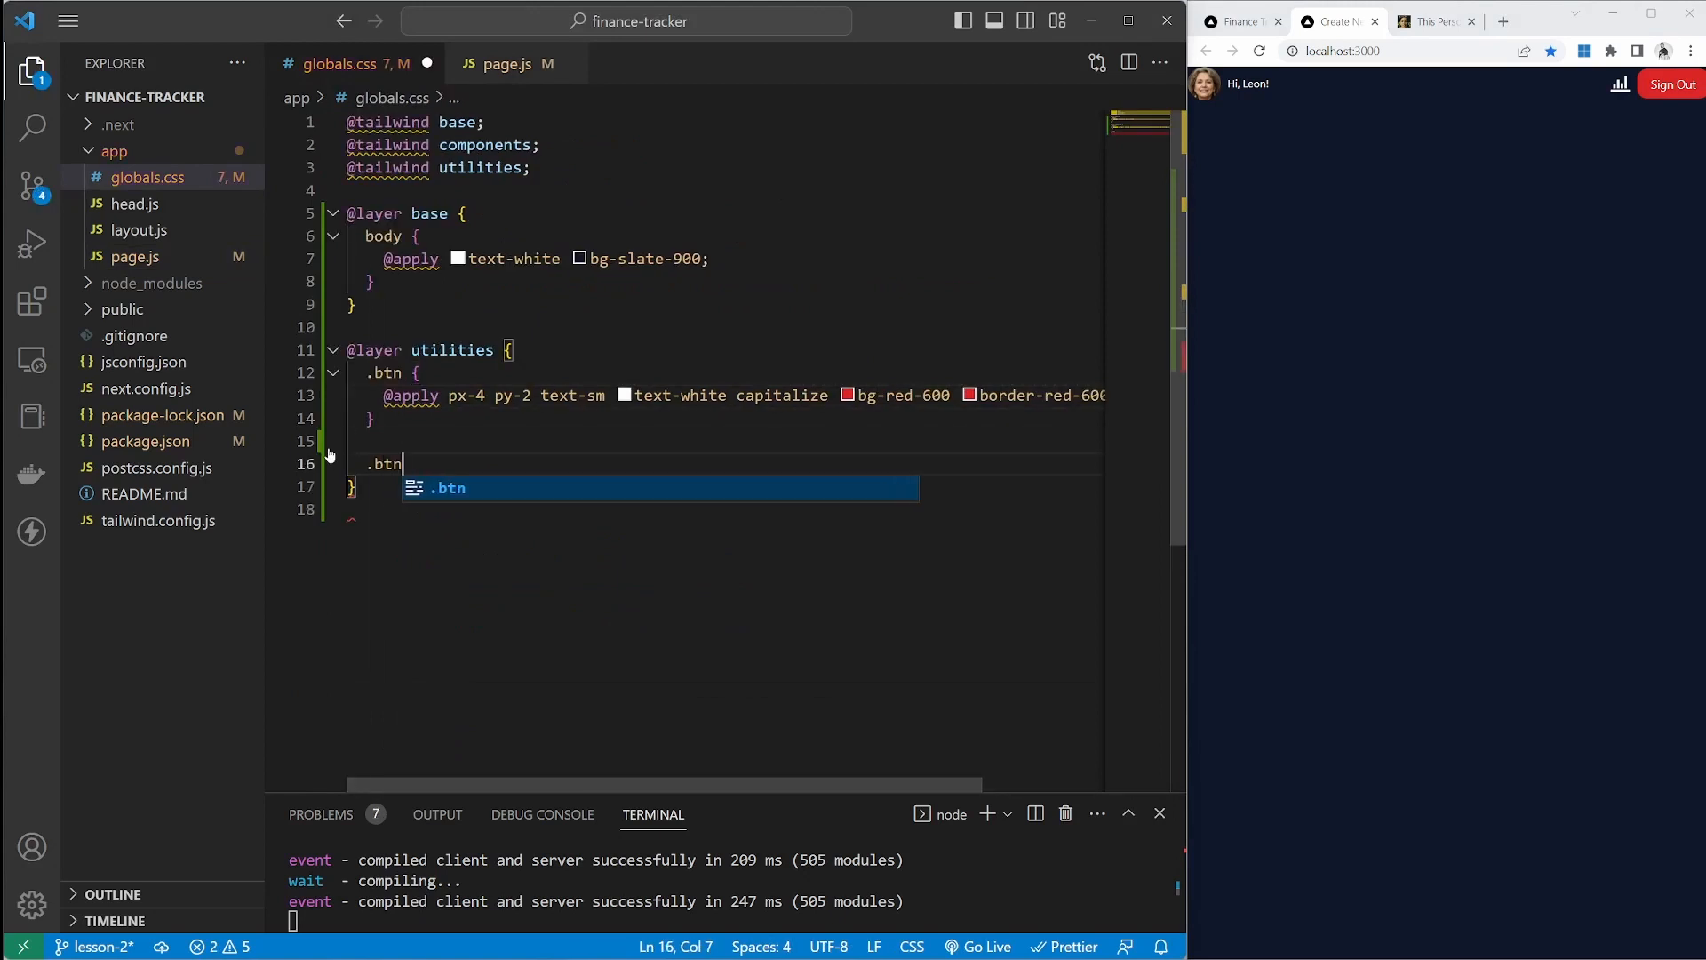
pyautogui.write('-dan')
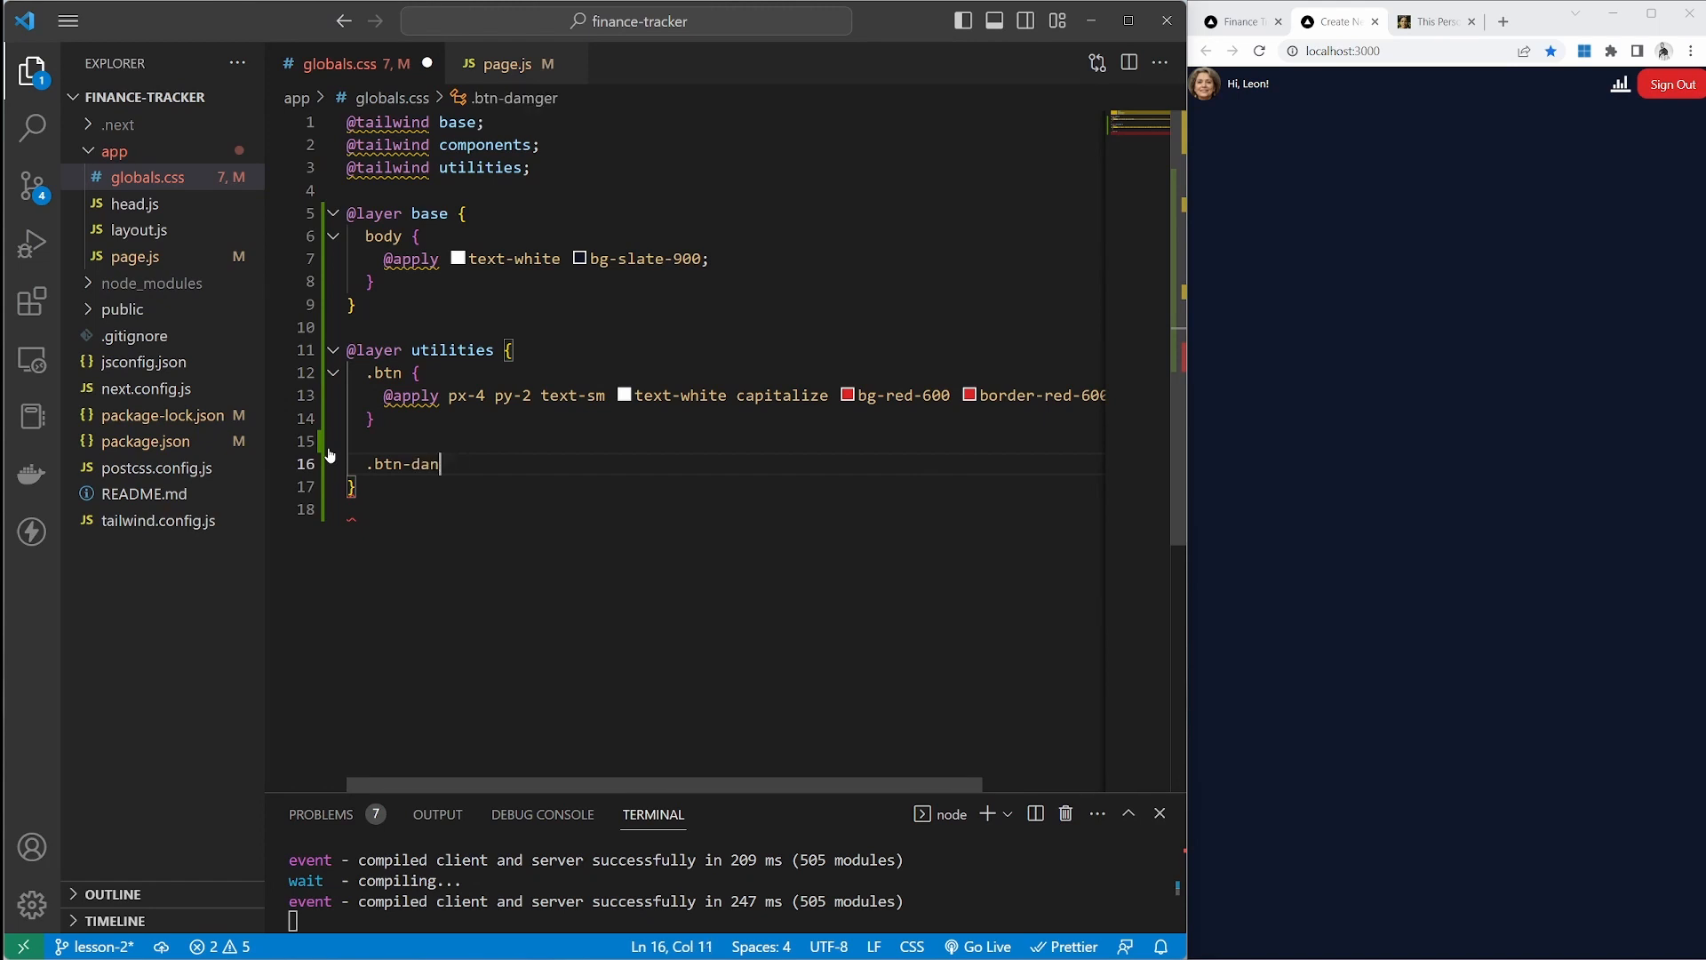
pyautogui.write('ger{')
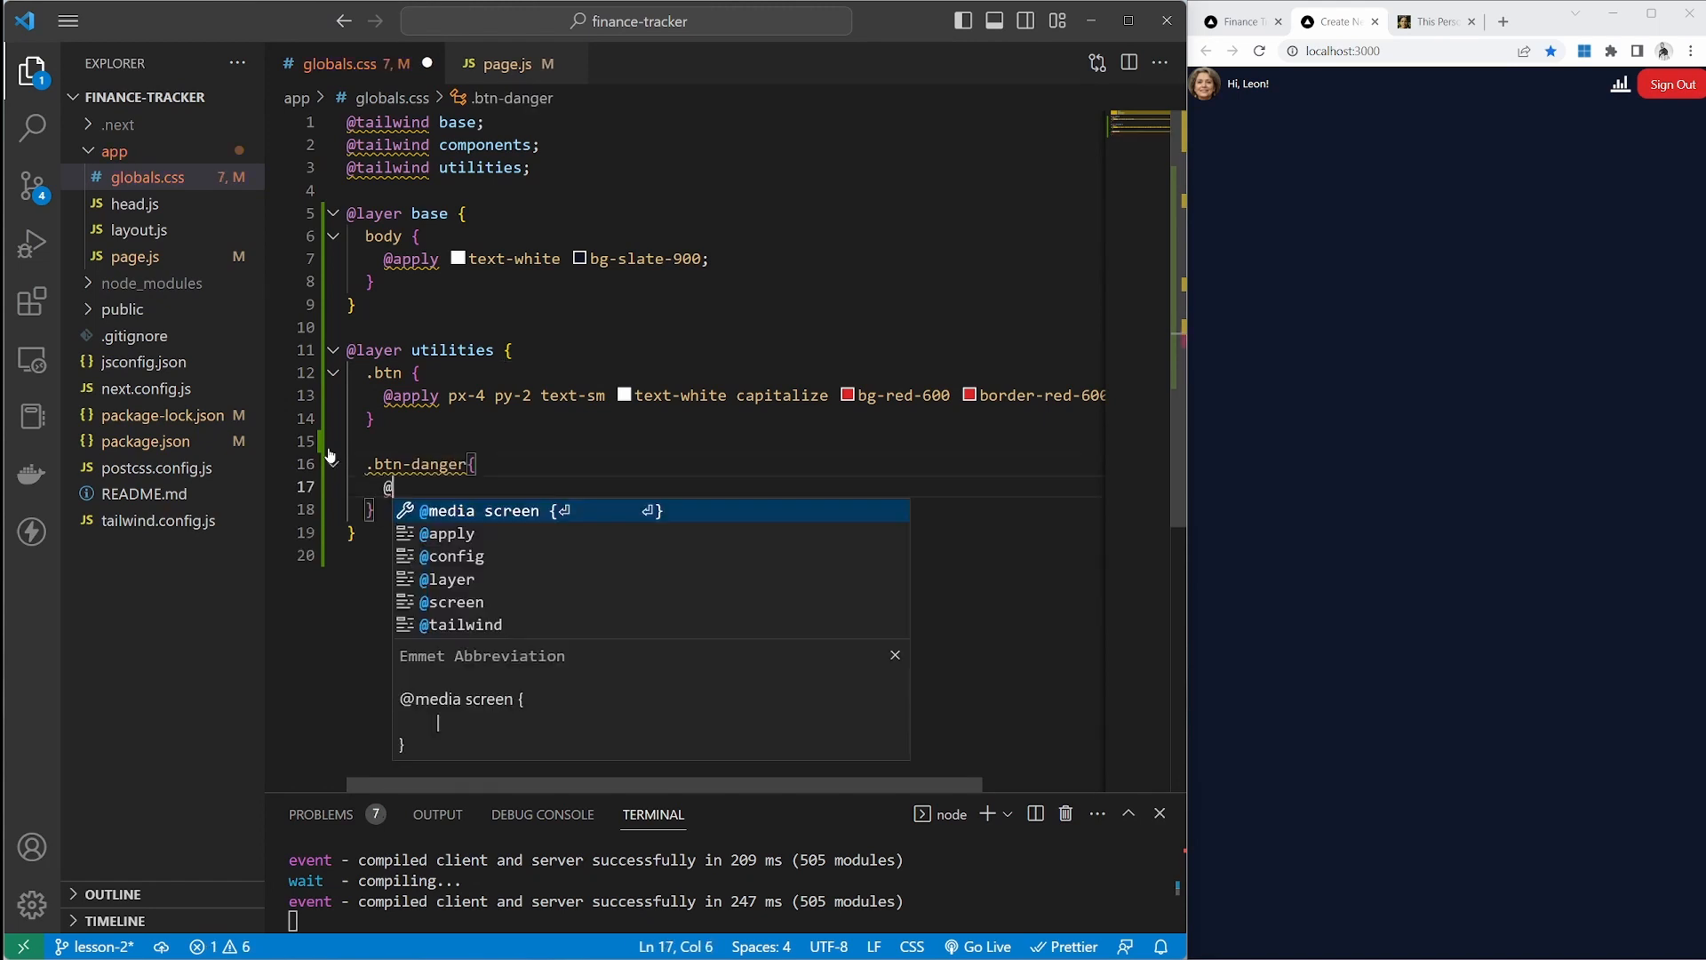
pyautogui.write('apply')
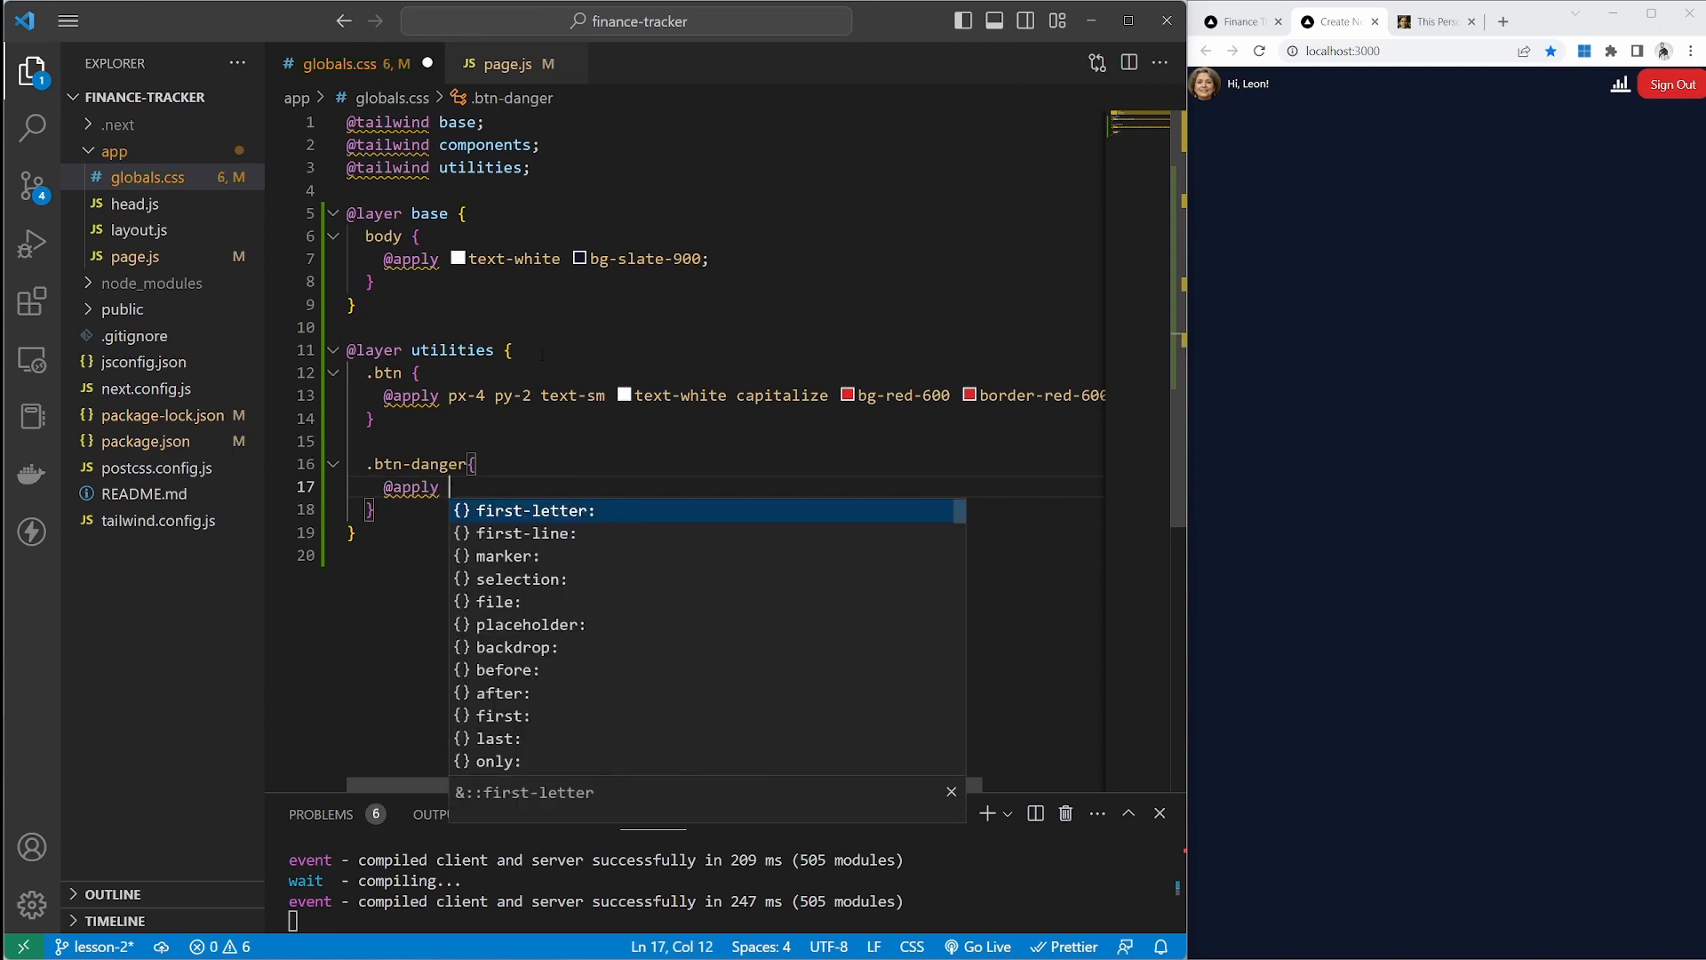
pyautogui.moveTo(512, 395)
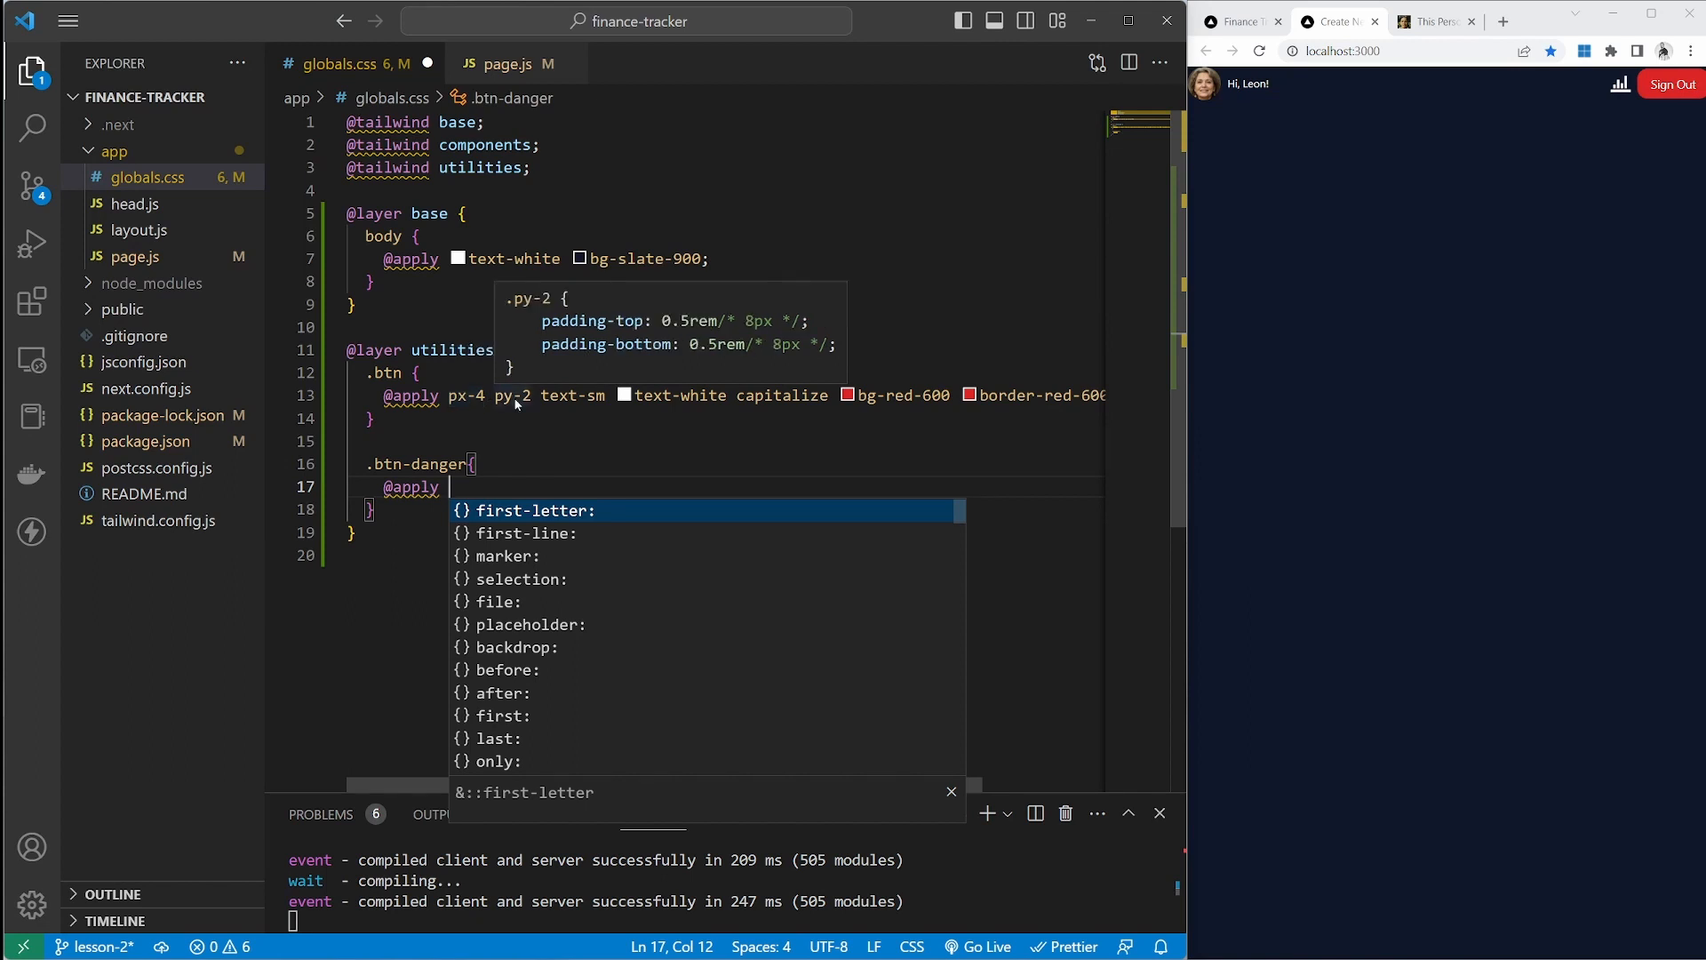
pyautogui.moveTo(571, 394)
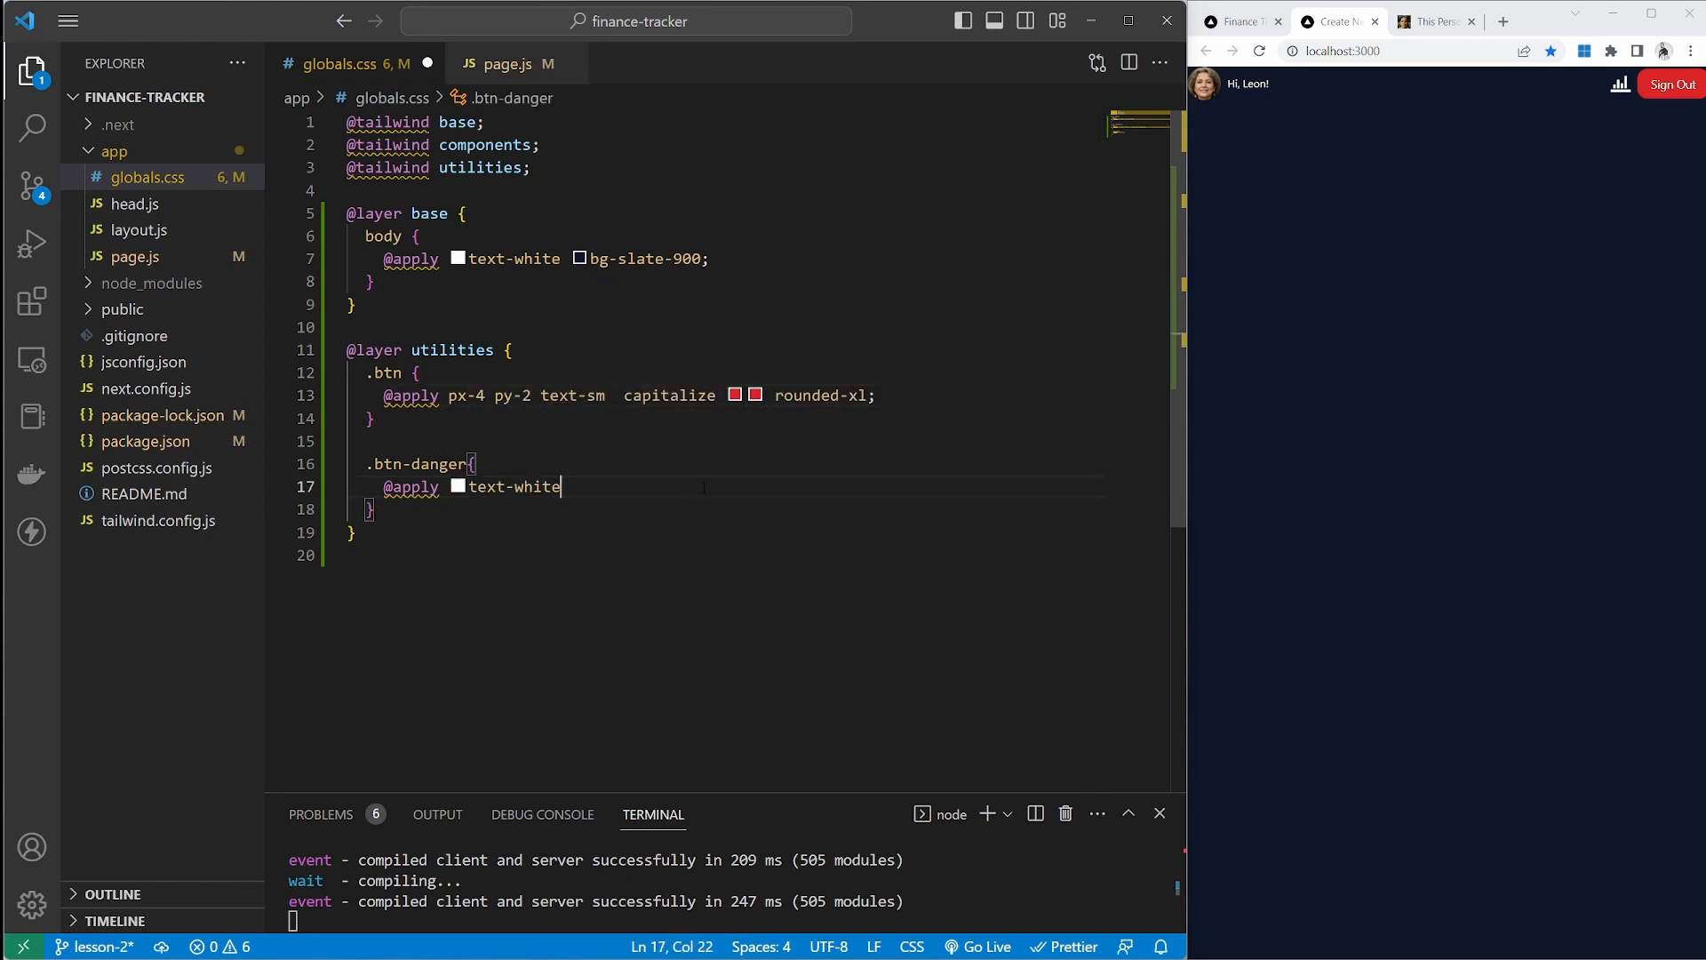
pyautogui.write('bg-red-600 border-red-600;')
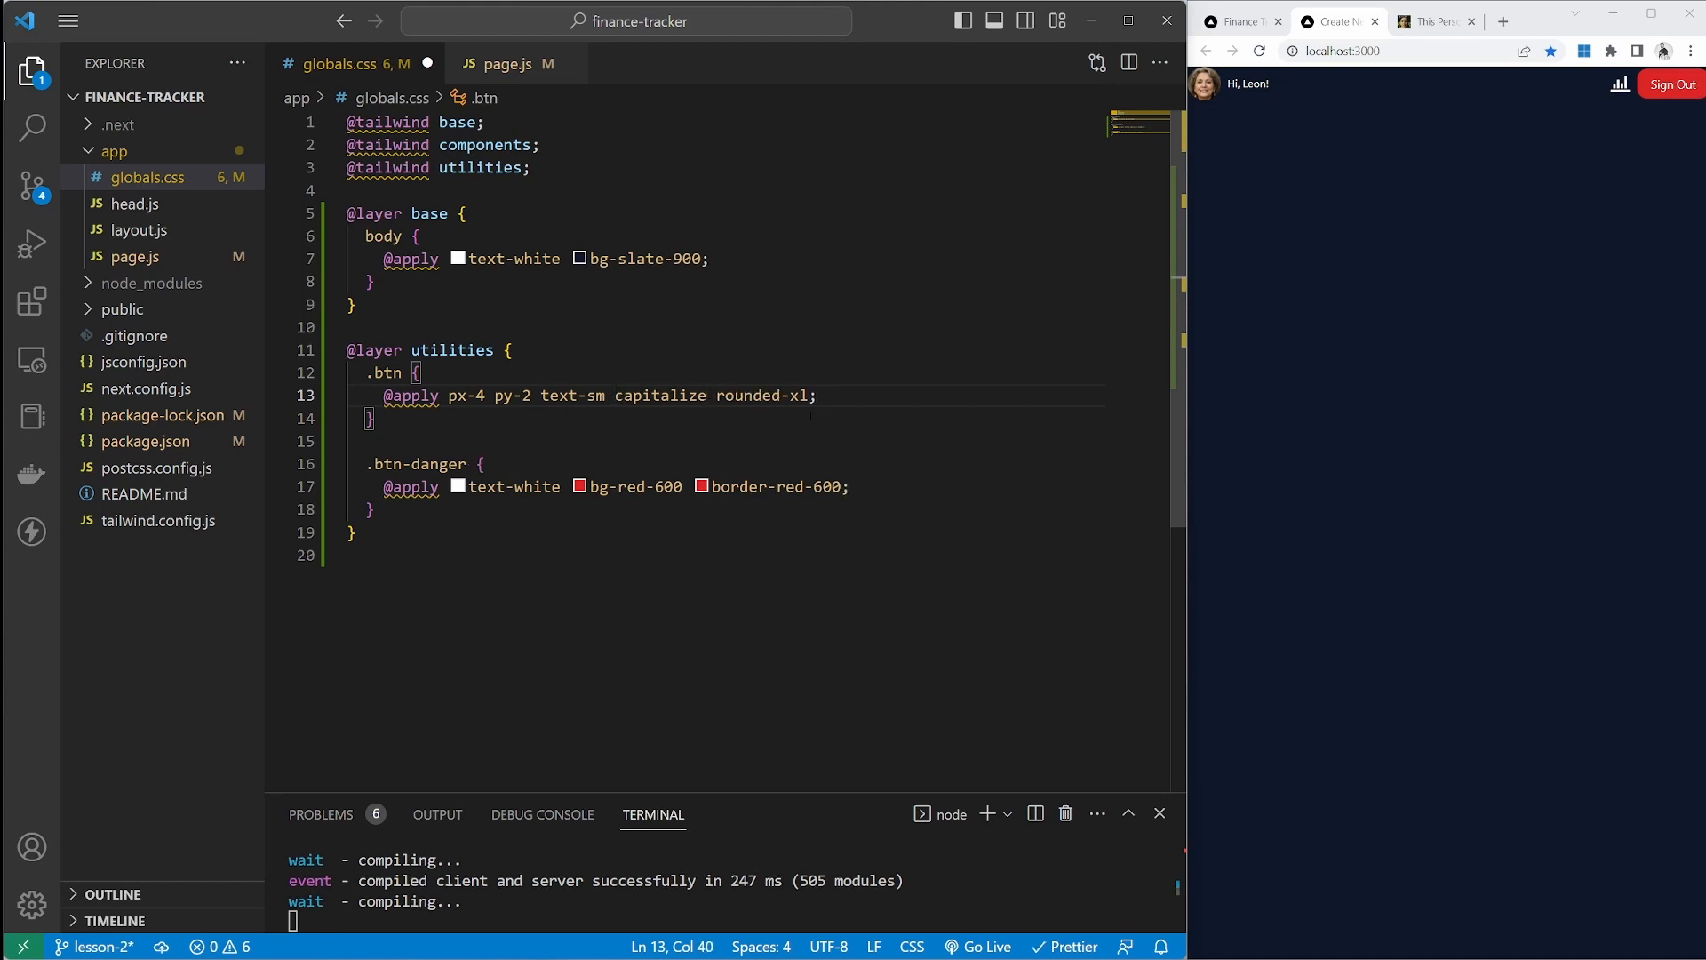
pyautogui.click(505, 64)
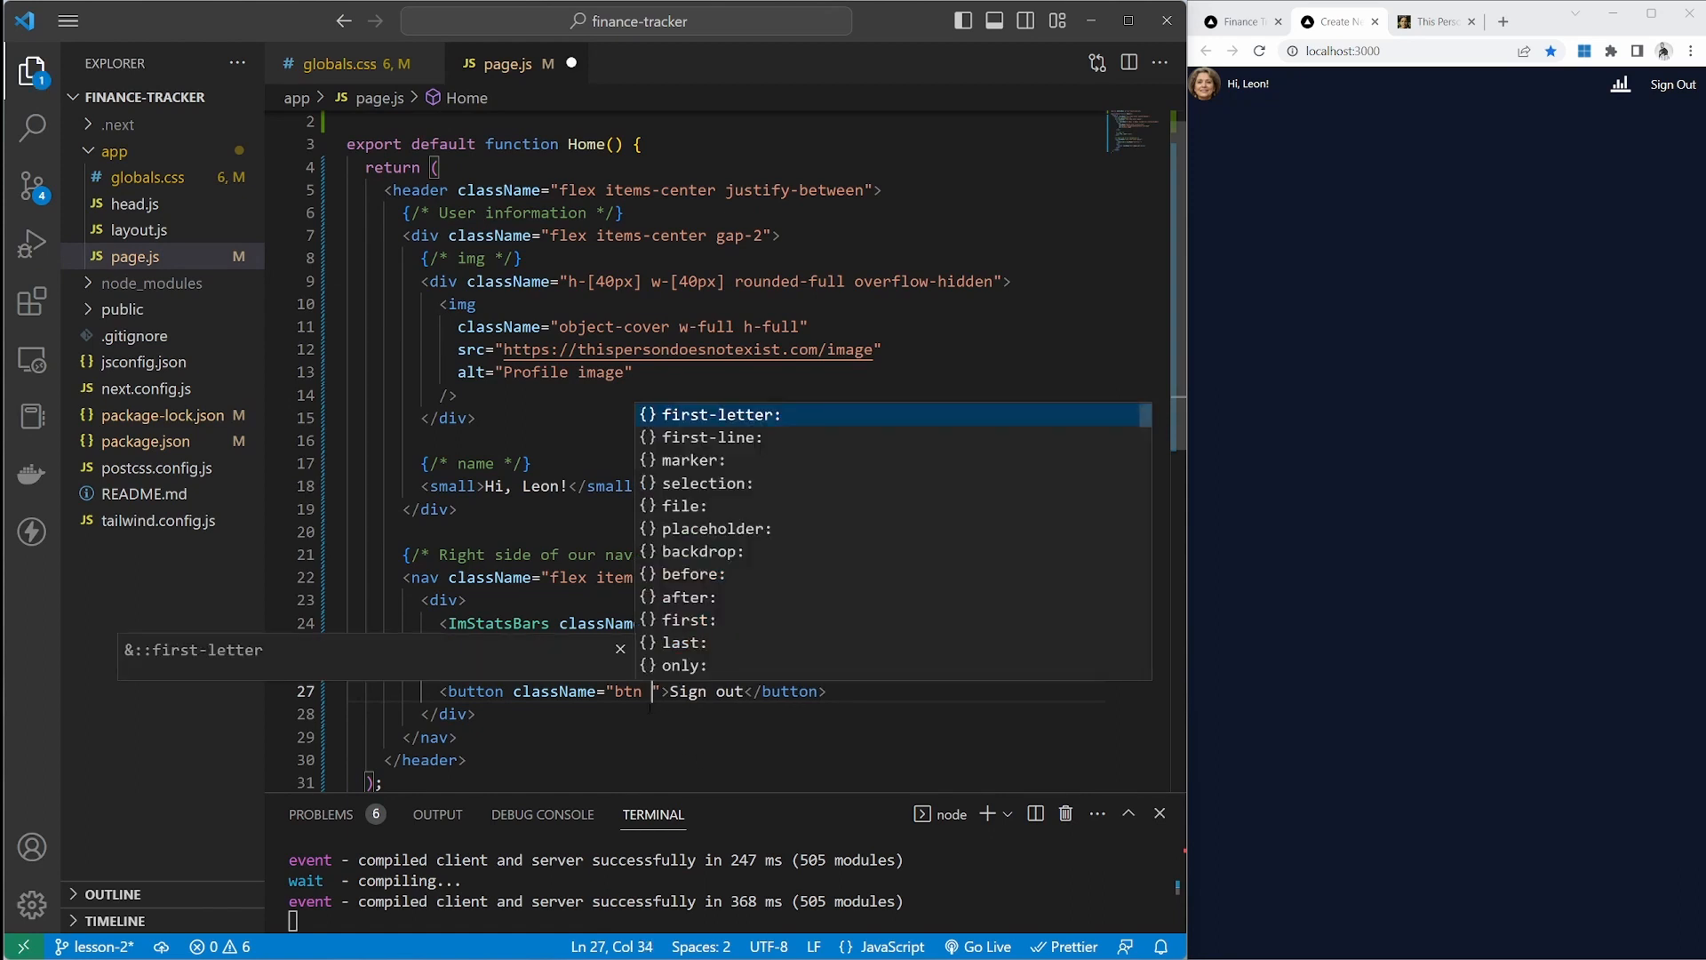
# - Append btn-danger to the Sign out button and compare with the finished app
pyautogui.write('btn-danger')
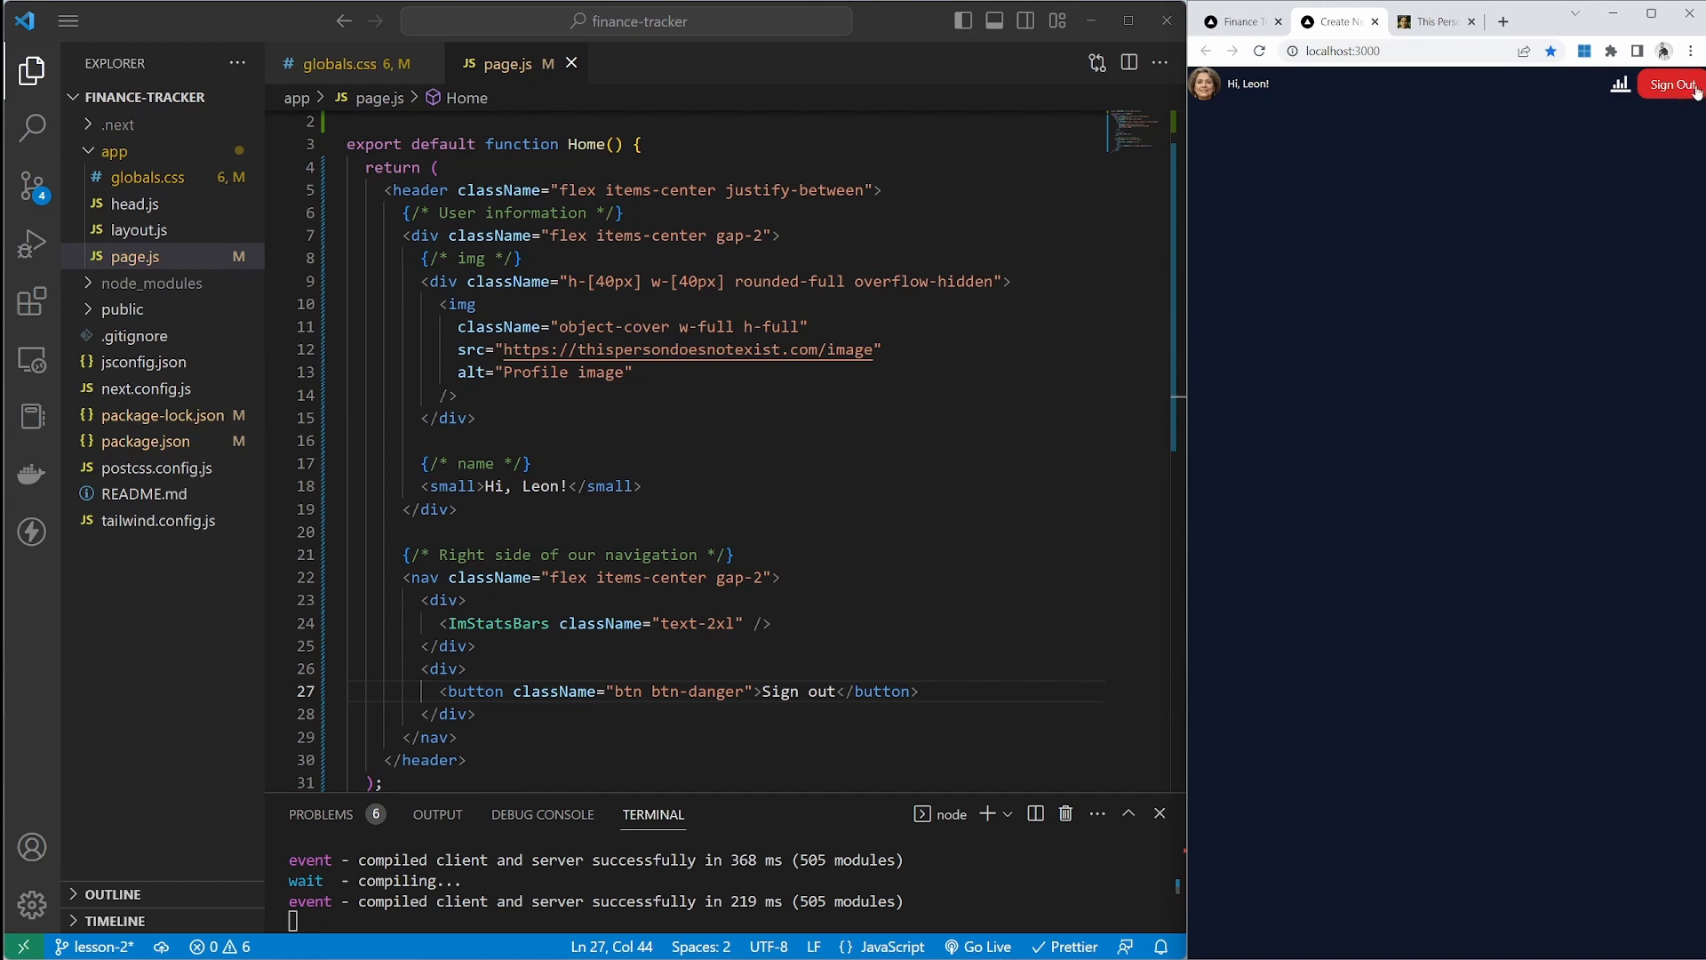
pyautogui.click(923, 691)
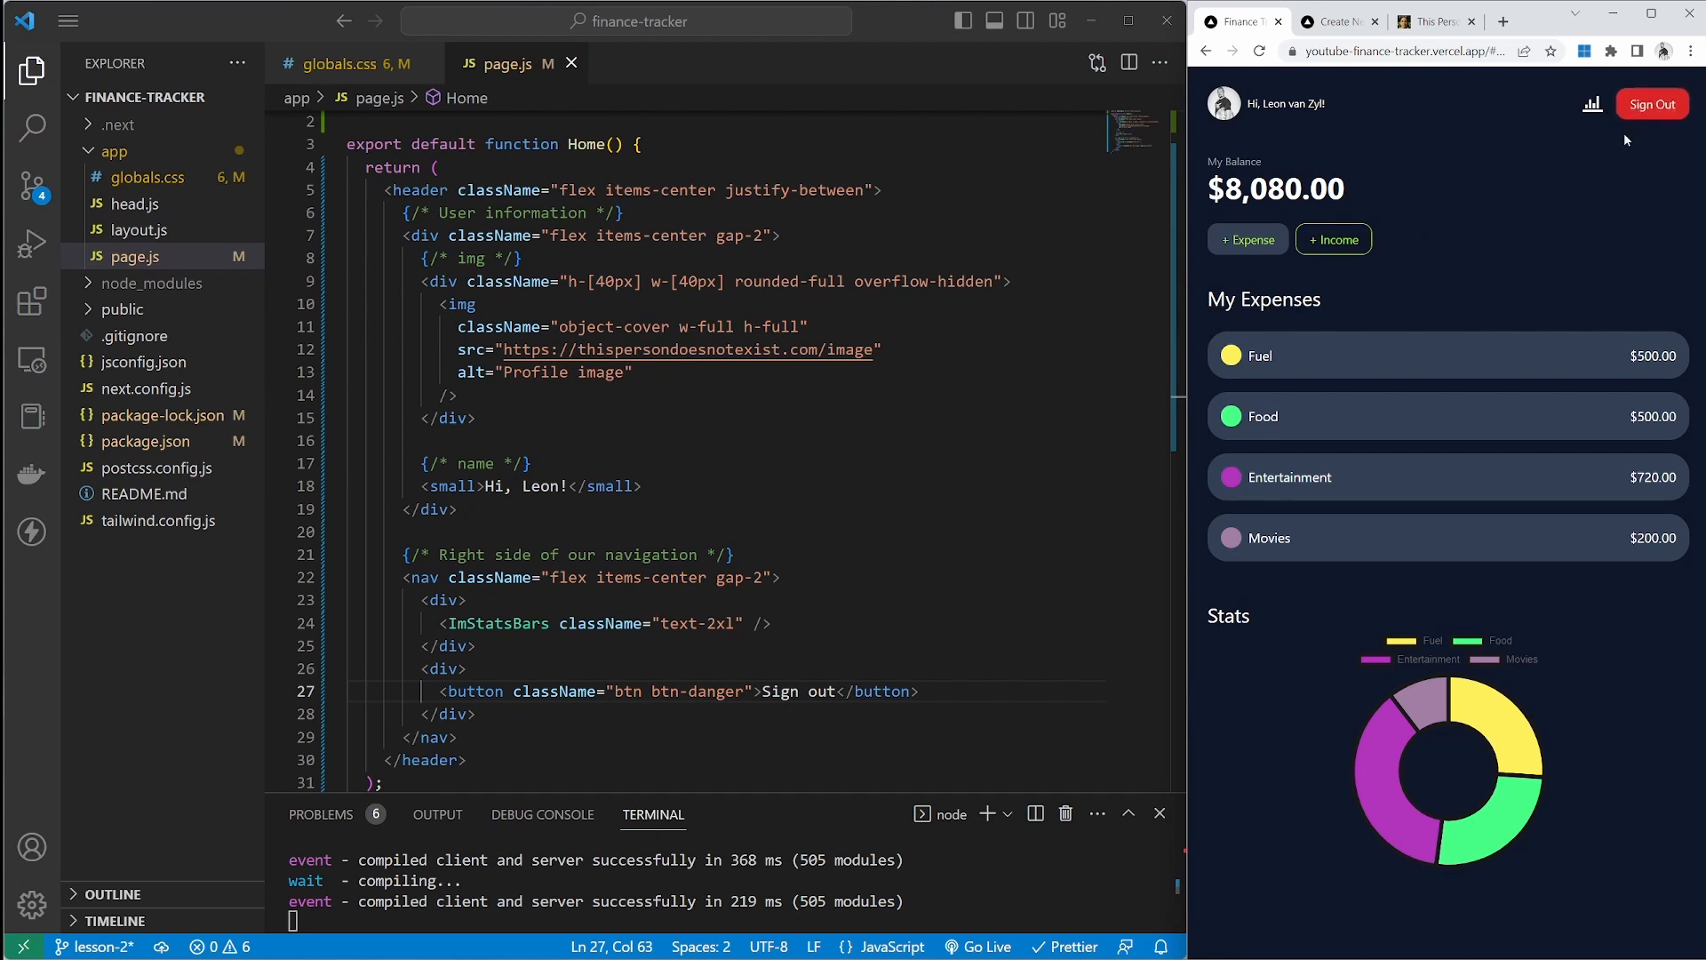
pyautogui.click(350, 64)
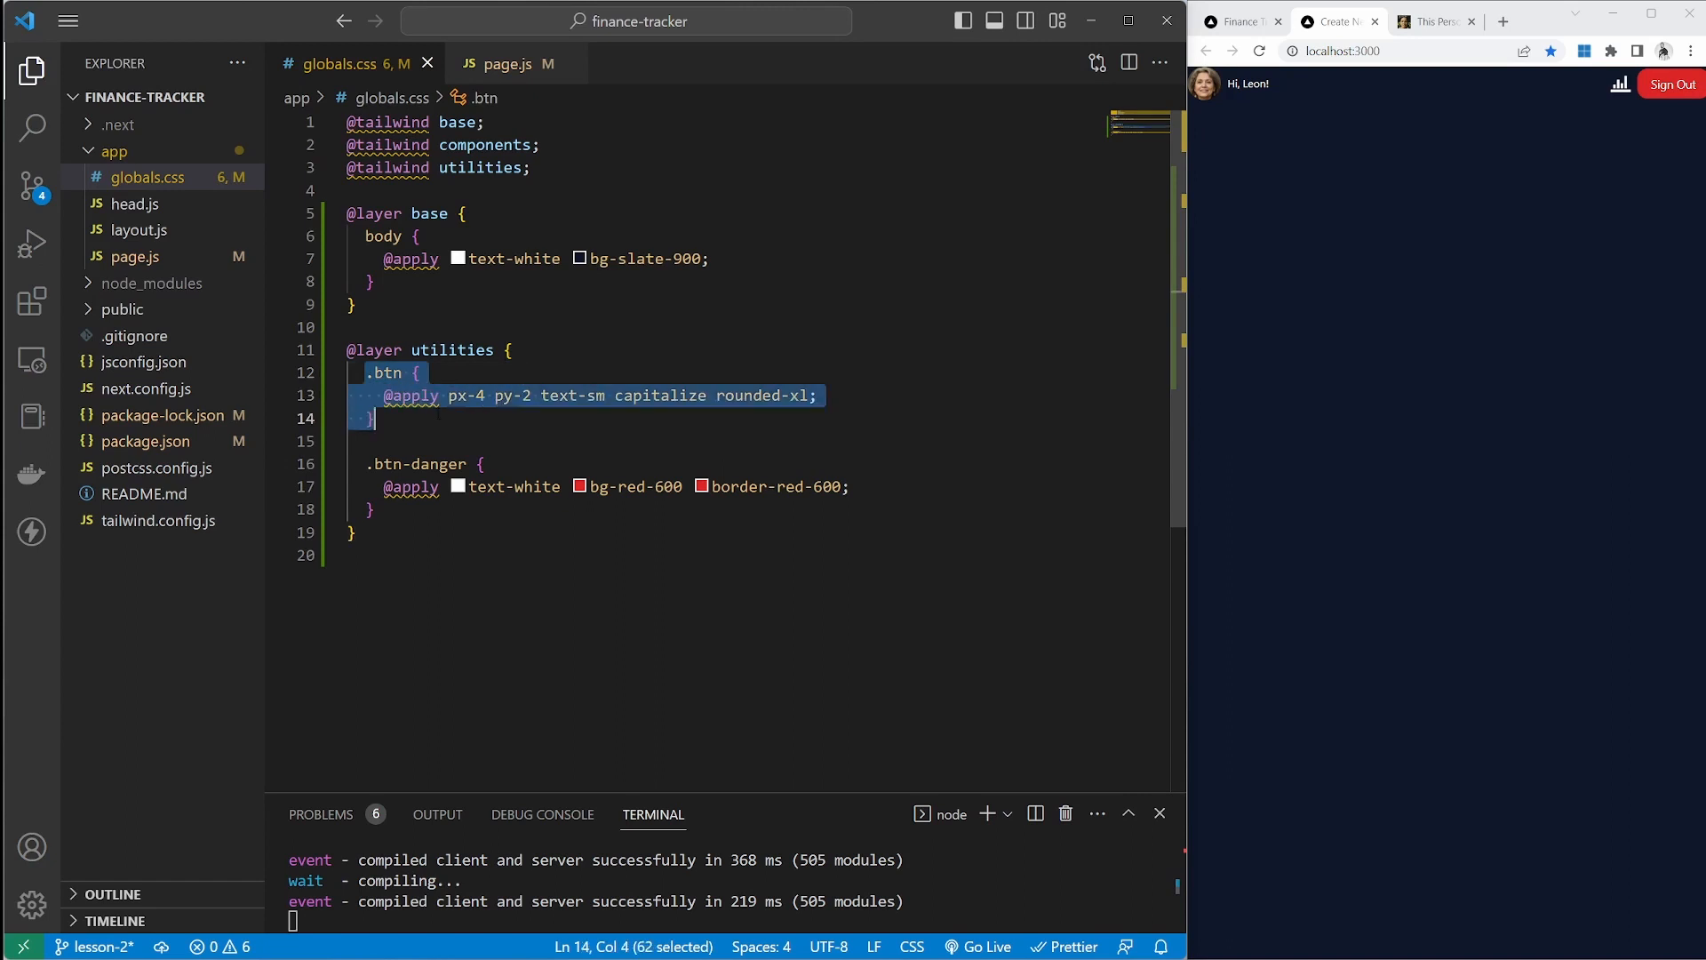
# - Add a base-layer button rule applying hover:scale-110 in globals.css
pyautogui.click(371, 418)
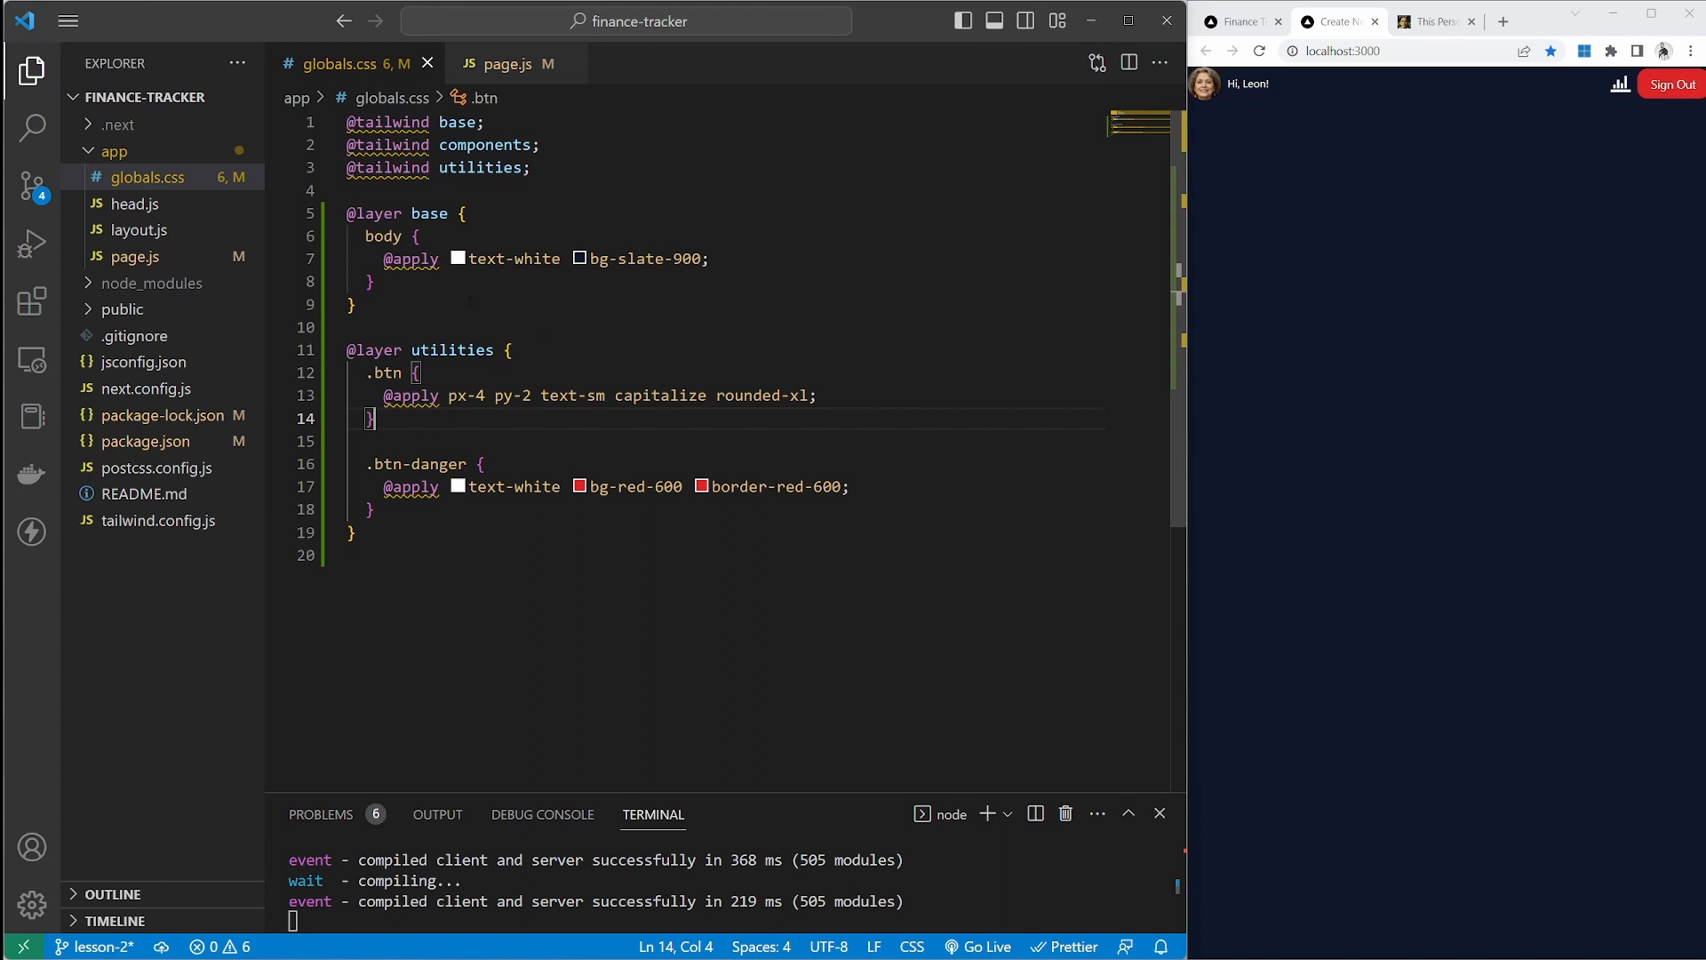
pyautogui.click(374, 280)
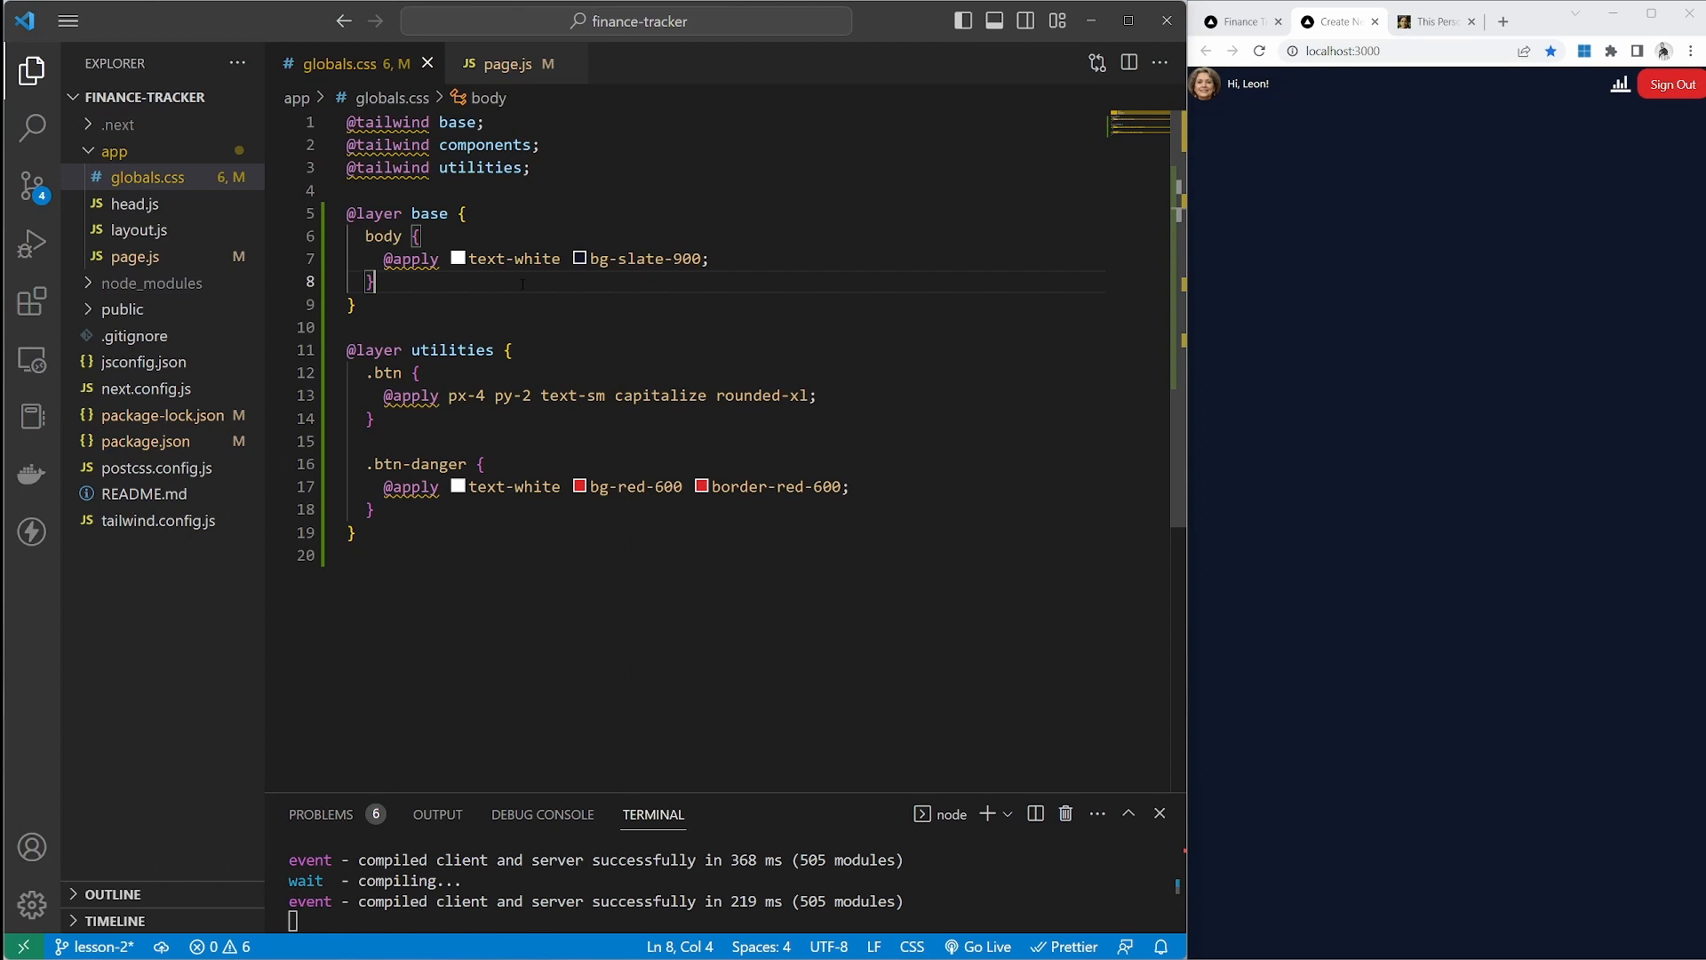
pyautogui.write('button{')
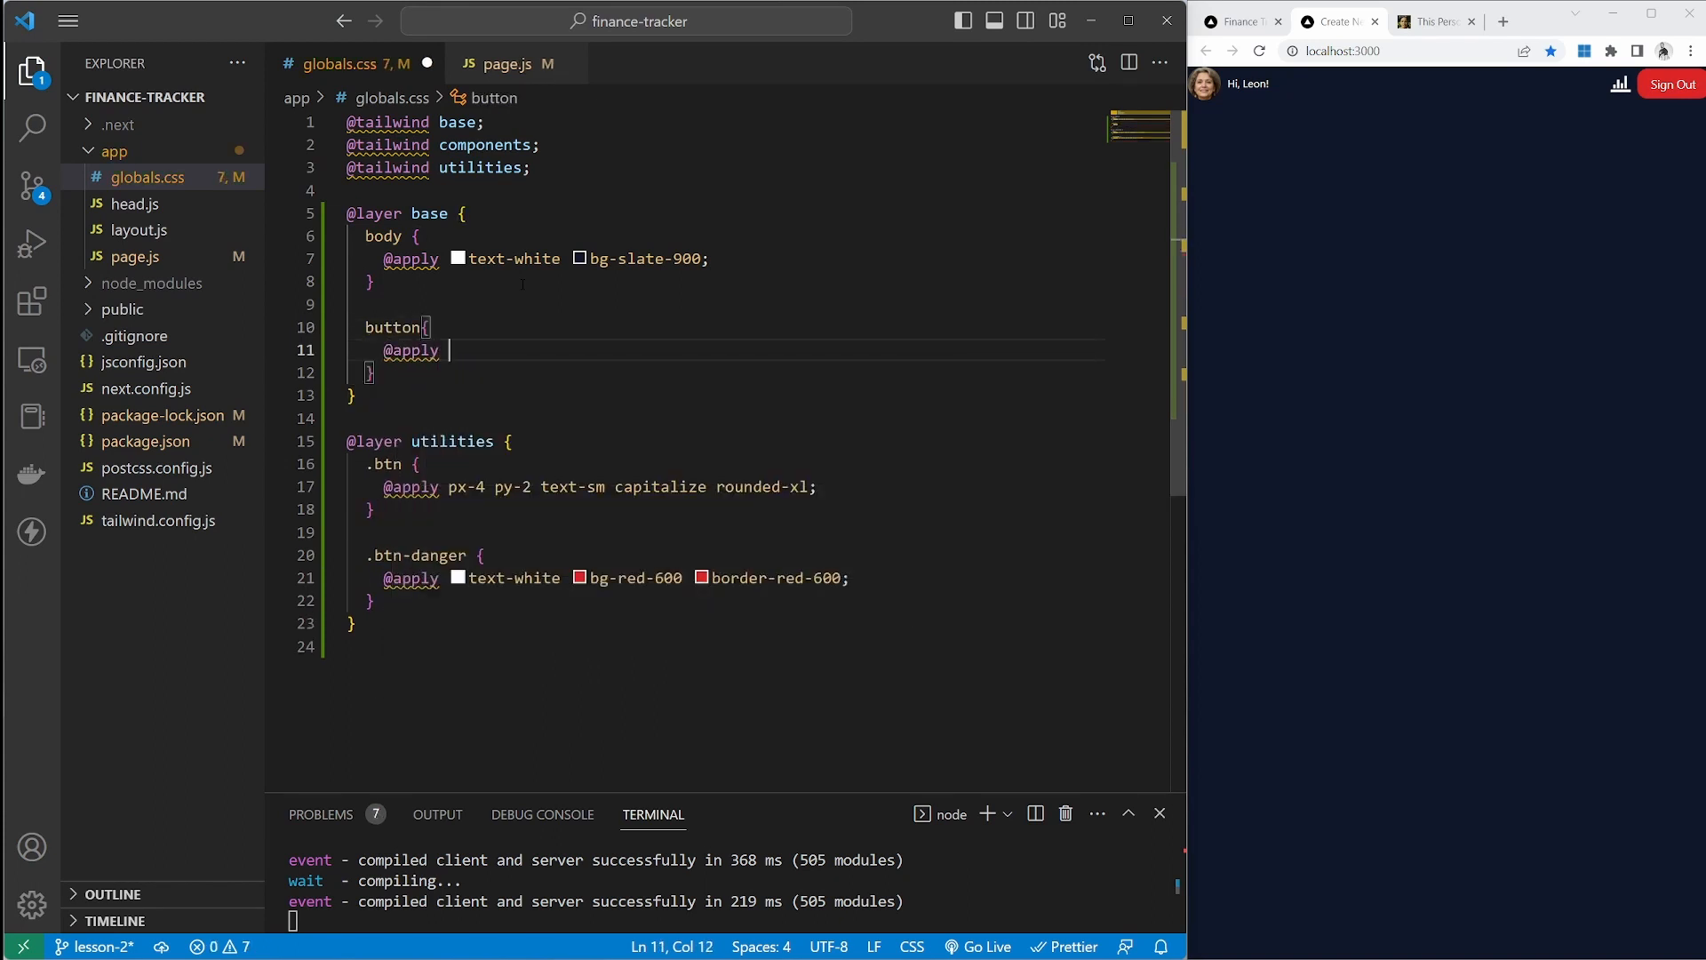
pyautogui.write('hover:')
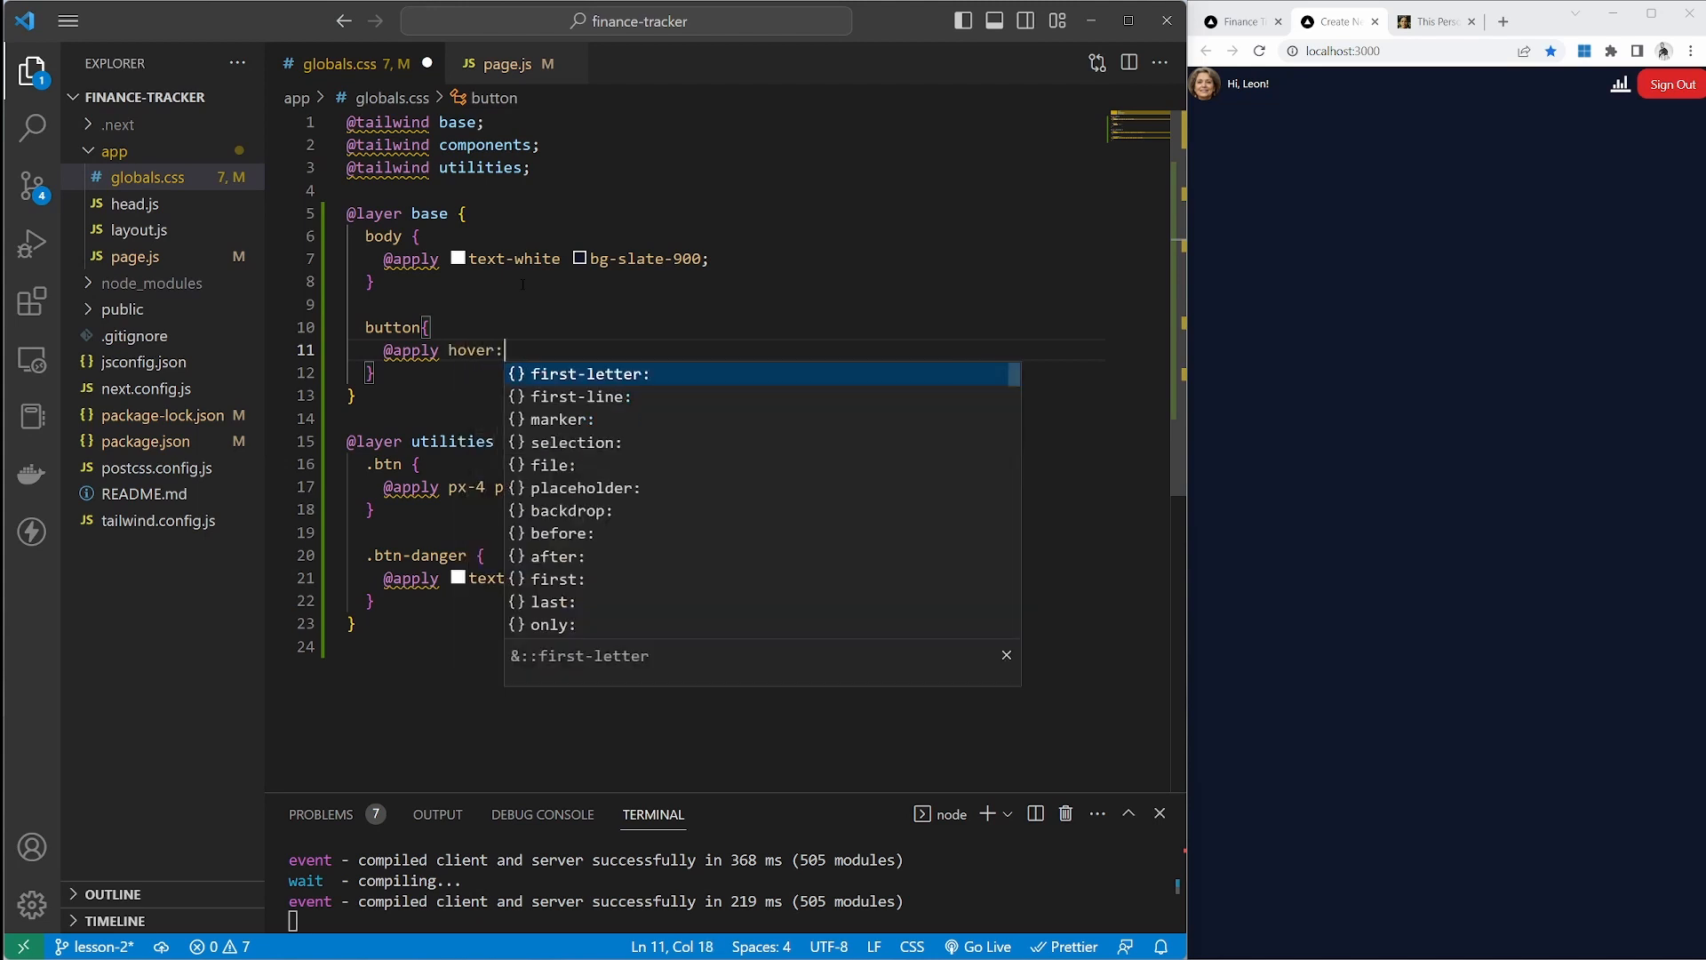
pyautogui.write('scale-11')
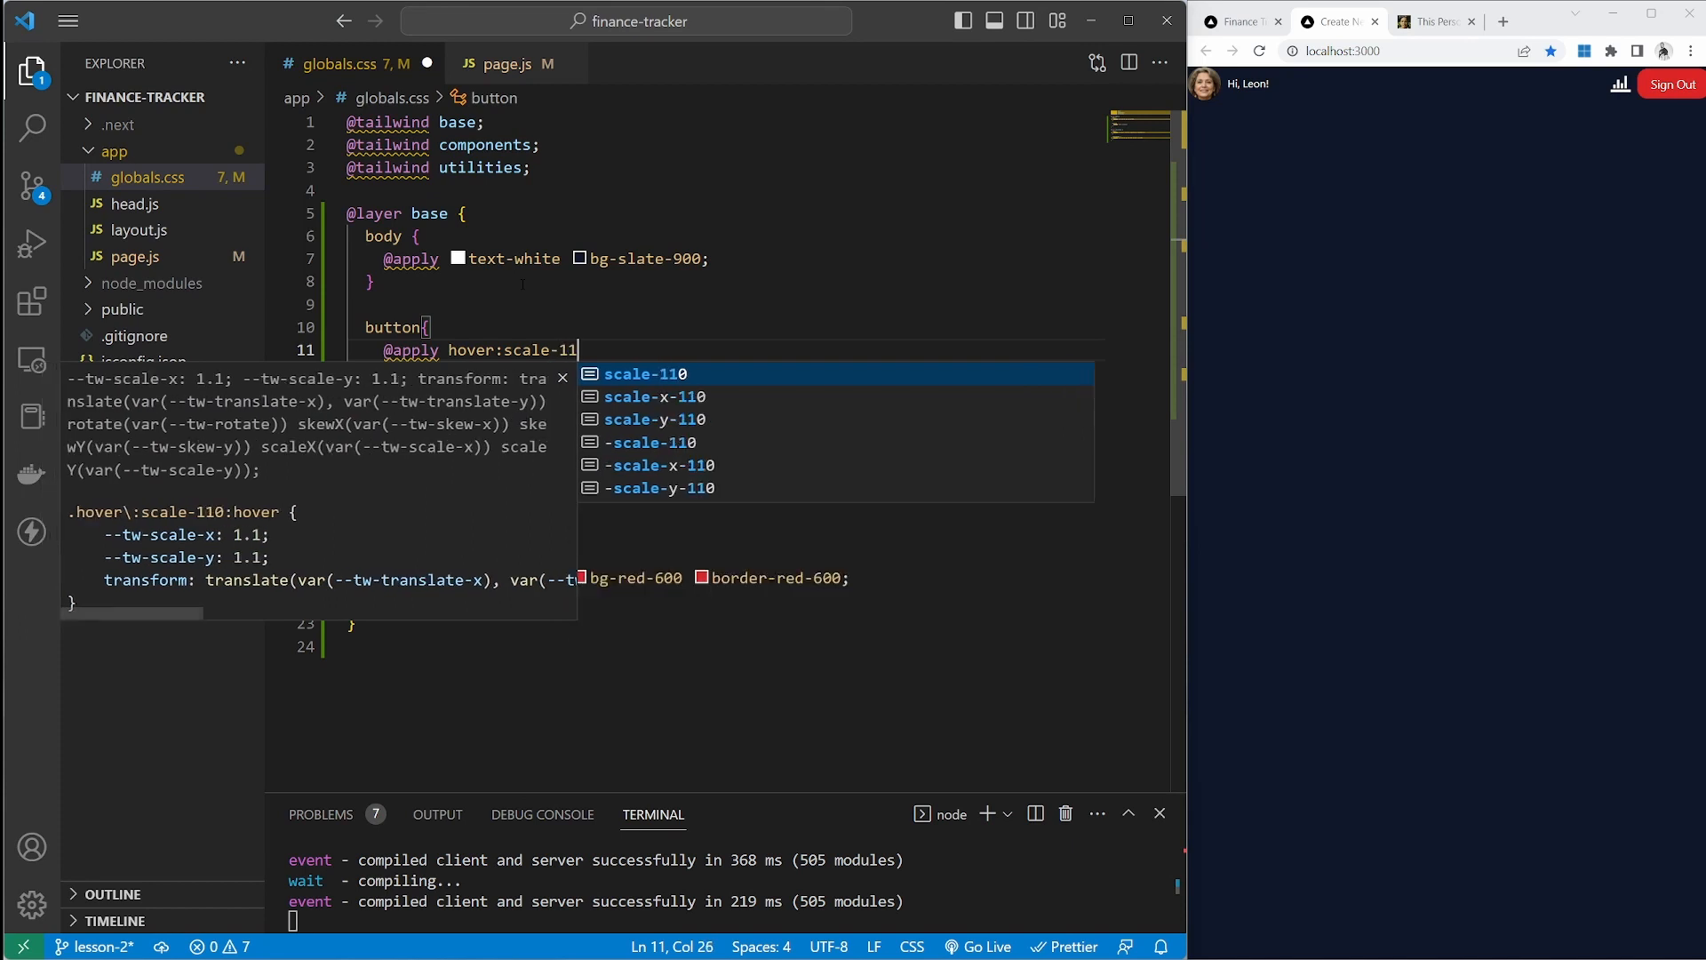
pyautogui.write('0;')
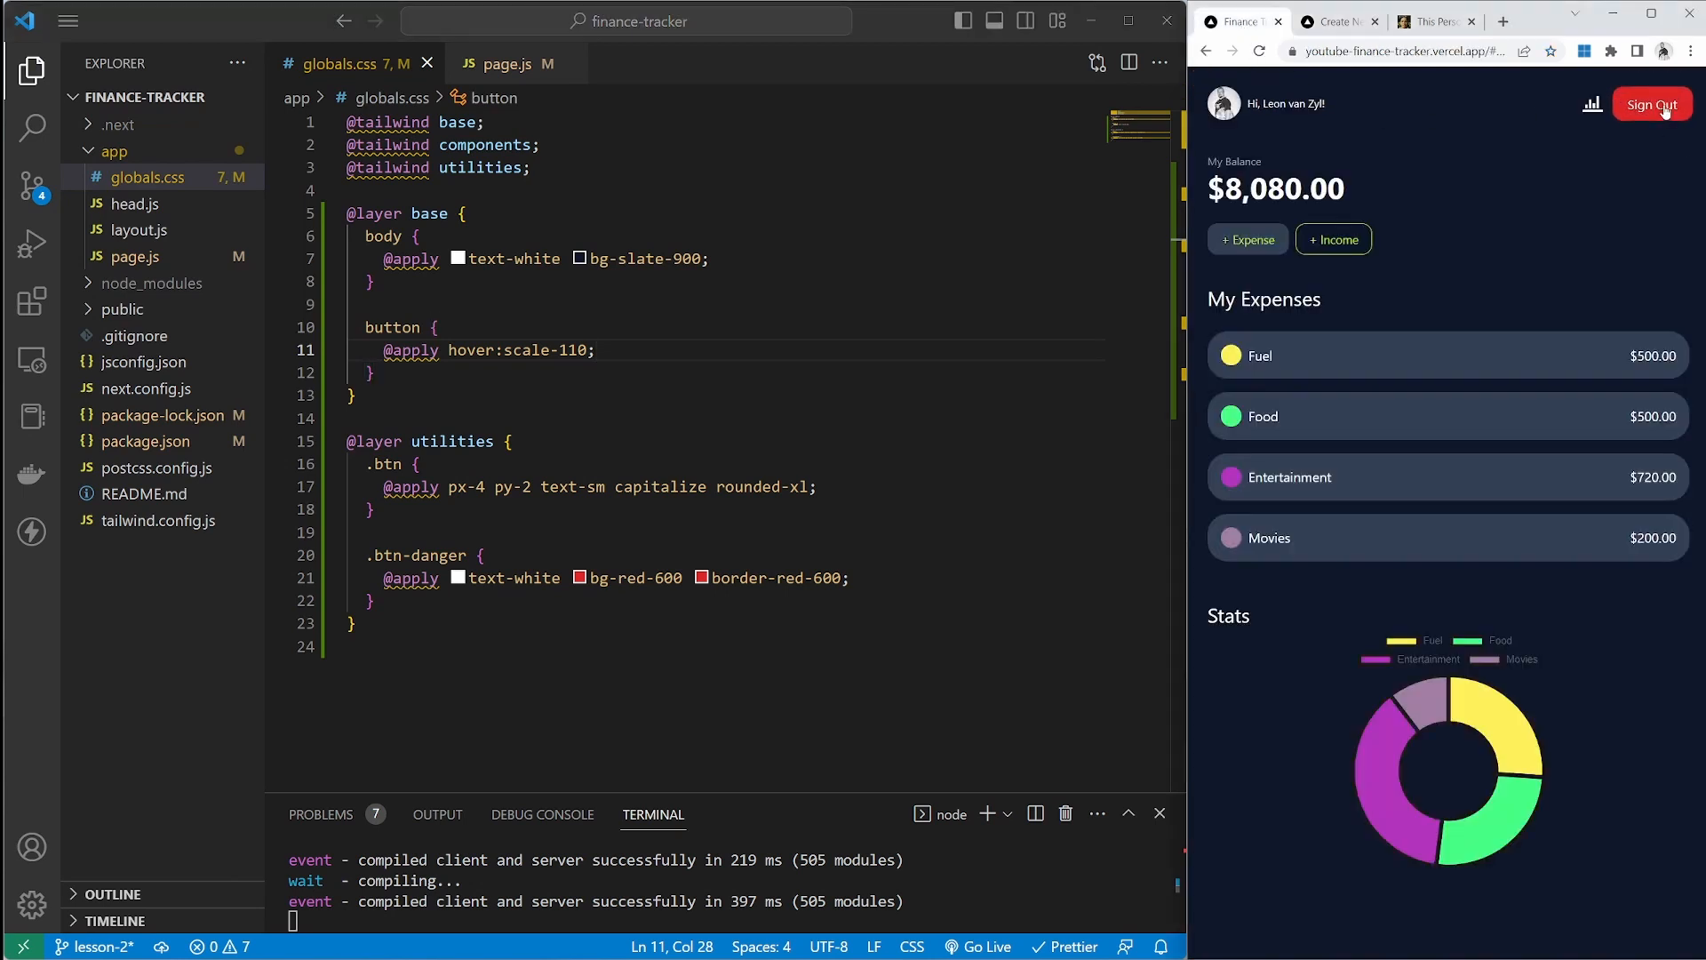
pyautogui.moveTo(1325, 37)
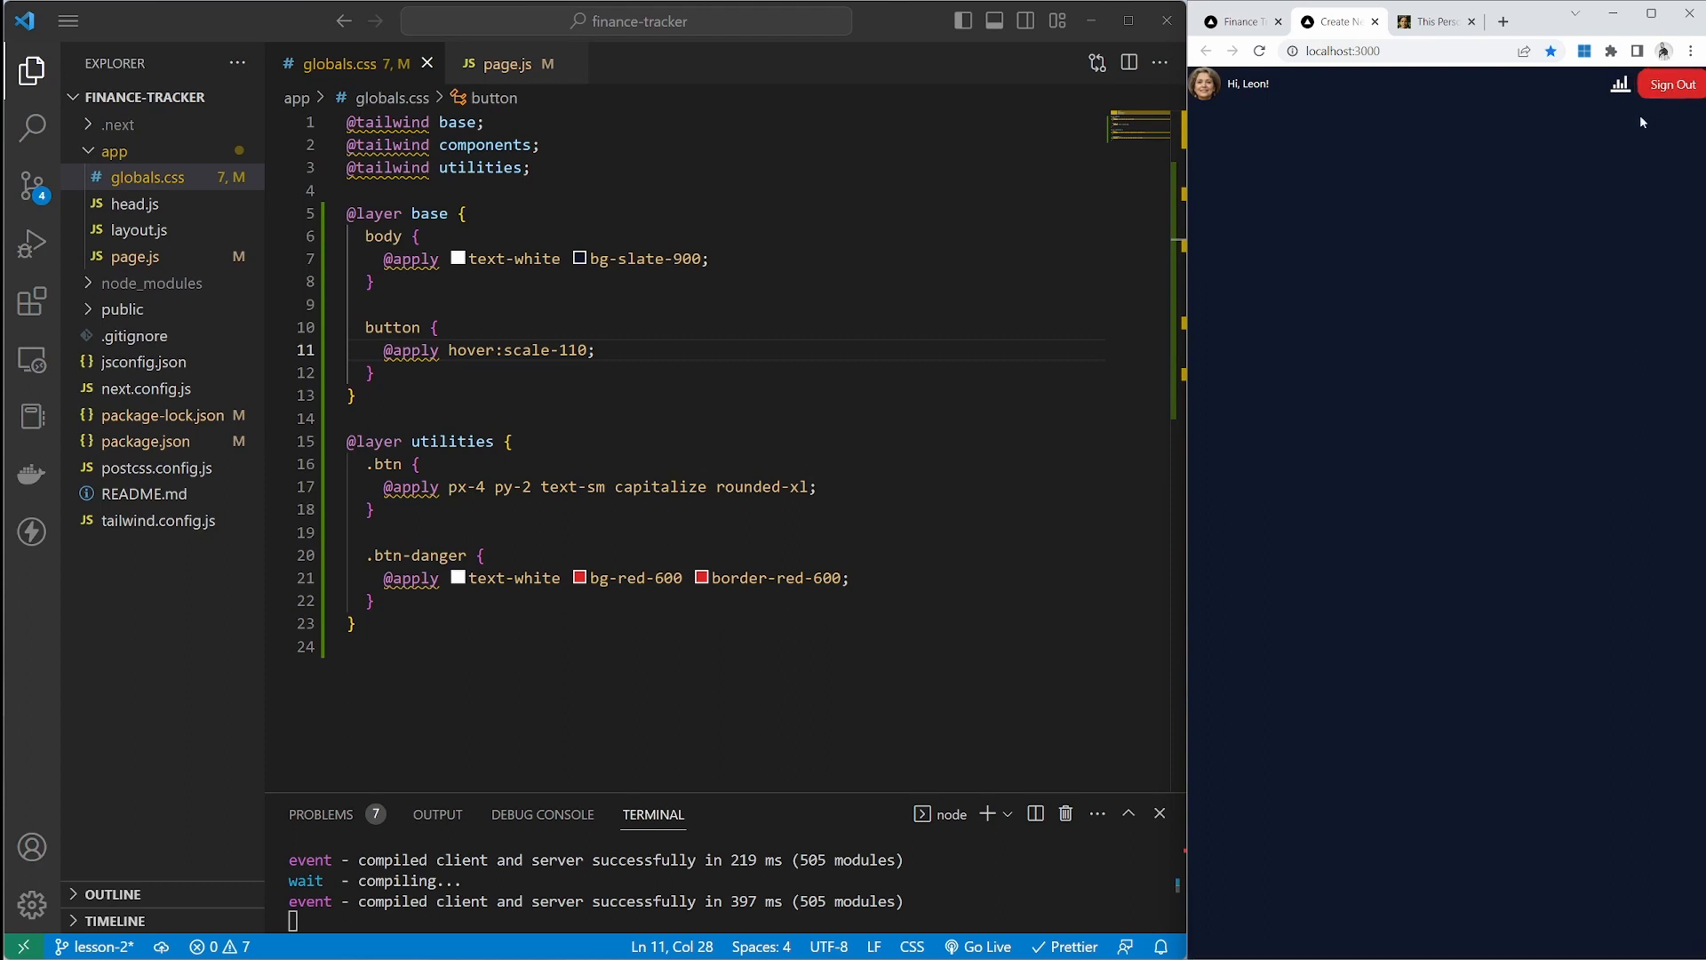
# - Add transition-all and a duration class to the button rule in globals.css for smooth hover scaling
pyautogui.write('tan')
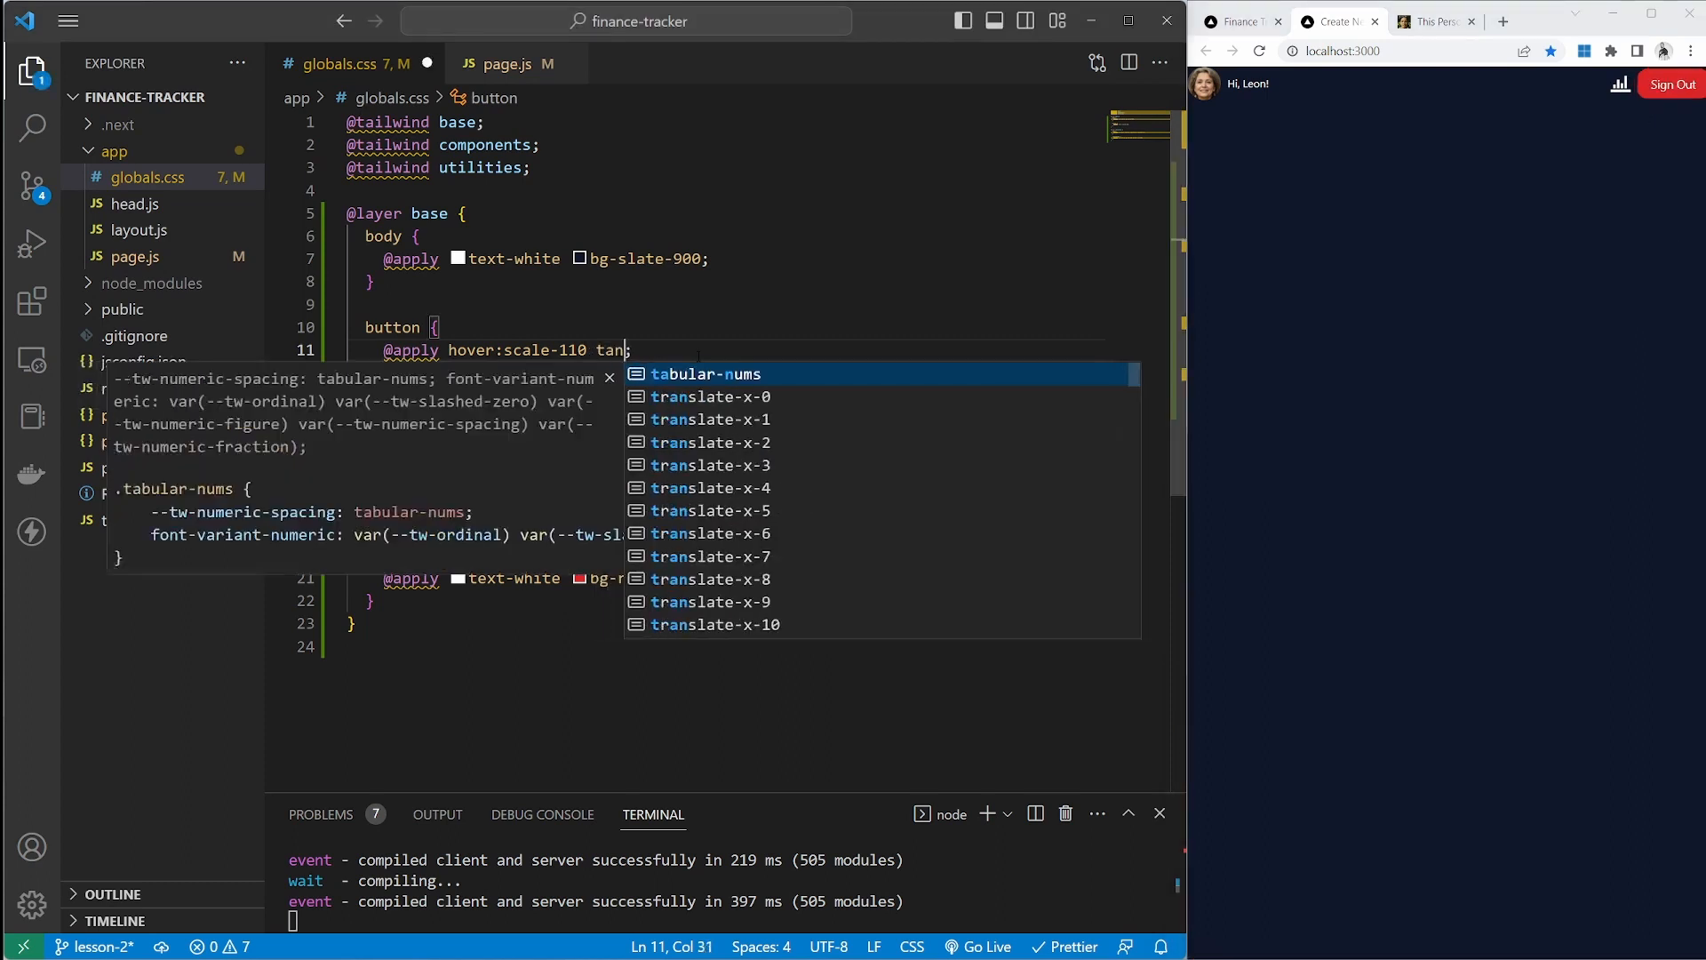
pyautogui.write('ransi')
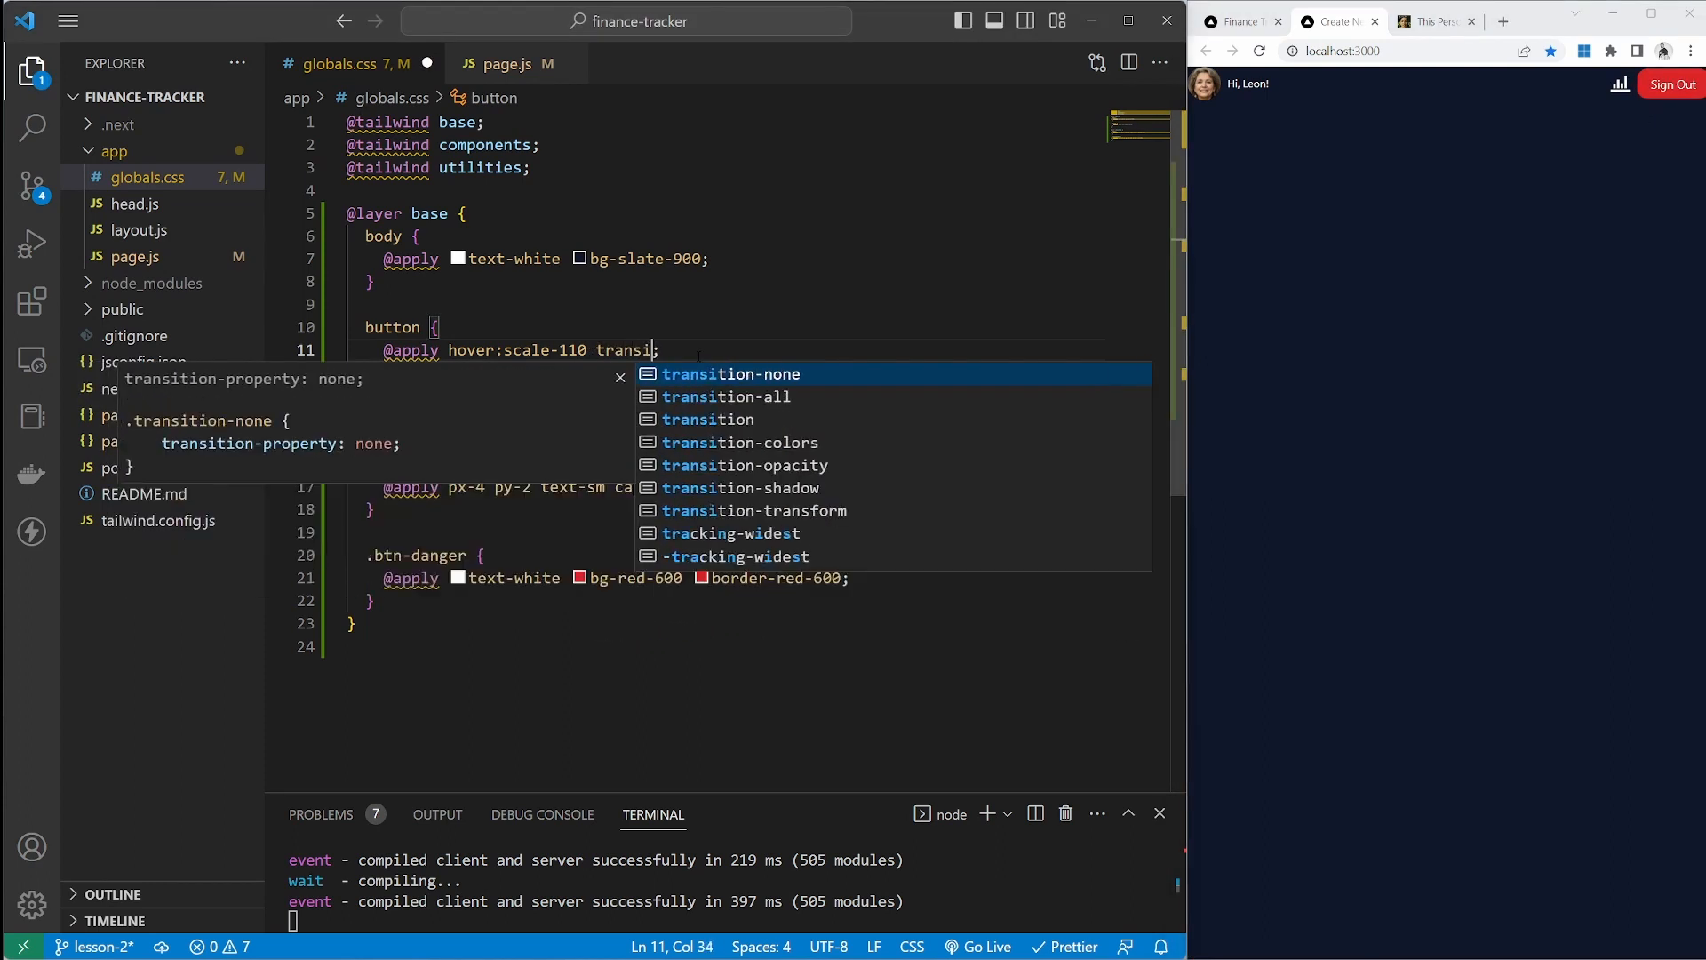
pyautogui.click(725, 397)
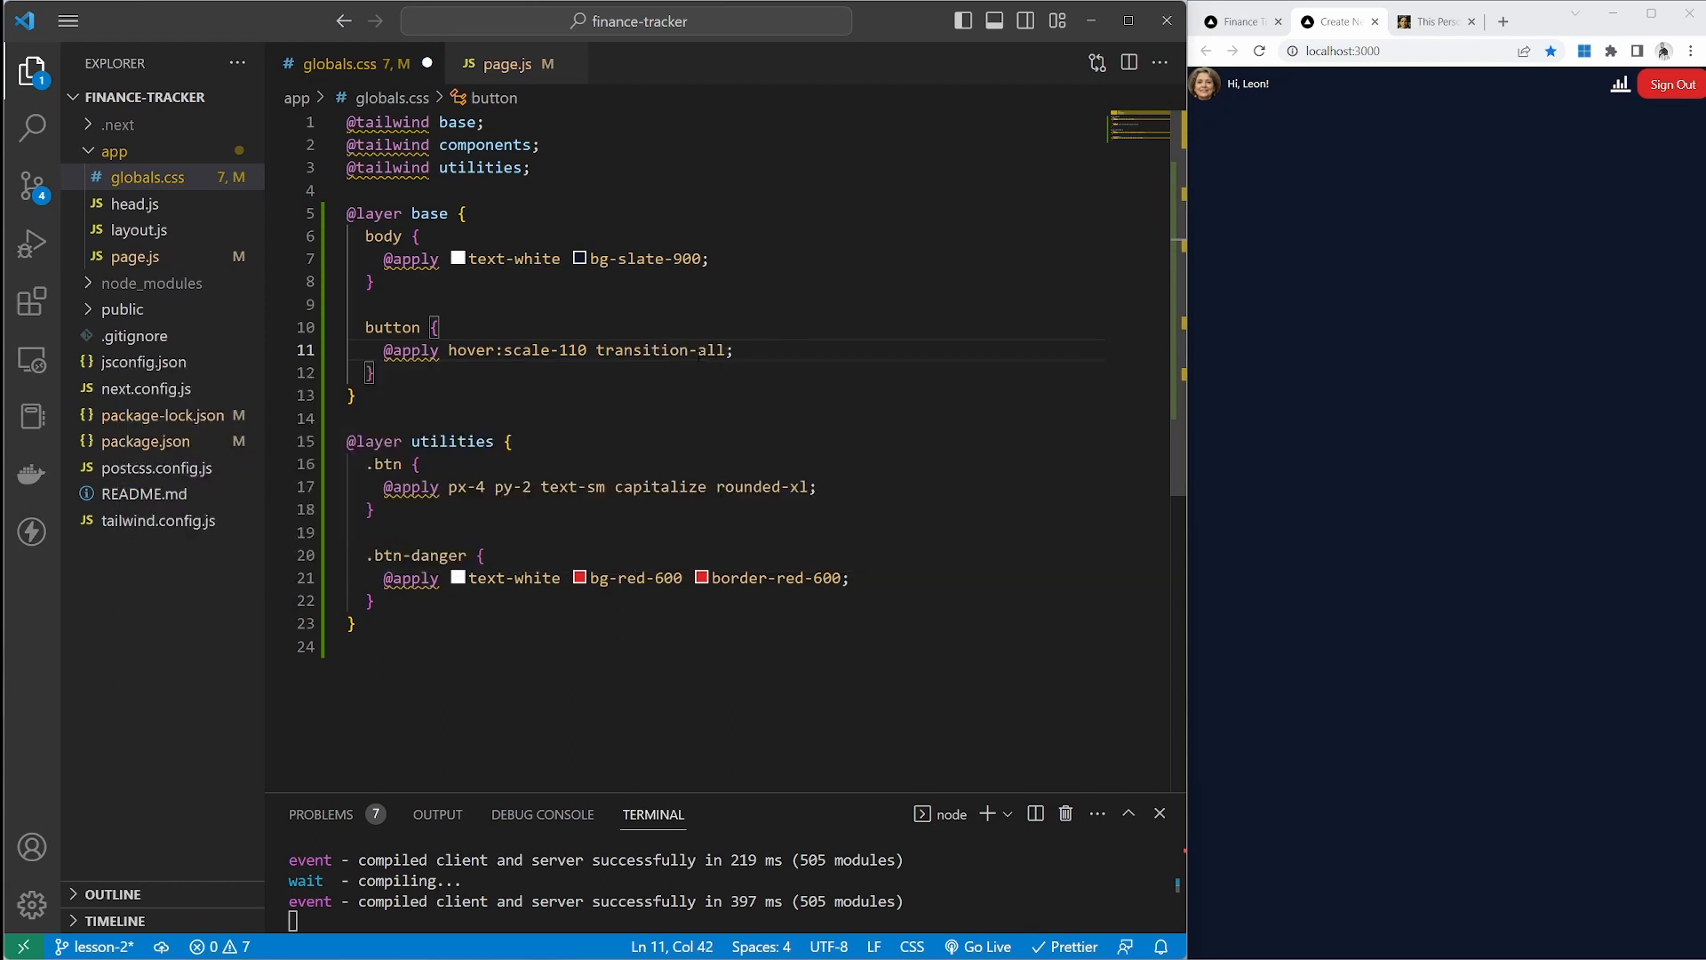
pyautogui.write('duration-100')
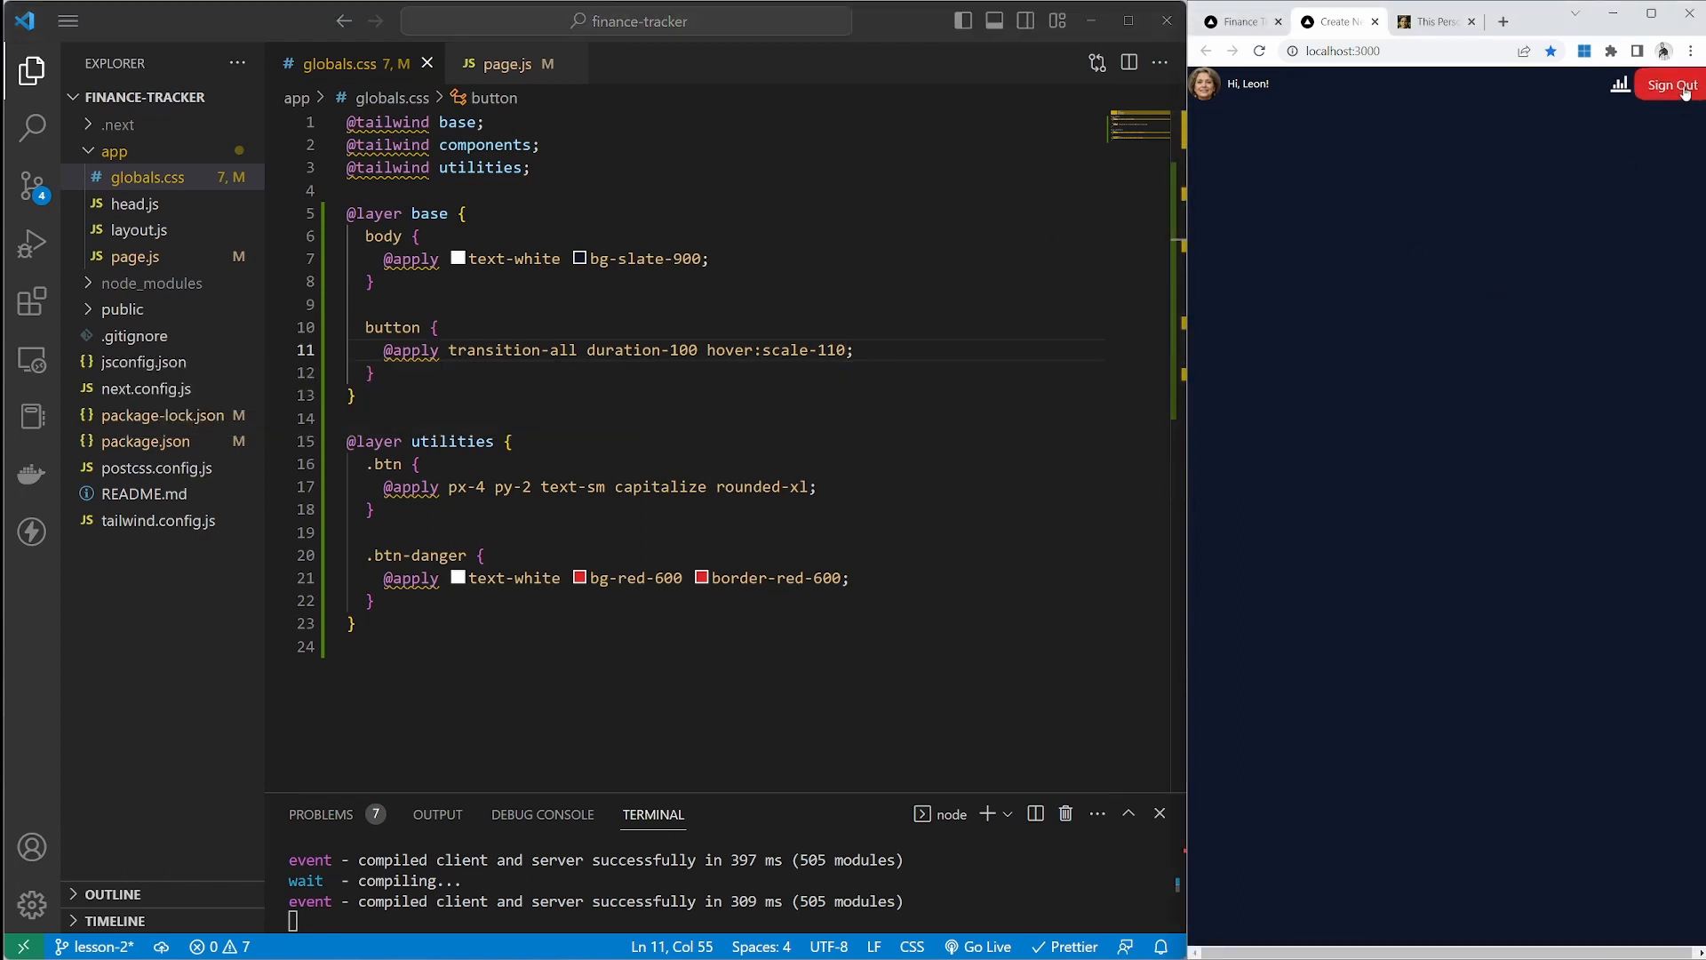
pyautogui.moveTo(1444, 269)
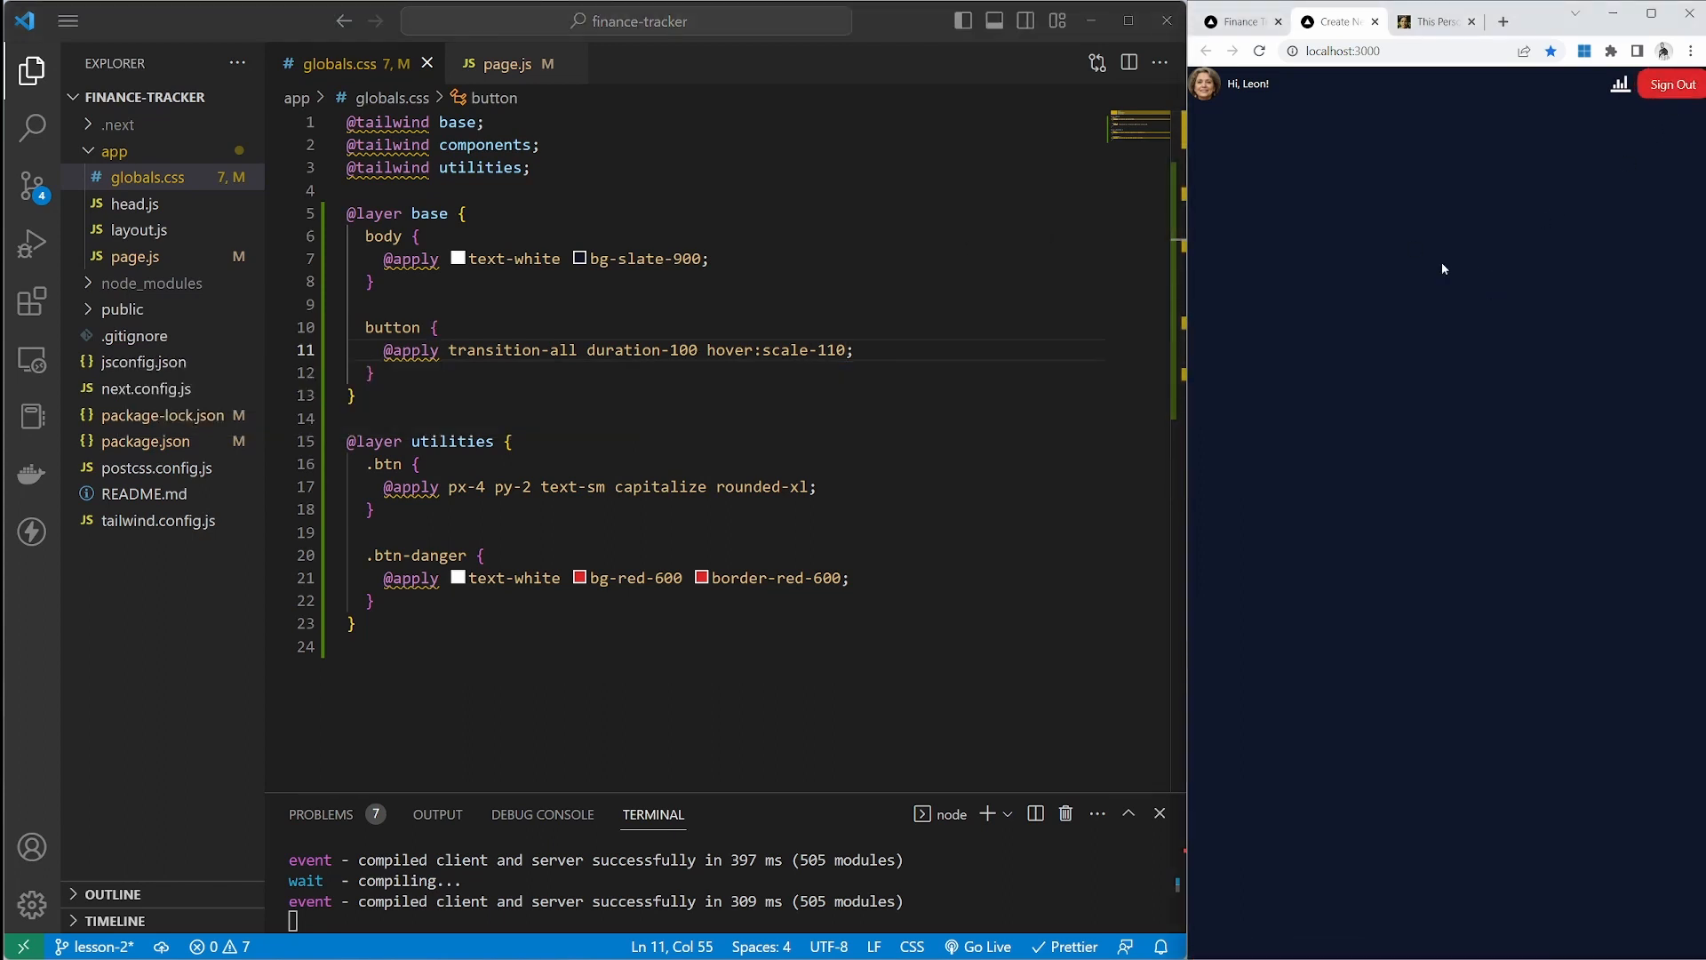
pyautogui.moveTo(1347, 272)
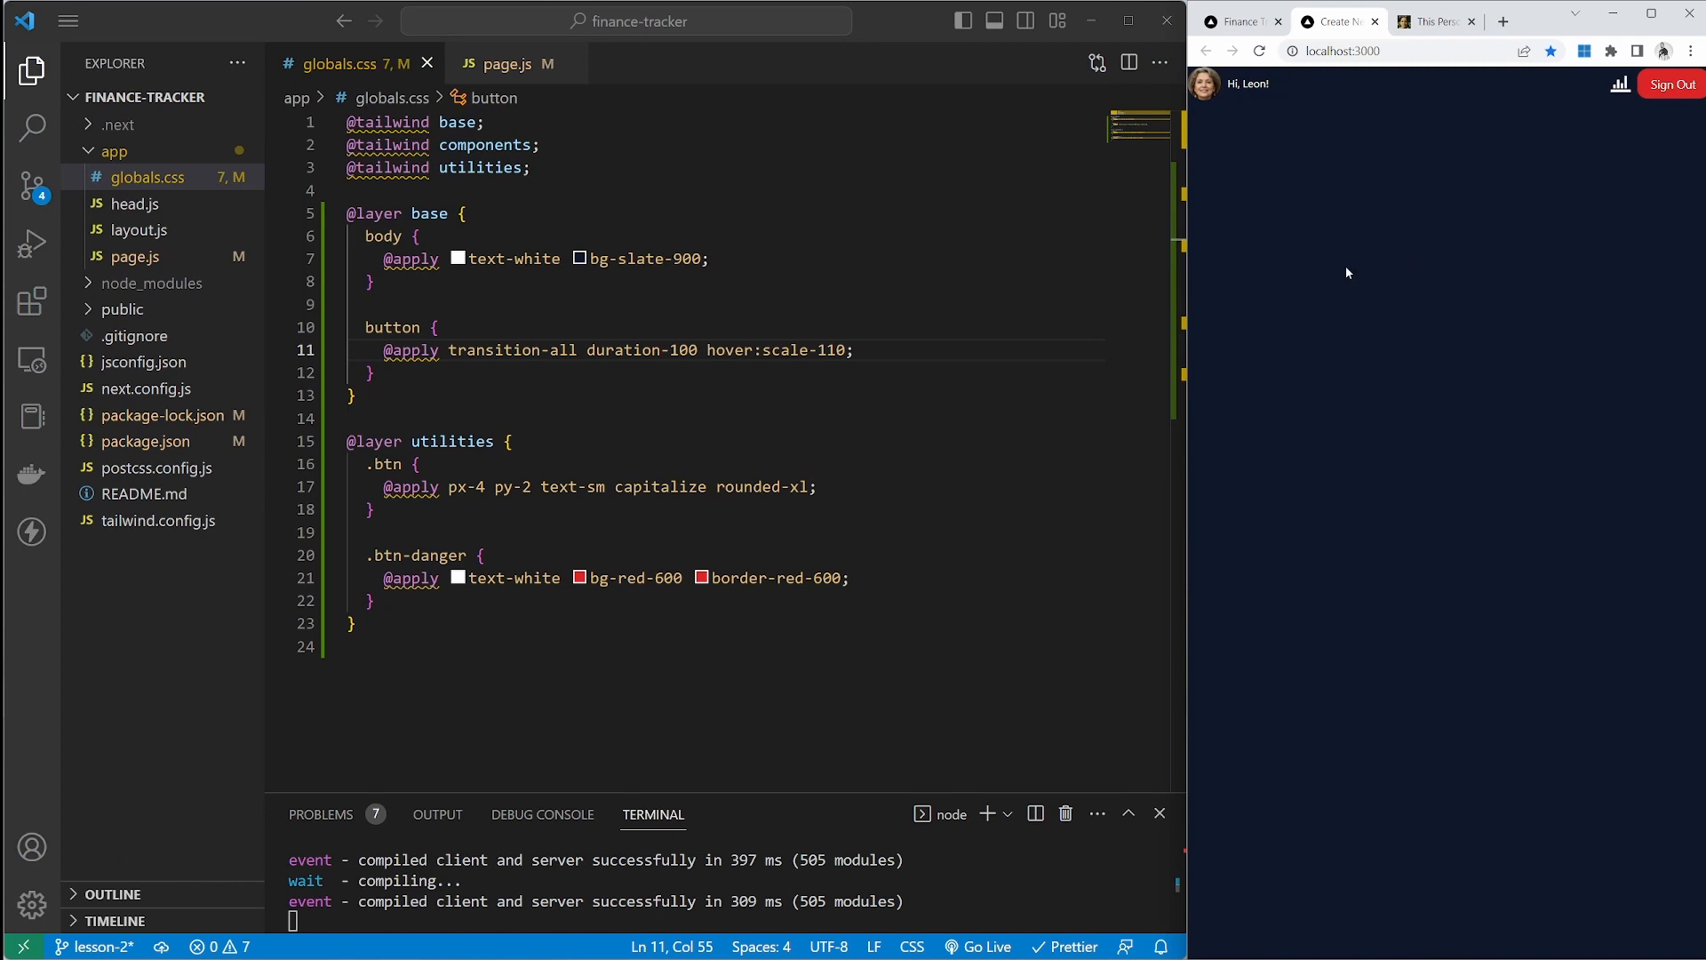
pyautogui.moveTo(1250, 119)
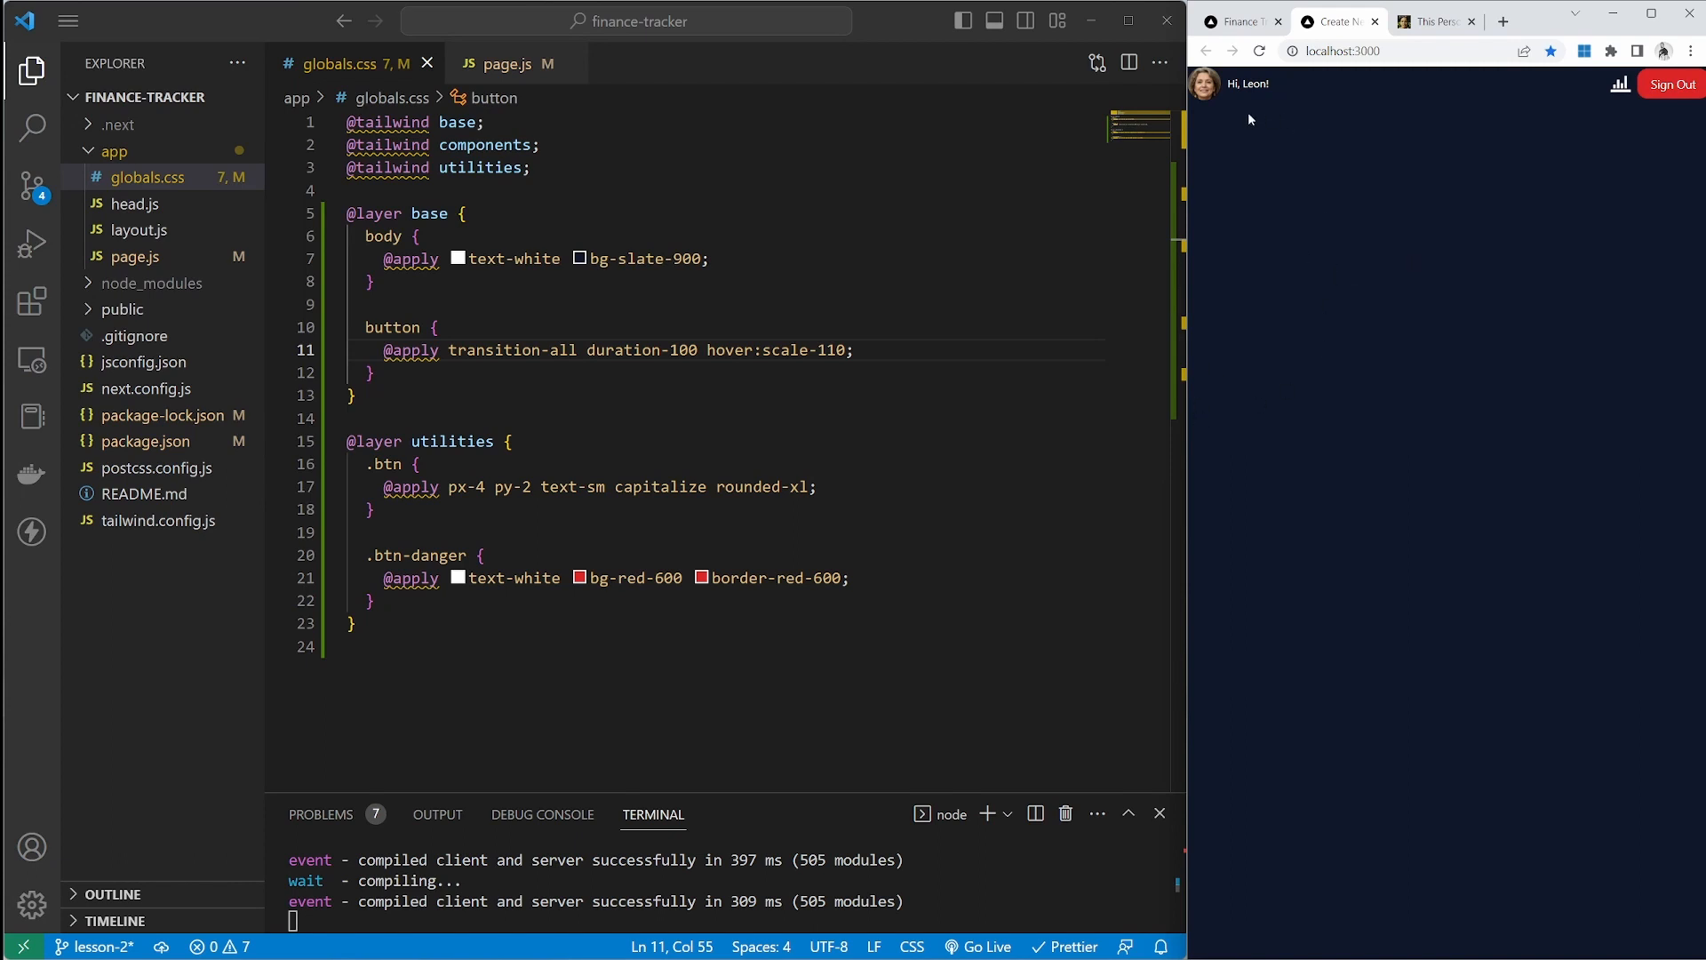
pyautogui.moveTo(1183, 213)
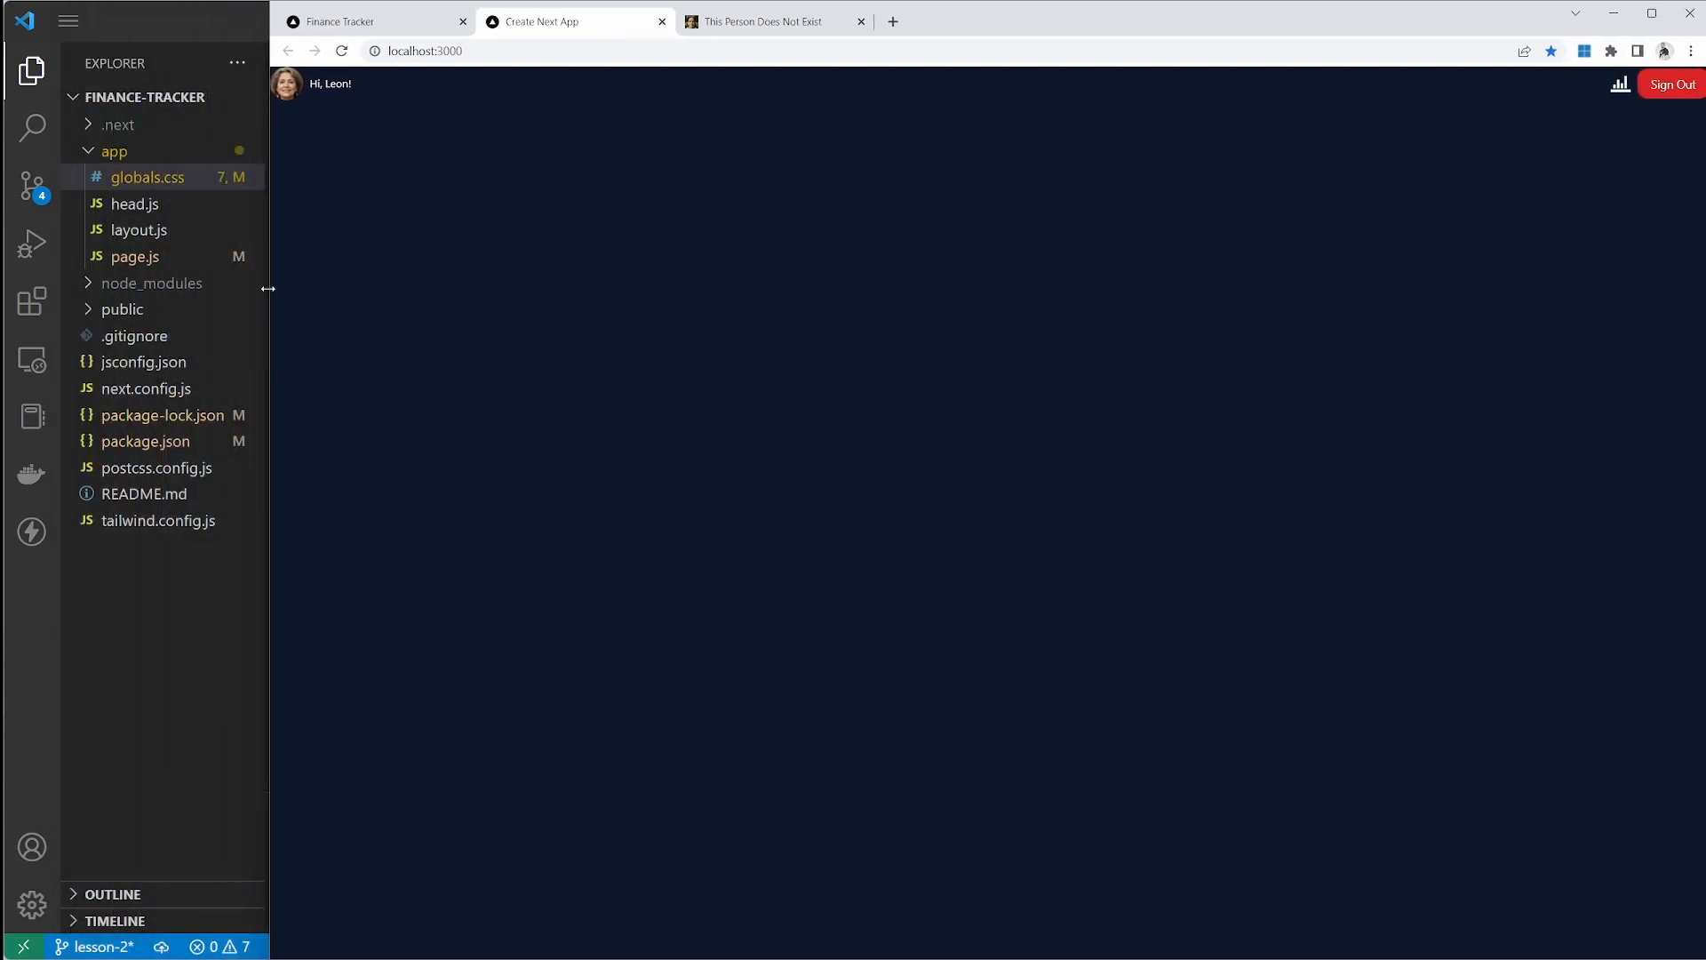
pyautogui.moveTo(1099, 182)
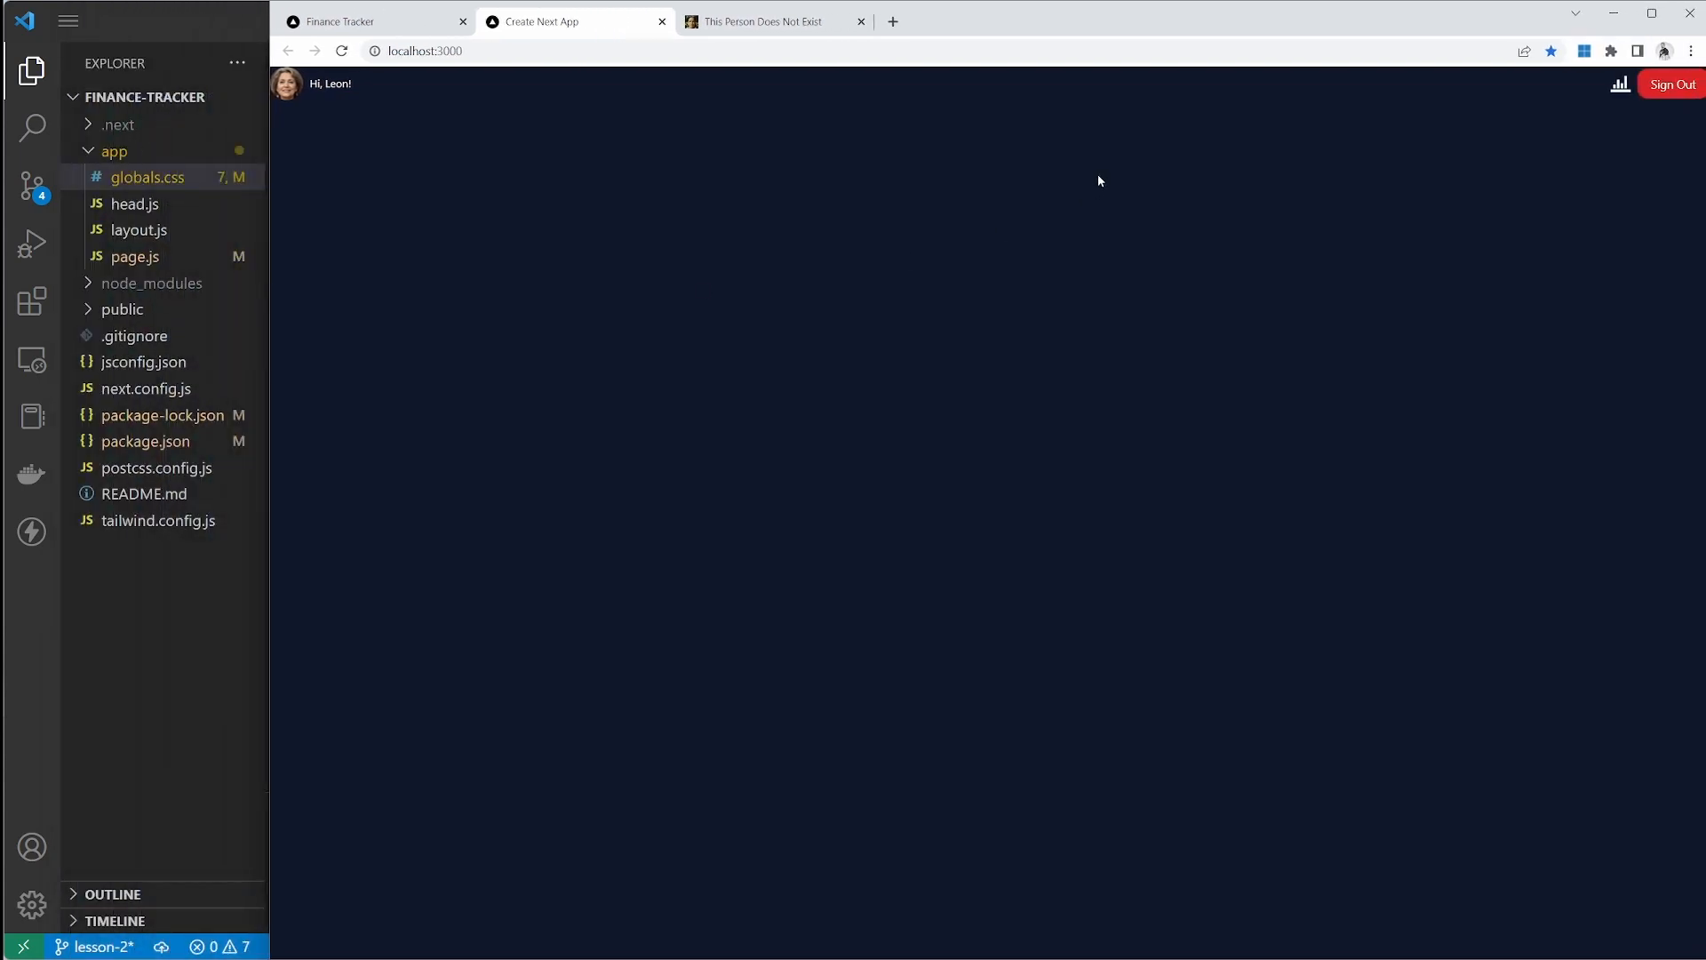
pyautogui.moveTo(1129, 162)
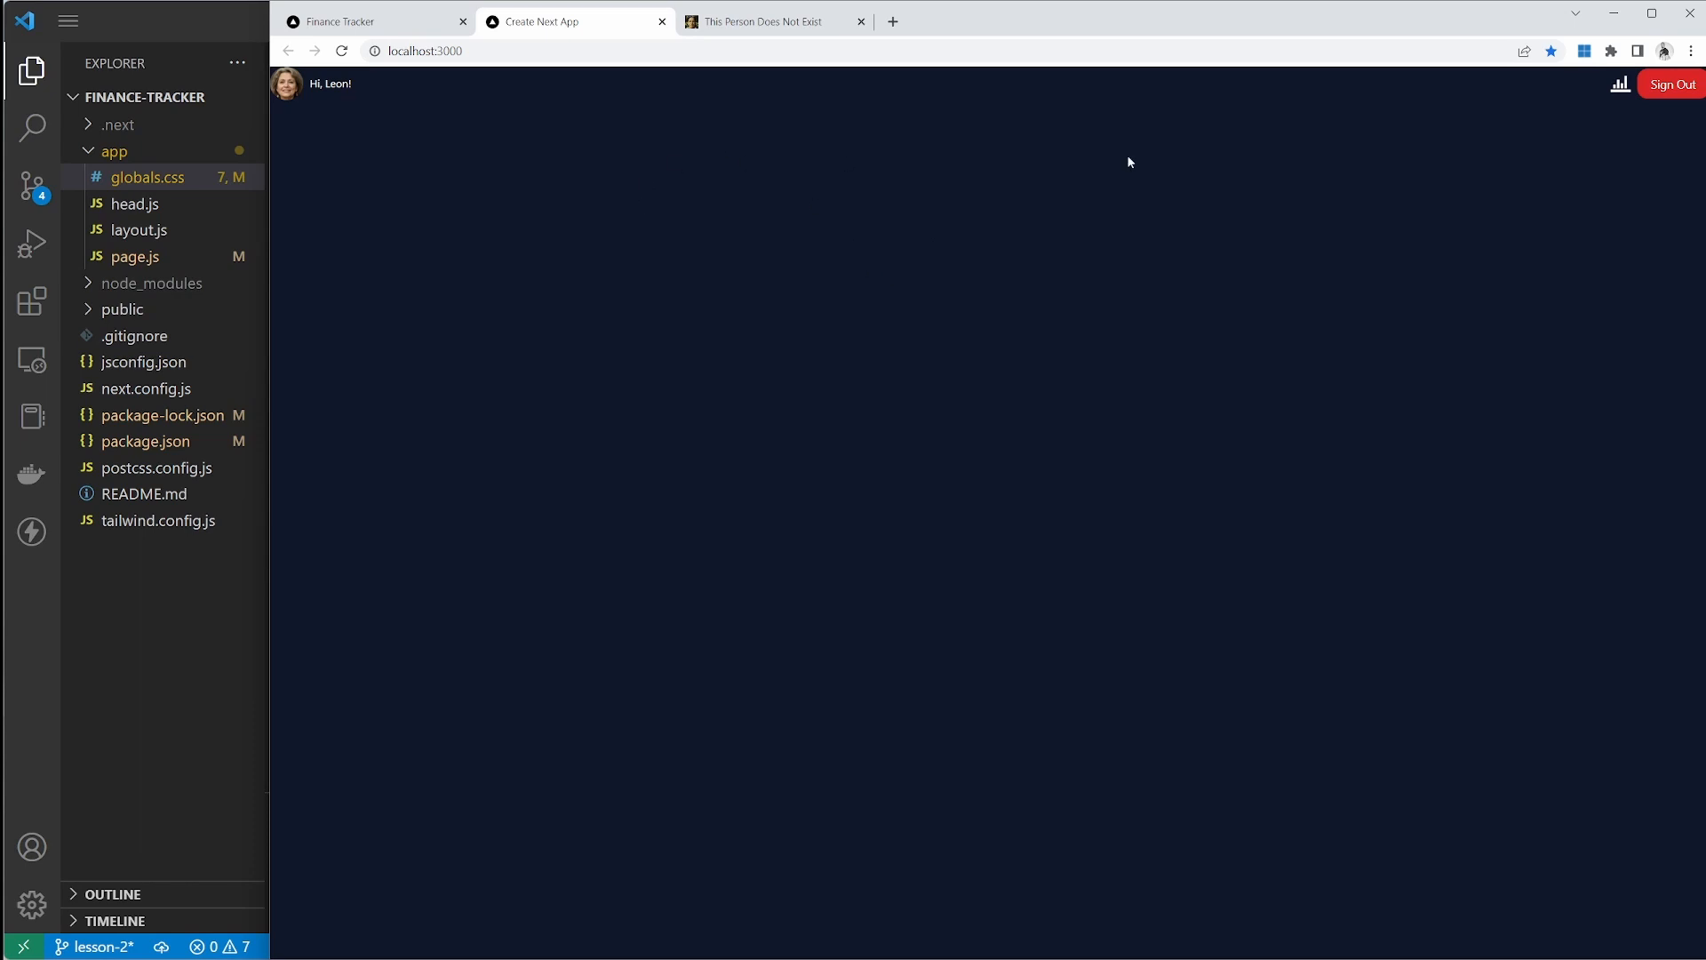
pyautogui.moveTo(339, 311)
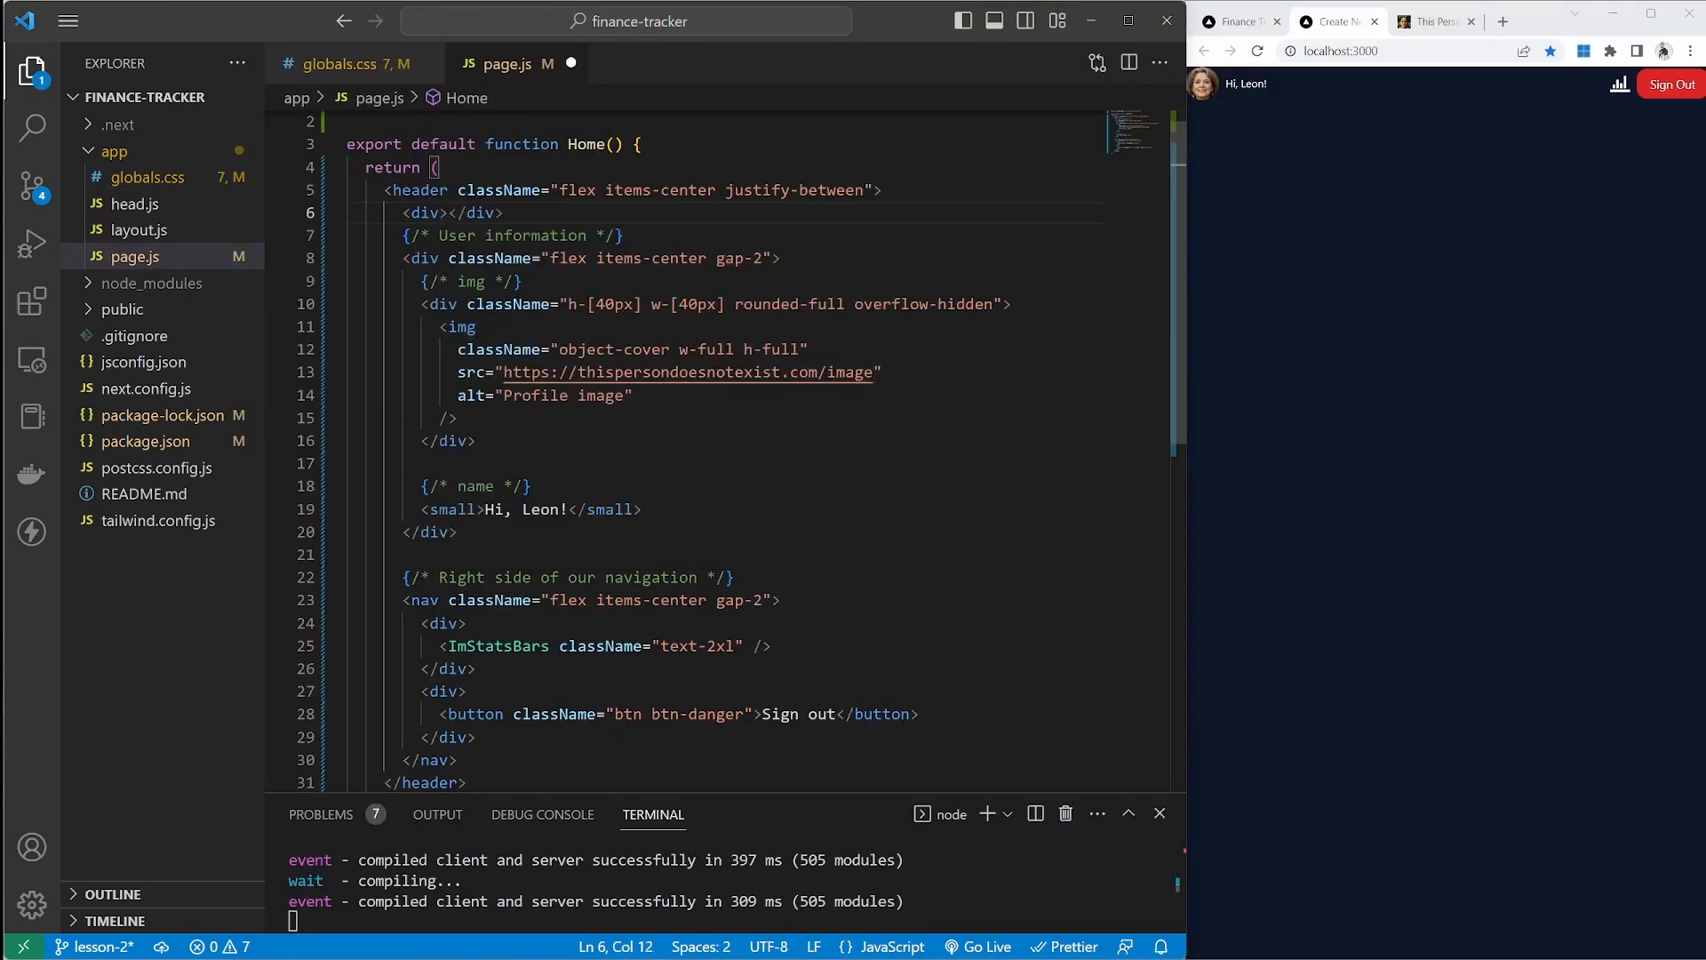
# - Give <header> className="container max-w-2xl px-6 py-6 mx-auto" in page.js, with the flex layout in an inner div
pyautogui.doubleClick(475, 211)
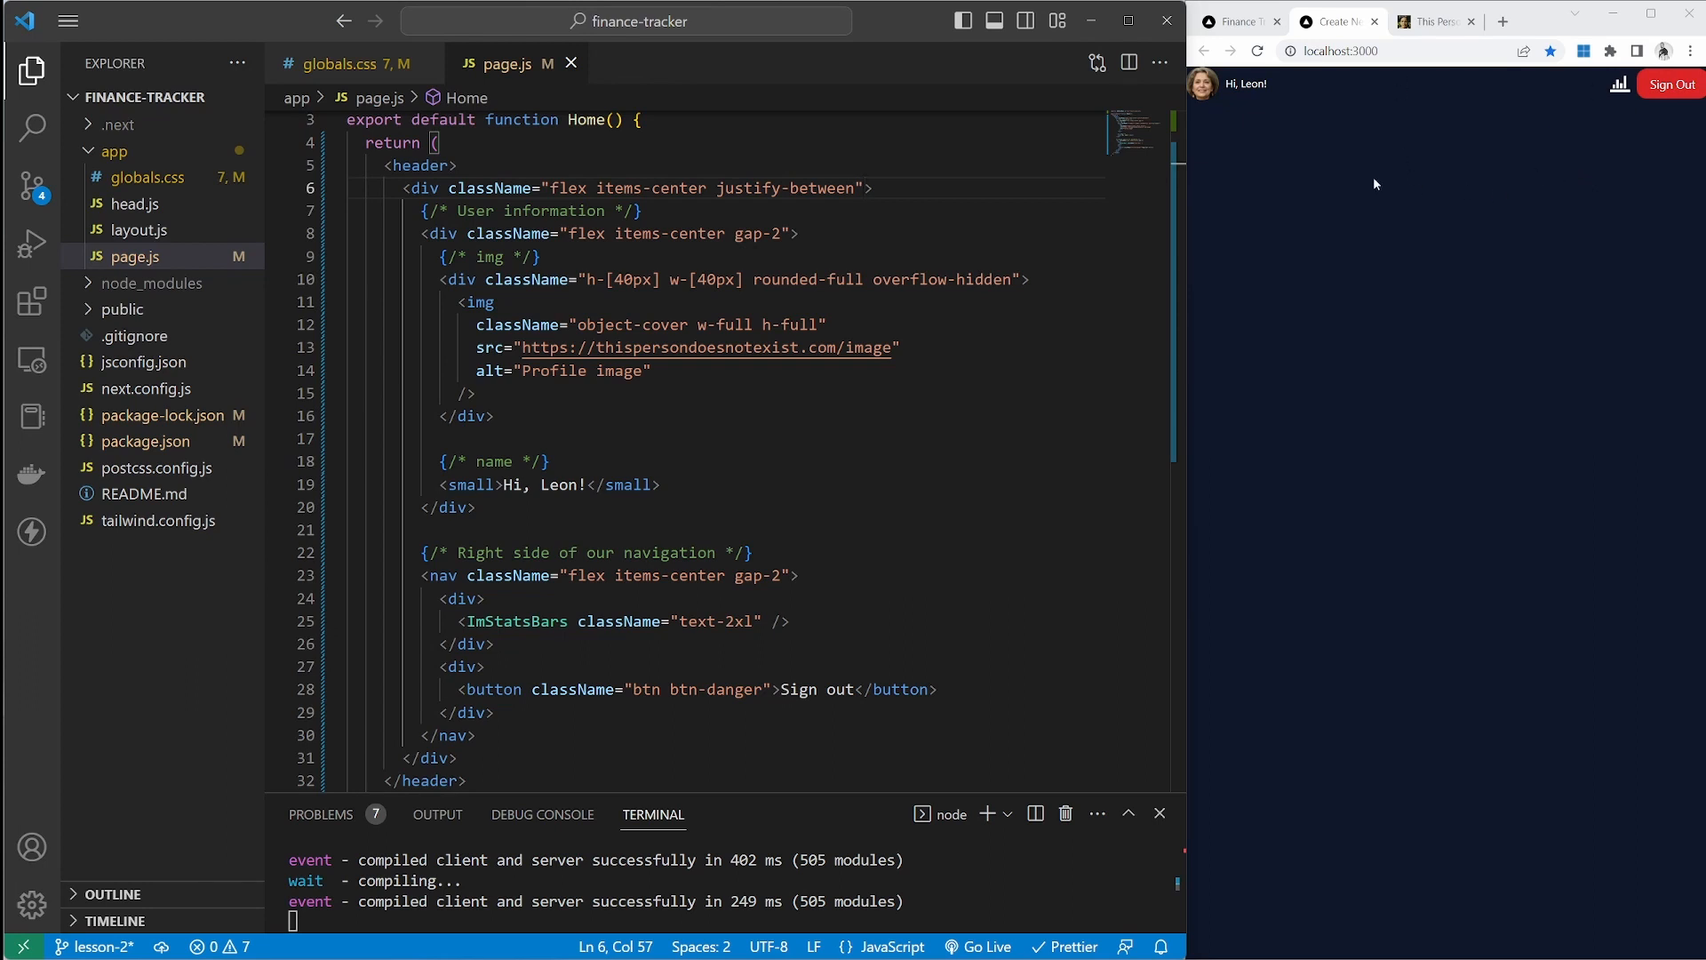
pyautogui.click(451, 166)
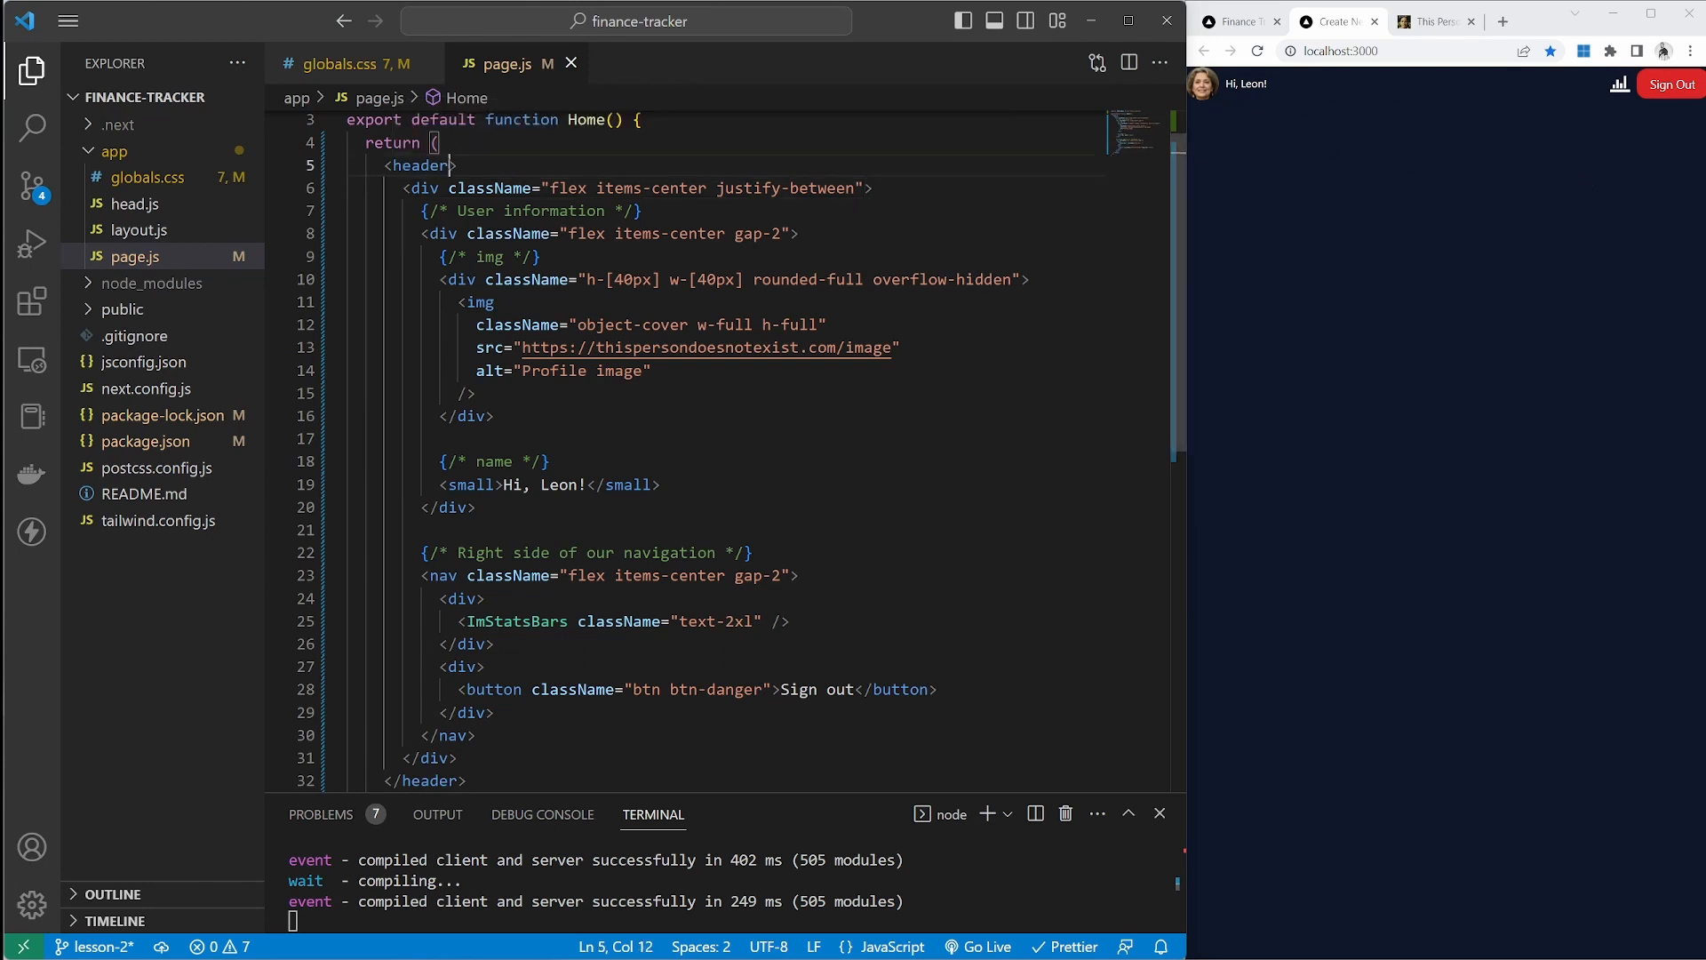
pyautogui.write('className=""')
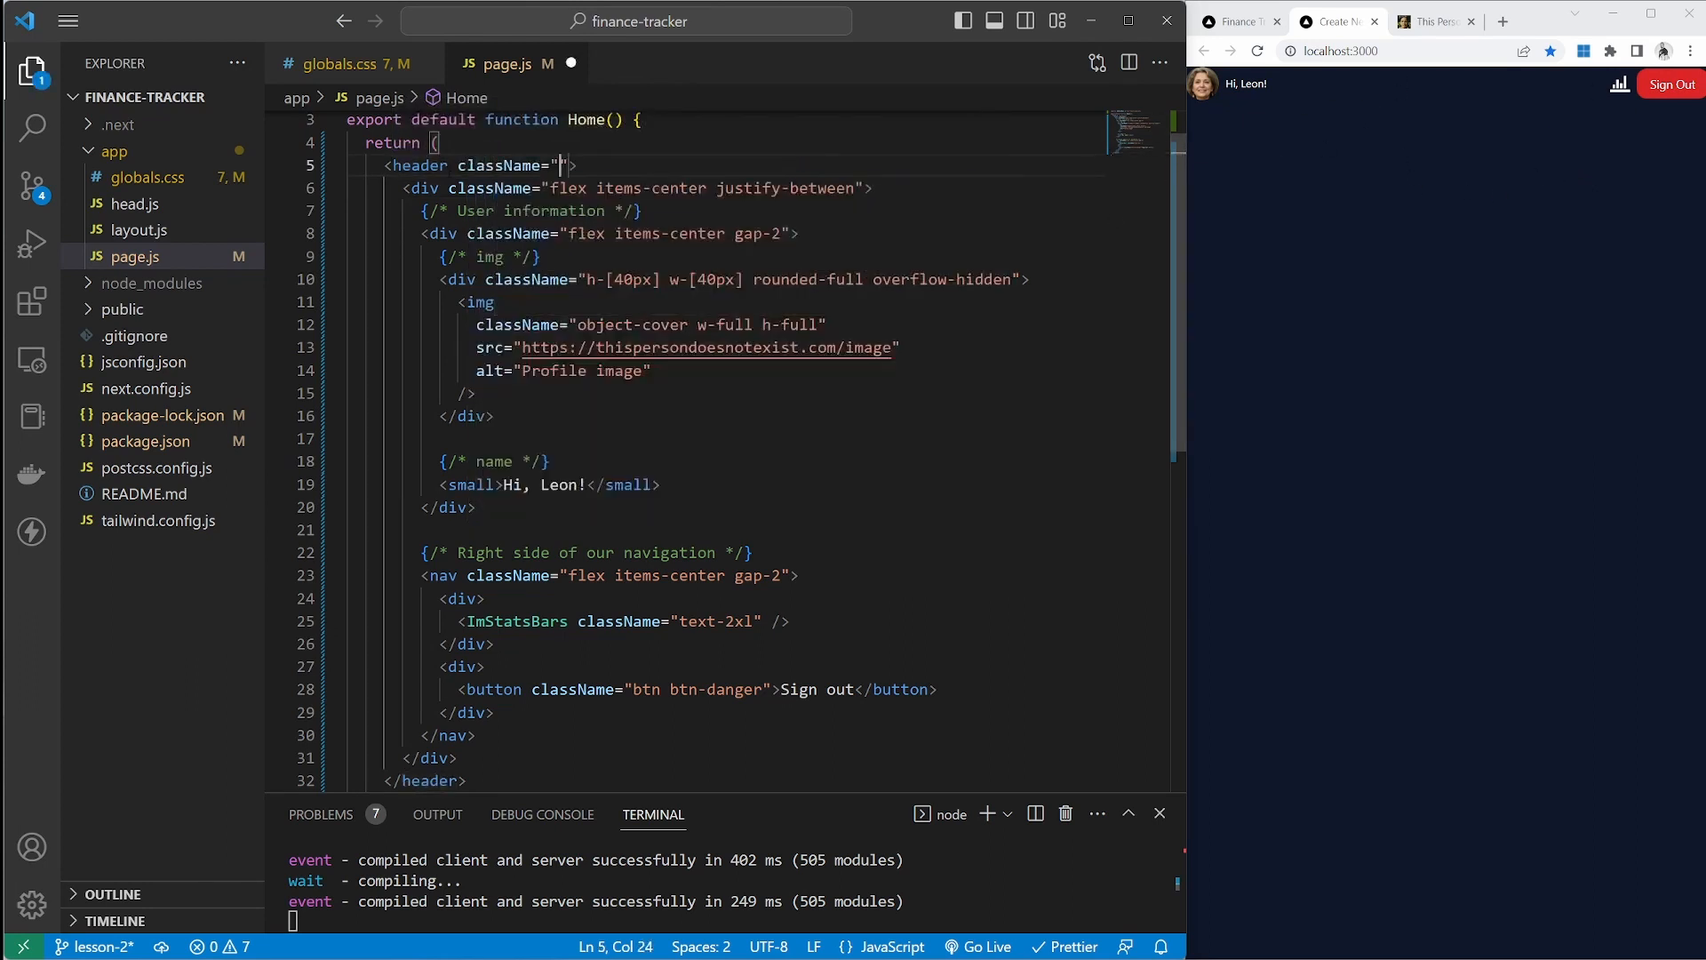
pyautogui.write('container')
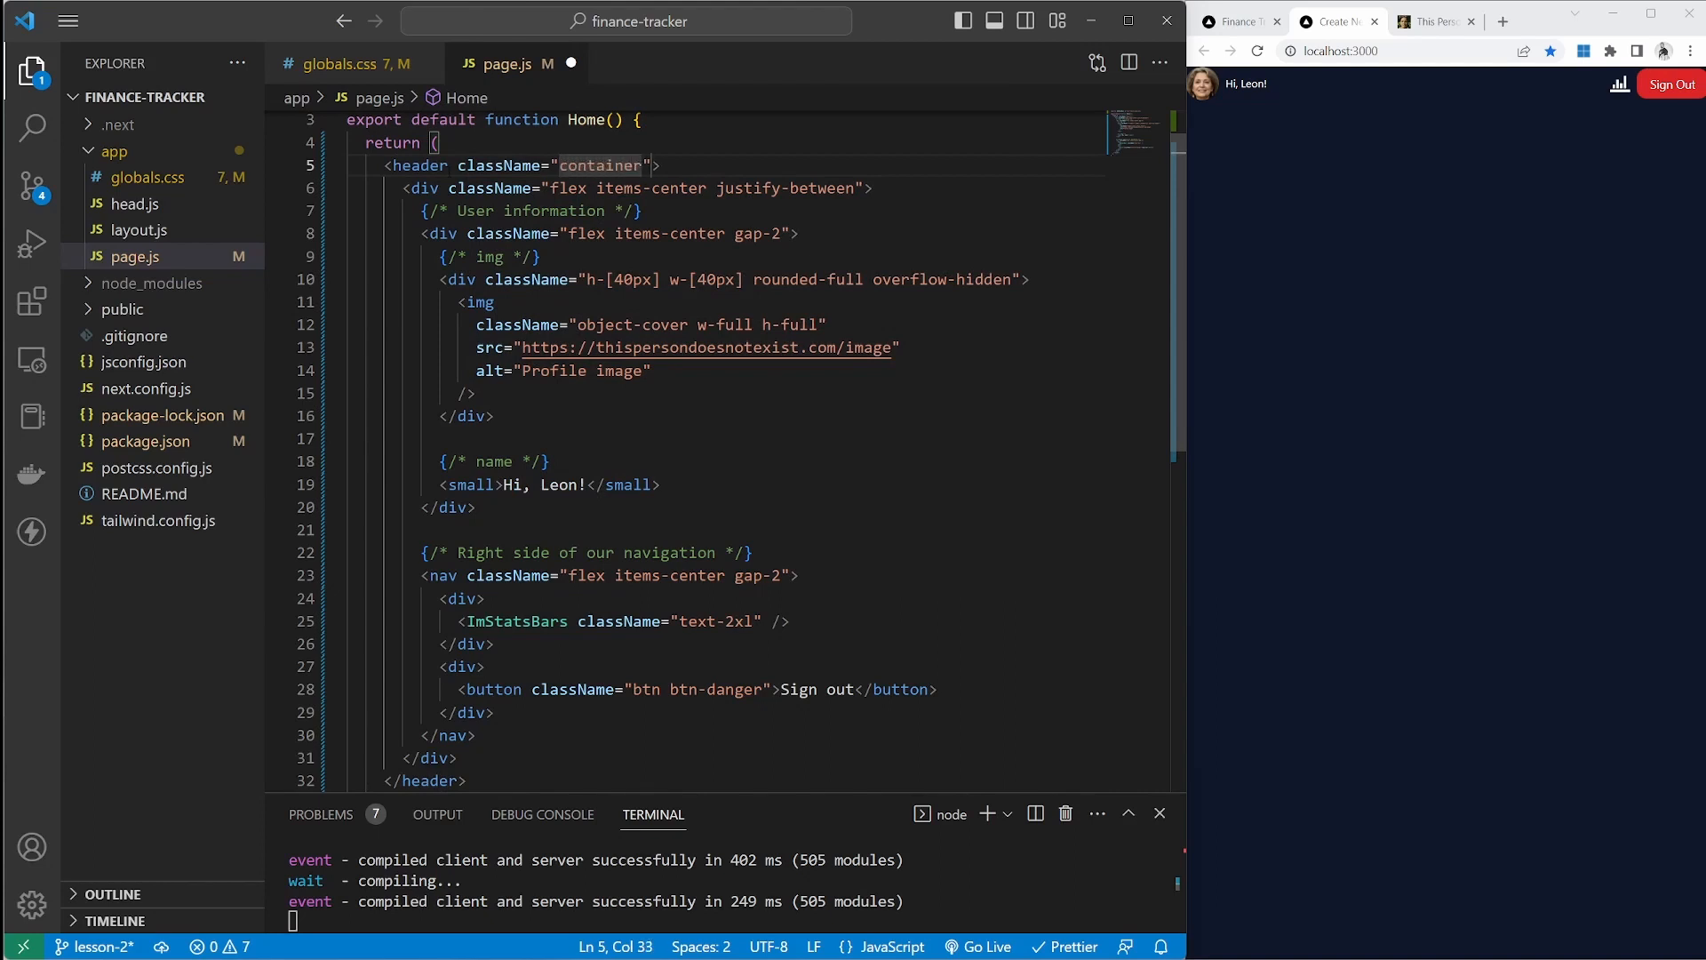
pyautogui.write(',ax')
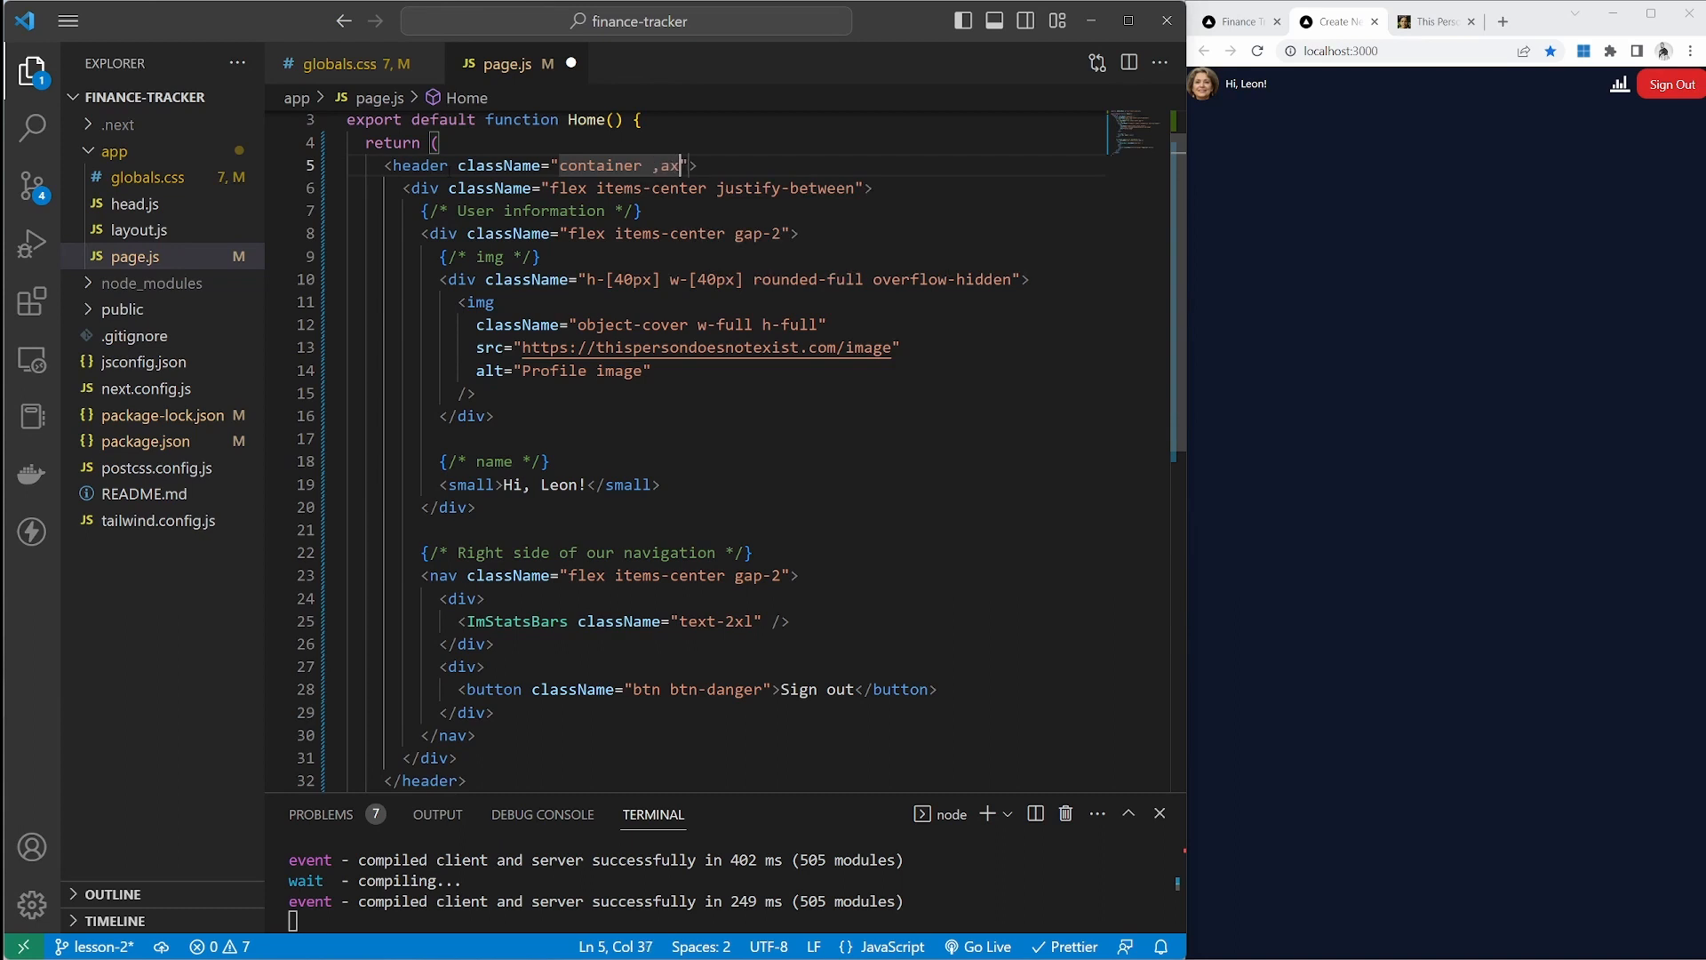
pyautogui.write('max-w')
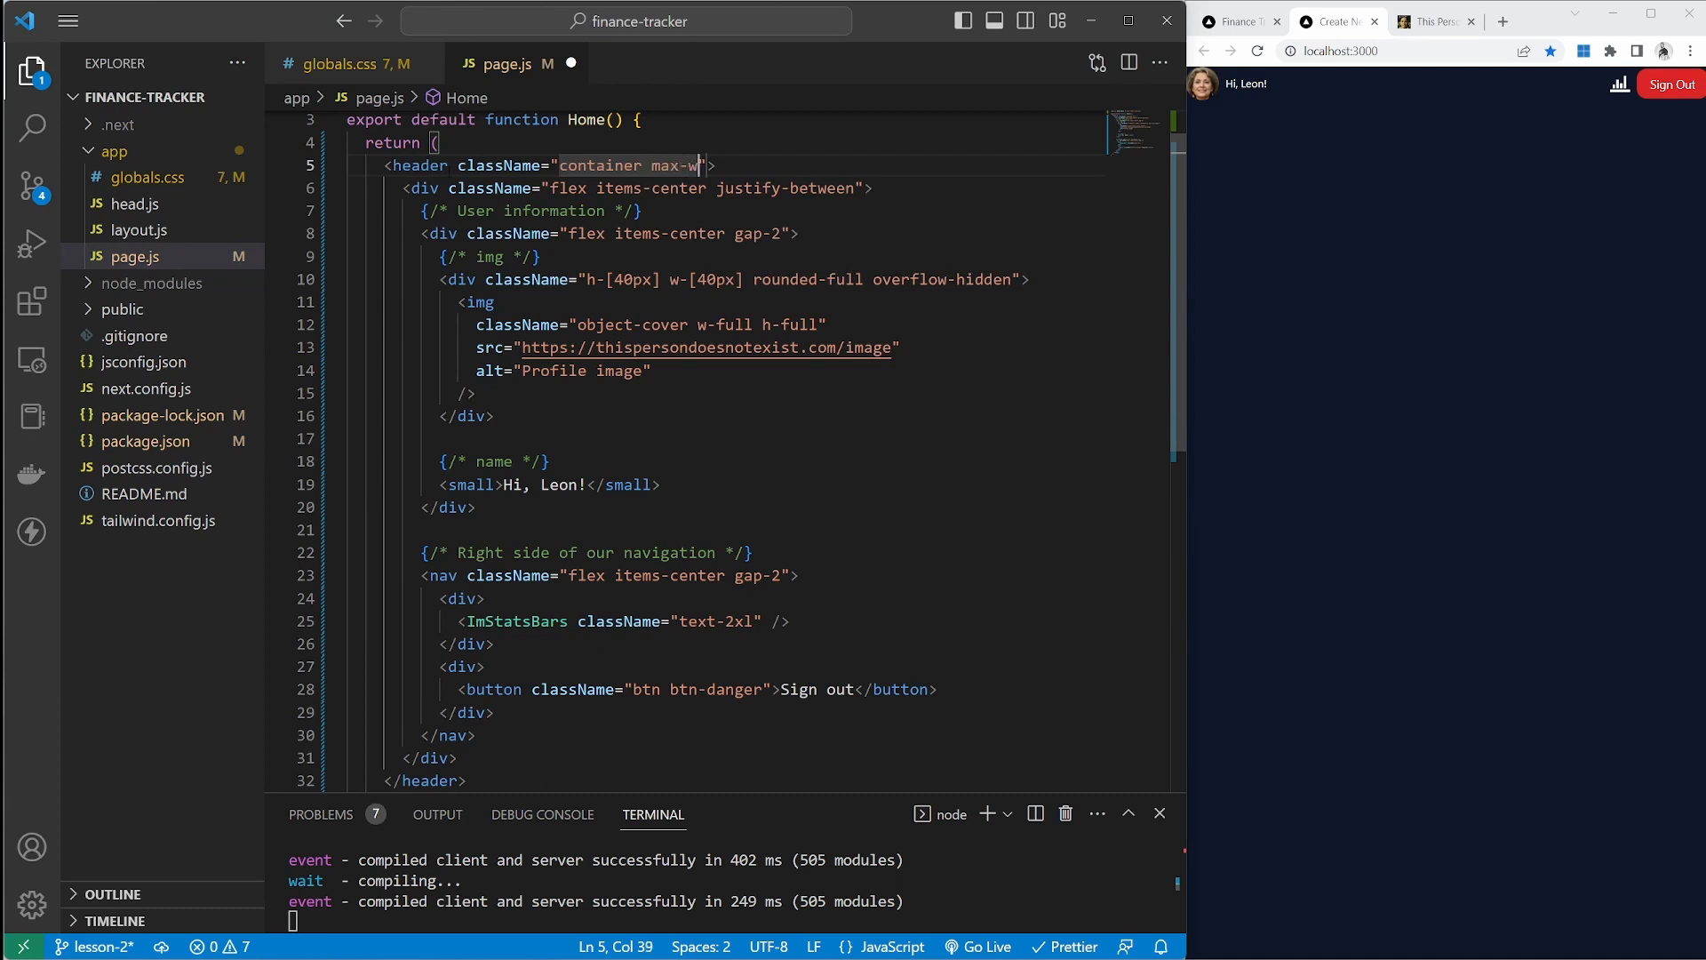
pyautogui.write('-2xl p')
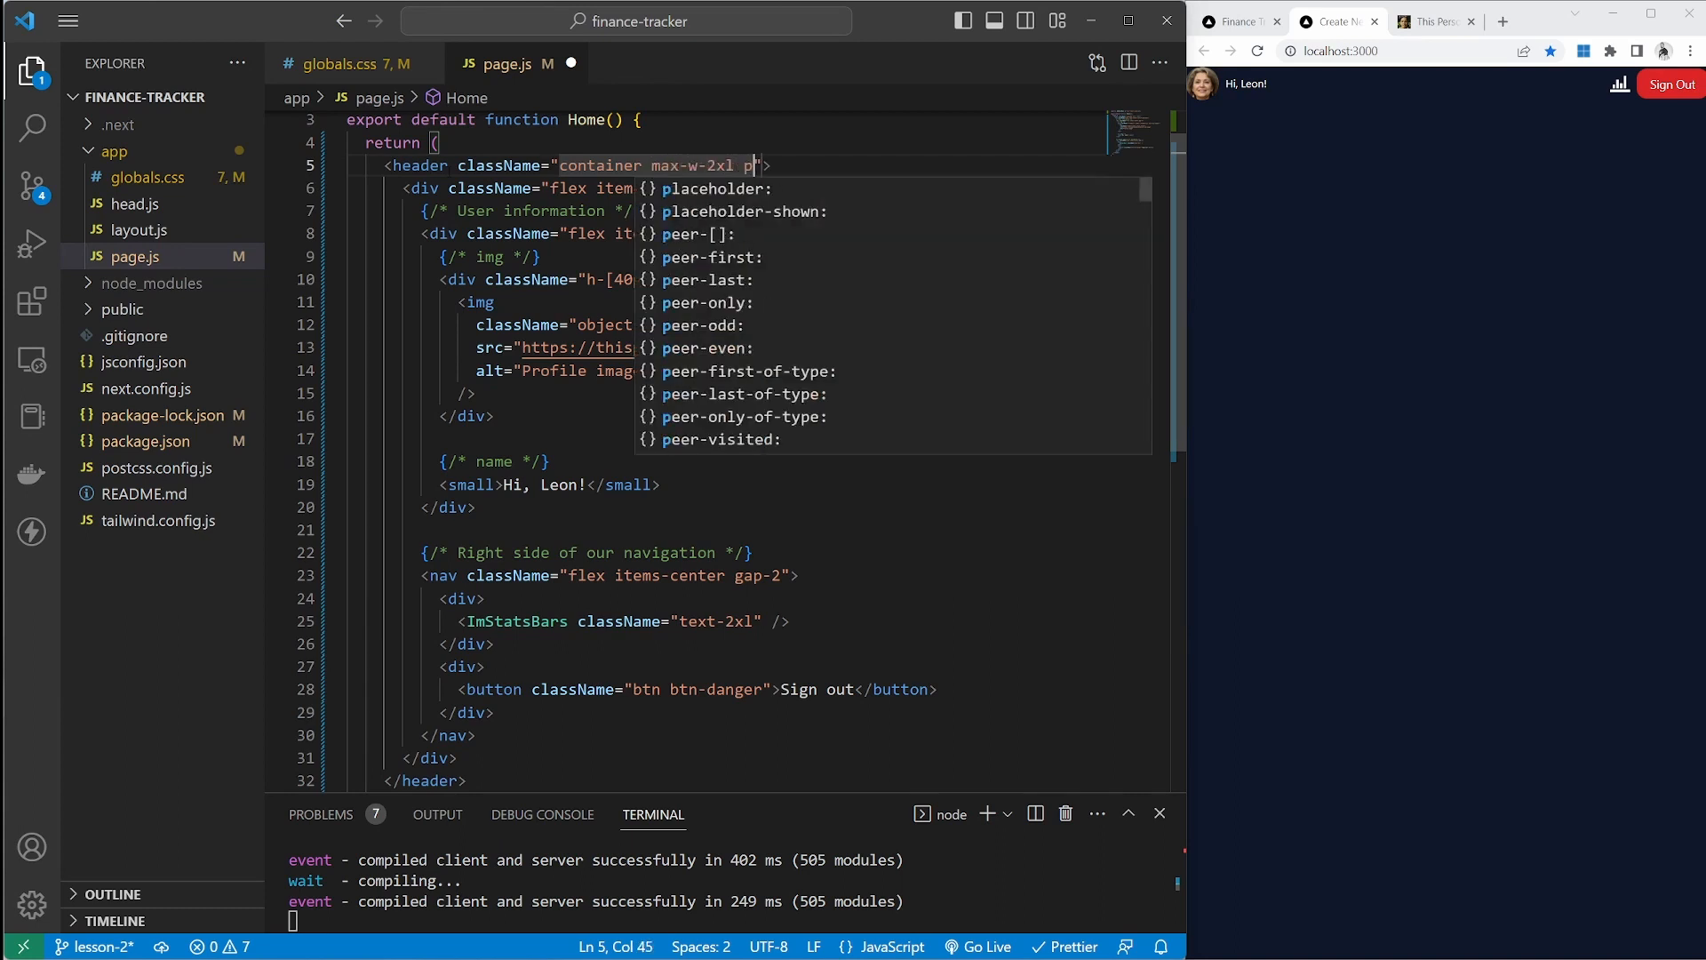
pyautogui.write('x-')
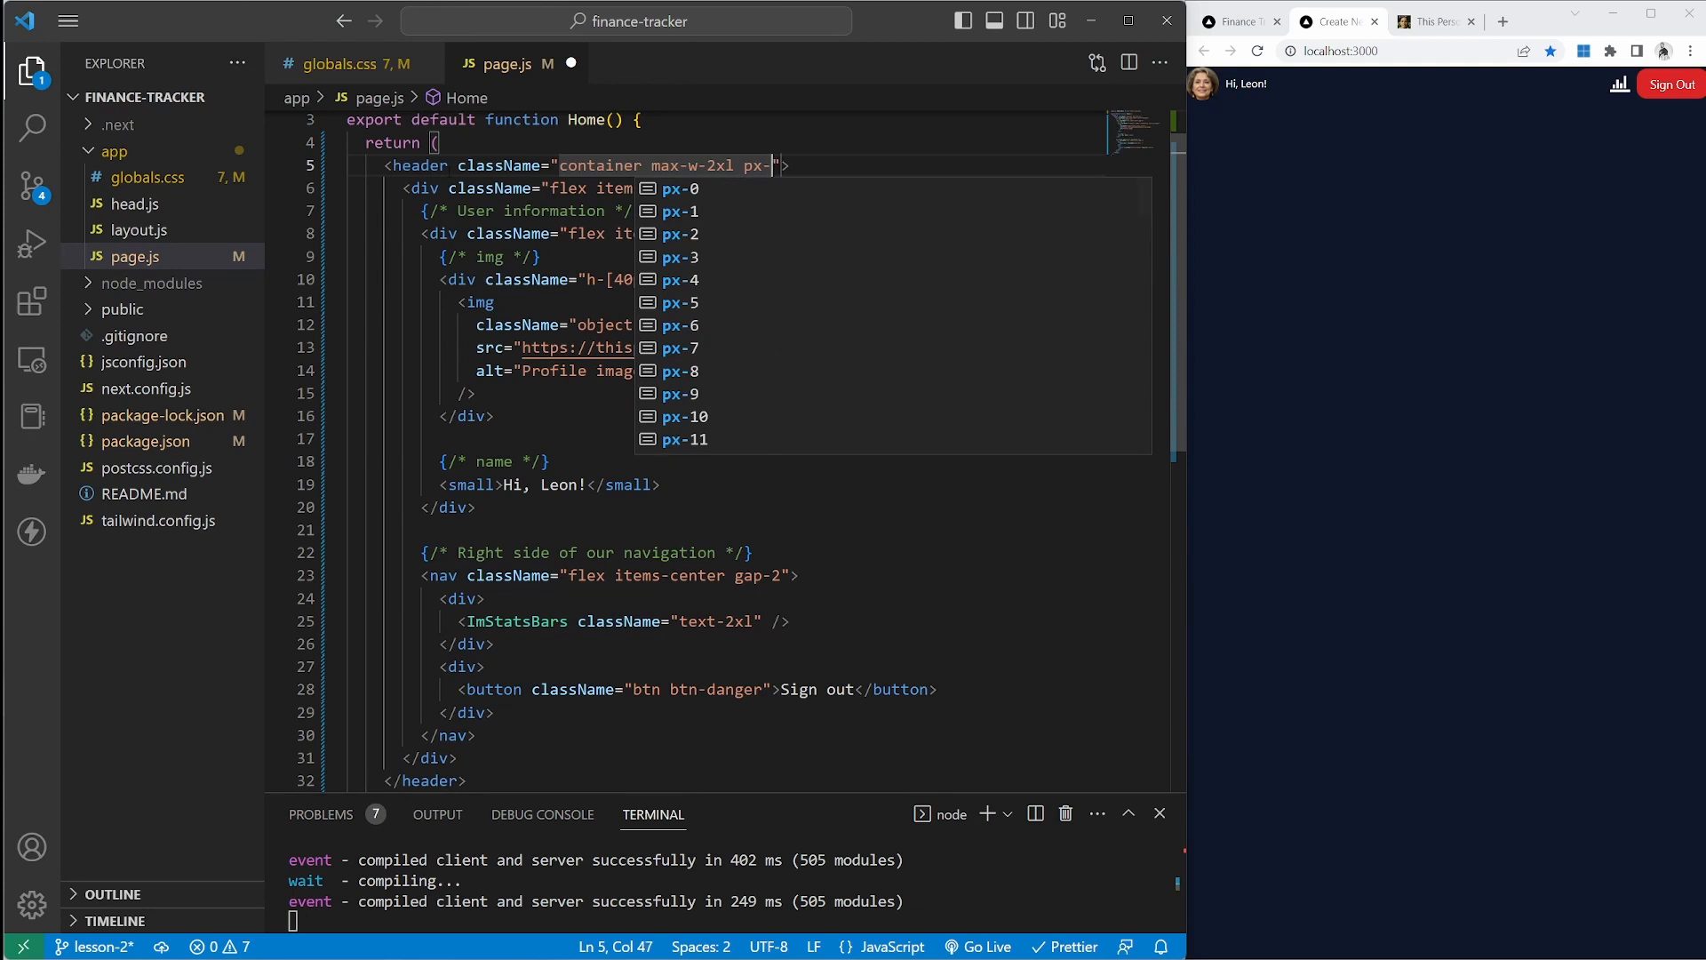
pyautogui.write('6 p')
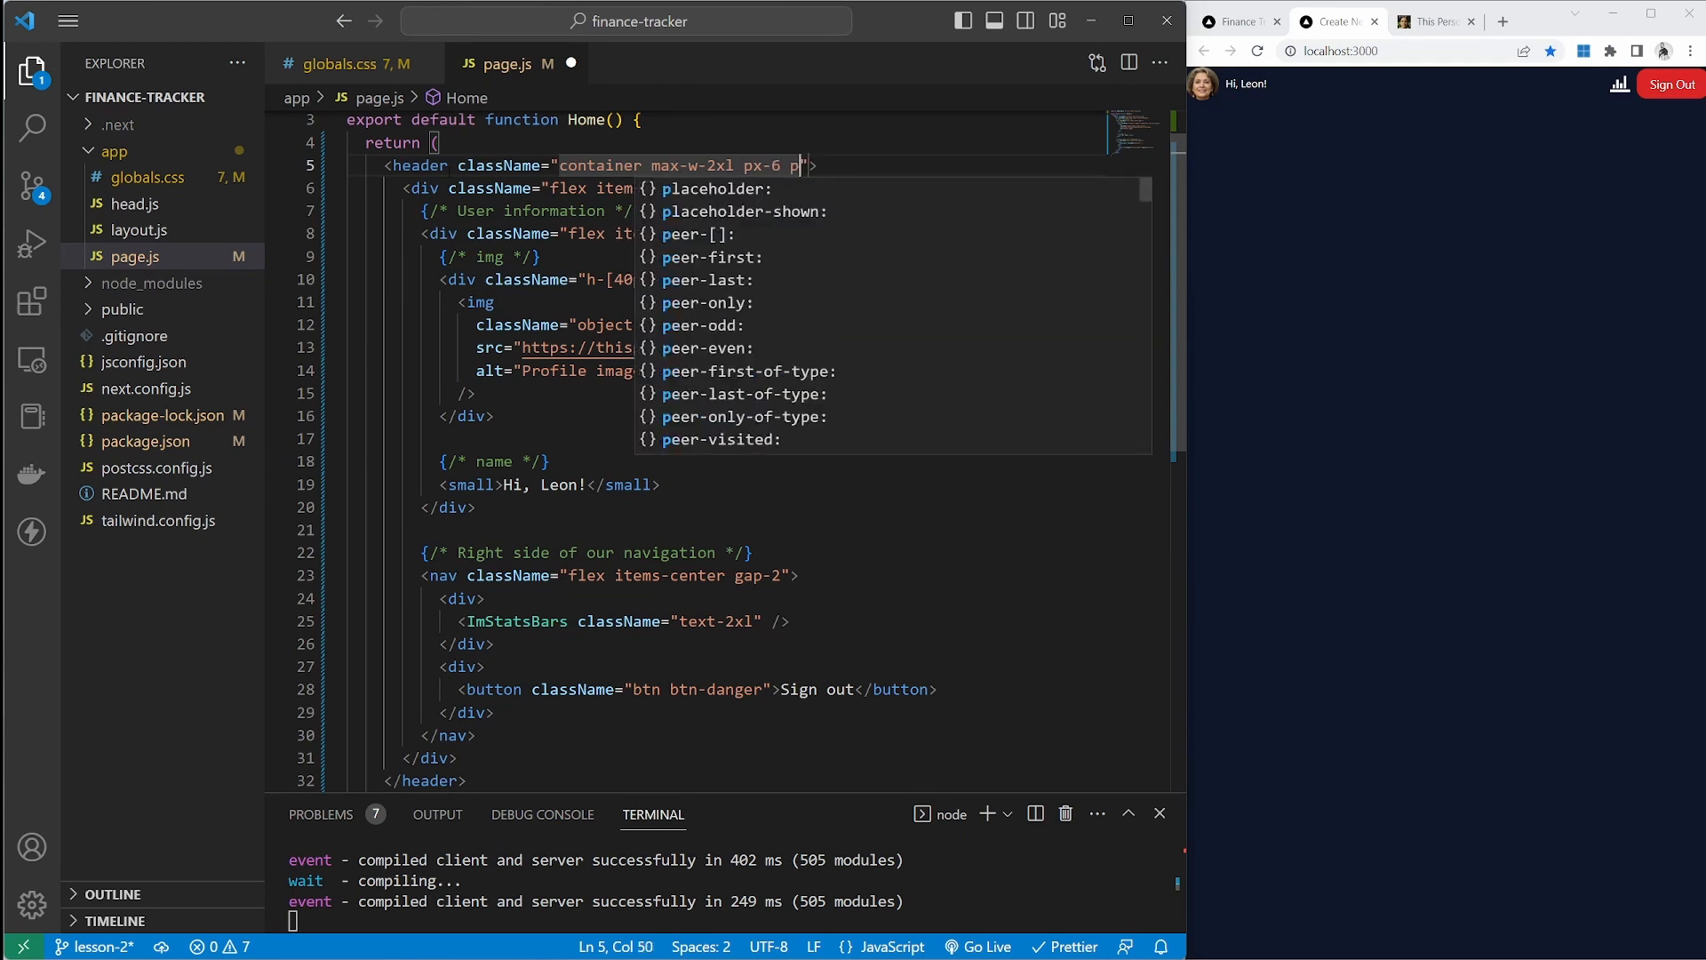
pyautogui.write('py-7')
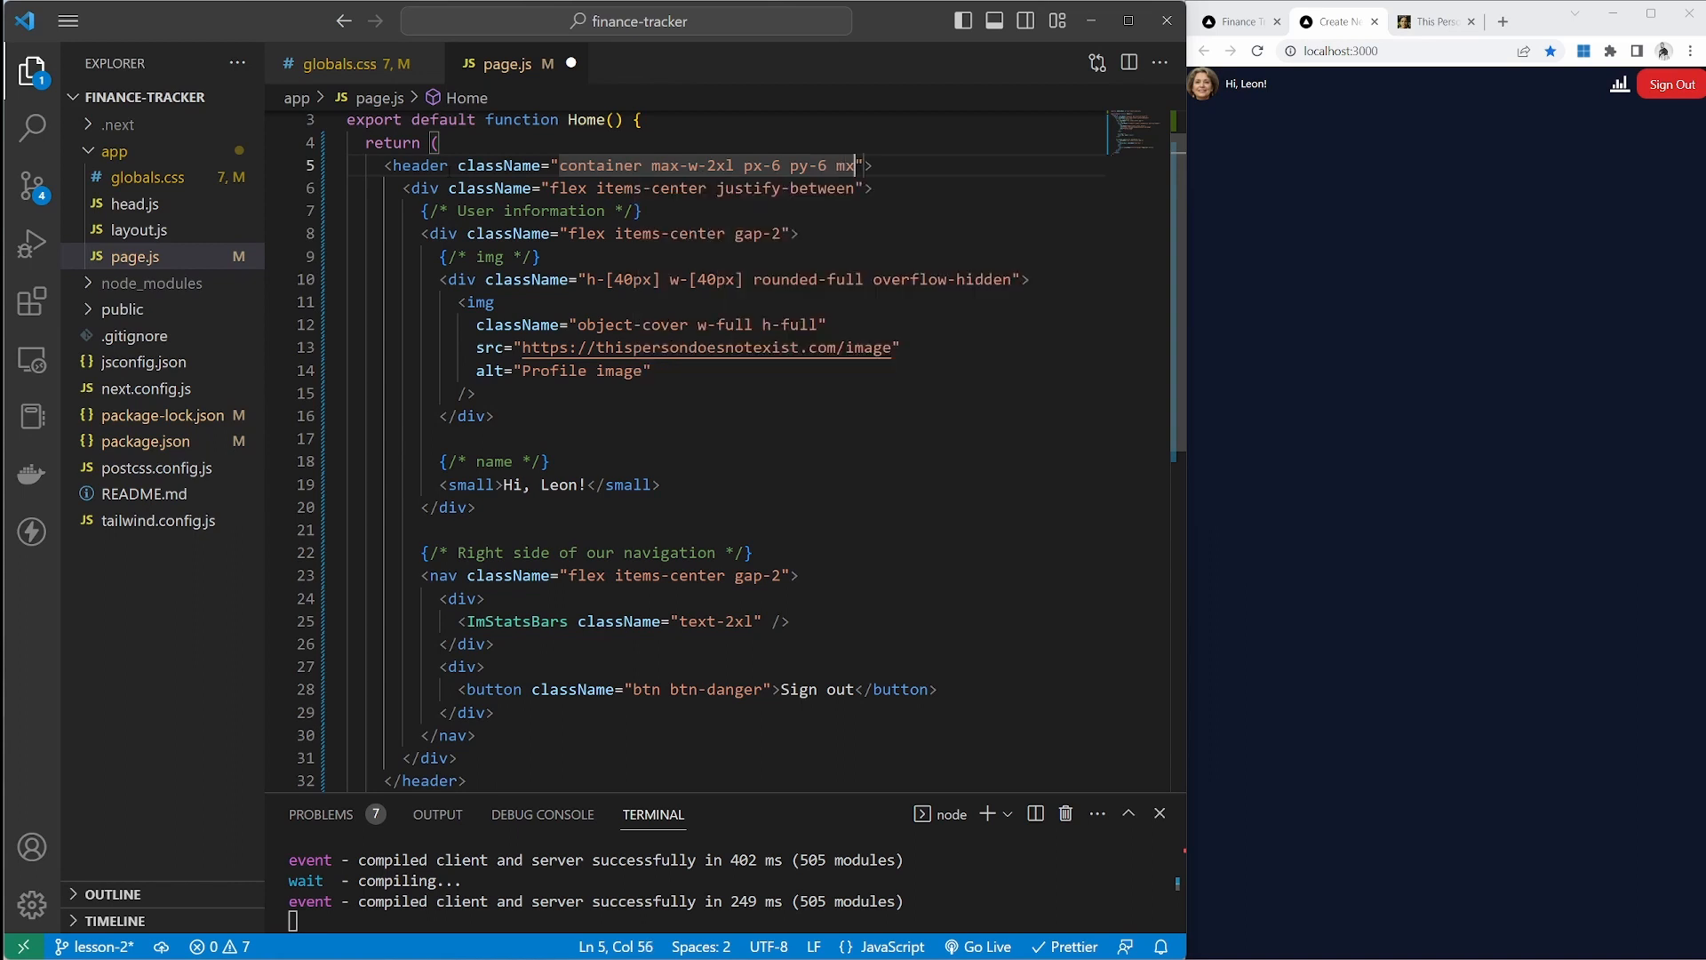
pyautogui.write('auto')
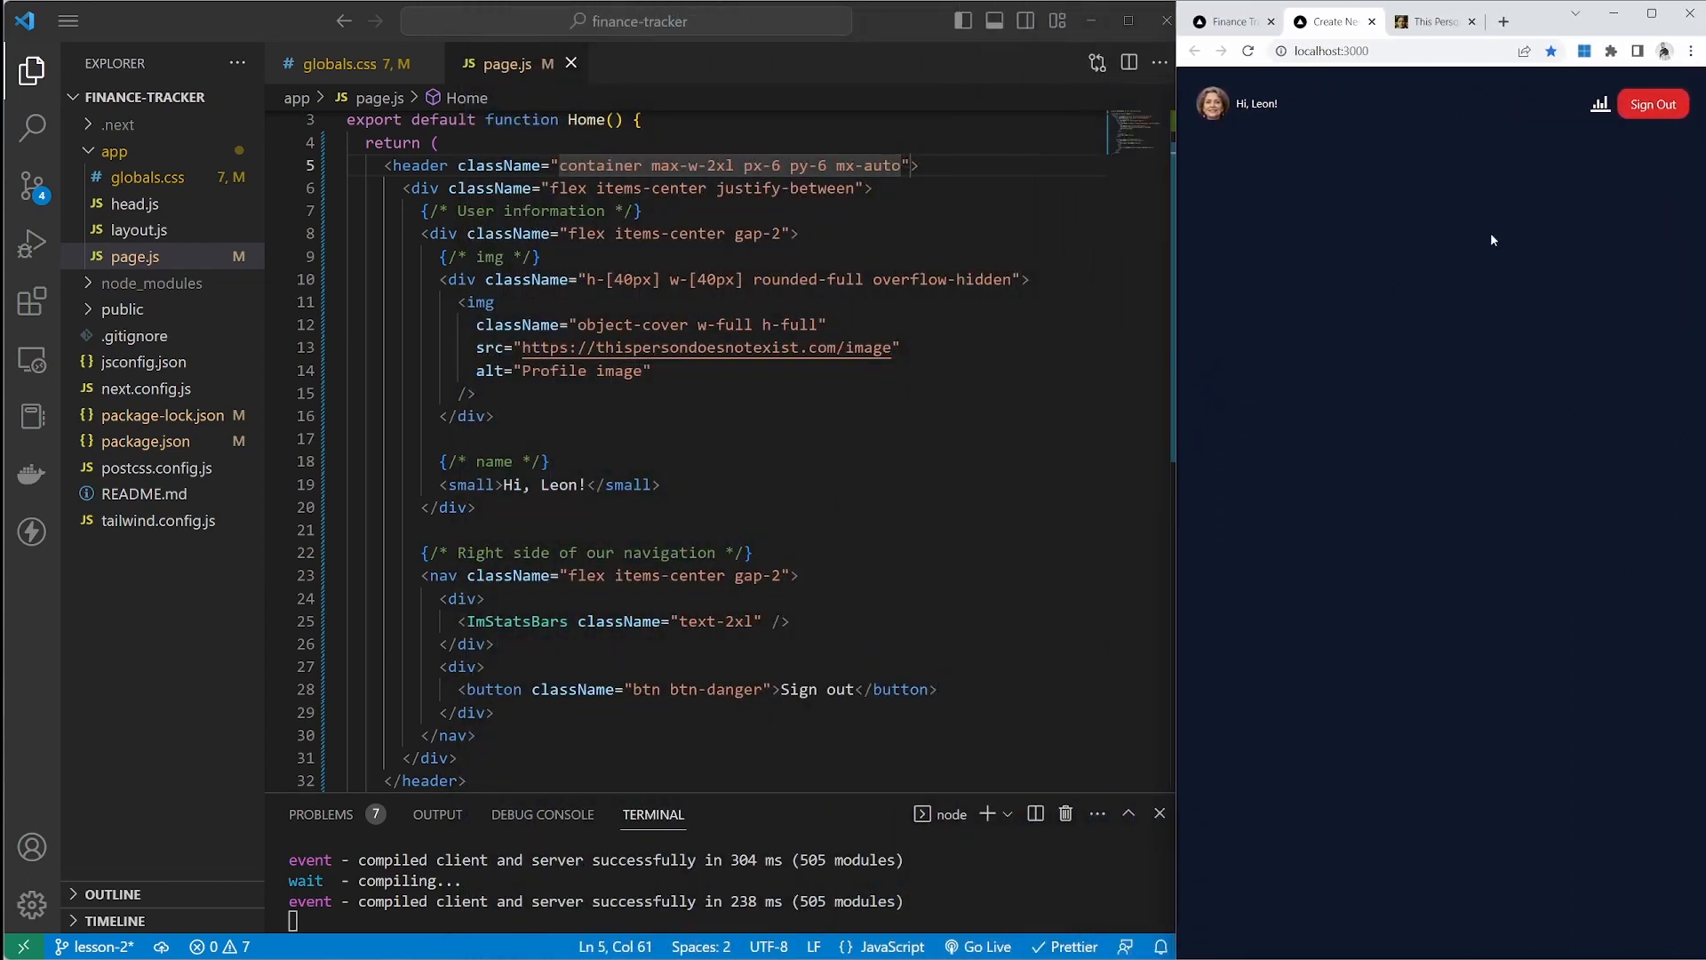
pyautogui.moveTo(1461, 260)
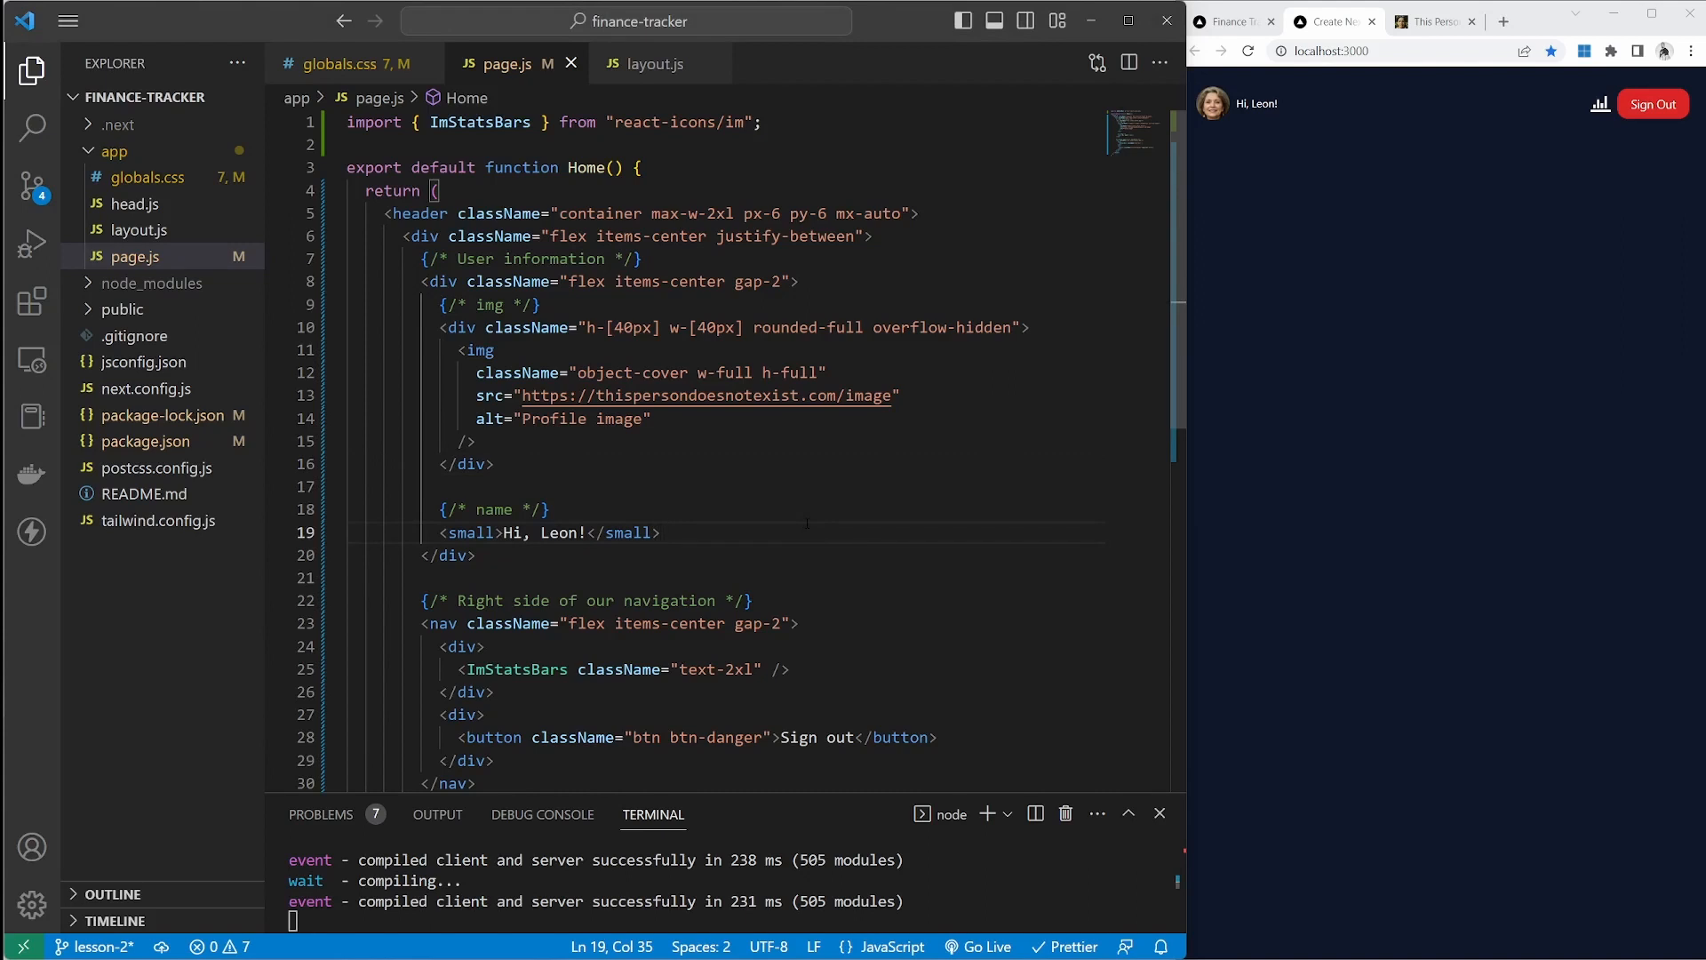
# - Create a components folder at the project root and start a new file inside it
pyautogui.scroll(-3)
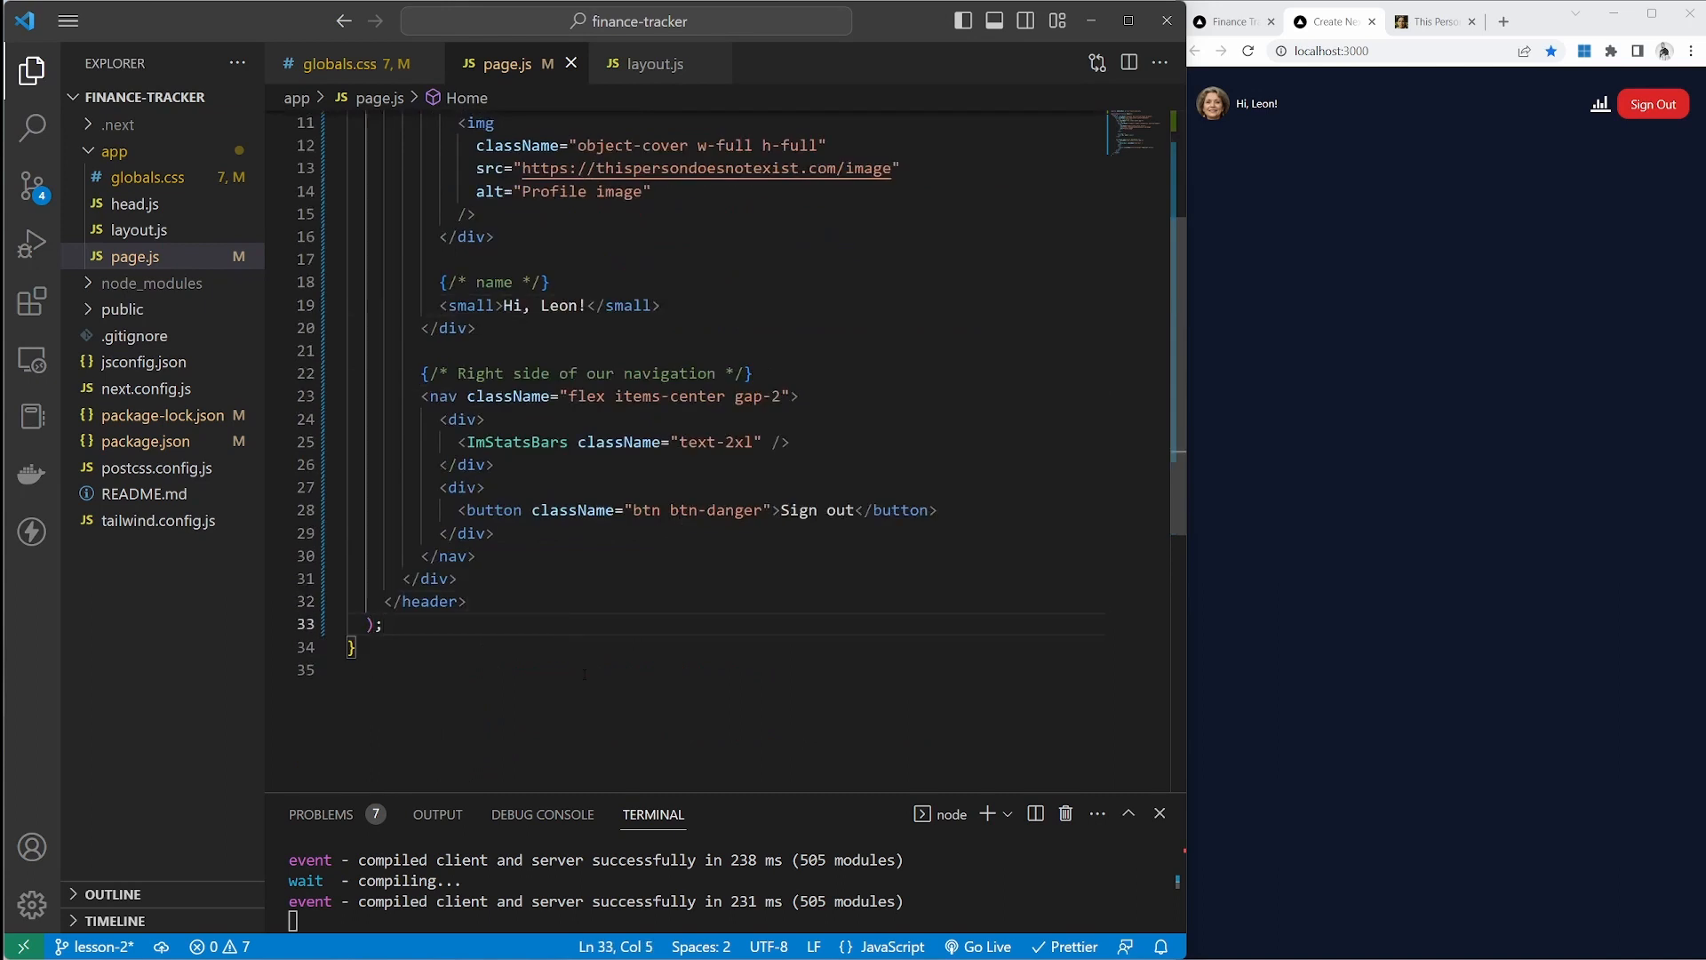
pyautogui.scroll(3)
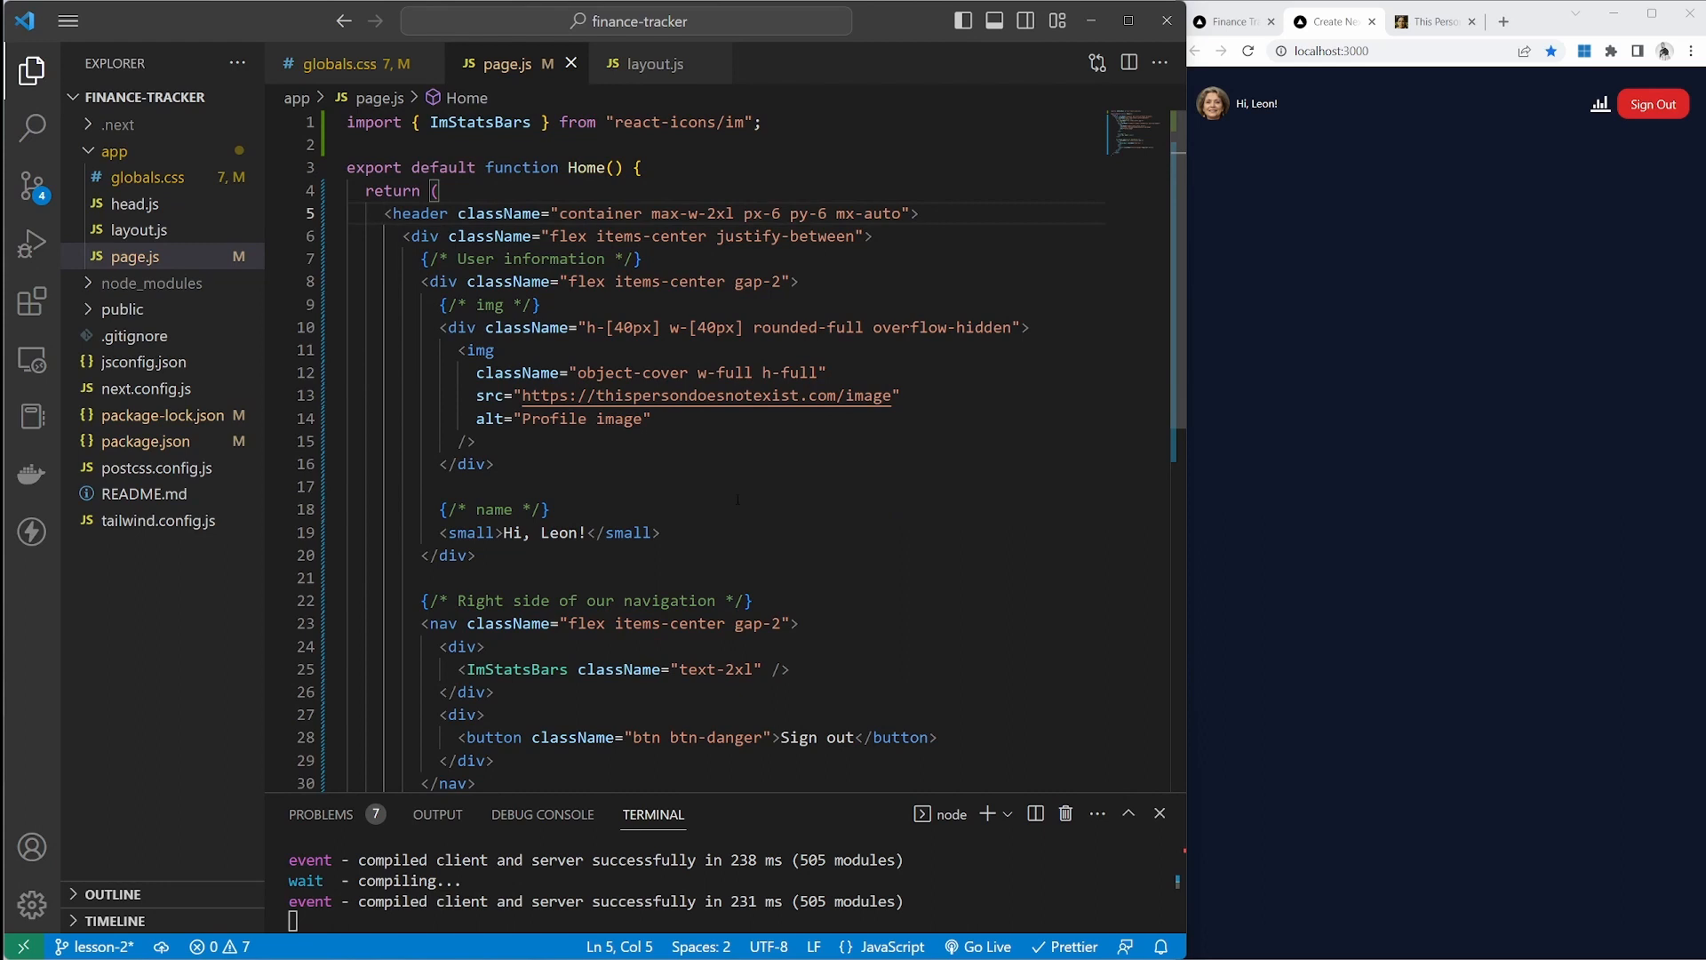
pyautogui.click(549, 510)
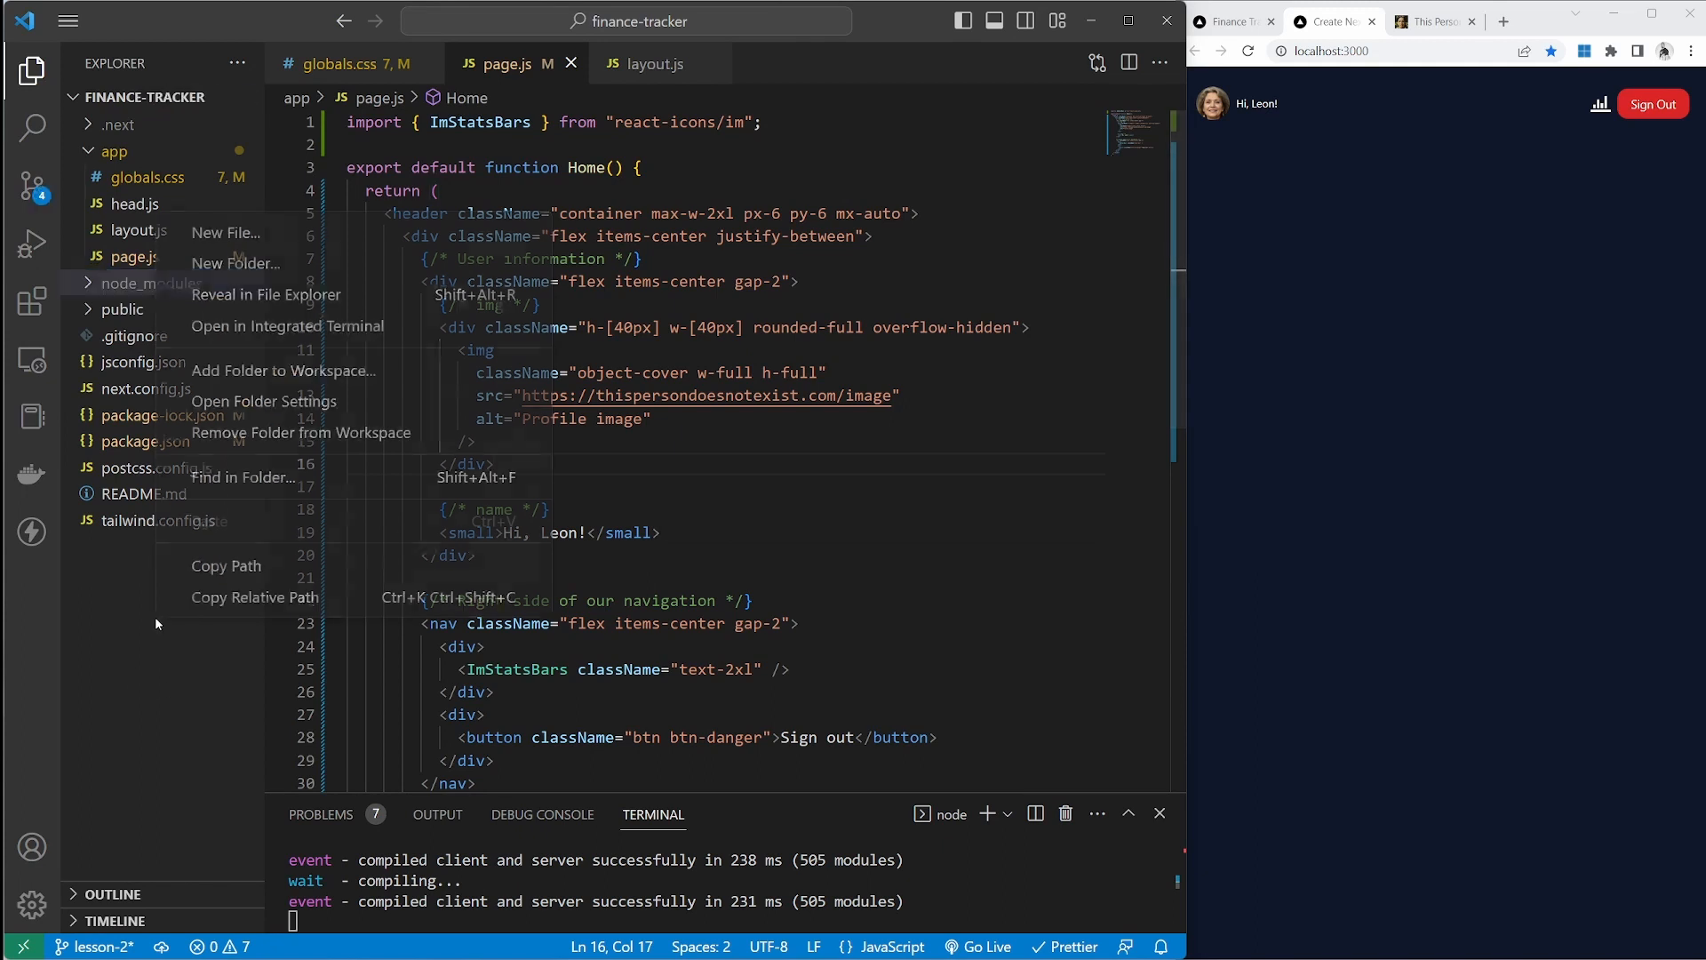
pyautogui.click(226, 231)
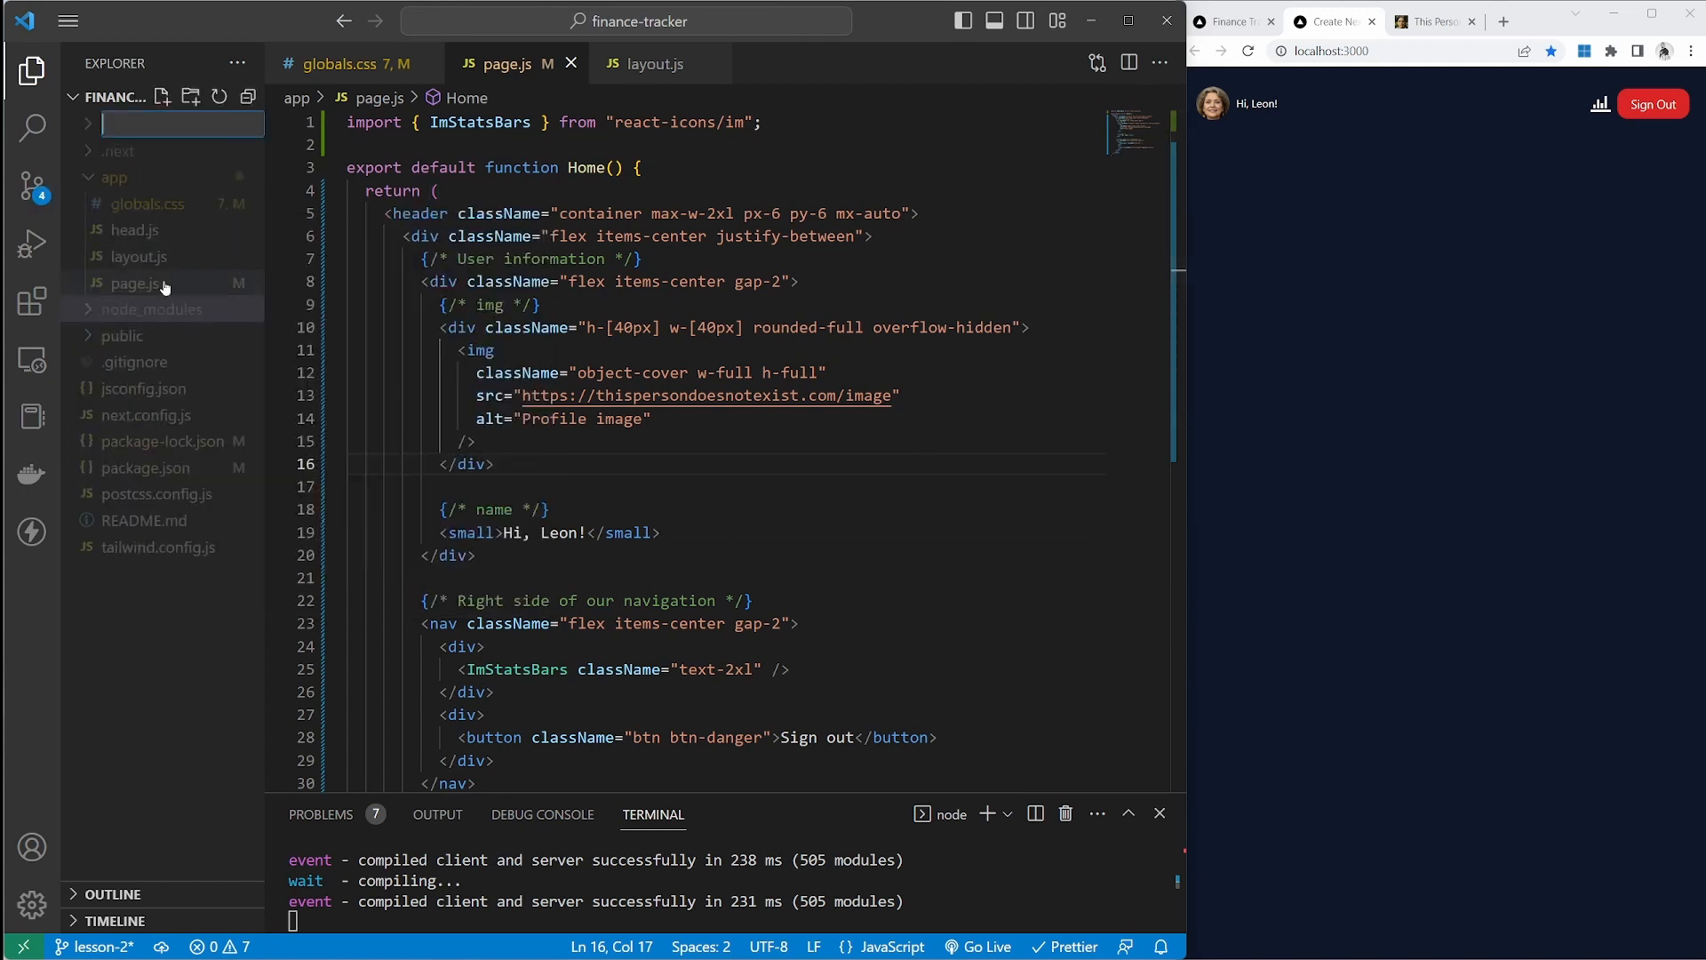
pyautogui.write('component')
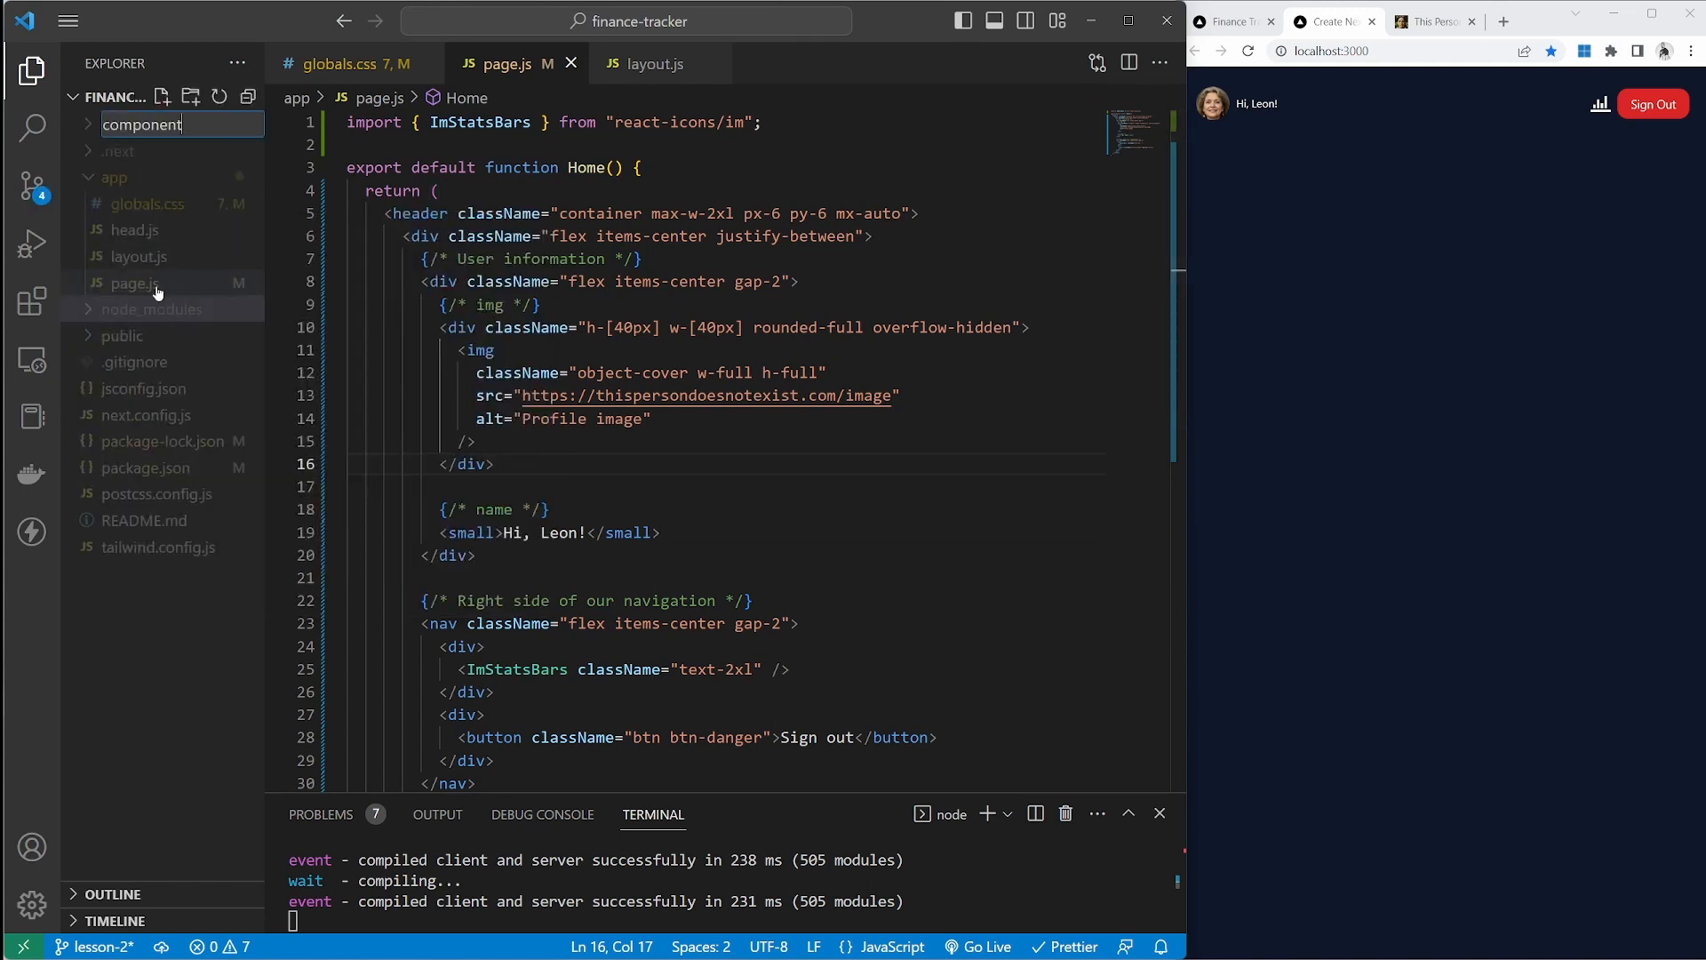
pyautogui.rightClick(142, 283)
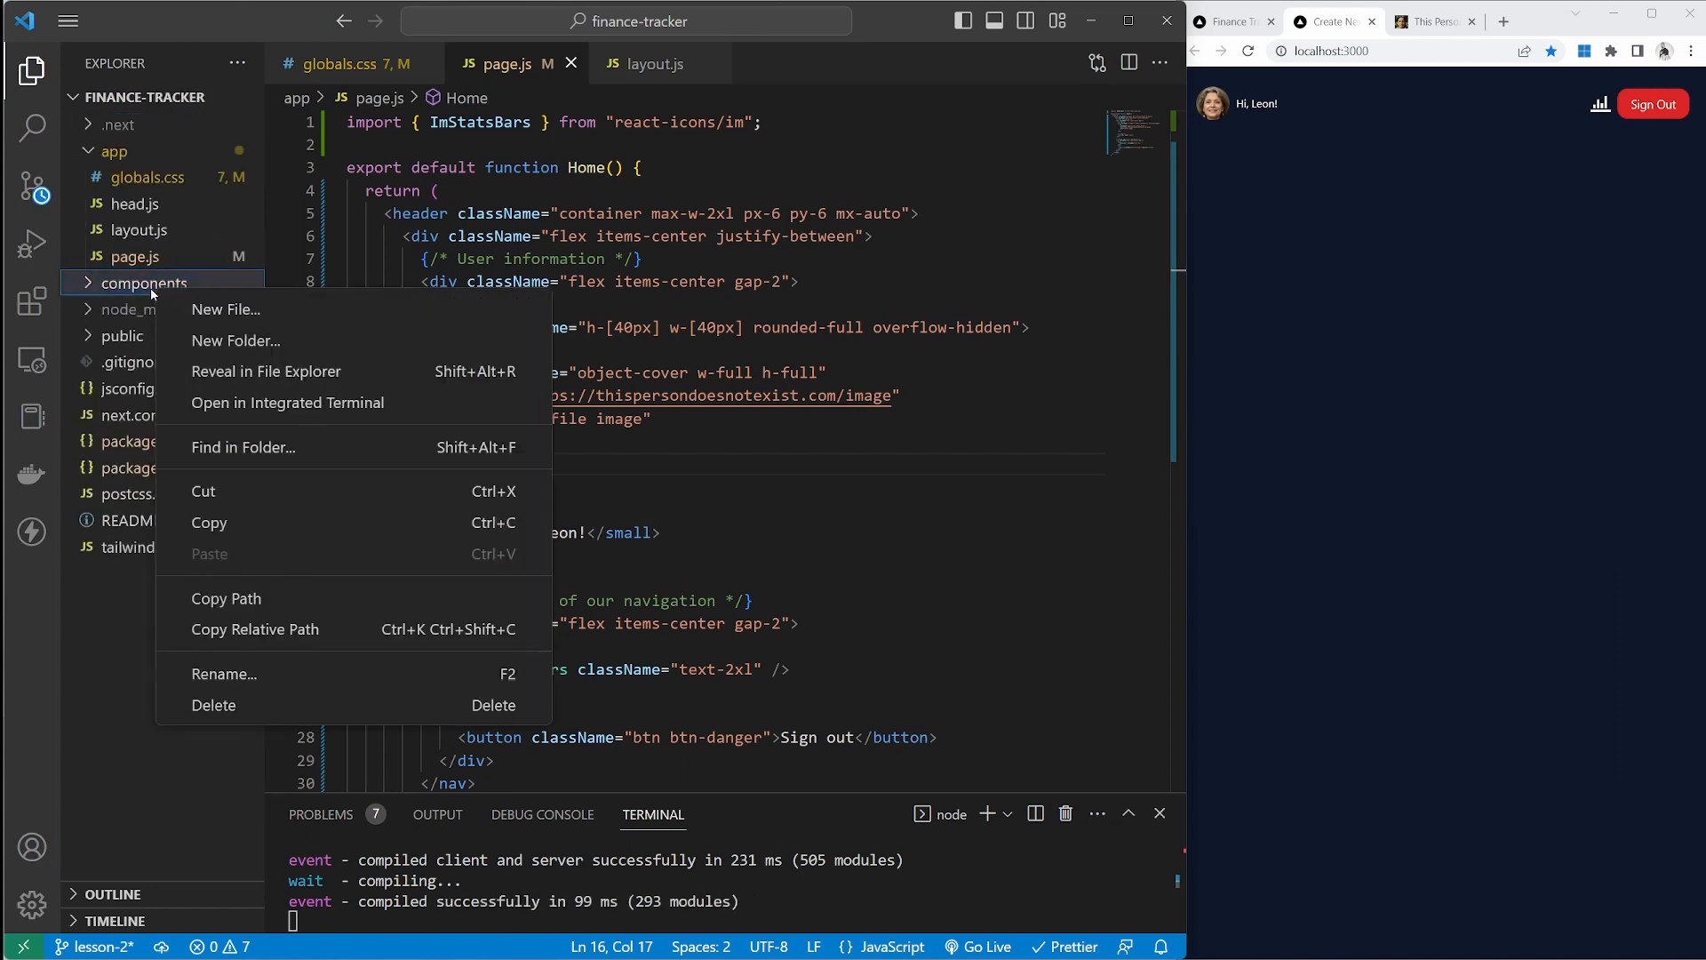
pyautogui.click(226, 309)
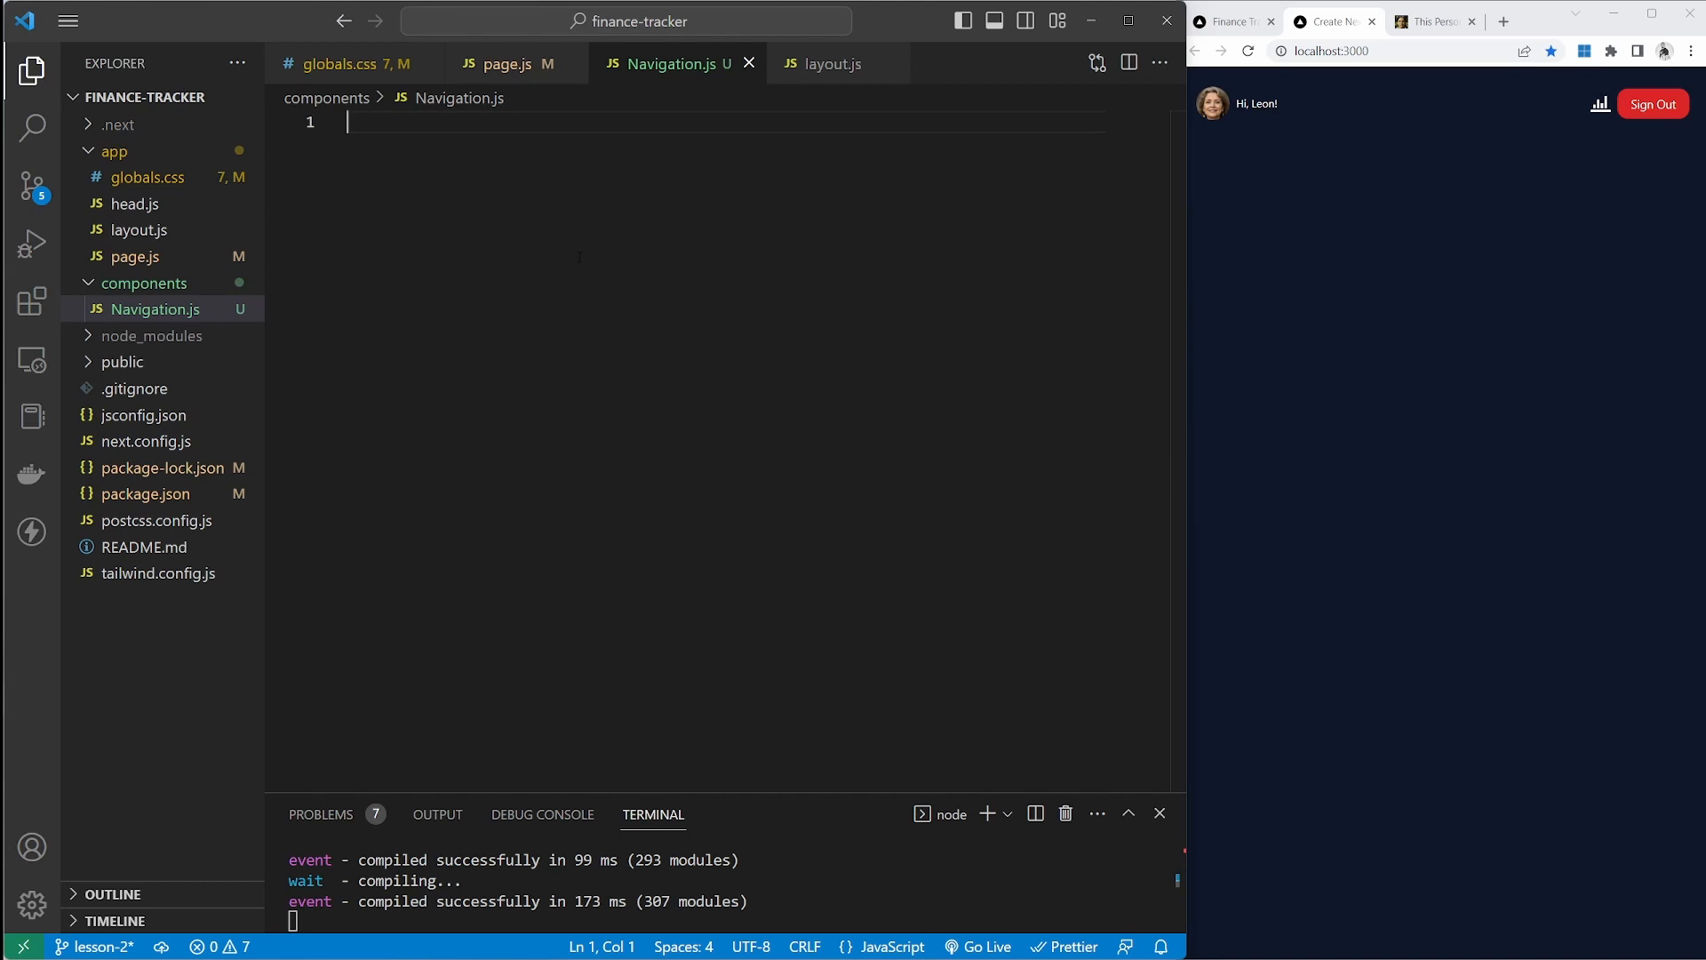
# - Write function Nav() returning an empty <header> and export it as default in Navigation.js
pyautogui.write('function')
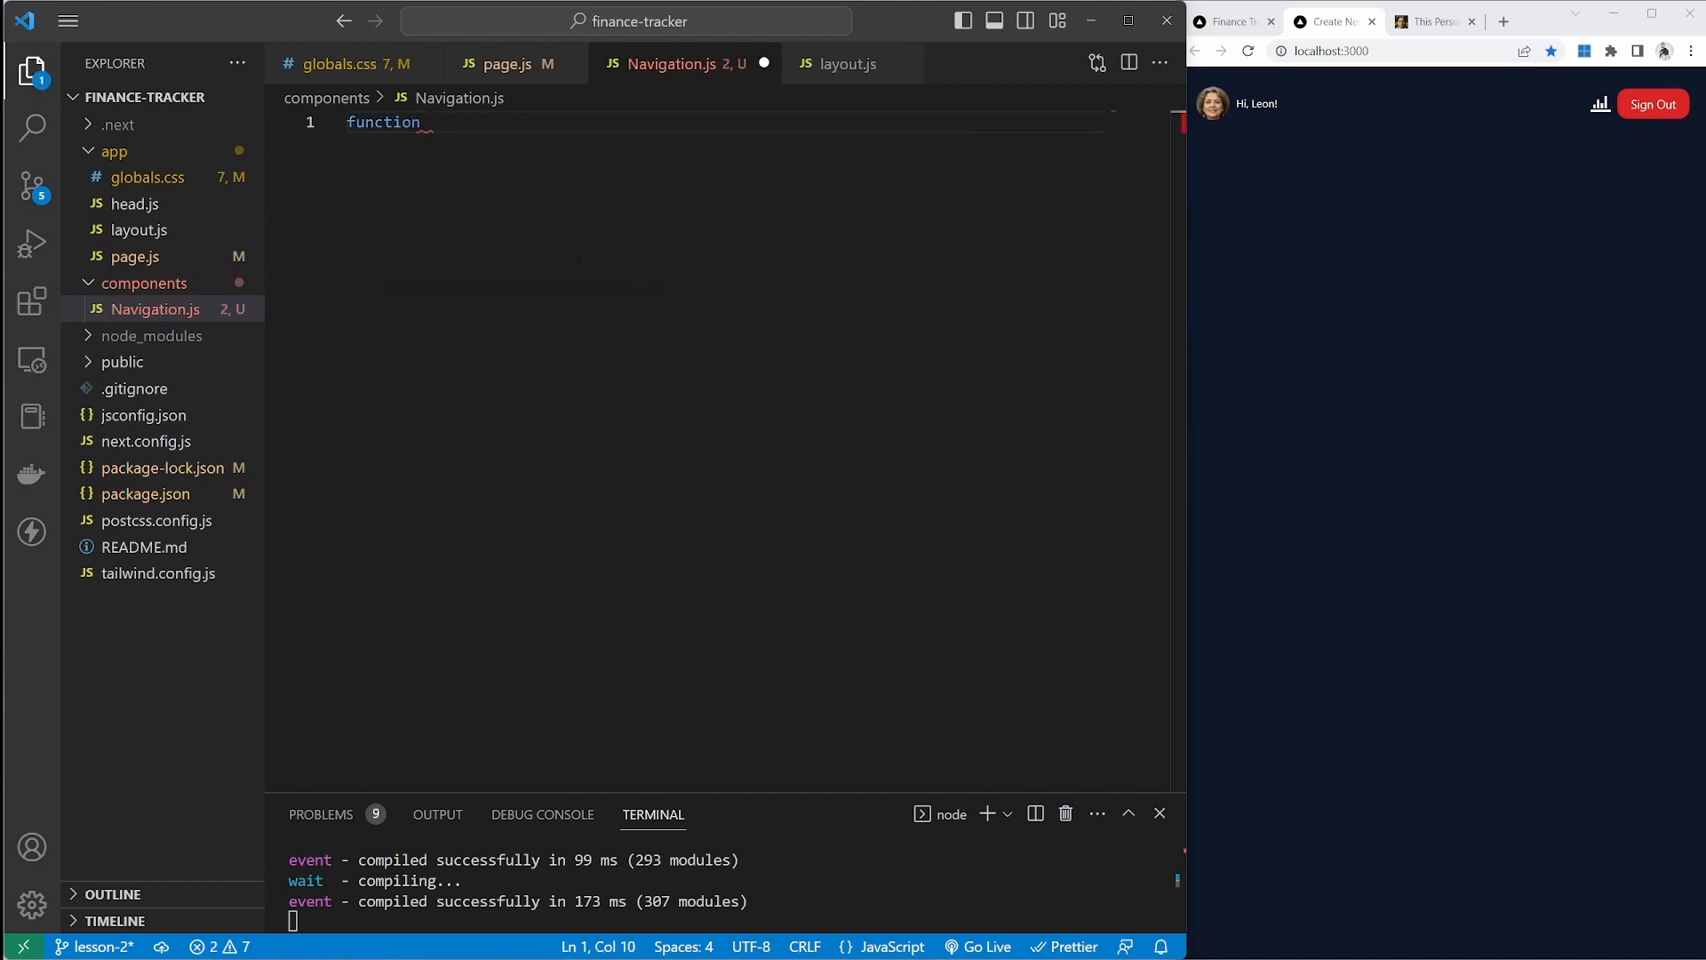
pyautogui.write('Nav(){')
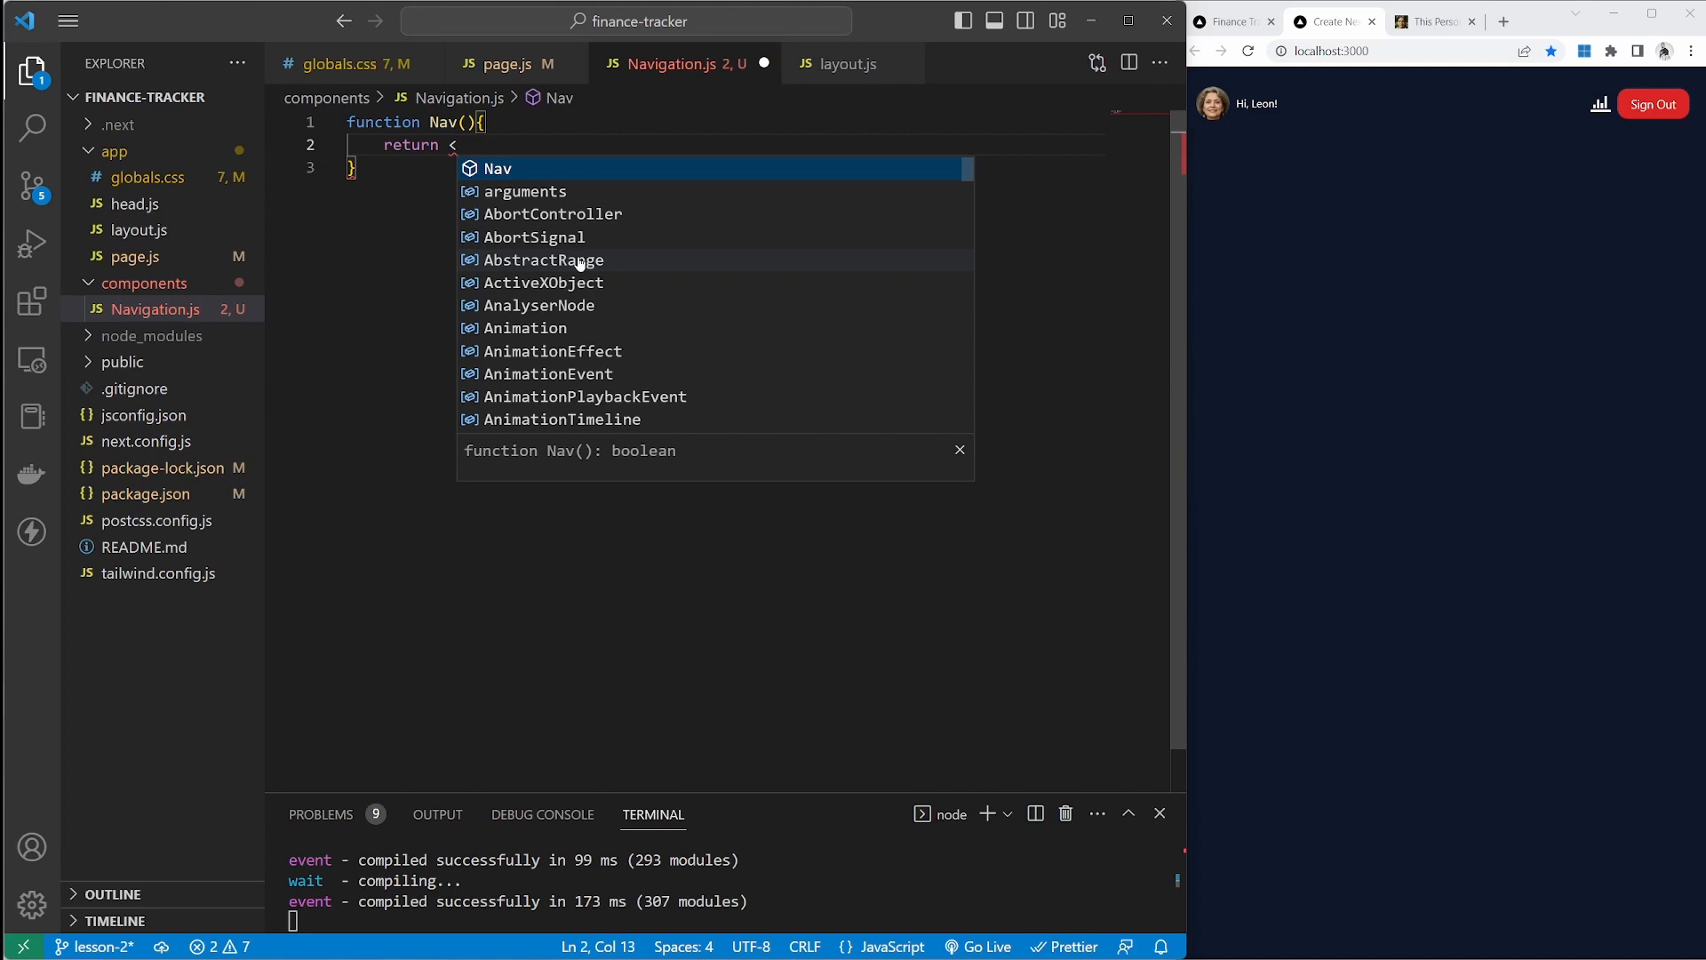
pyautogui.write('header></header>')
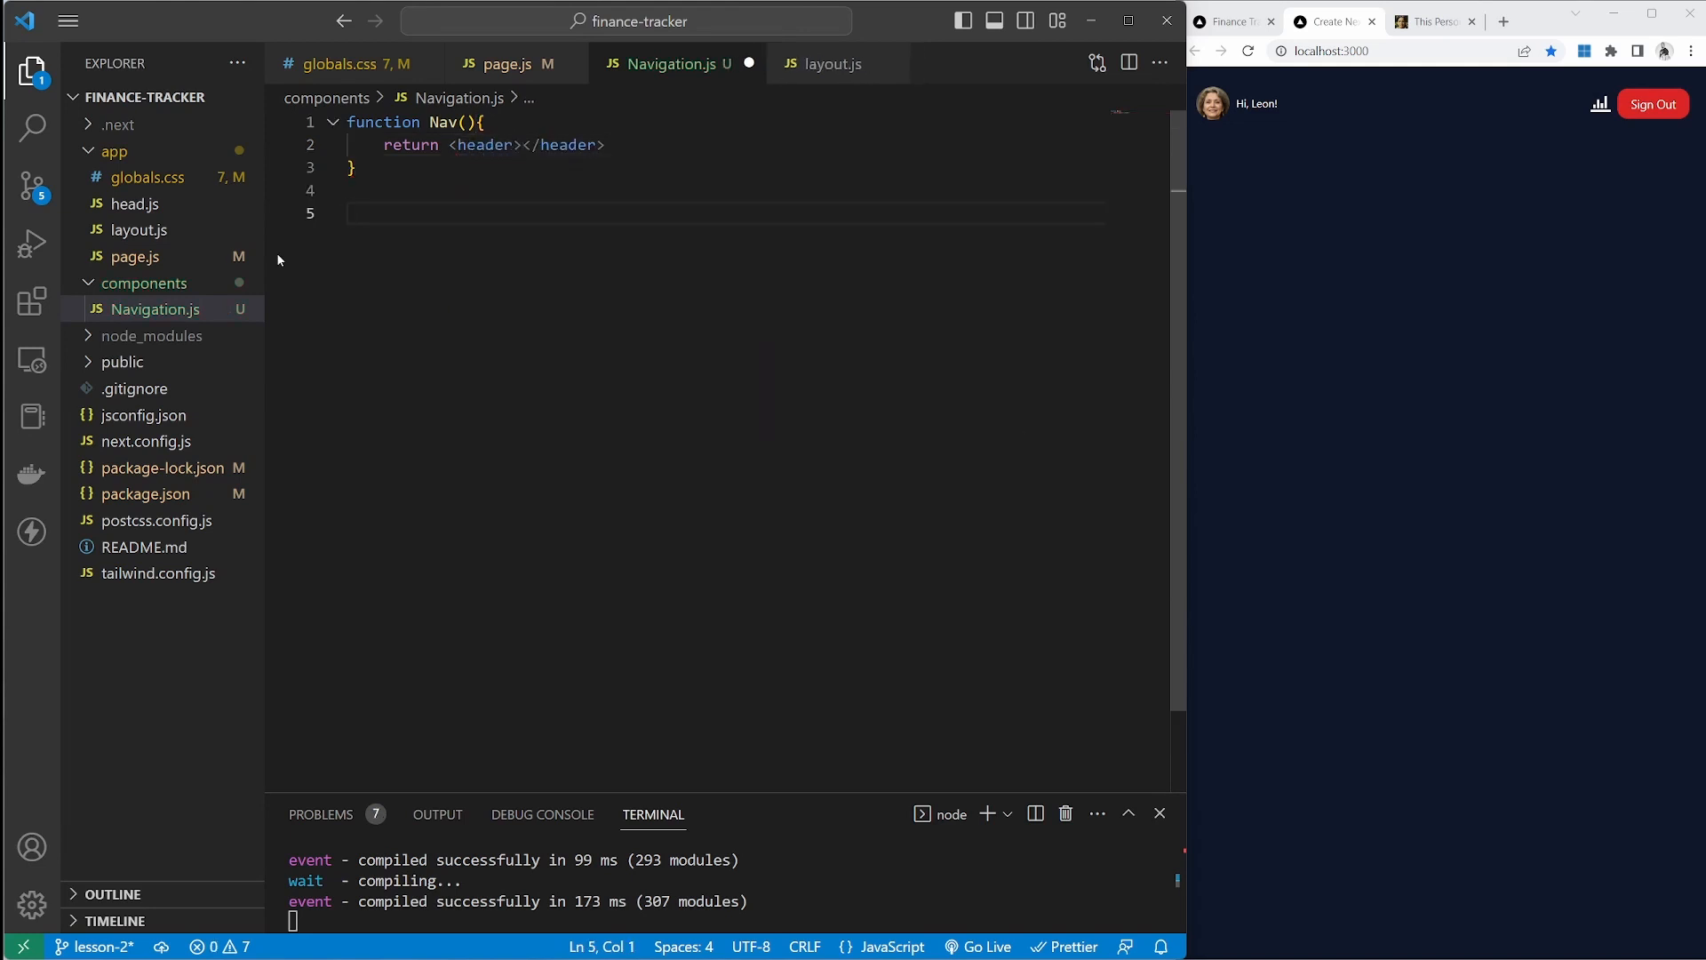
pyautogui.write('export d')
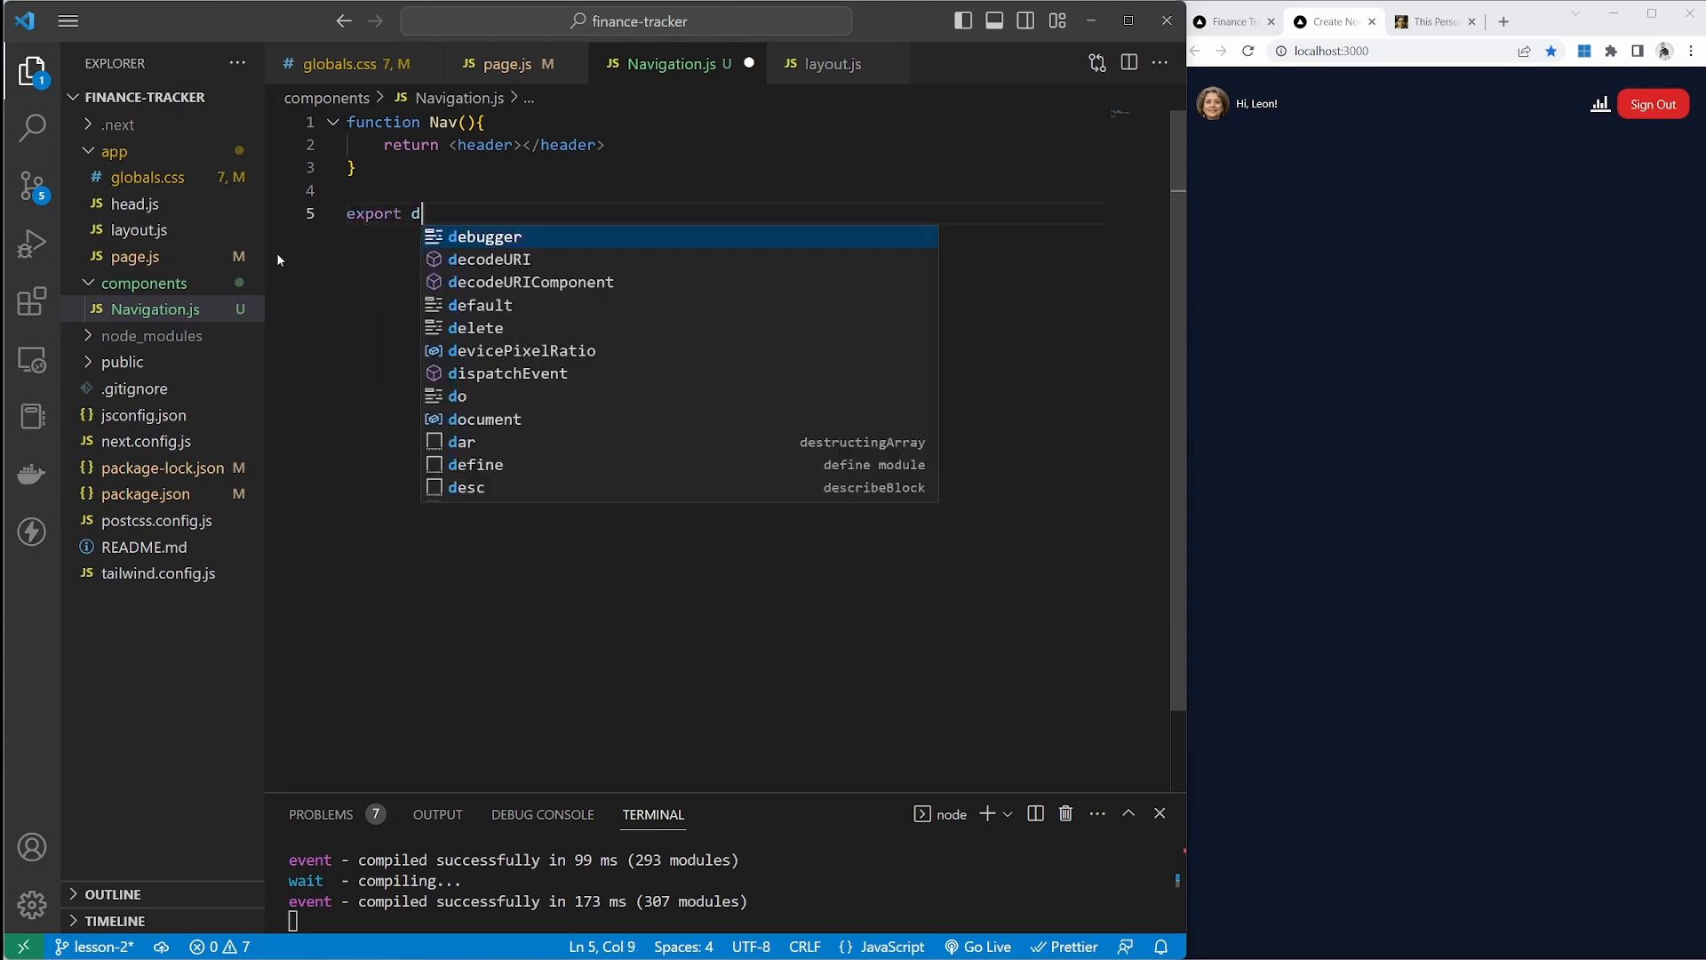
pyautogui.write('efault a')
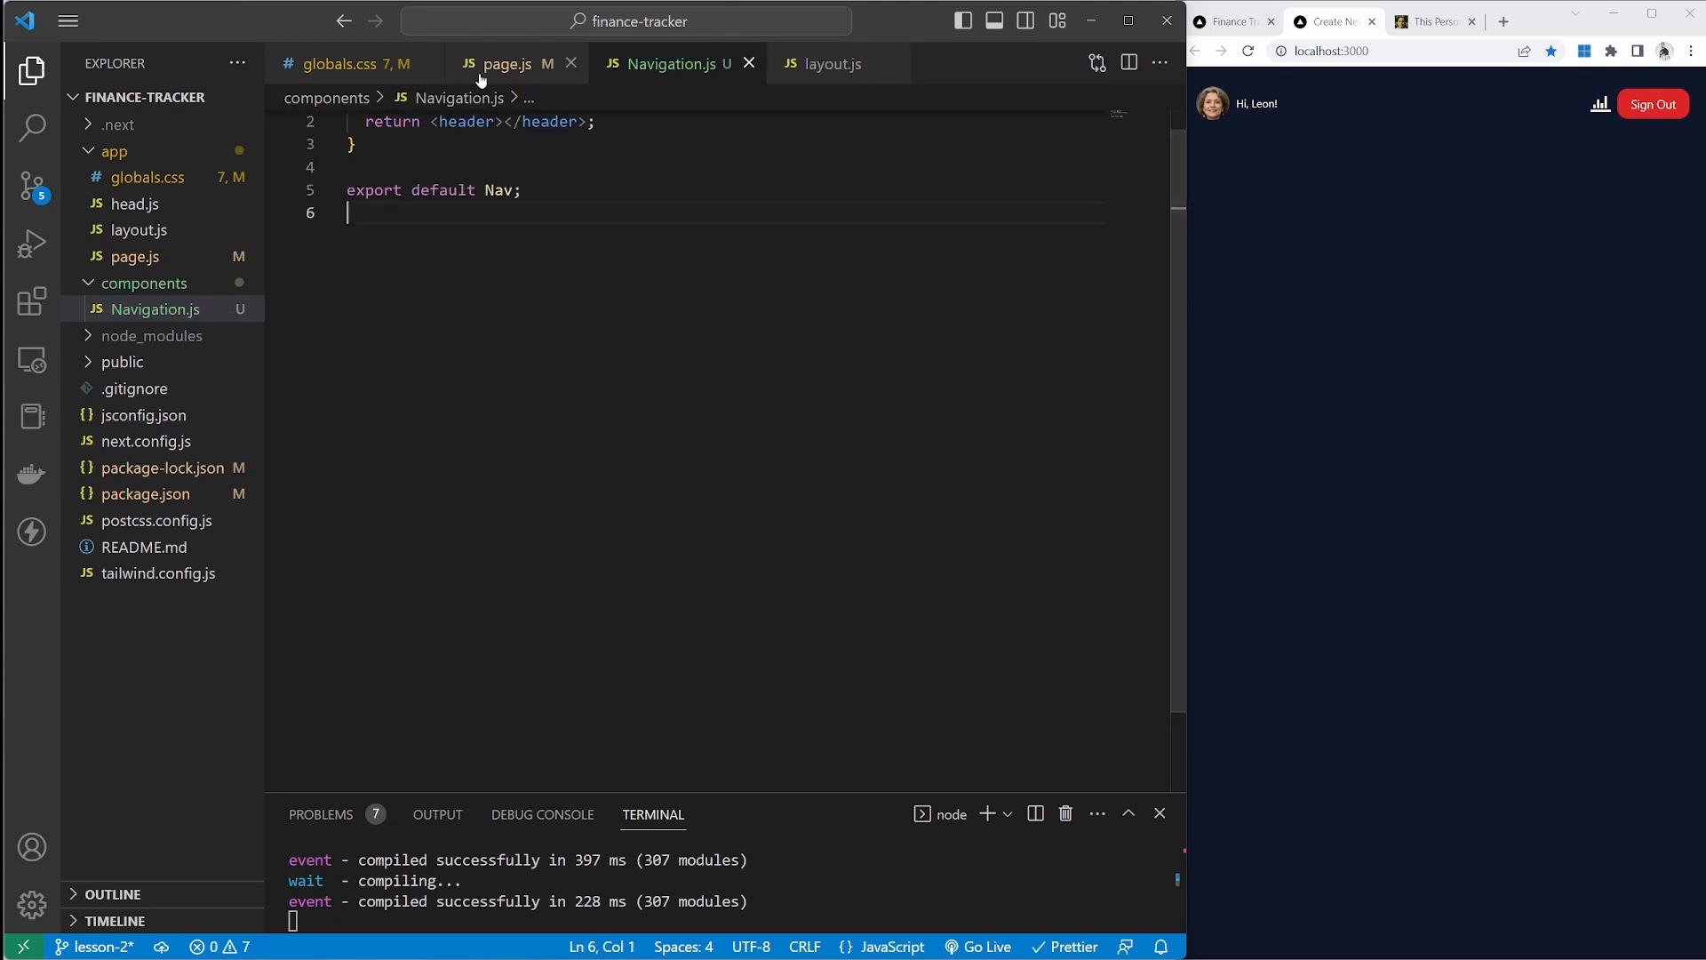
# - Cut the header markup and the ImStatsBars import out of page.js and move them into Navigation.js
pyautogui.click(503, 64)
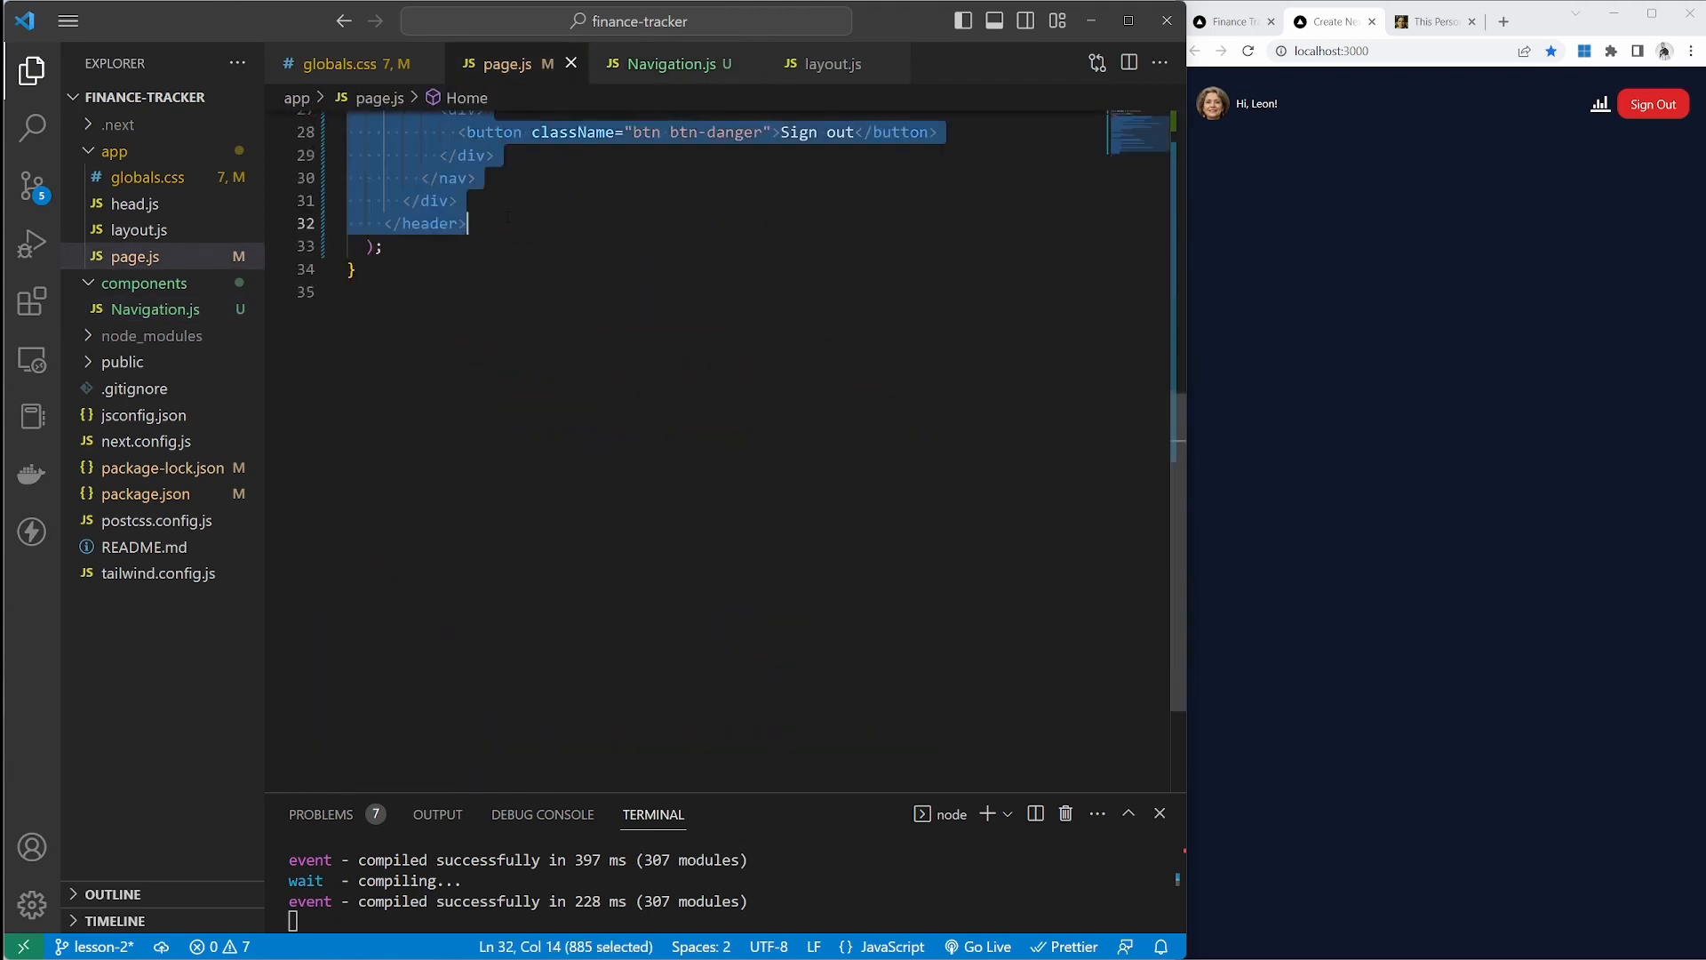
pyautogui.press('Delete')
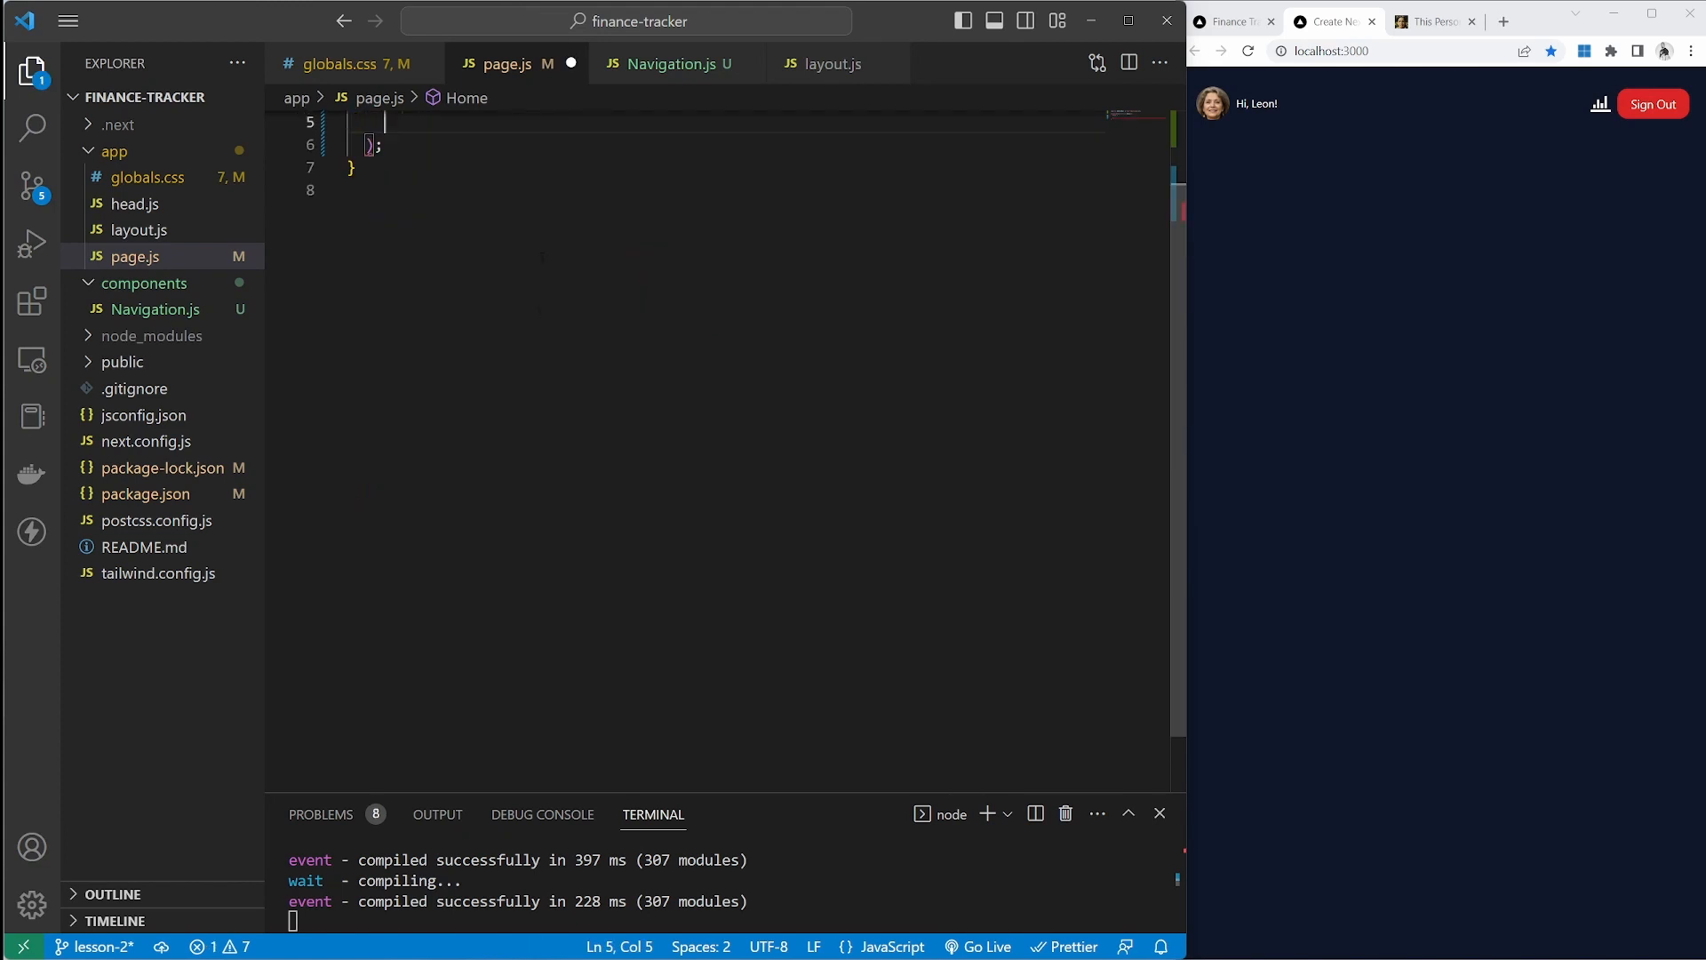
pyautogui.click(670, 64)
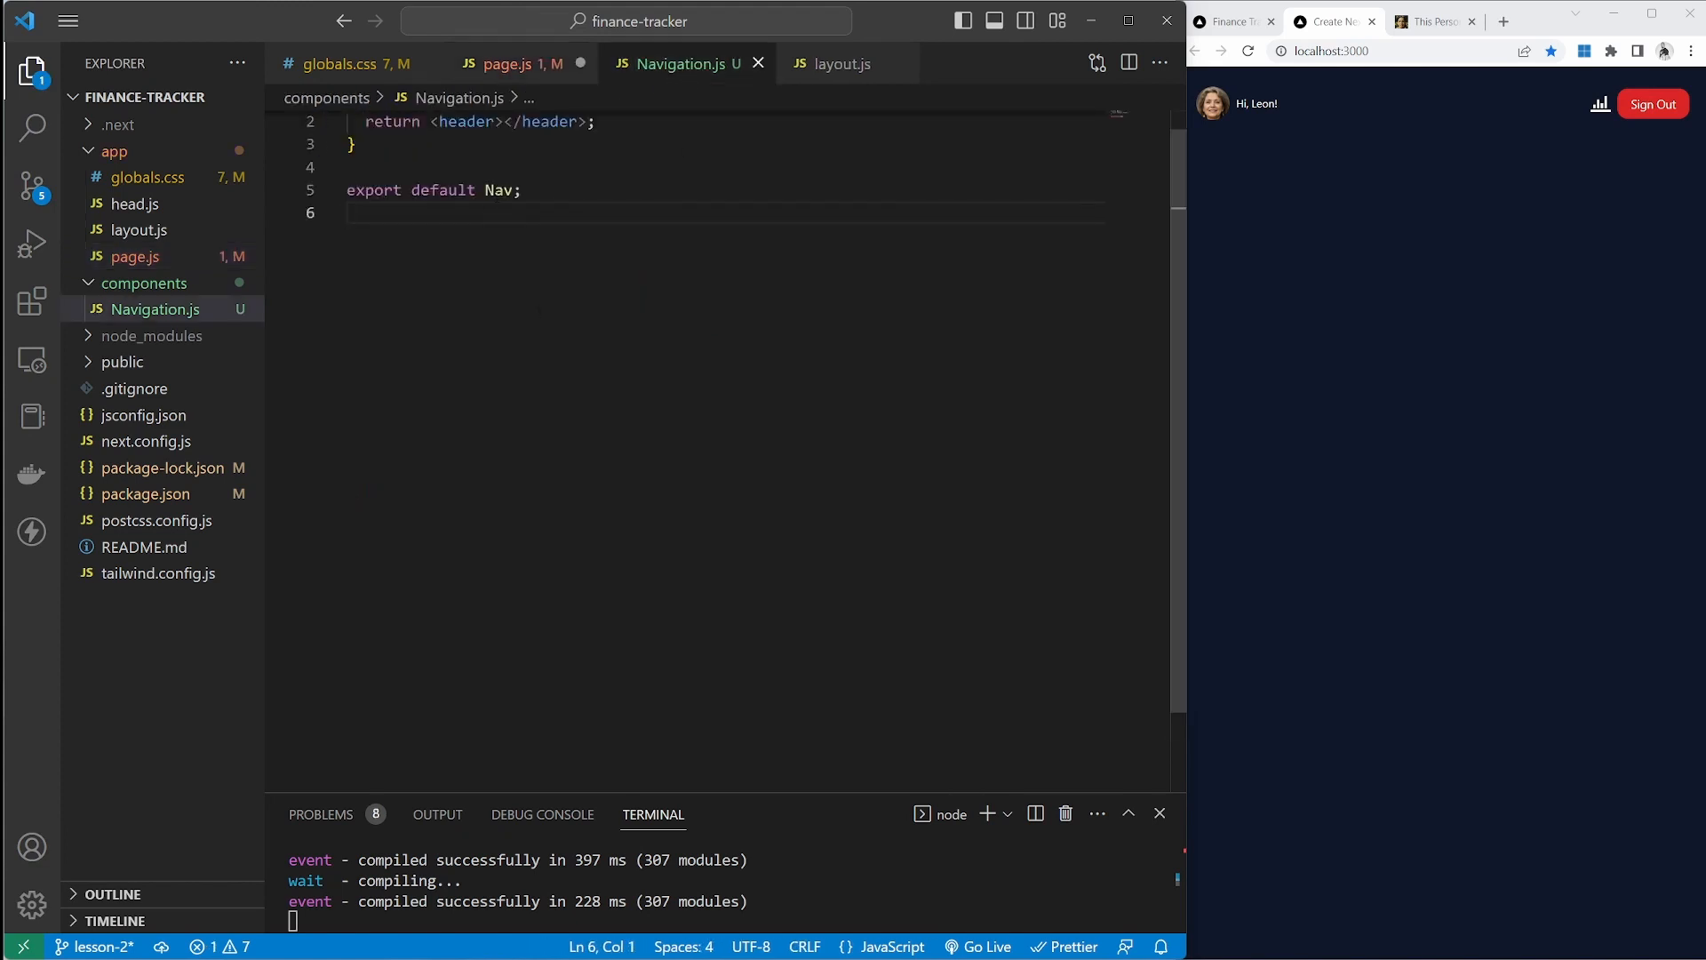
pyautogui.scroll(3)
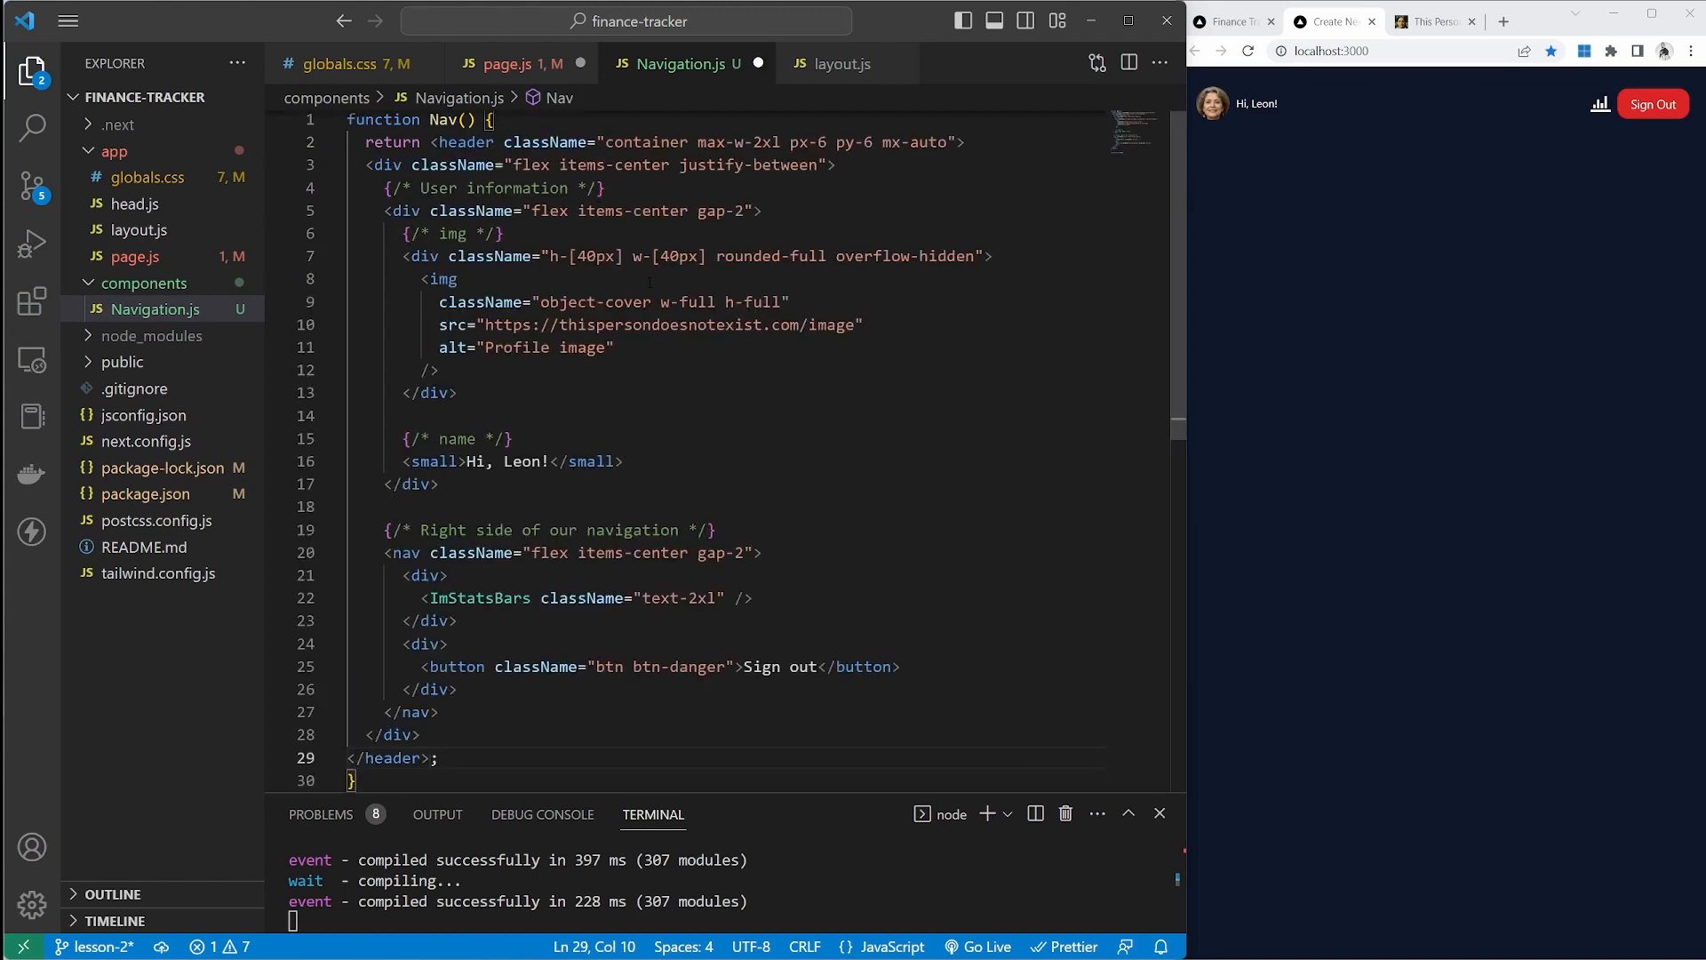
pyautogui.click(506, 64)
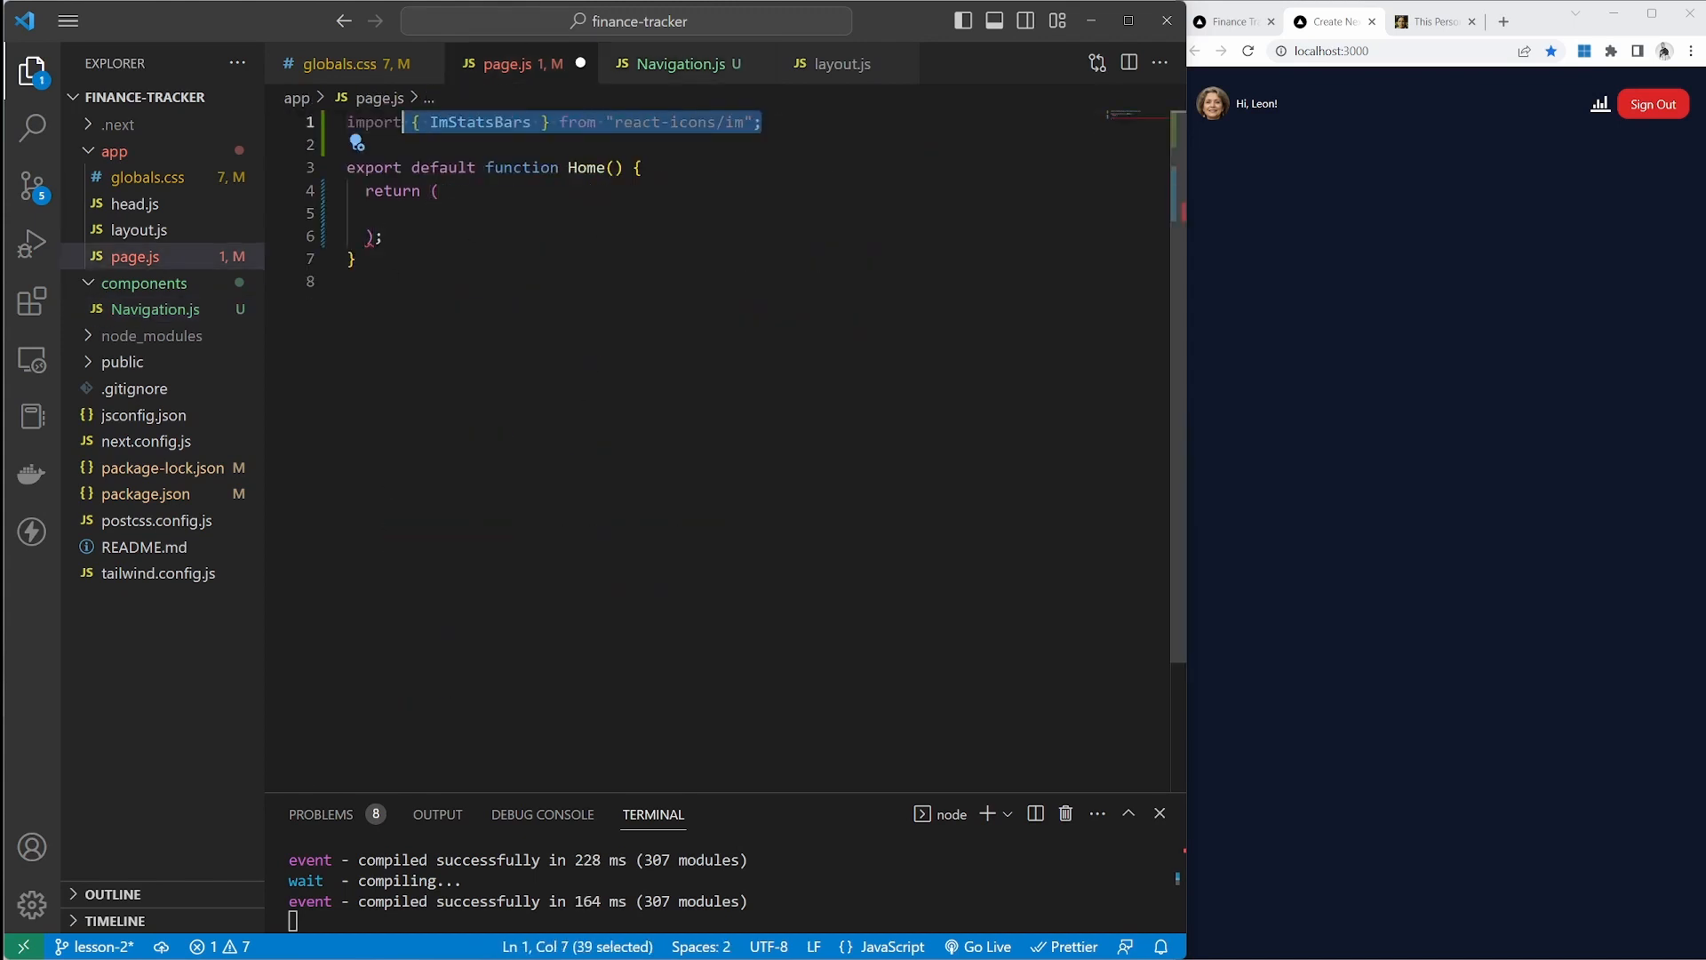
pyautogui.press('Delete')
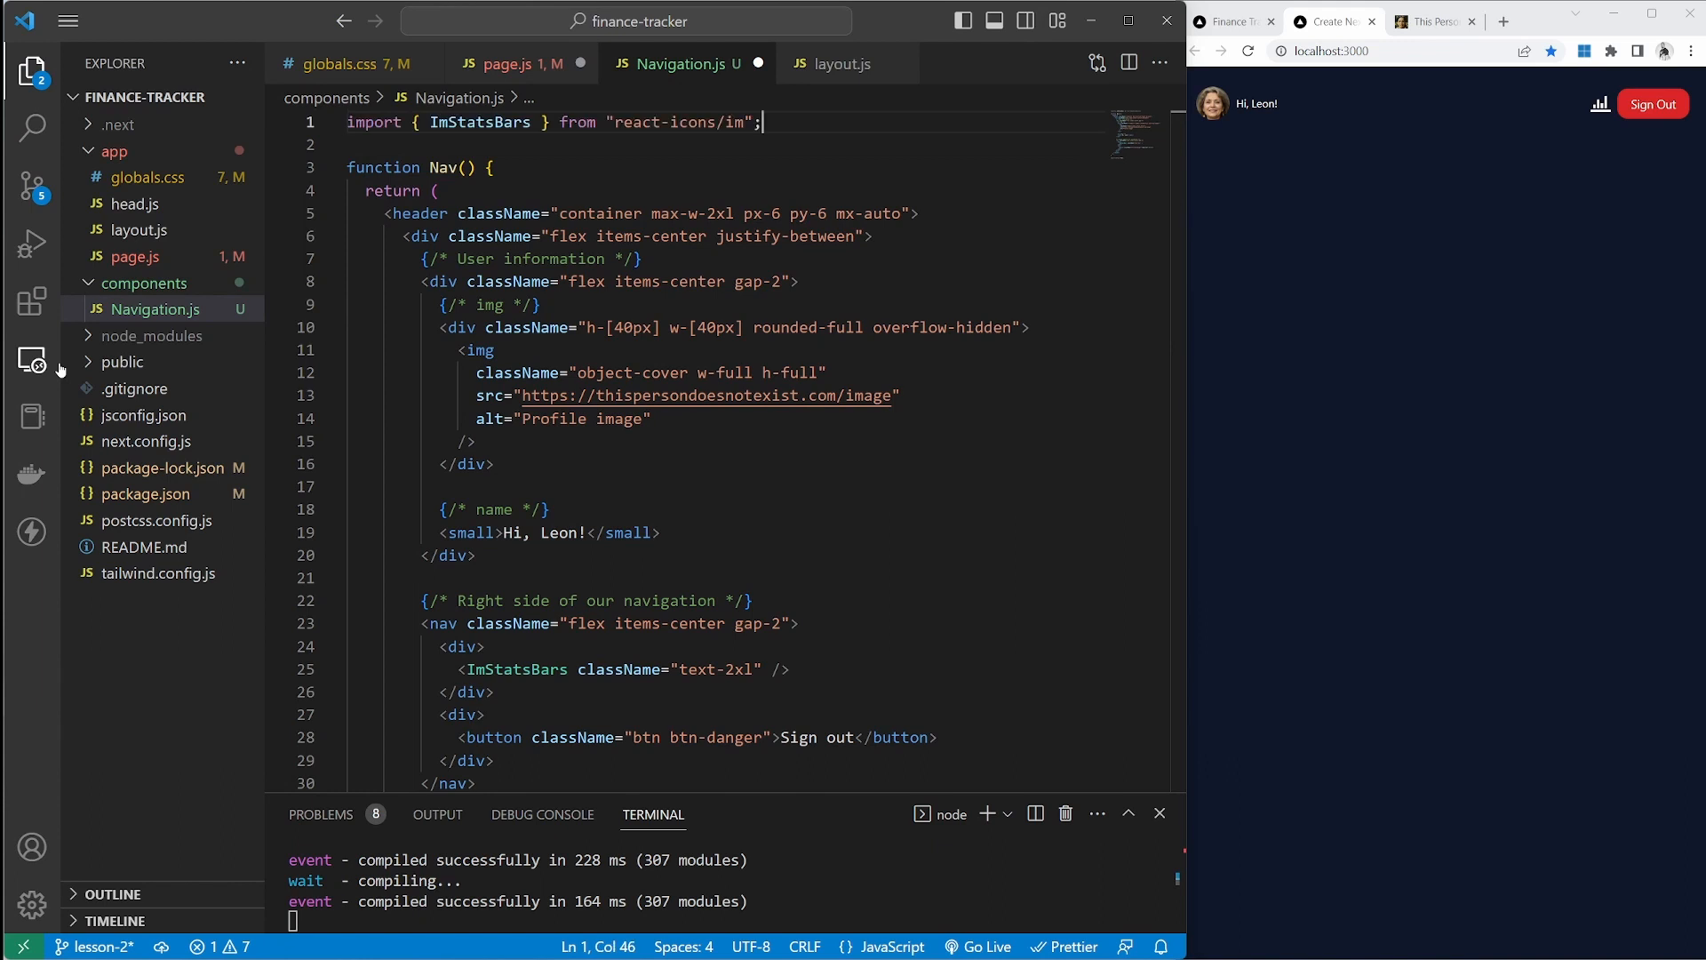
# - Start an import of Nav in page.js, checking the @ path alias in jsconfig.json
pyautogui.click(510, 64)
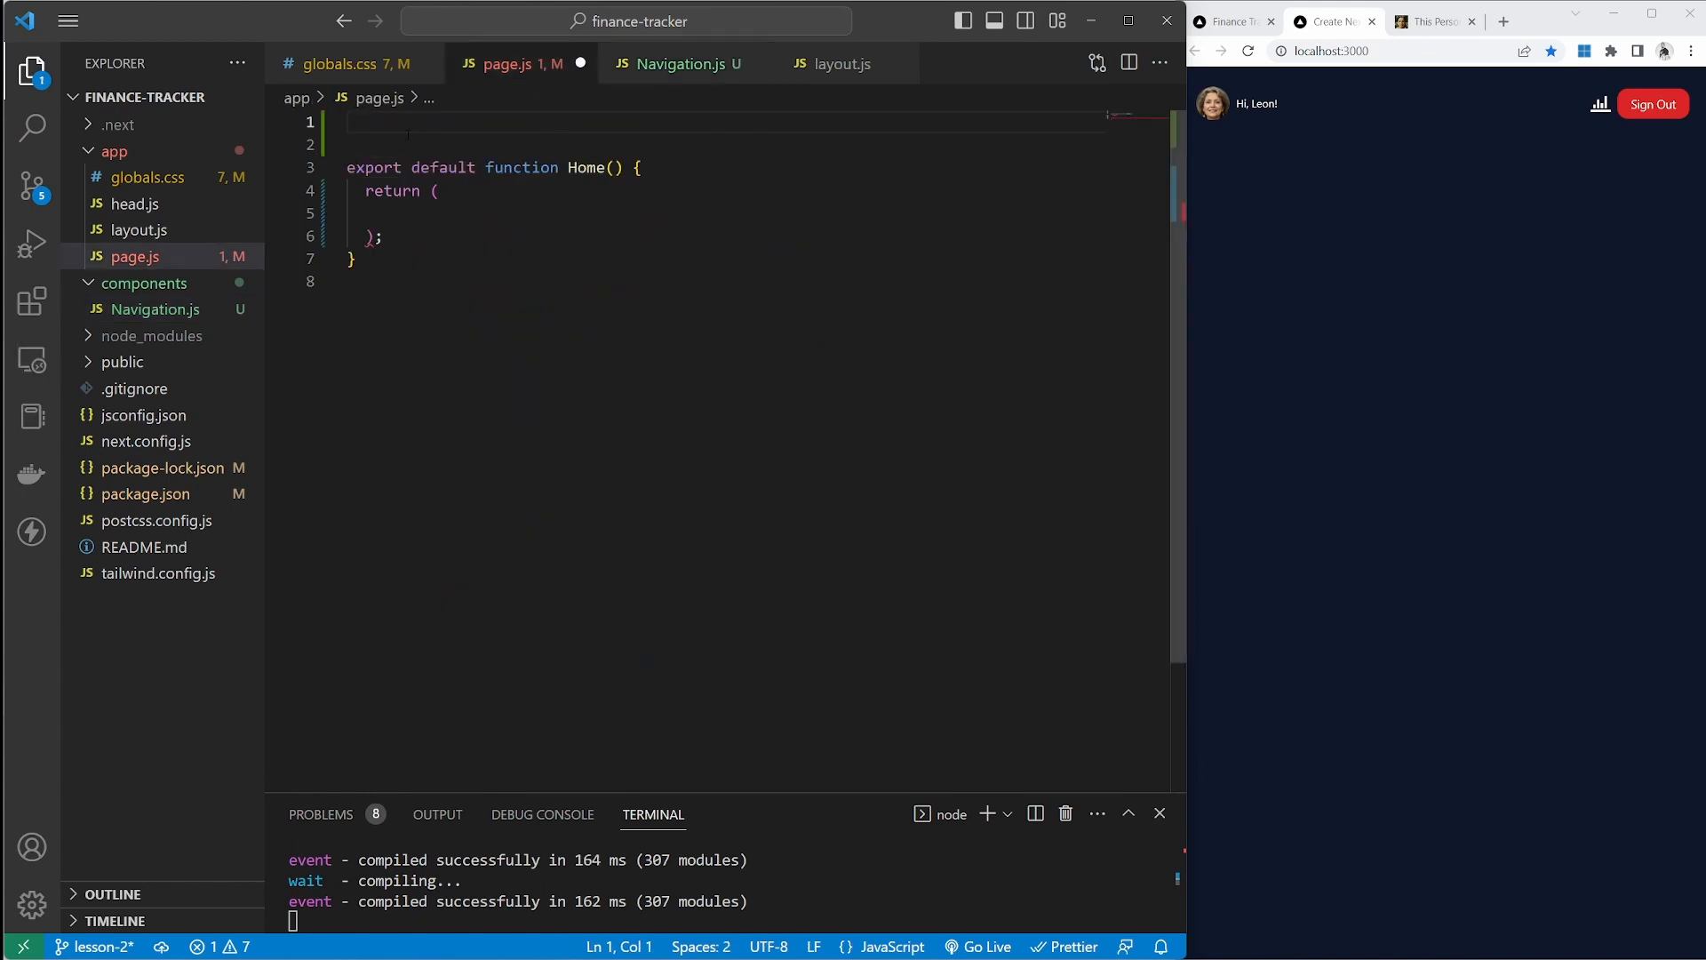
pyautogui.write('import')
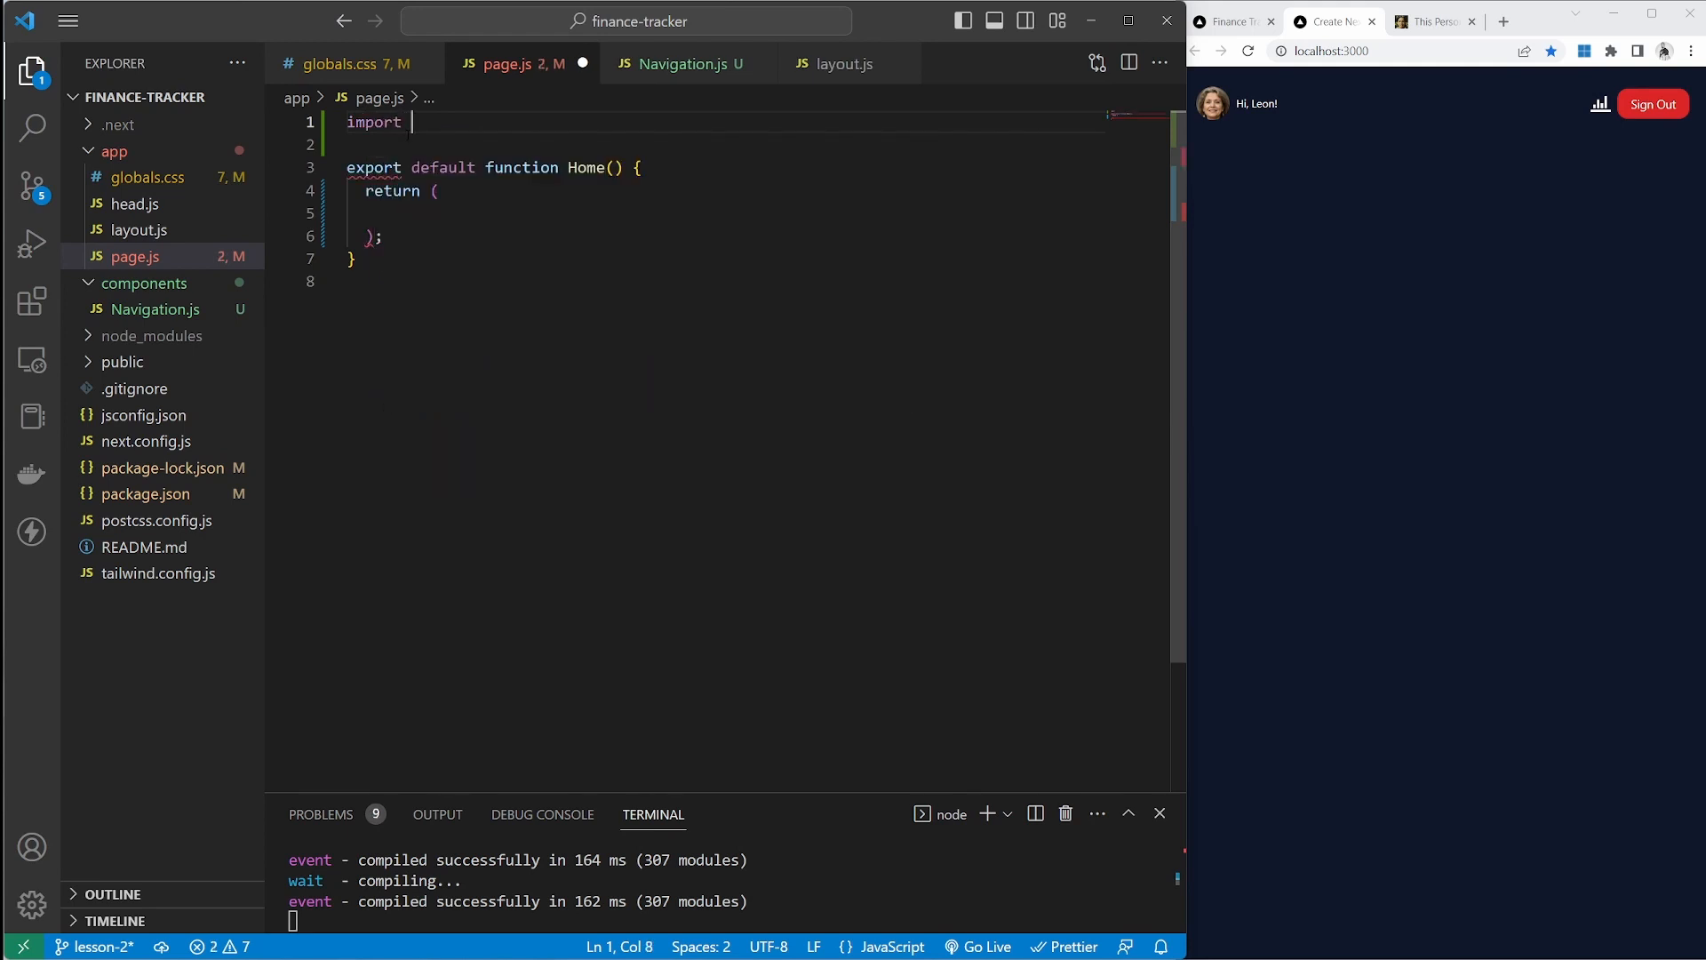
pyautogui.write("Nav from ''")
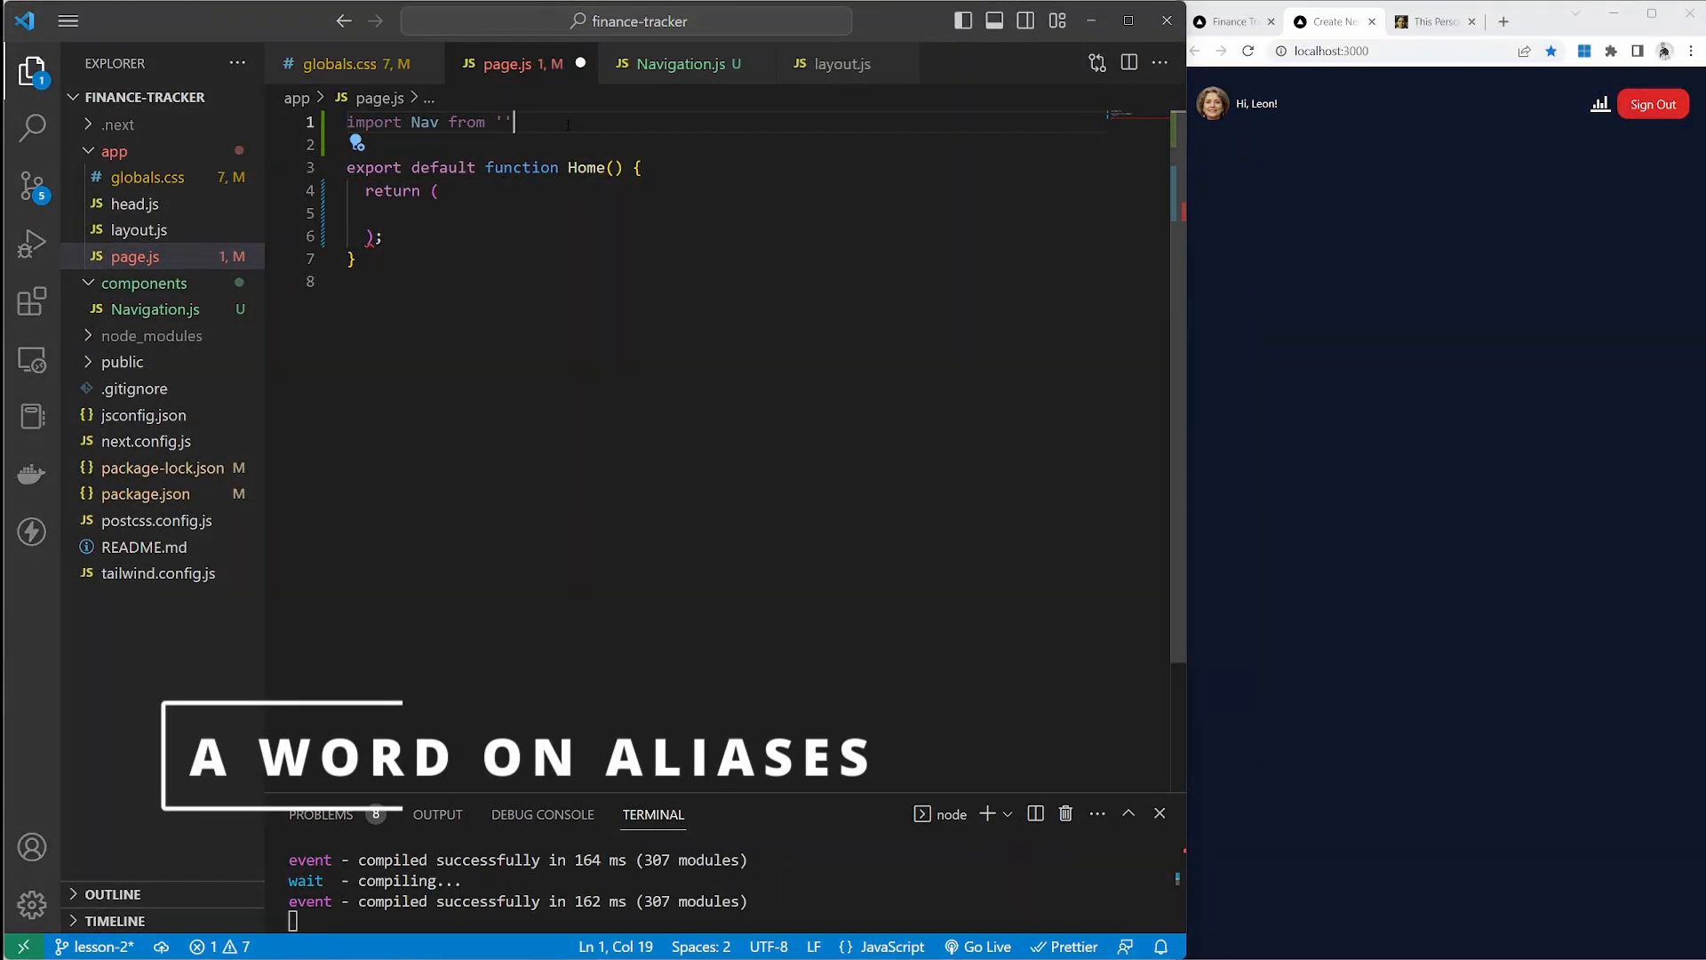
pyautogui.click(142, 414)
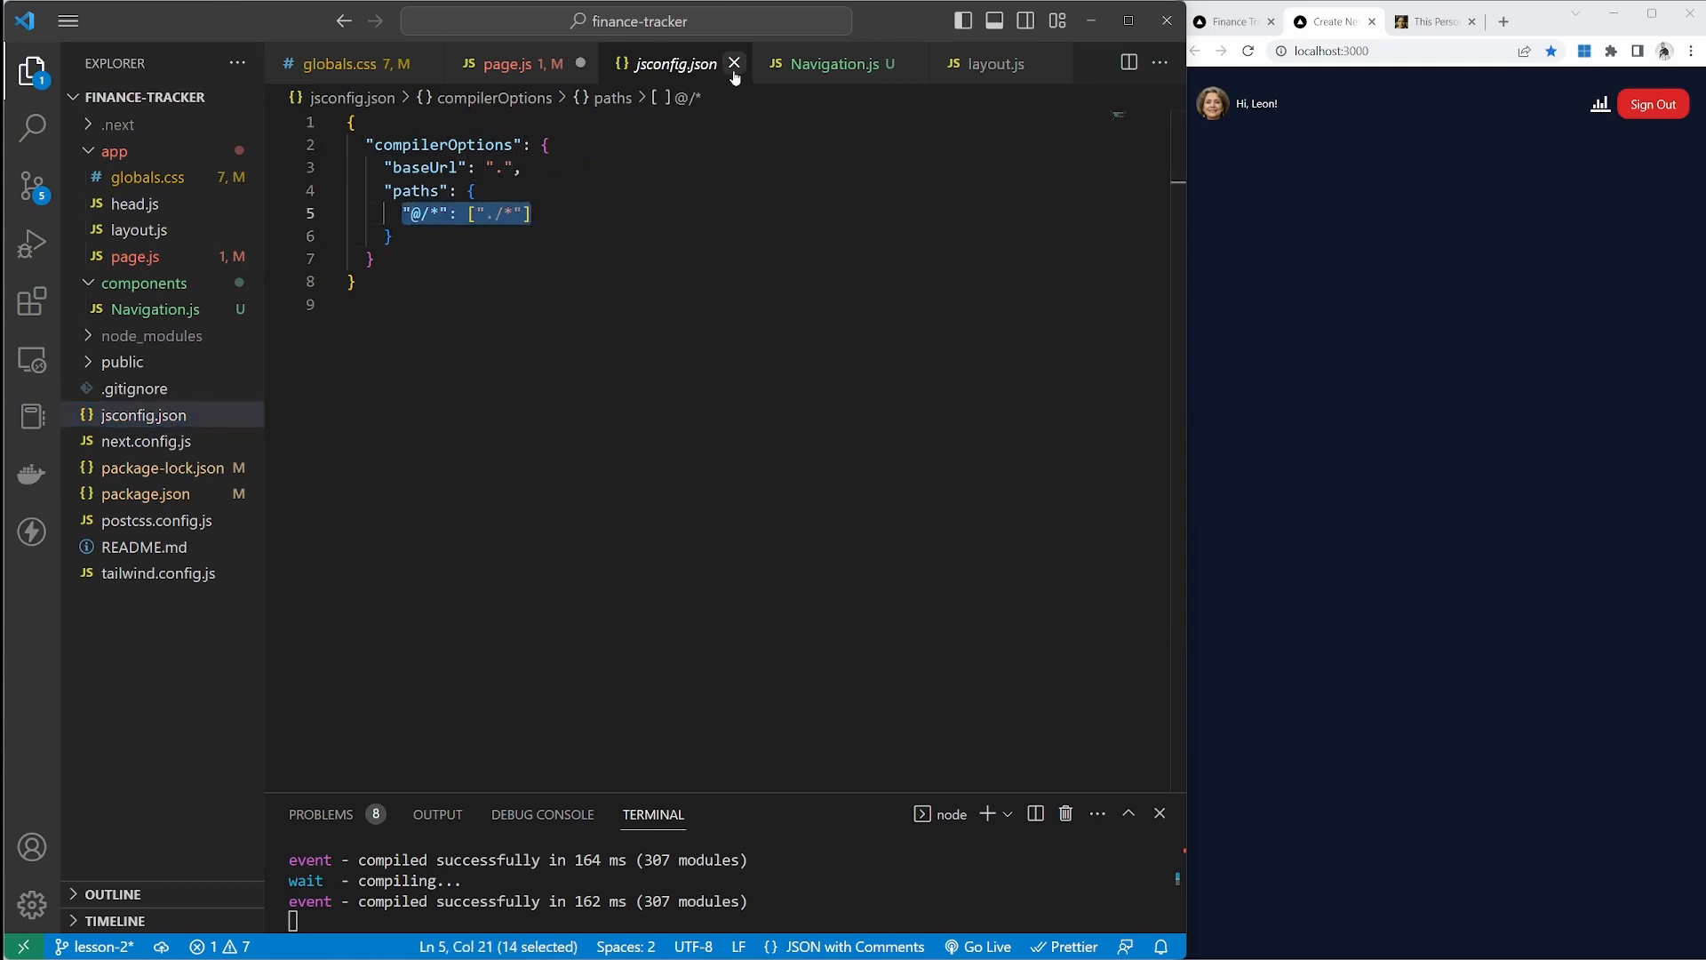
pyautogui.moveTo(734, 64)
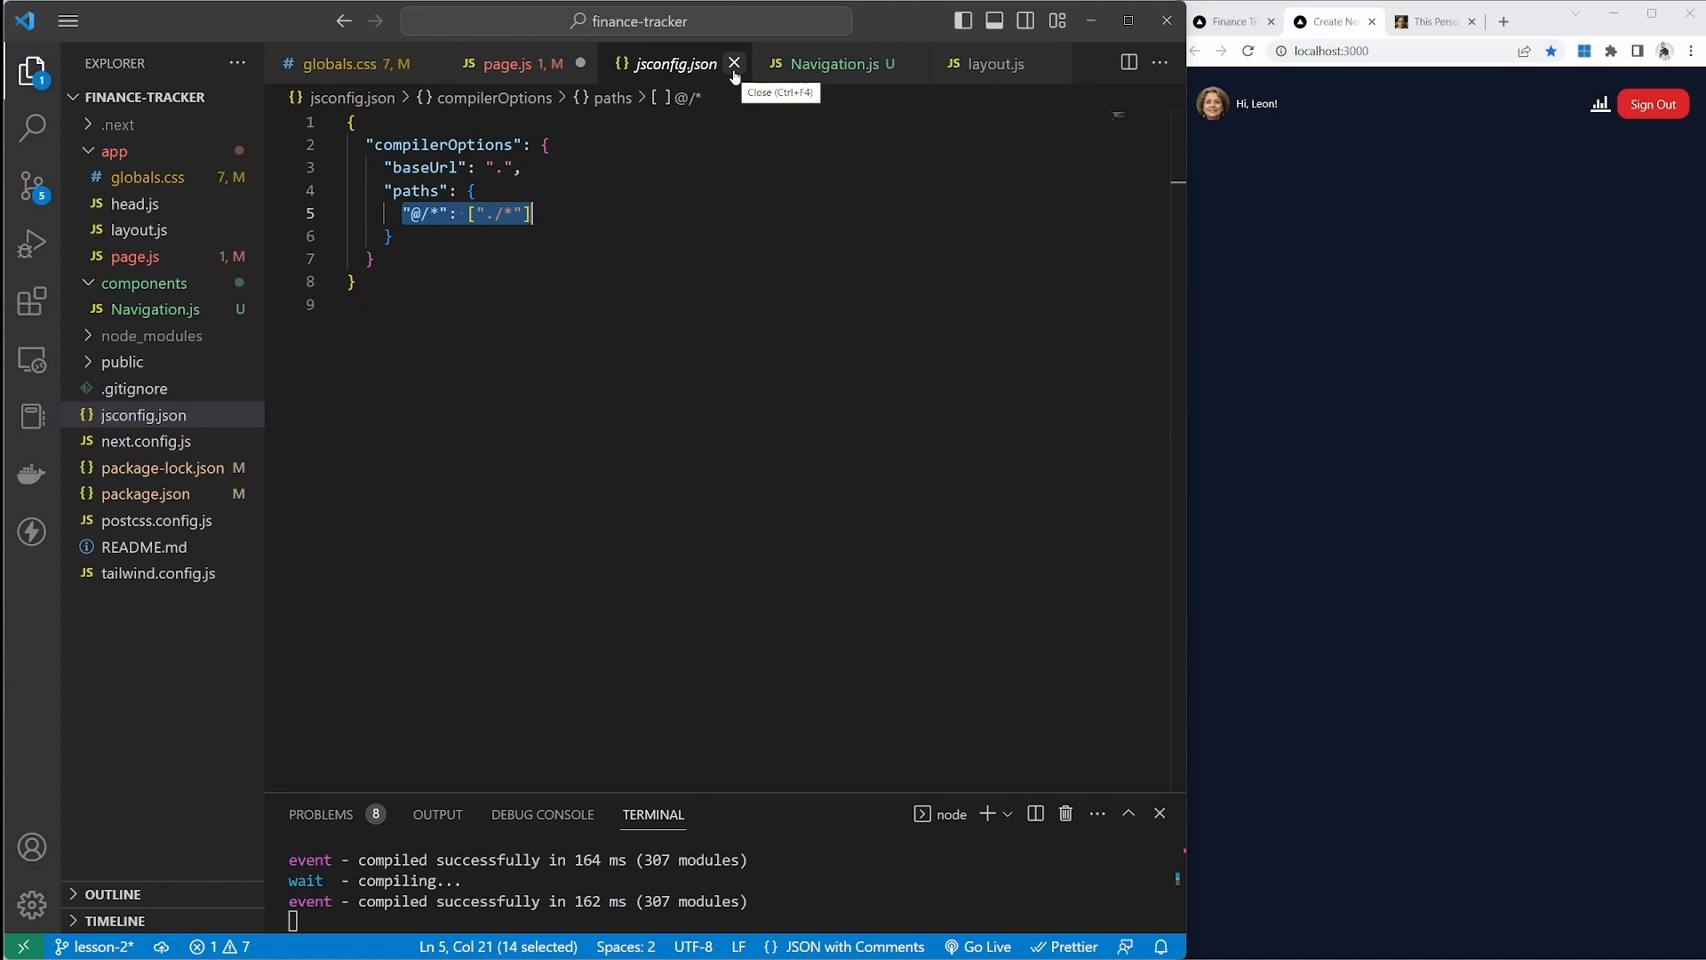
pyautogui.click(734, 64)
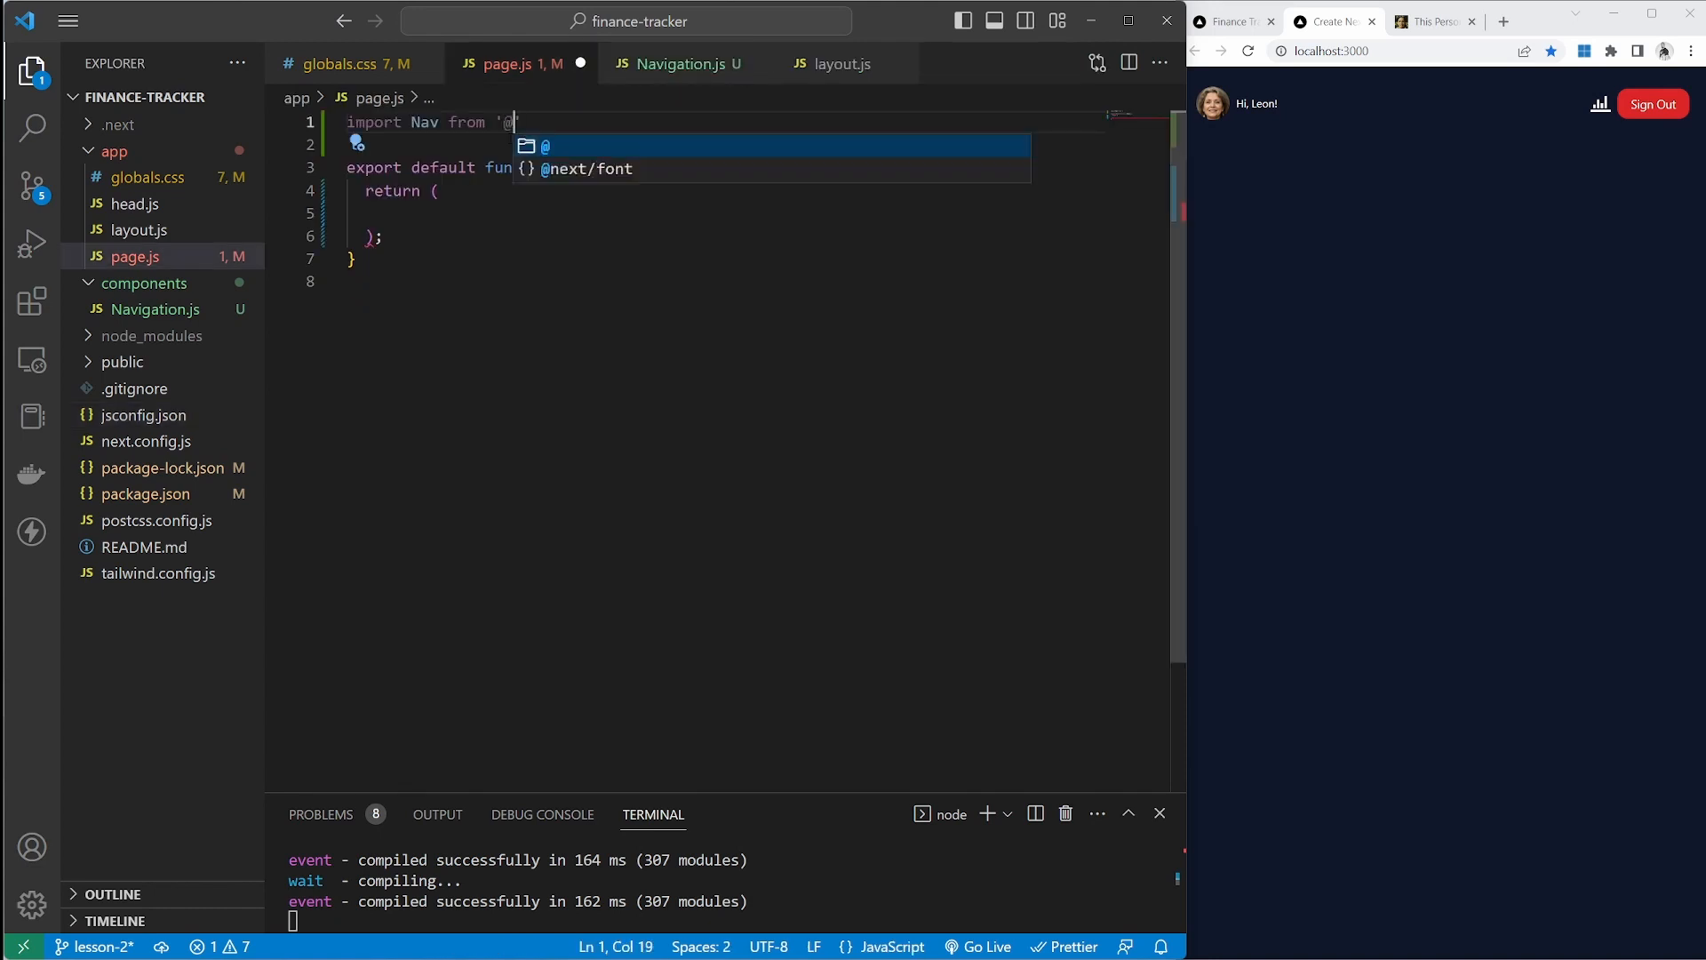
# - Complete the import as '@/components/Navigation' and return <Nav /> from Home
pyautogui.write('/')
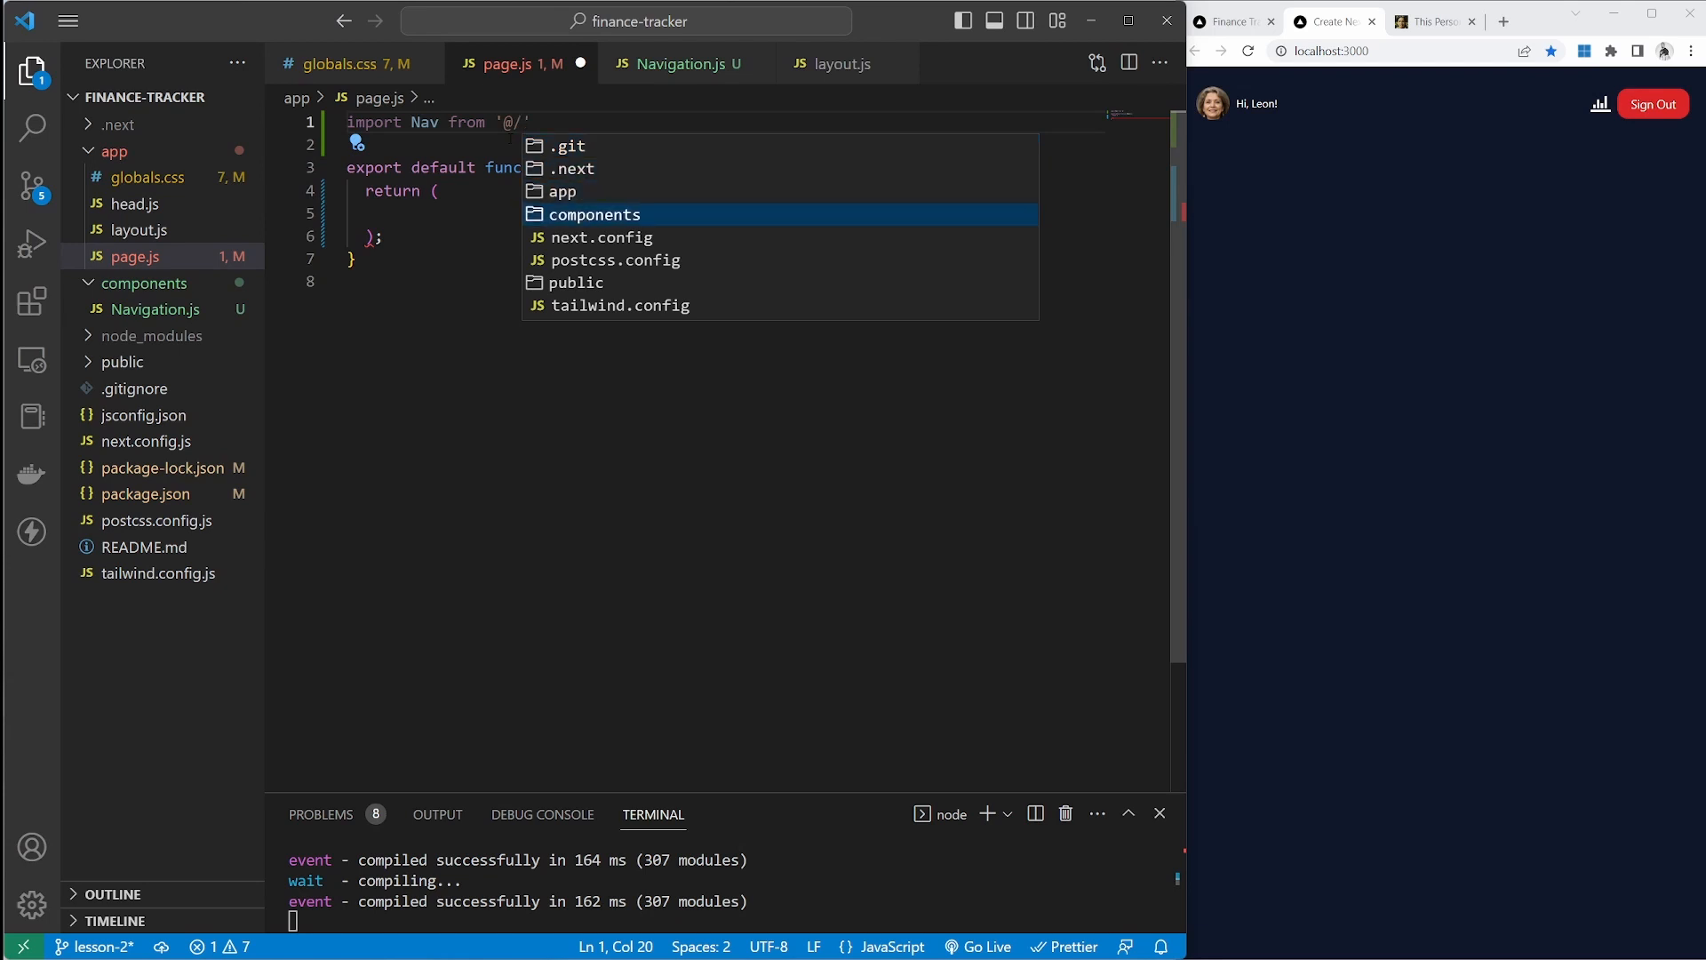
pyautogui.click(596, 213)
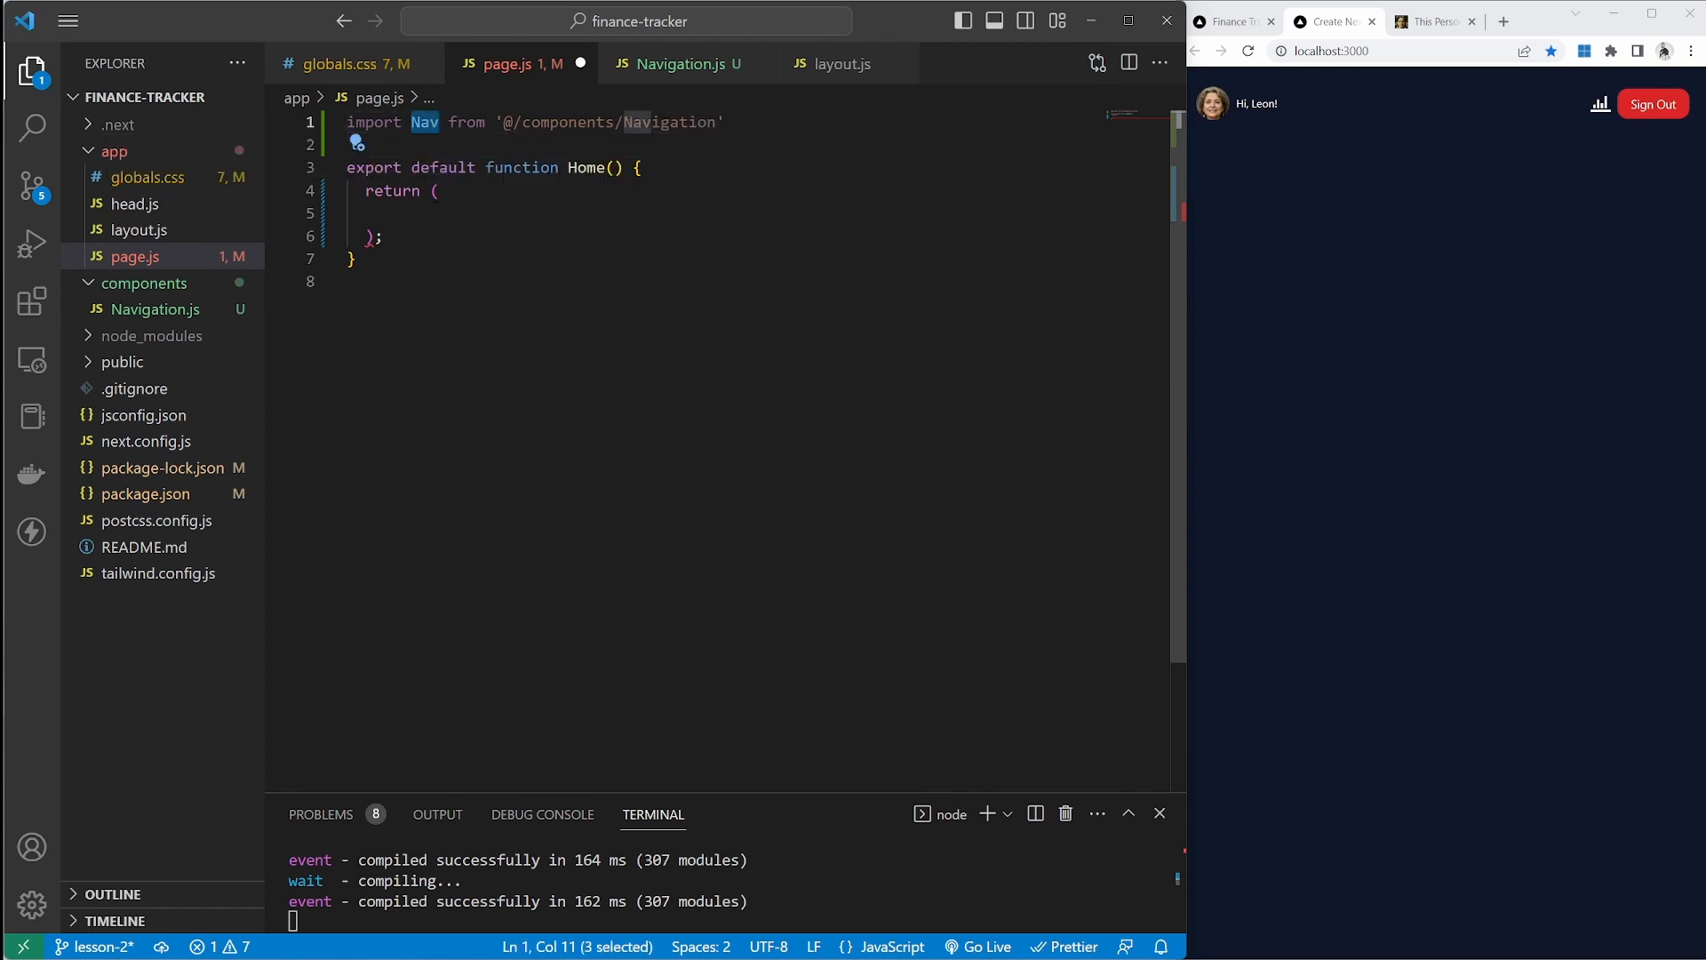
pyautogui.write('<Nav />;')
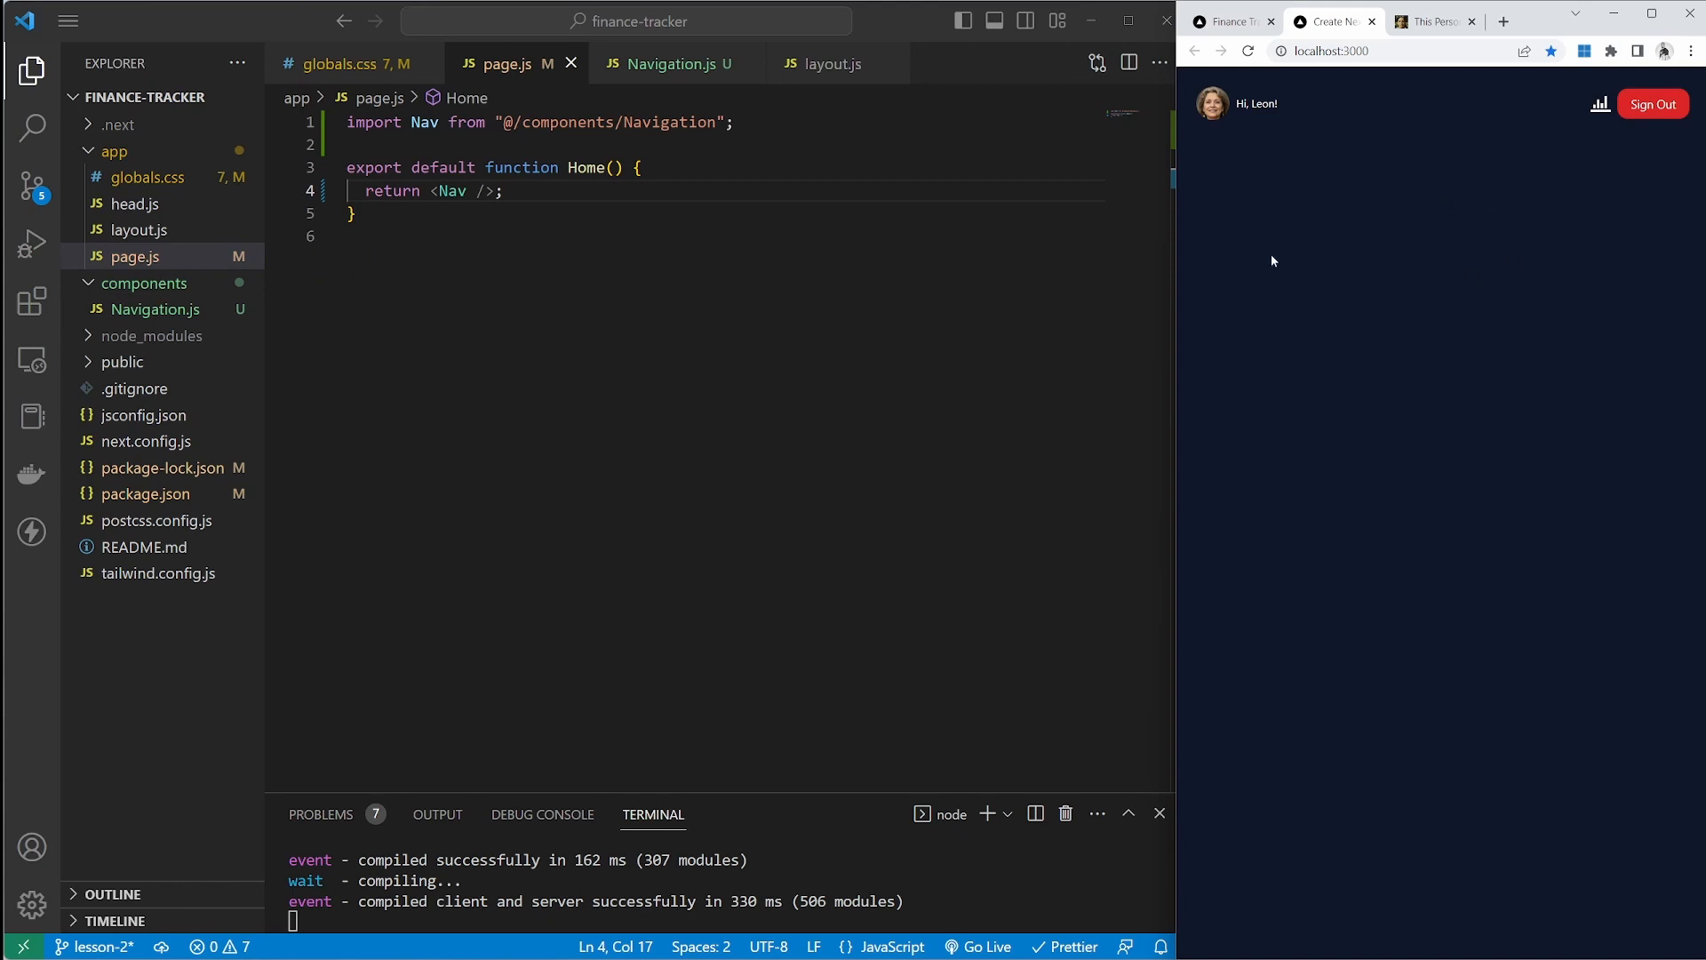
pyautogui.moveTo(1310, 171)
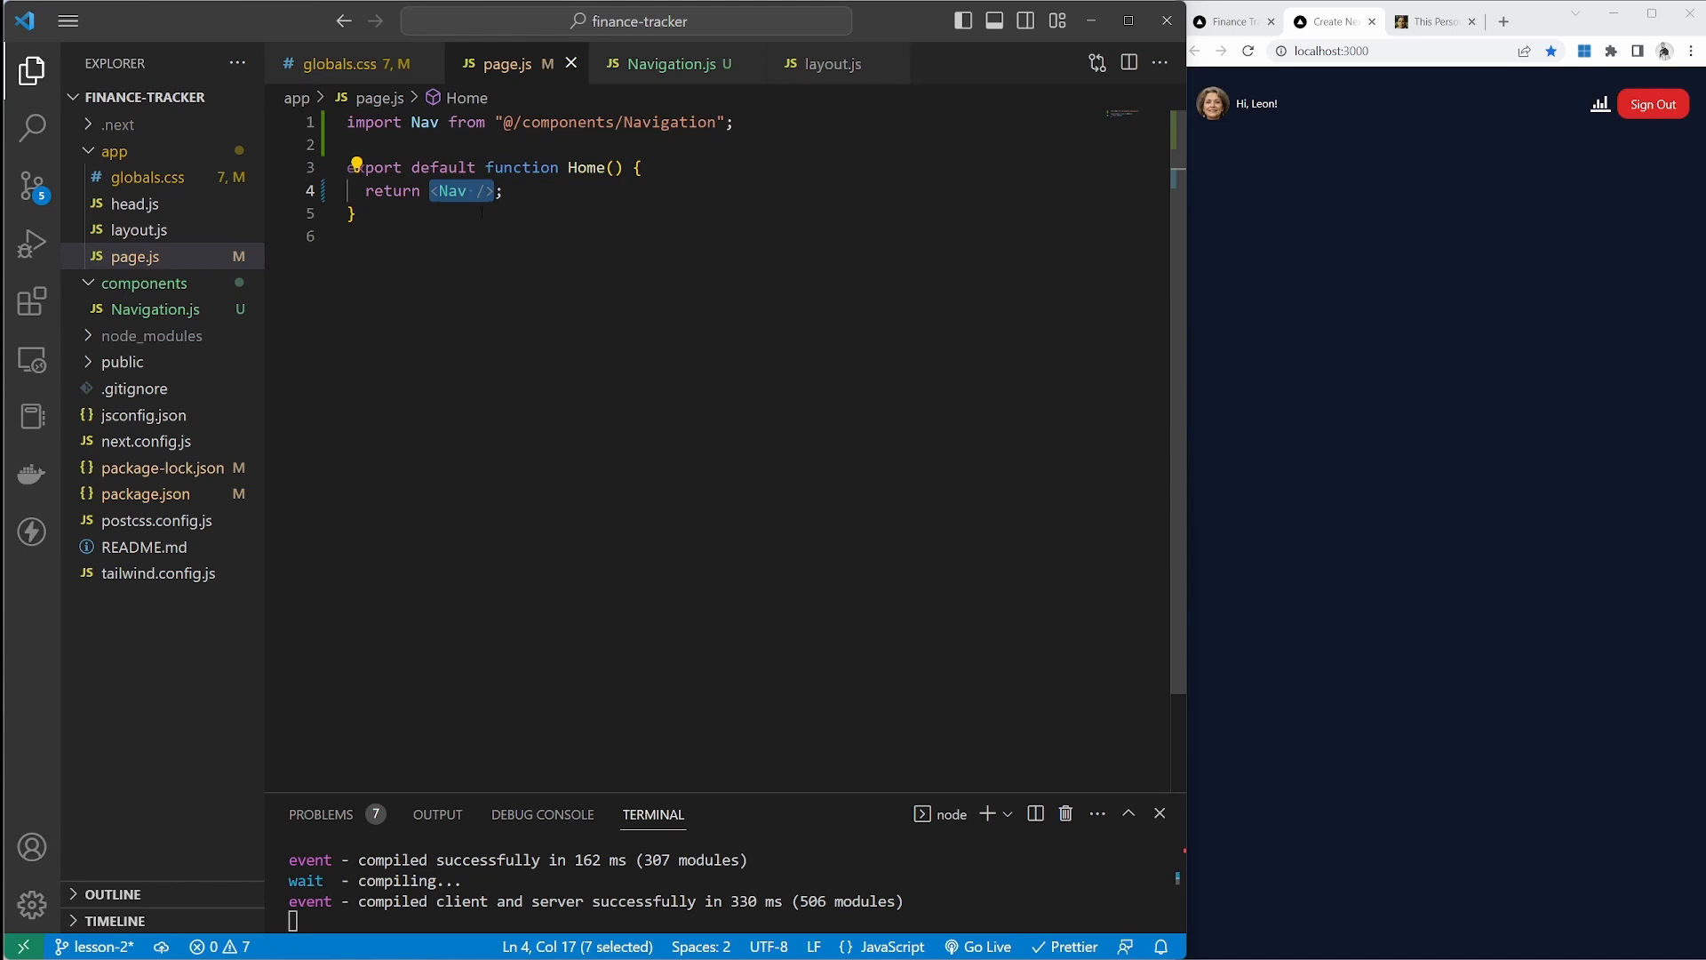
# - Open layout.js and copy the Nav import from page.js
pyautogui.click(359, 213)
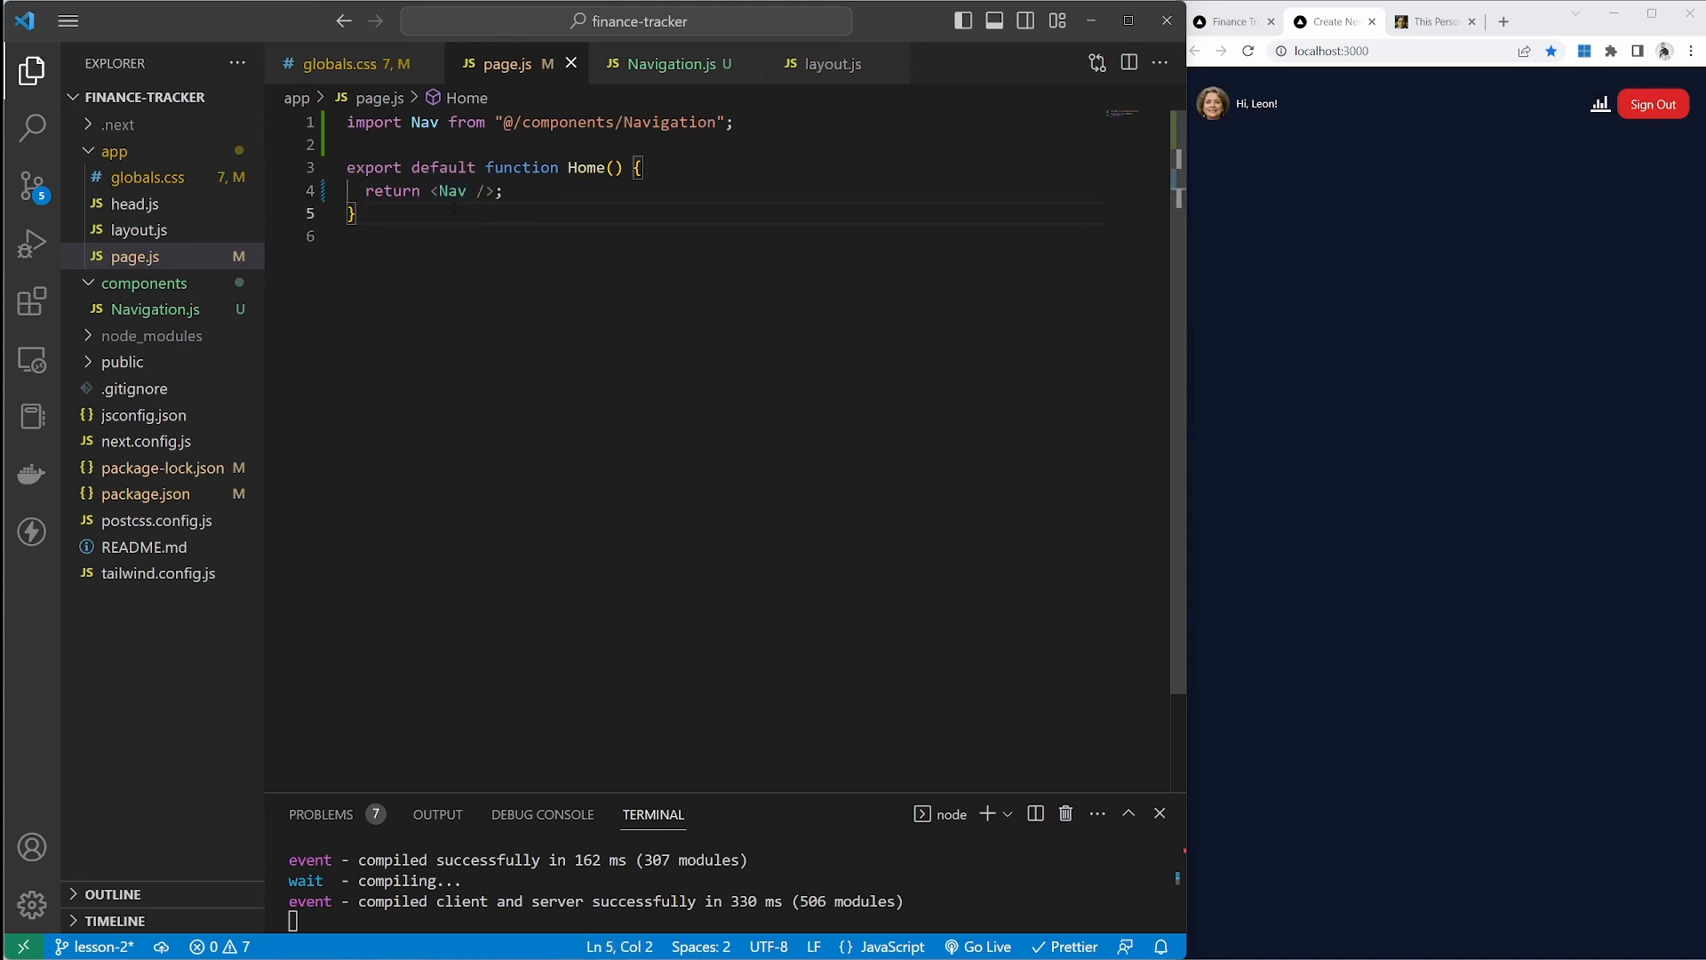
pyautogui.click(501, 190)
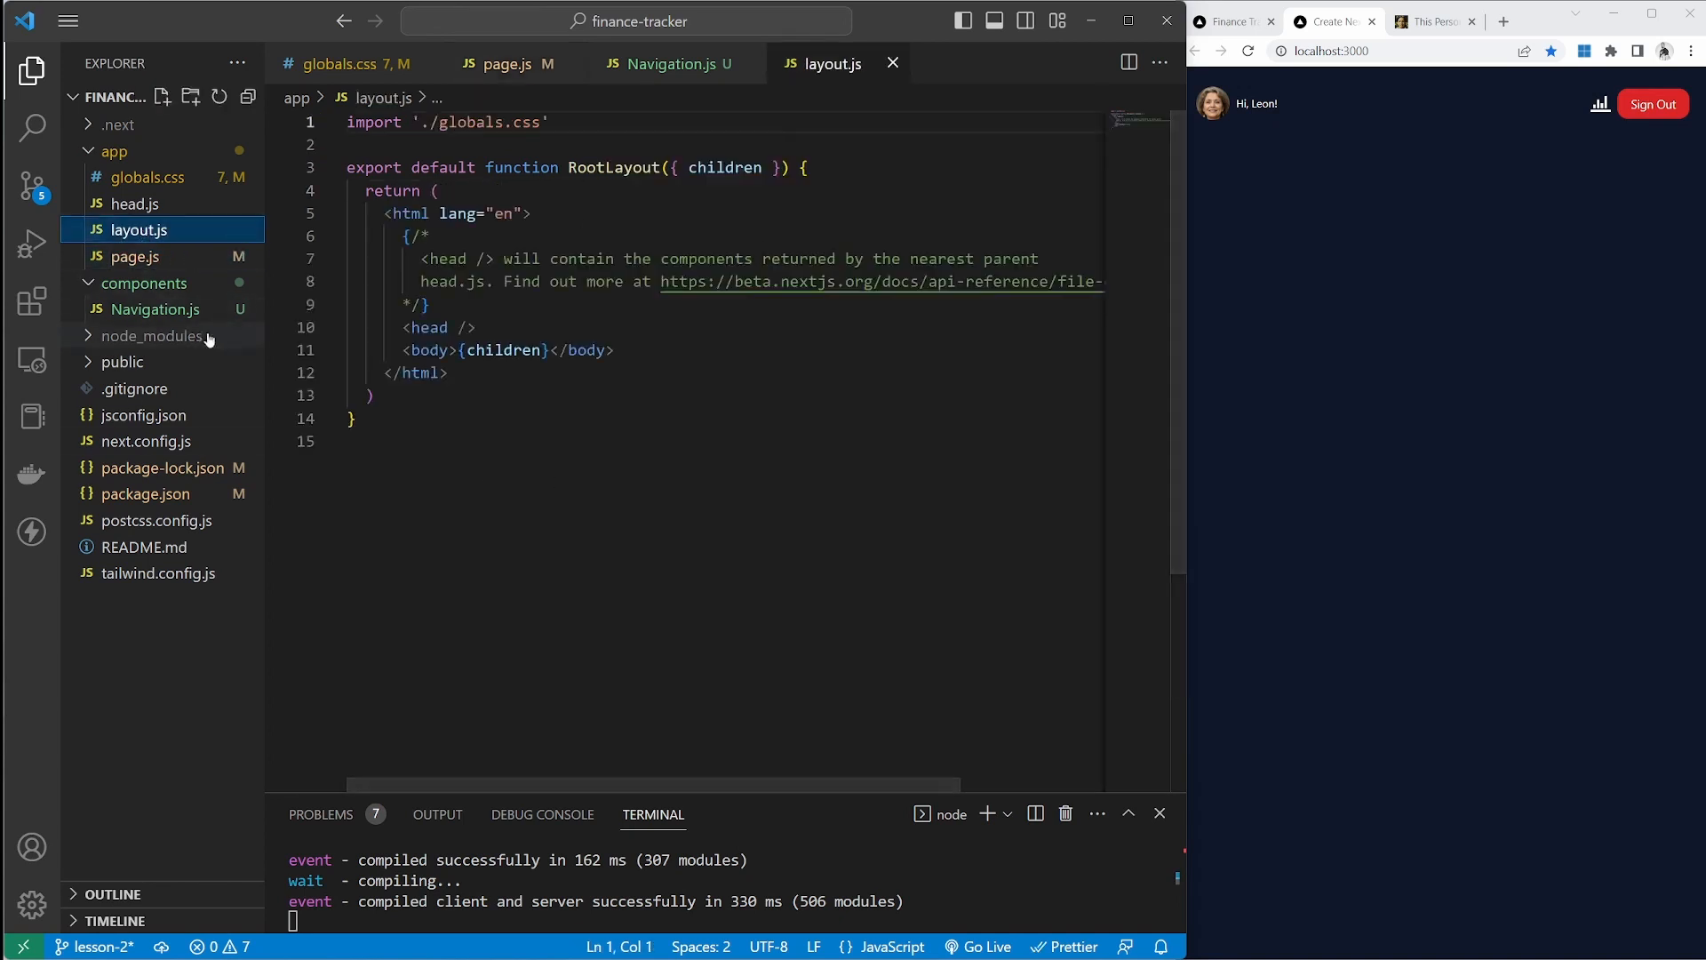
pyautogui.click(371, 394)
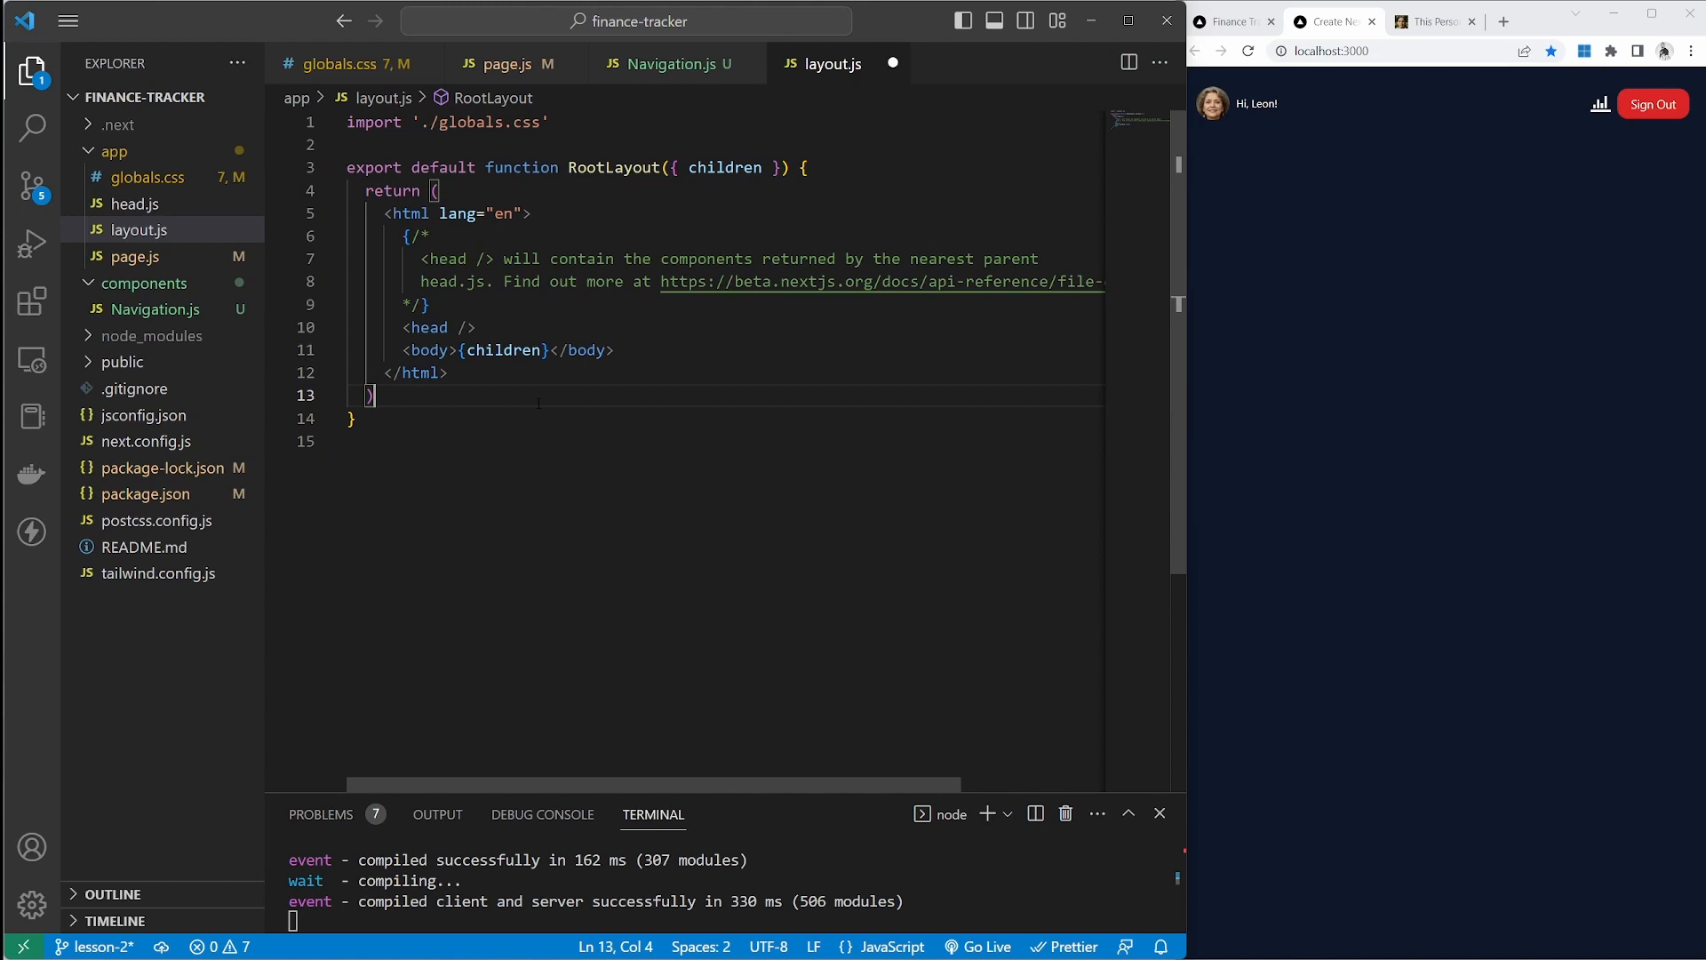
pyautogui.click(507, 63)
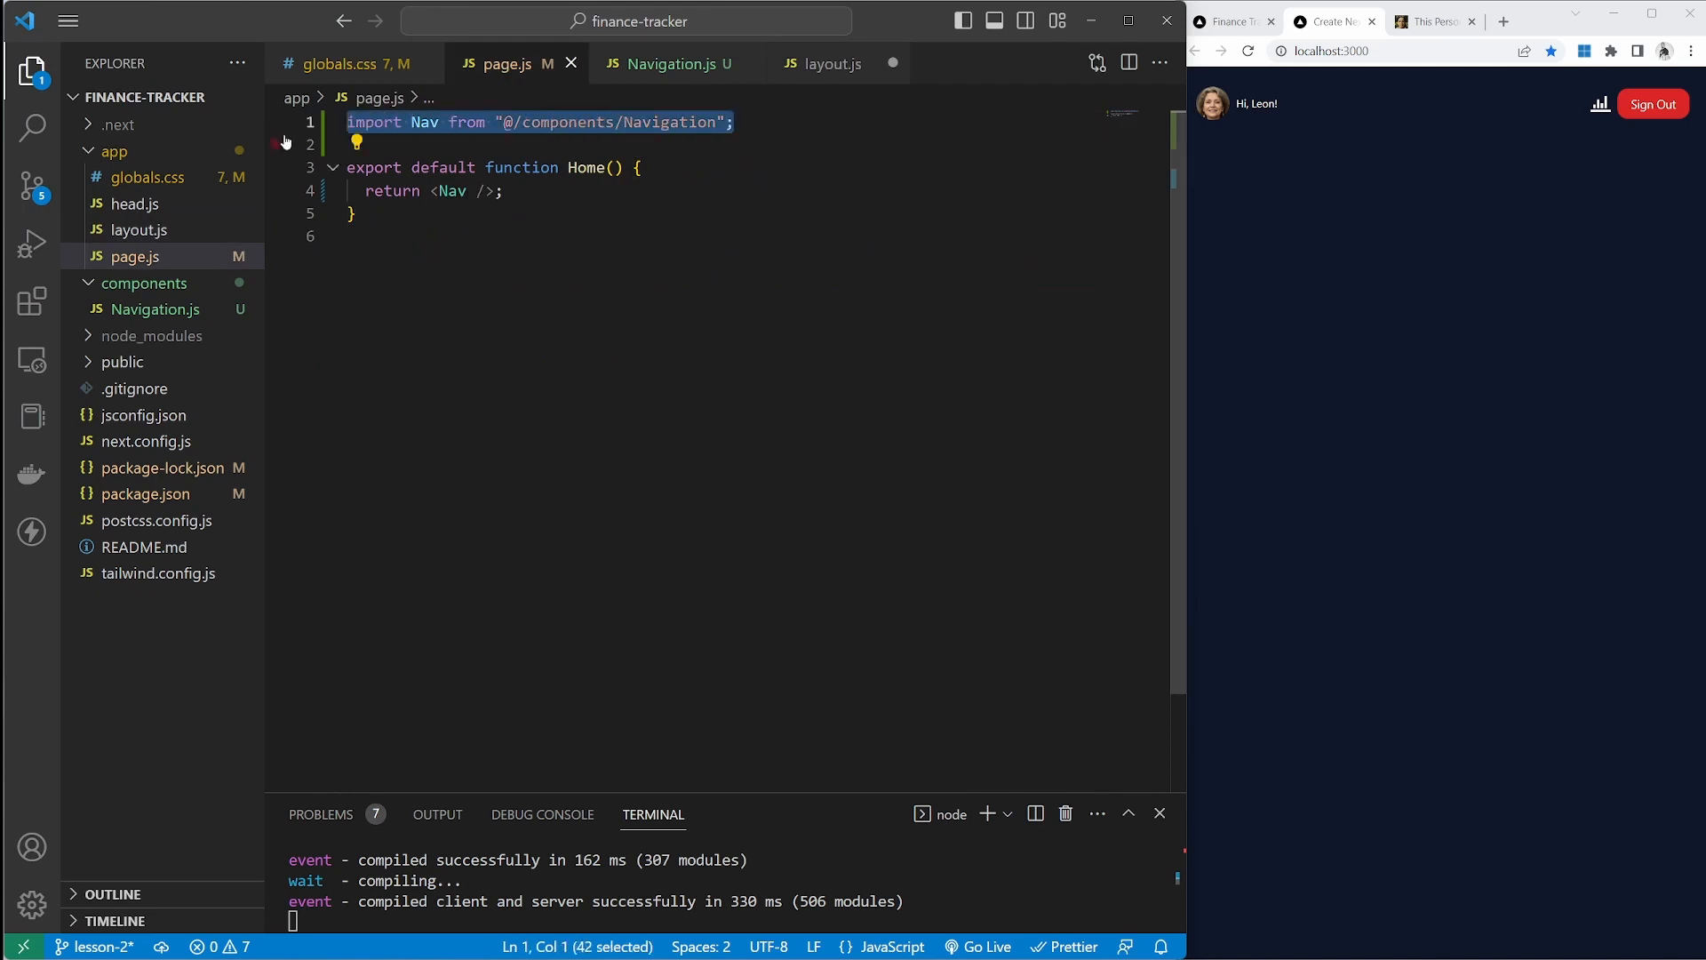
# - Add import Nav from "@/components/Navigation" to layout.js and render <Nav /> before {children} in body
pyautogui.click(830, 64)
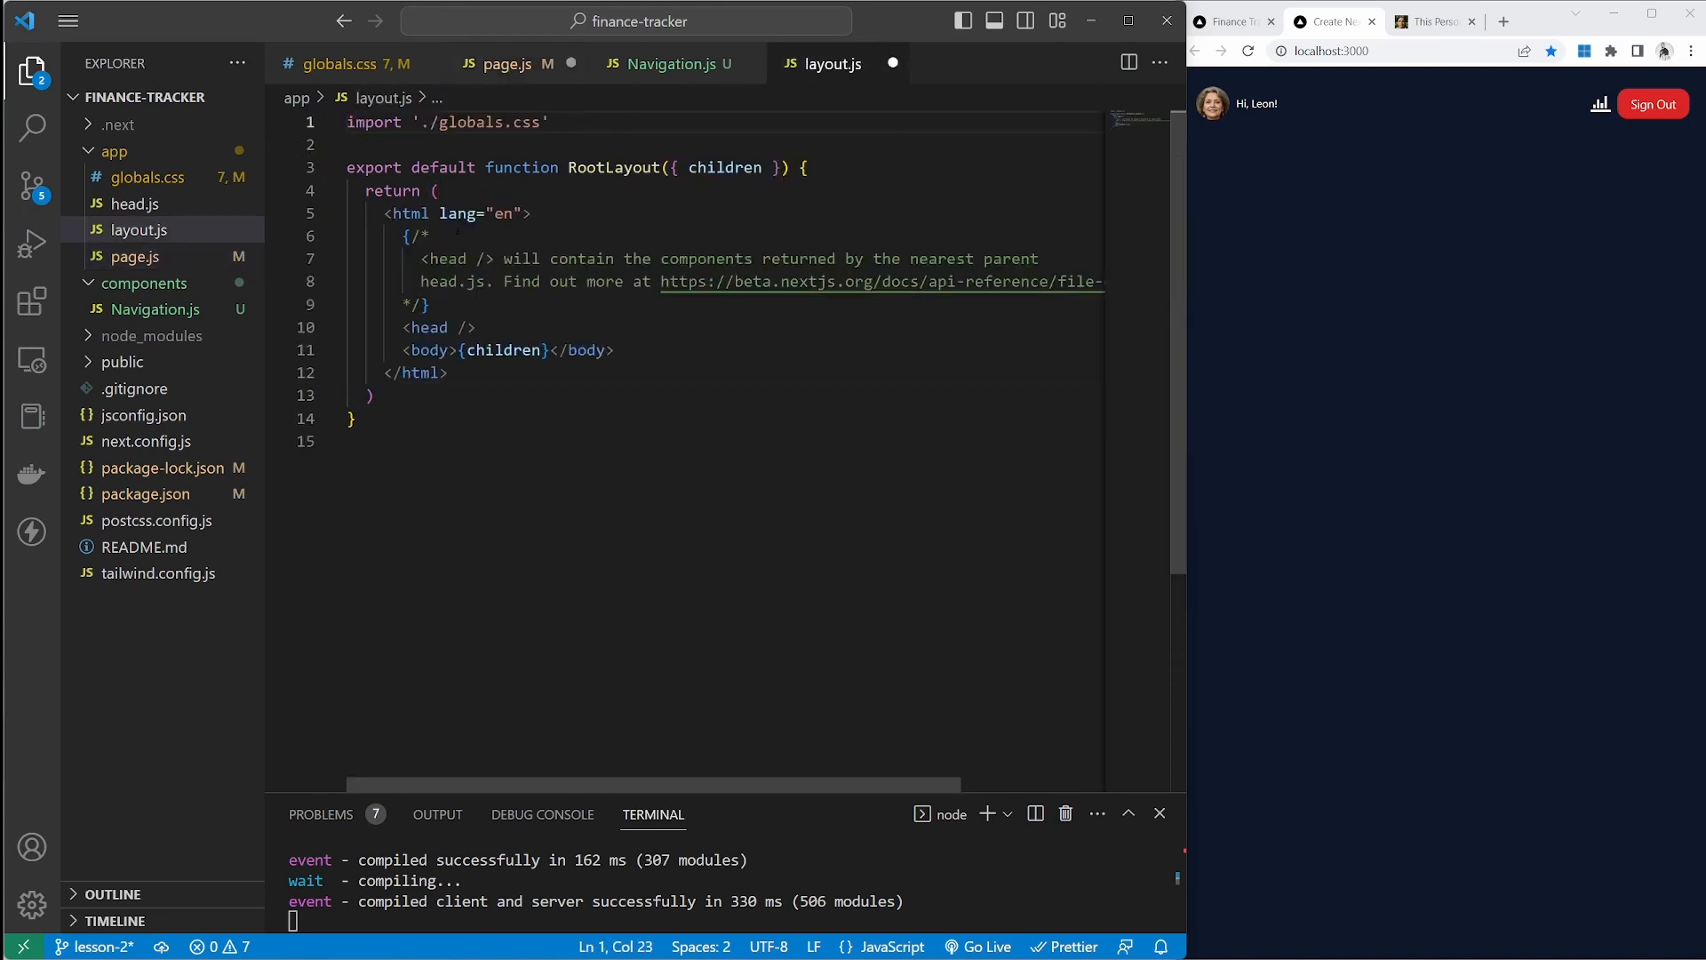
pyautogui.write('import Nav from "@/components/Navigation";')
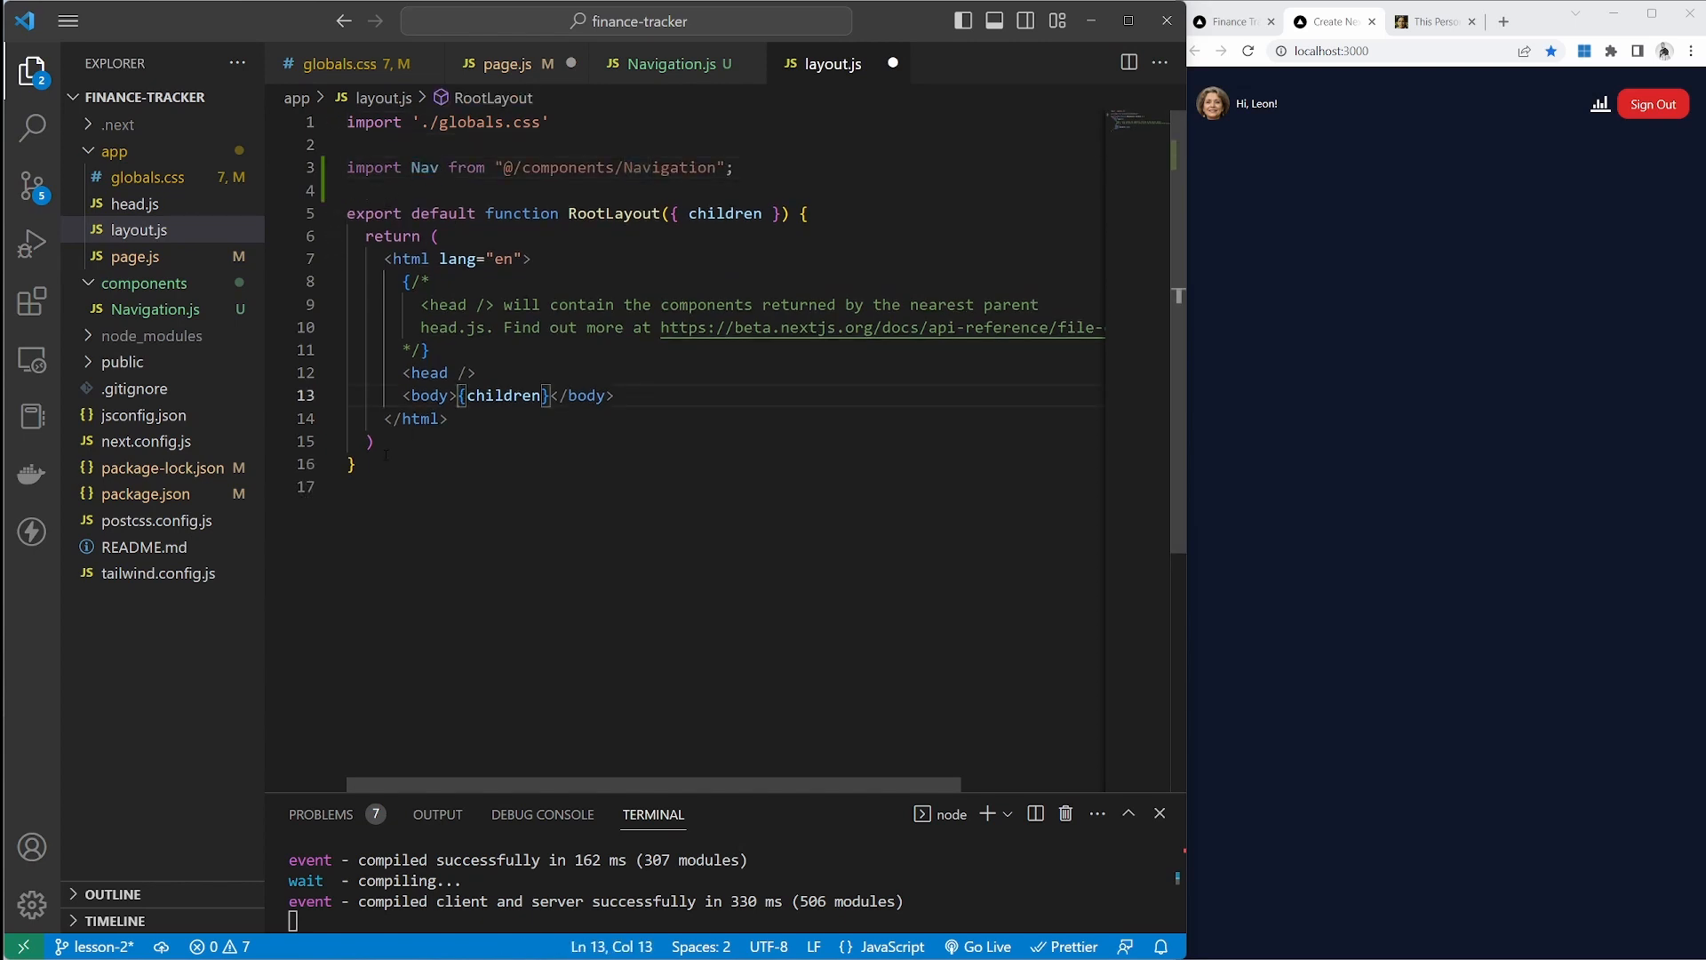
pyautogui.write('<Nav />')
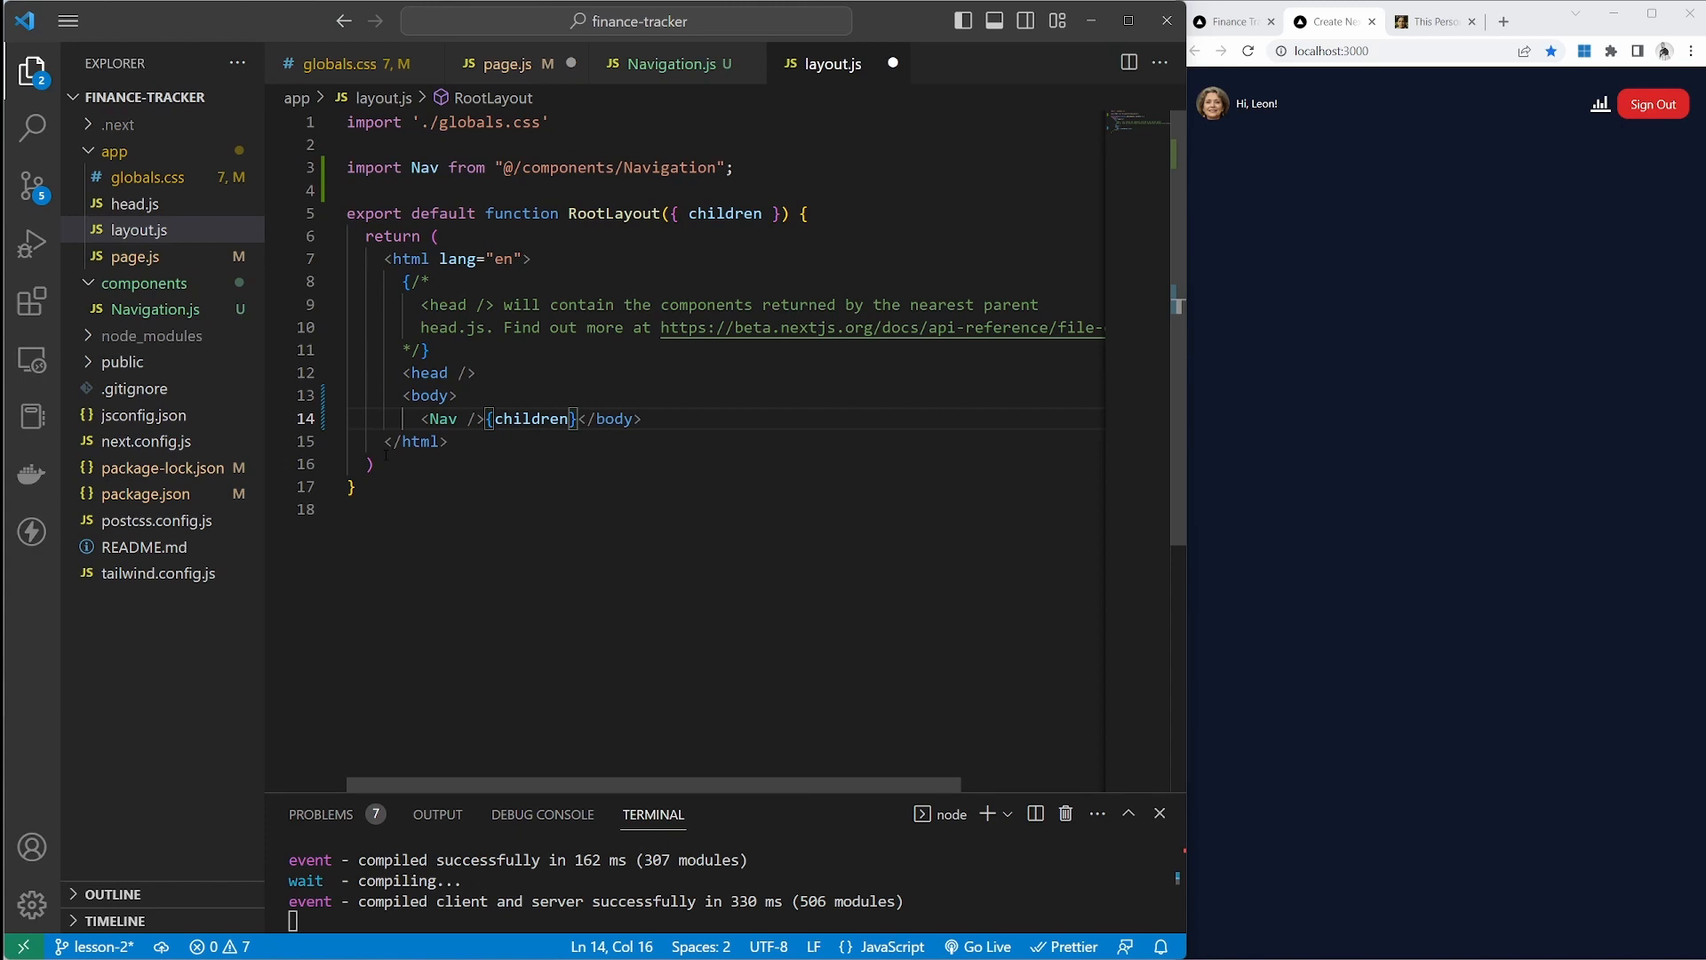
pyautogui.click(457, 395)
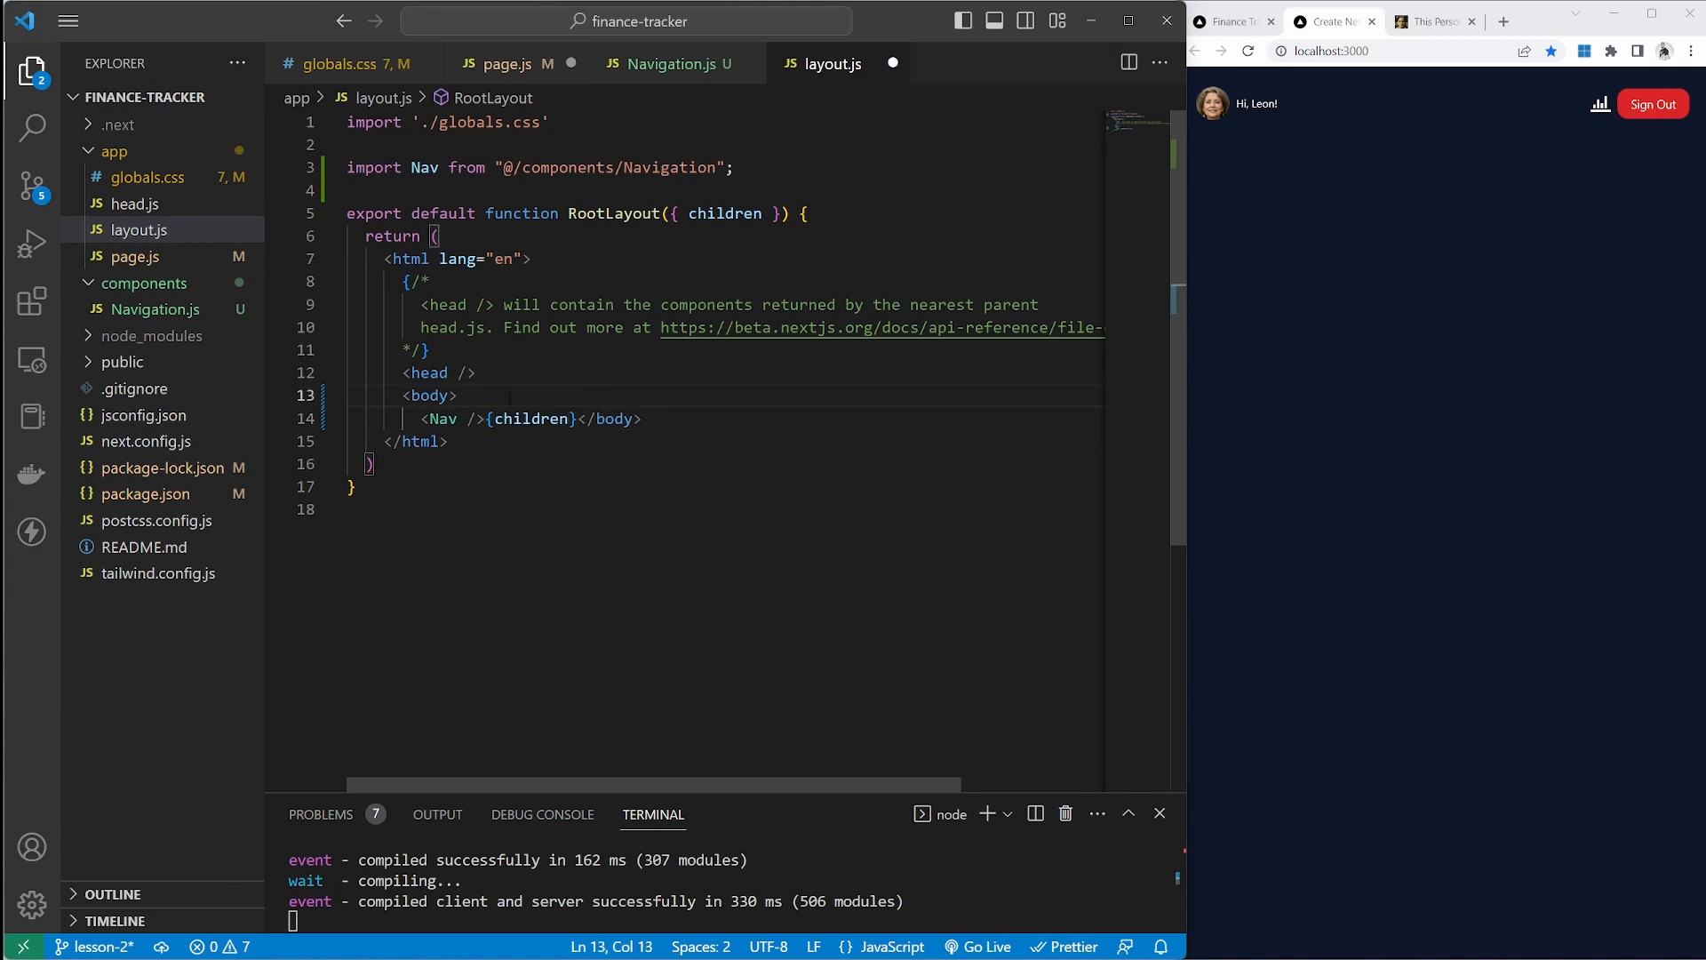
pyautogui.moveTo(531, 419)
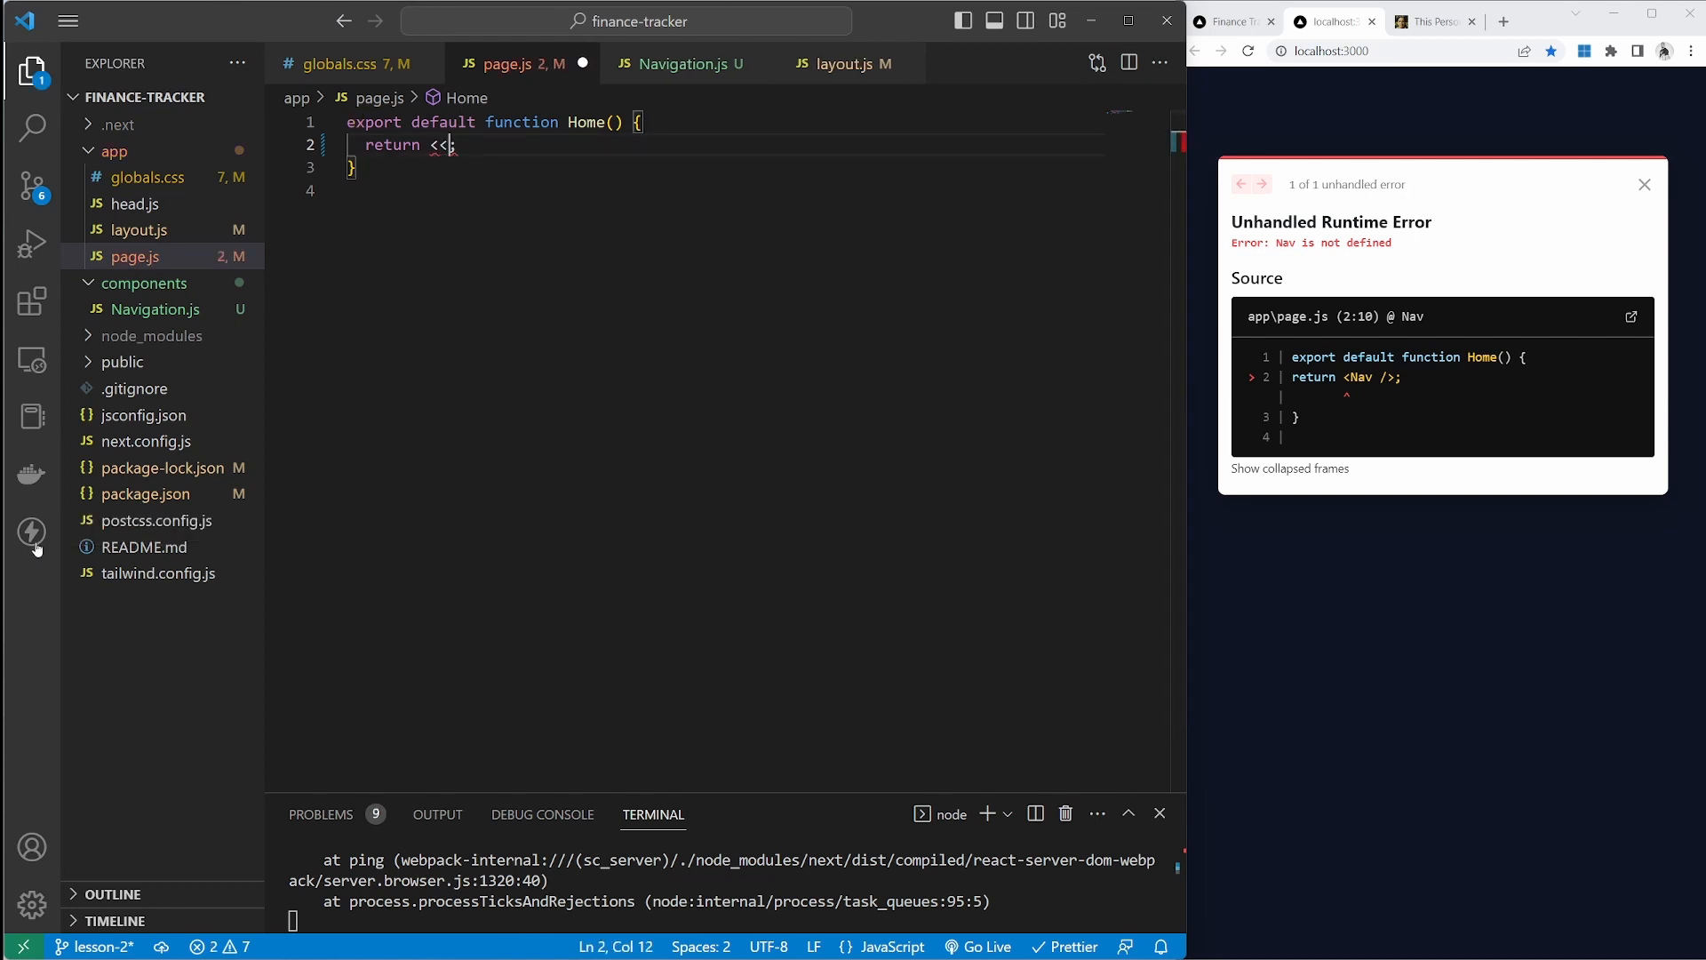
# - Replace the Nav return in page.js with <p>Hello</p> and check the browser shows the header above Hello
pyautogui.press('Backspace')
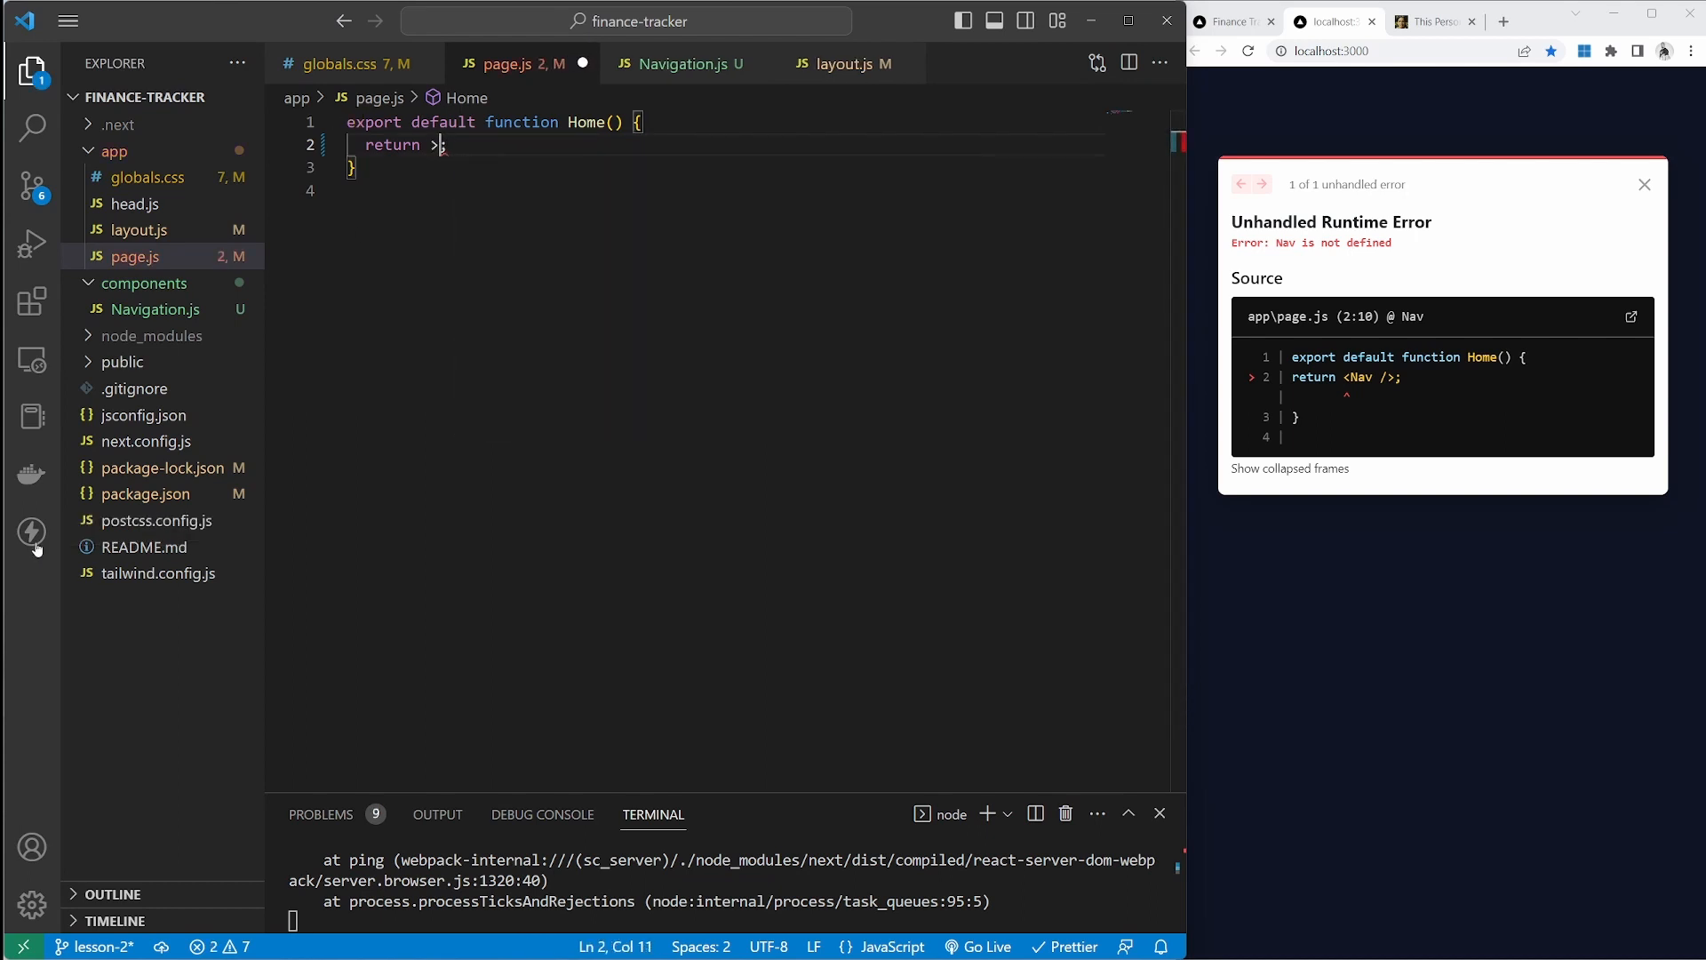
pyautogui.write('<p>Hello</p')
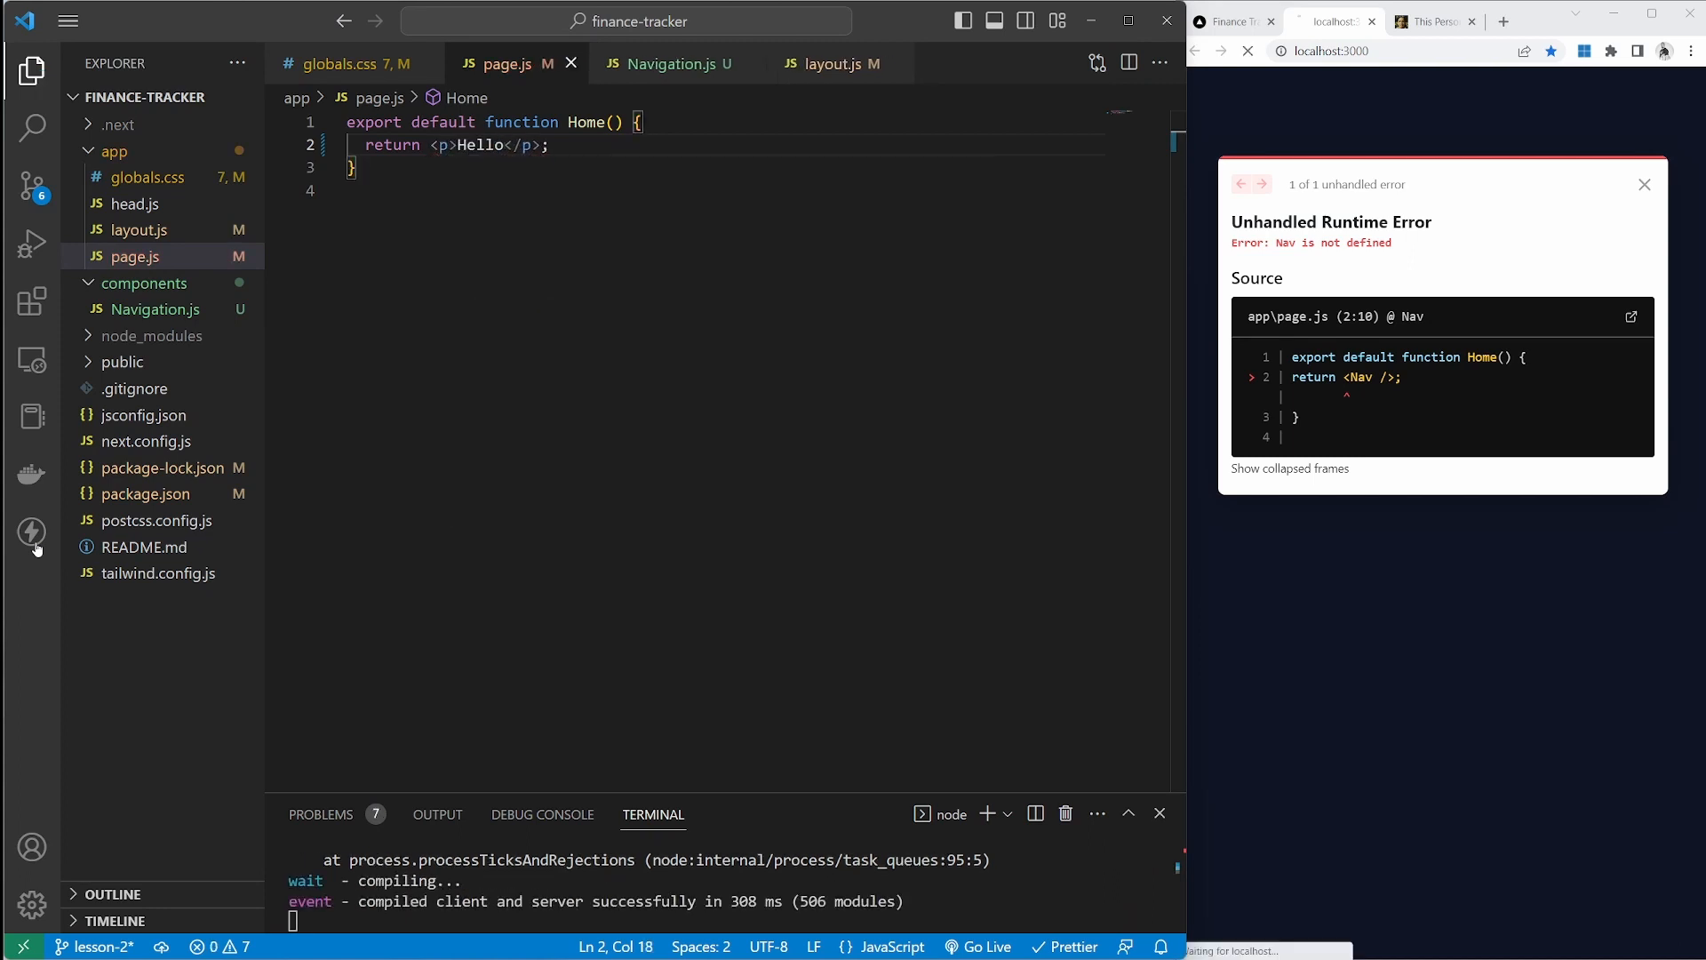
pyautogui.click(1642, 183)
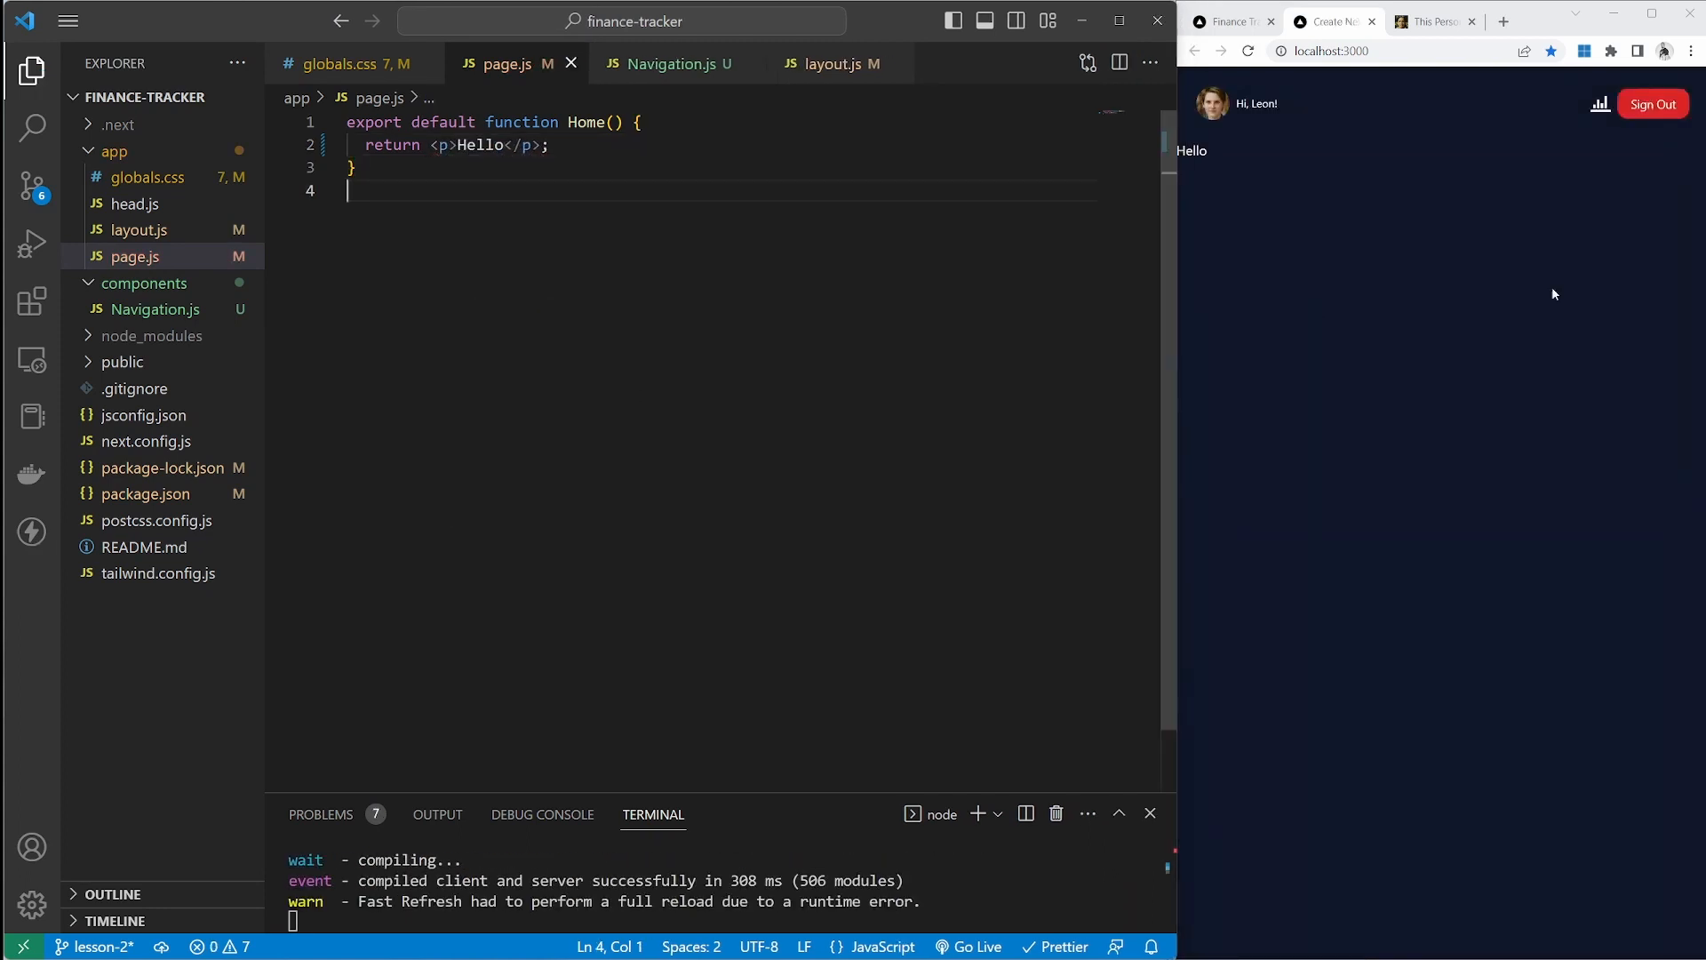
pyautogui.doubleClick(1191, 149)
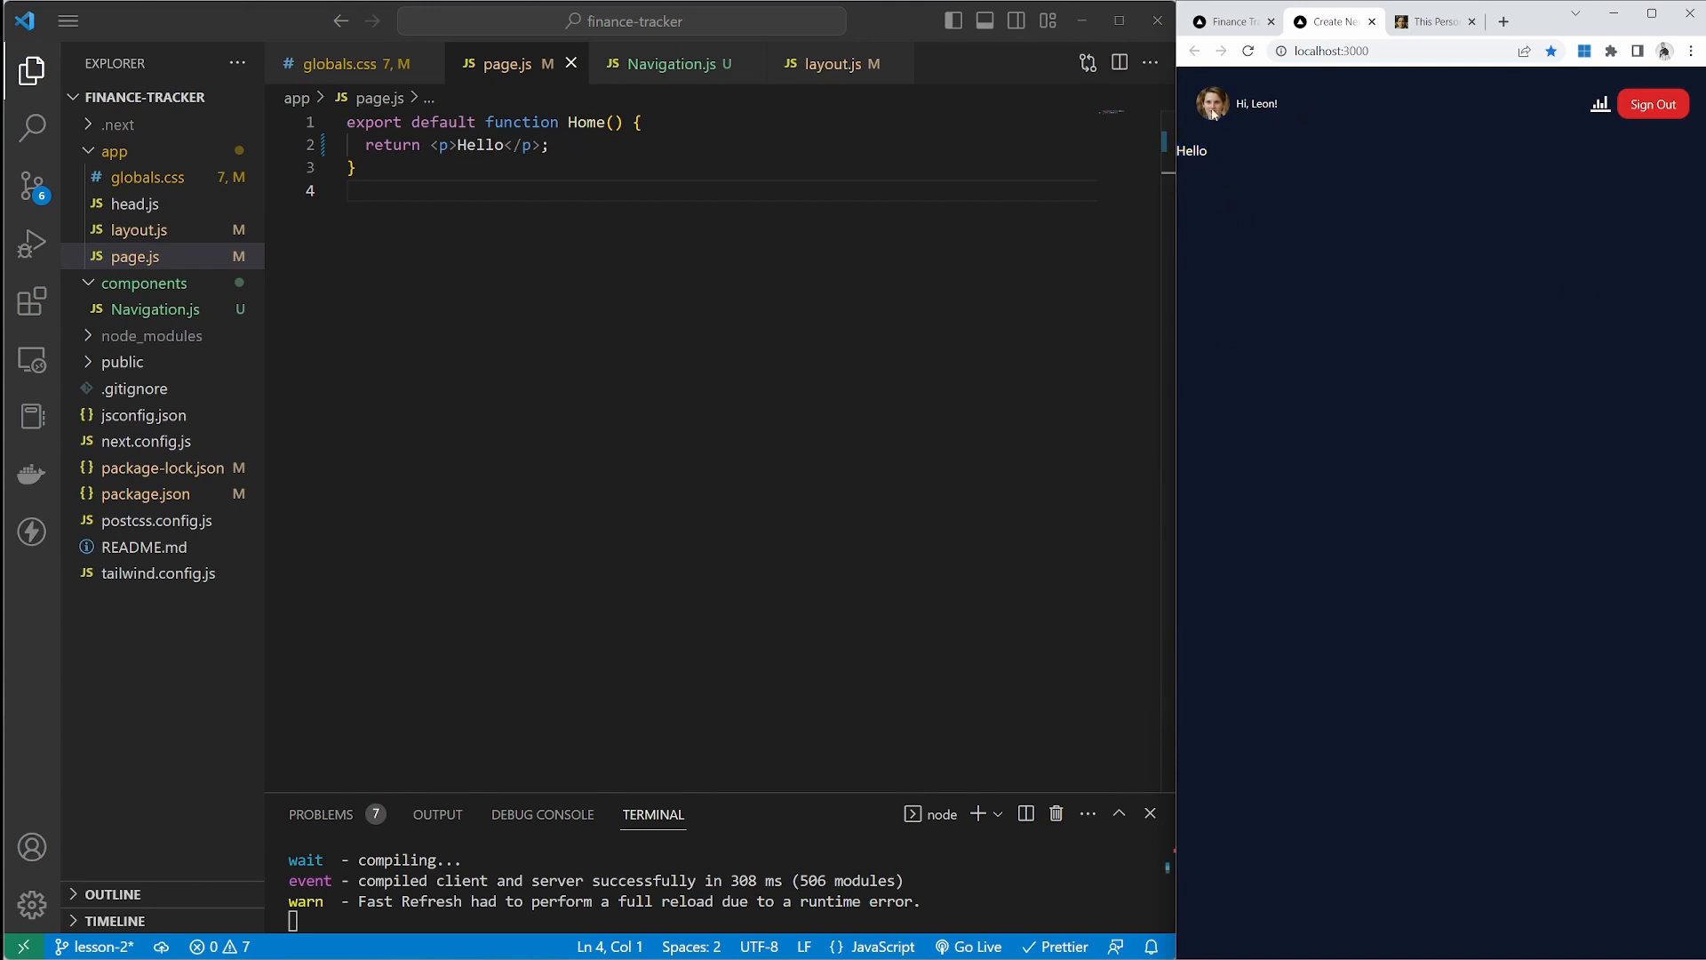
pyautogui.moveTo(1215, 124)
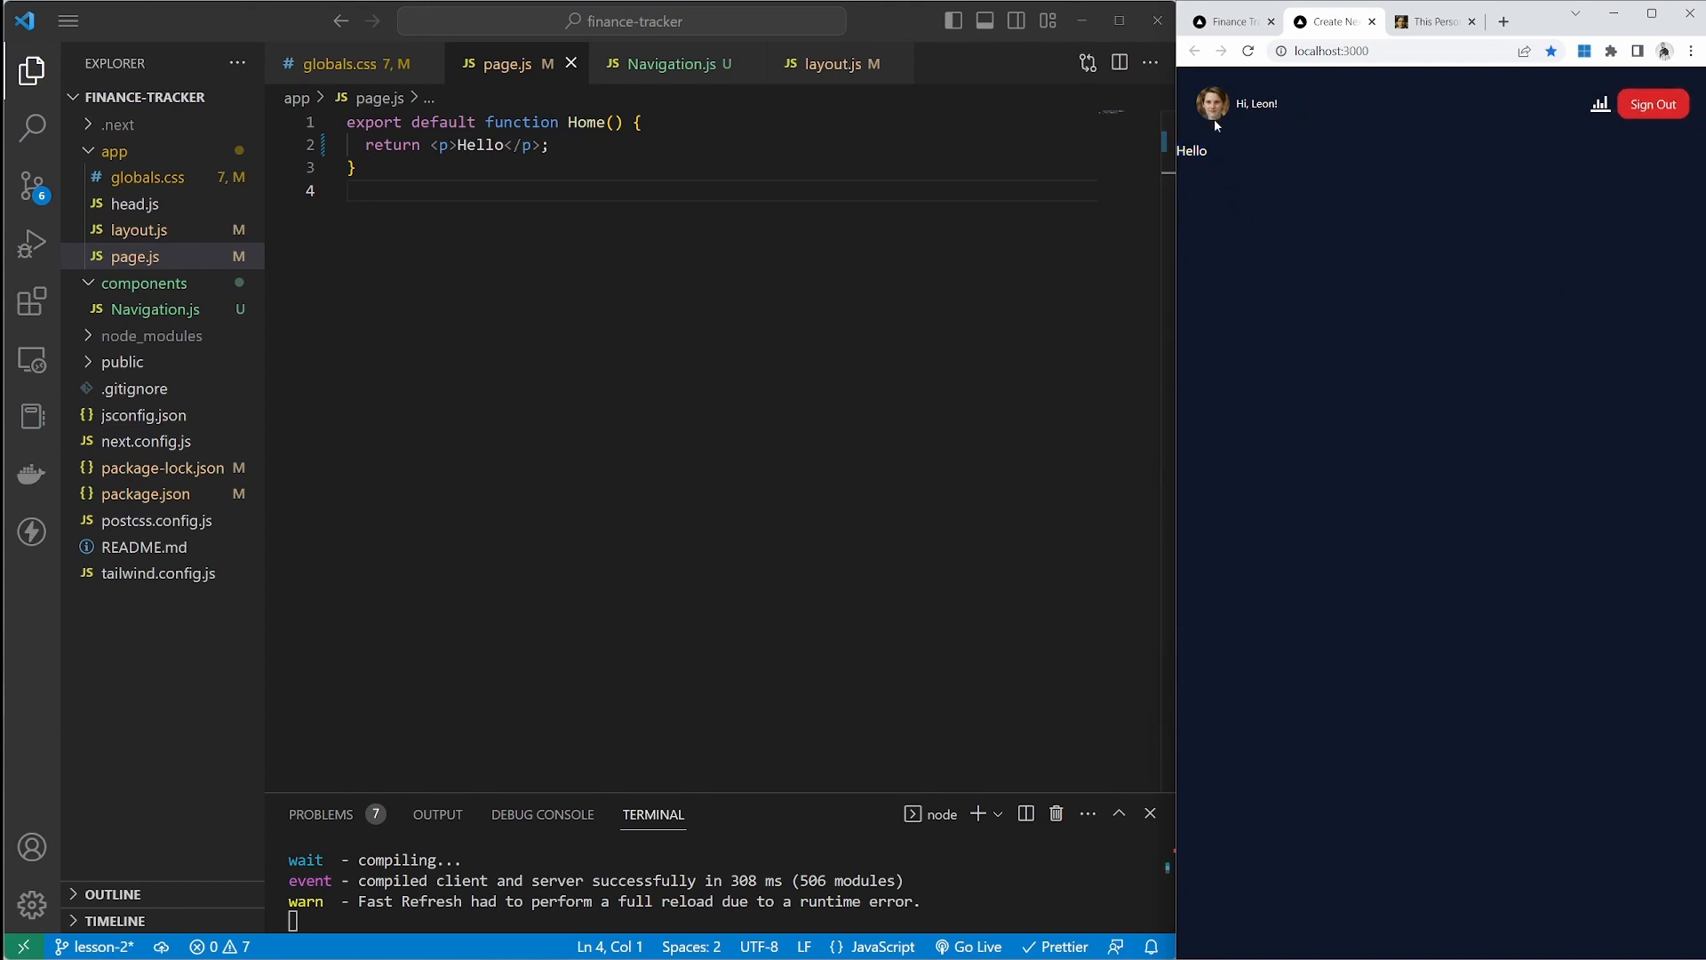
# - Reopen layout.js and let formatting place <Nav /> and {children} on separate lines inside body
pyautogui.click(668, 64)
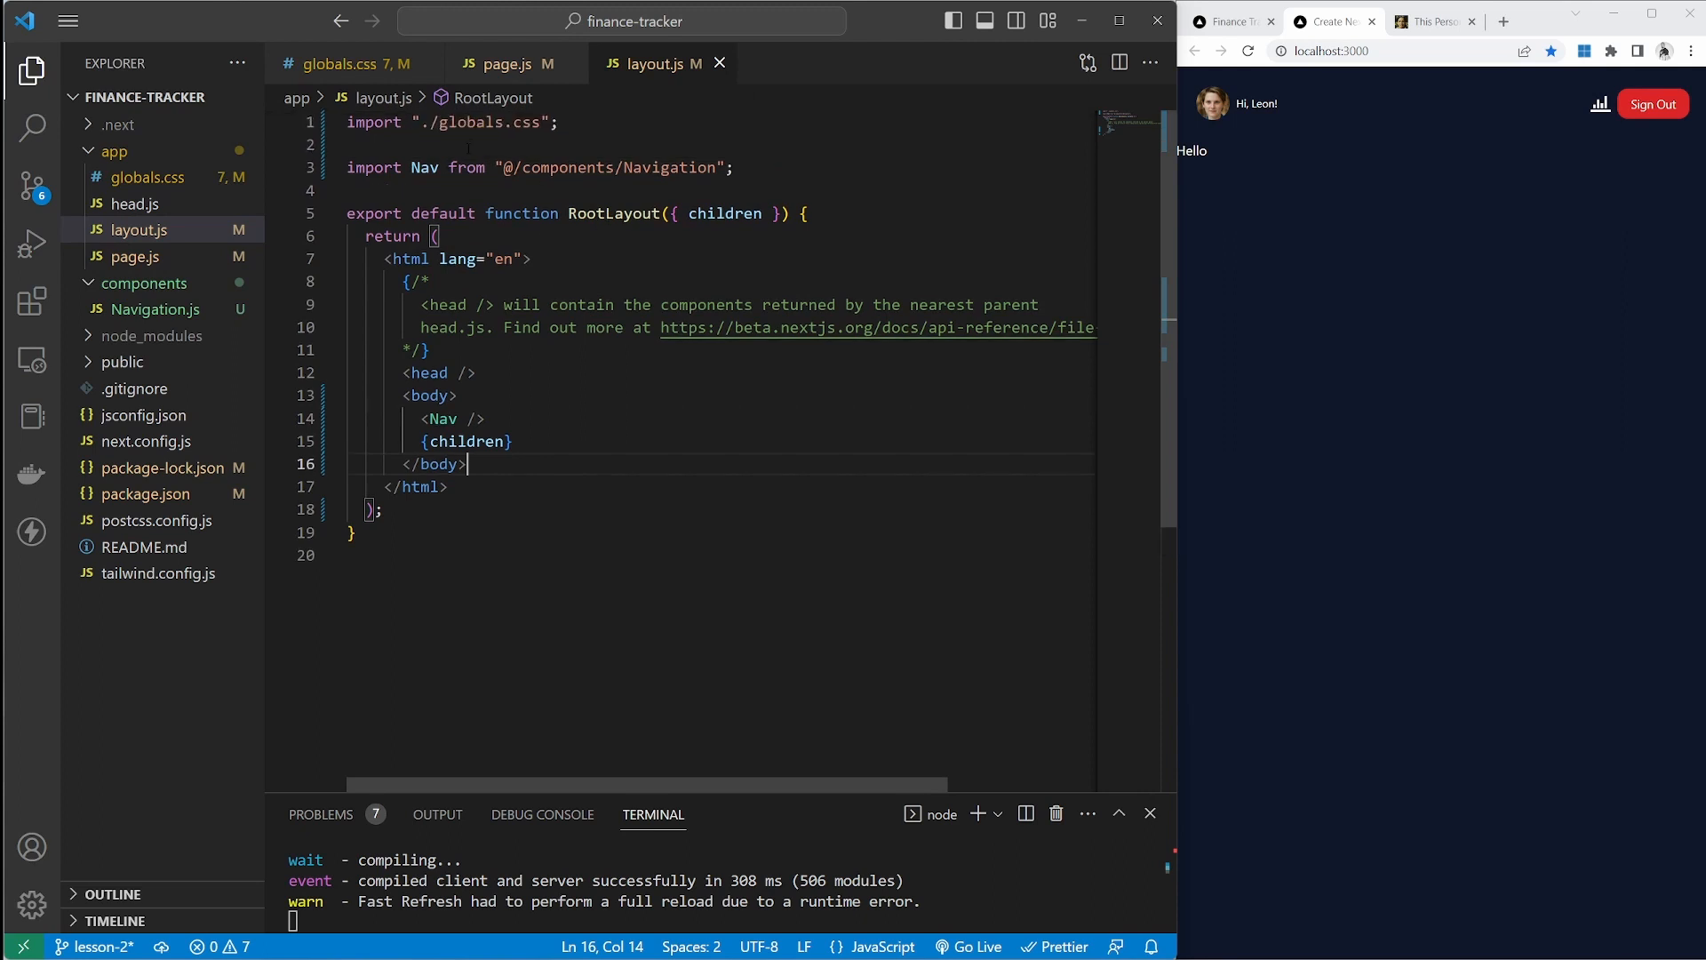
pyautogui.click(734, 167)
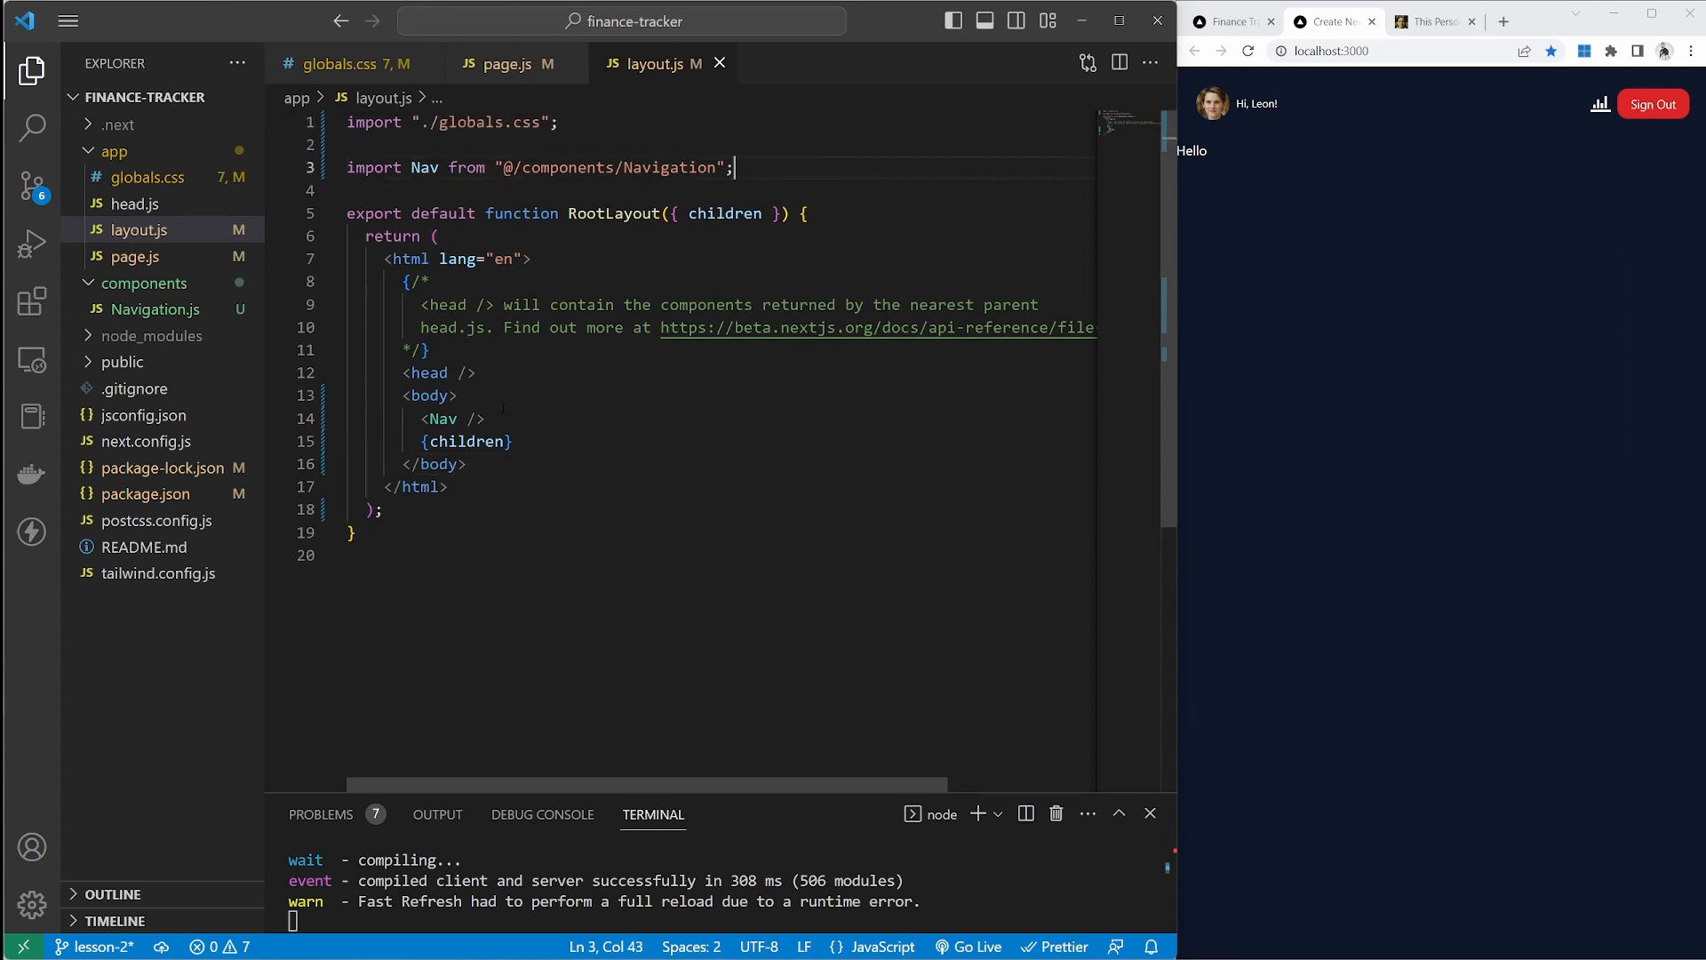
pyautogui.click(487, 419)
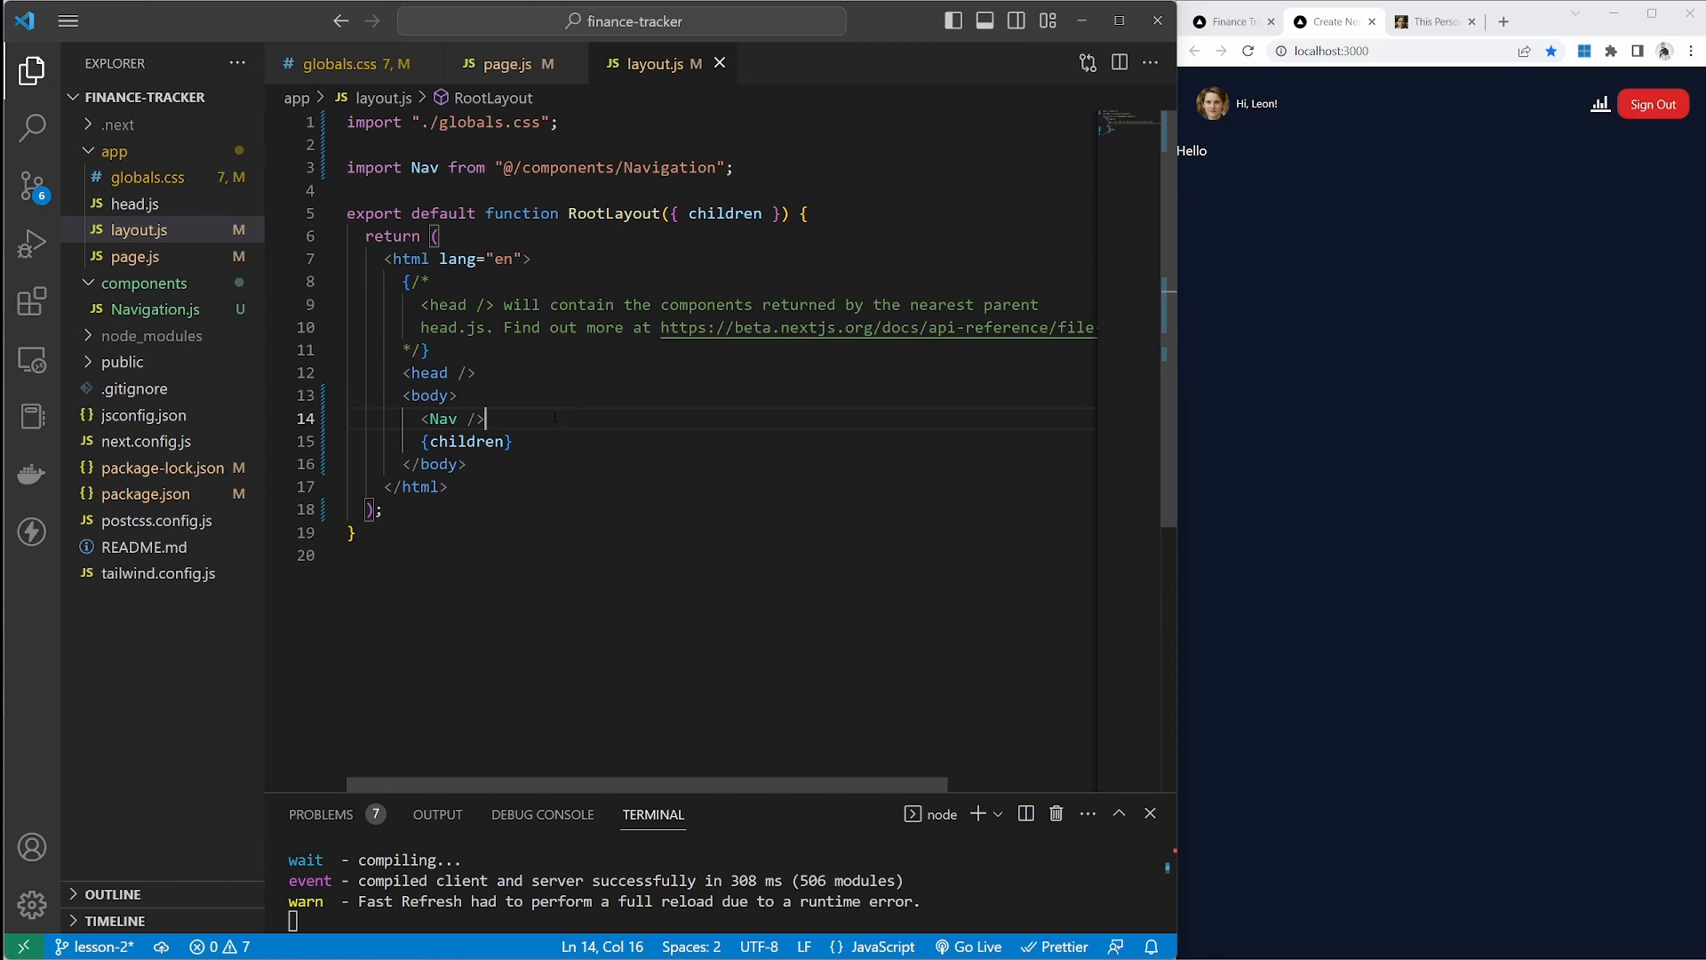
pyautogui.click(467, 441)
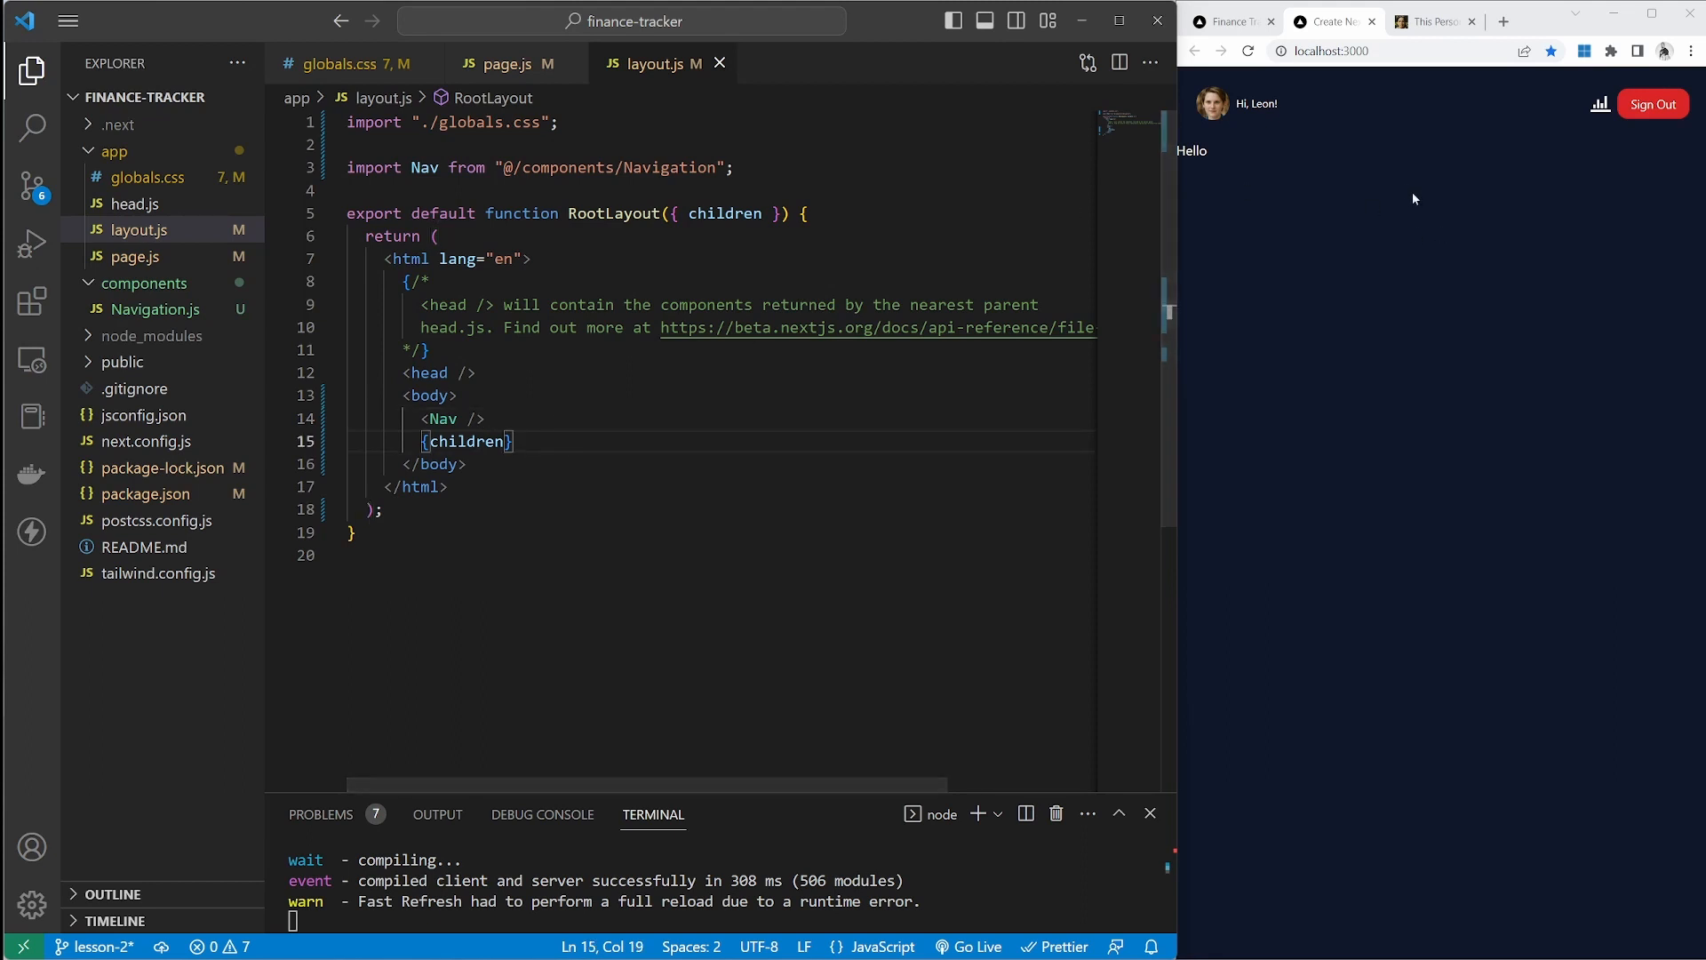